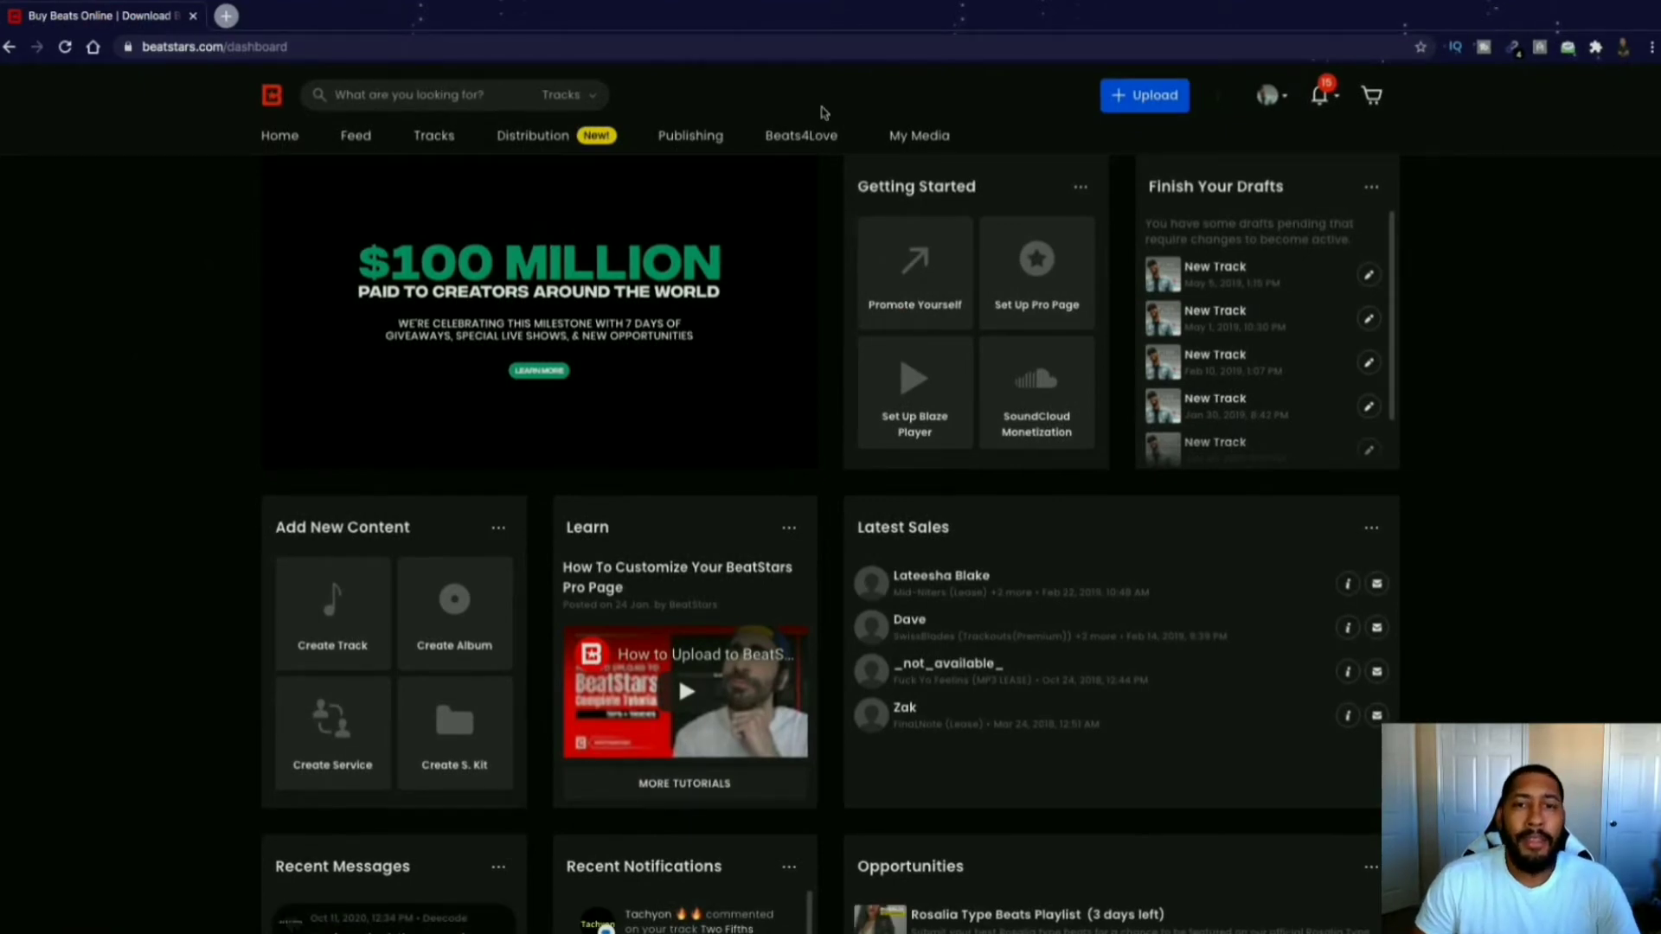
mouse_move(839, 207)
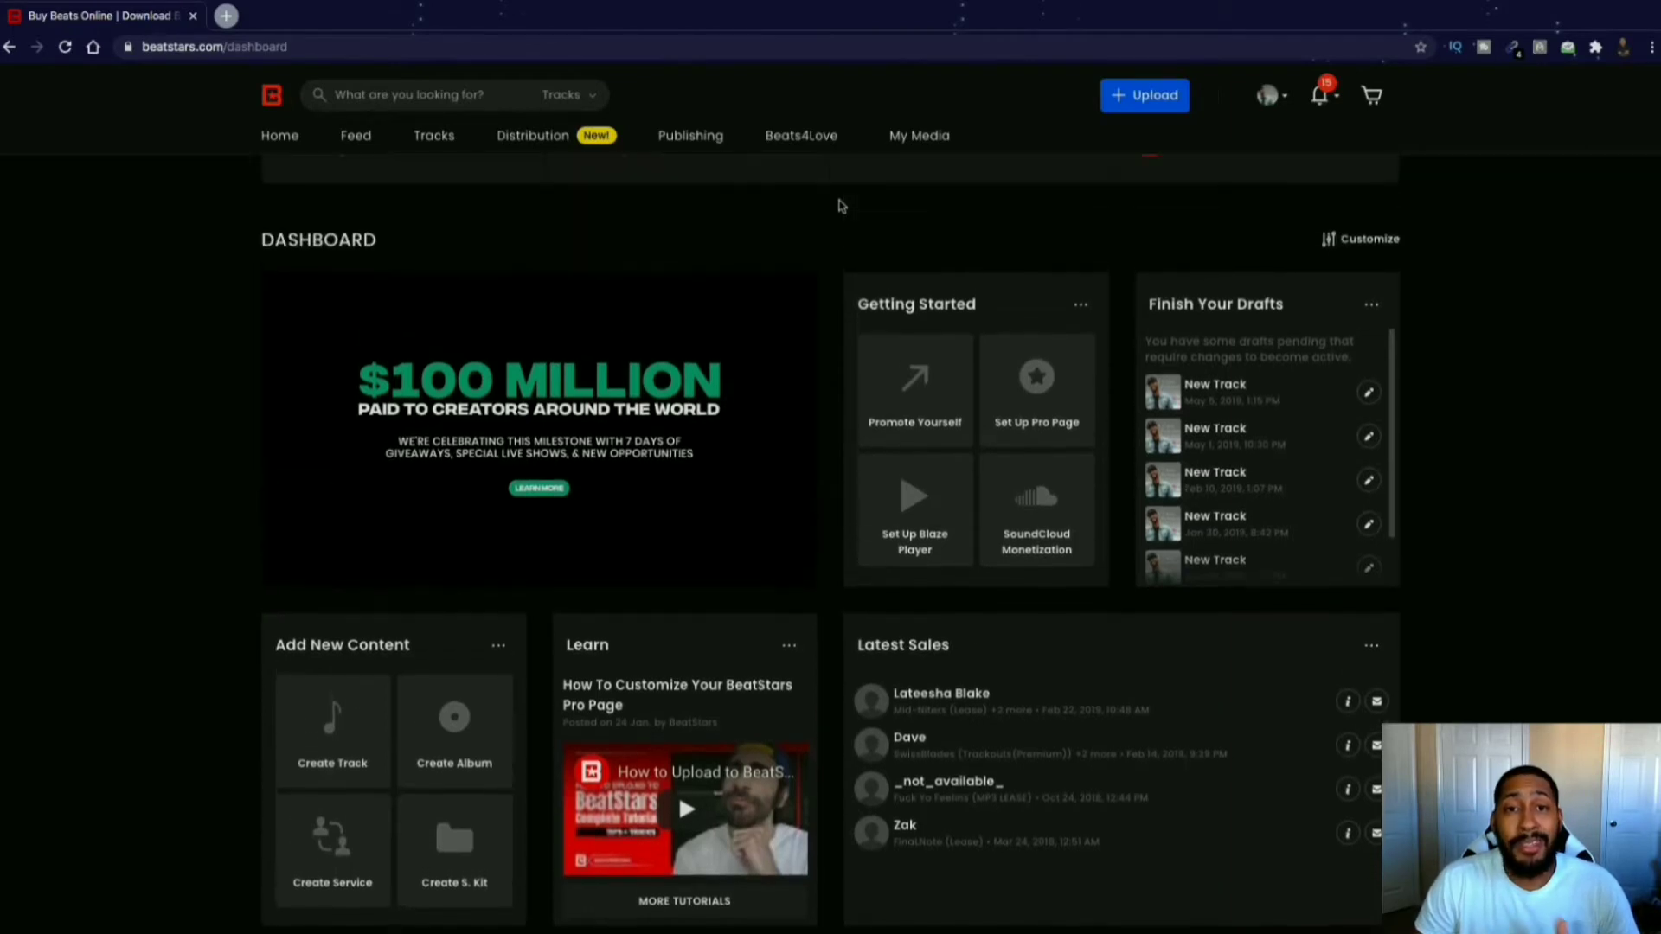
mouse_move(830, 288)
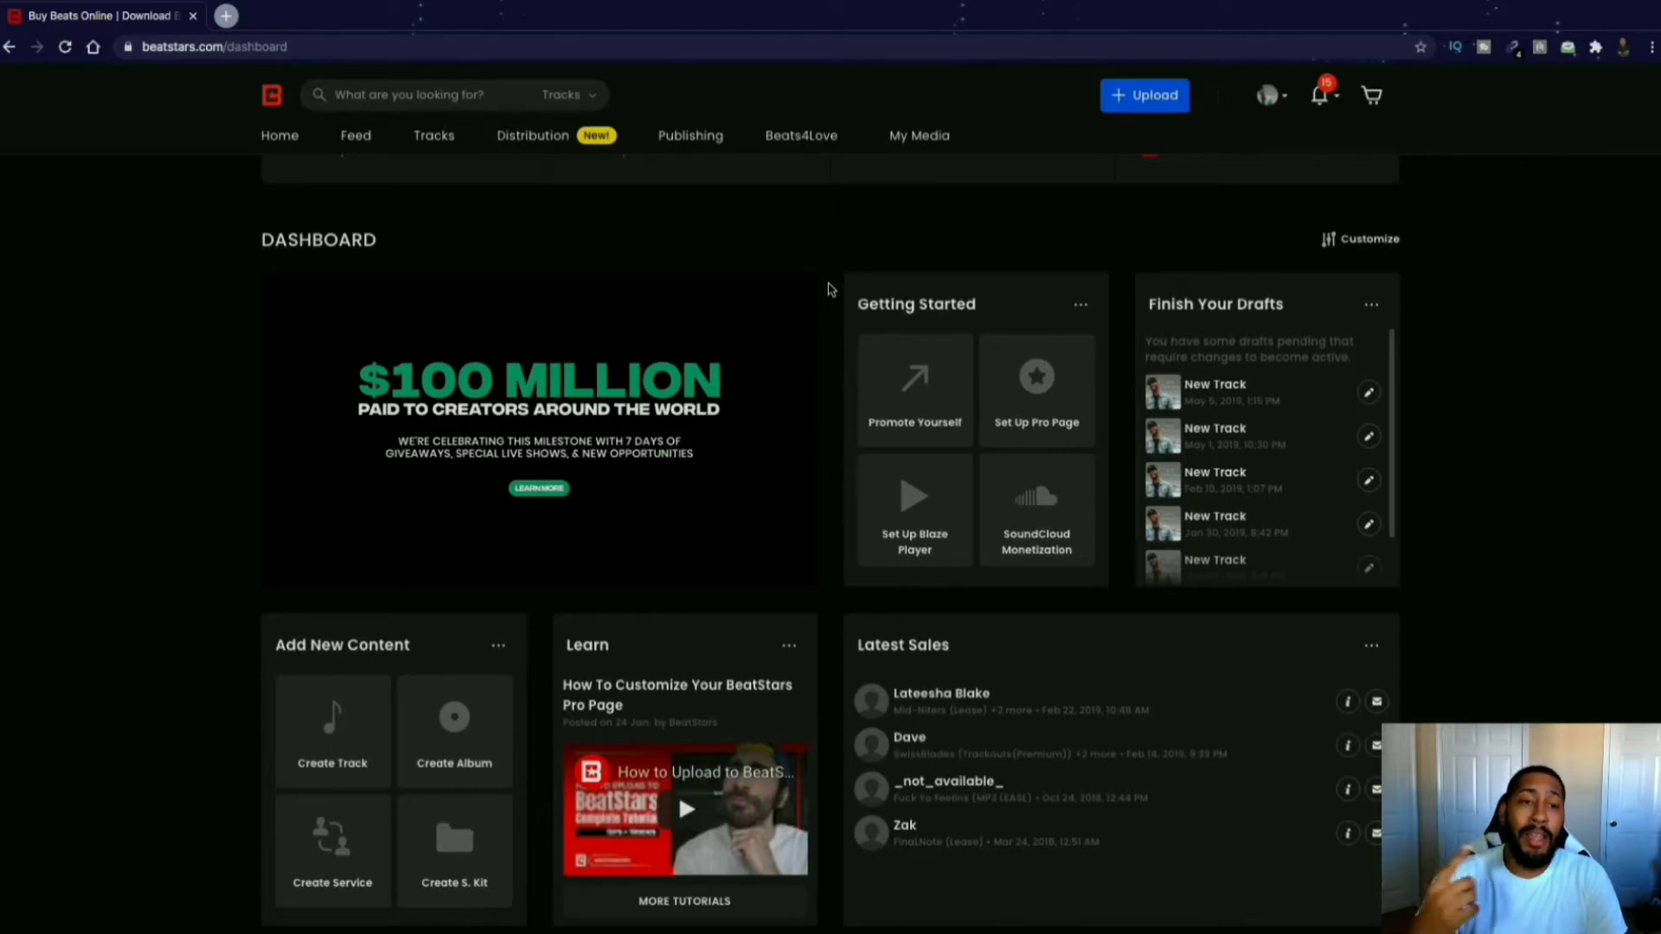
Return to the BeatStars marketplace home via the logo and browse recommended playlists.
scroll(up, 3)
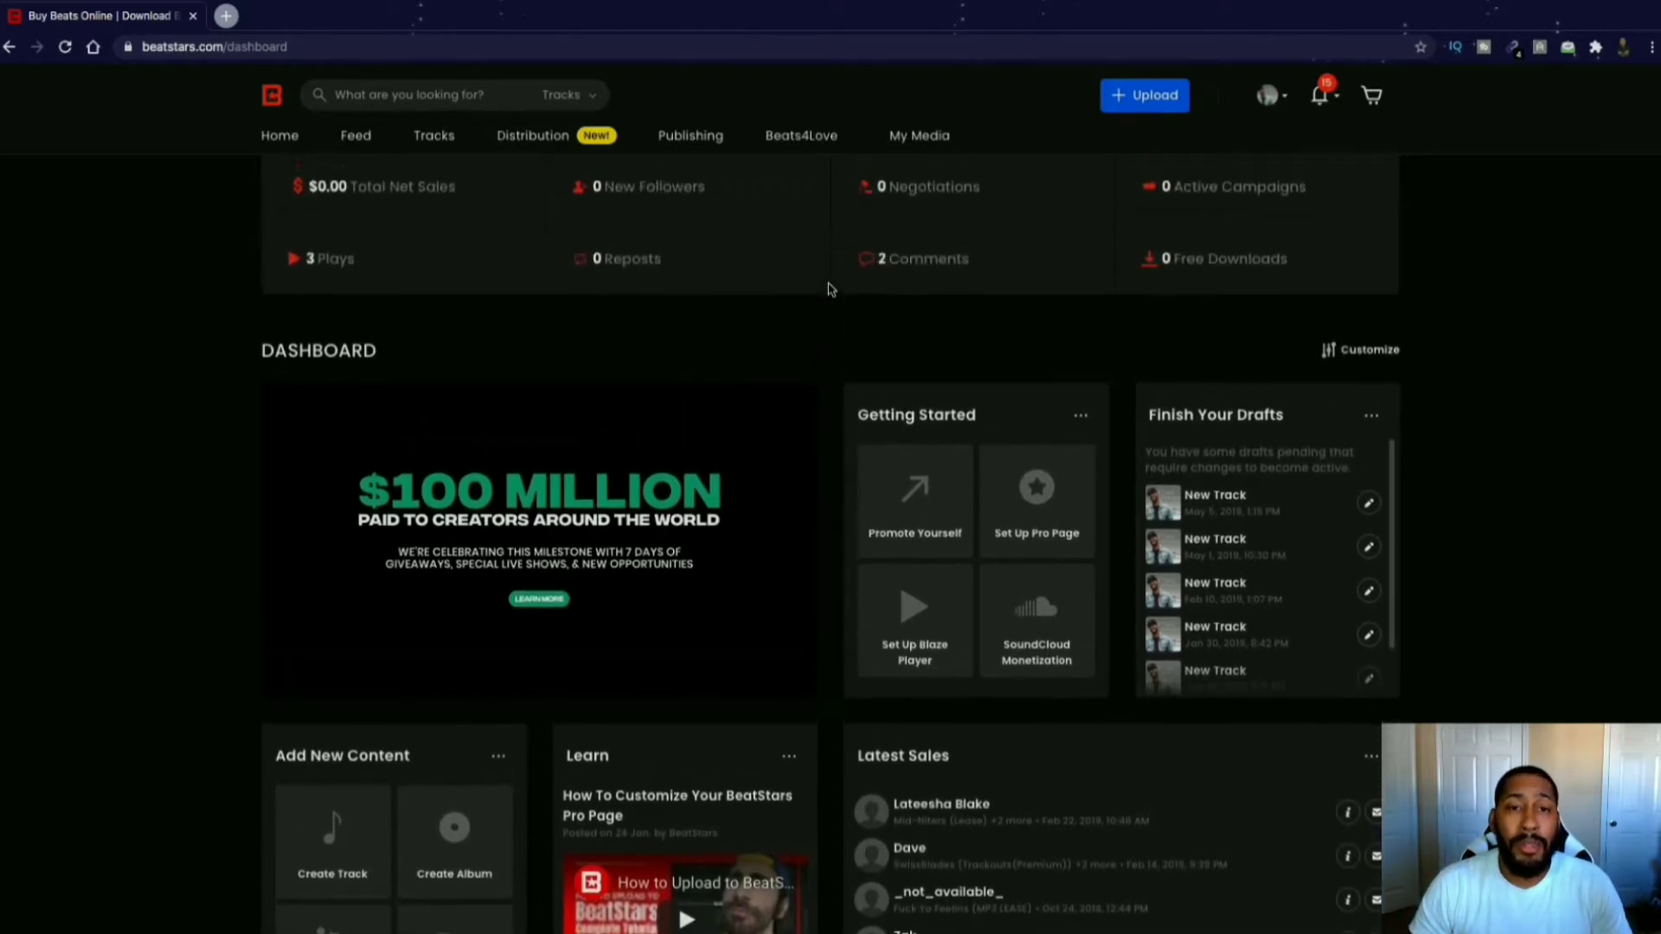
scroll(up, 3)
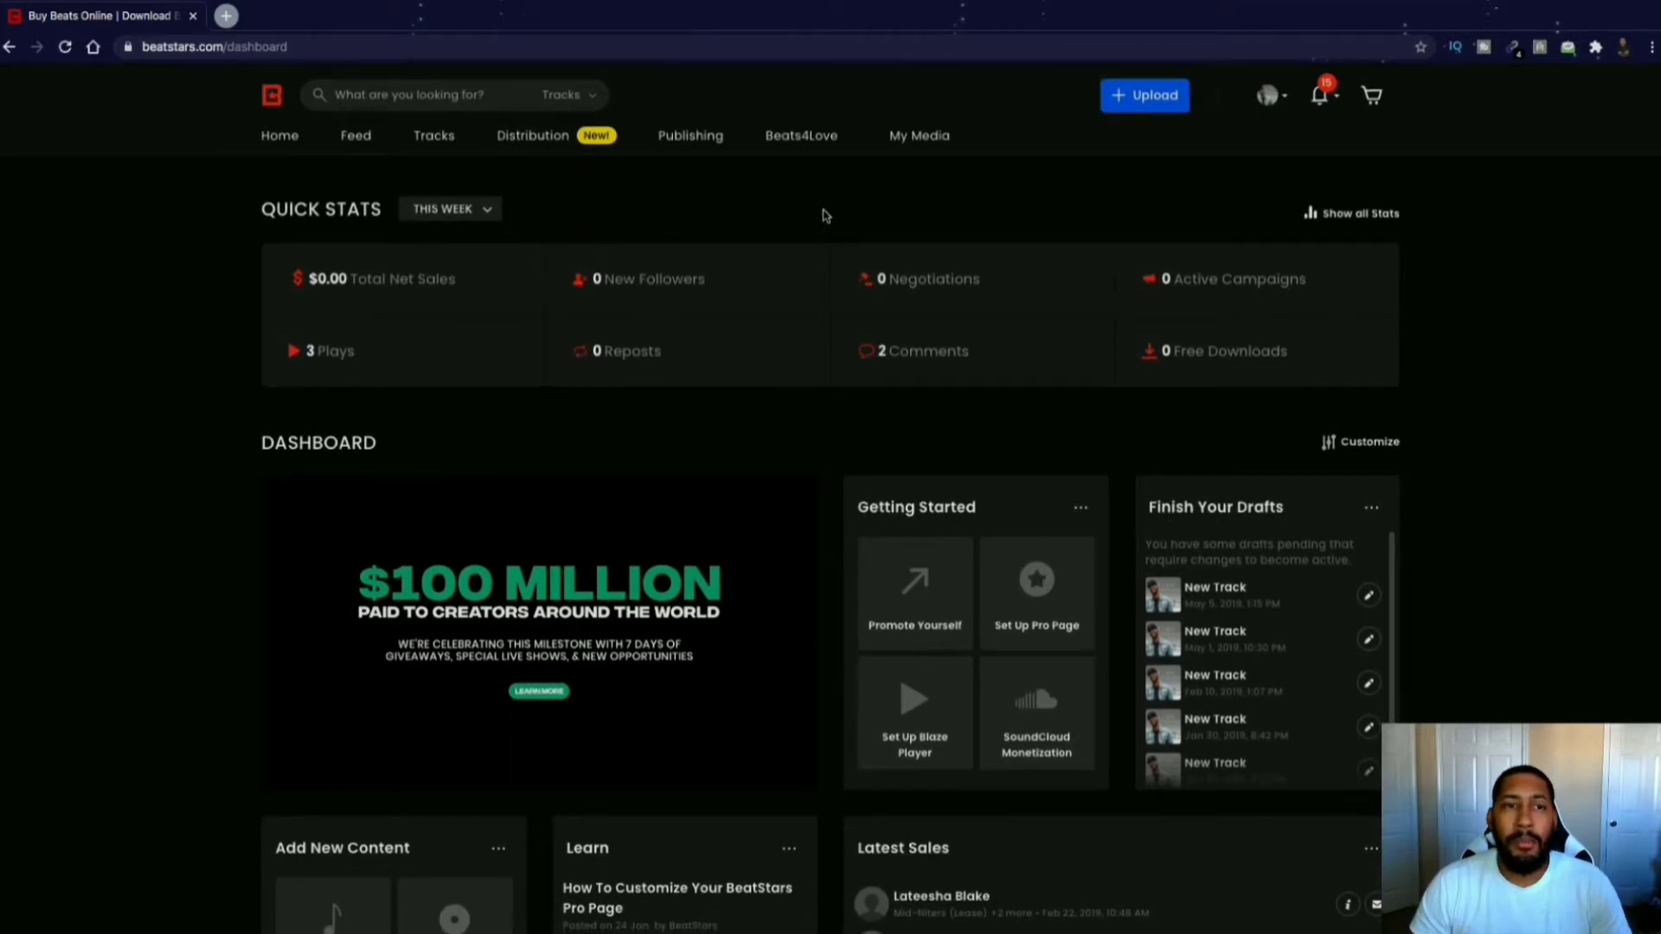
mouse_move(517, 179)
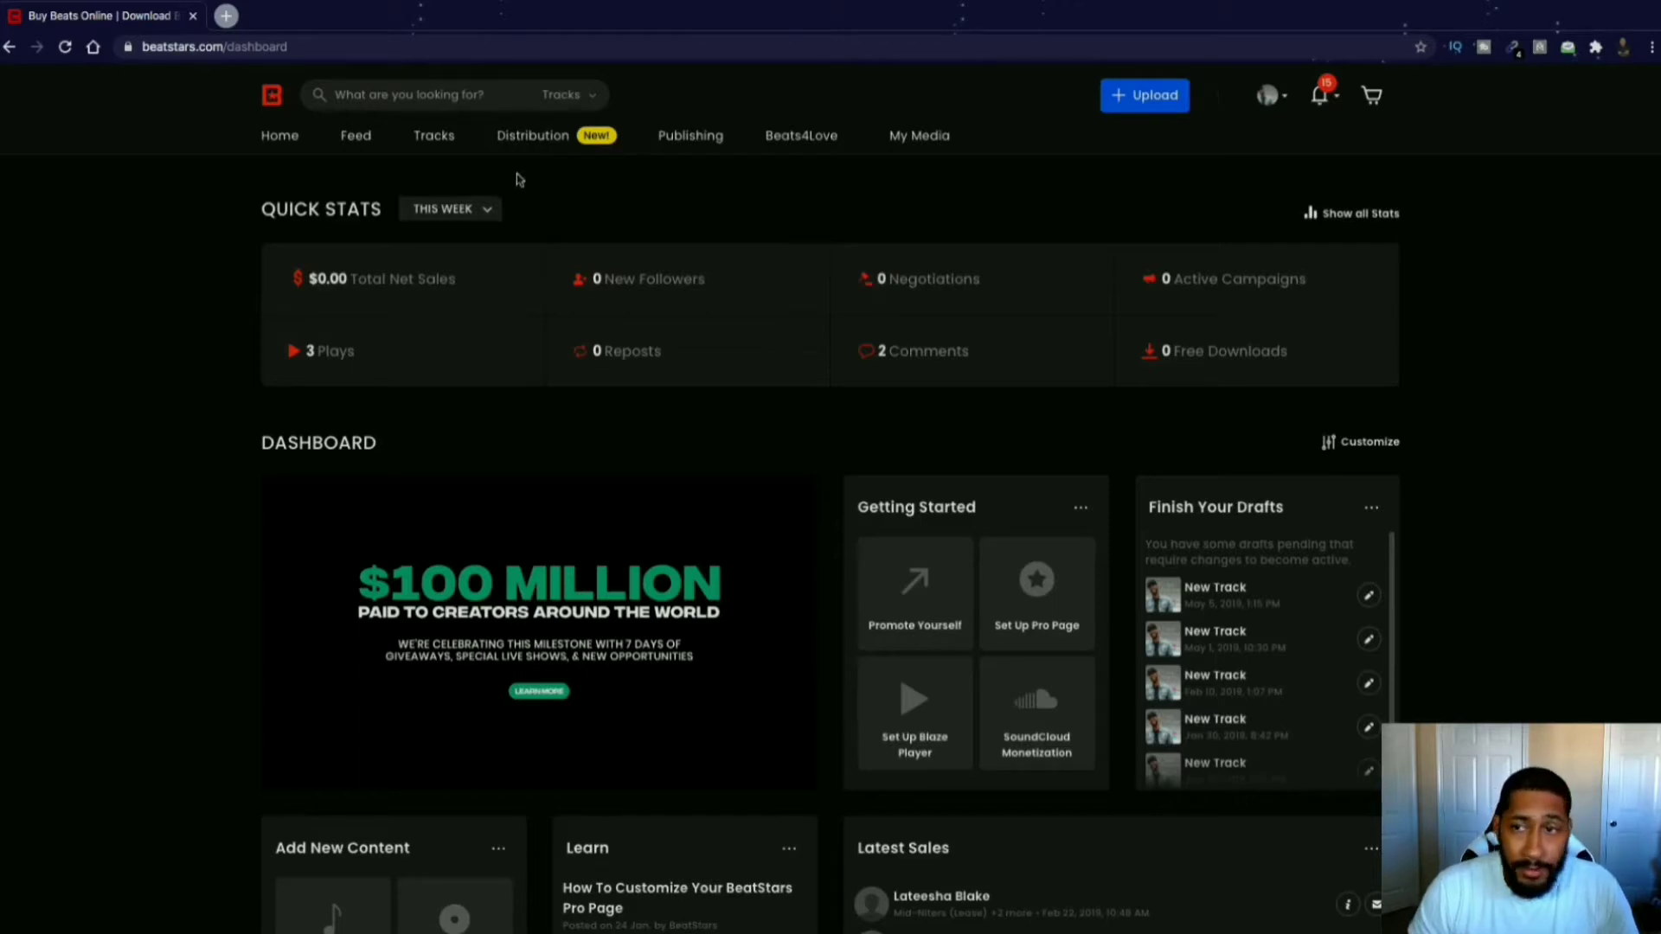
mouse_move(845, 204)
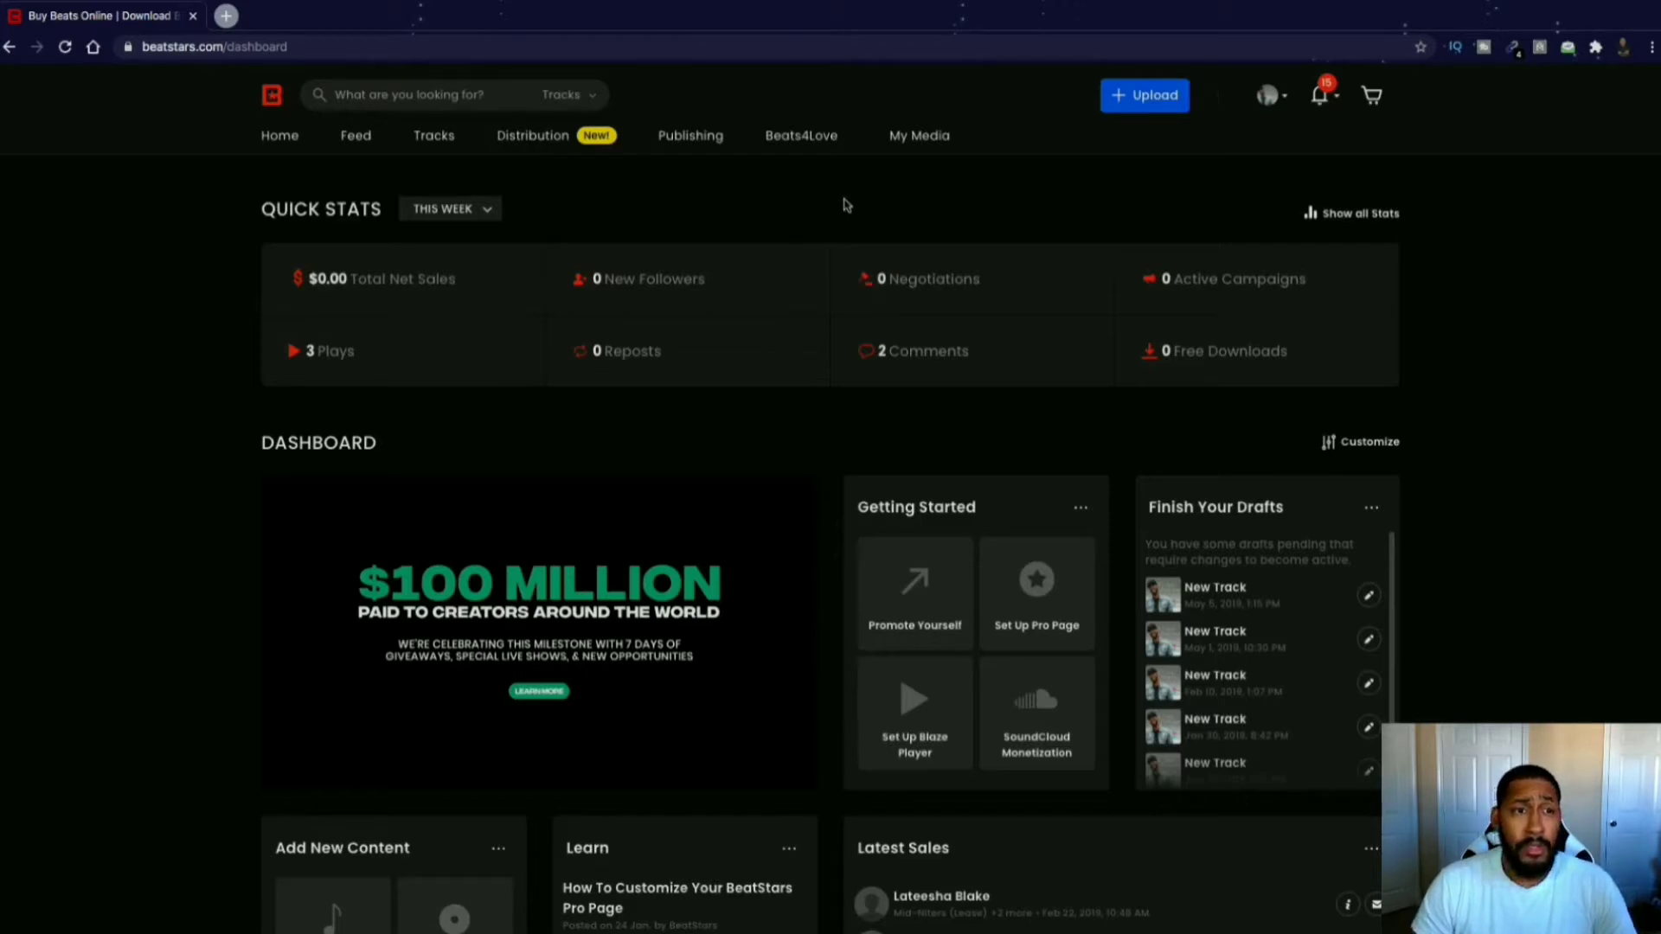
click(272, 95)
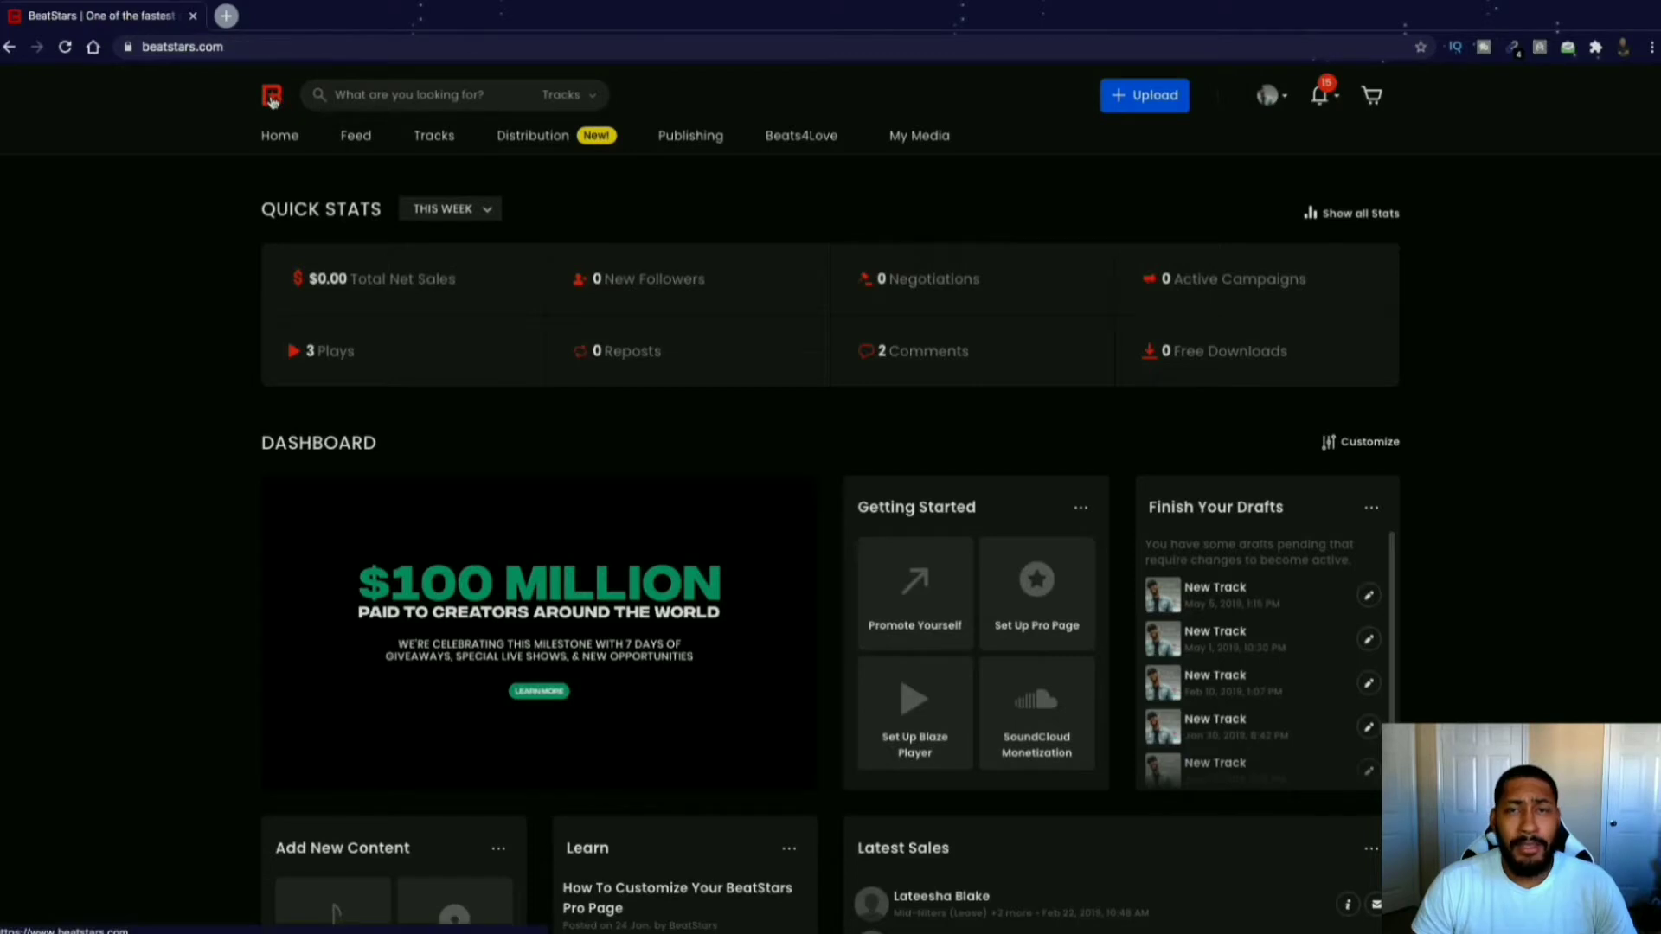
click(271, 95)
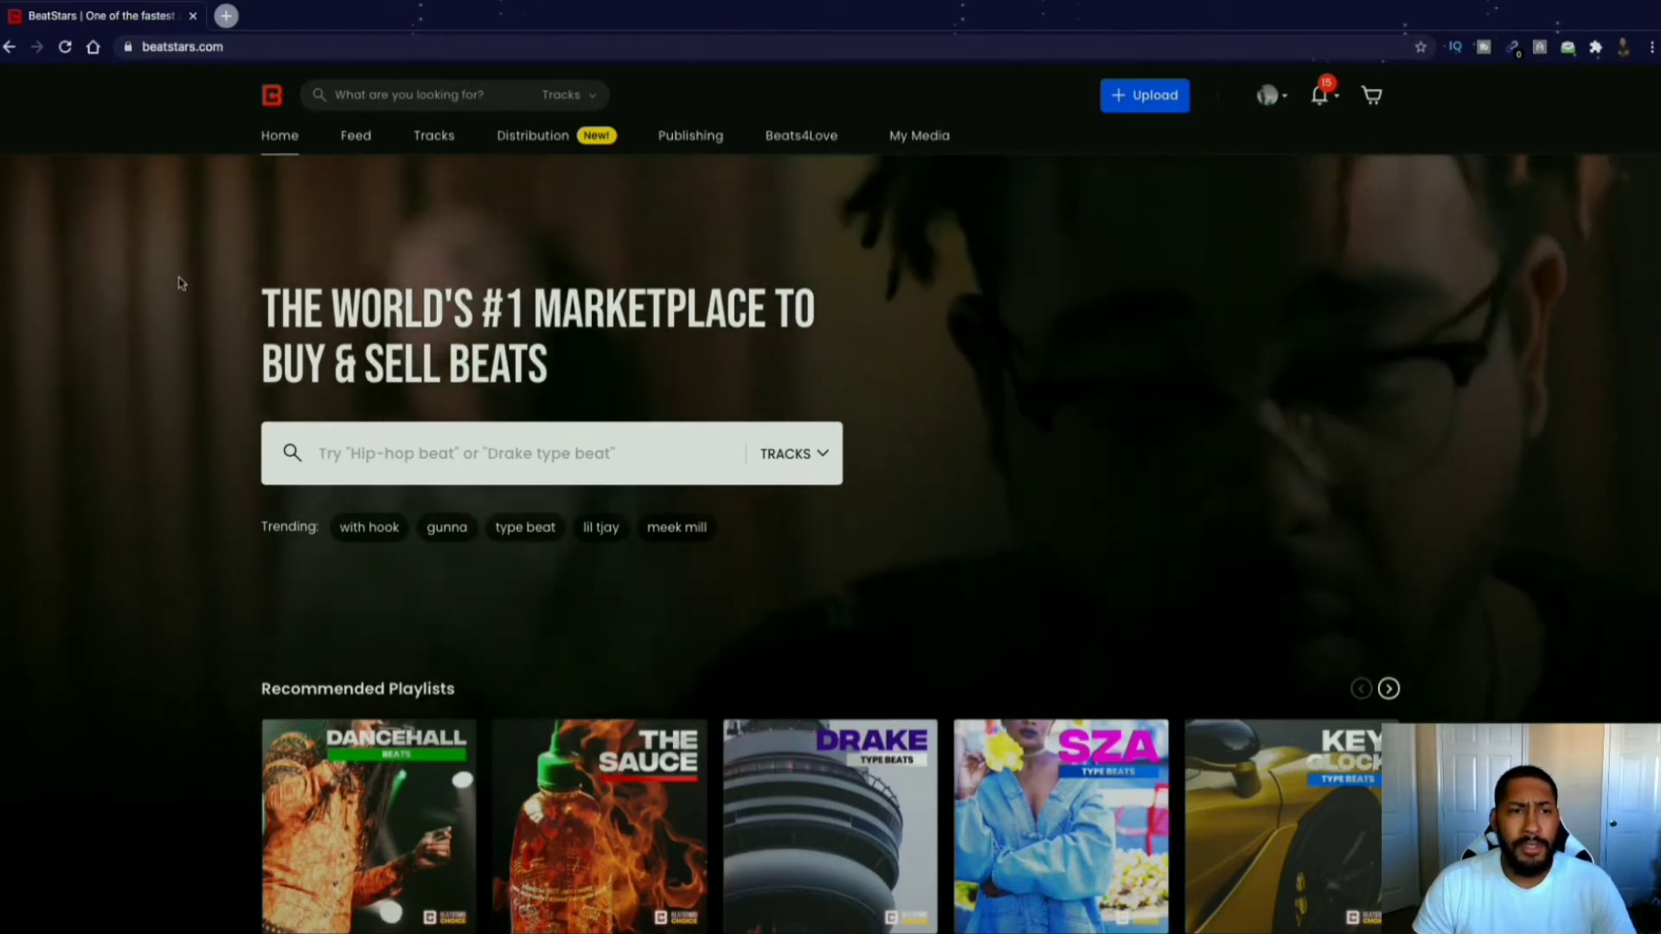
scroll(down, 3)
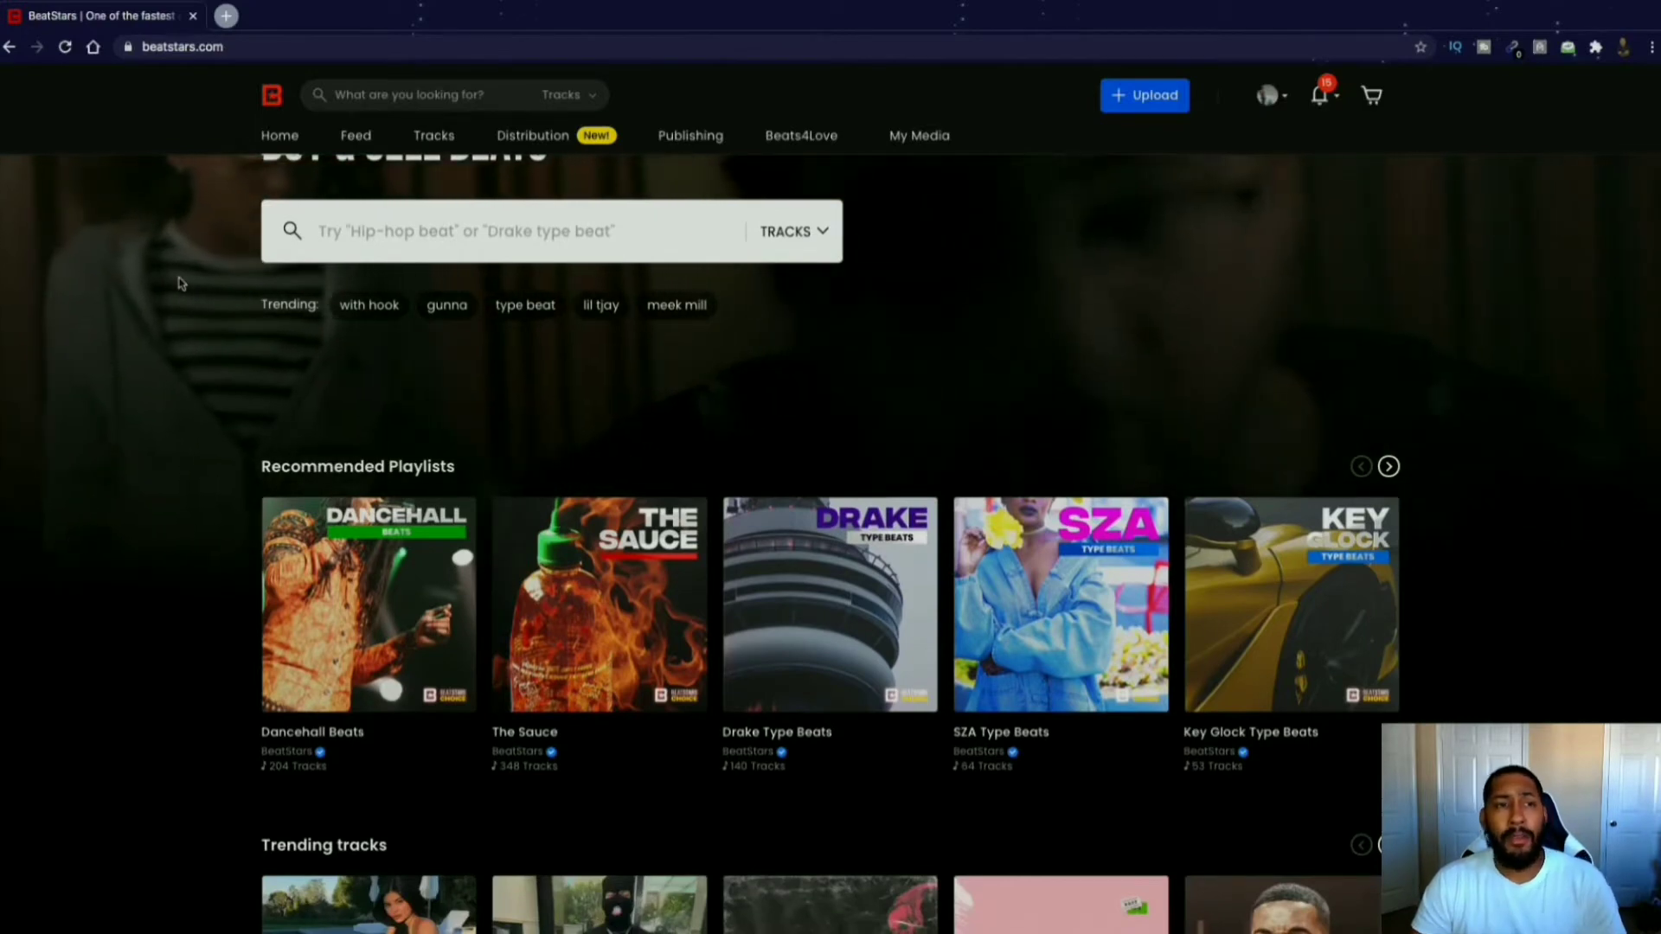
scroll(up, 3)
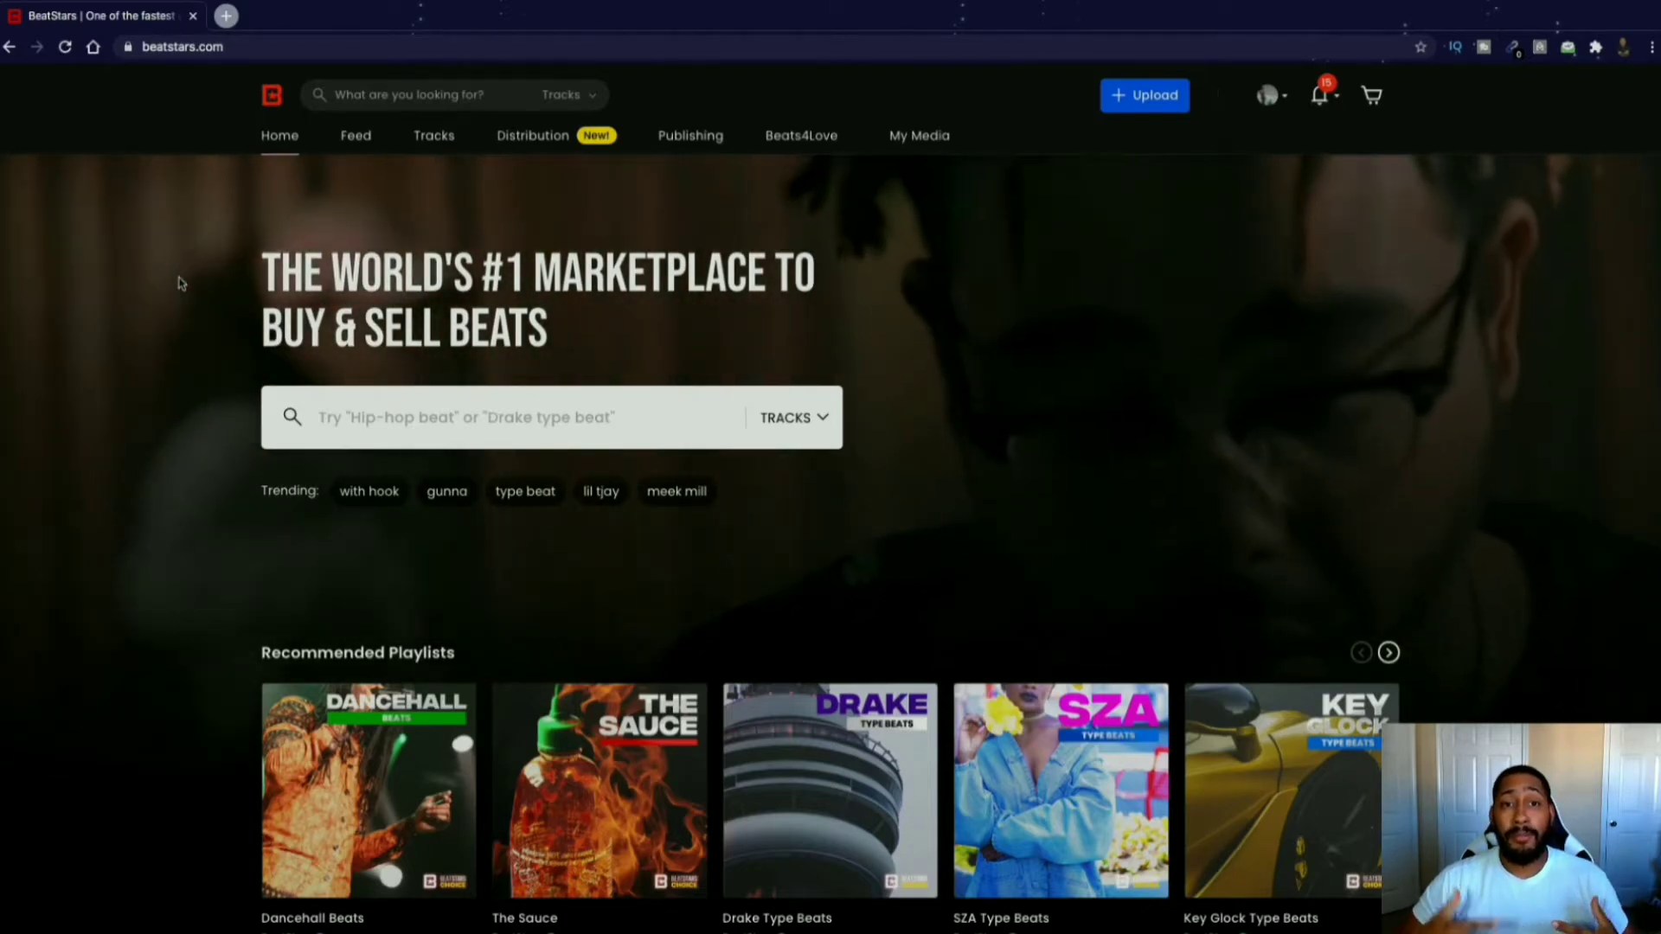
Pick Dashboard from My Media and scroll to Recent Messages, Notifications and Opportunities.
click(918, 136)
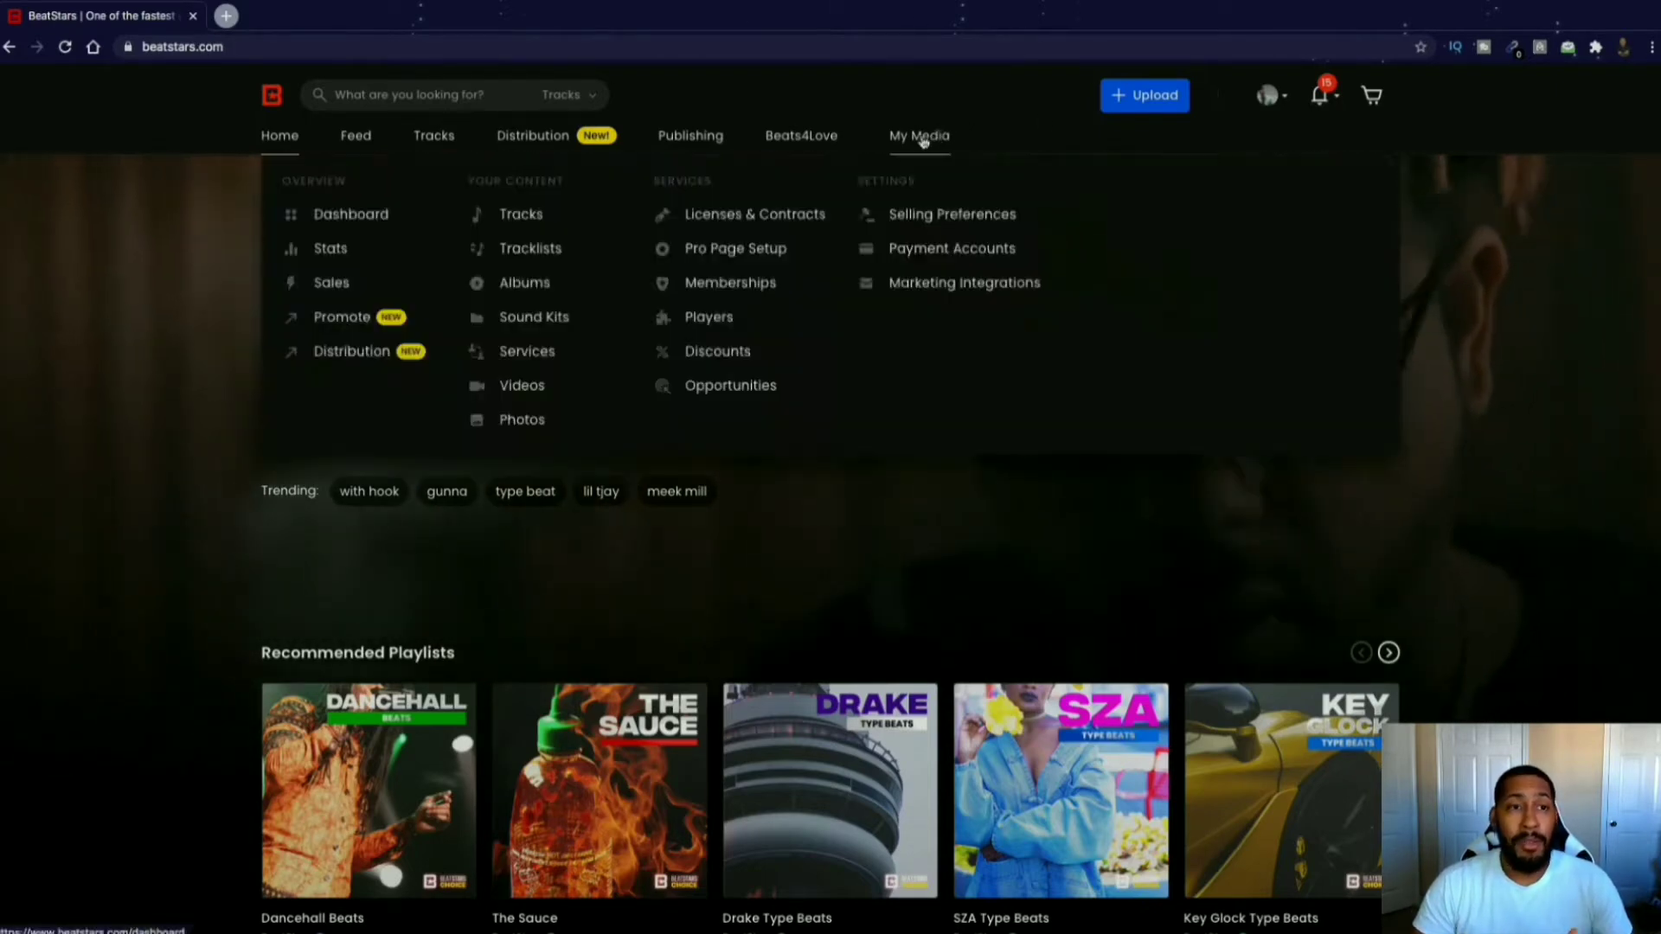
click(351, 213)
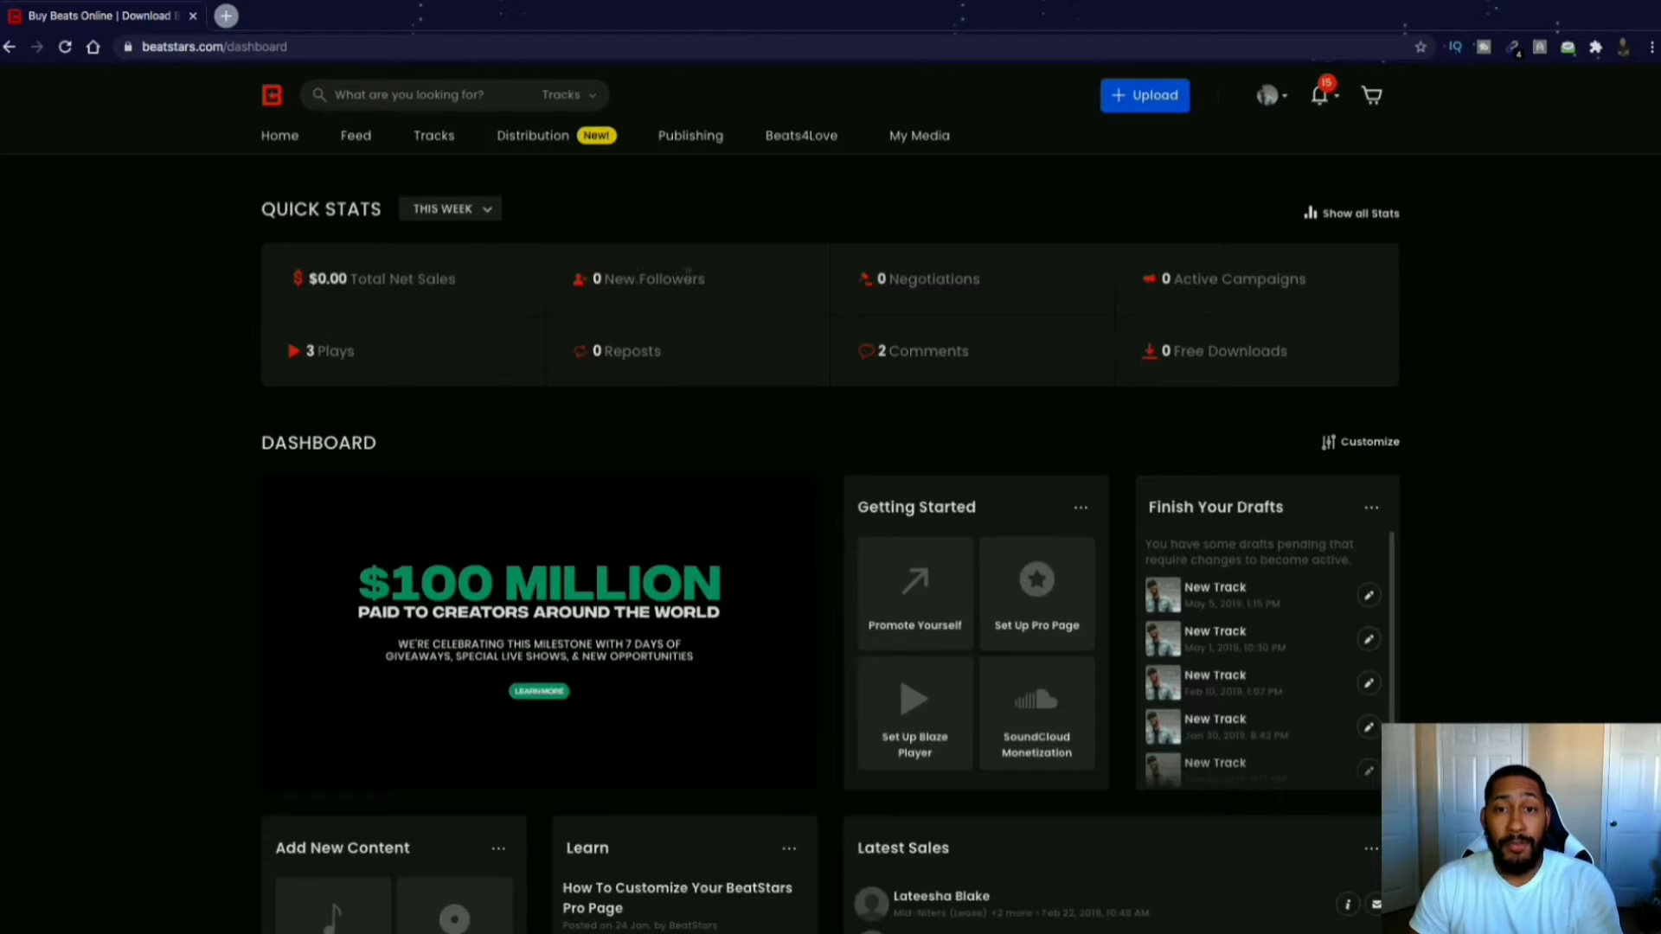
mouse_move(1174, 316)
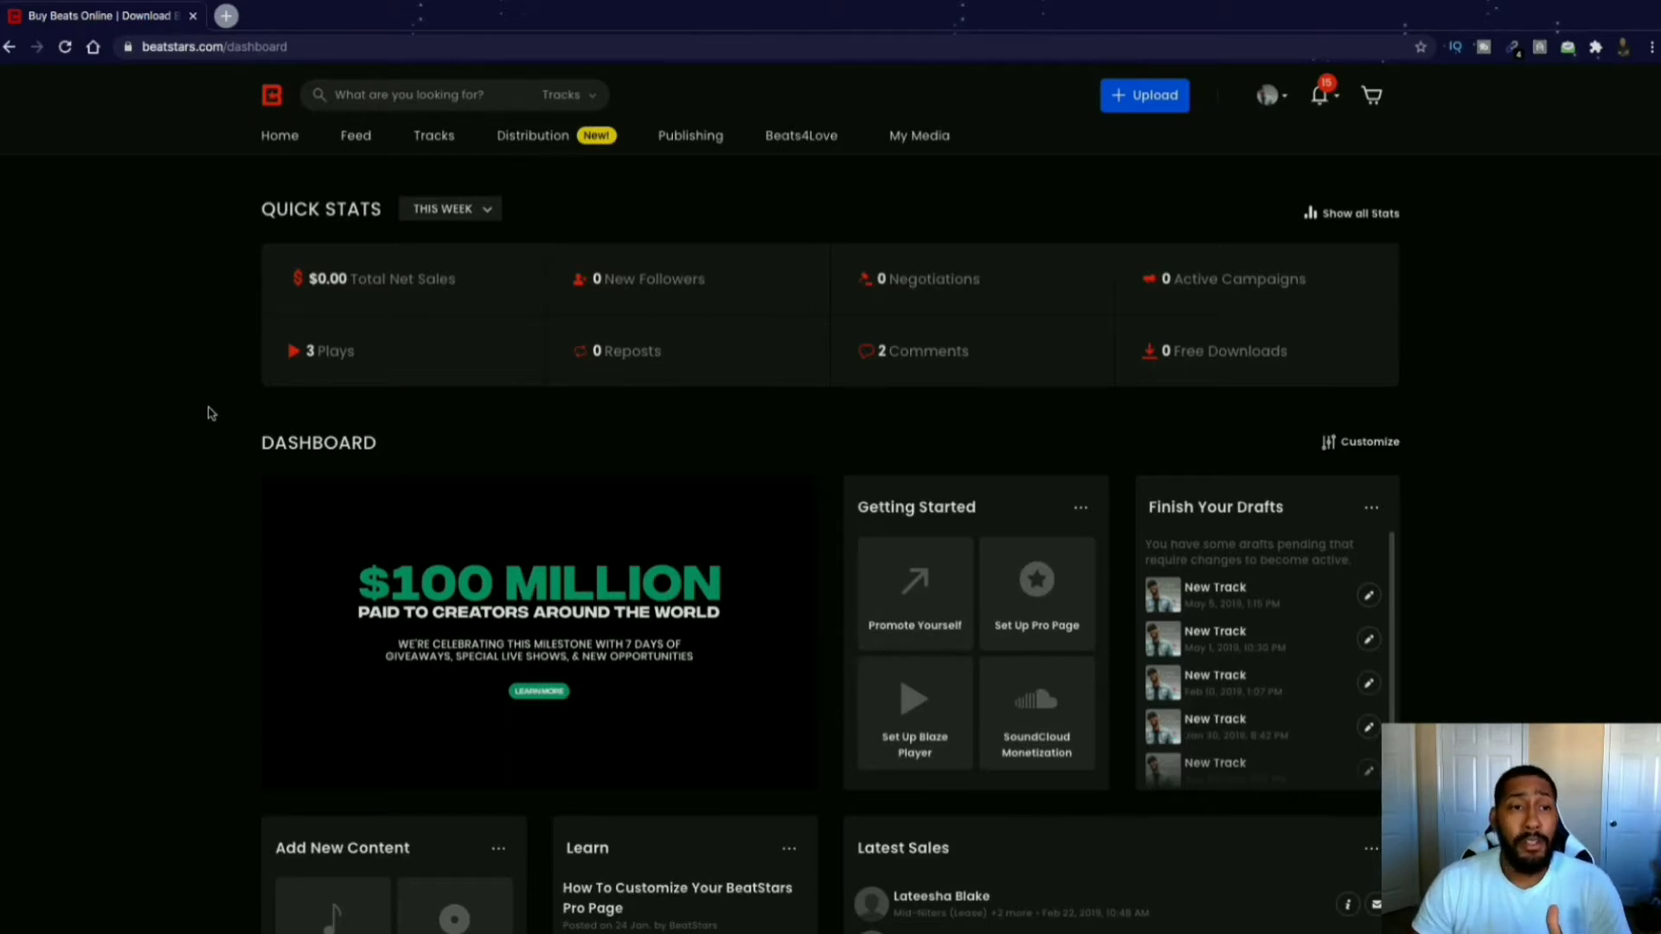
scroll(down, 3)
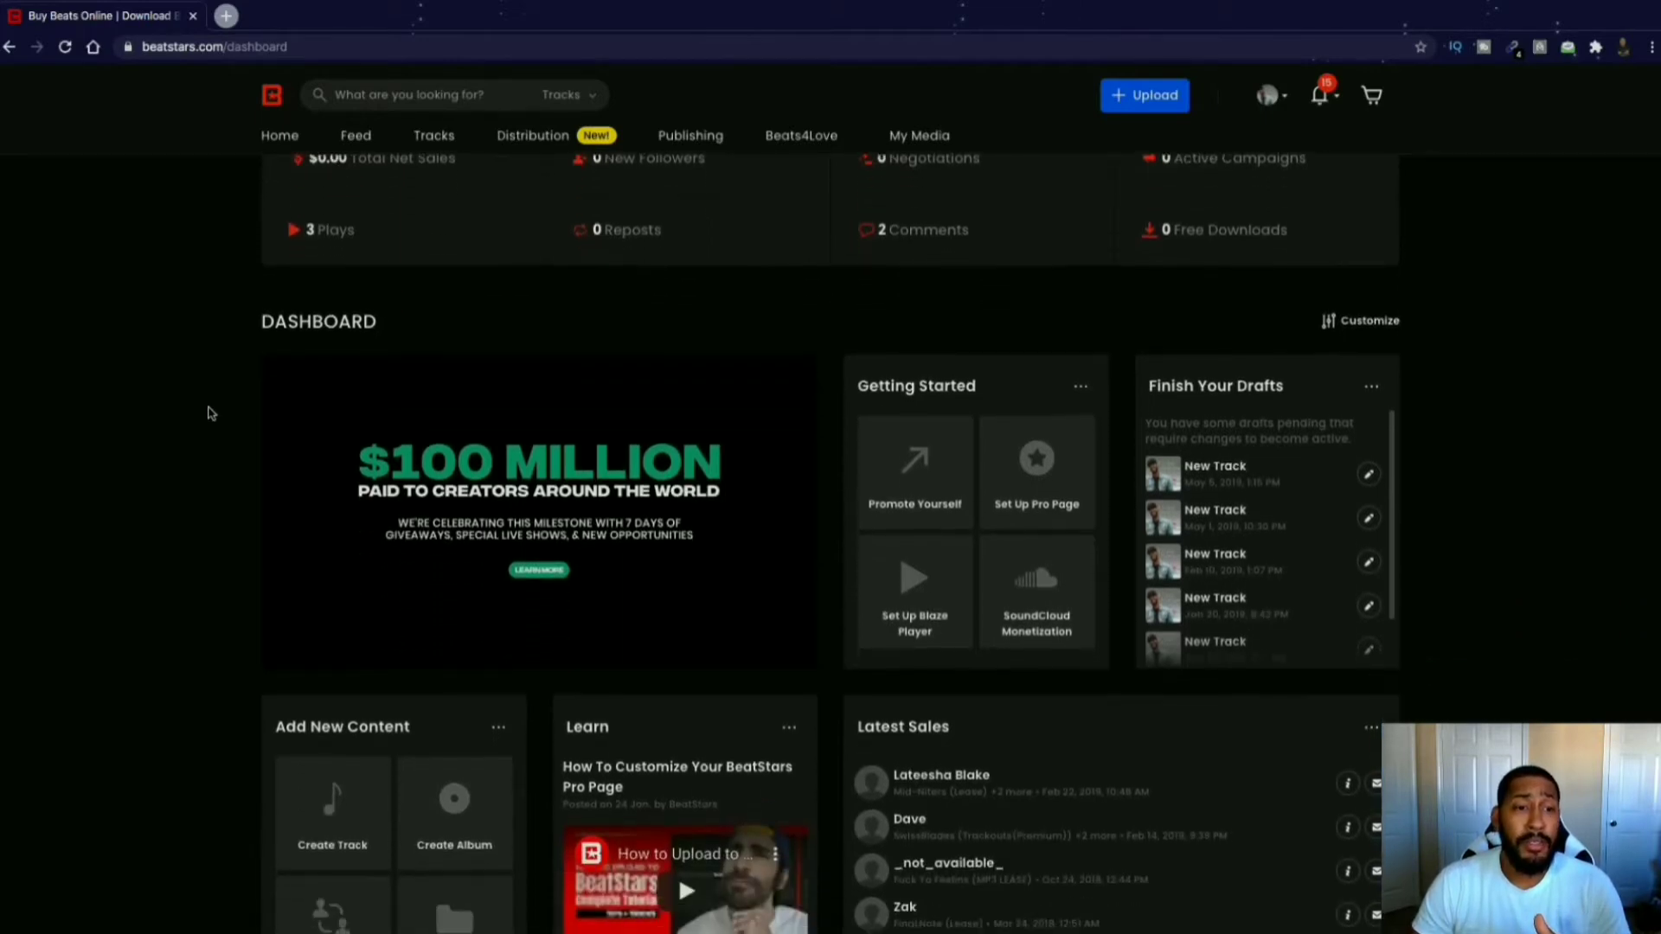
click(916, 135)
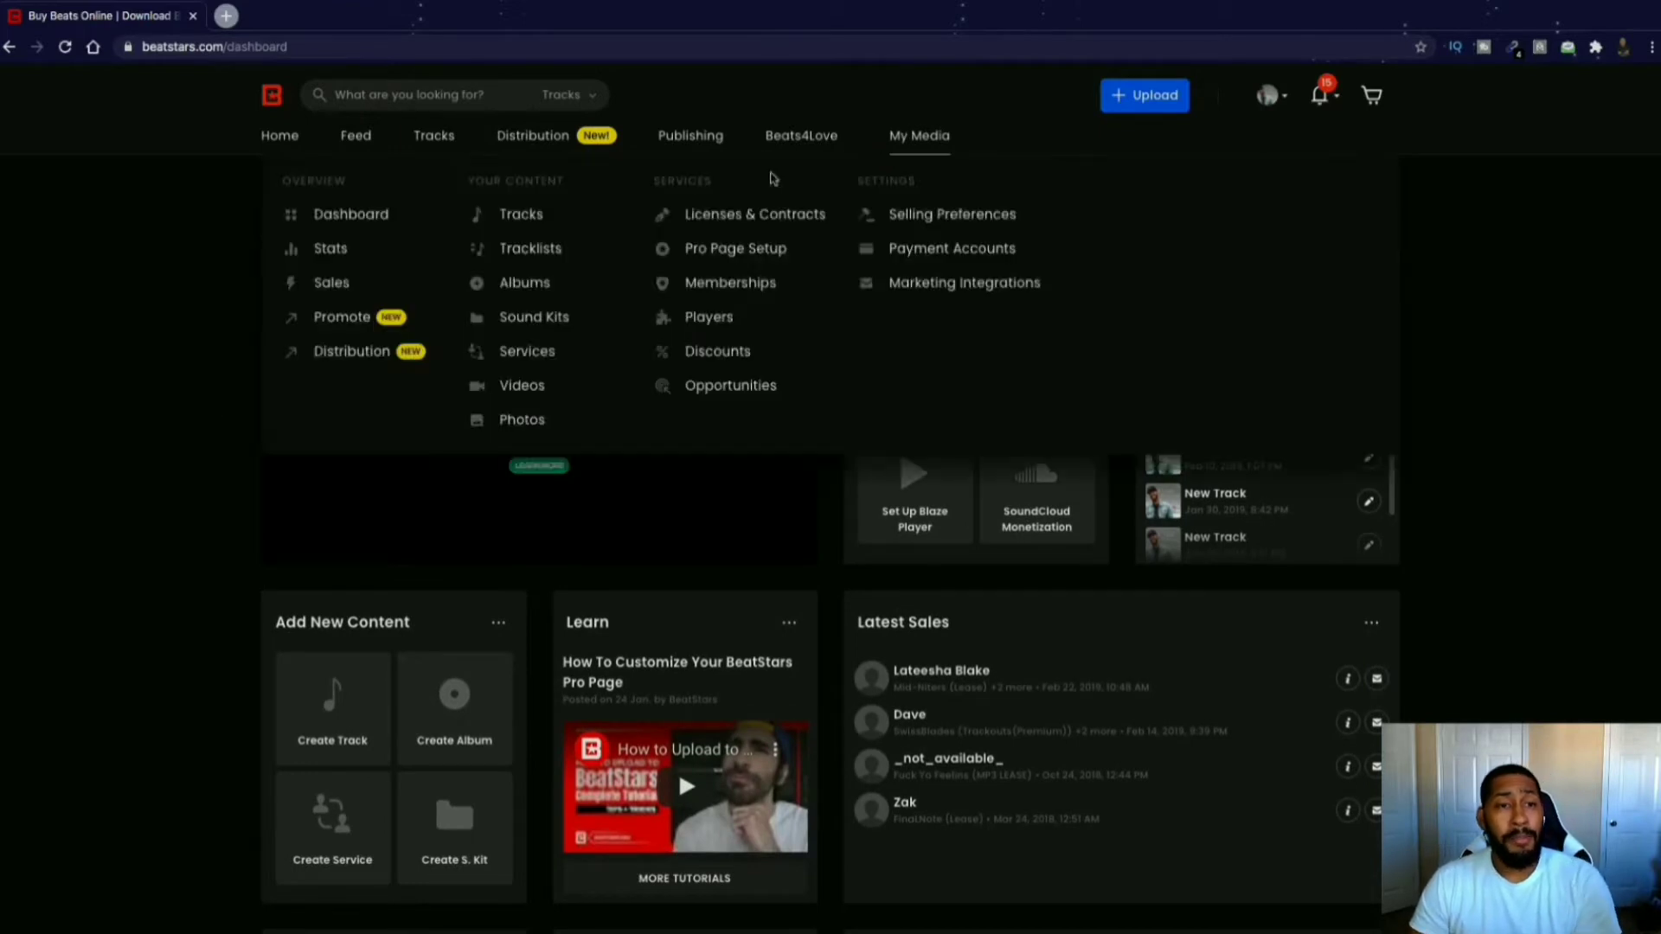
click(209, 386)
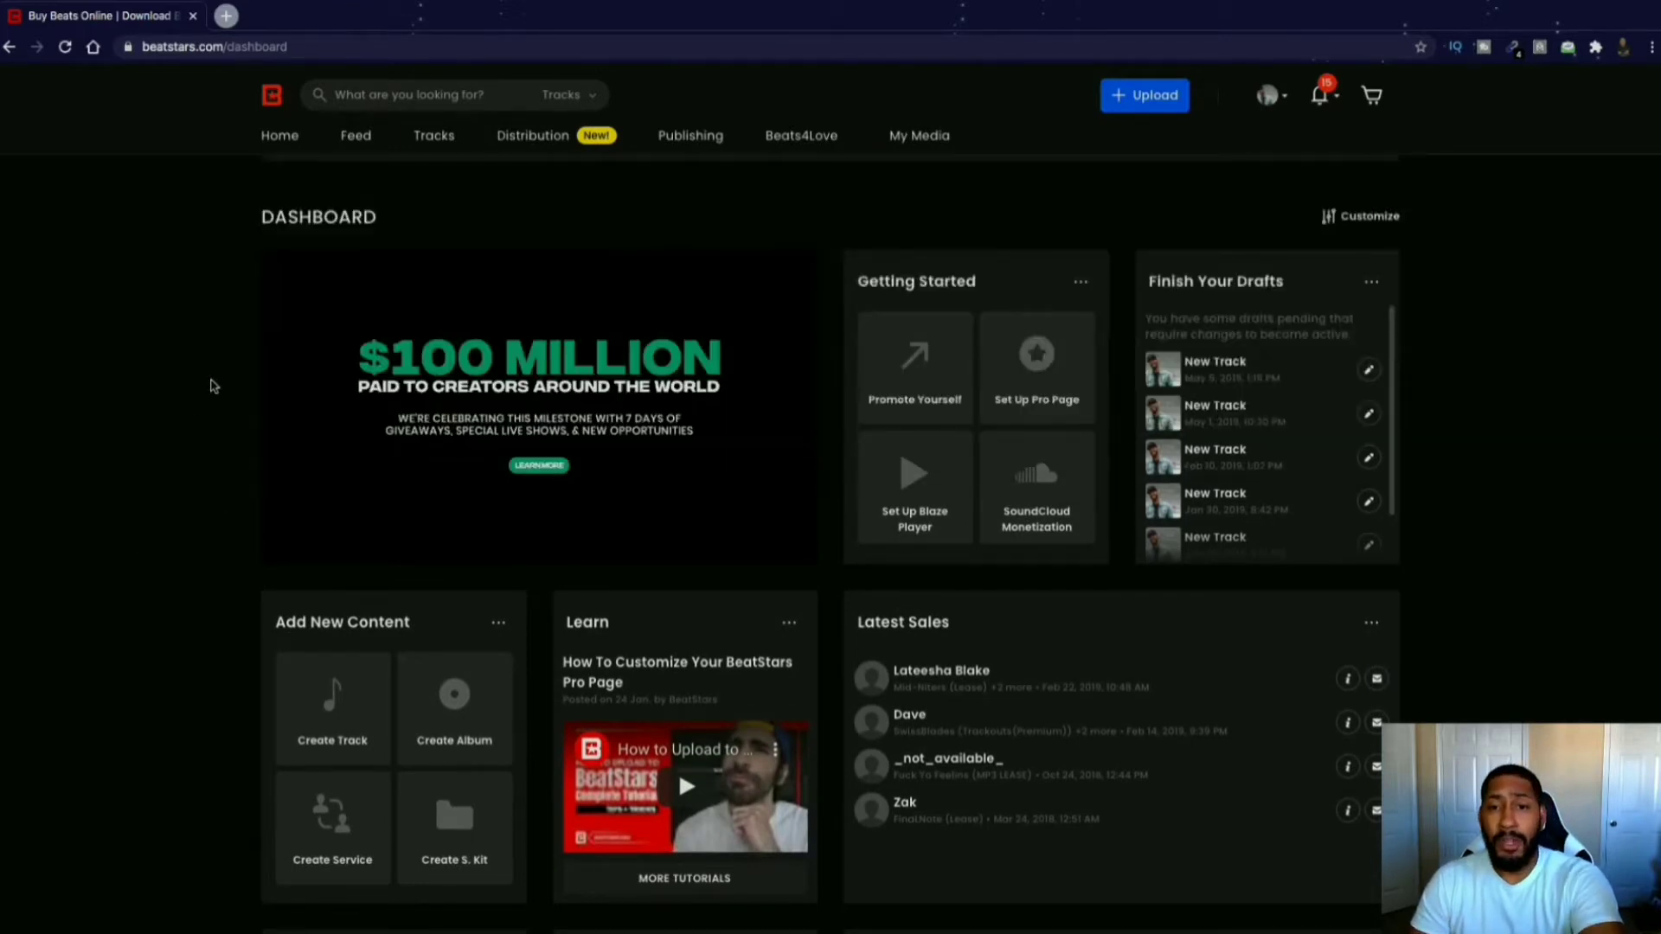
mouse_move(215, 527)
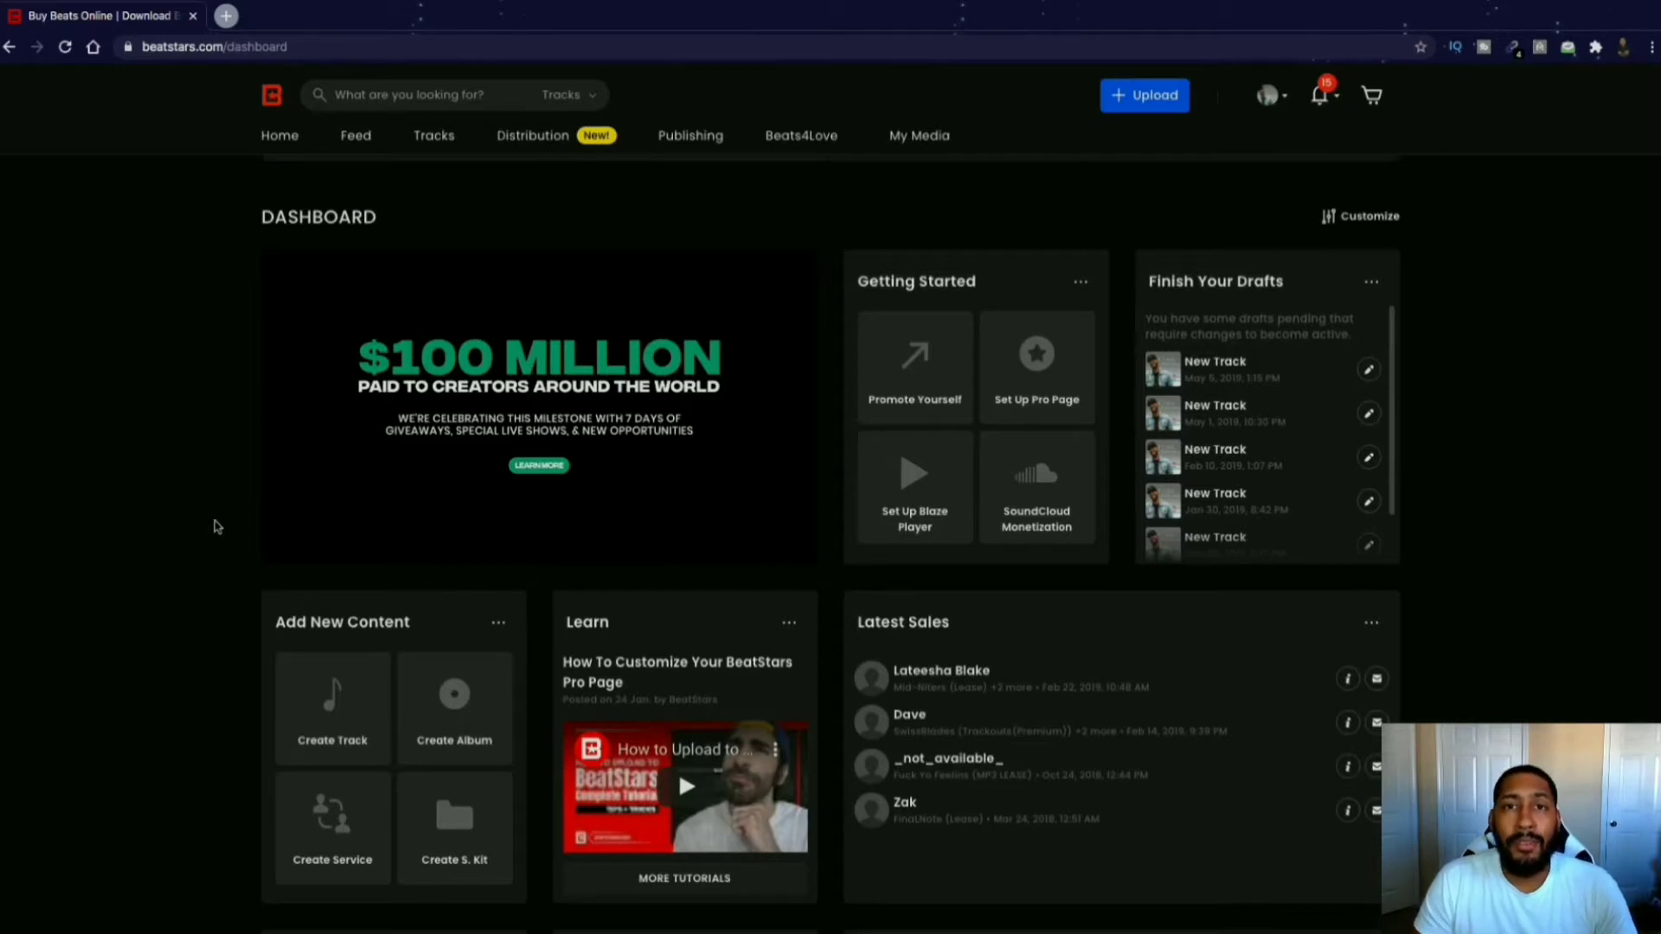
scroll(down, 3)
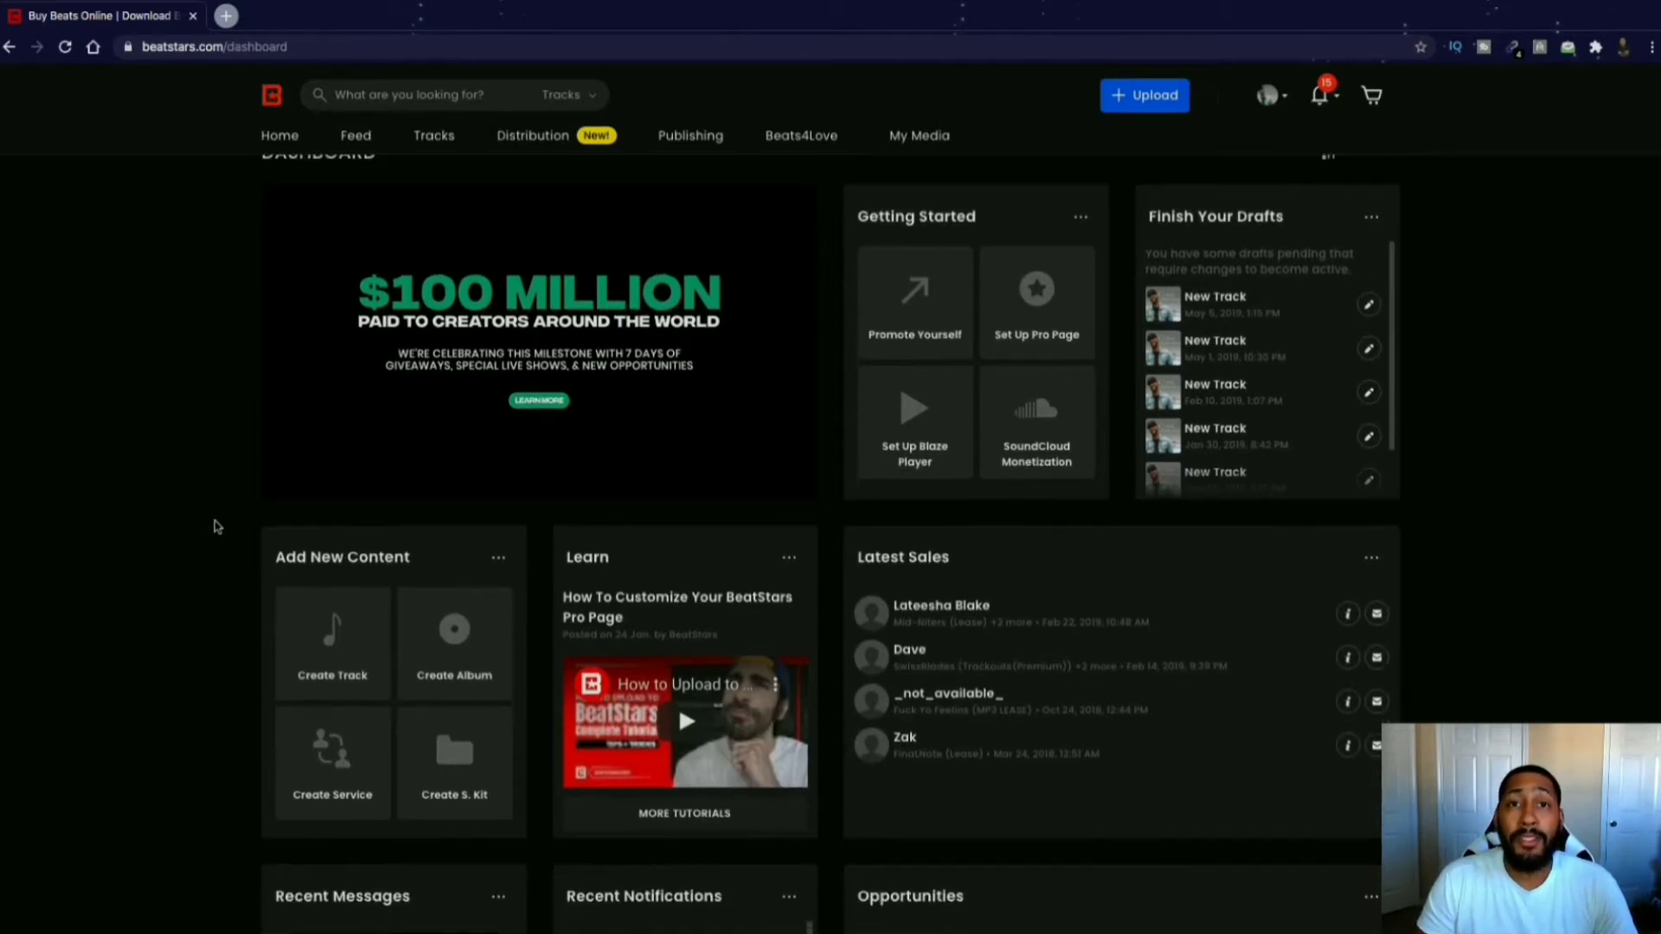
scroll(down, 3)
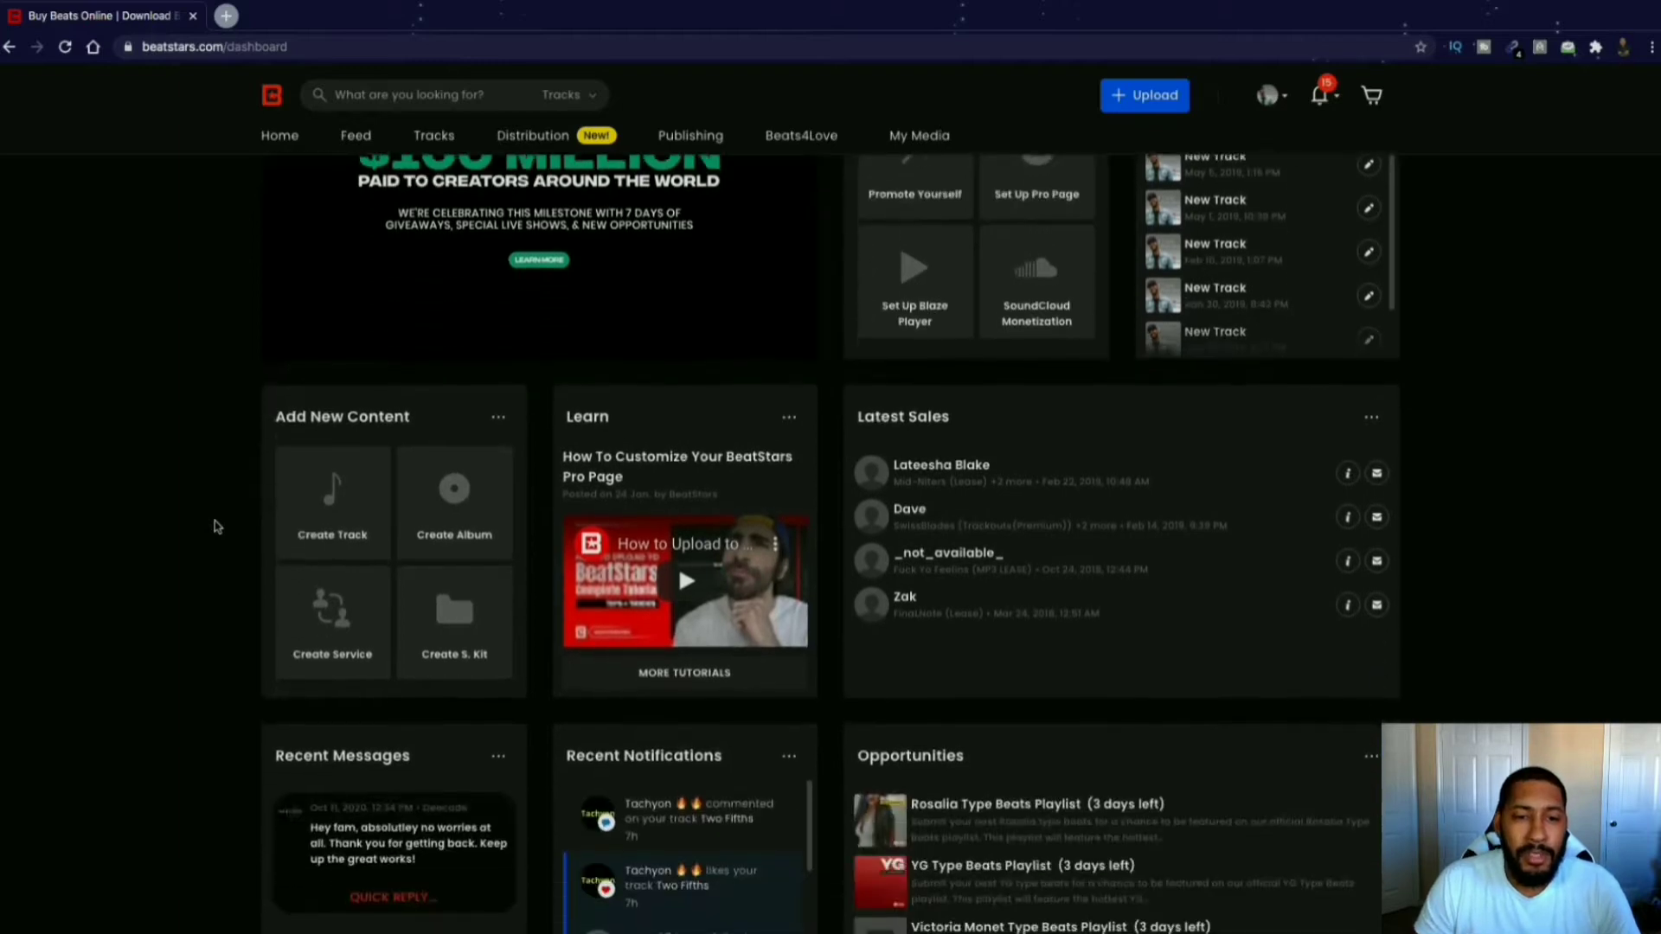
scroll(down, 3)
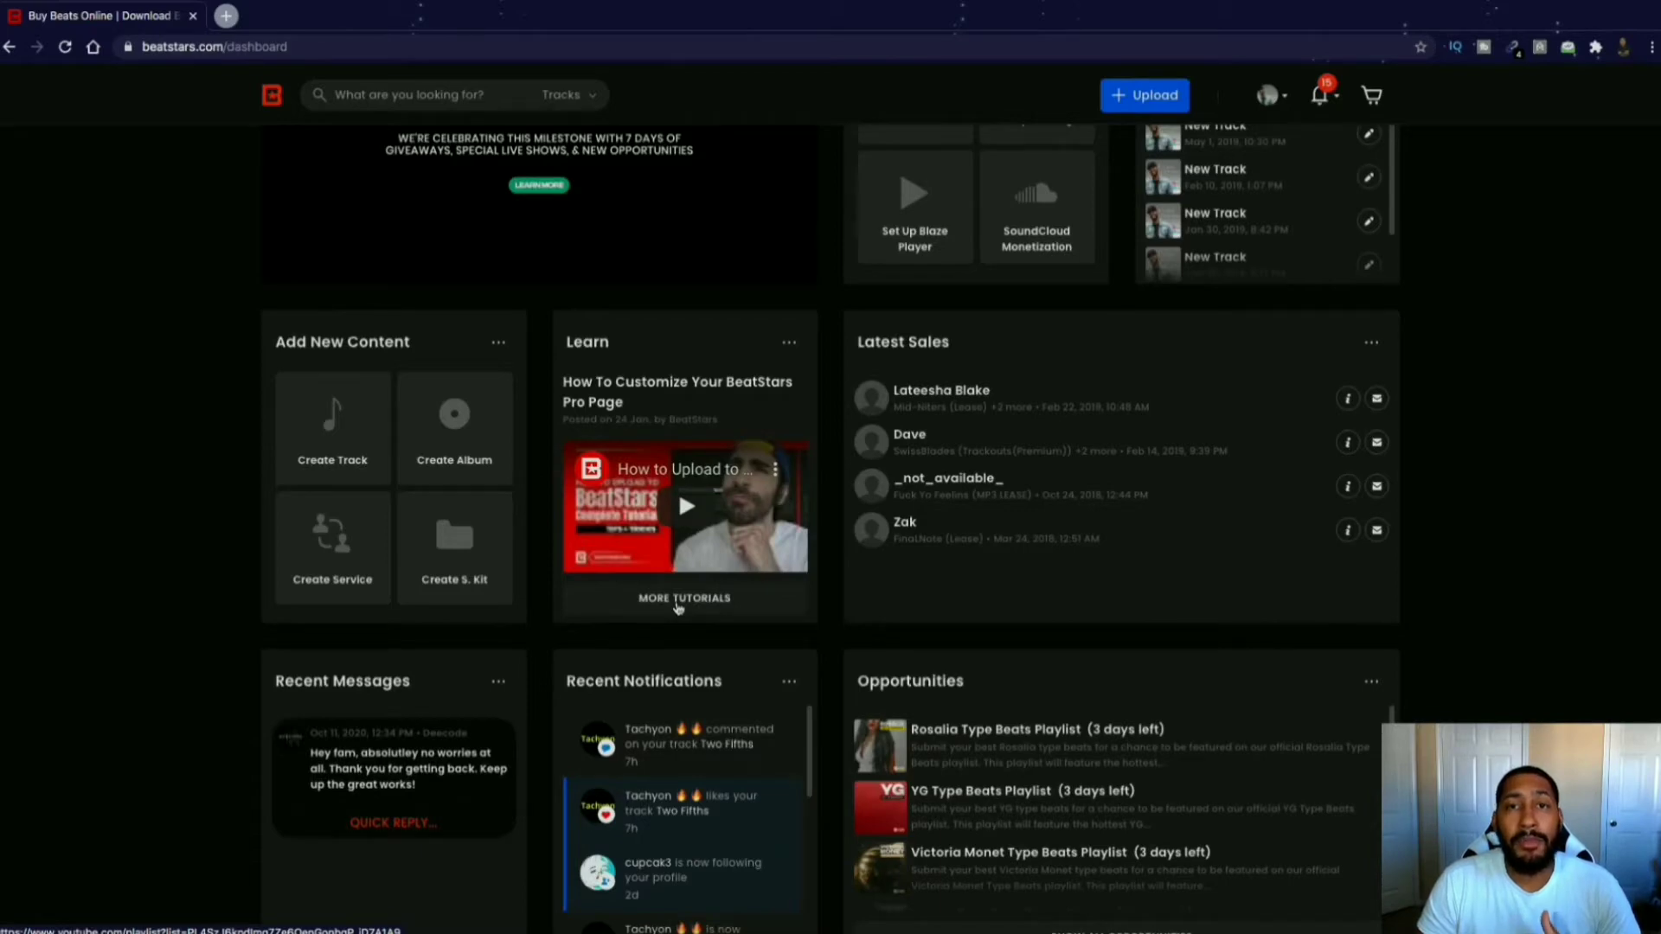
Open the BeatStars Tutorials playlist on YouTube and scroll through its videos.
click(684, 598)
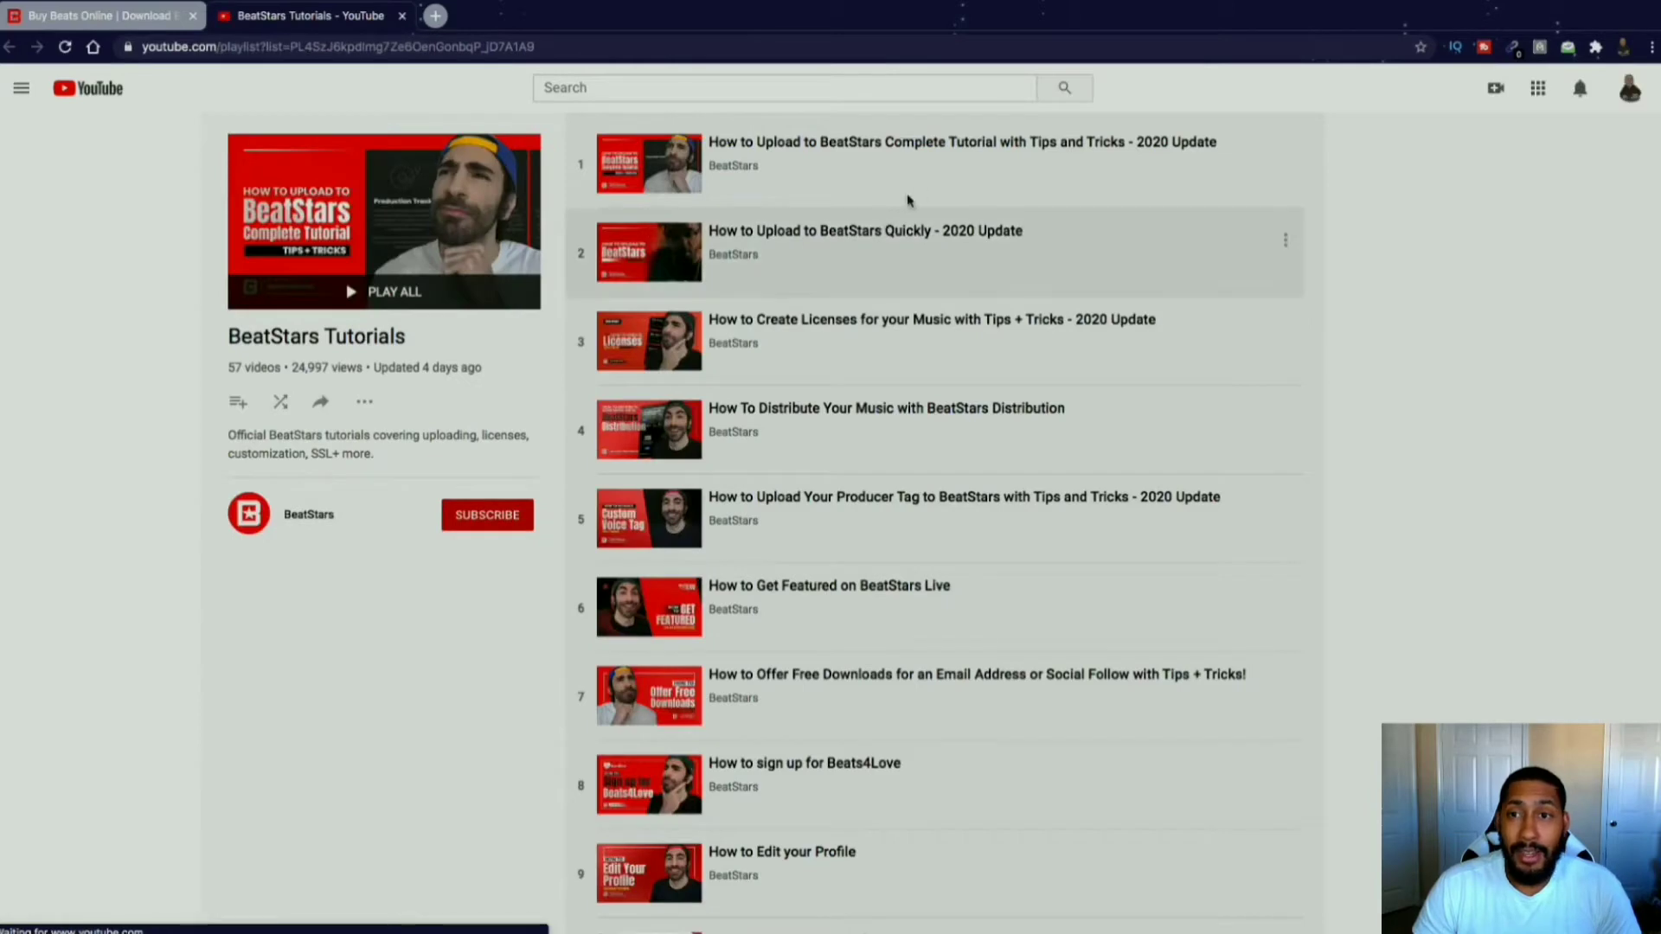
click(21, 88)
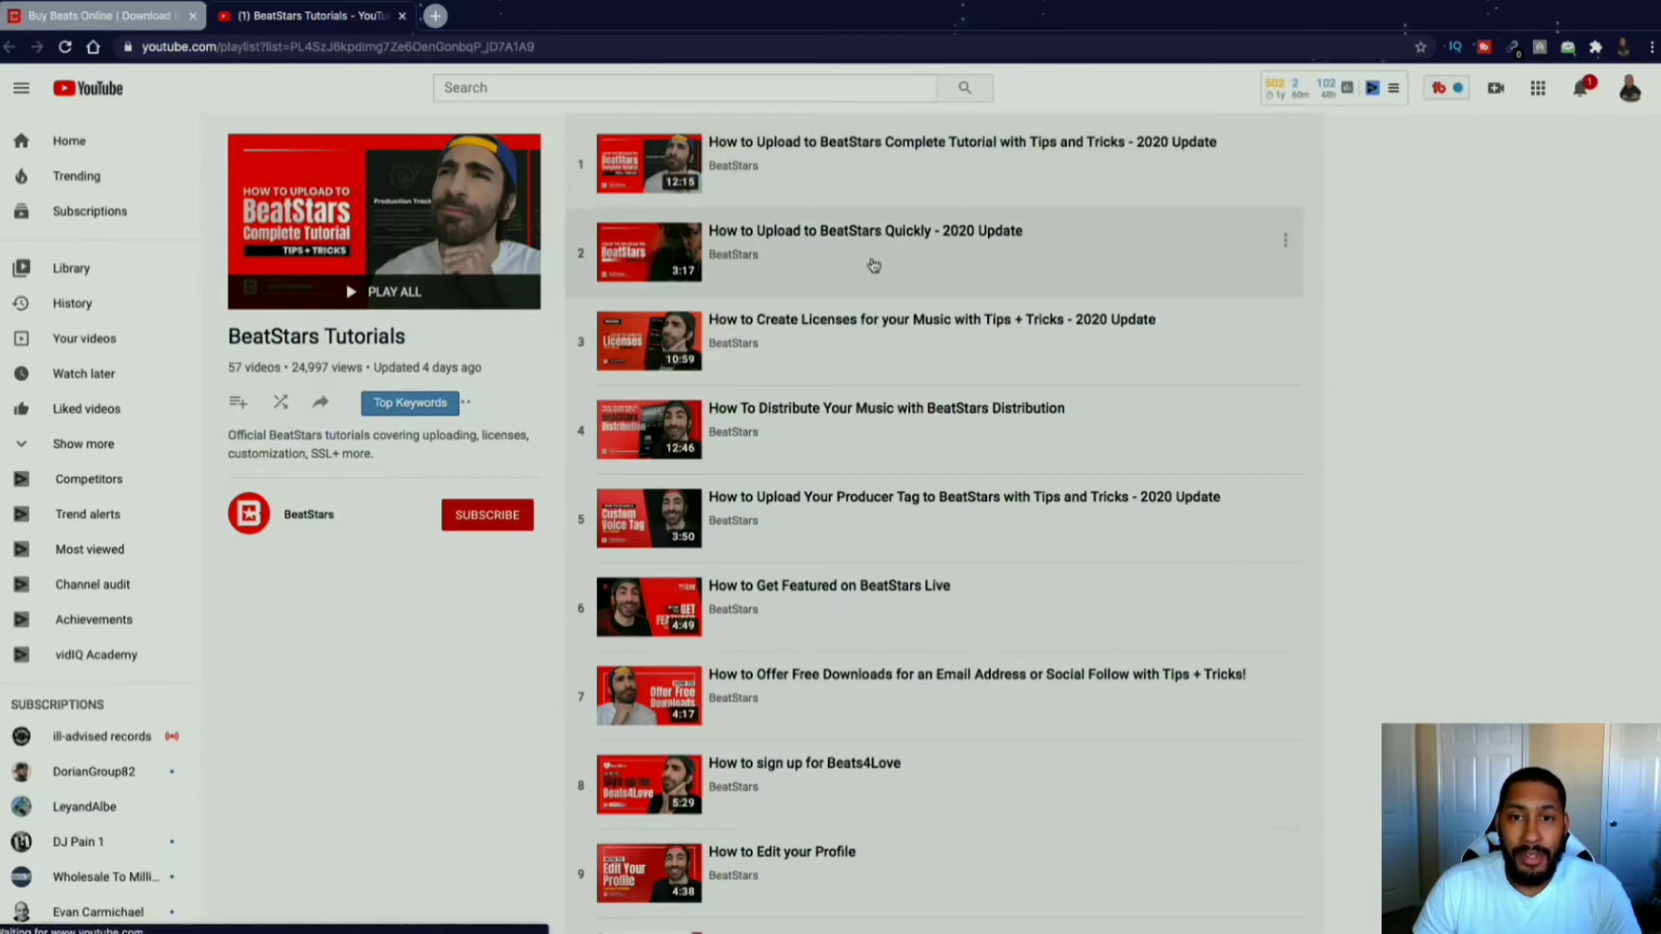
scroll(down, 3)
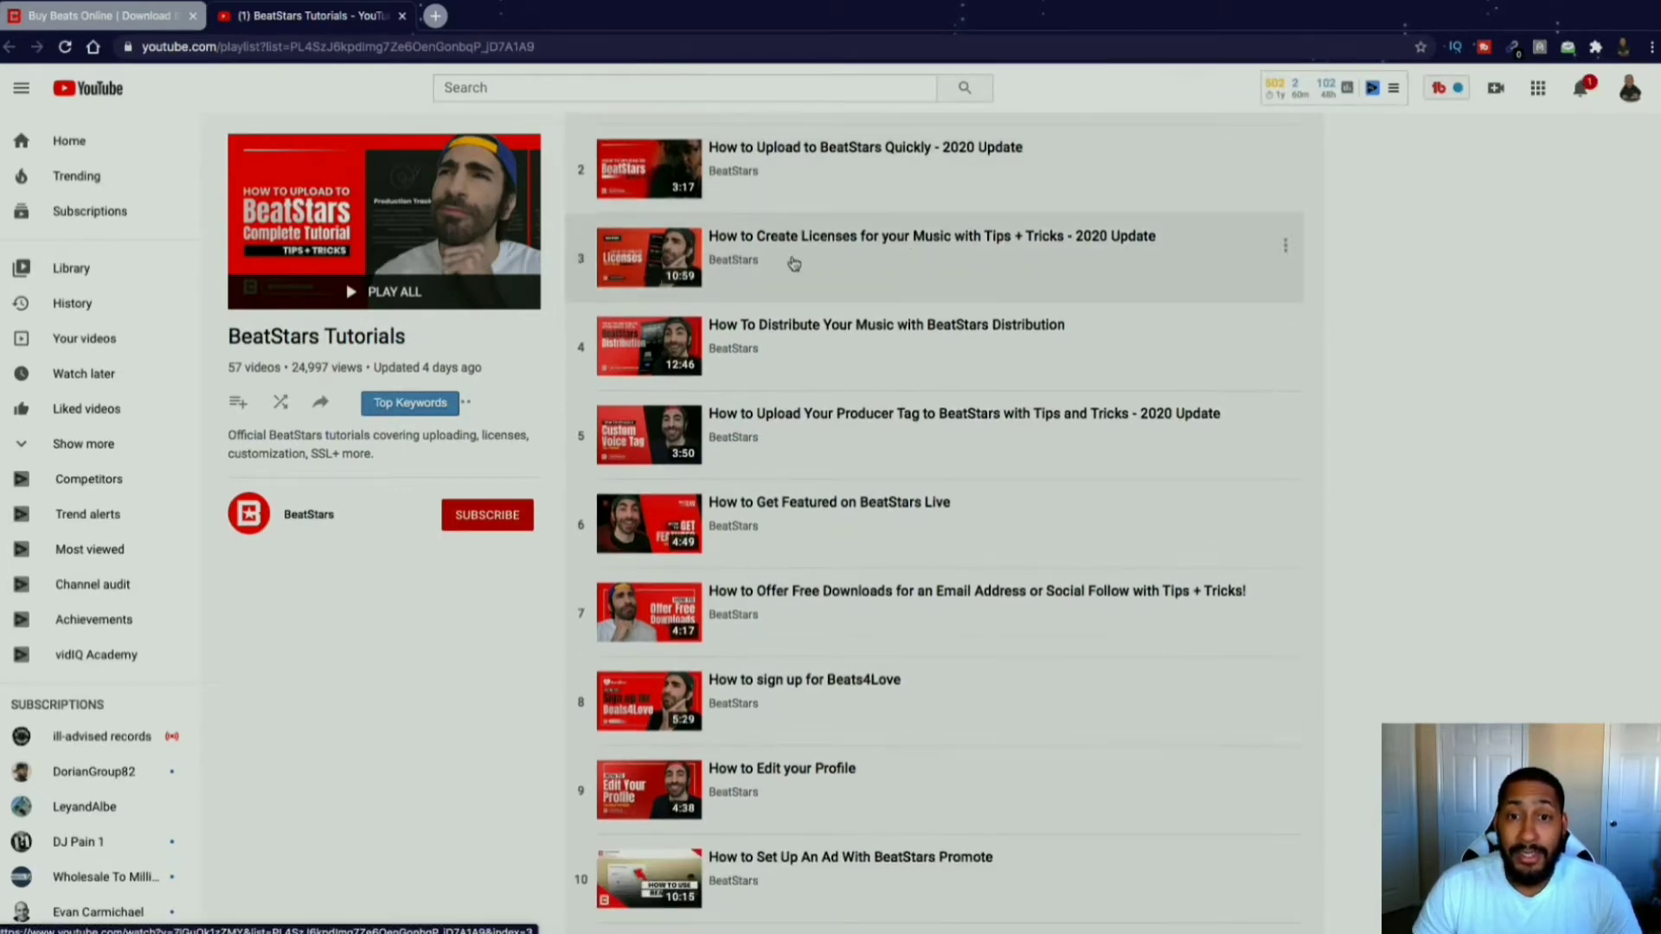
mouse_move(846, 355)
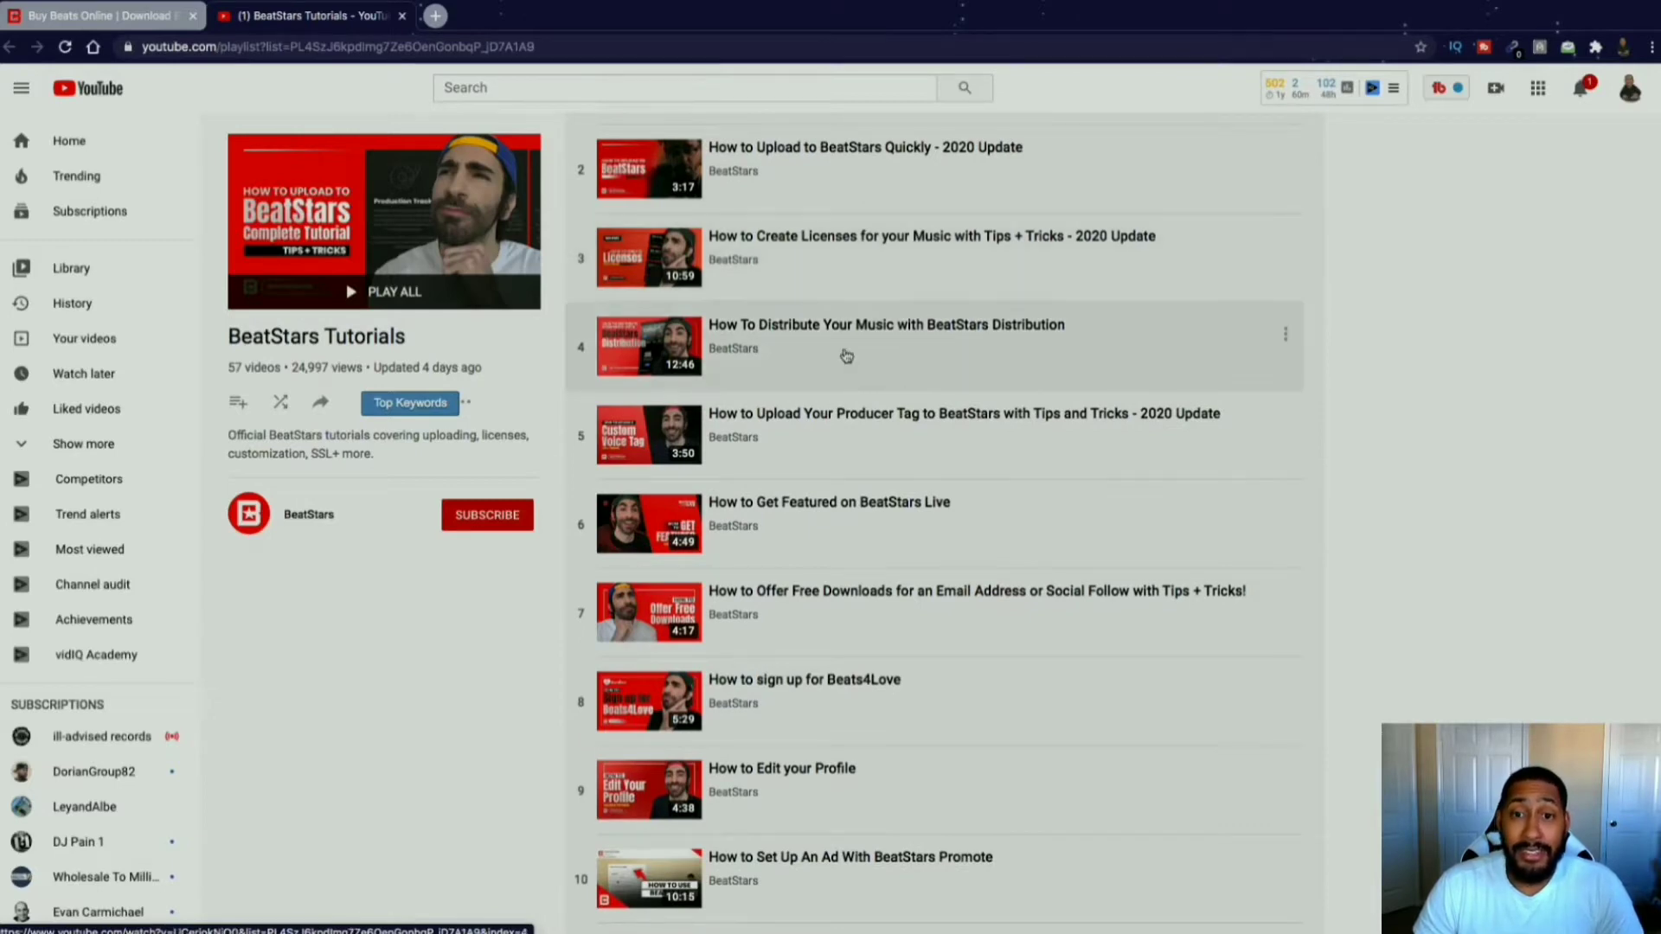
scroll(down, 3)
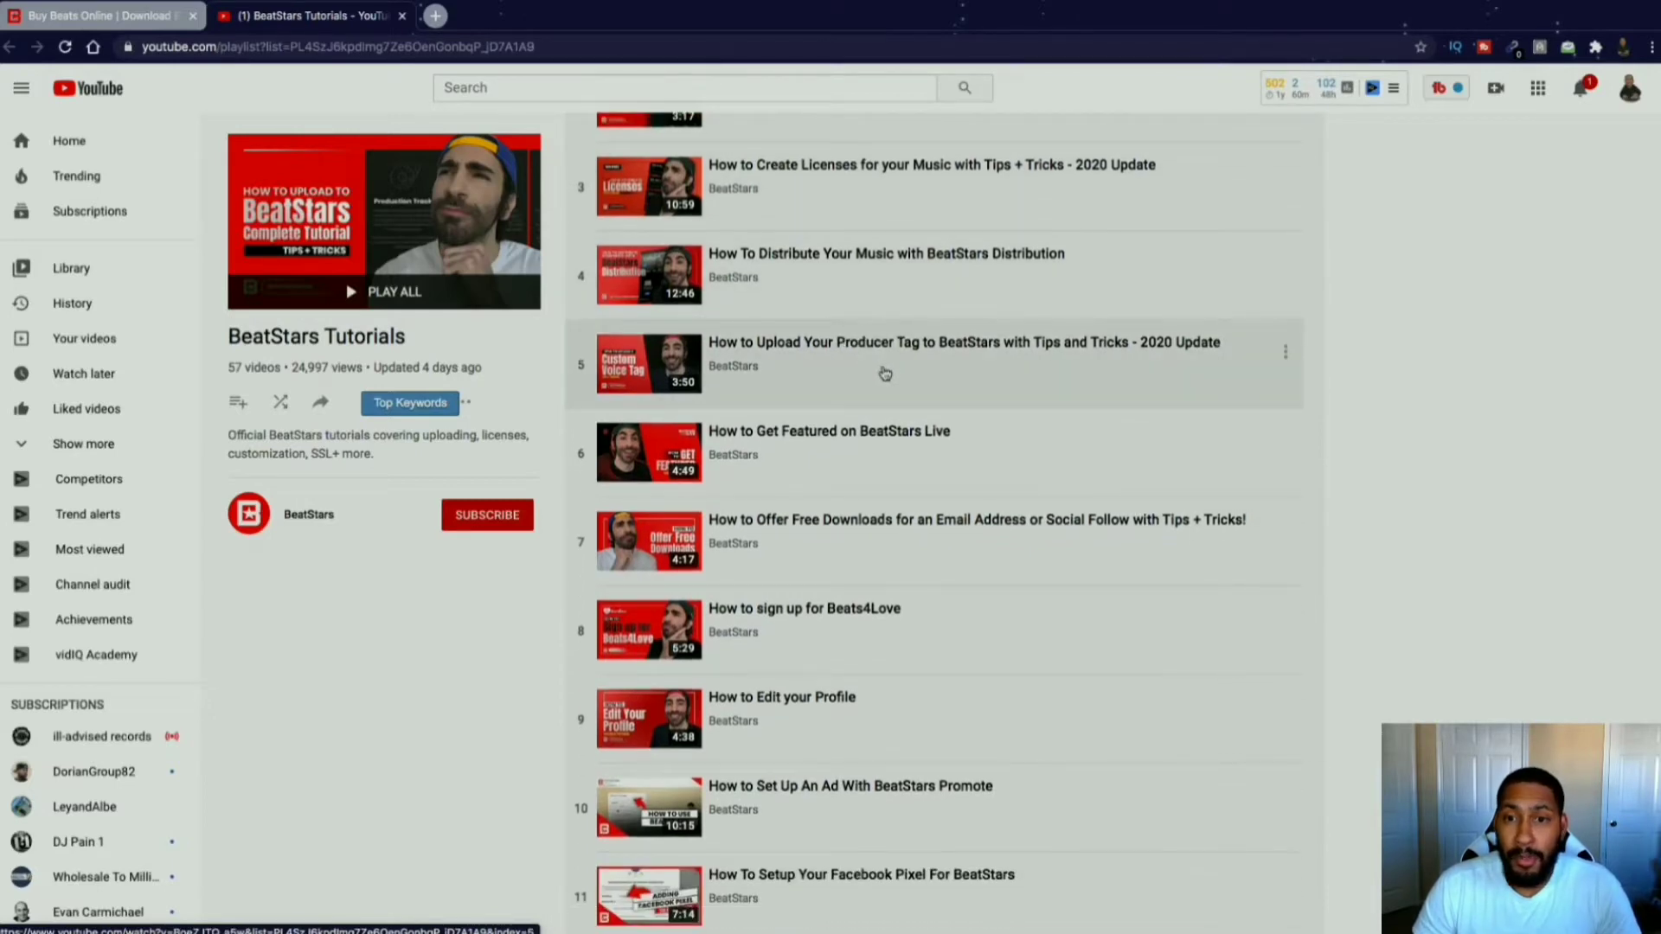
scroll(down, 3)
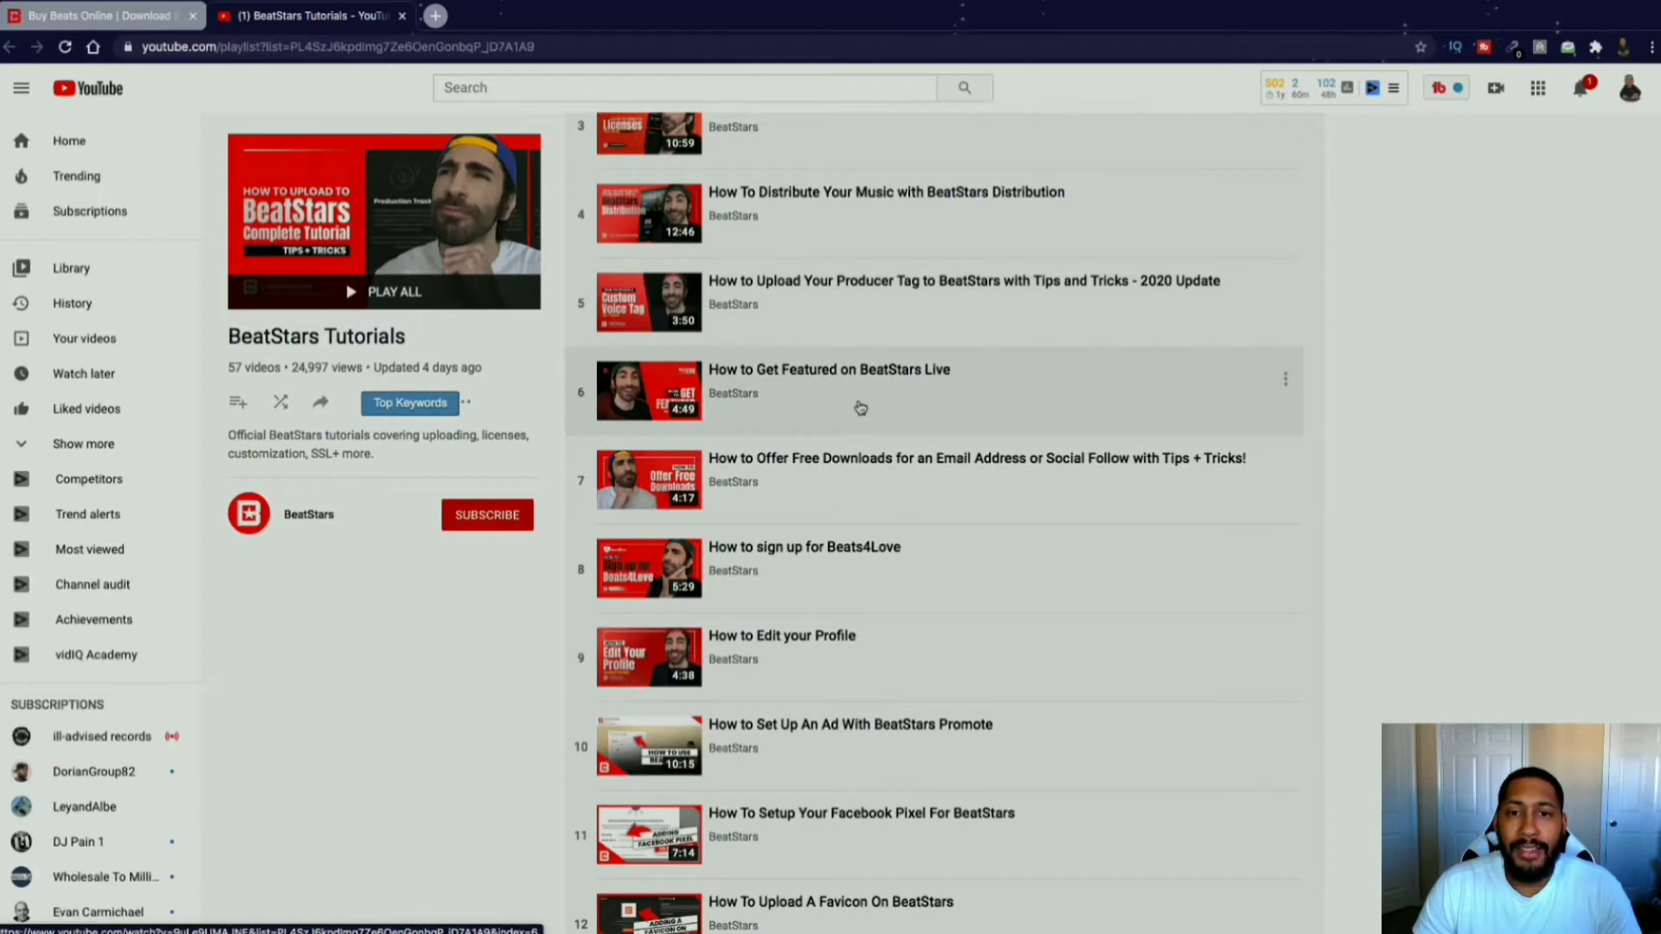
scroll(down, 3)
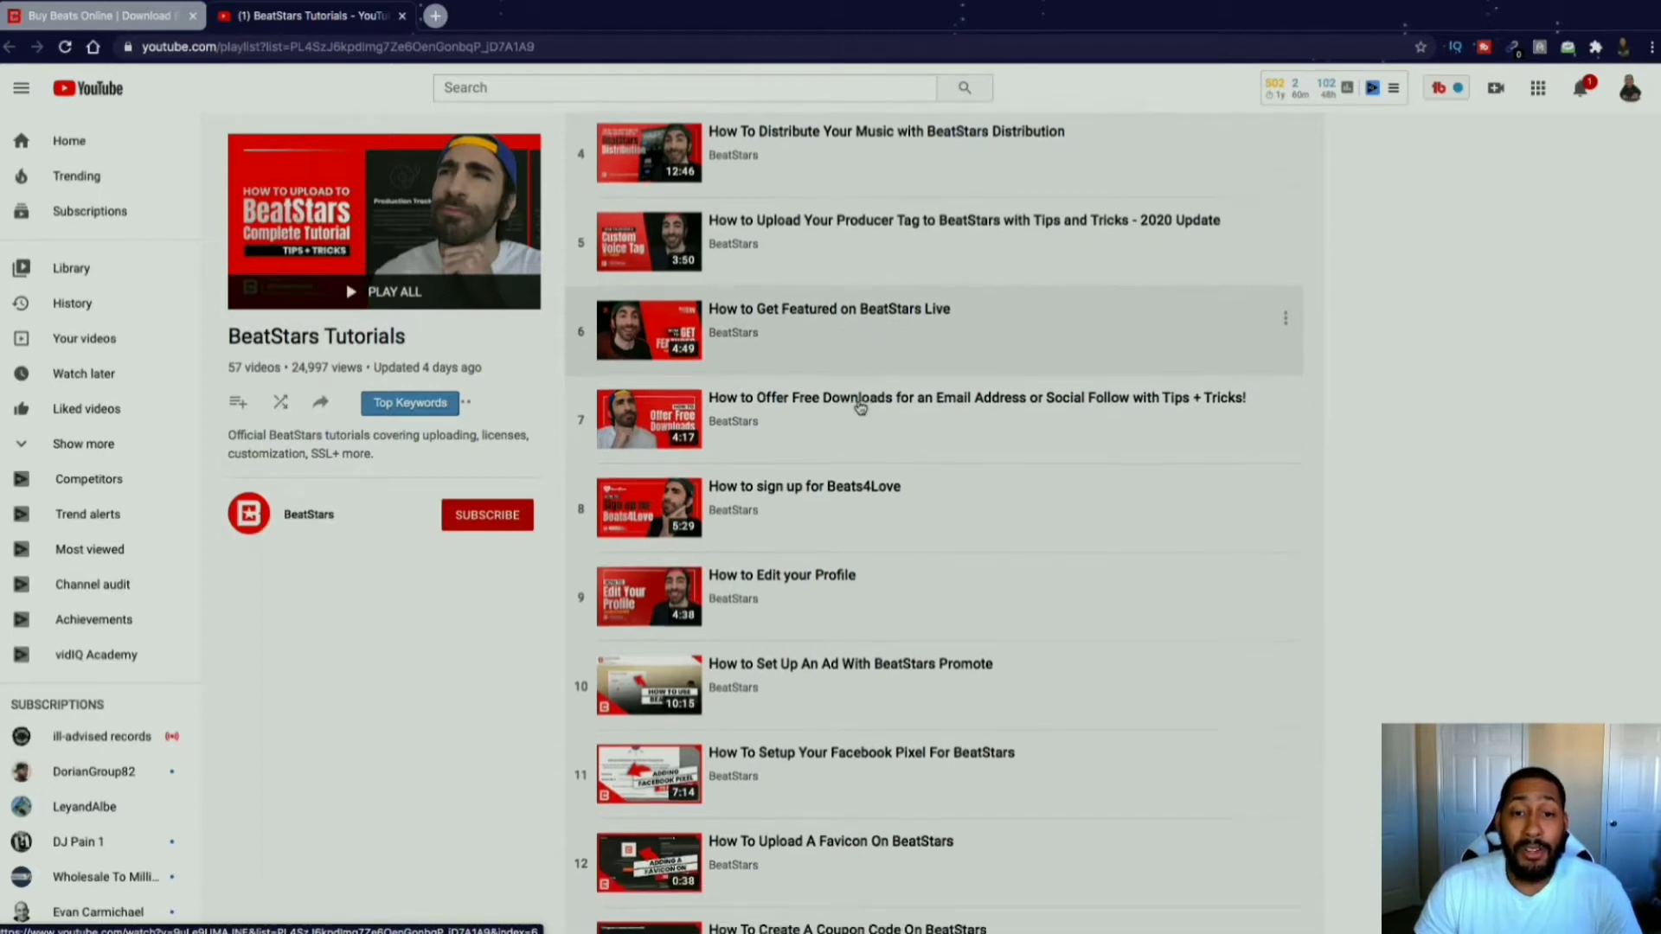
scroll(down, 3)
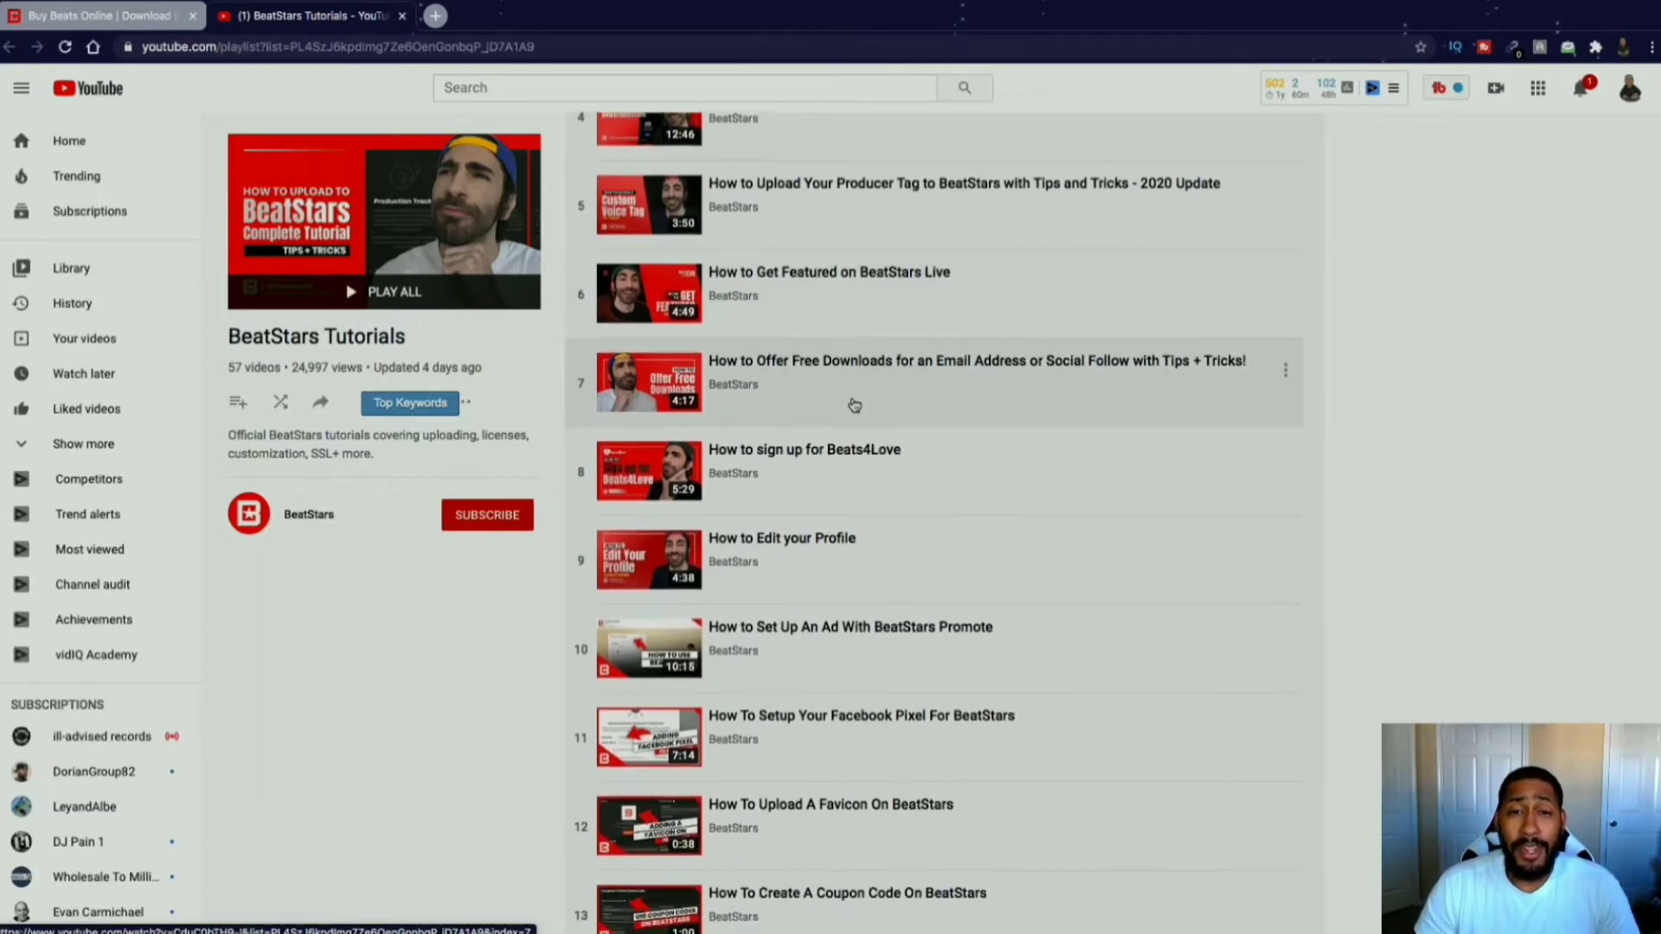
scroll(down, 3)
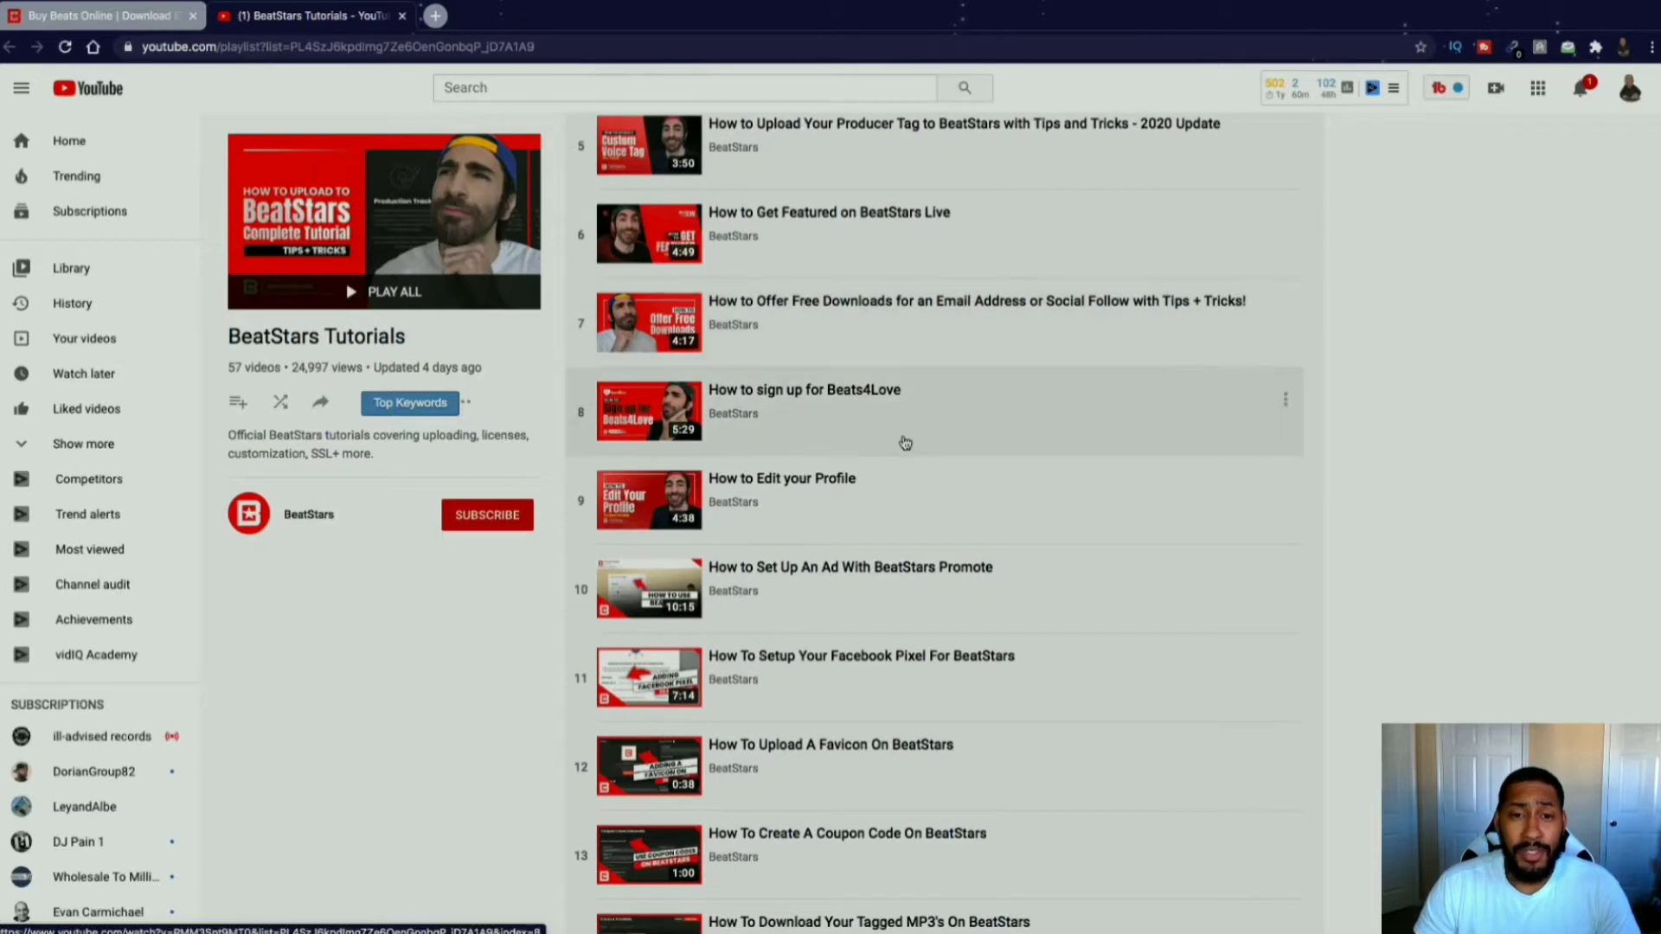
scroll(down, 3)
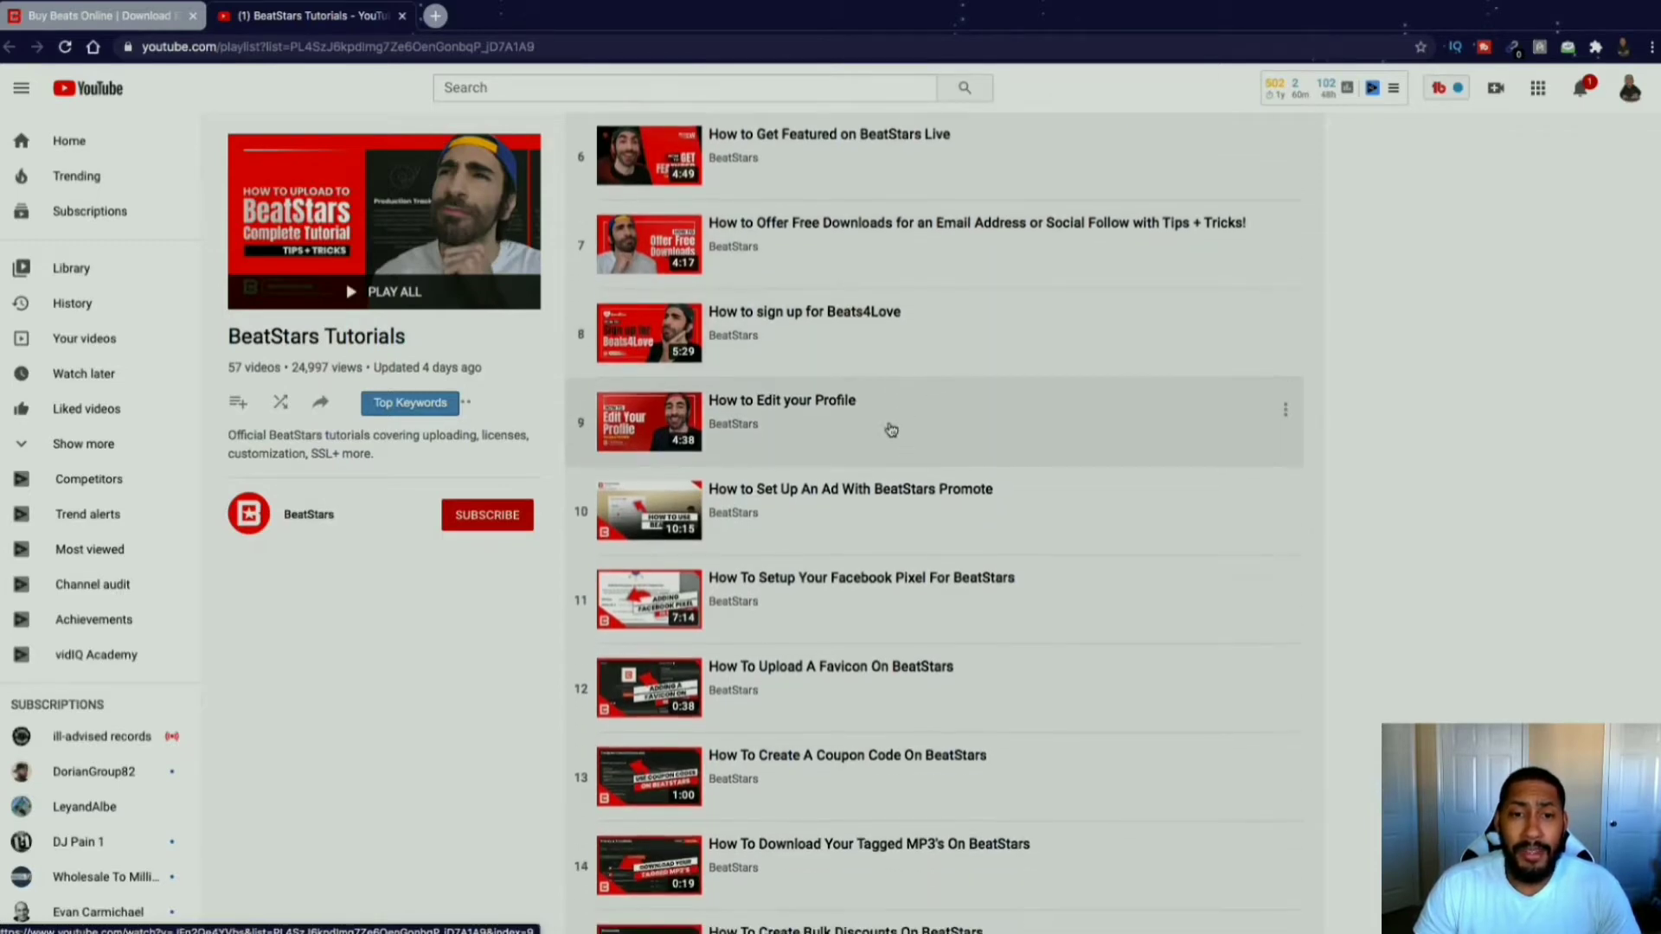
scroll(down, 3)
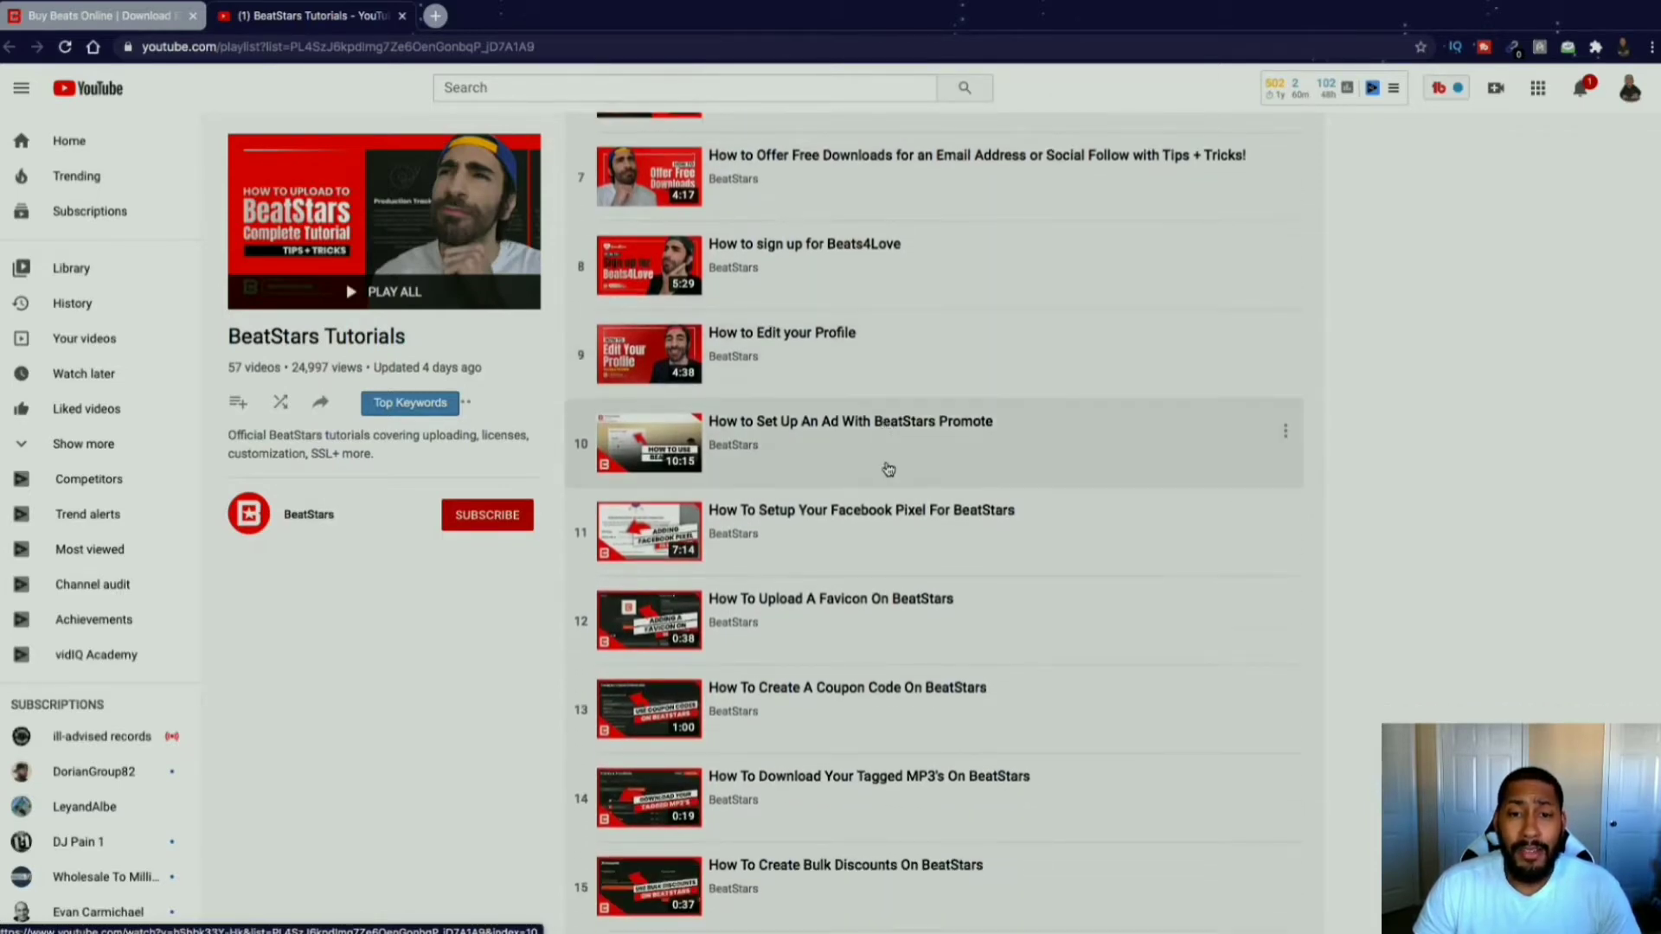
scroll(down, 3)
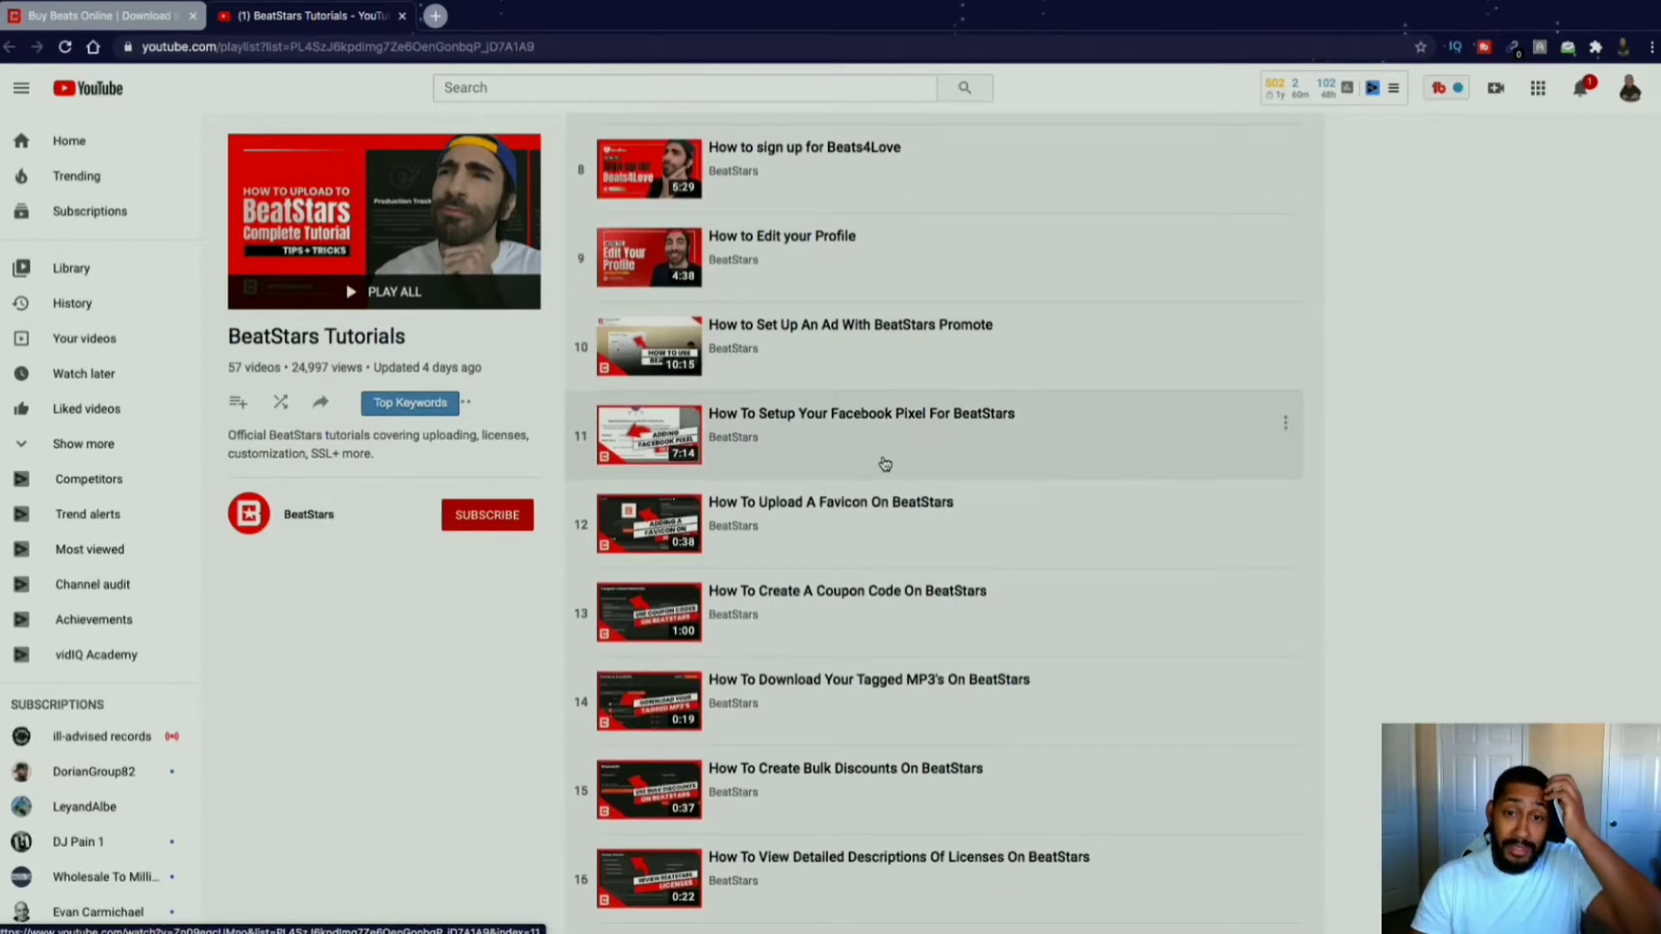
scroll(down, 3)
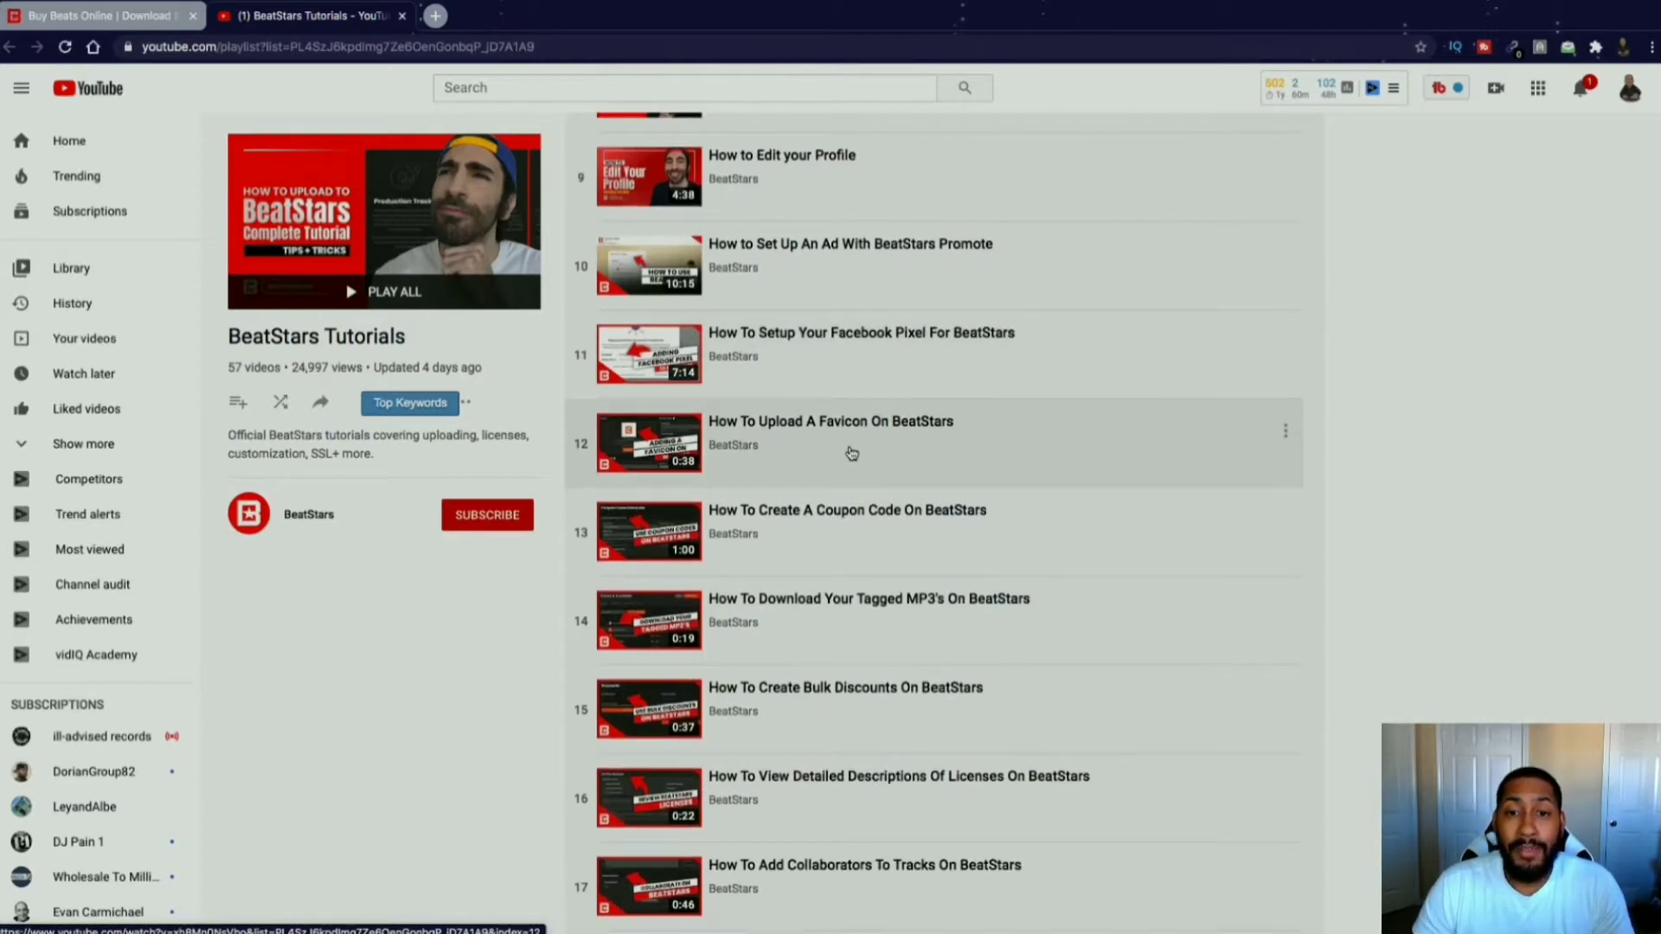
scroll(down, 3)
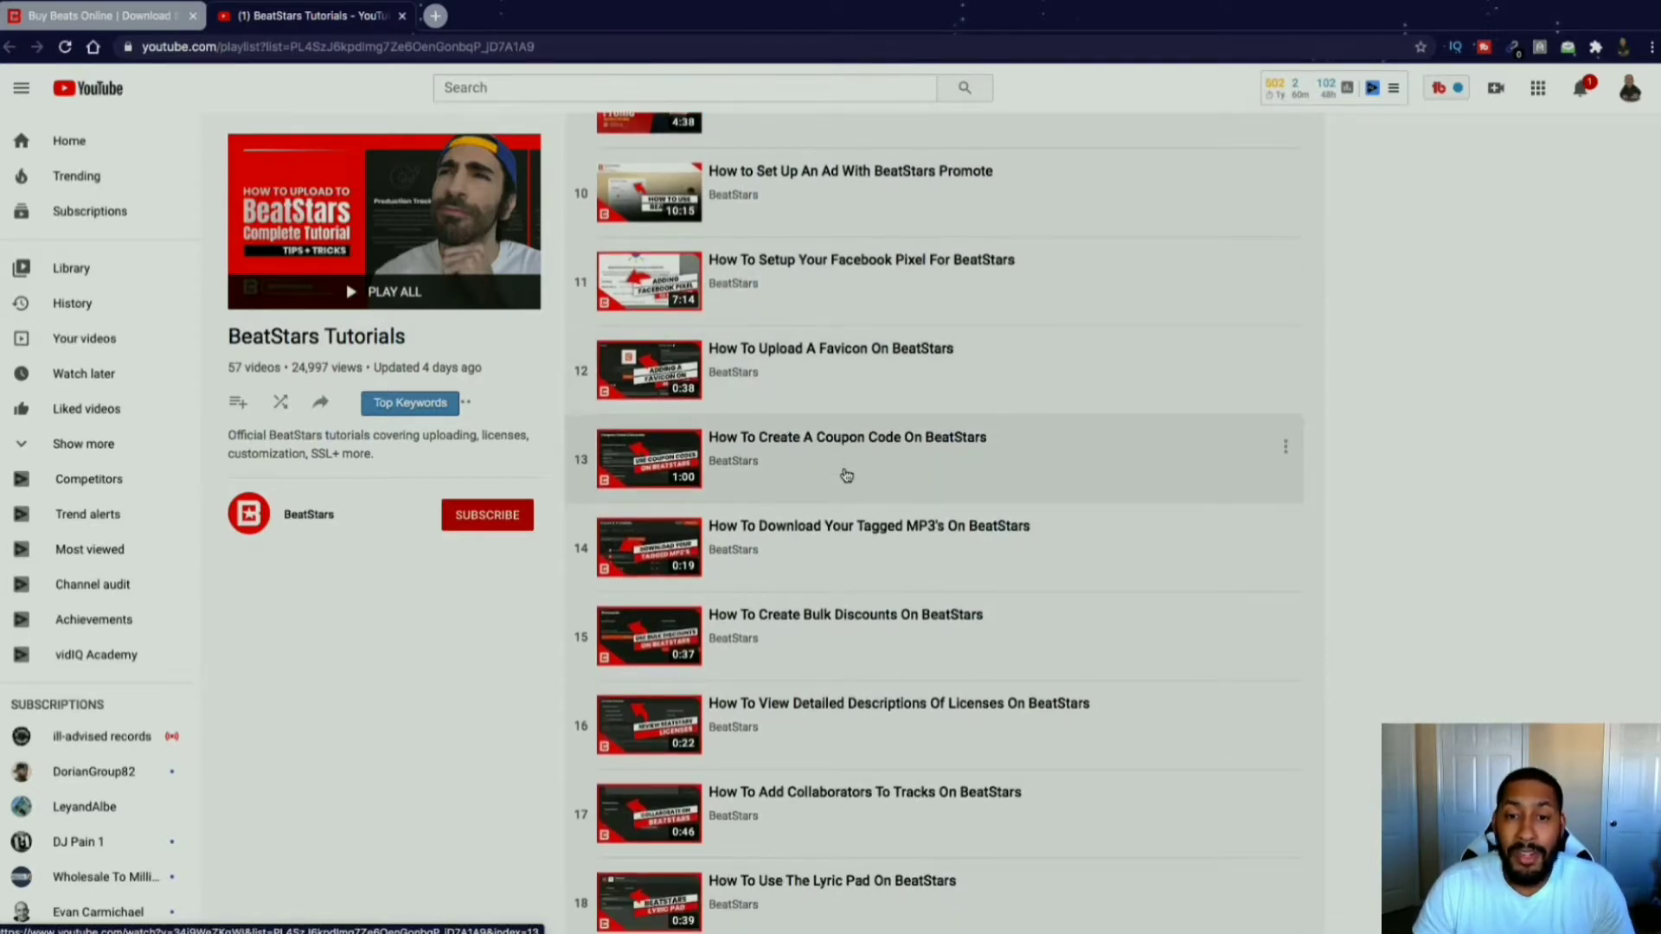
scroll(down, 3)
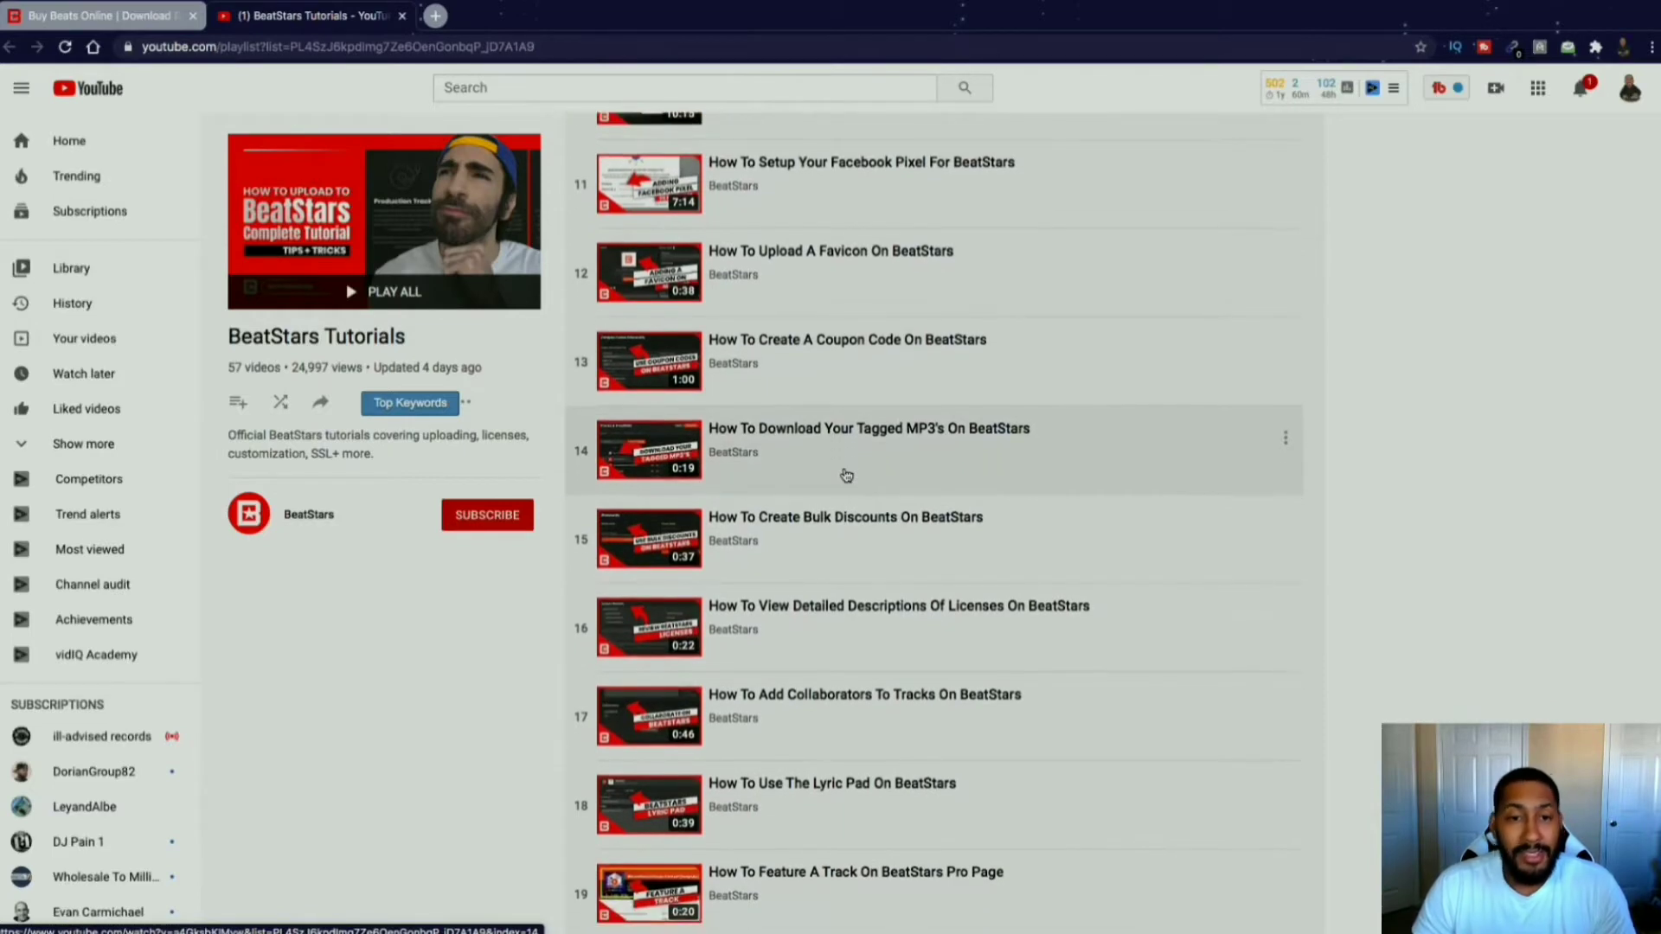
scroll(down, 3)
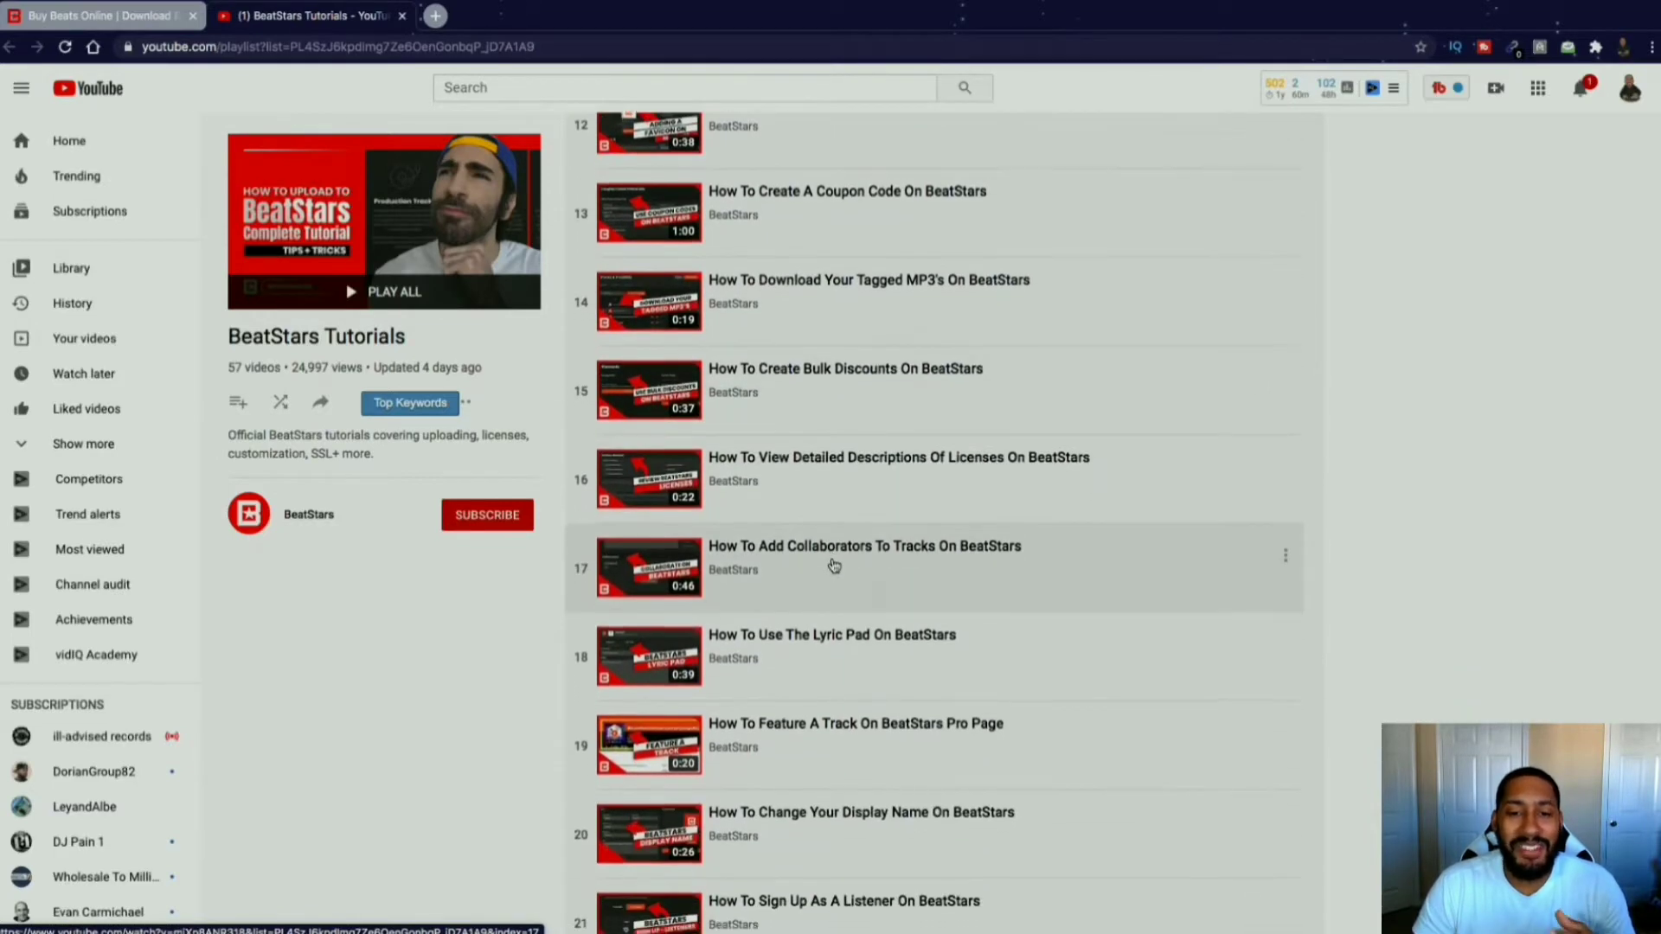
scroll(down, 3)
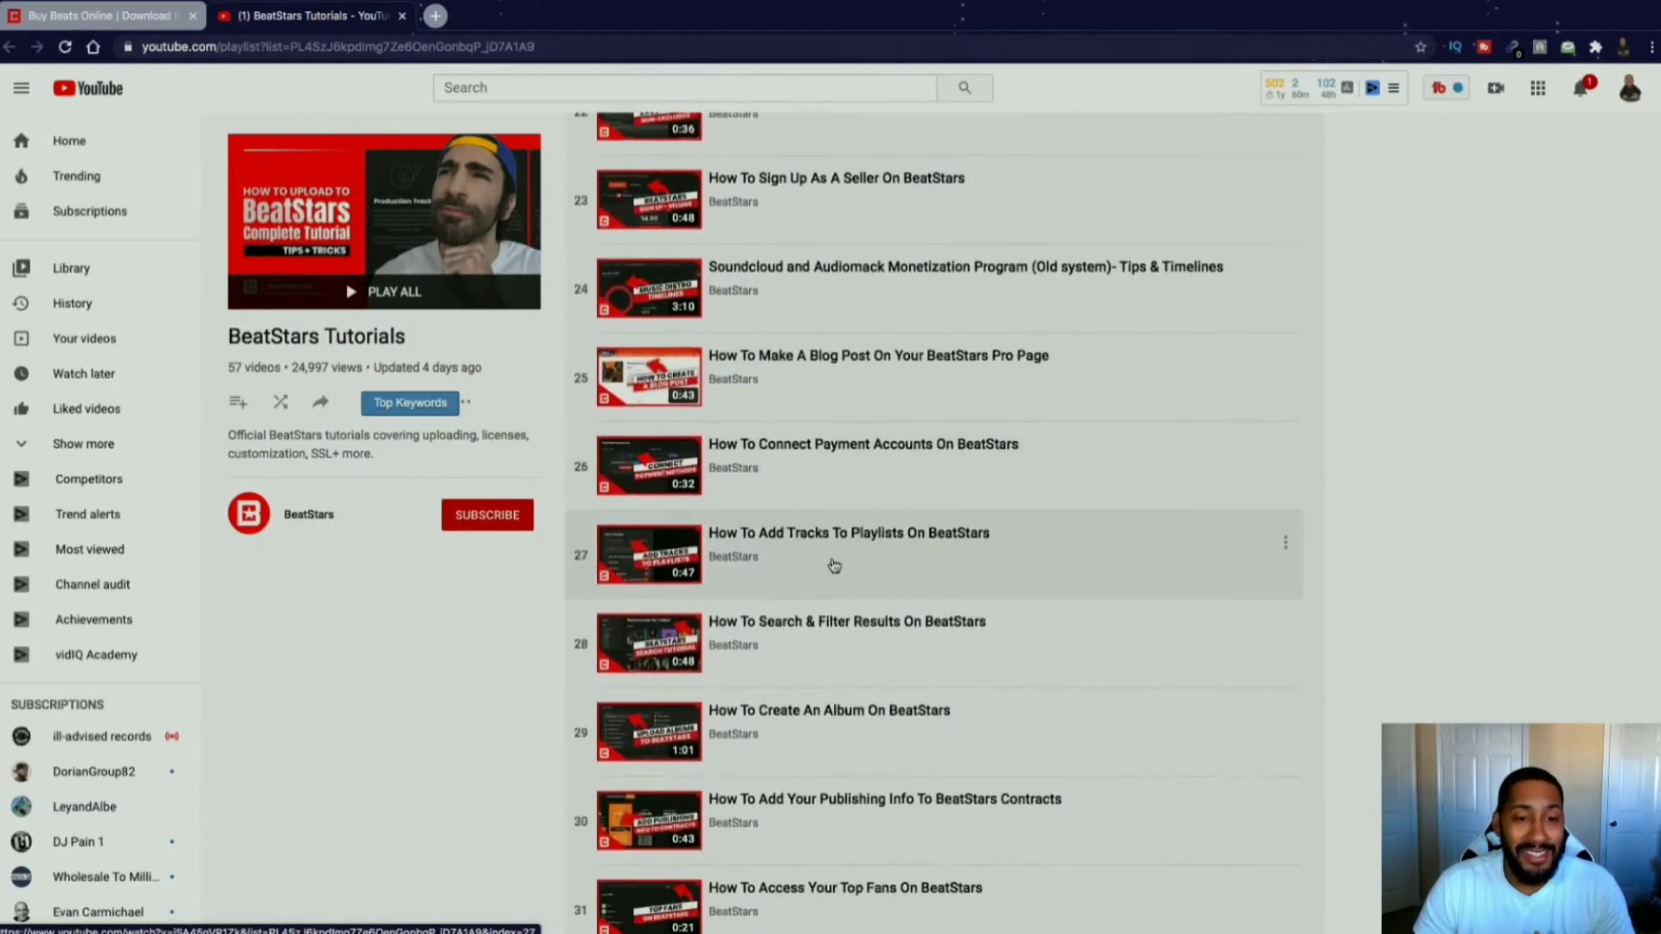
scroll(down, 3)
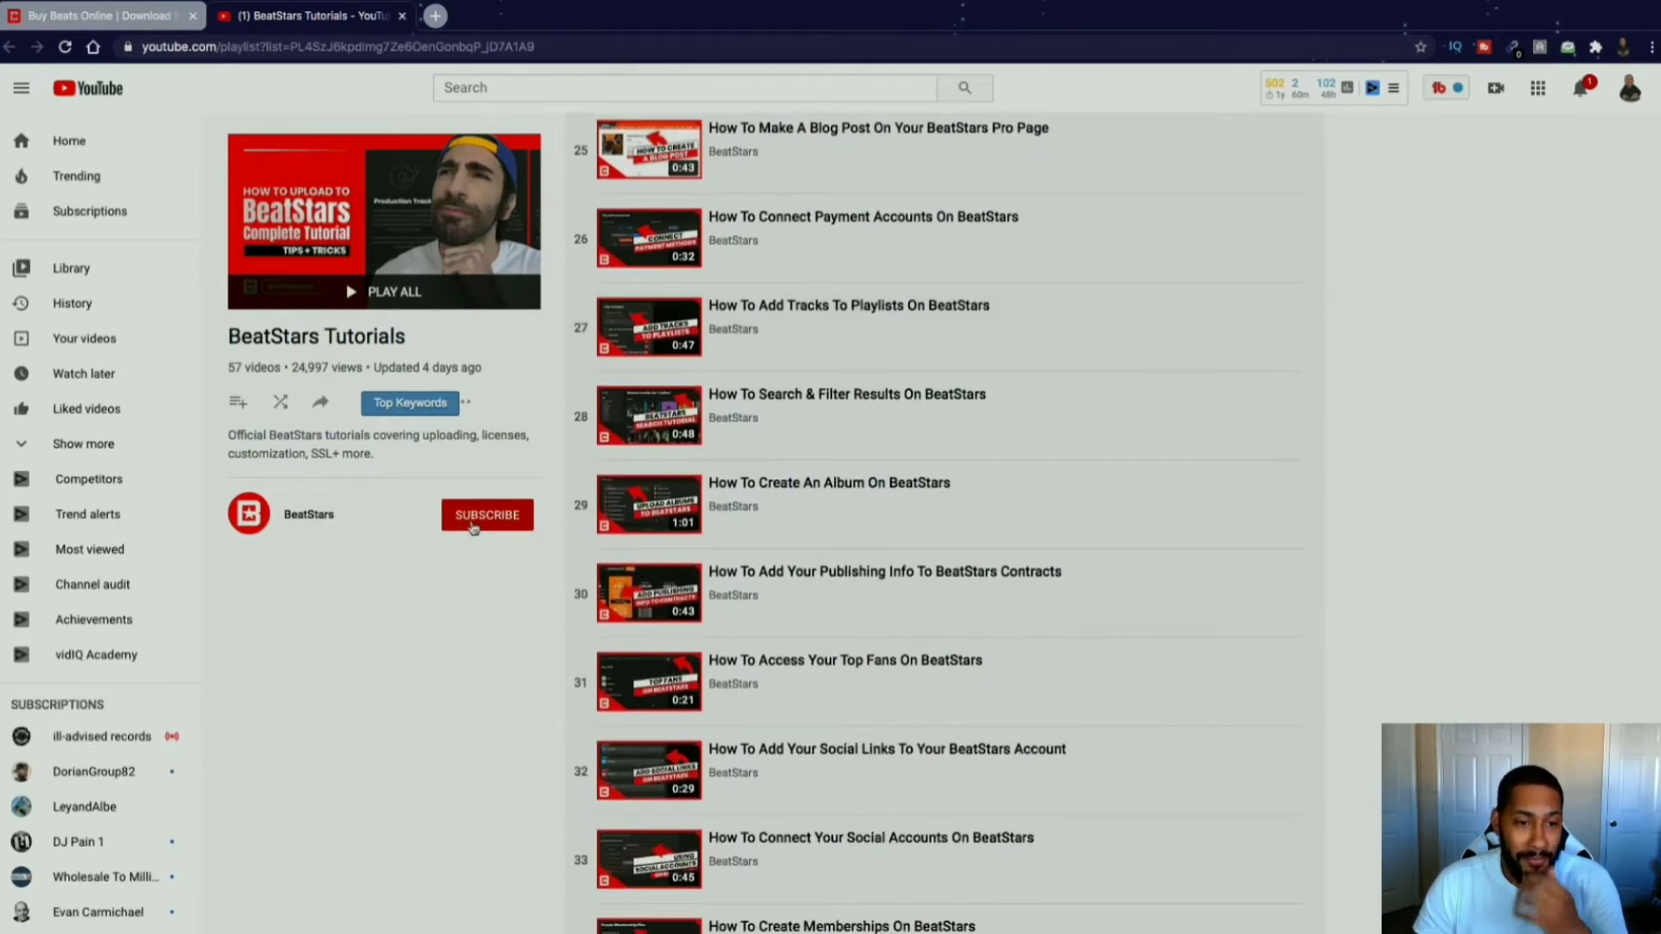
Subscribe to the BeatStars channel, scroll further, then return toward the playlist top.
click(486, 514)
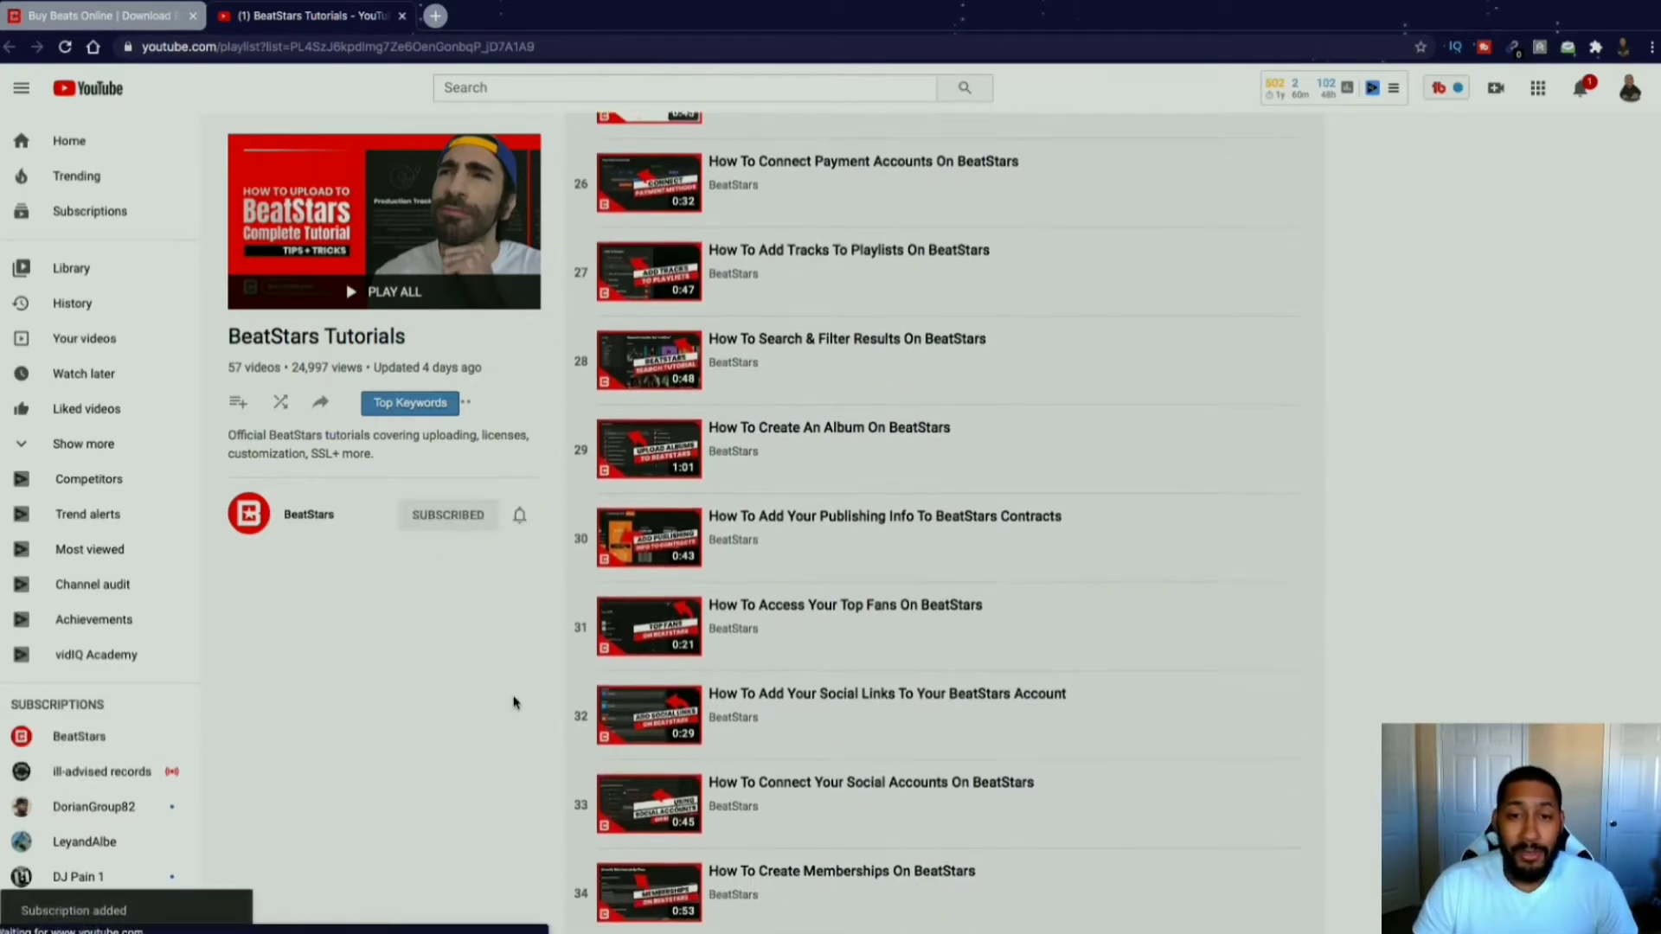
scroll(down, 3)
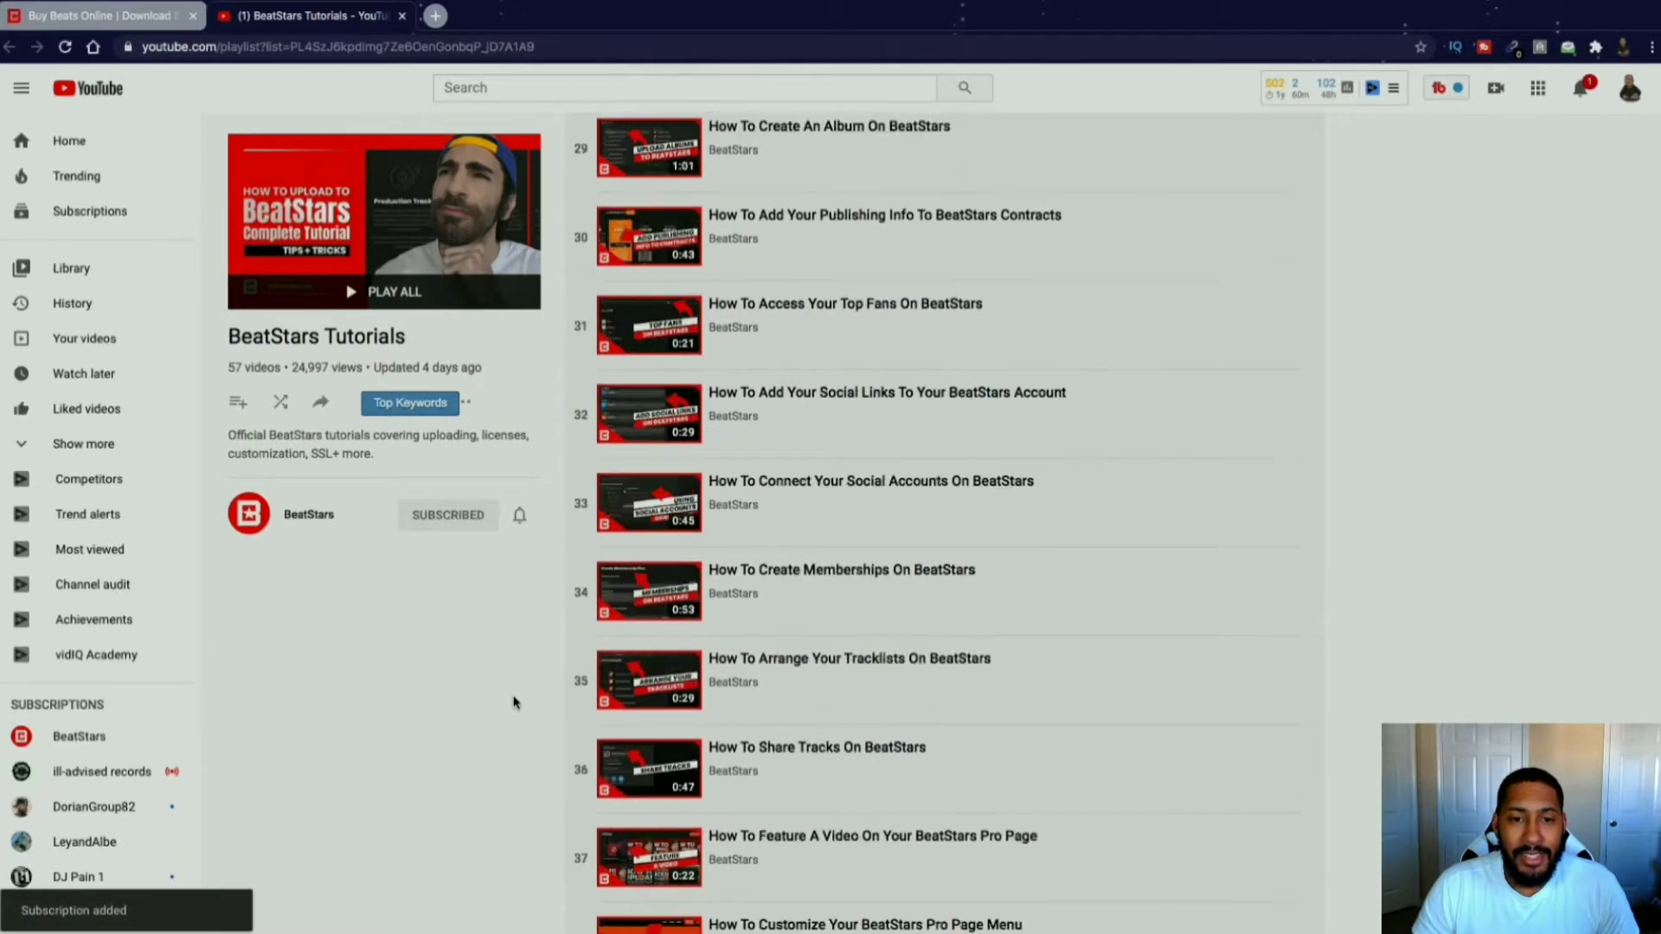
scroll(down, 3)
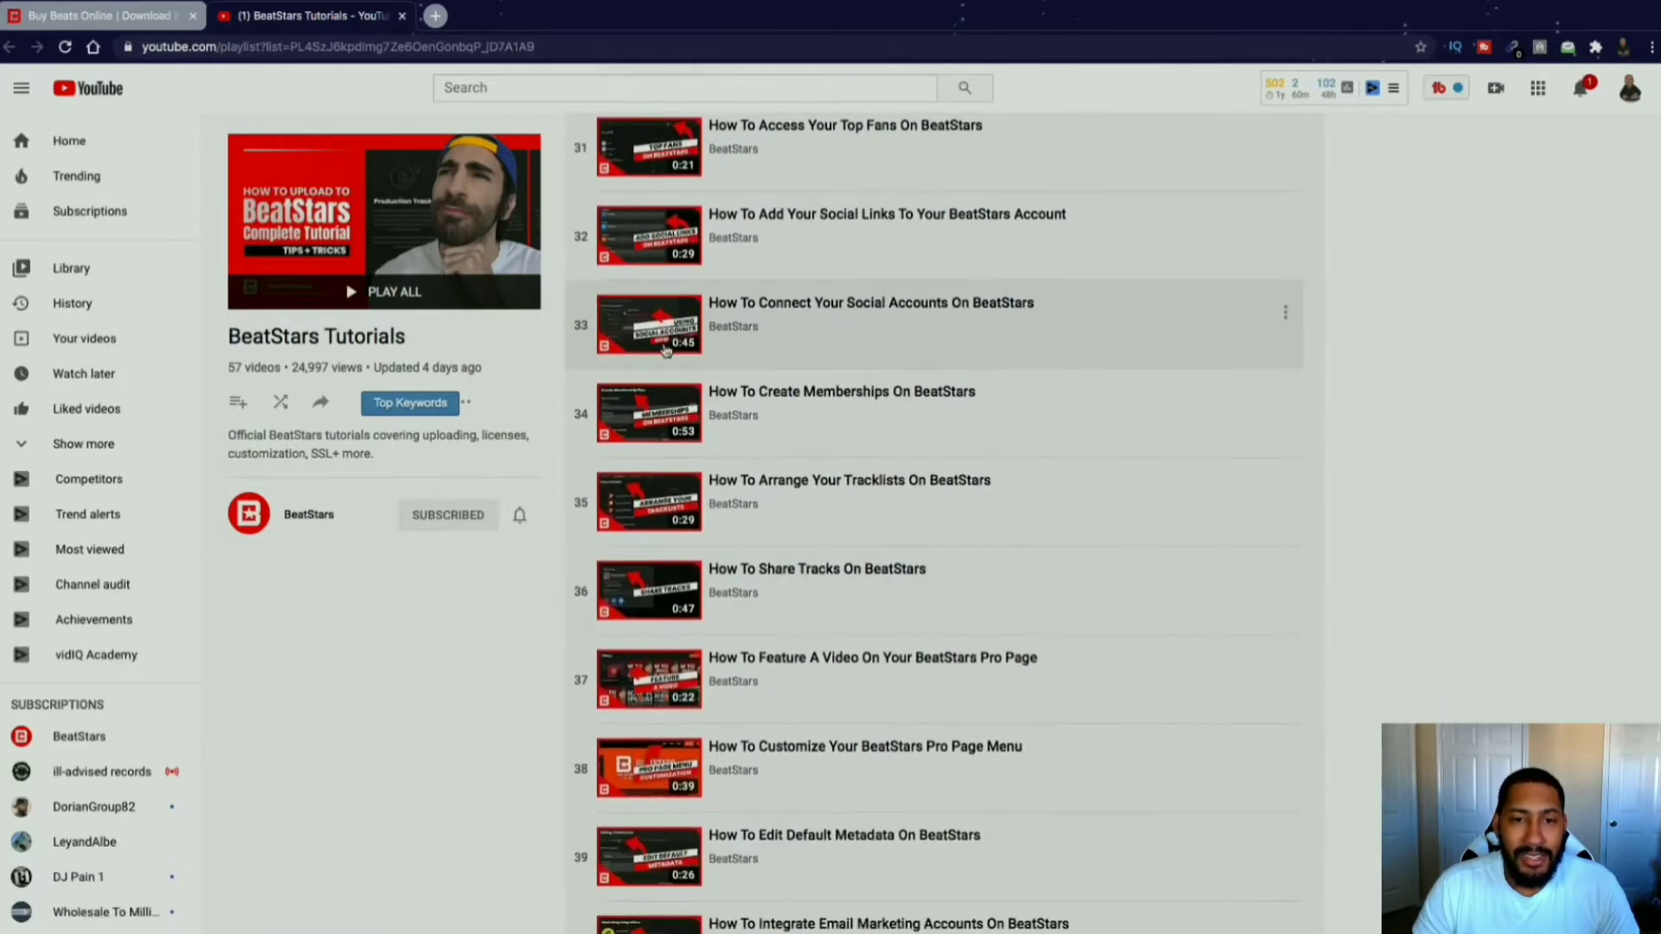
scroll(down, 3)
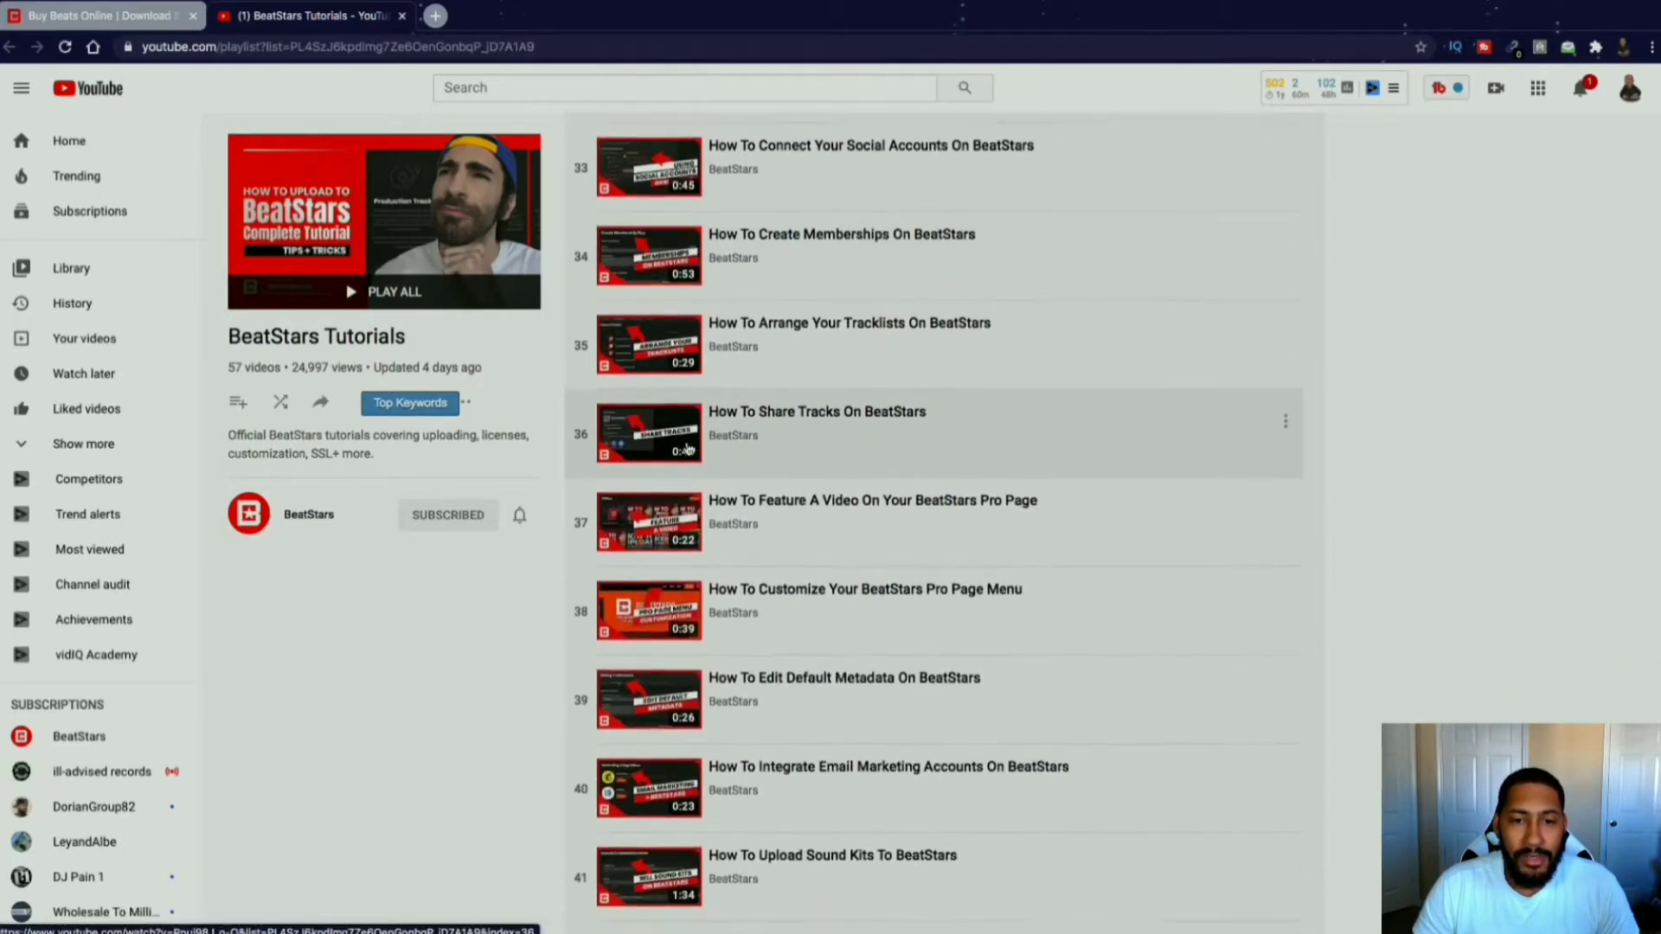
scroll(down, 3)
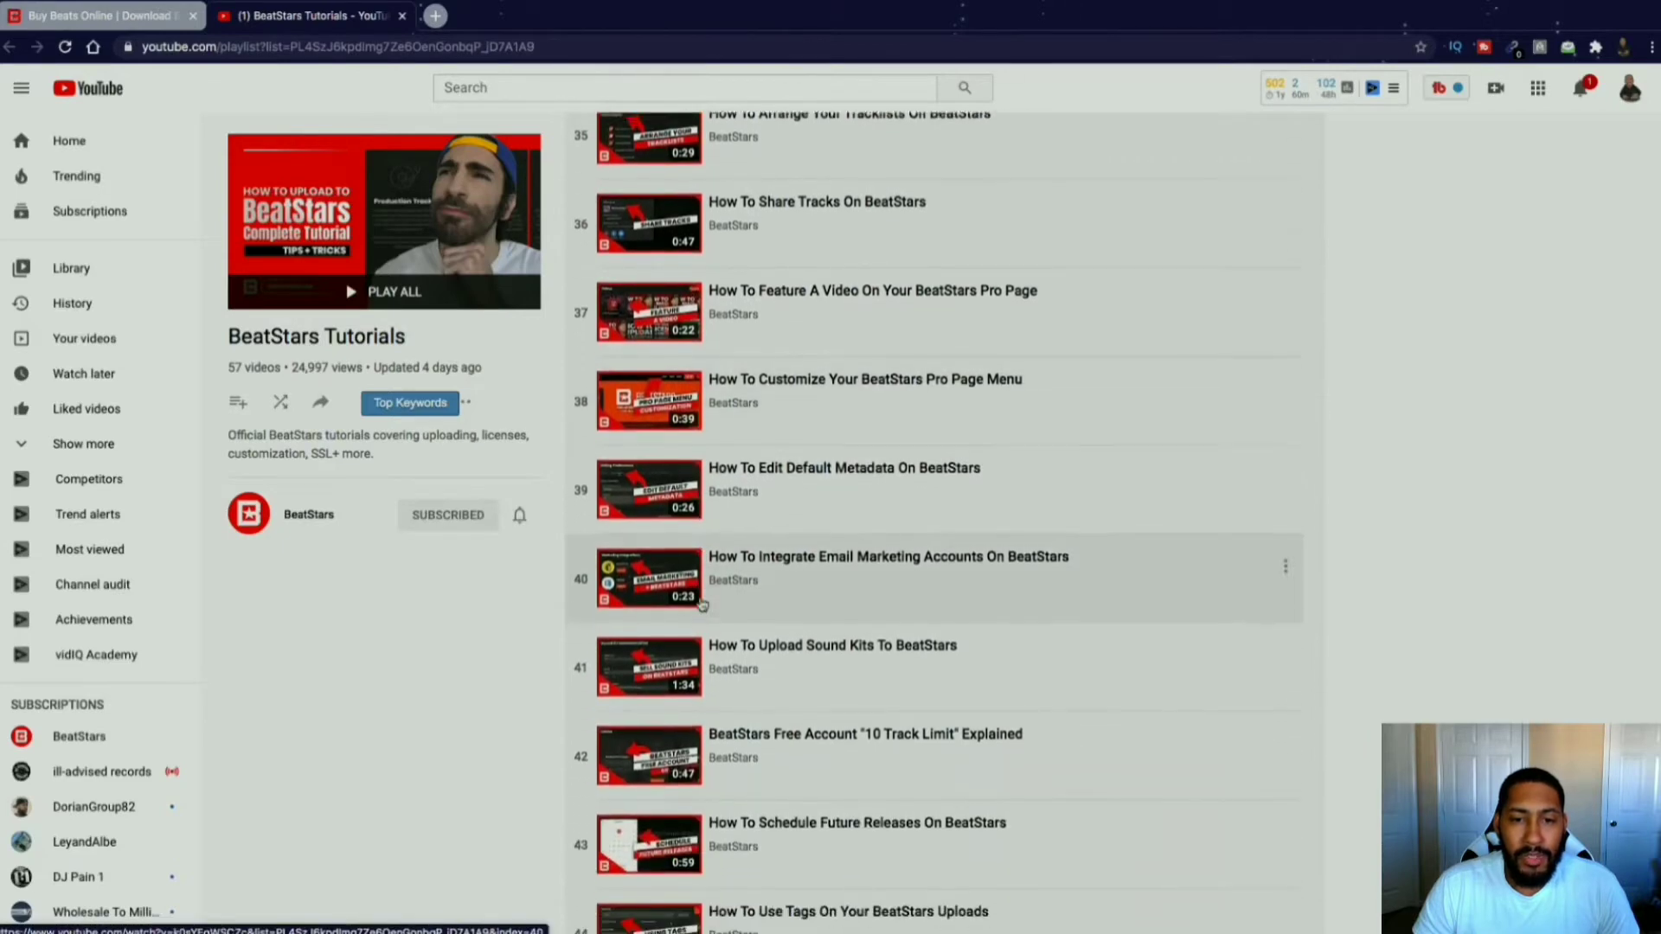
scroll(down, 3)
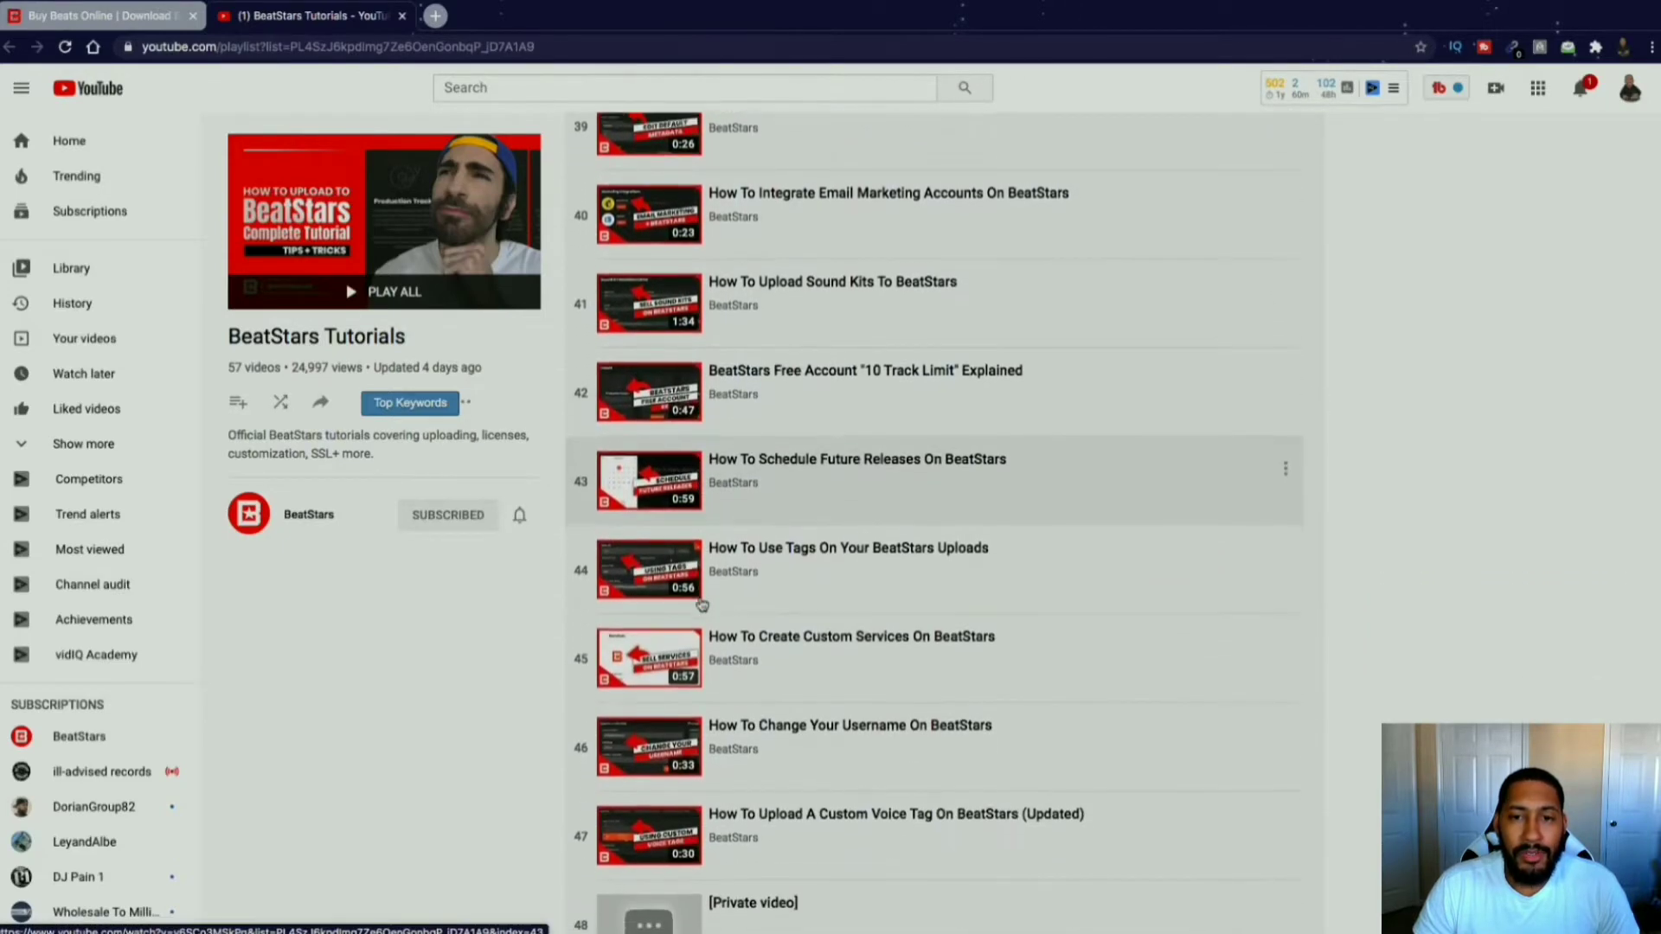
scroll(down, 3)
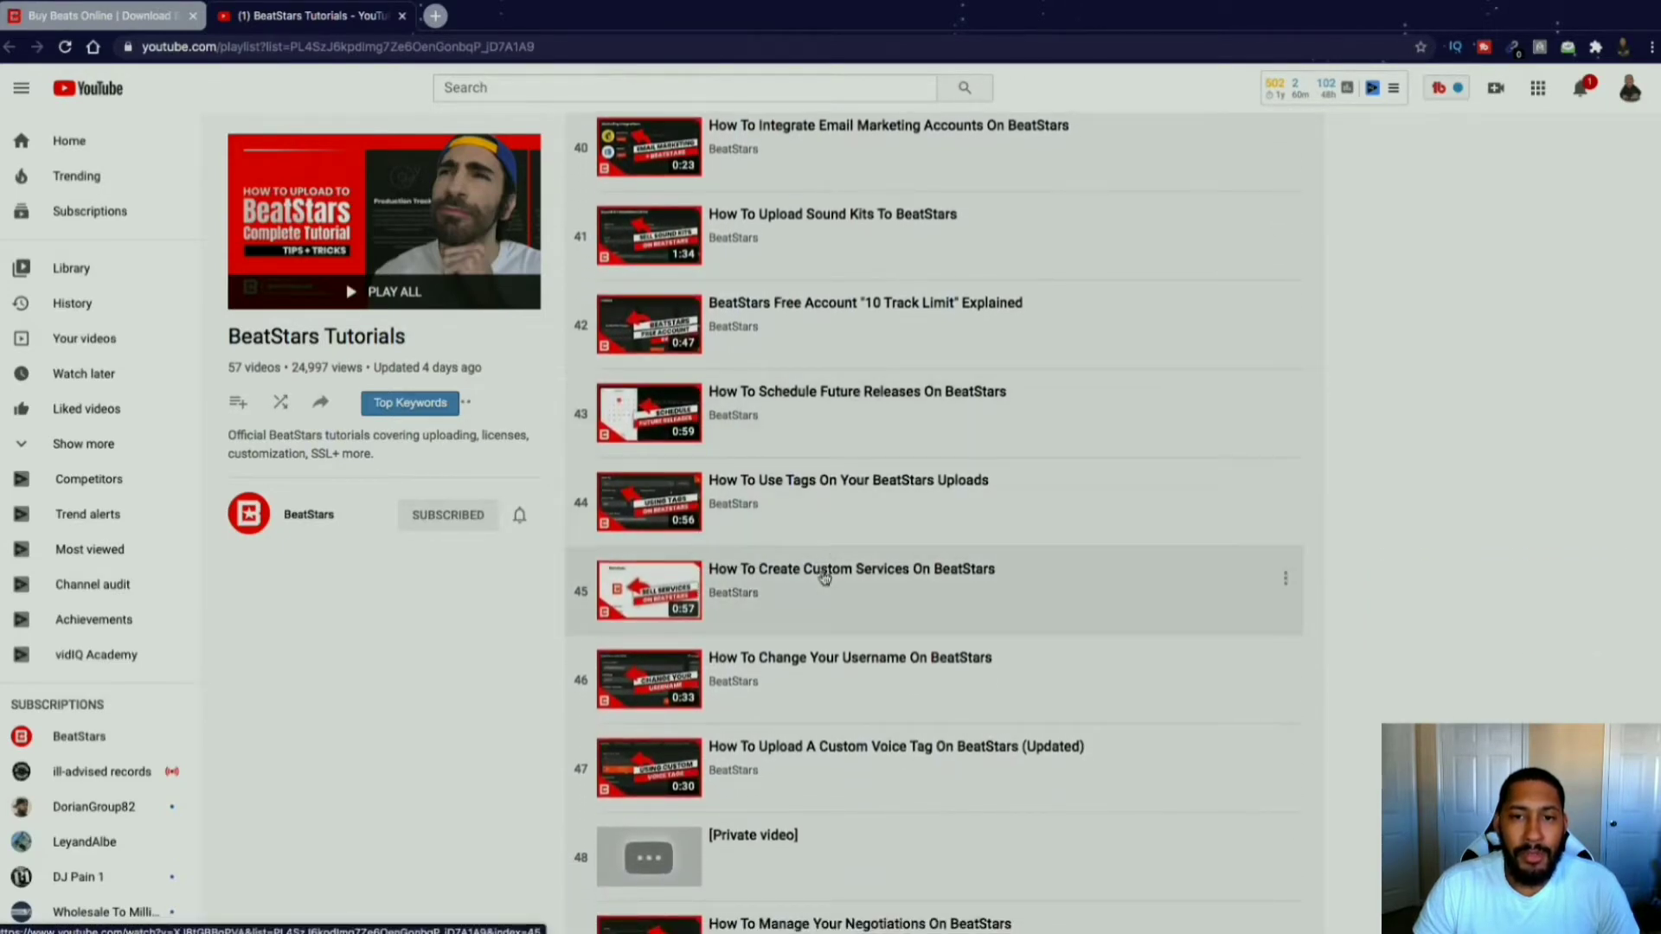
scroll(down, 3)
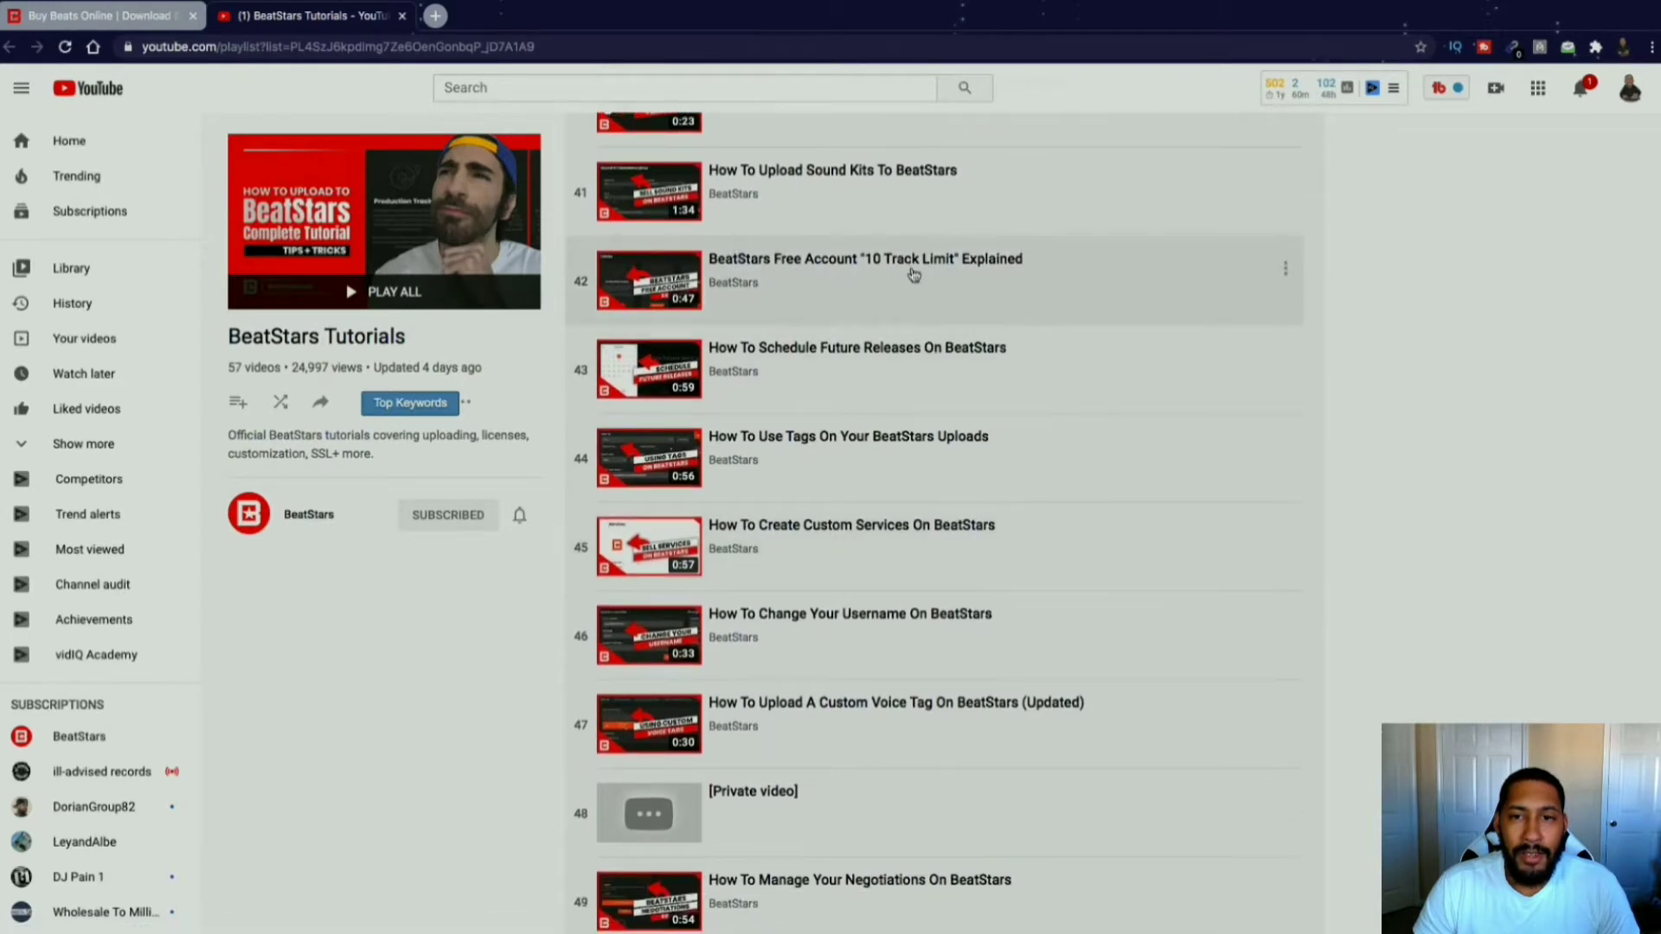
mouse_move(887, 293)
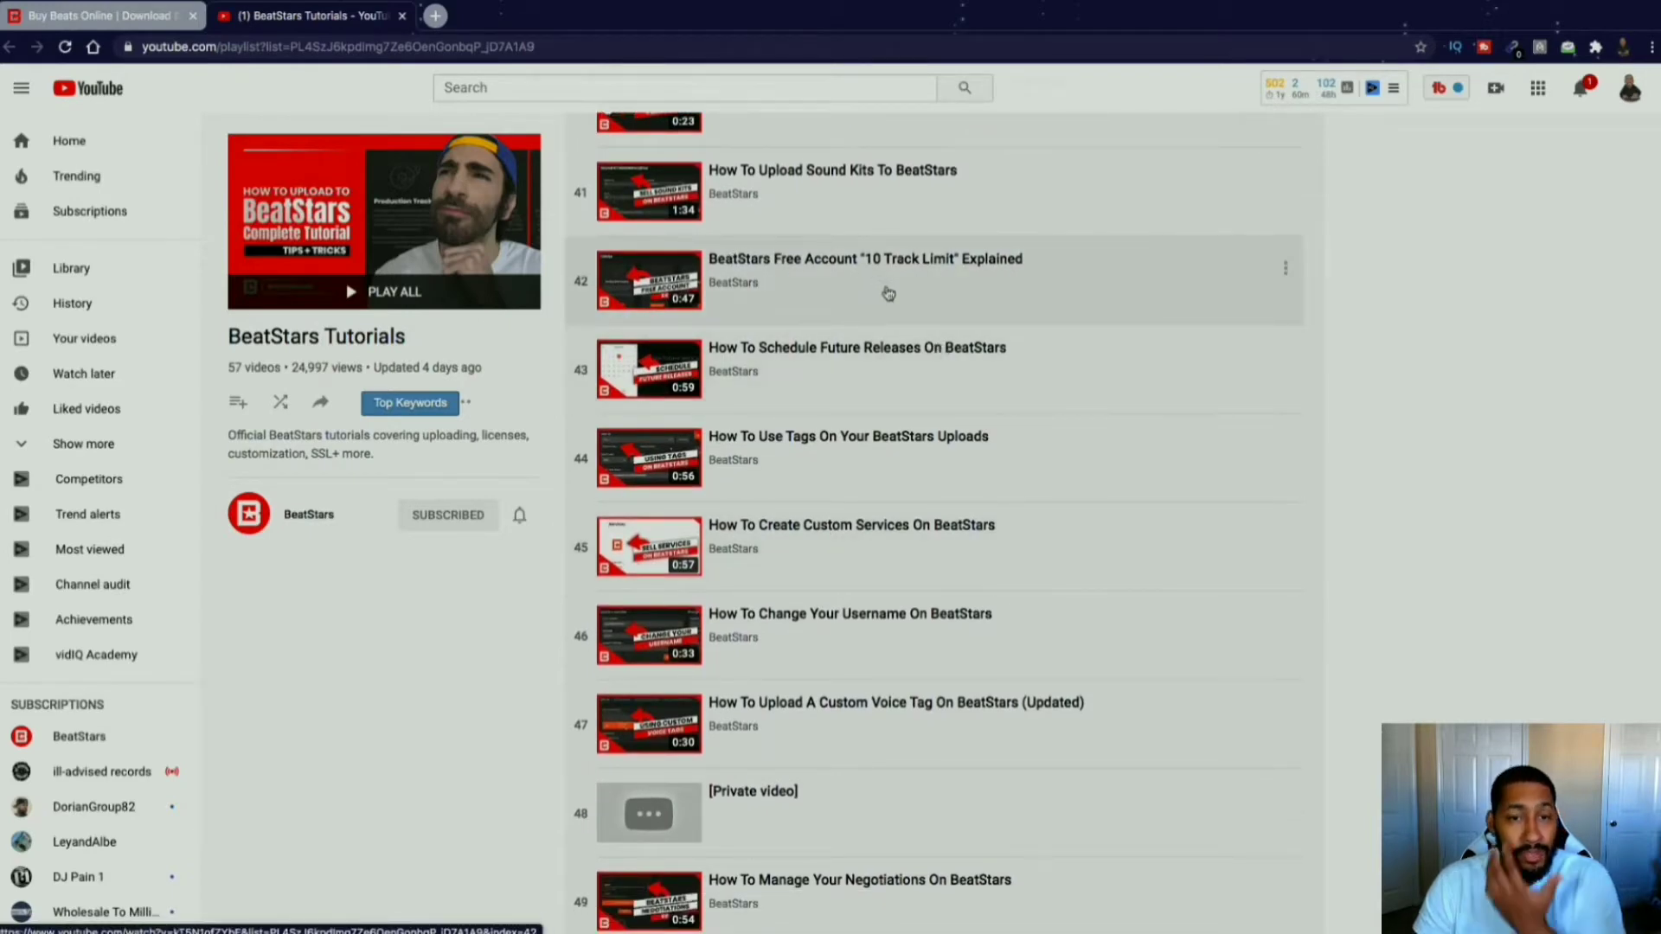
scroll(down, 3)
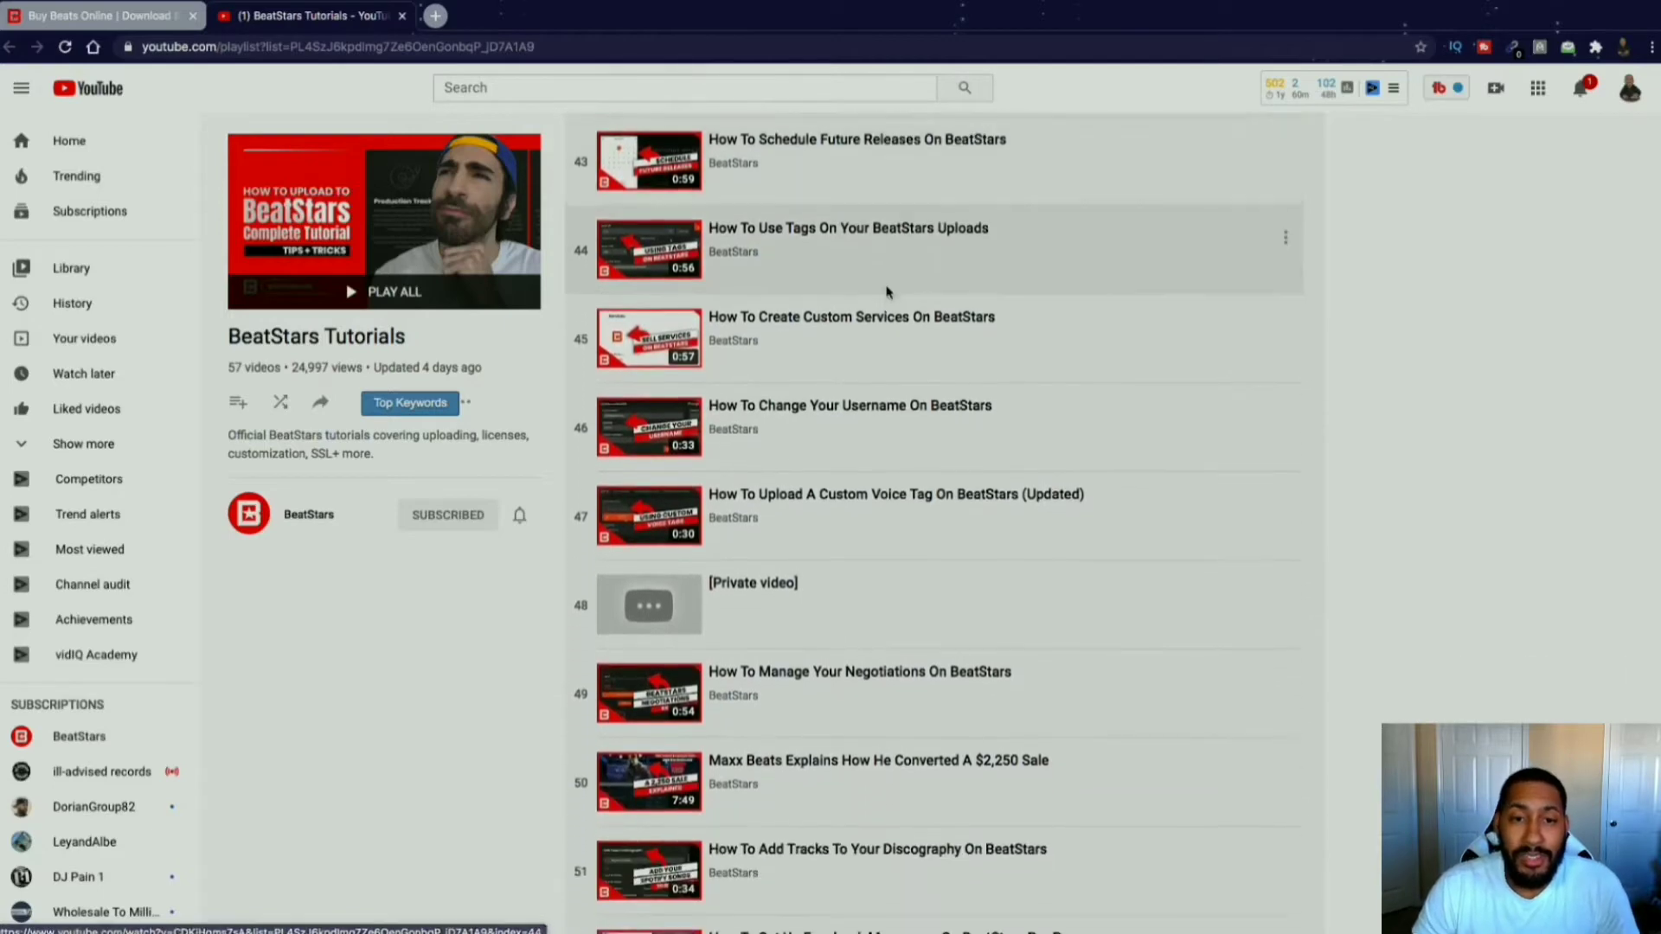
scroll(down, 3)
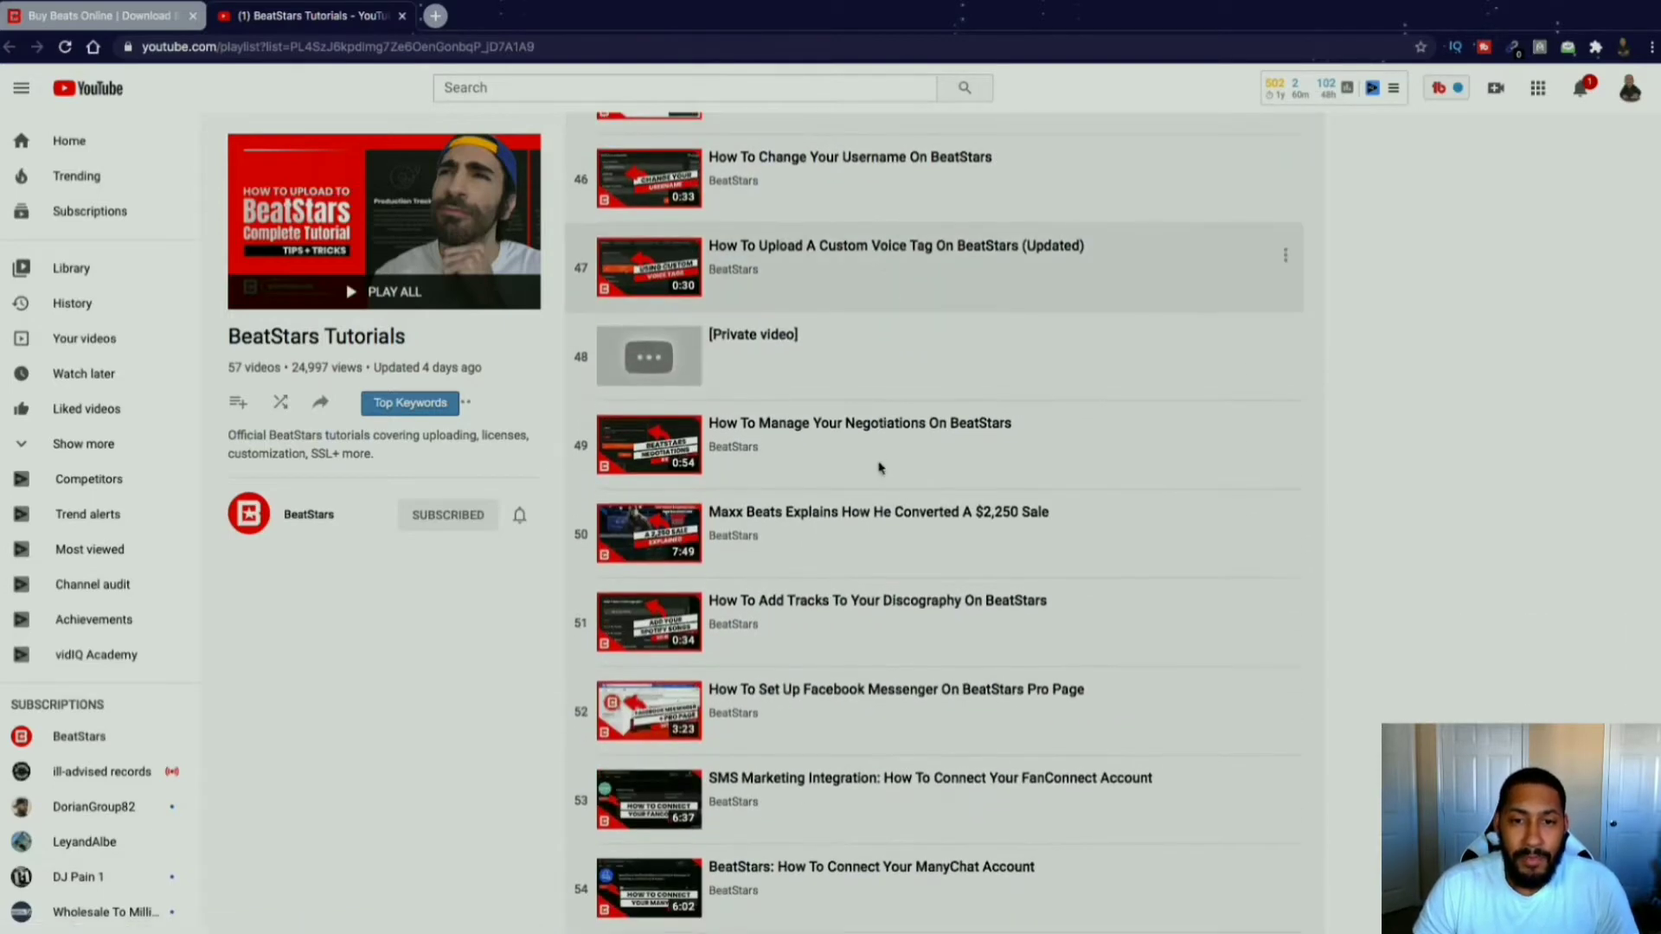
scroll(down, 3)
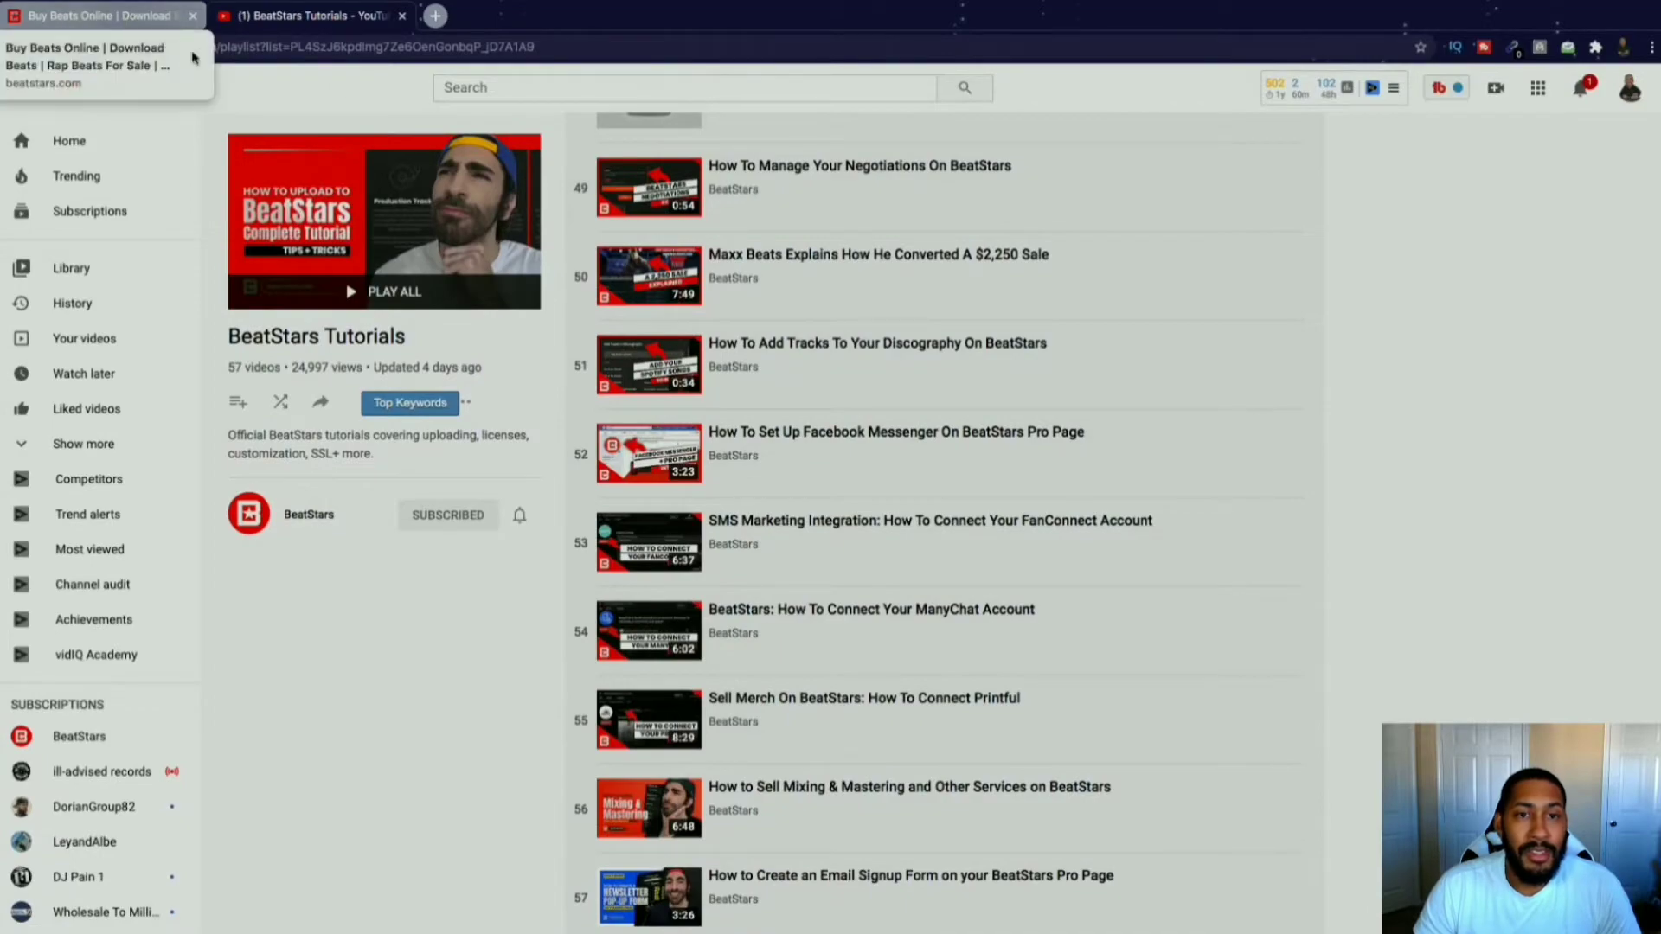
scroll(up, 3)
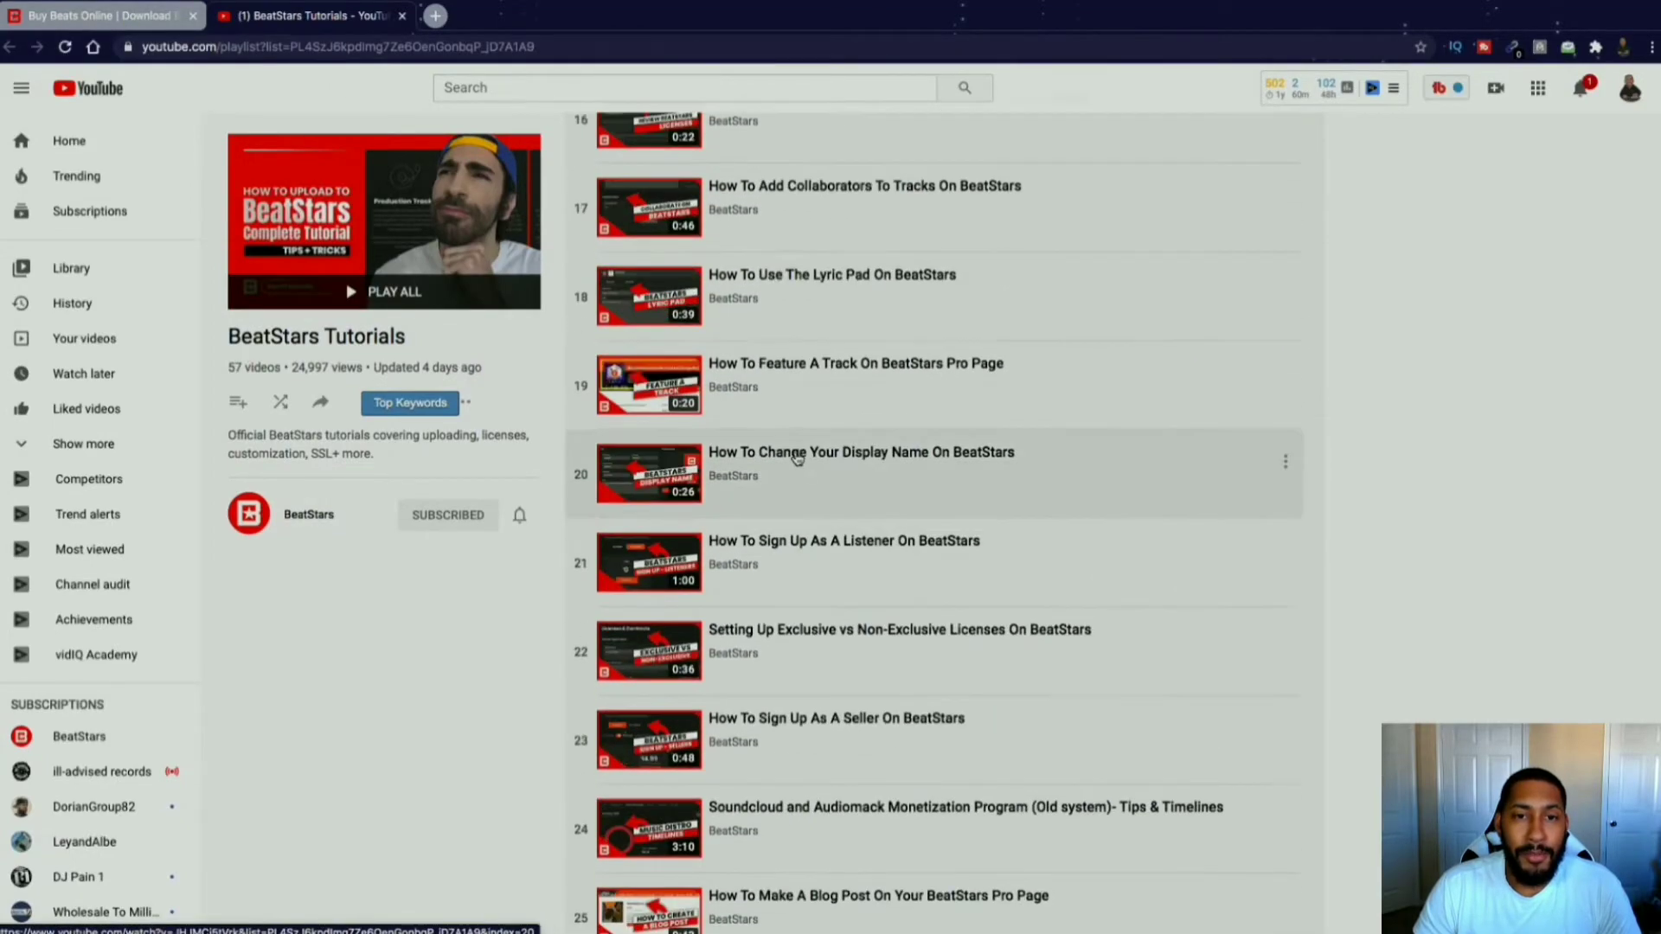
scroll(up, 3)
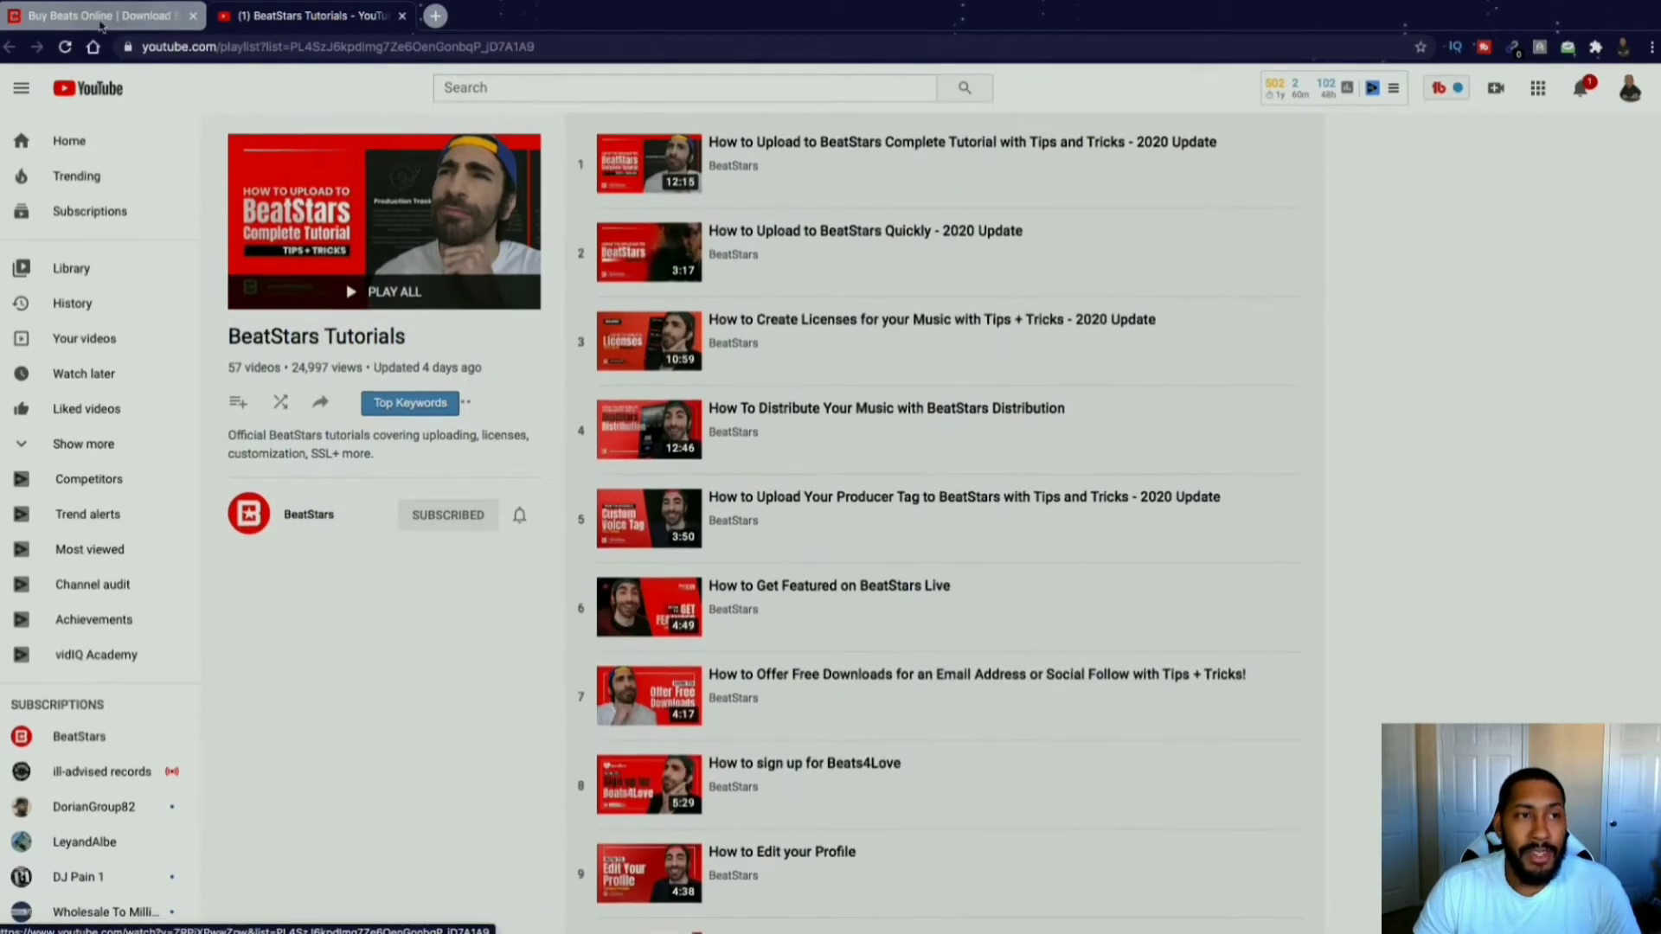
mouse_move(894, 445)
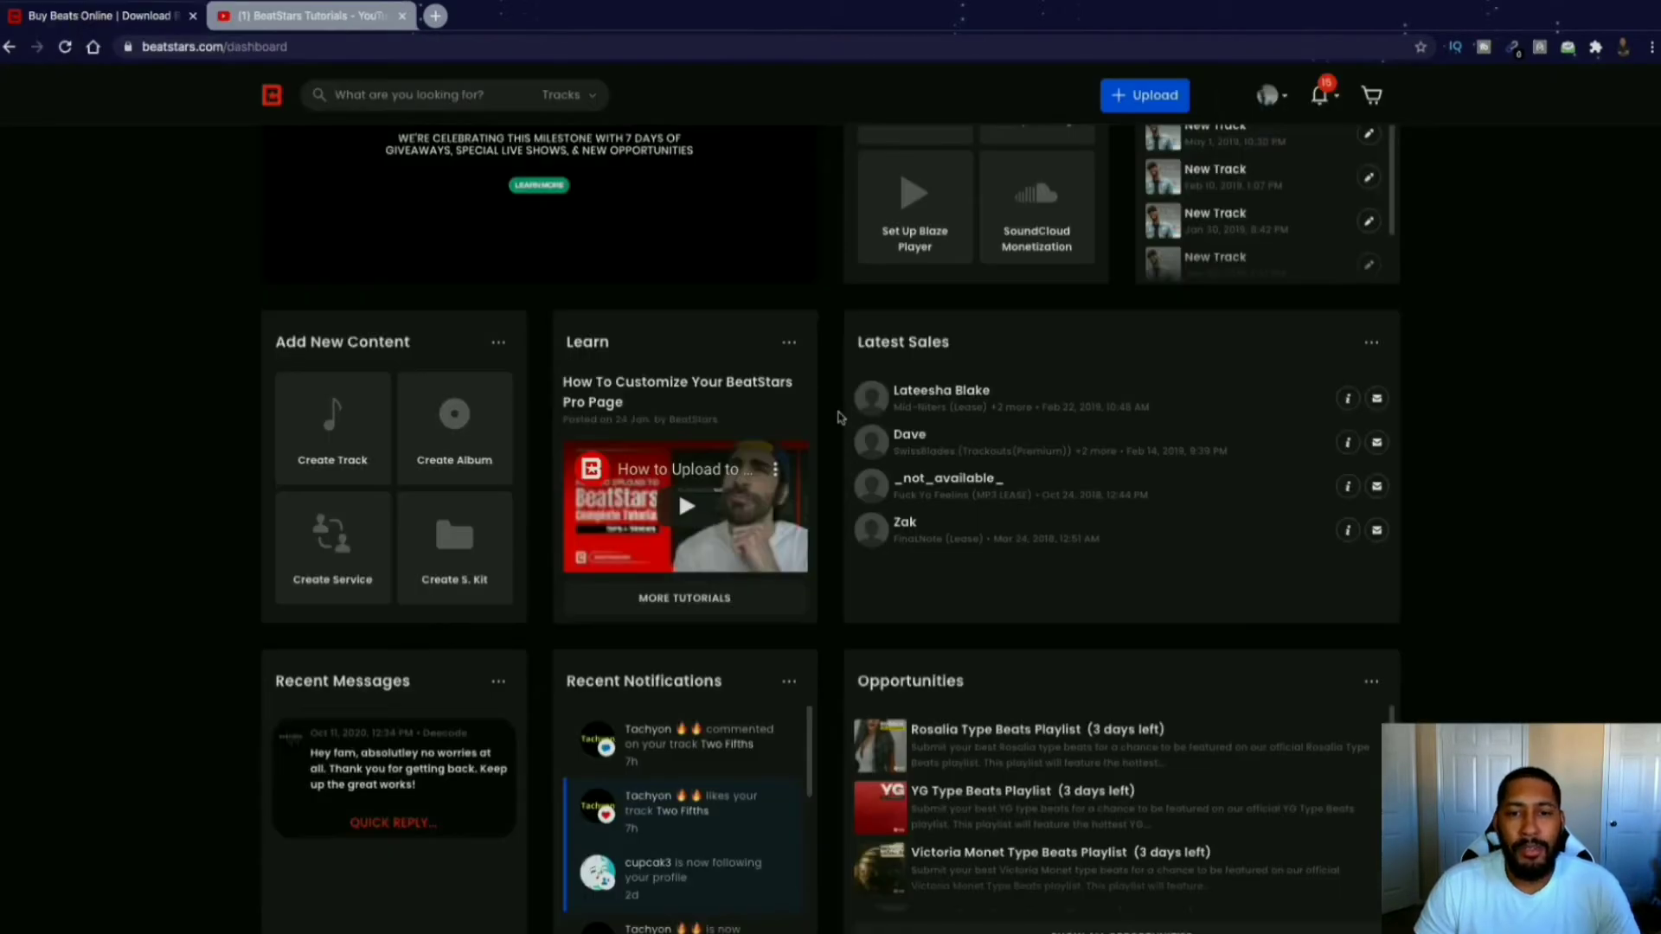
Scroll the BeatStars dashboard's quick stats, getting-started and drafts panels, then back up.
scroll(down, 3)
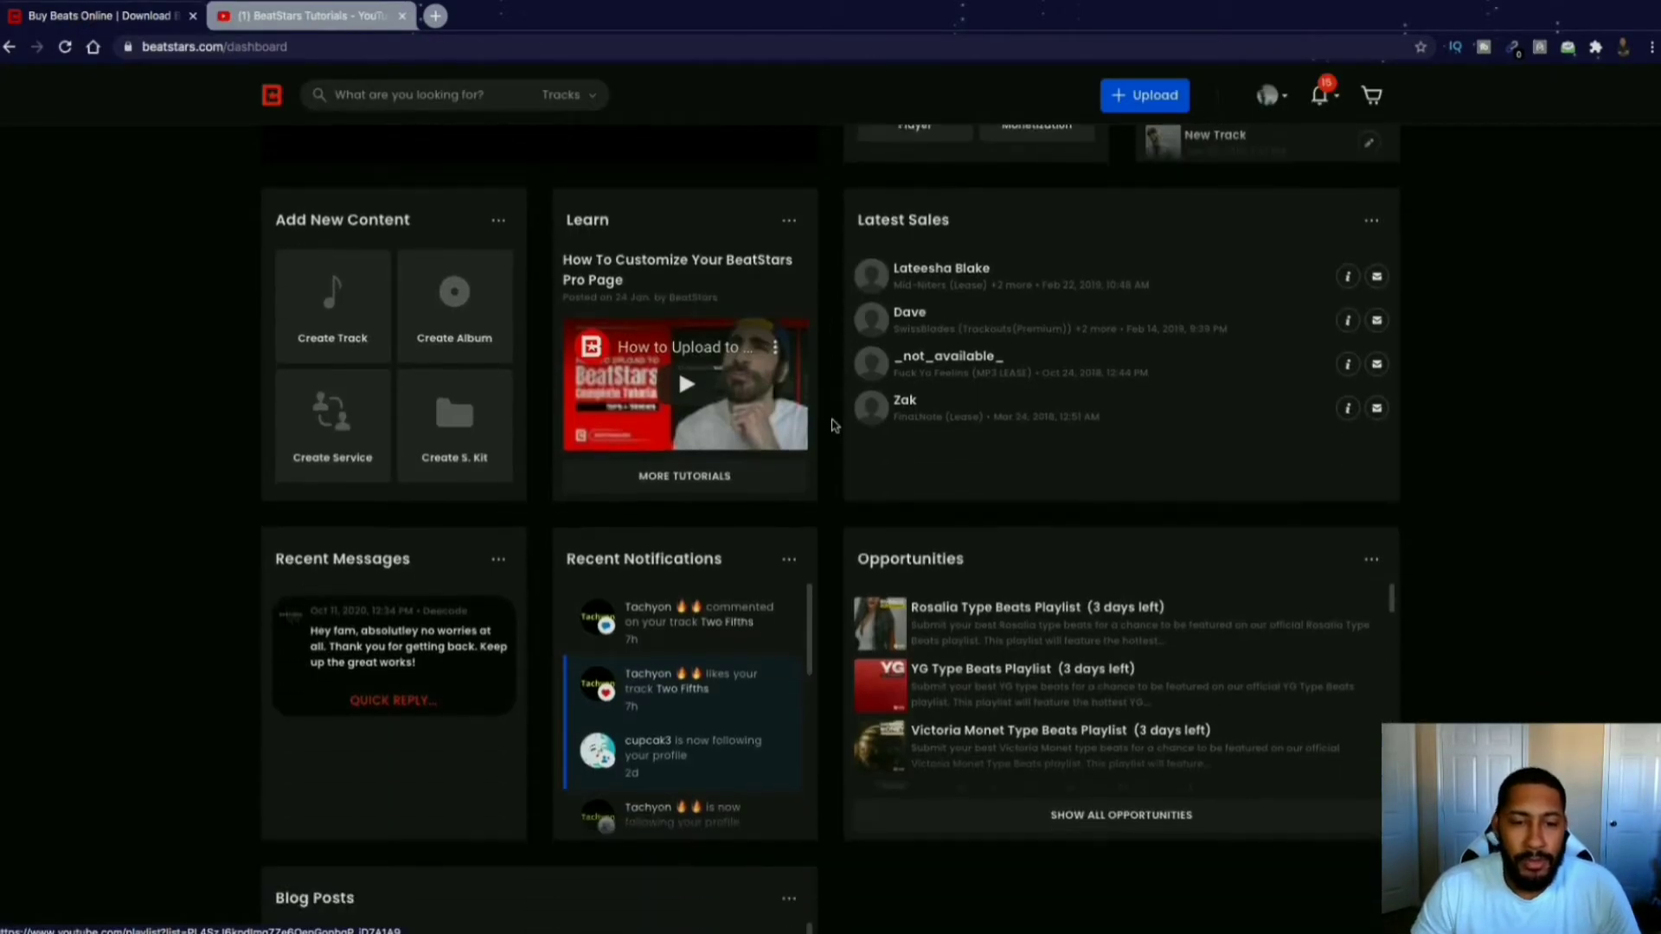
scroll(down, 3)
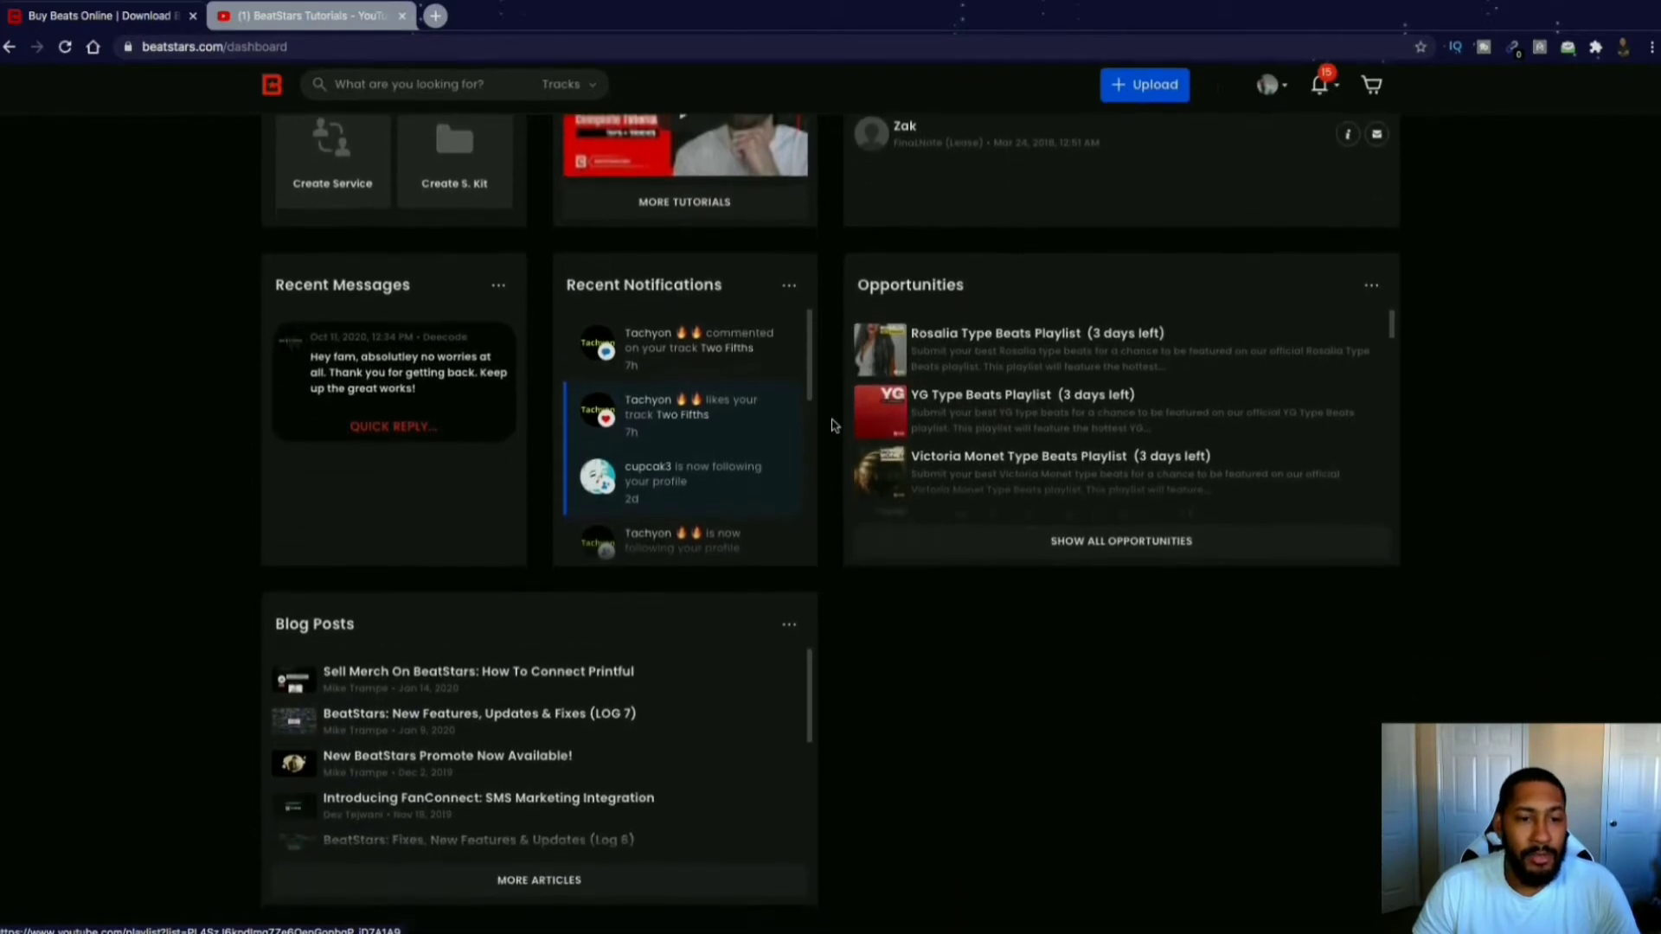
scroll(up, 3)
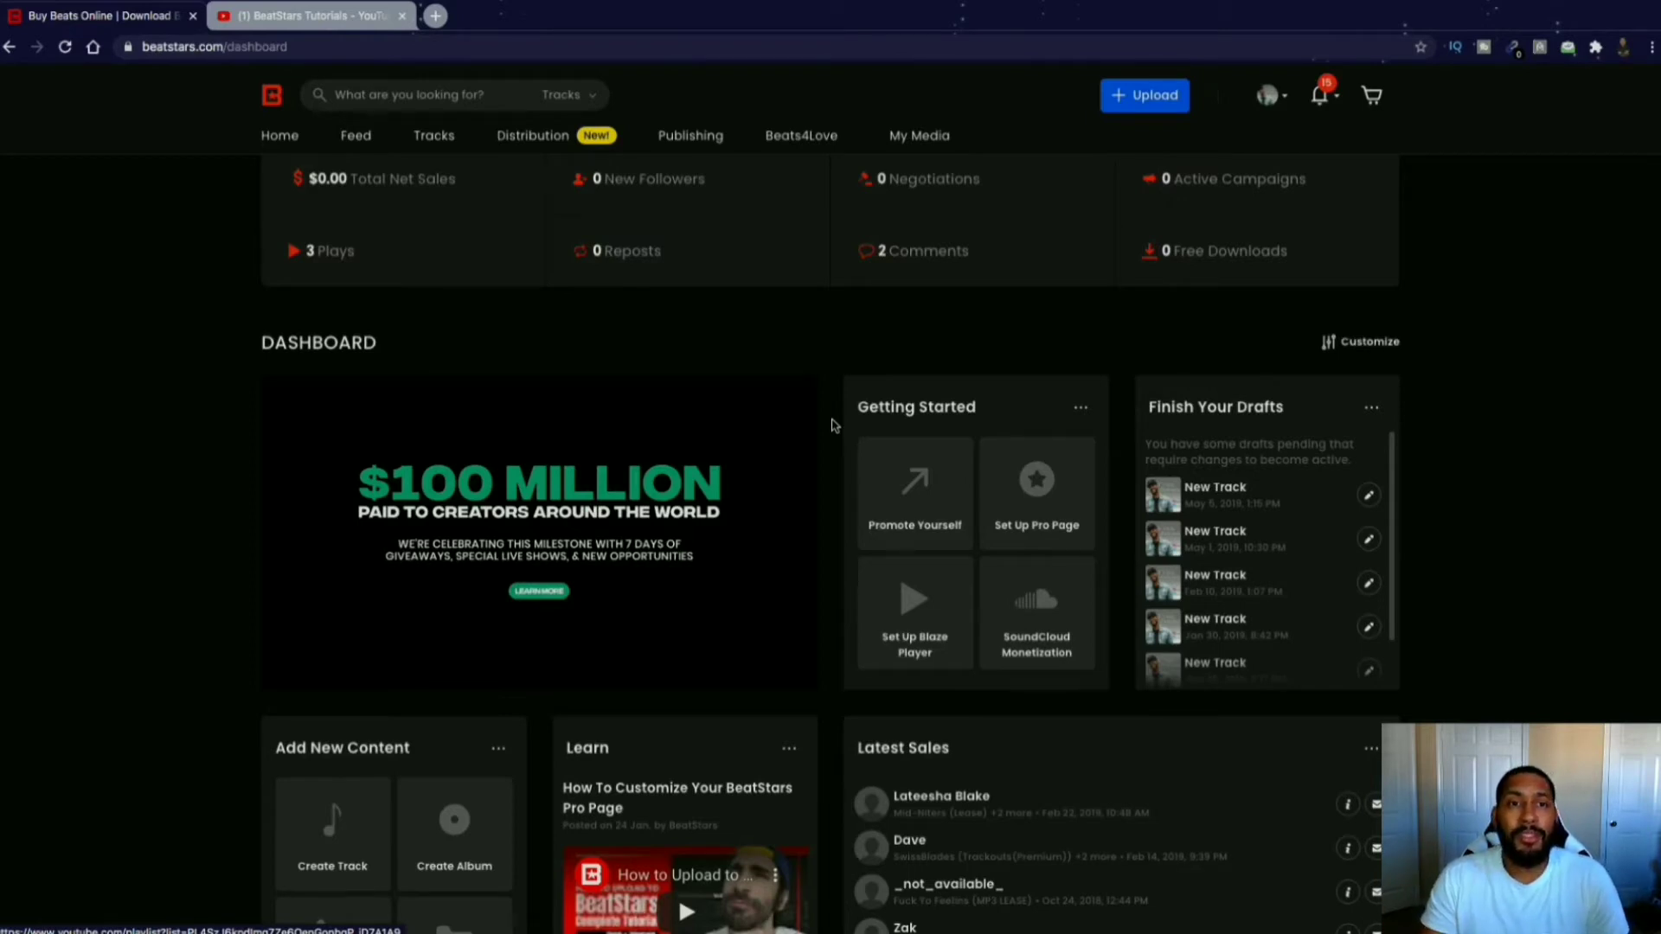
mouse_move(800, 332)
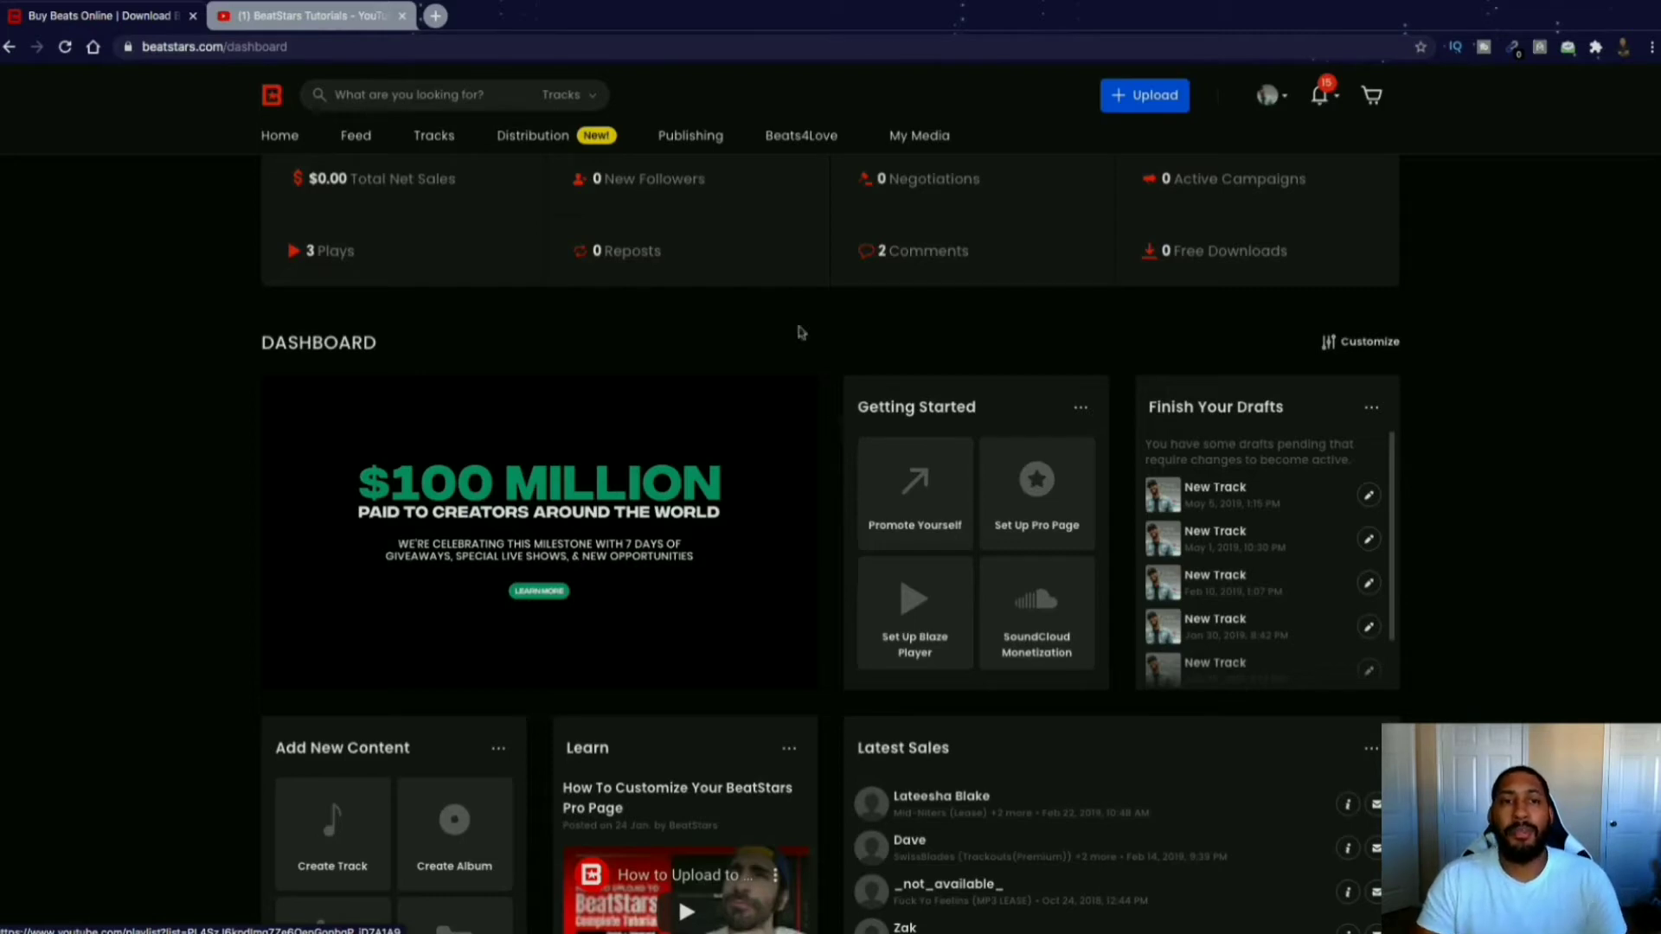
mouse_move(533, 135)
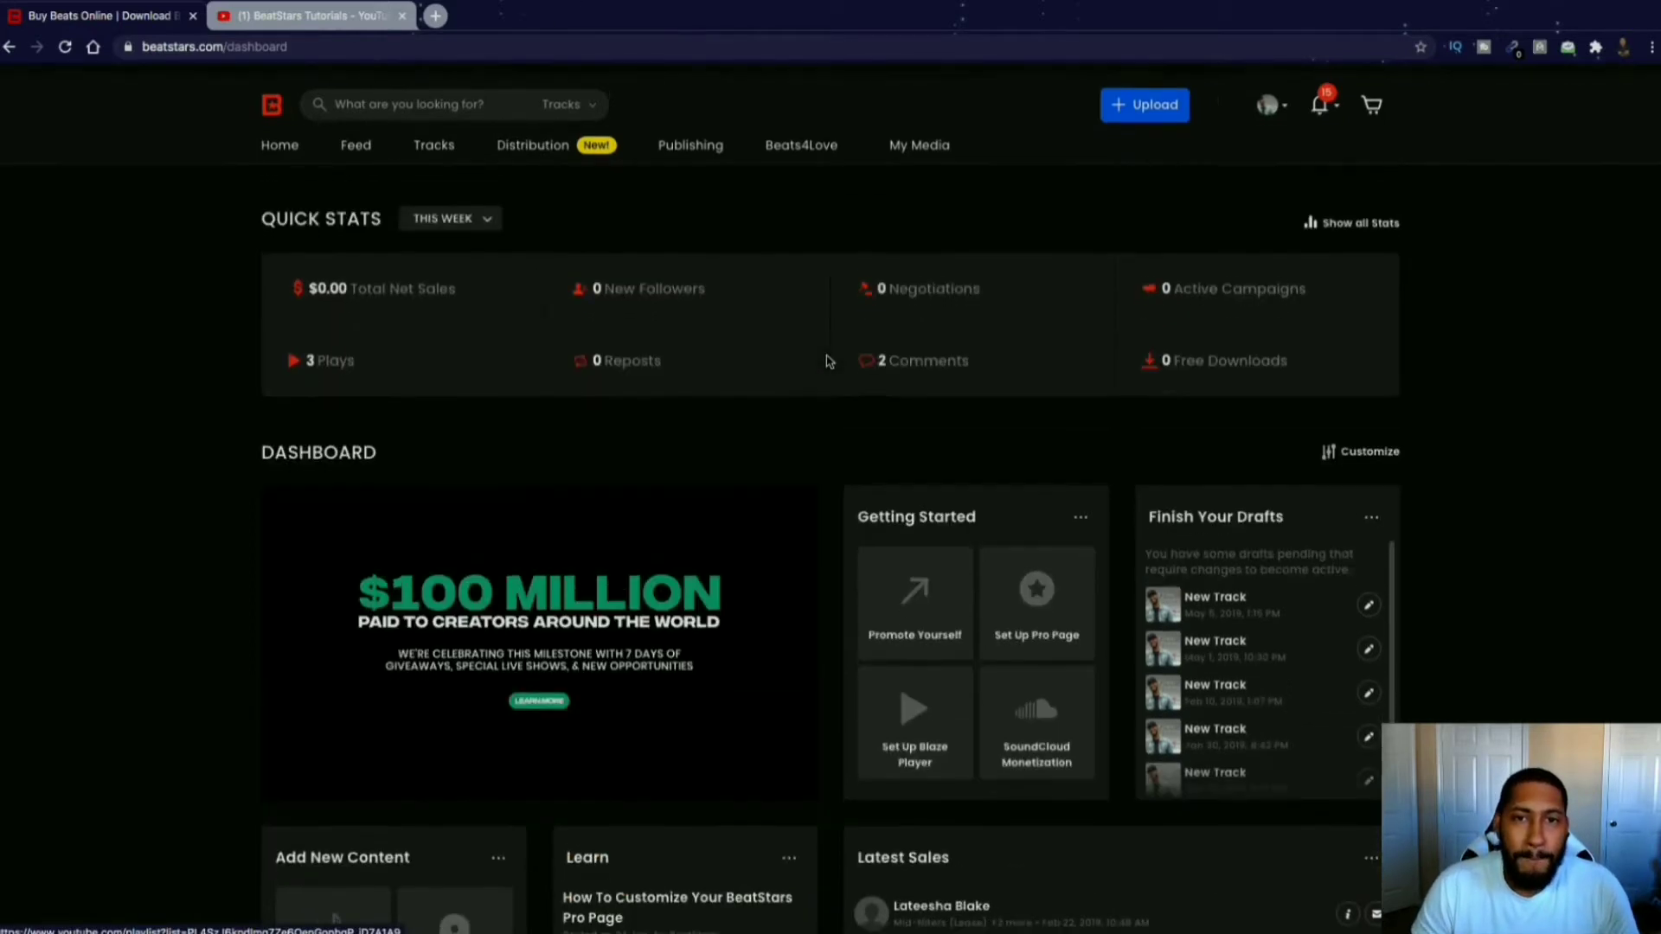
Open the Beats4Love campaign page and scroll to its organizations and get-involved steps.
click(801, 144)
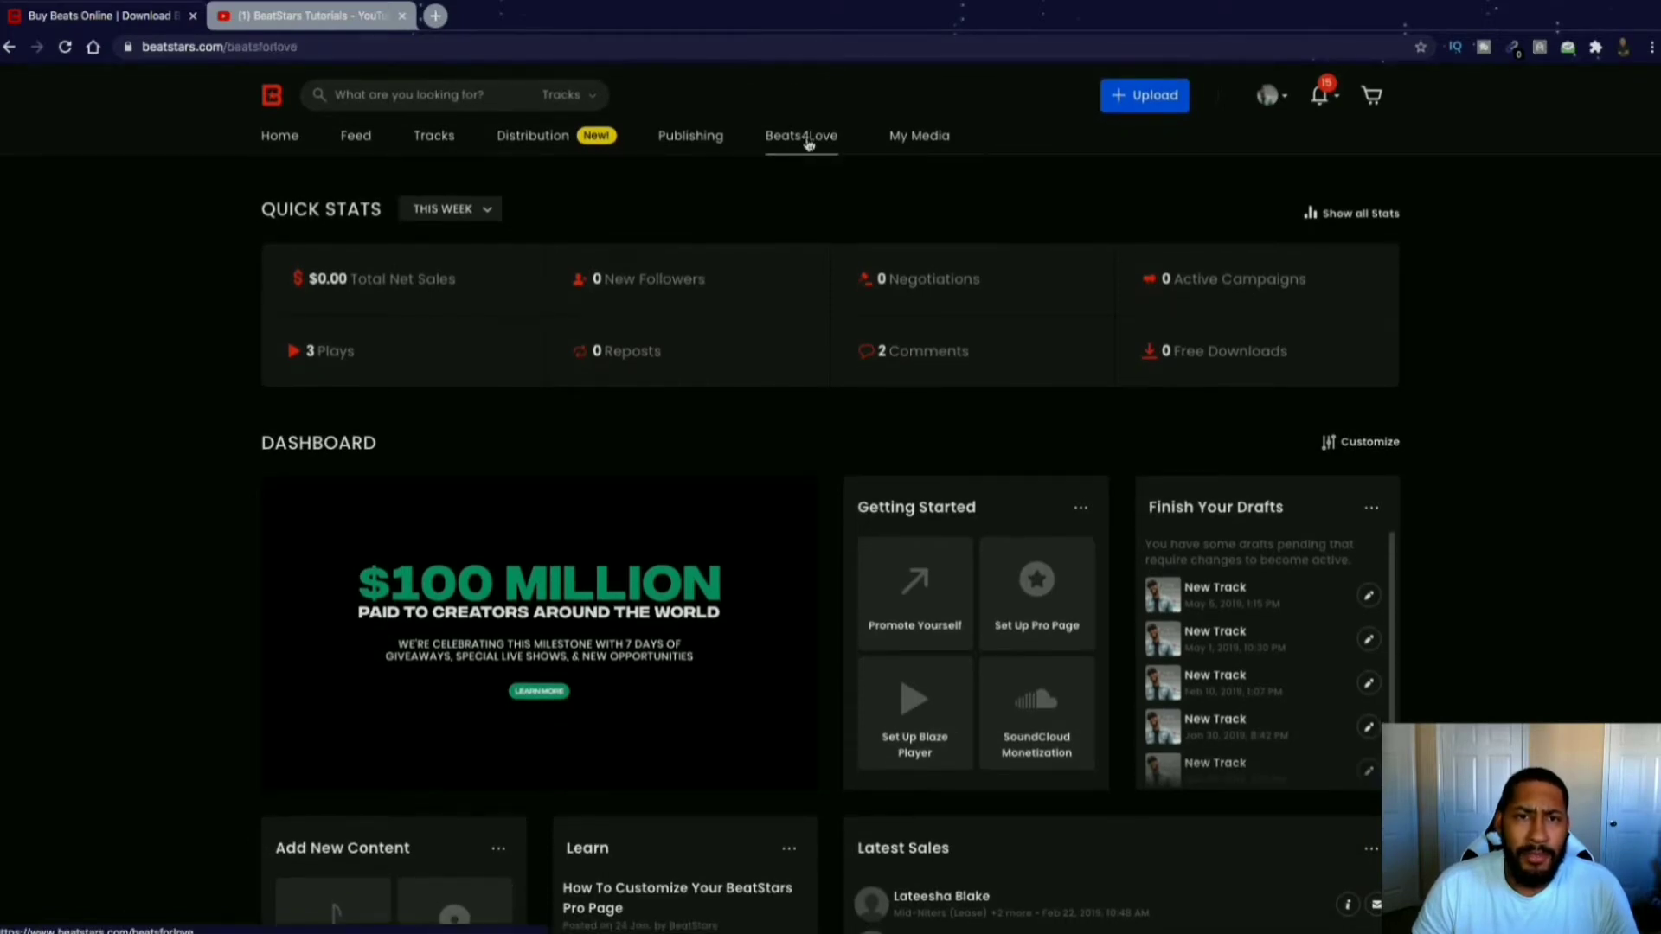
click(801, 135)
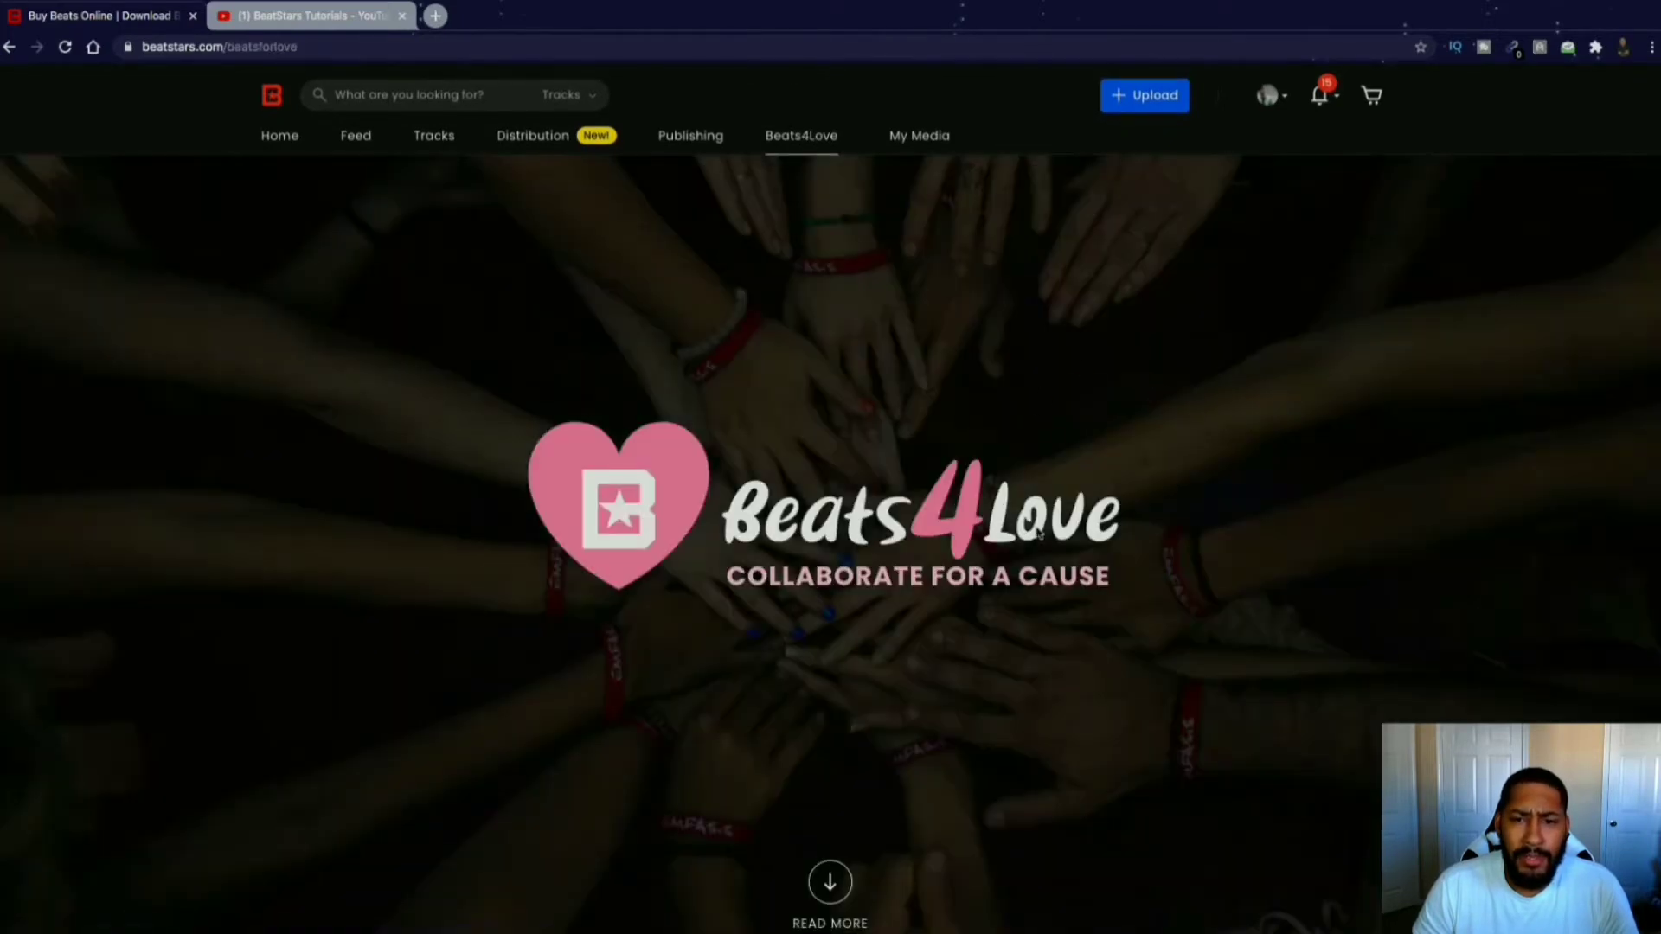
scroll(down, 3)
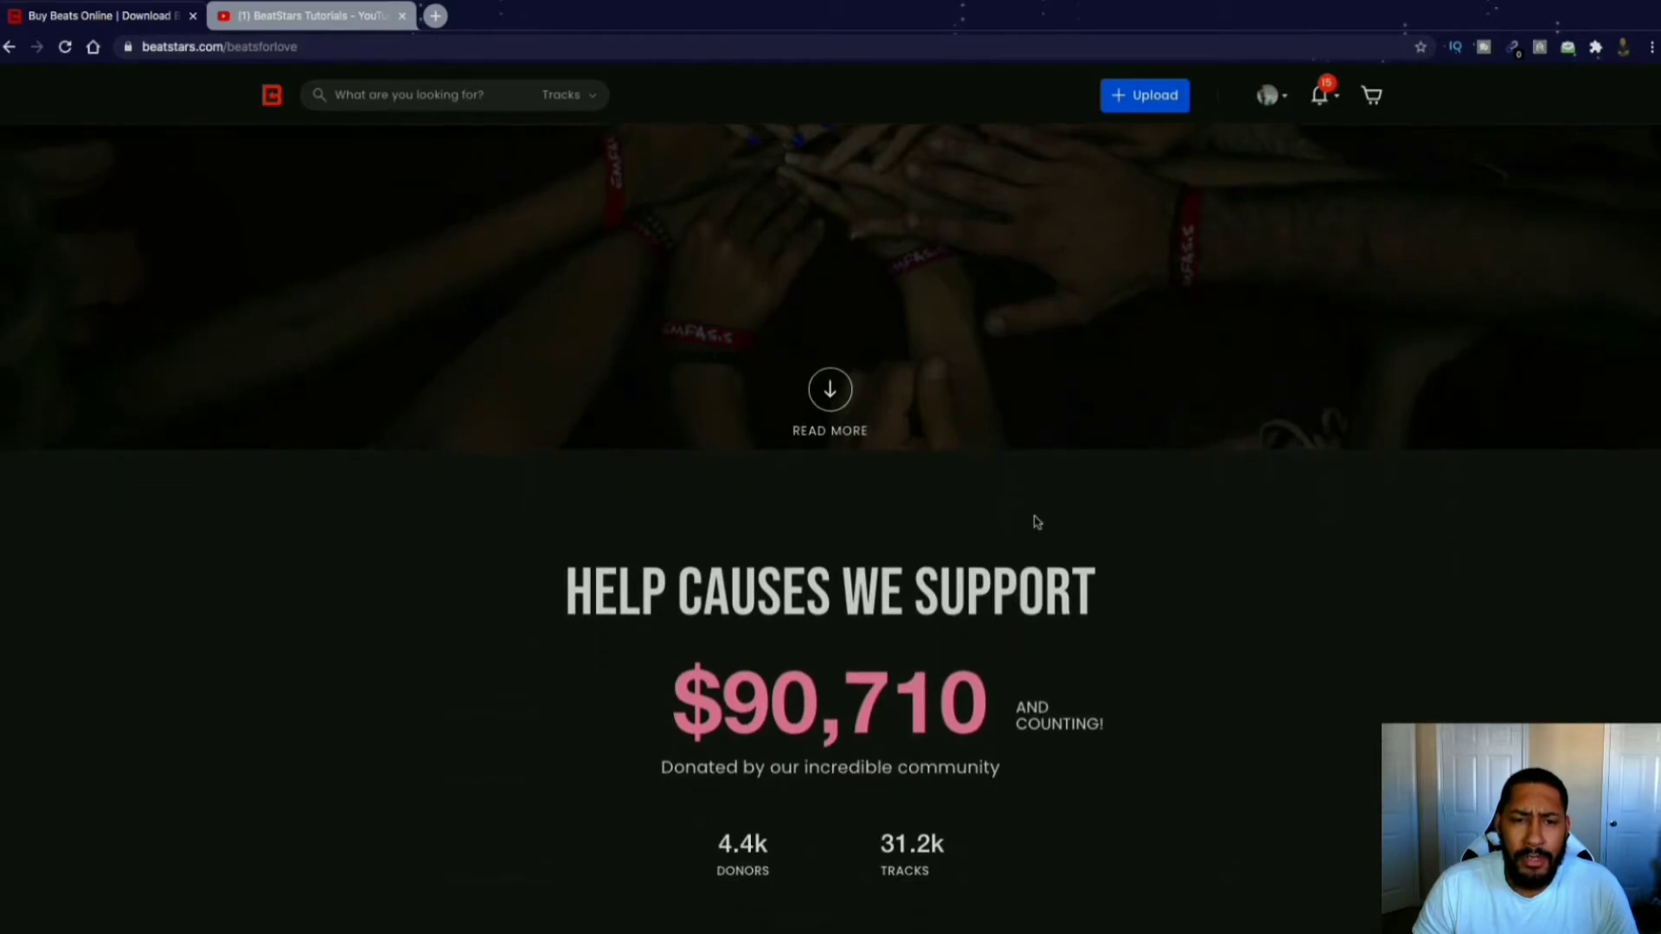
scroll(down, 3)
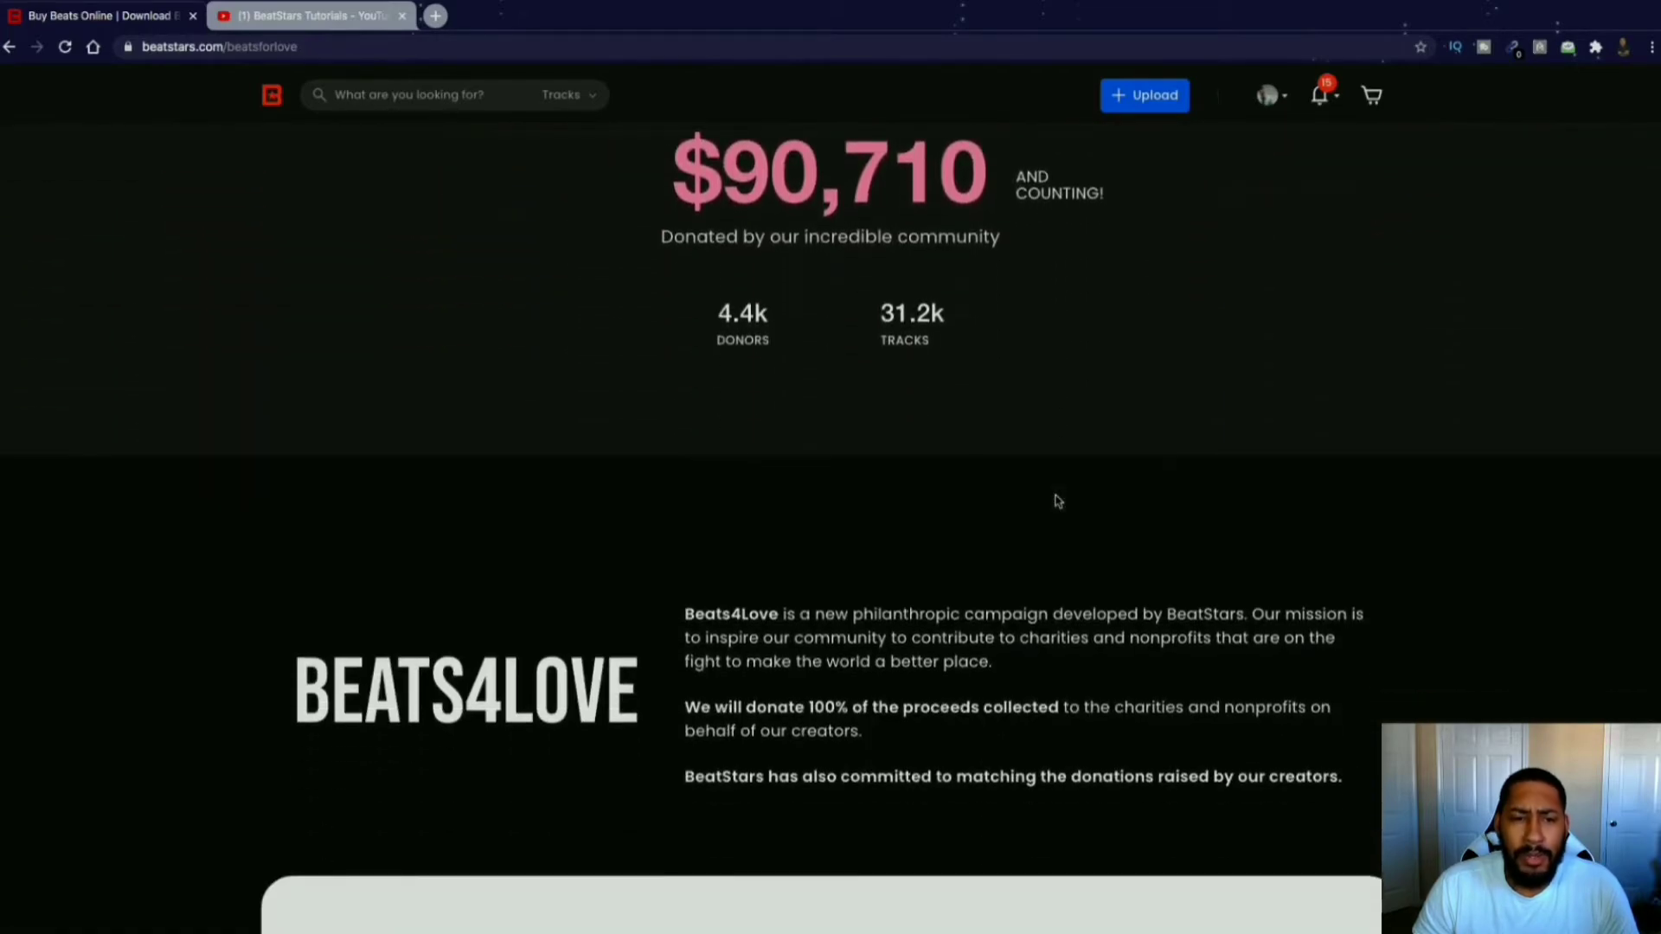
scroll(down, 3)
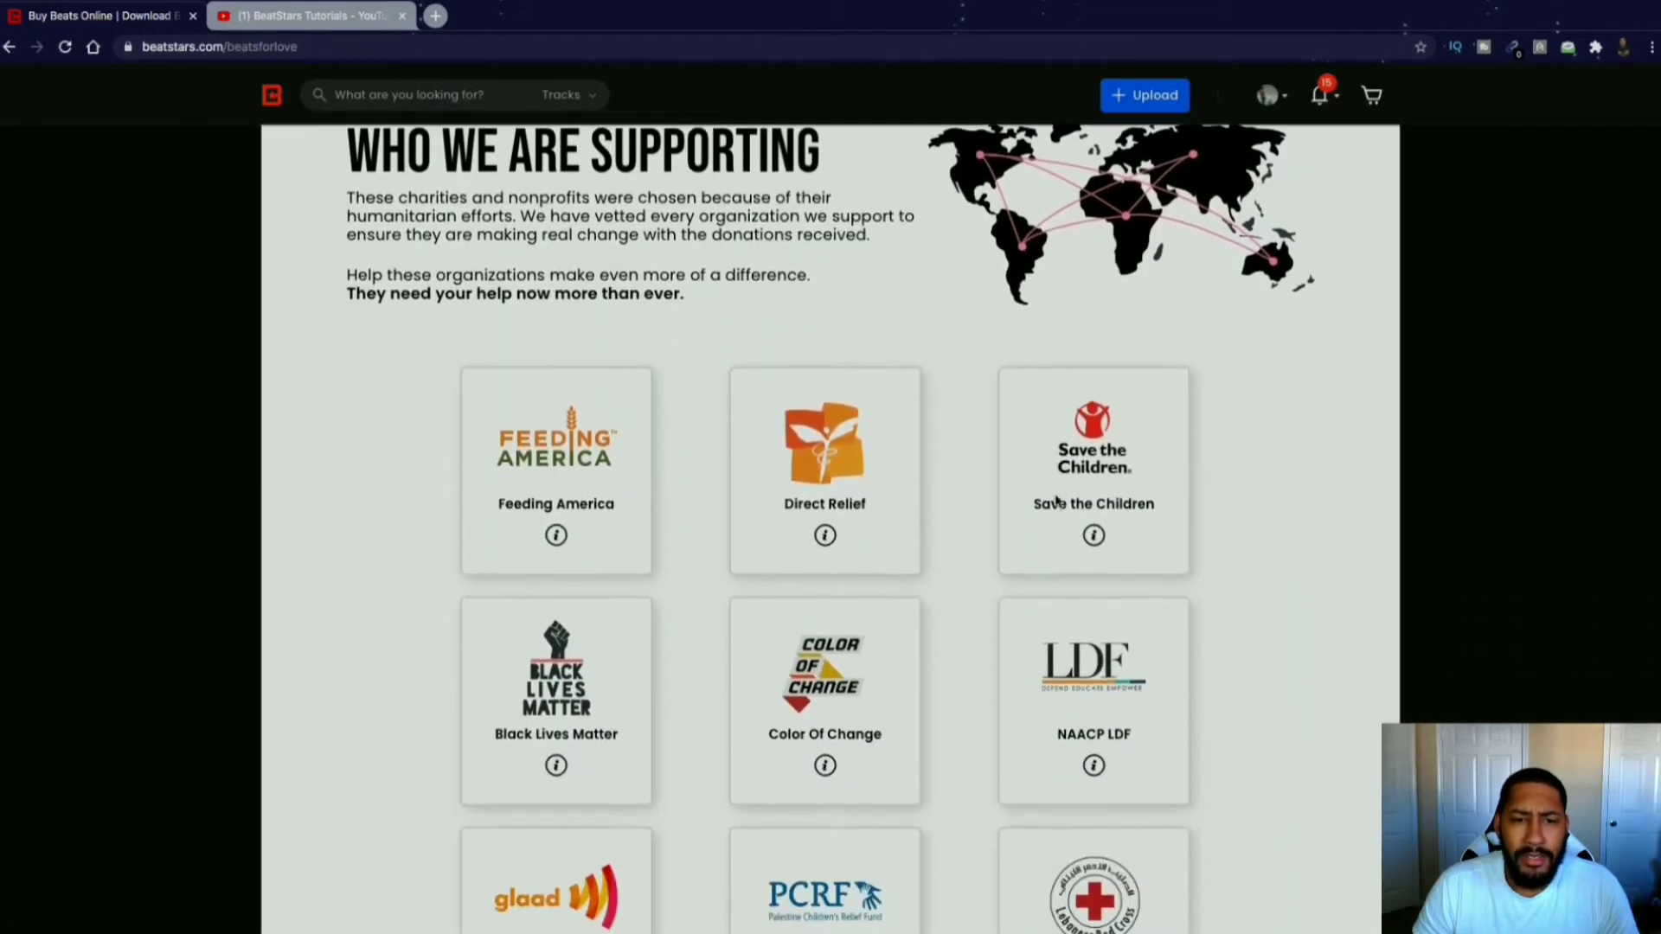
scroll(down, 3)
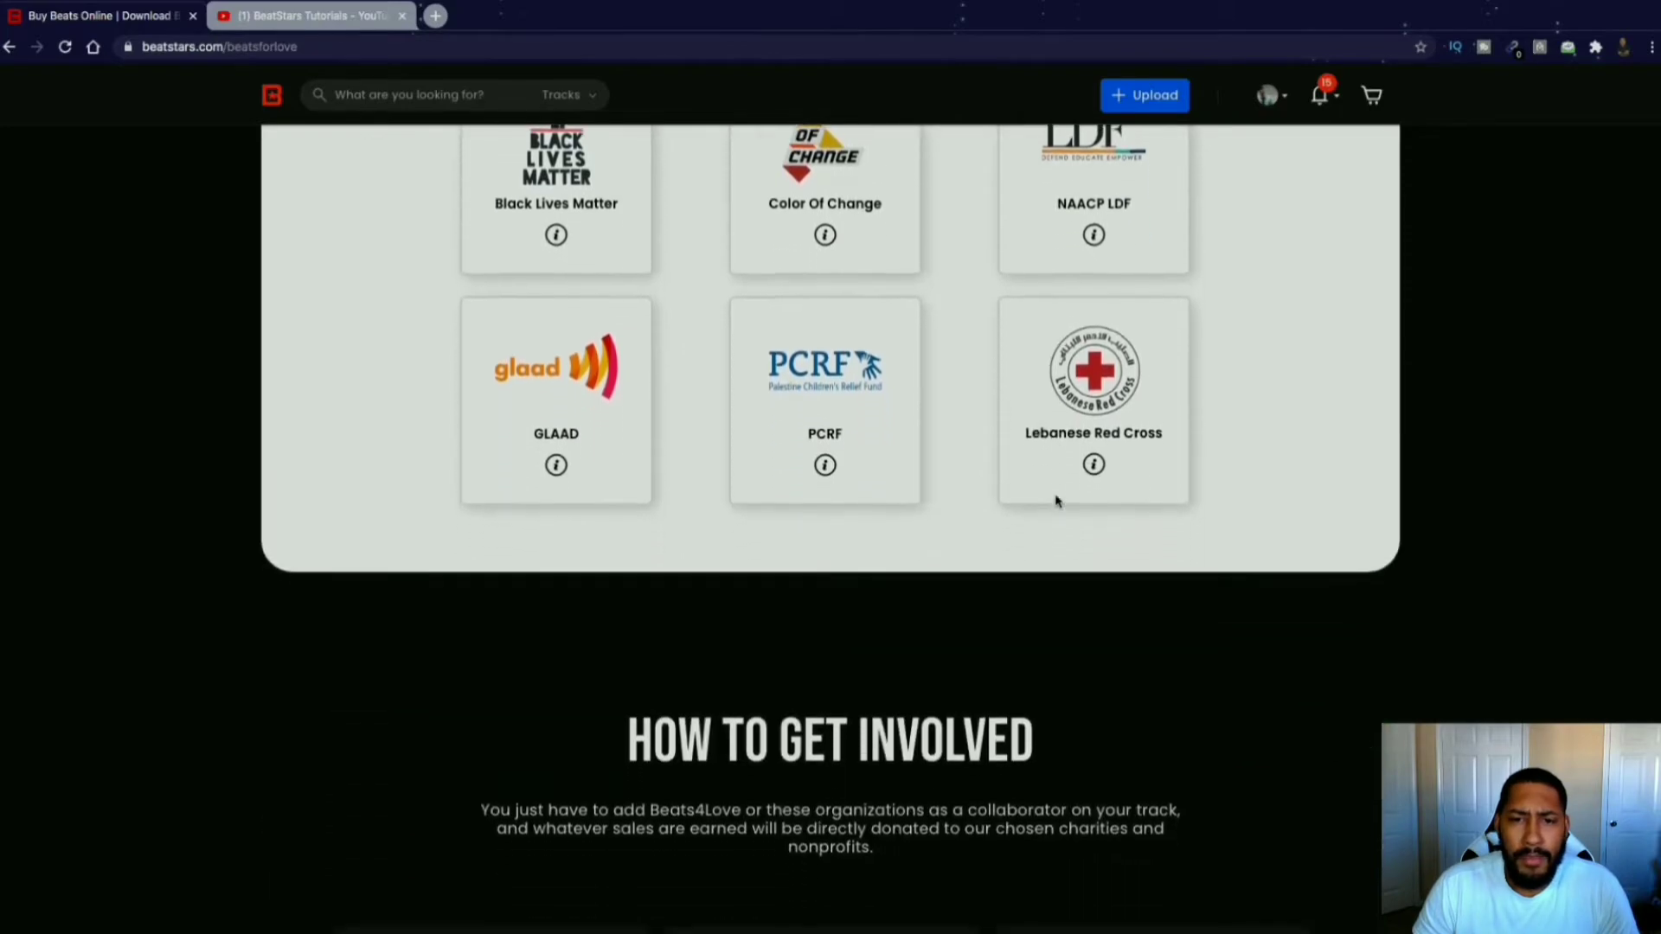
scroll(down, 3)
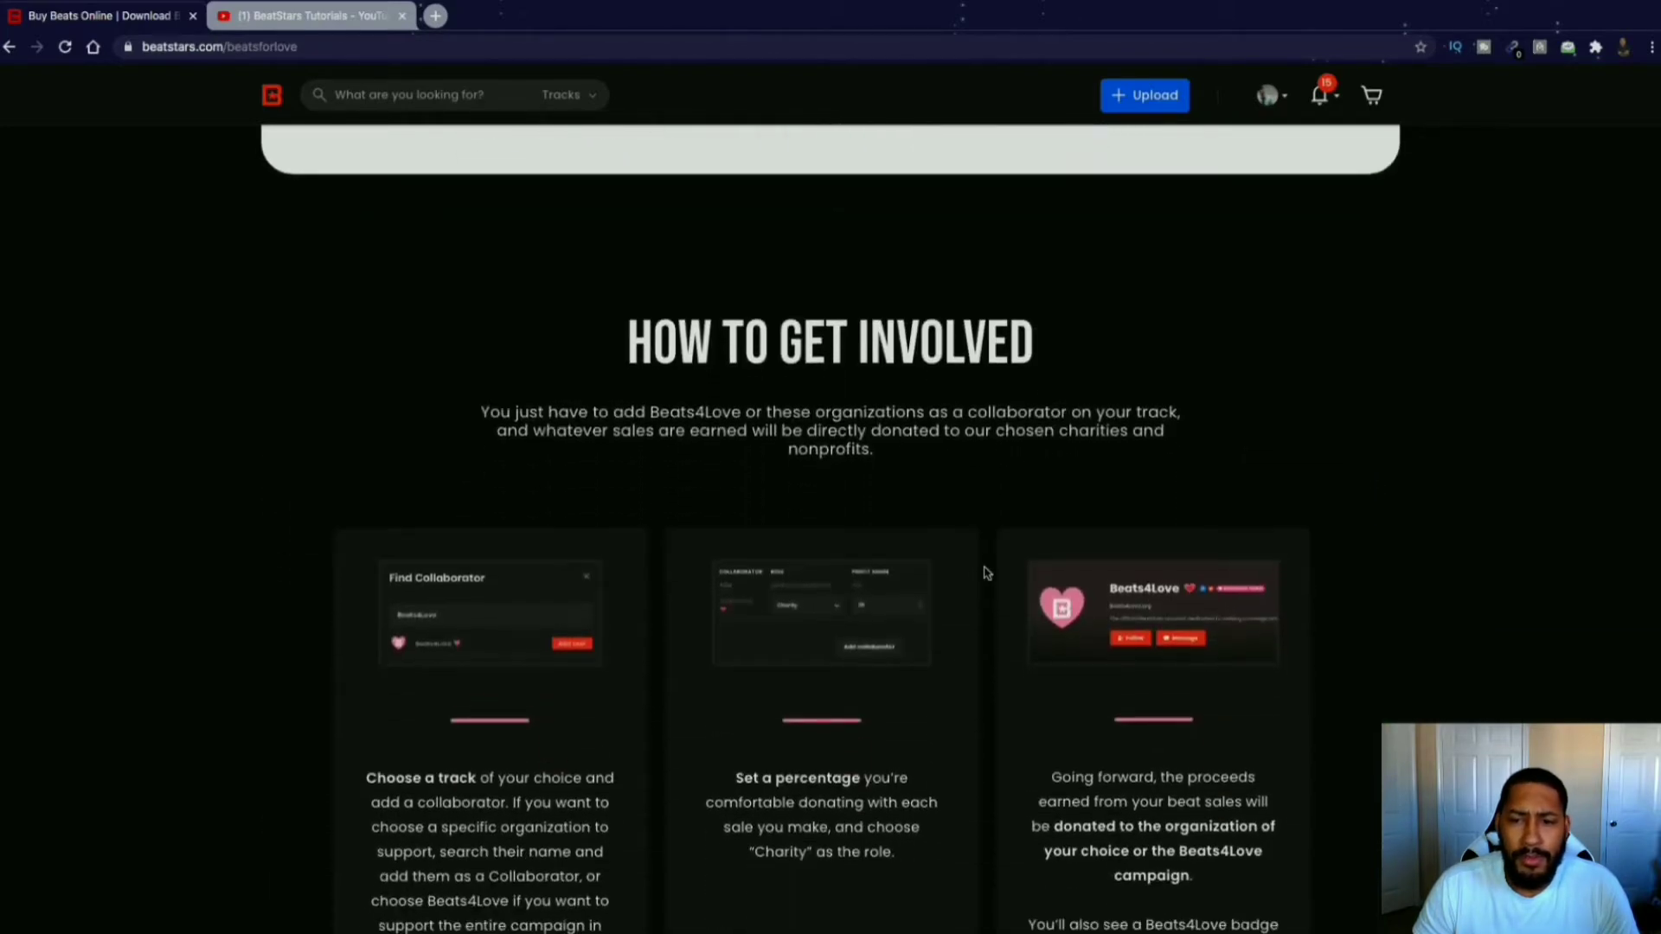
Scroll through the Sony/ATV Publishing page, then view the Distribution page.
click(689, 135)
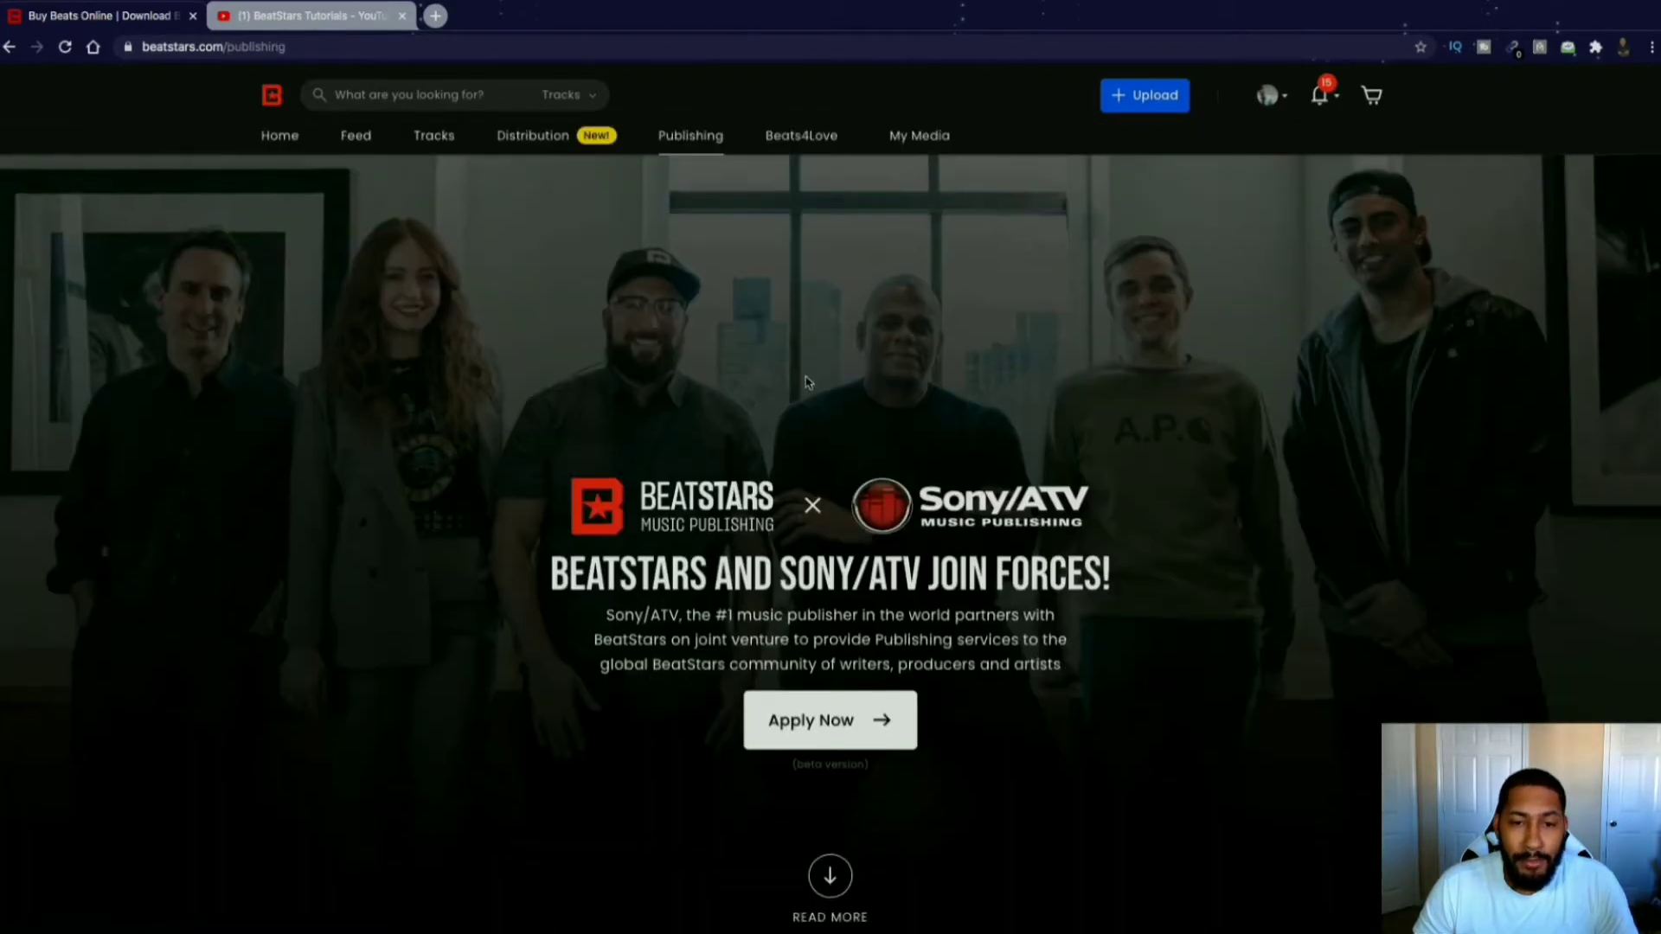
scroll(down, 3)
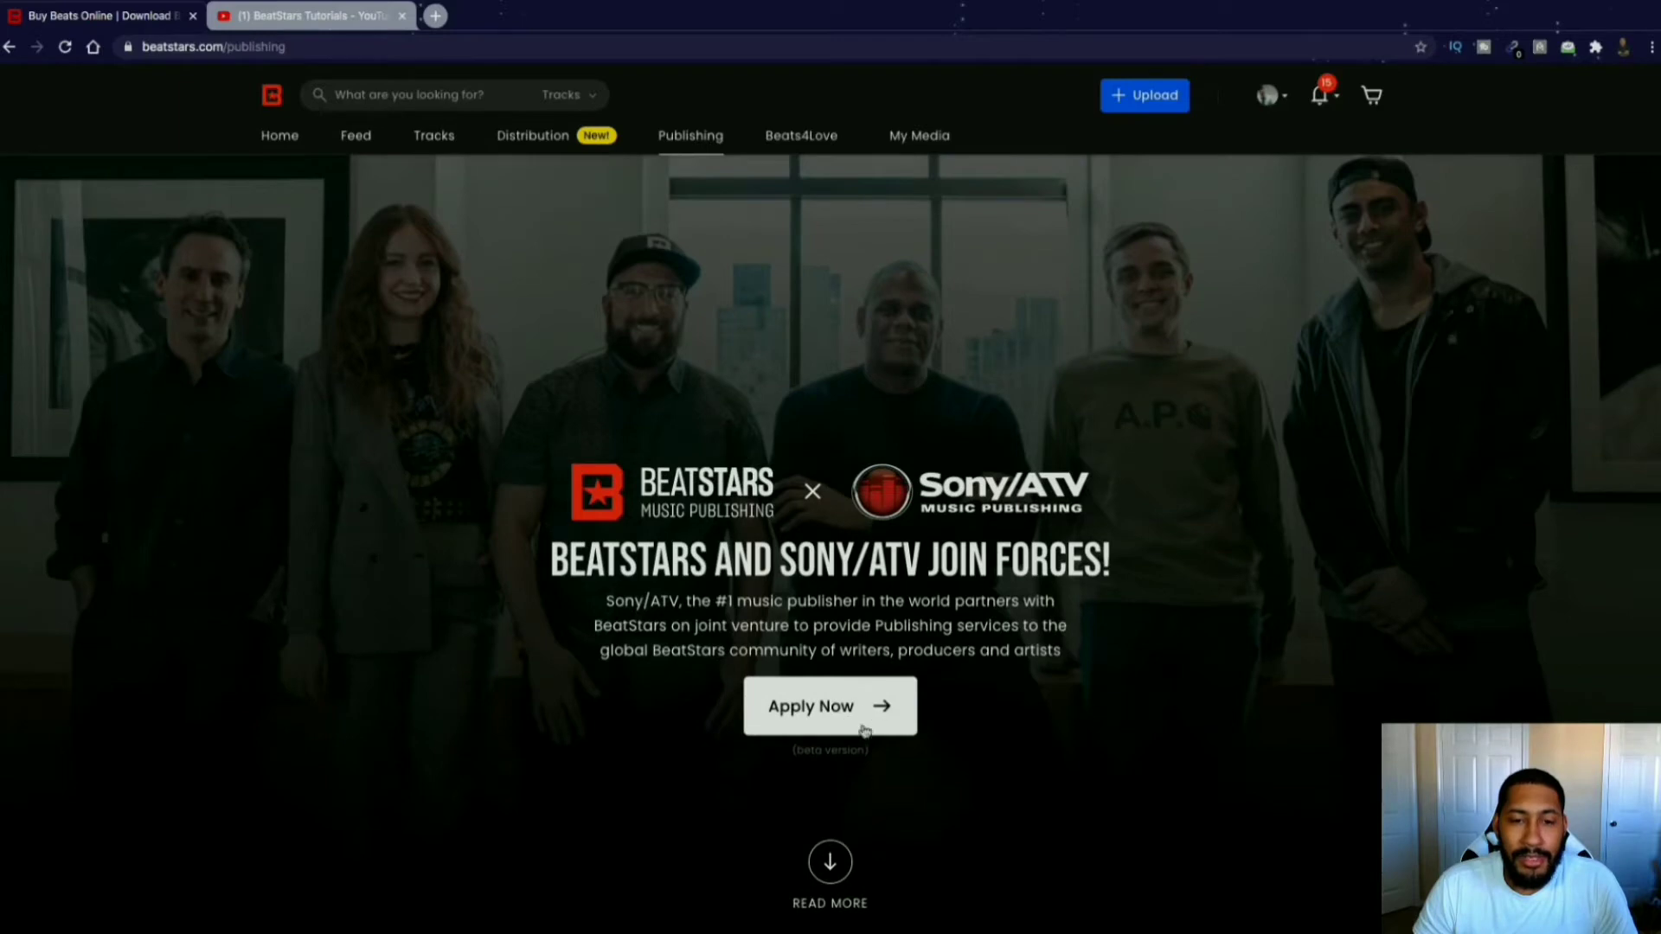
scroll(down, 3)
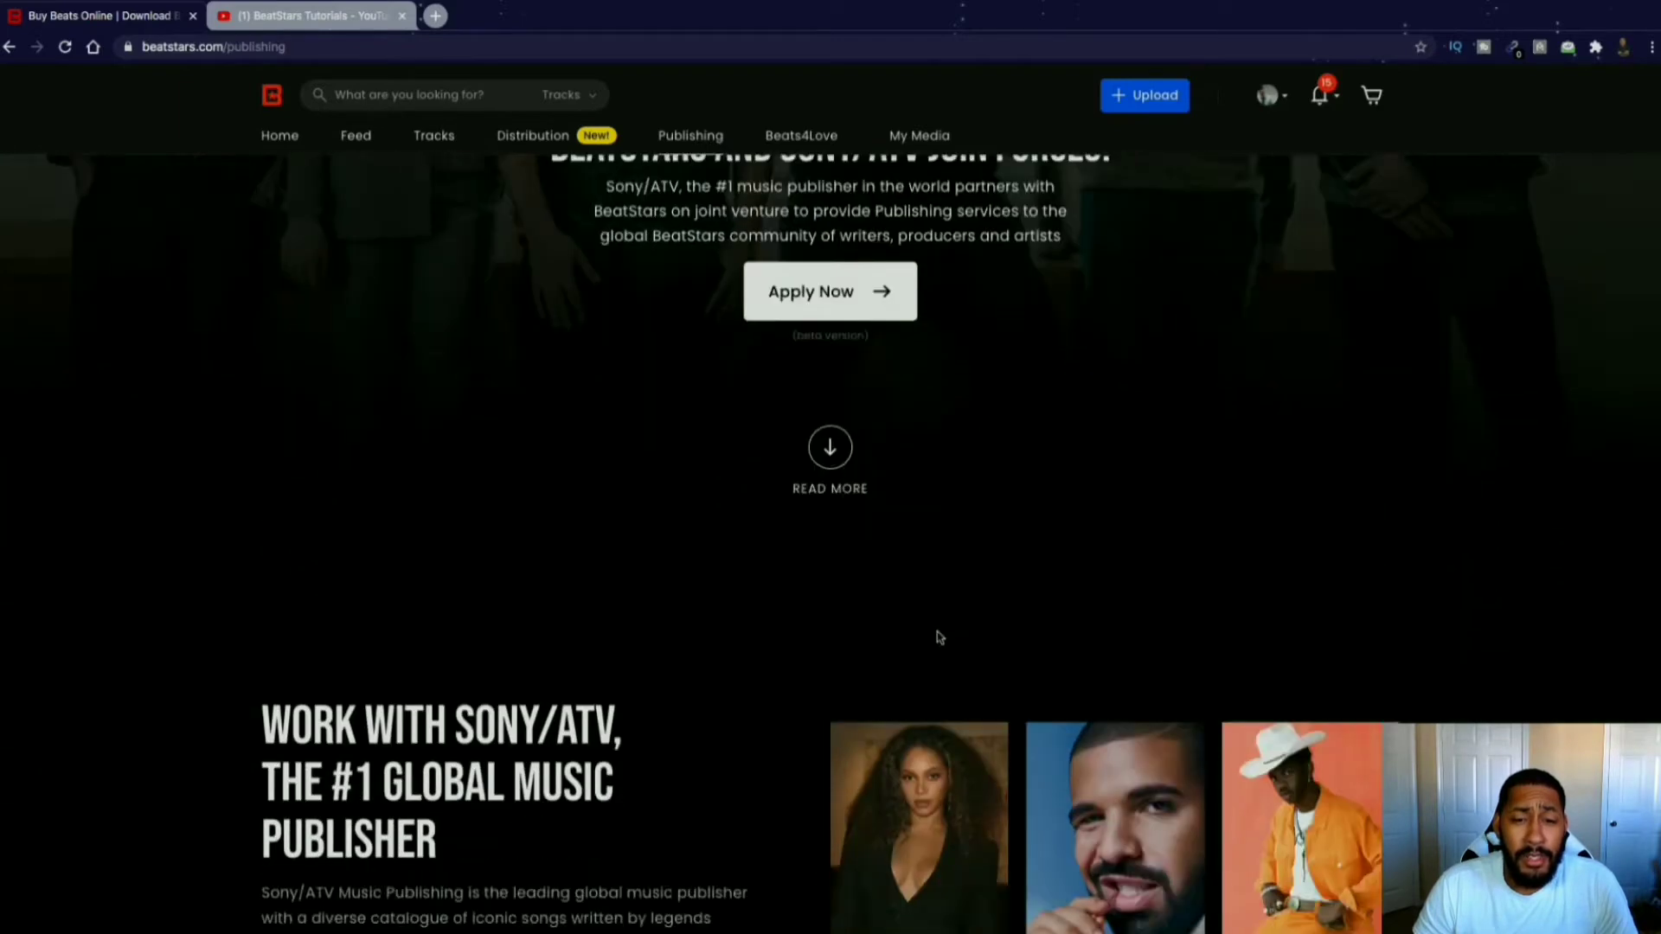
scroll(down, 3)
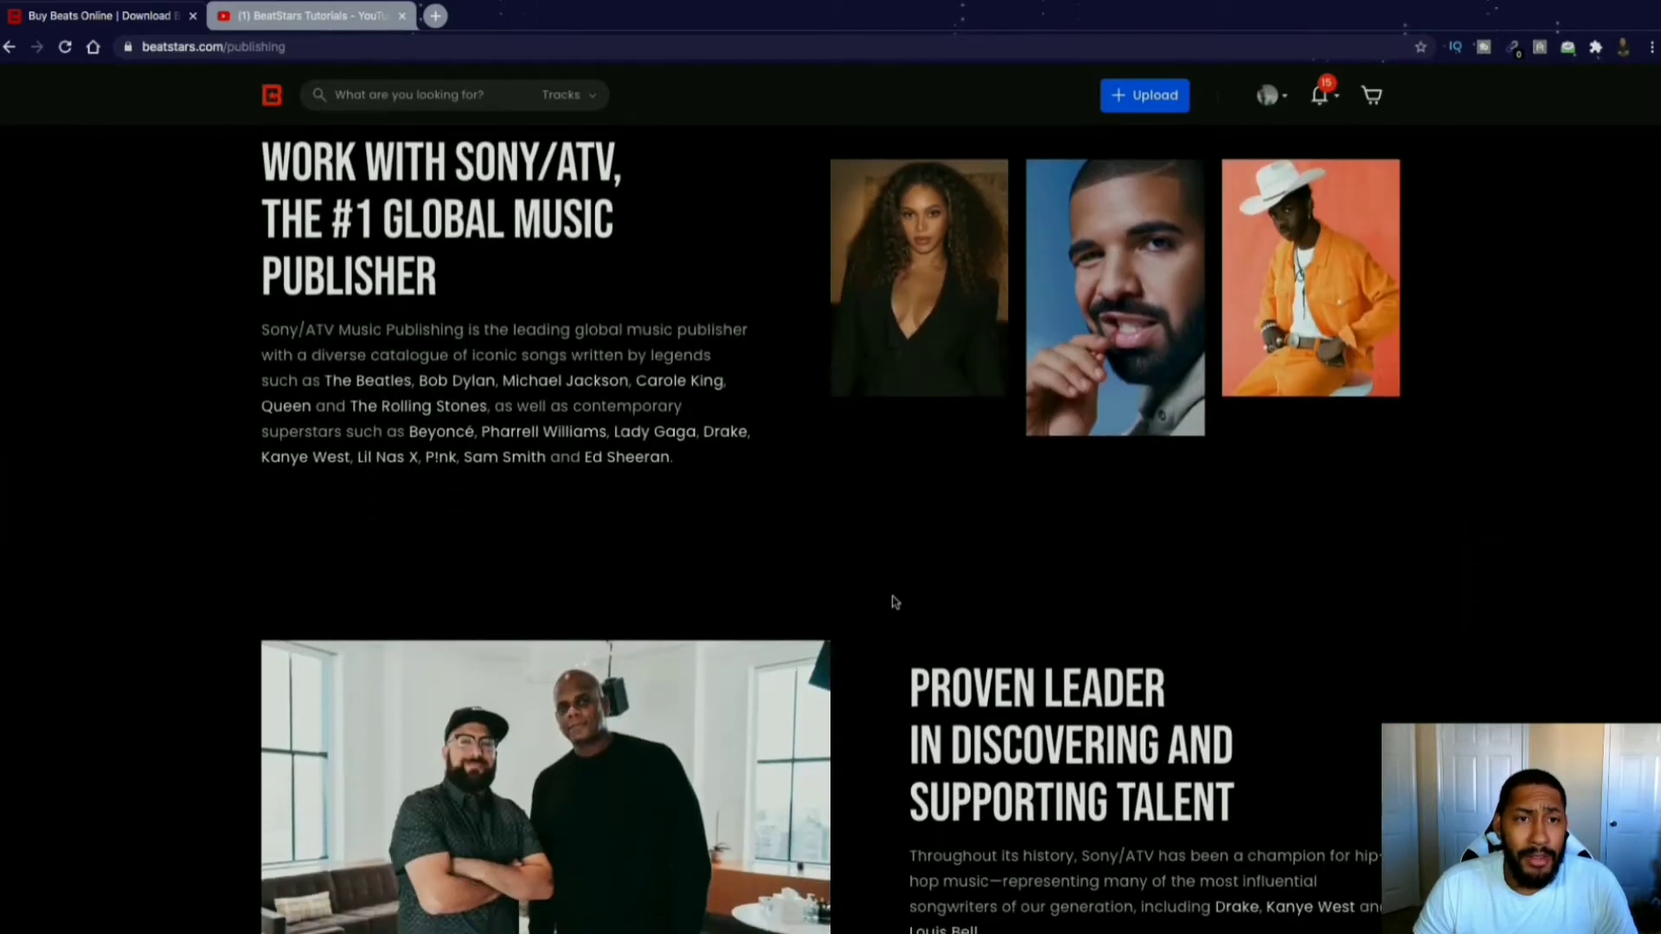
scroll(down, 3)
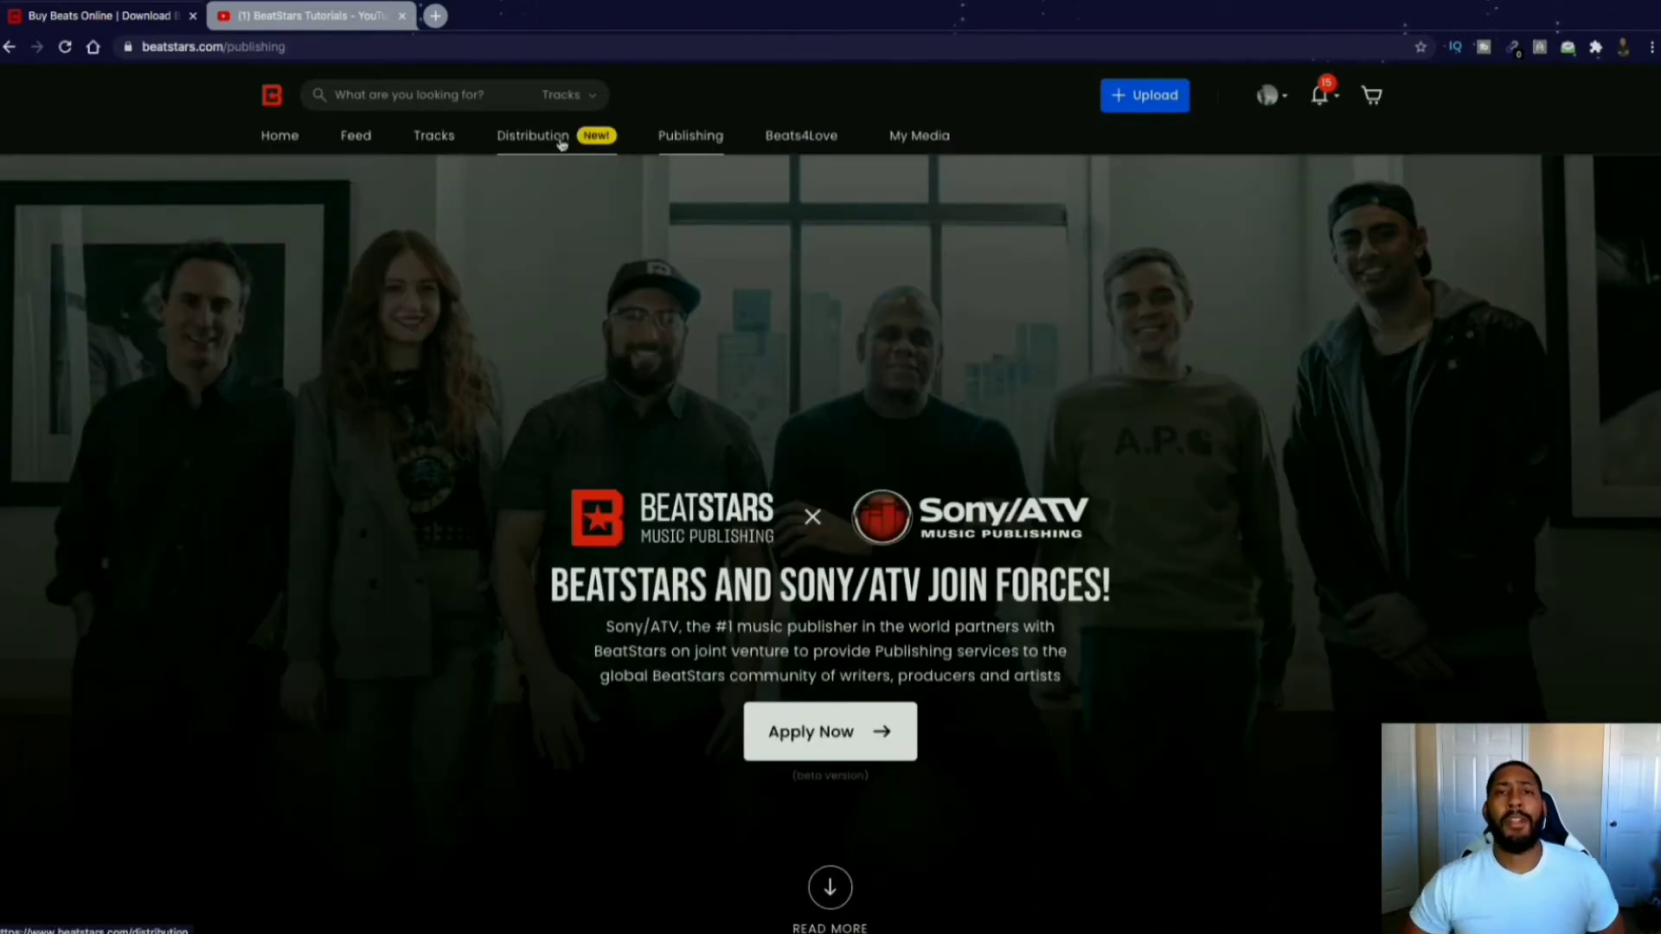
click(533, 136)
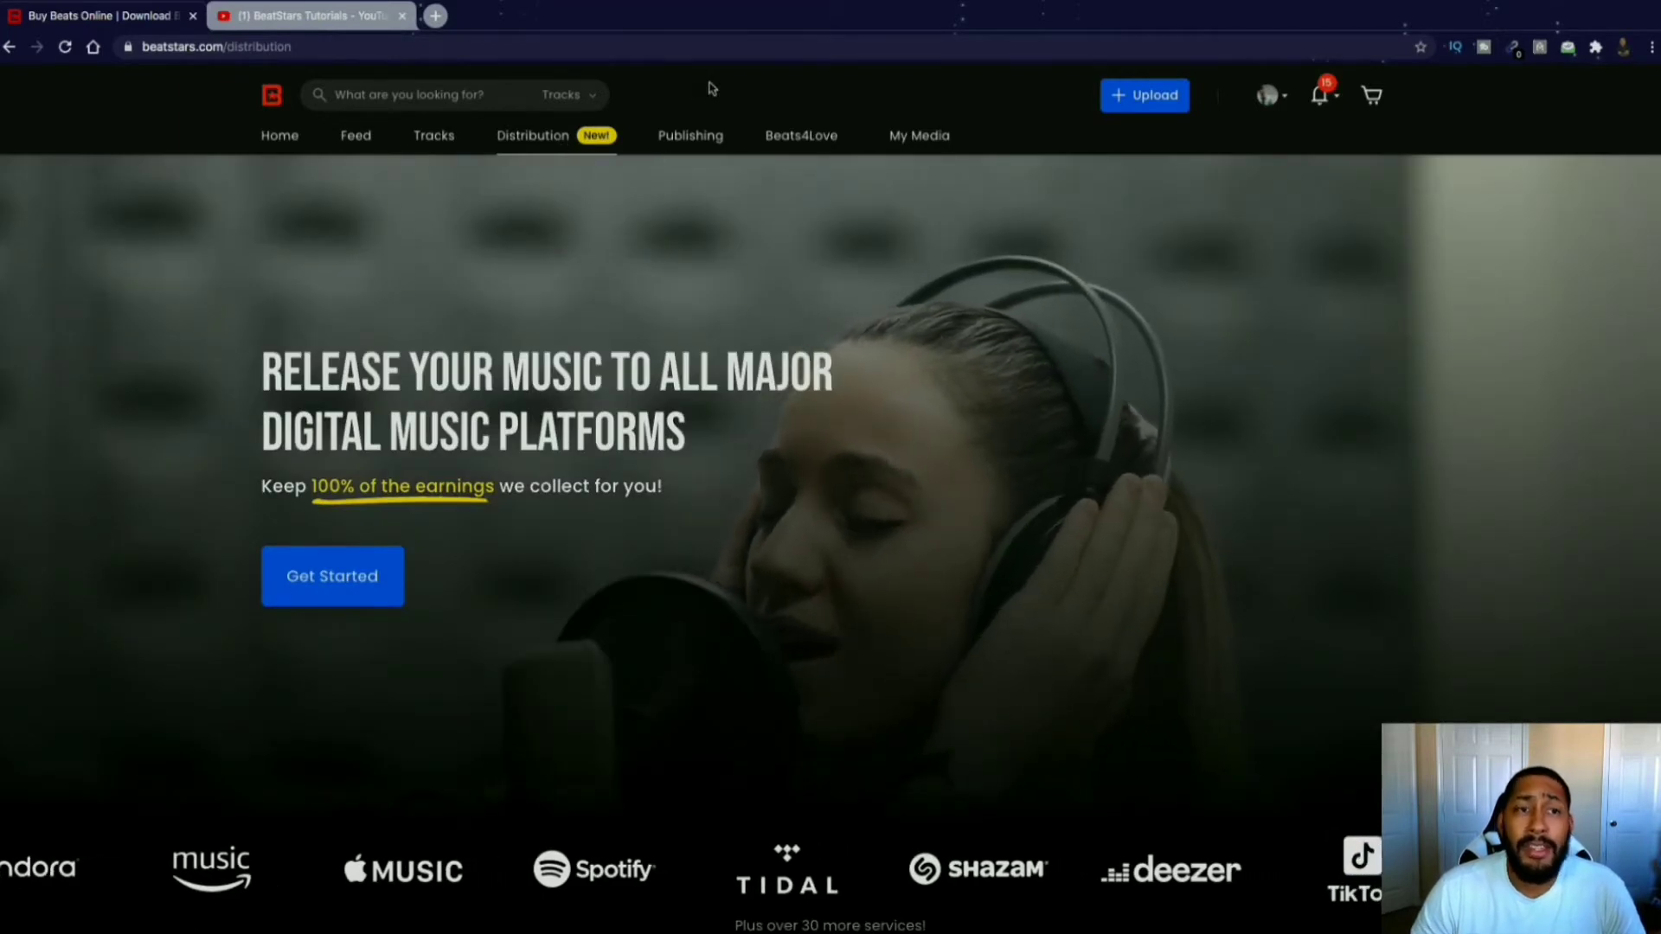
click(279, 135)
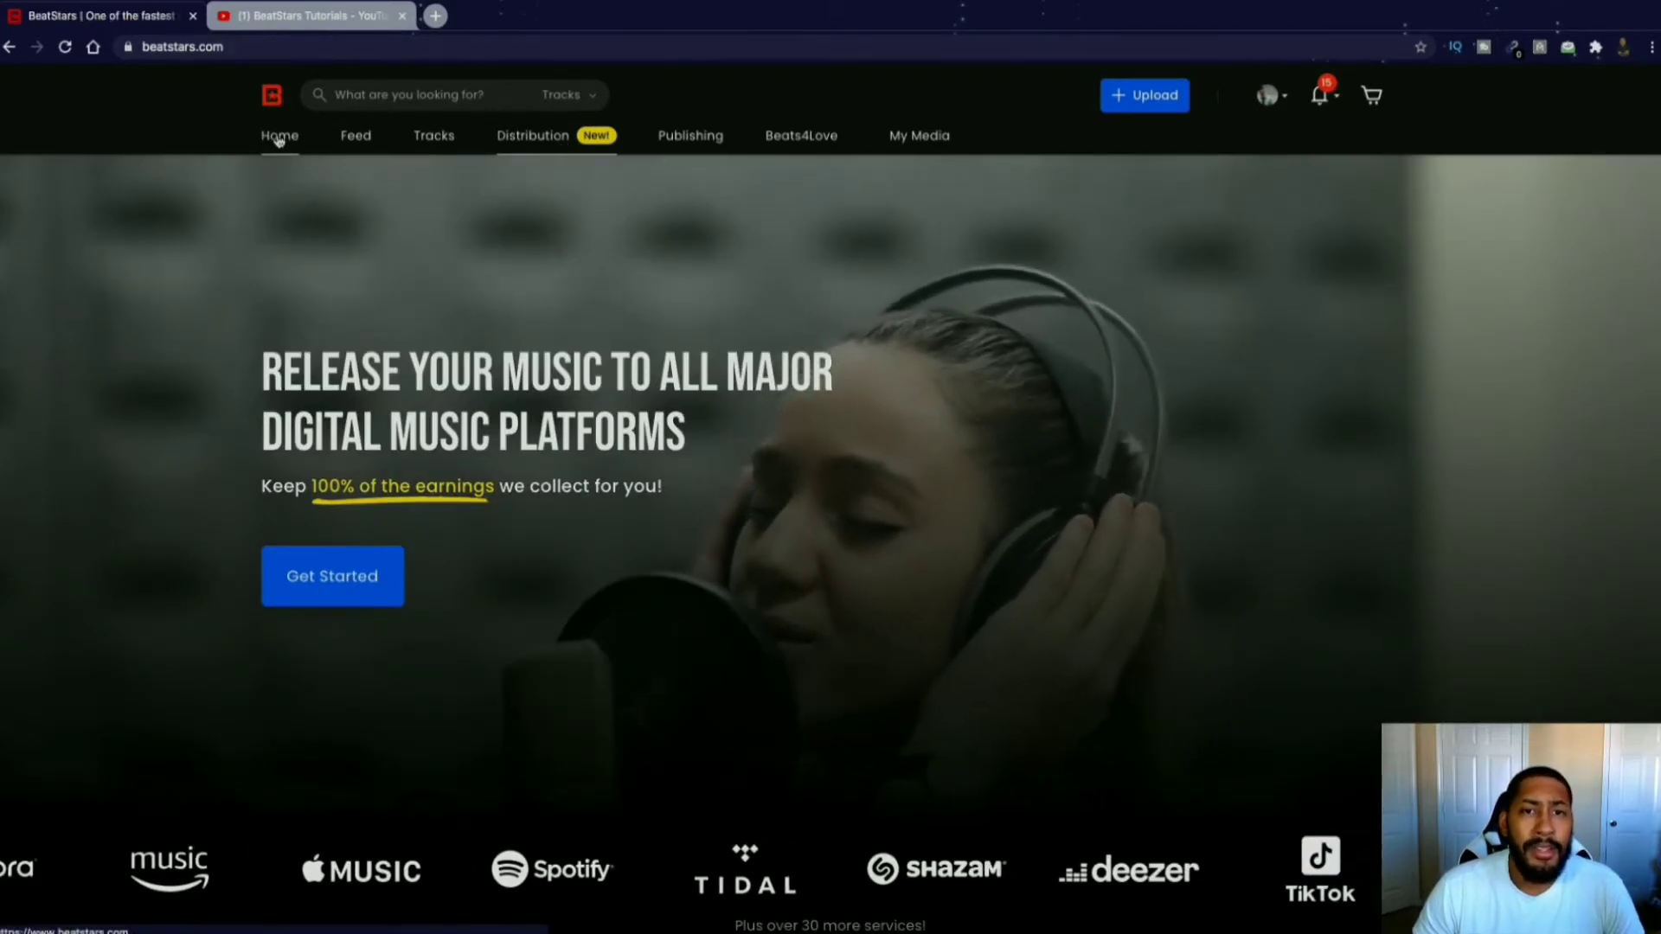
Scroll the marketplace home to recommended playlists and open the SZA Type Beats playlist.
click(279, 135)
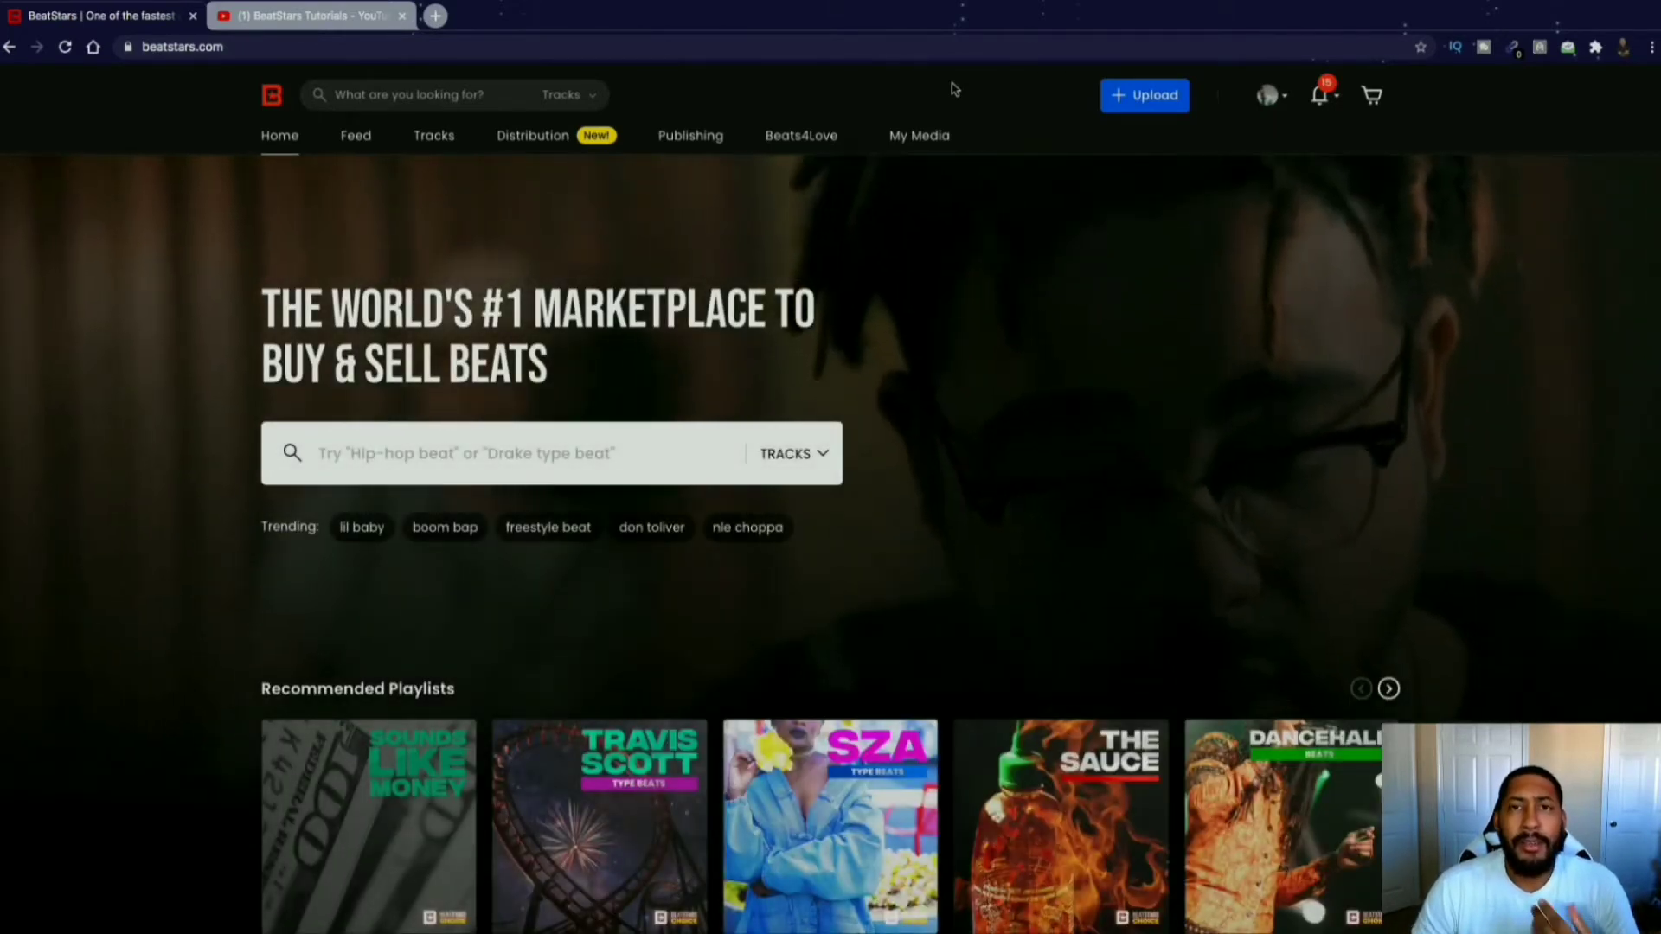
mouse_move(994, 128)
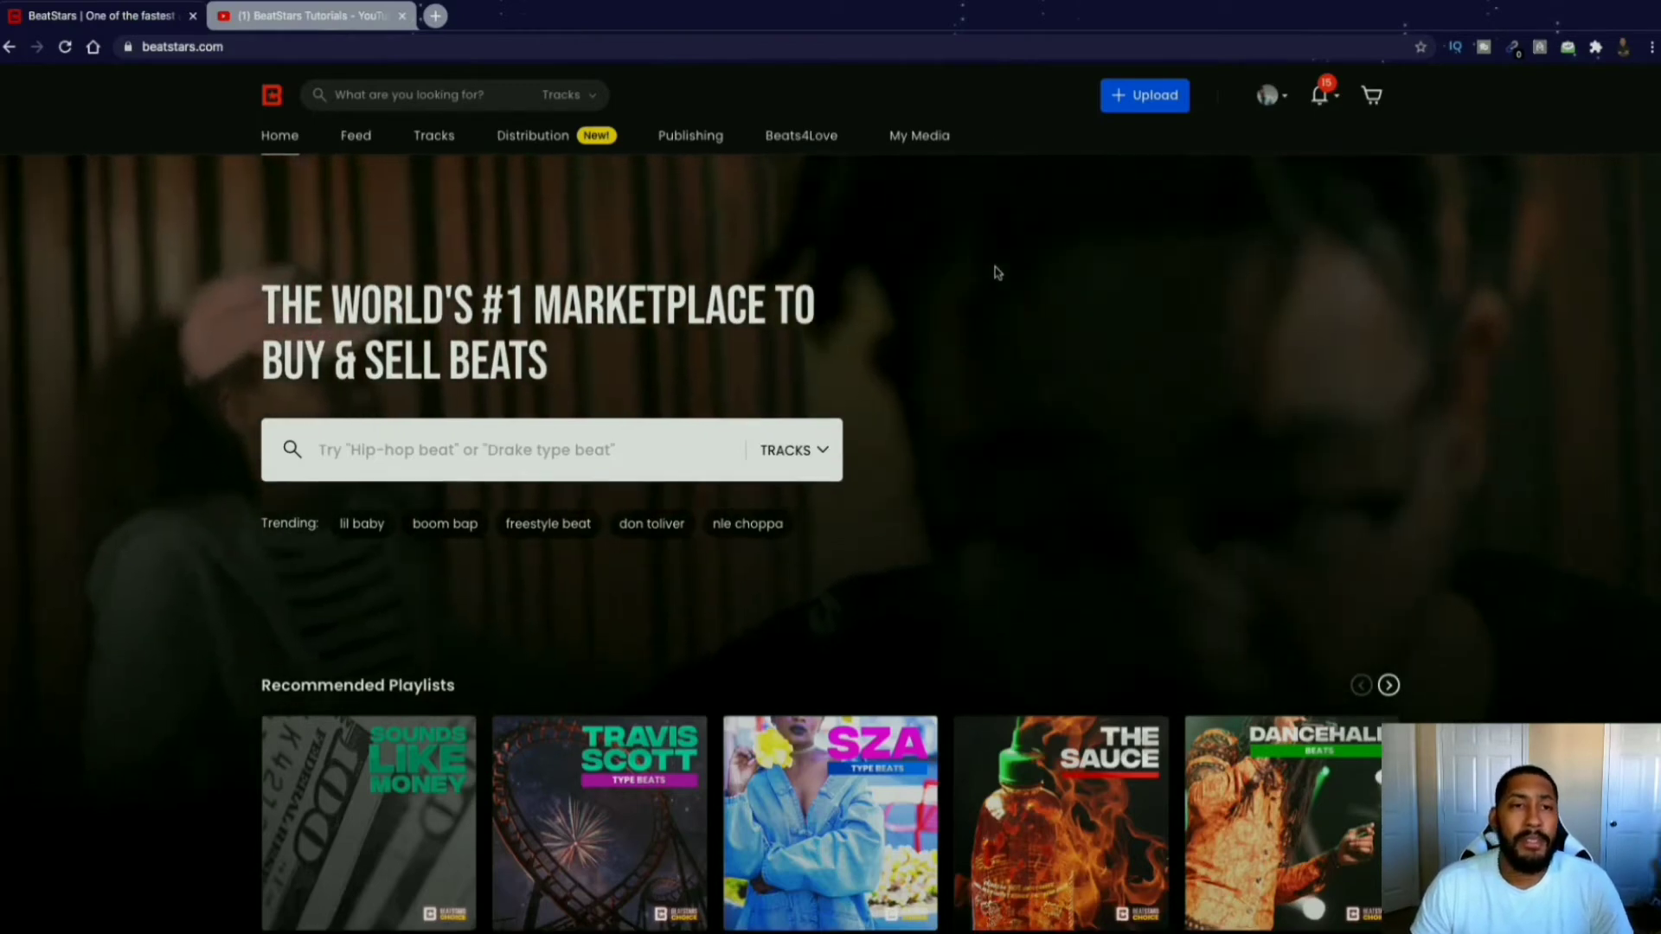
scroll(down, 3)
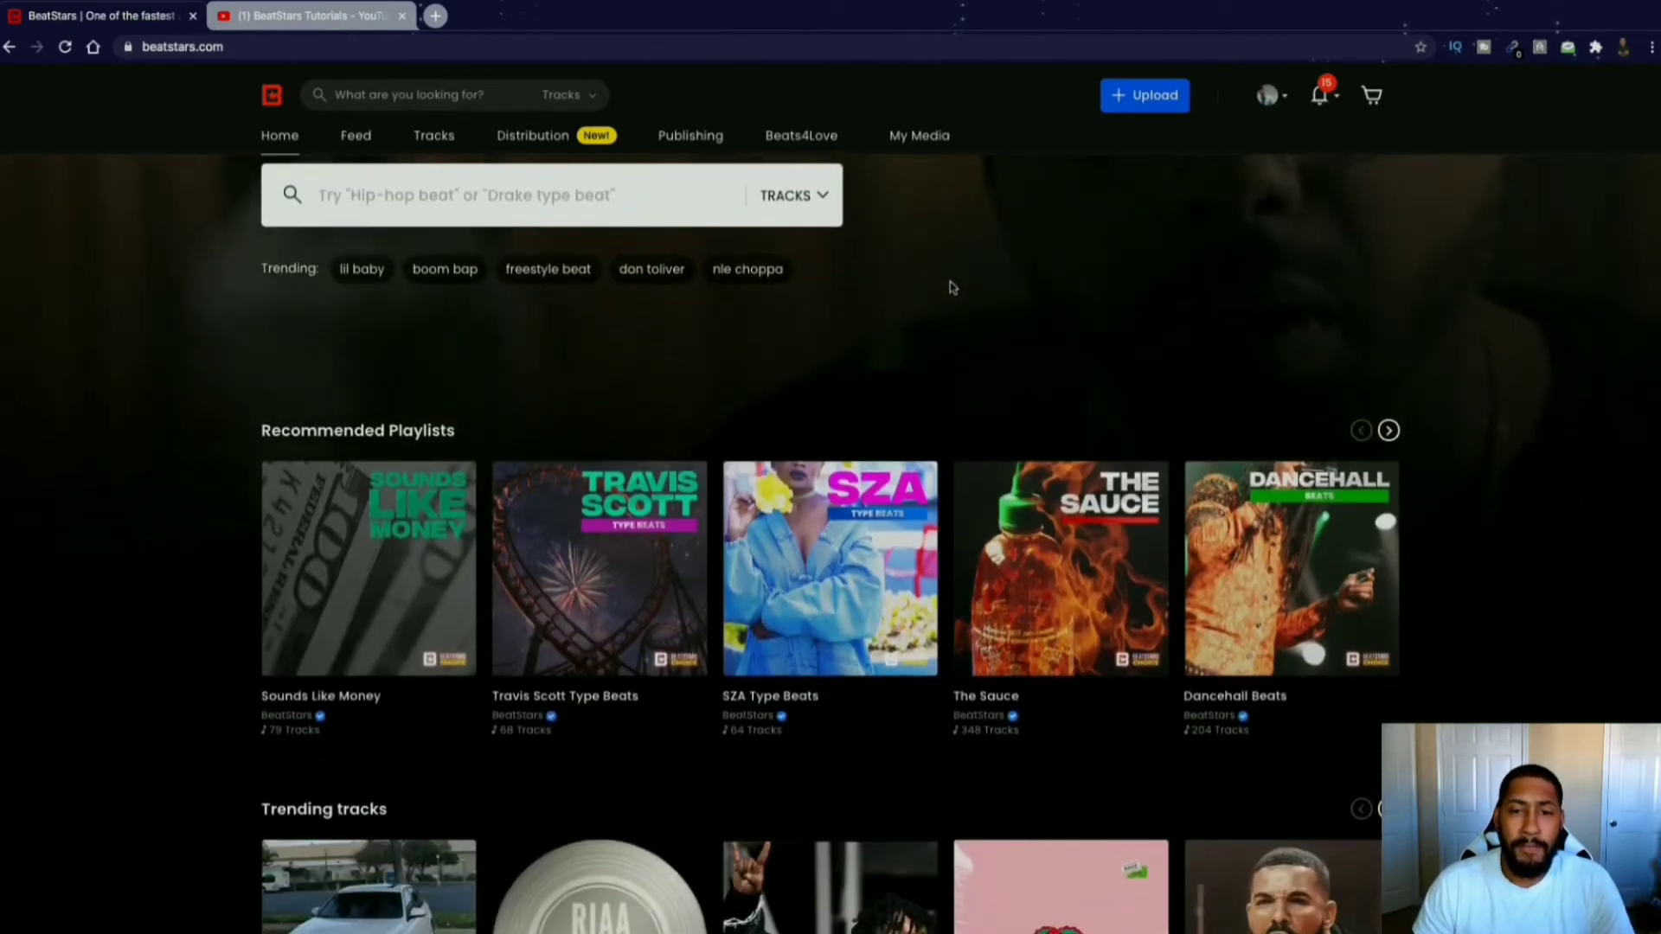
scroll(down, 3)
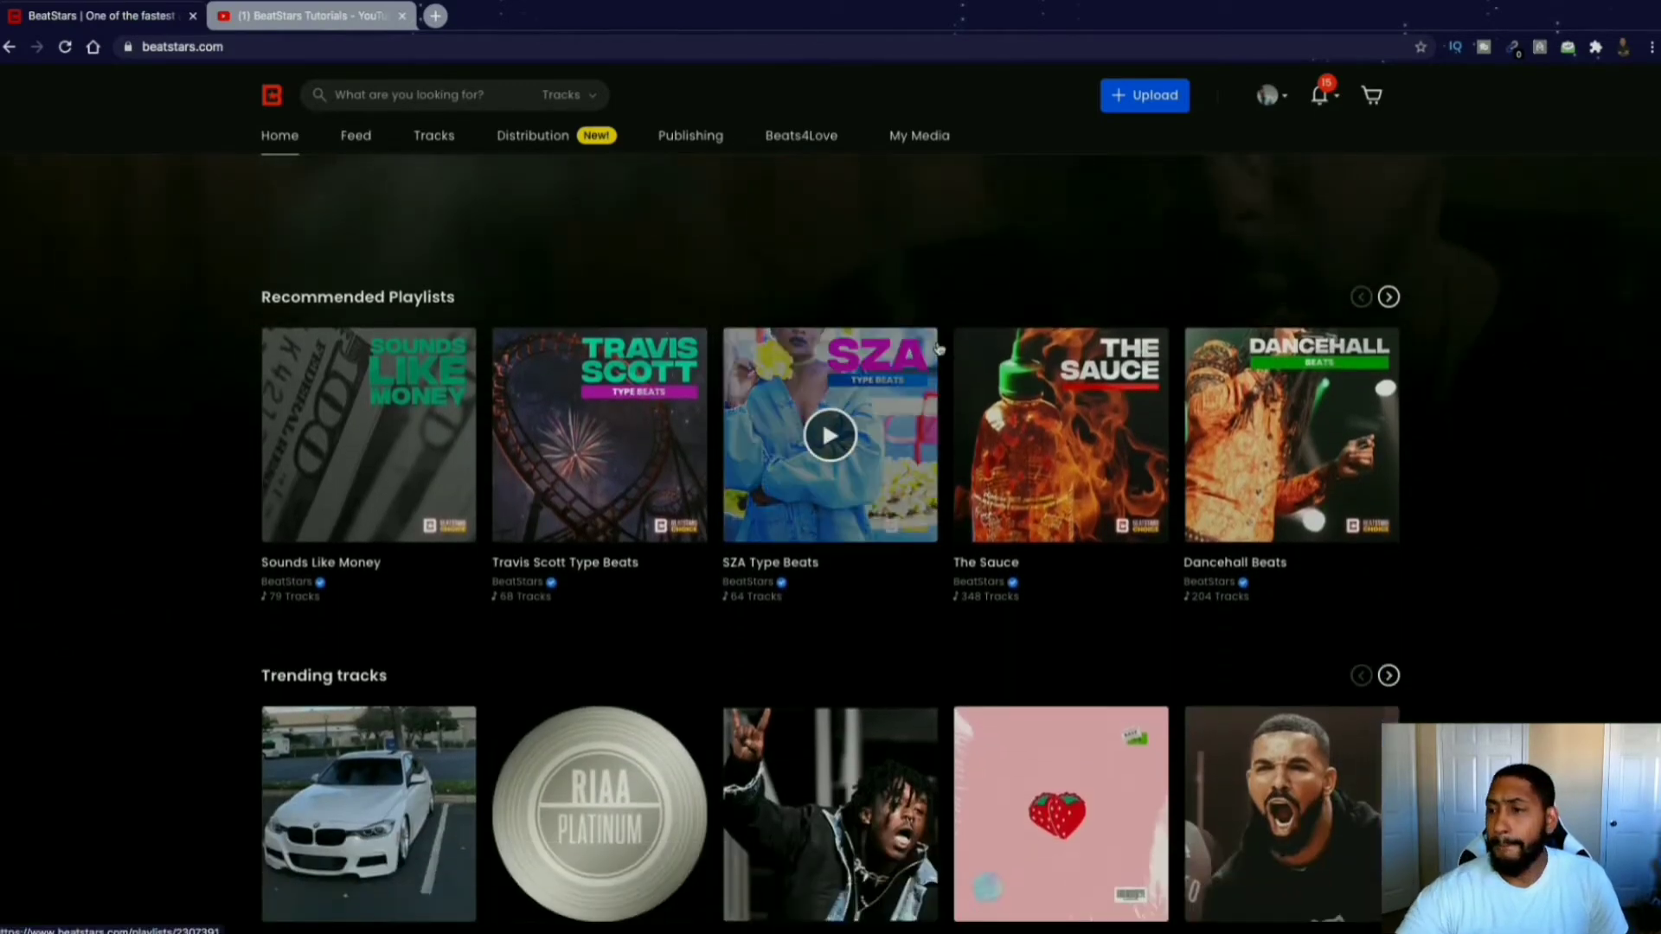
click(307, 15)
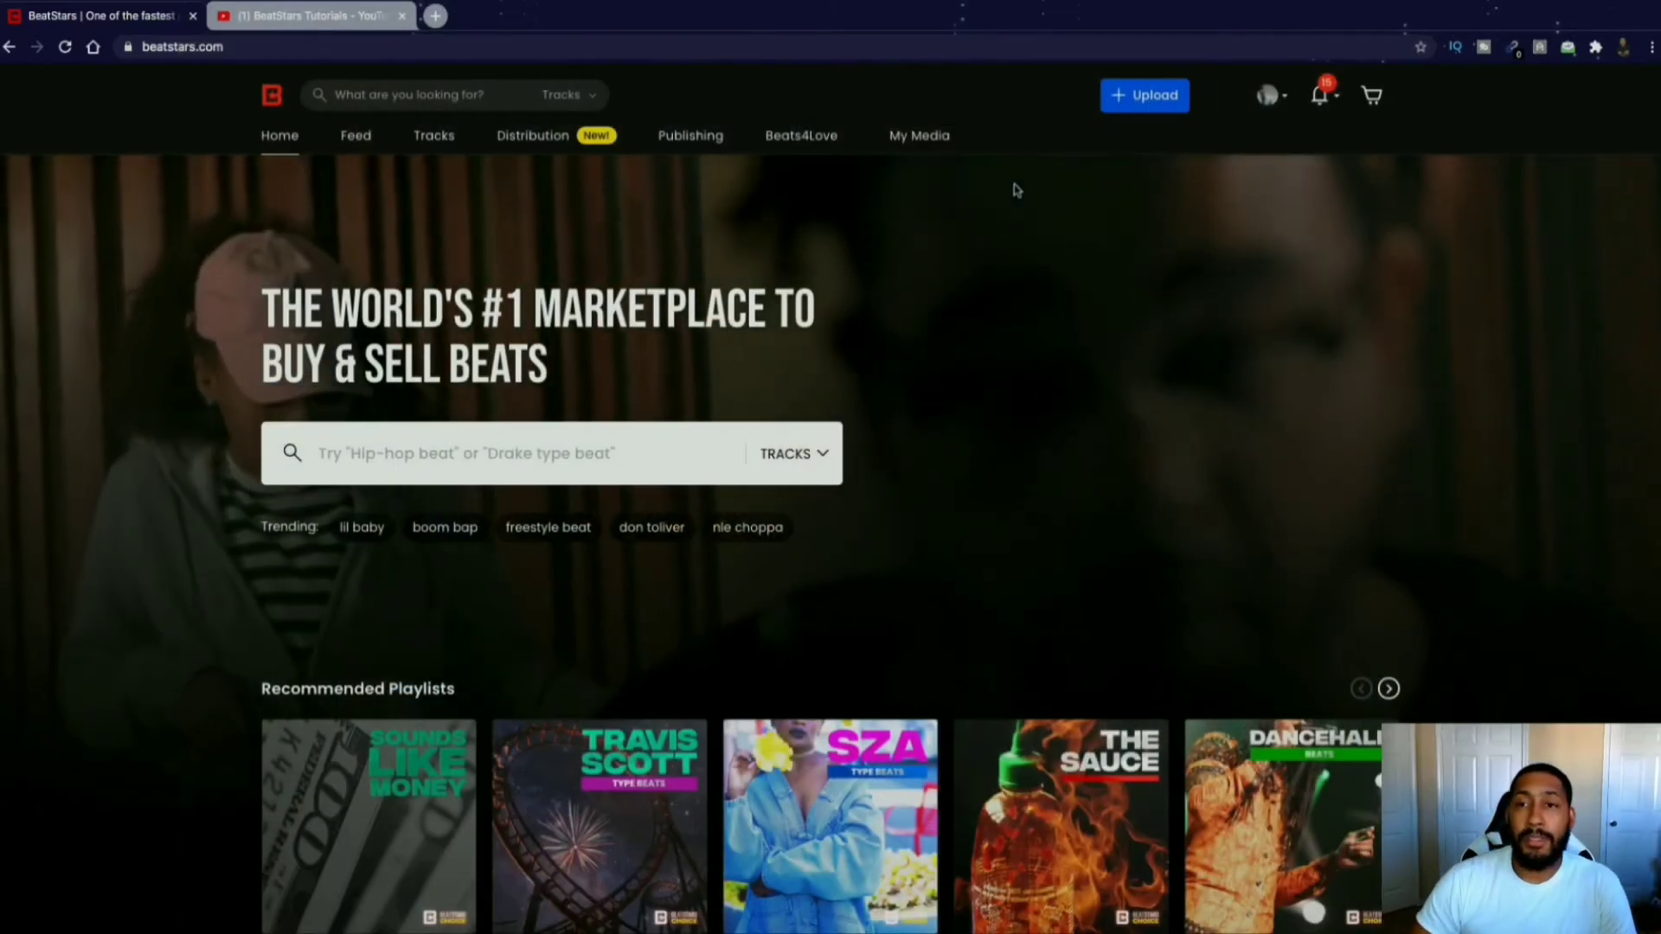
mouse_move(1137, 141)
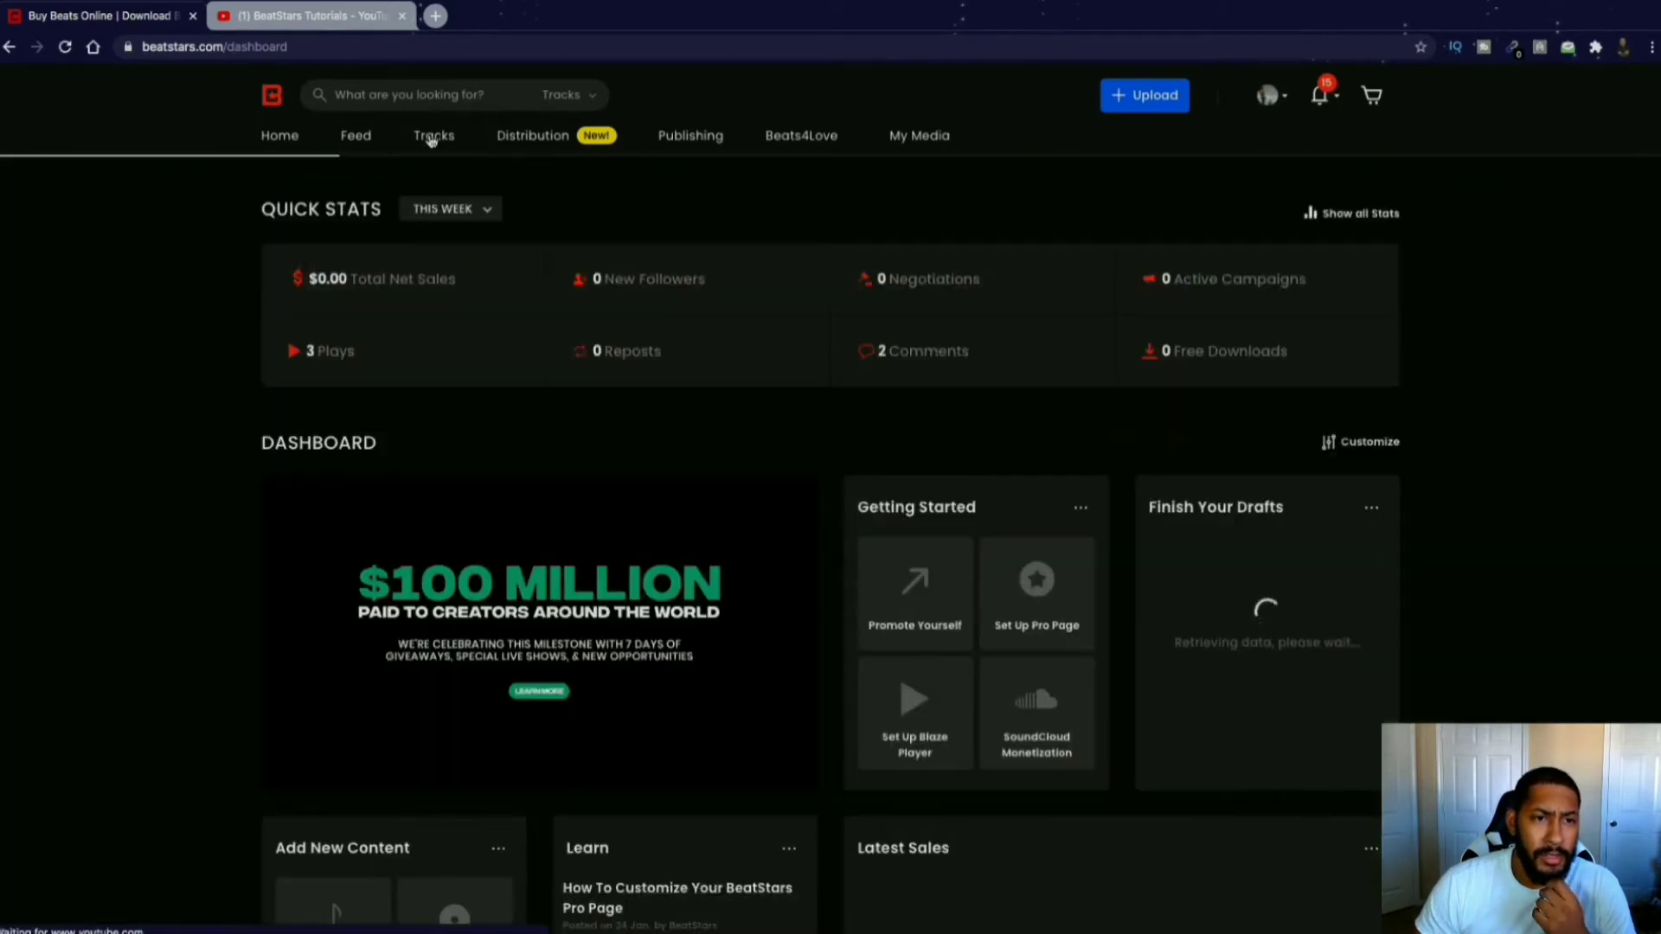
Open Top Charts under Tracks and scroll the top-selling beats list led by Cream.
click(433, 135)
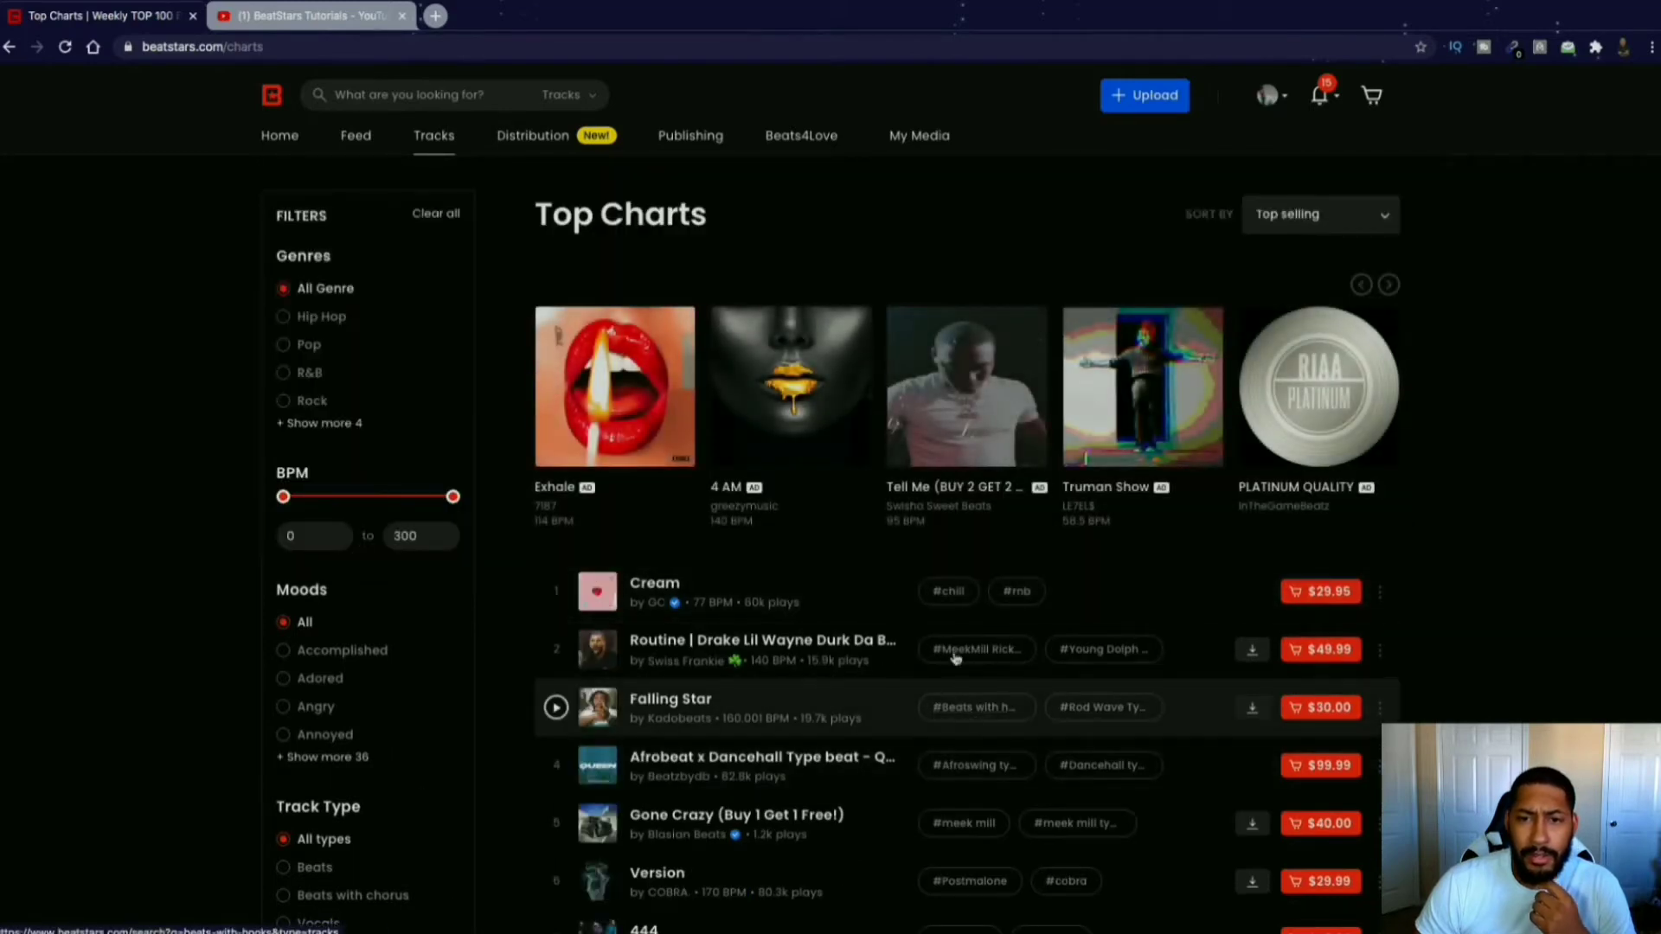
scroll(down, 3)
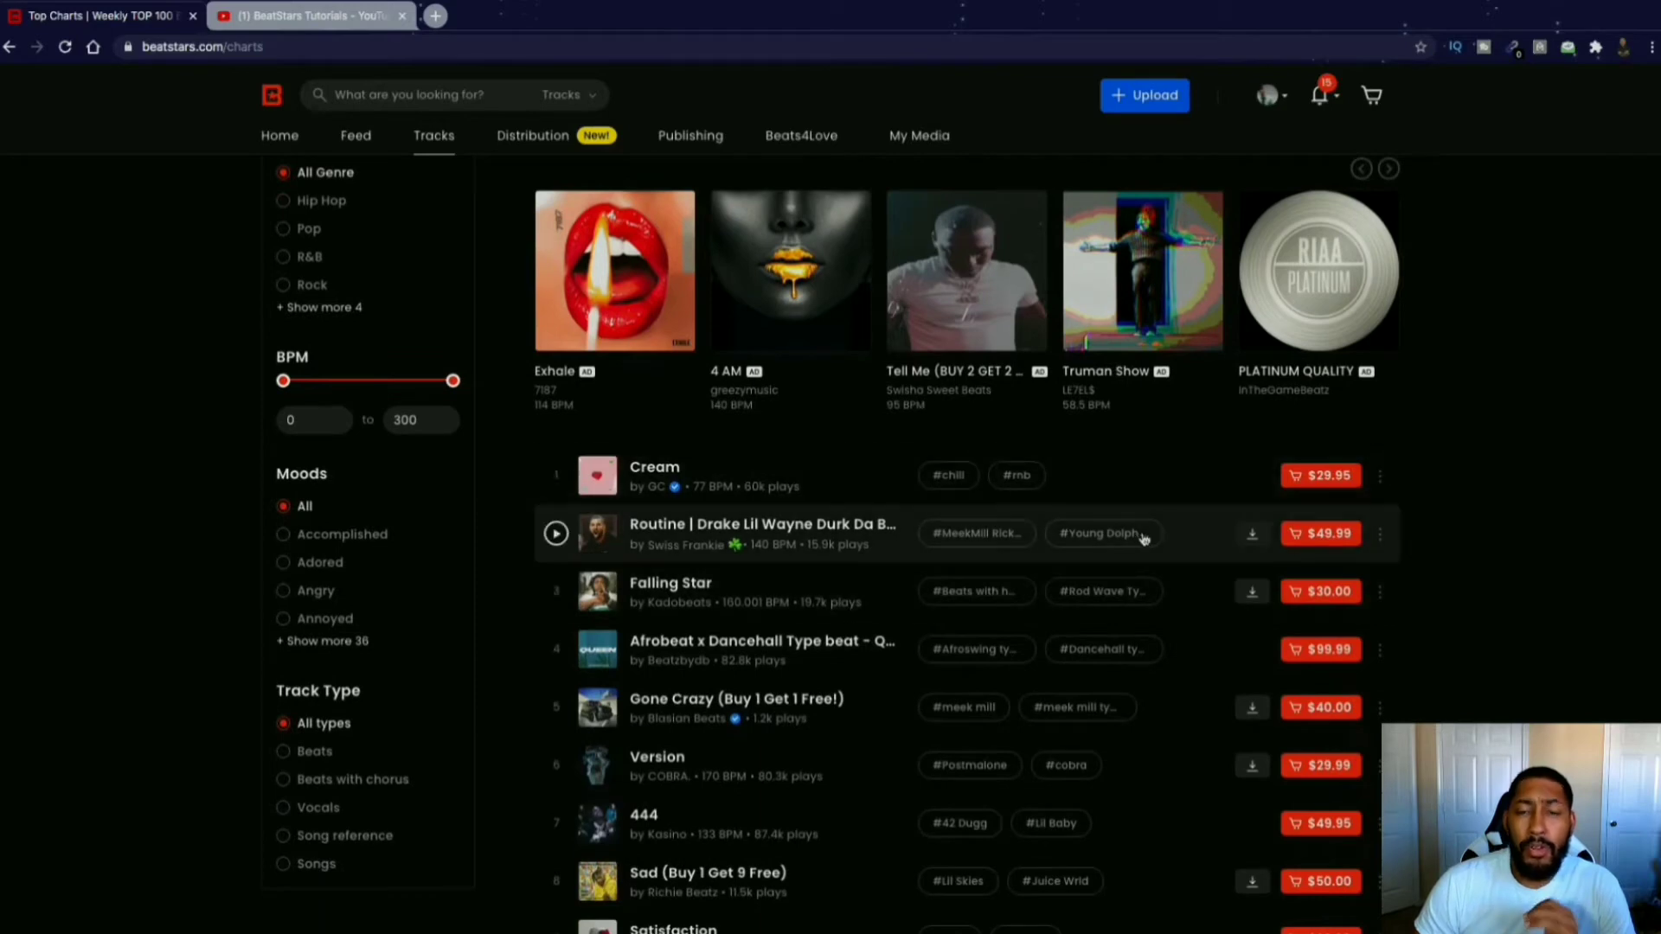
mouse_move(1211, 474)
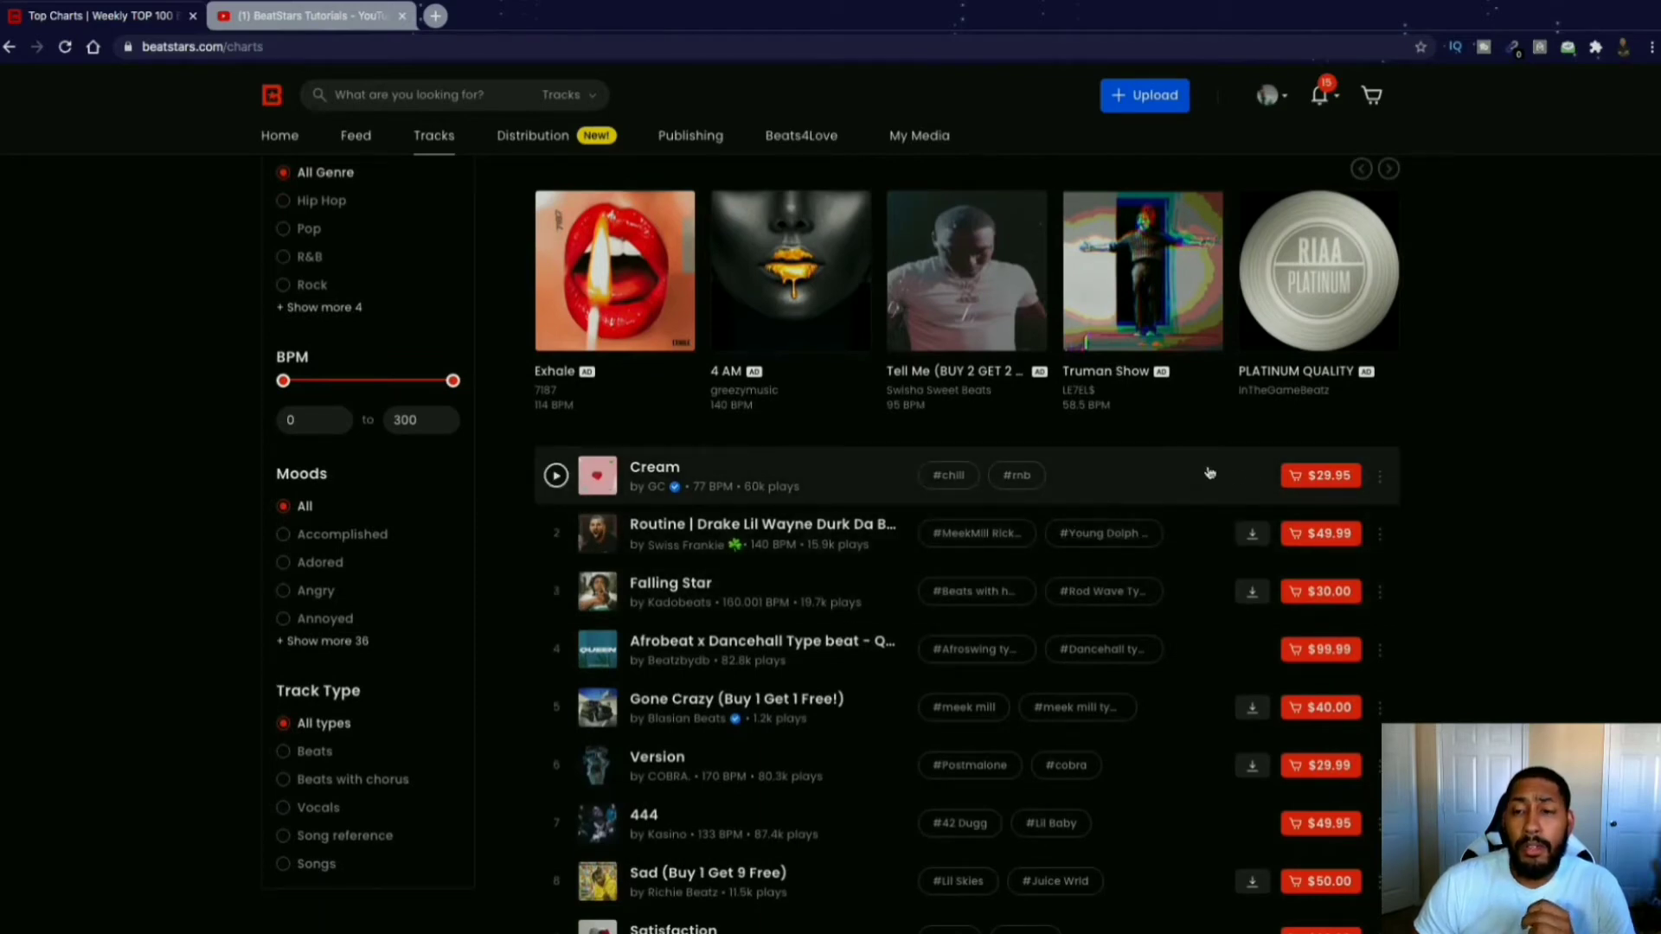
mouse_move(1482, 467)
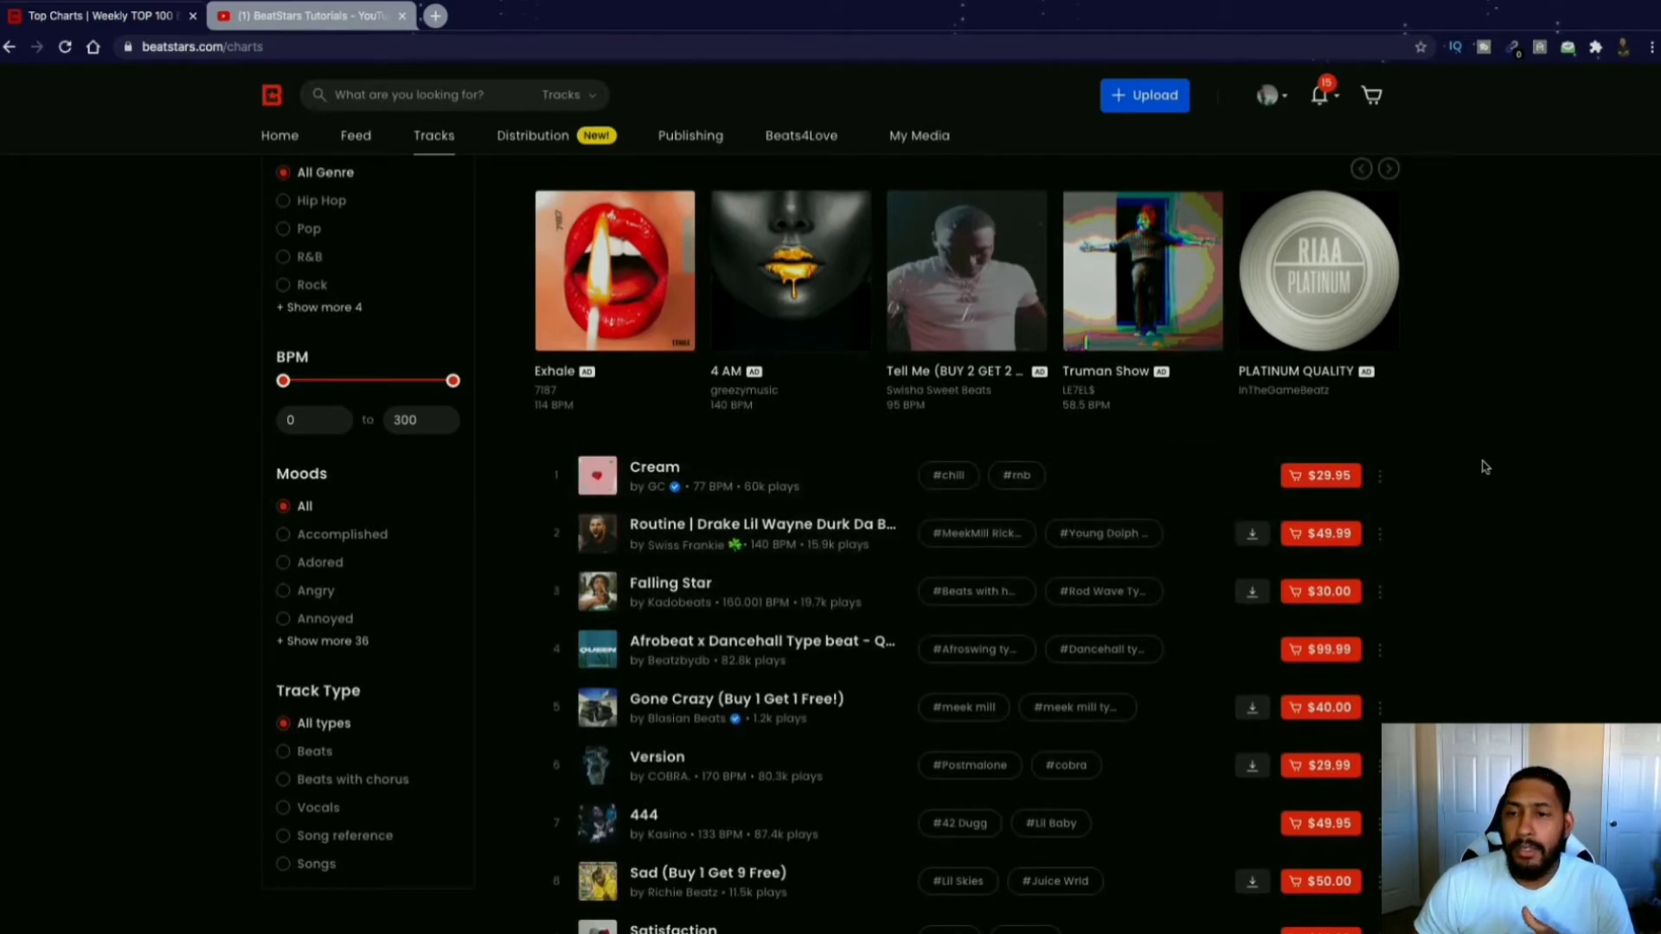
mouse_move(1474, 468)
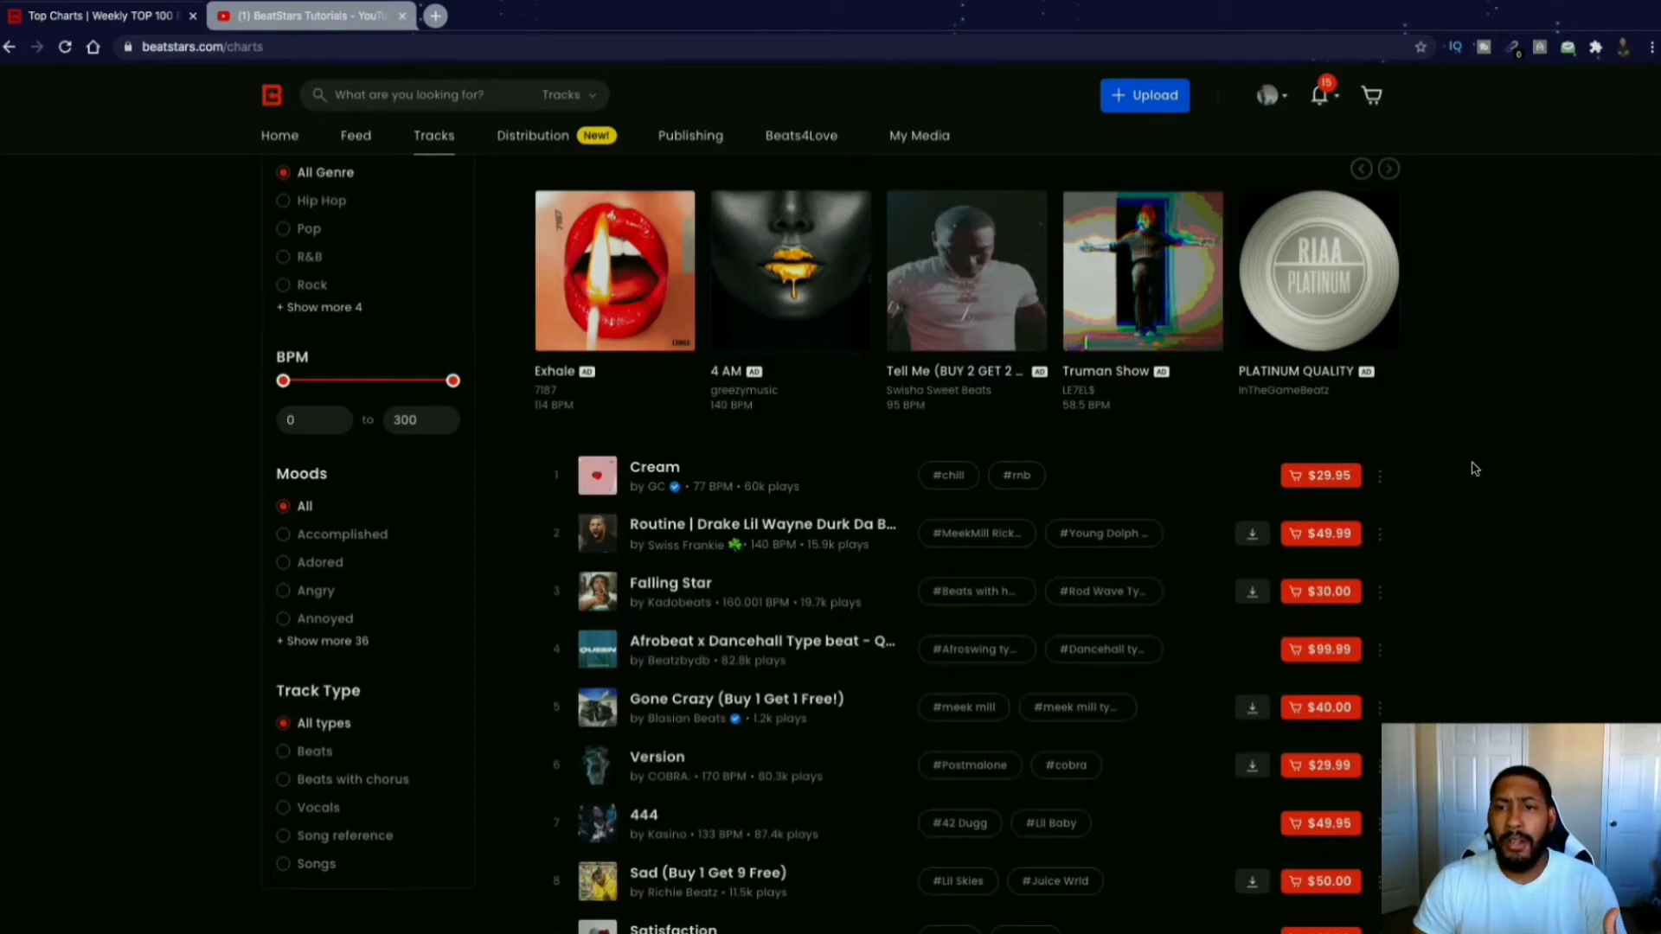
scroll(down, 3)
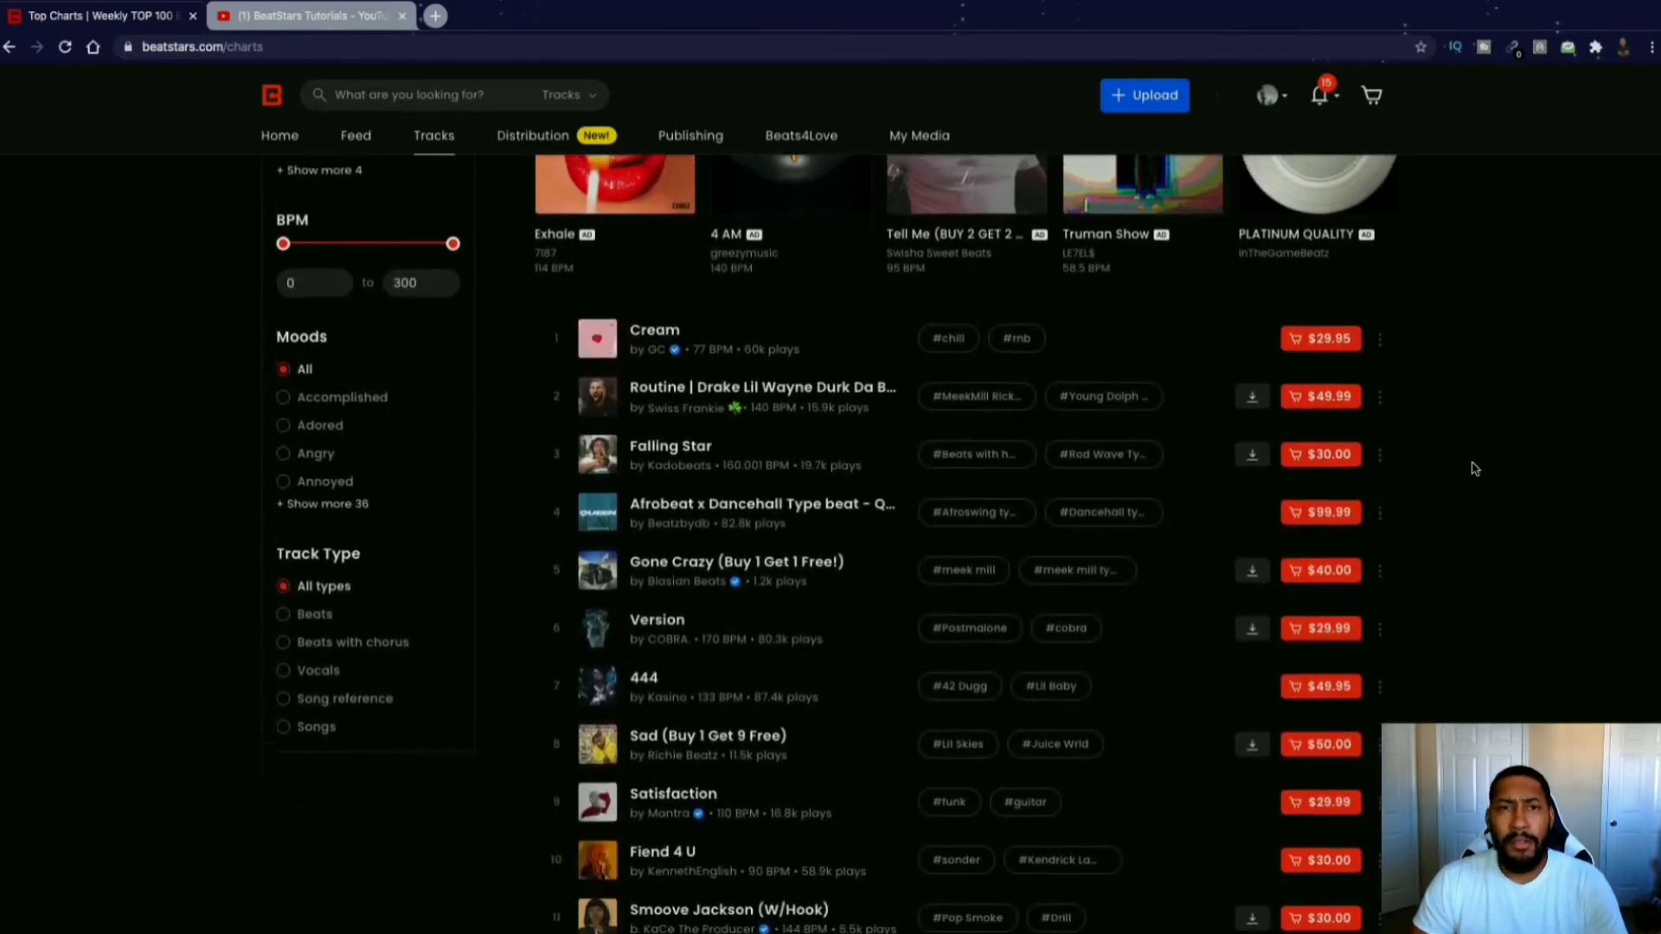
scroll(up, 3)
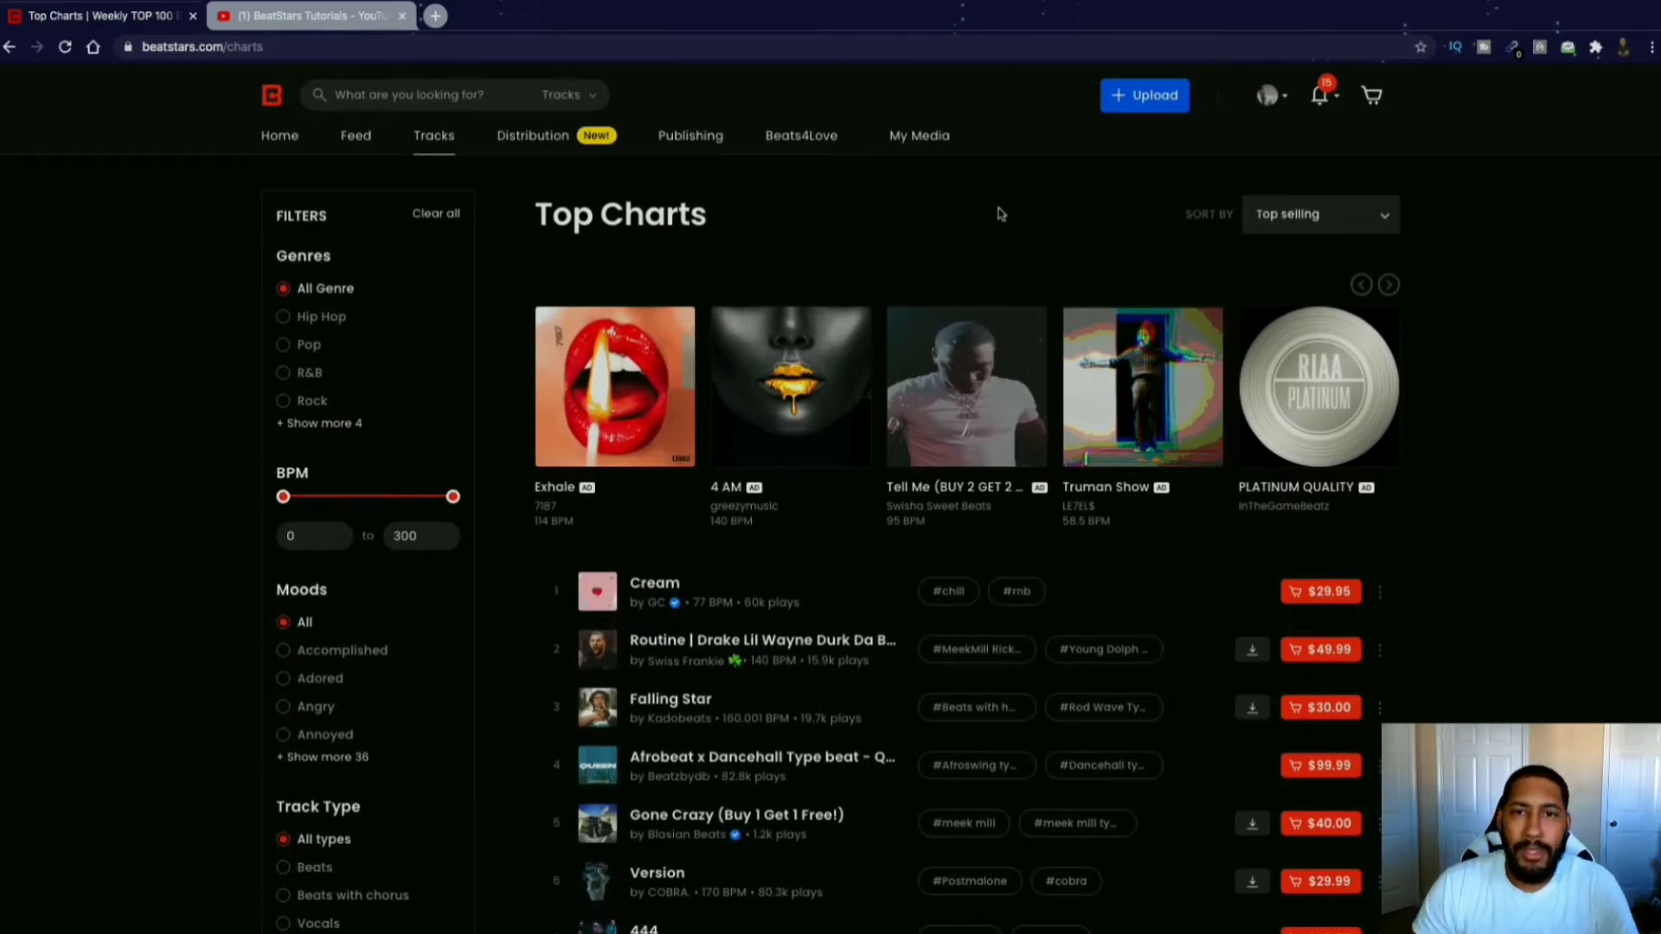
Go to My Tracks through My Media's Your Content section.
click(919, 135)
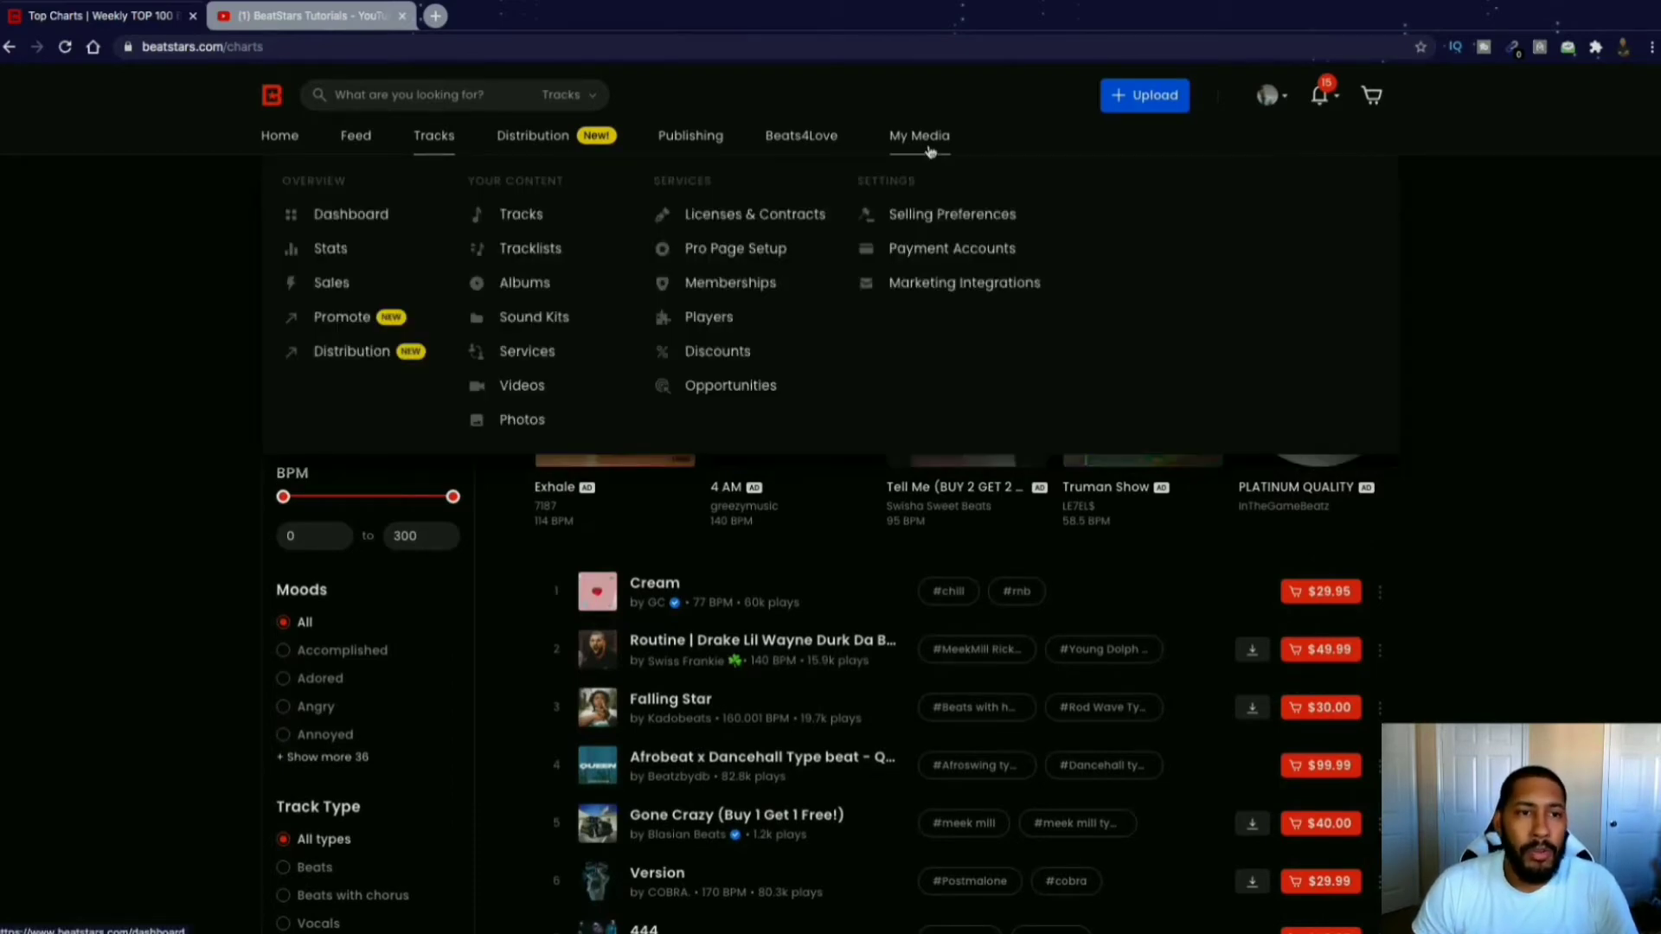
mouse_move(520, 214)
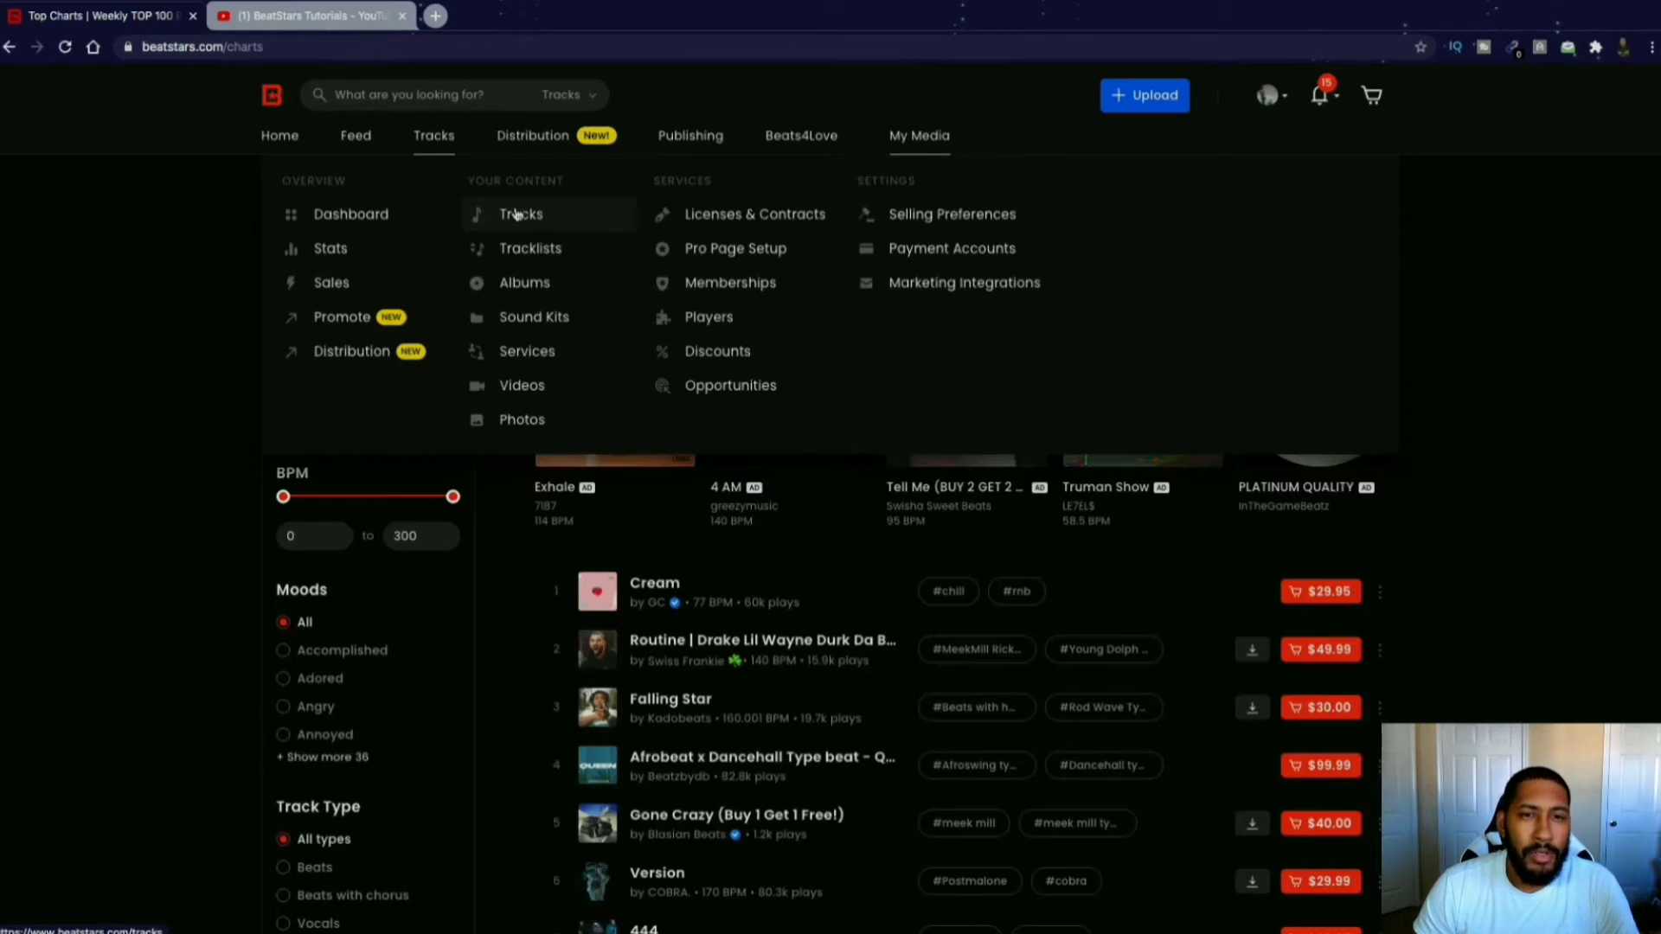
click(520, 213)
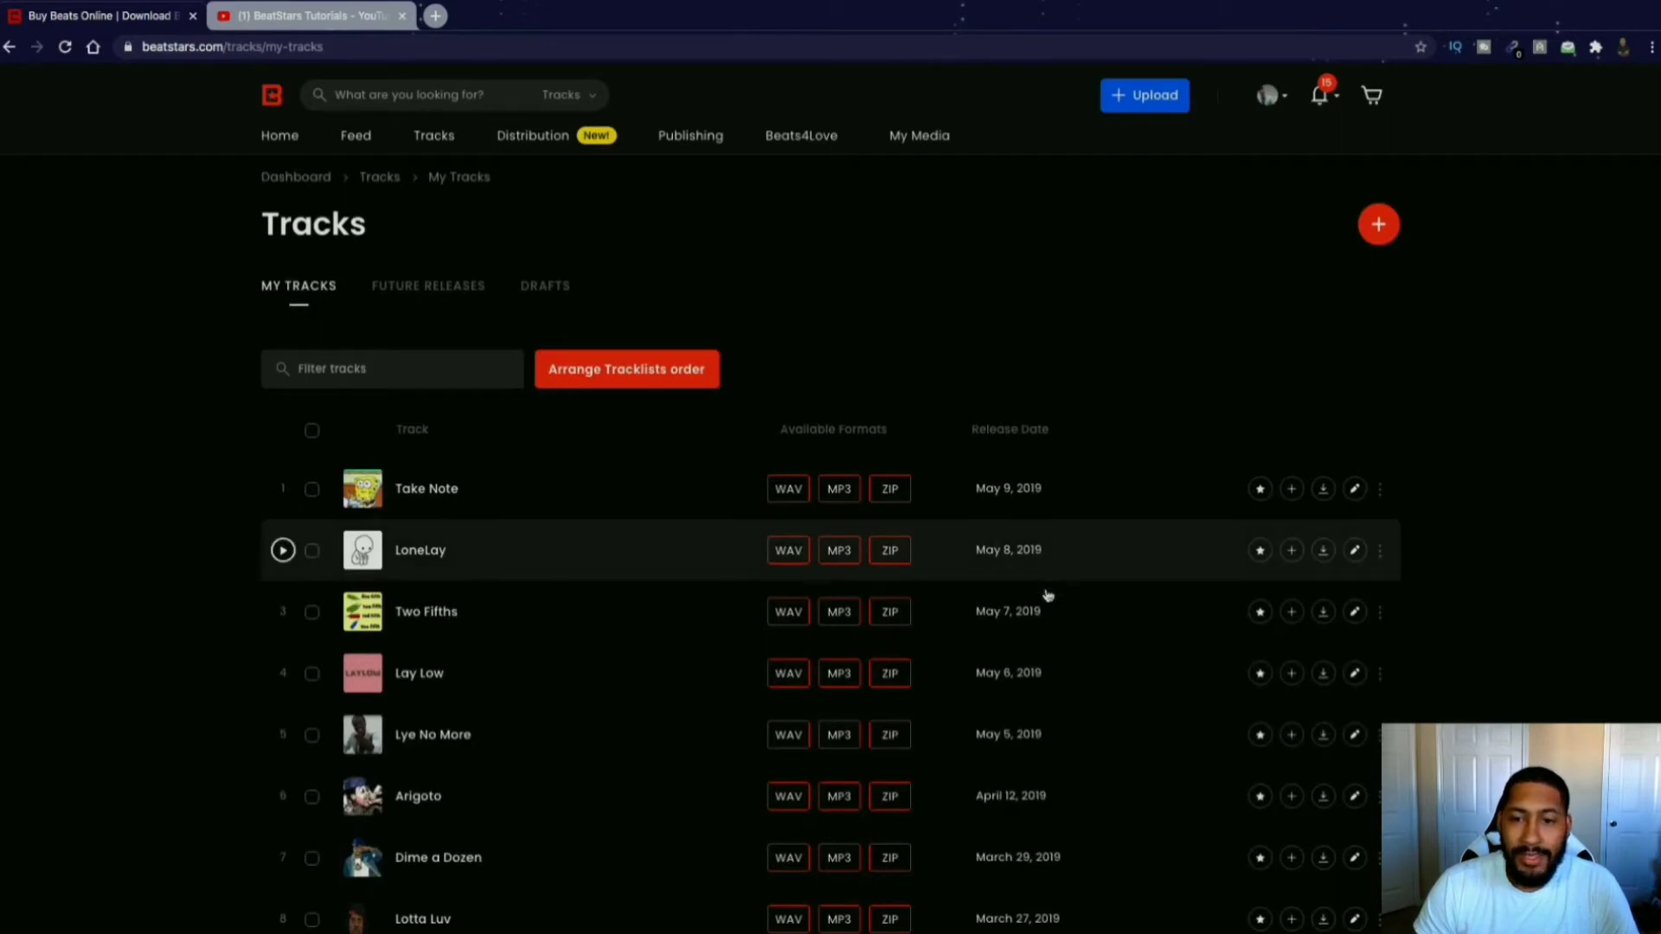
scroll(down, 3)
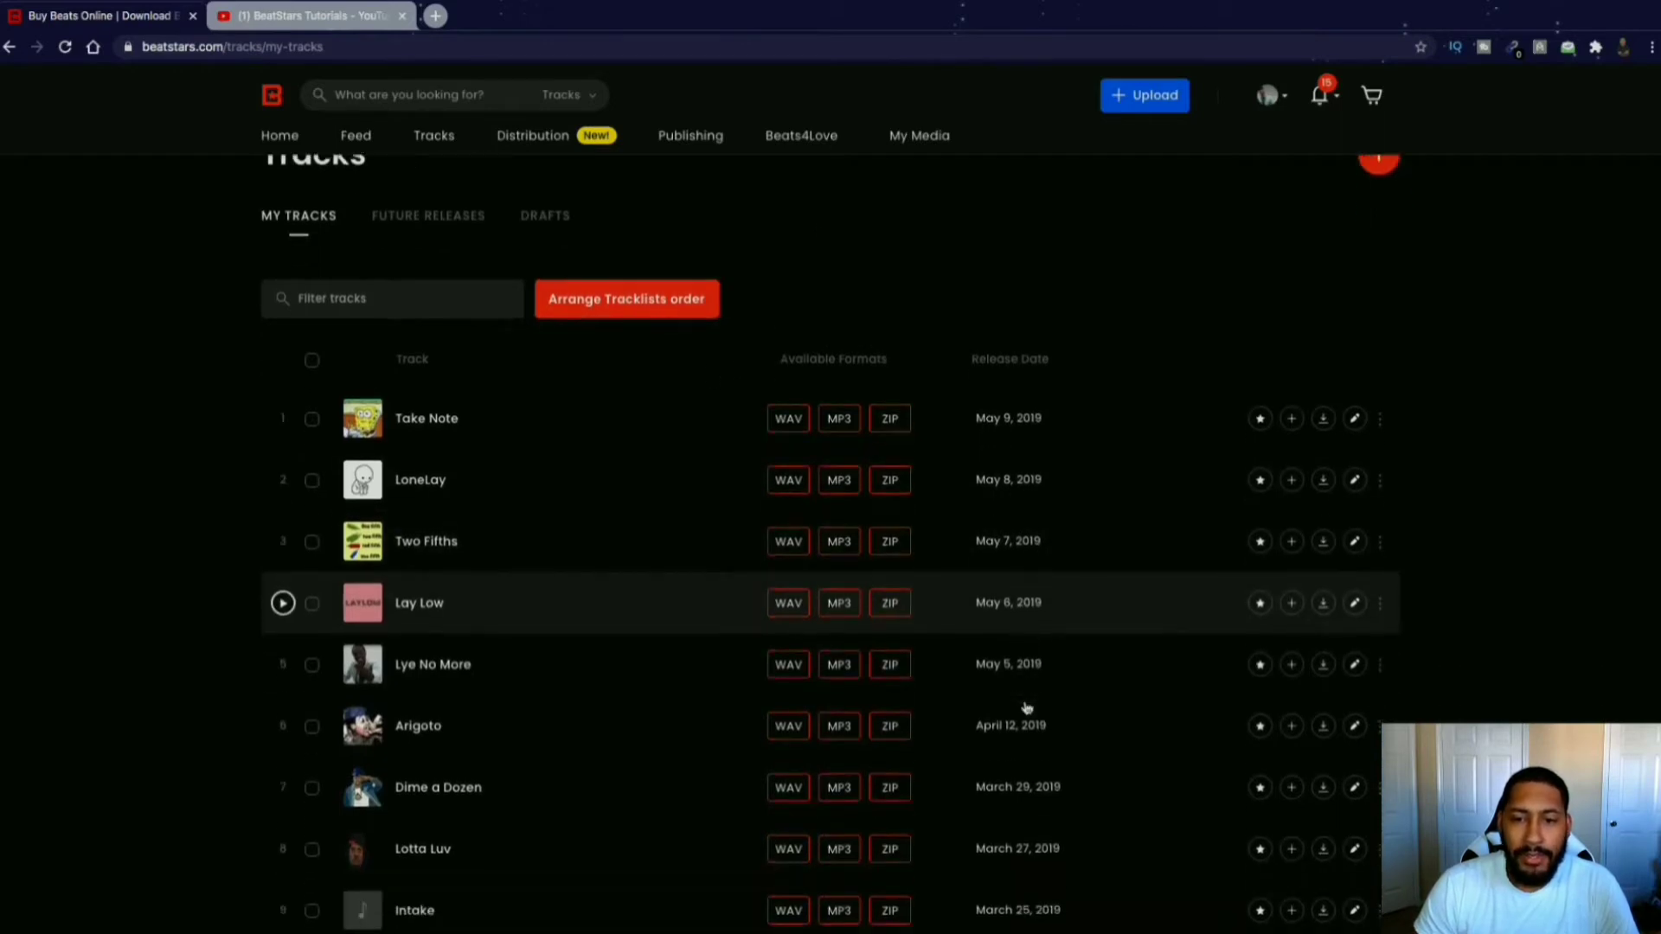
scroll(down, 3)
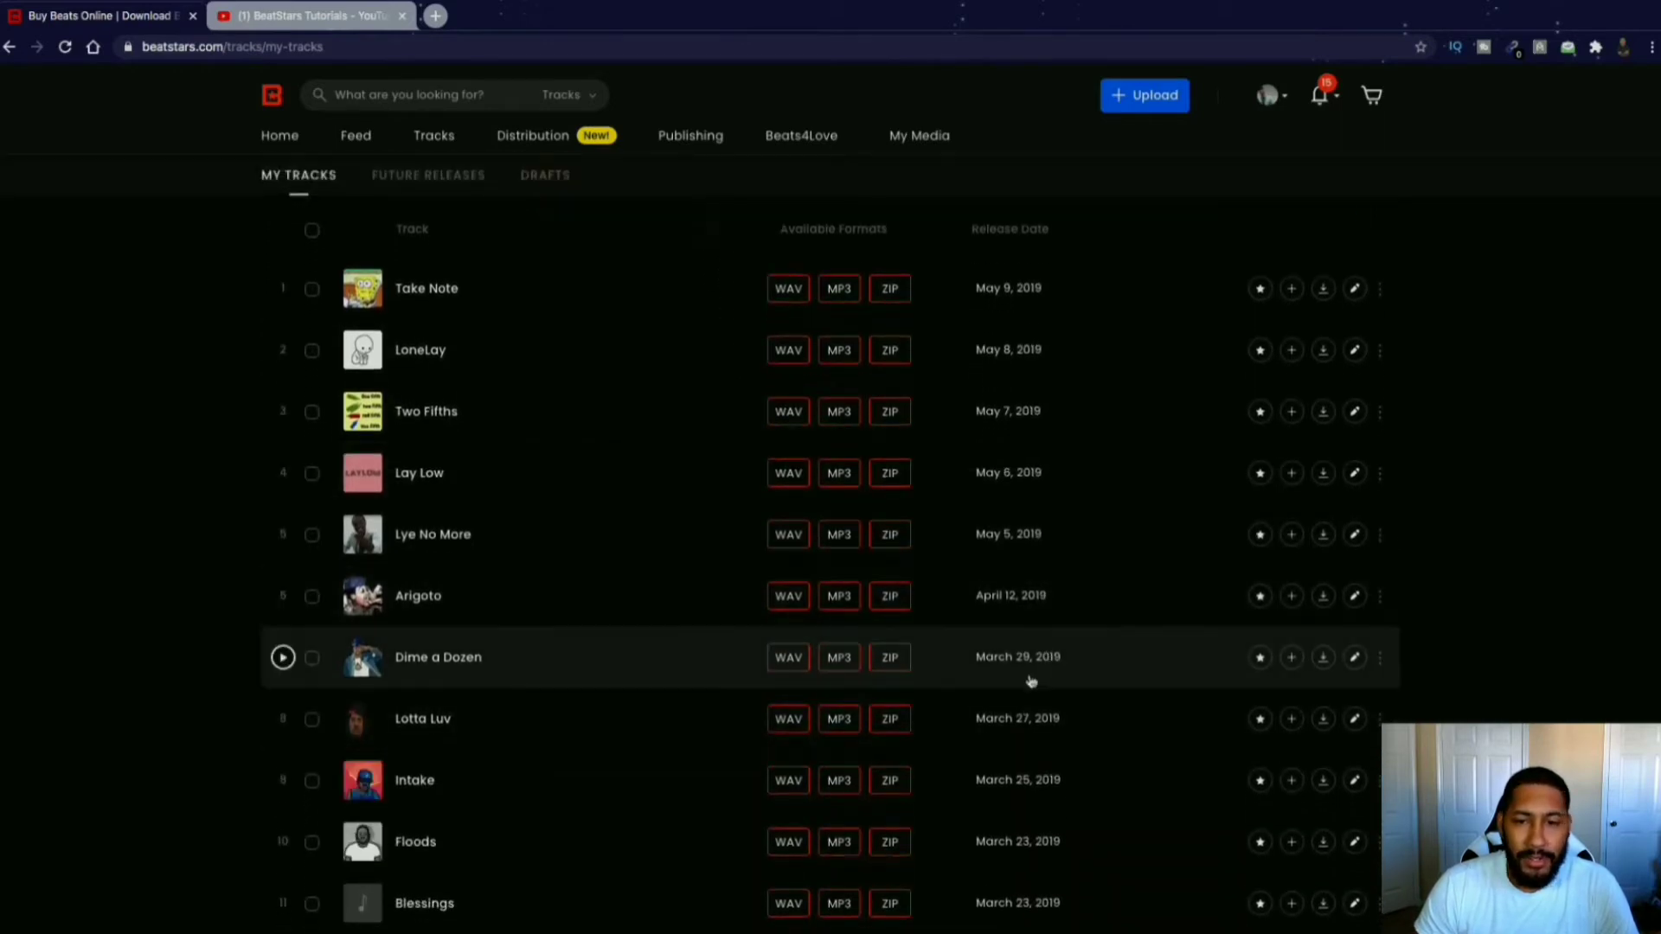
scroll(down, 3)
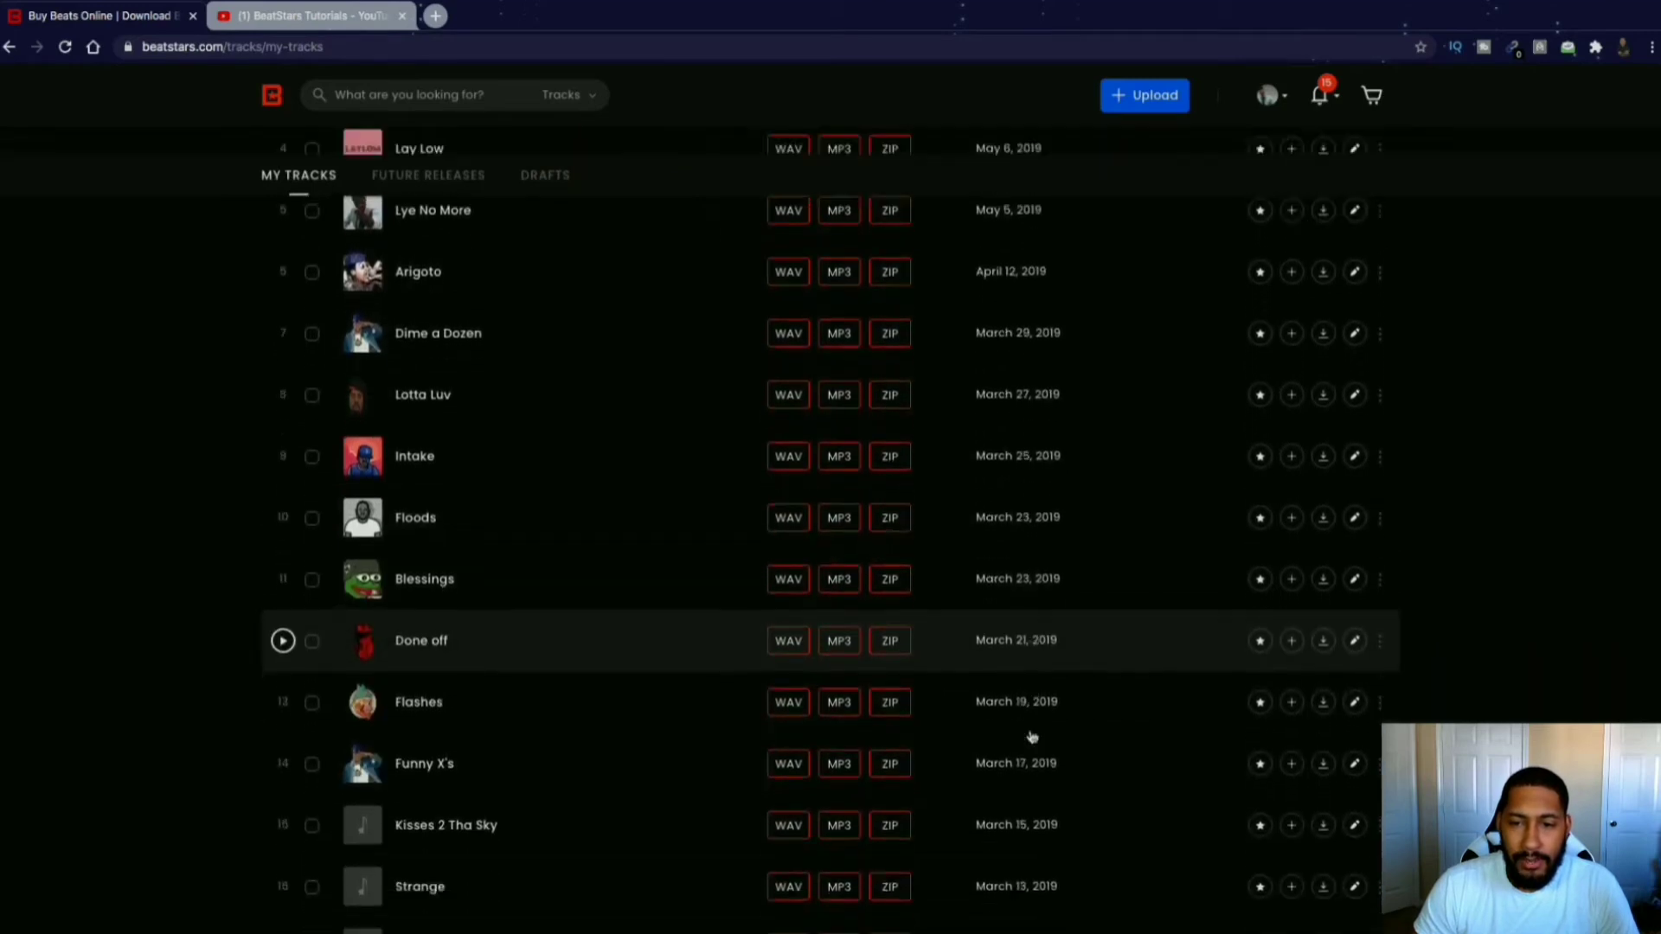
scroll(down, 3)
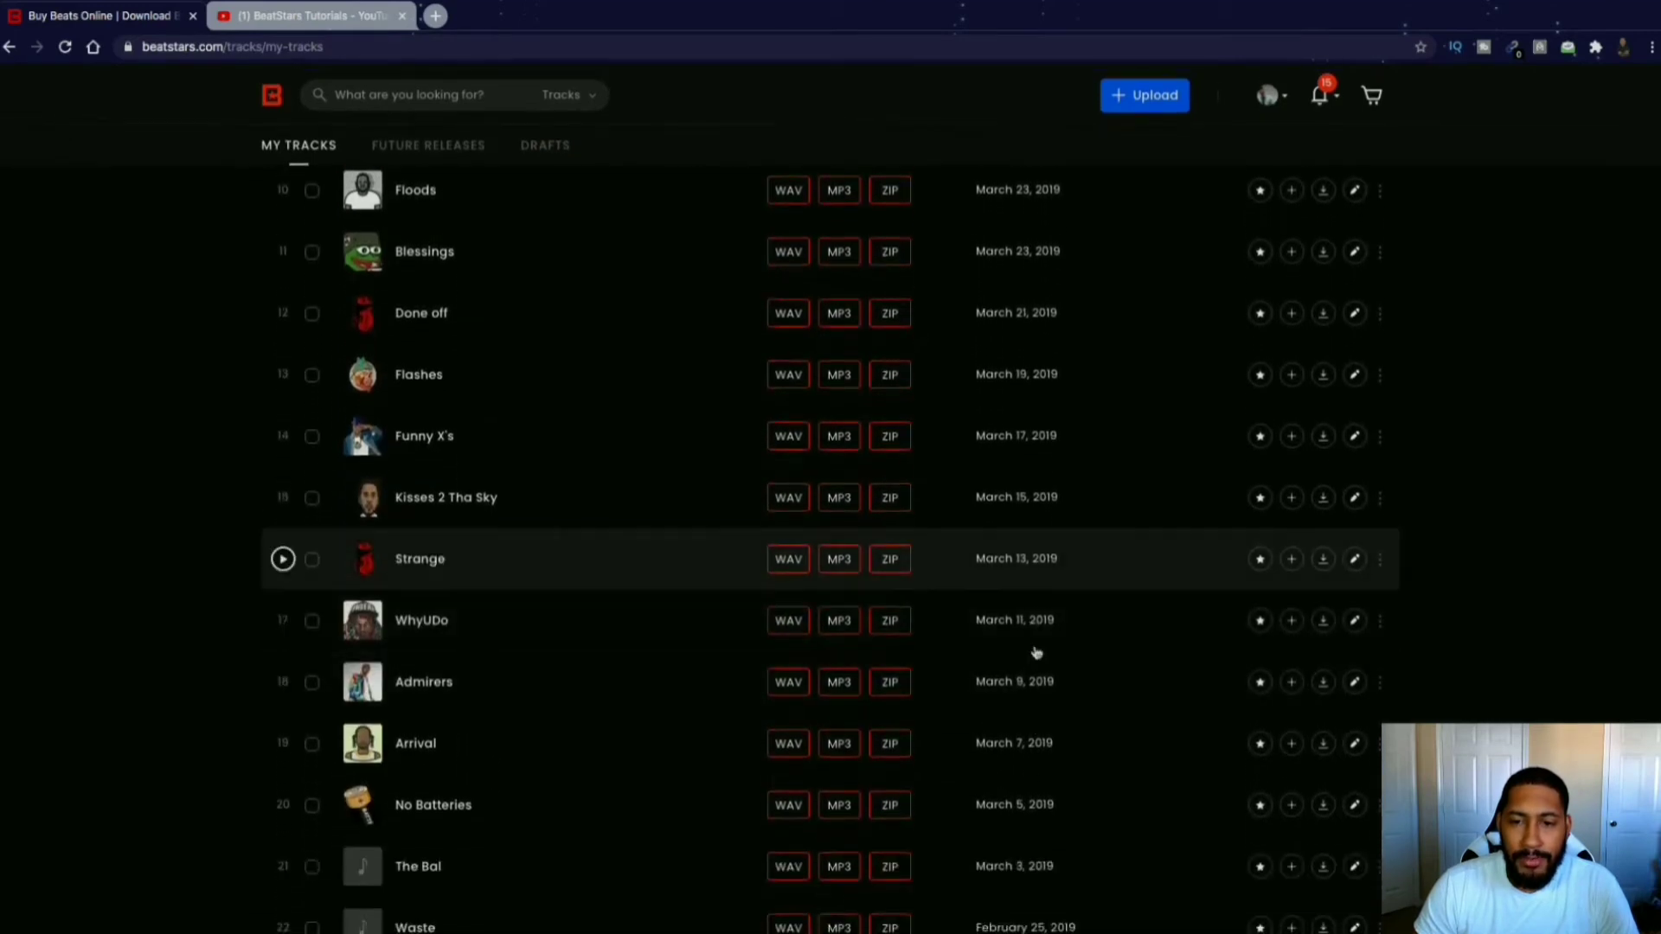
scroll(down, 3)
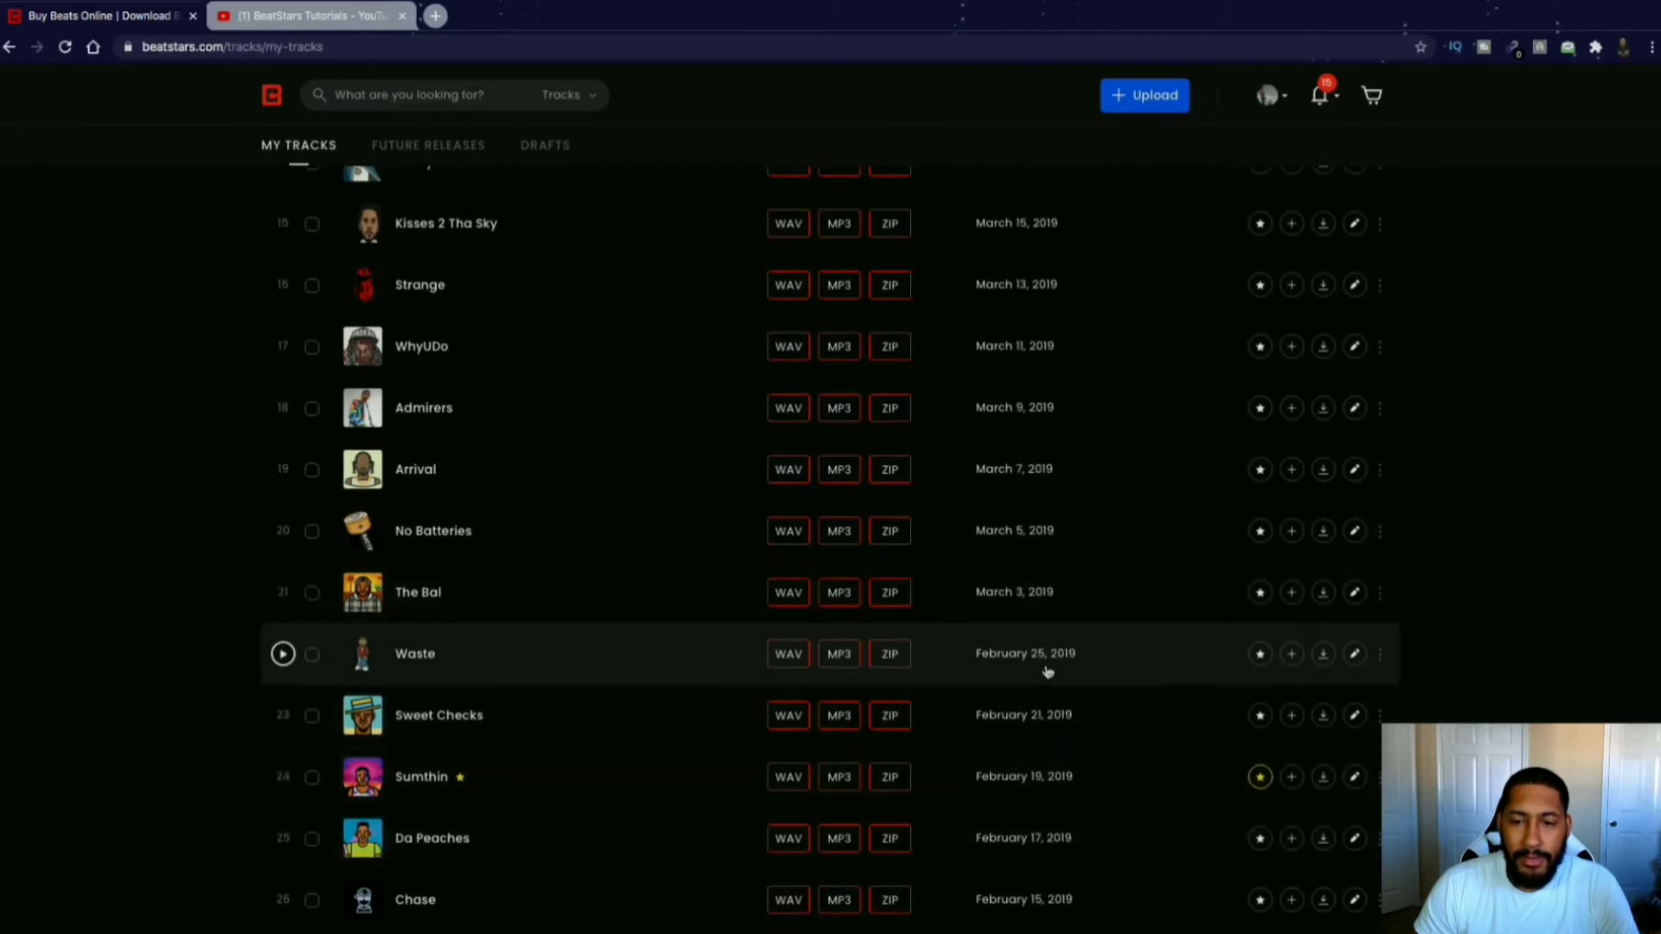
scroll(down, 3)
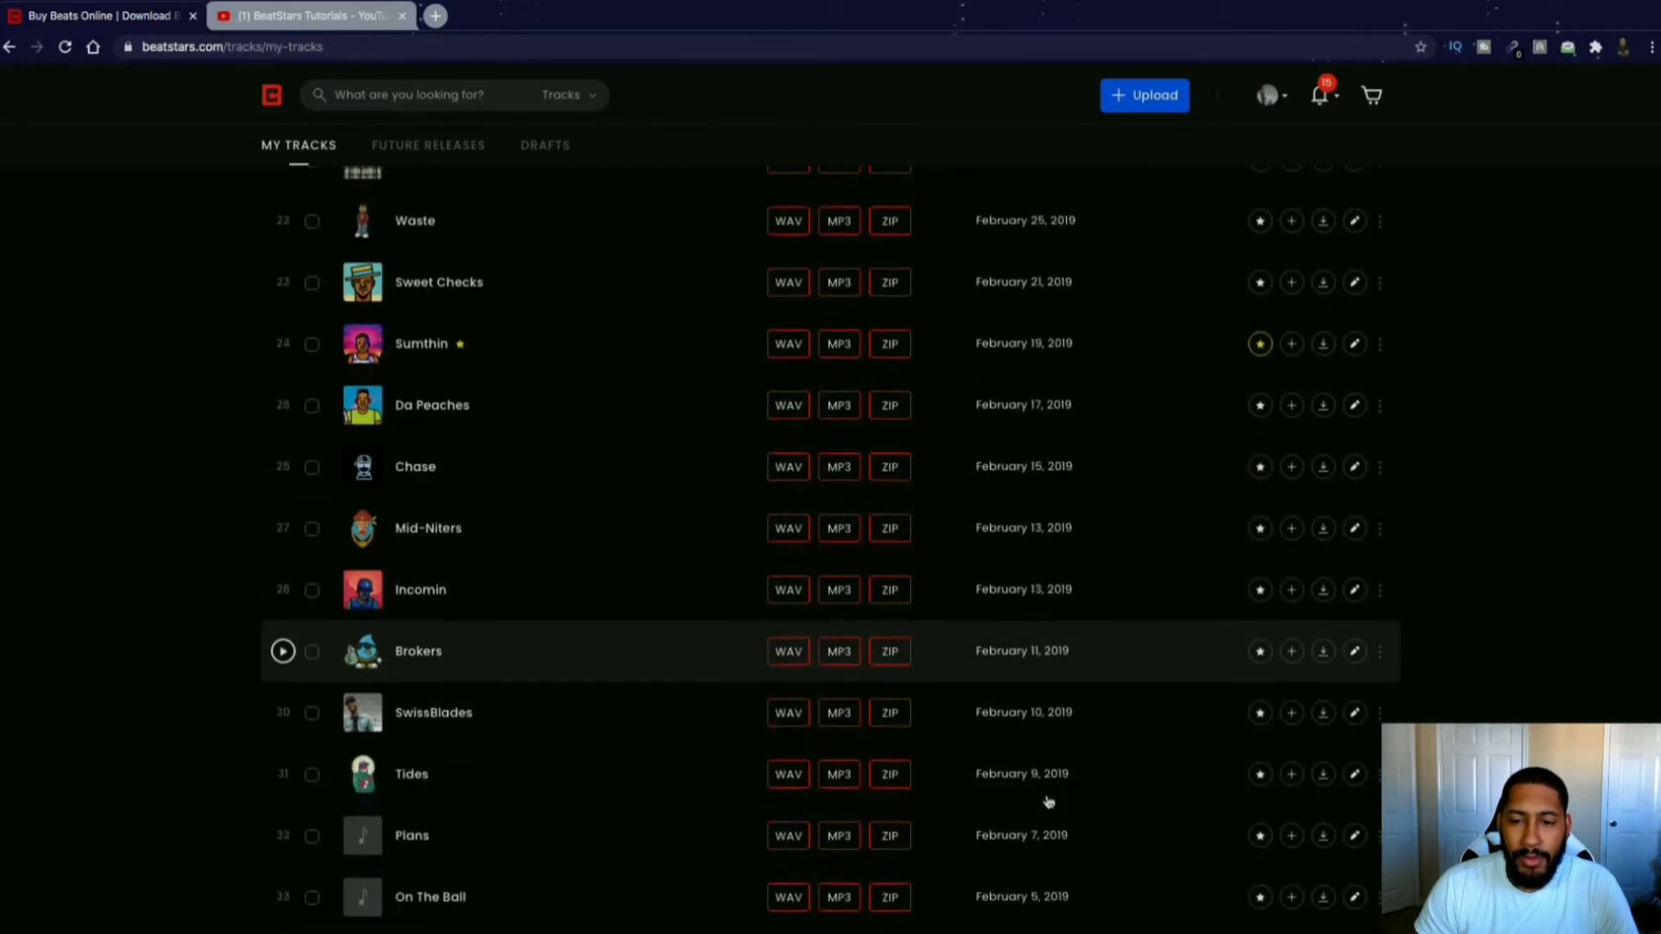
scroll(down, 3)
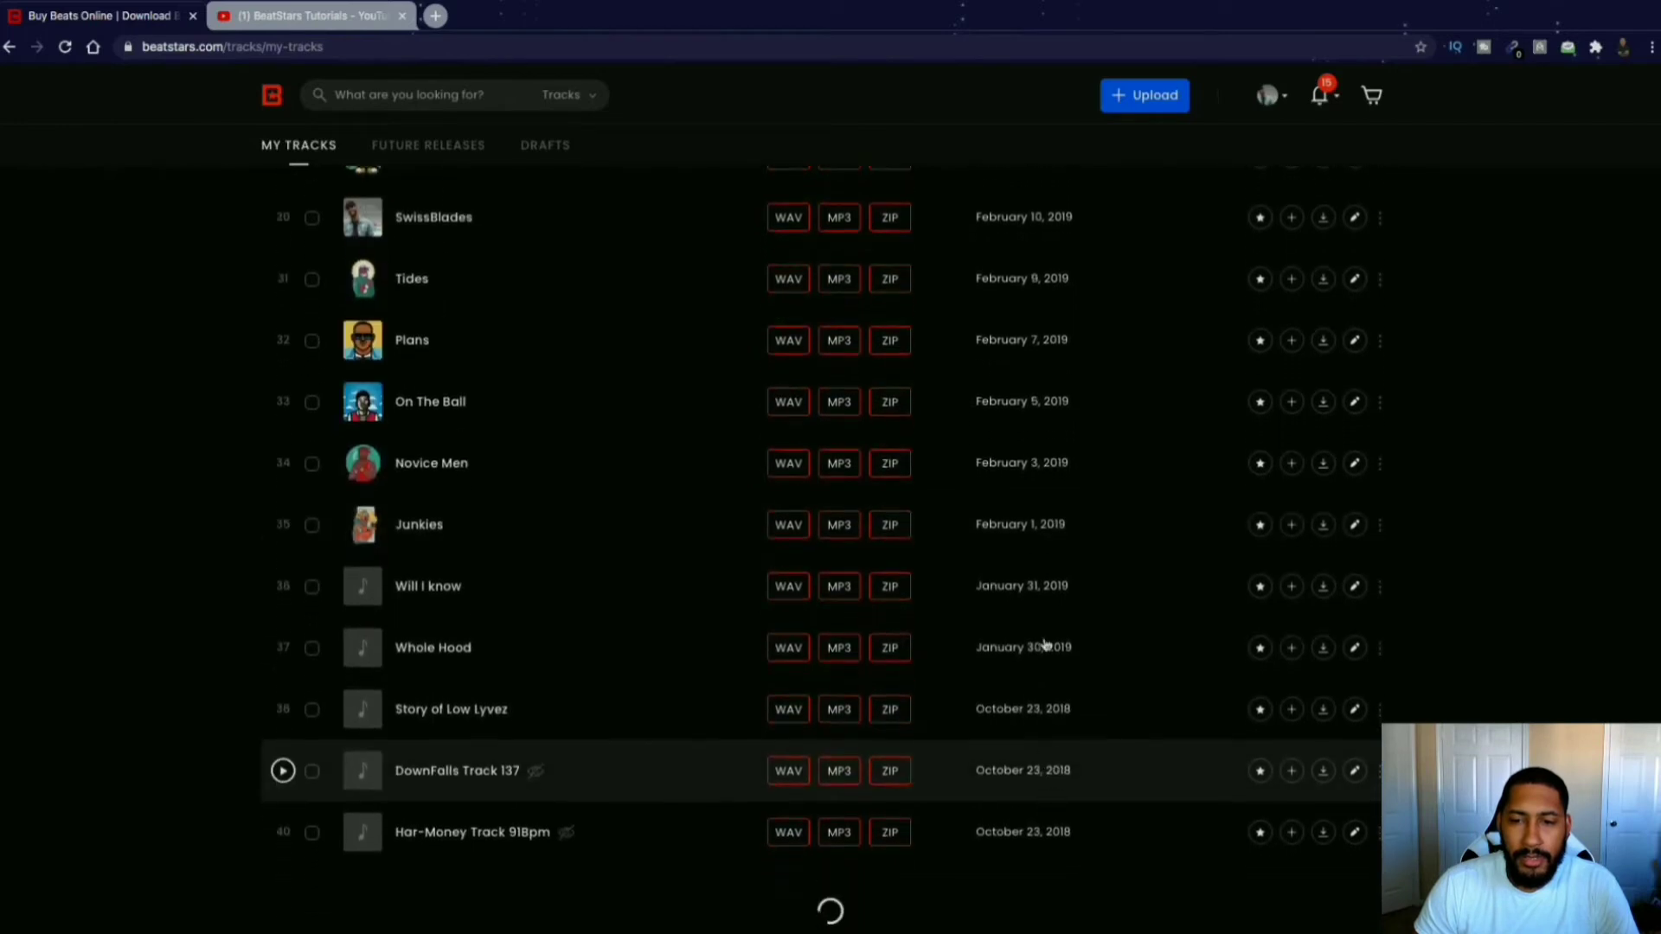
scroll(down, 3)
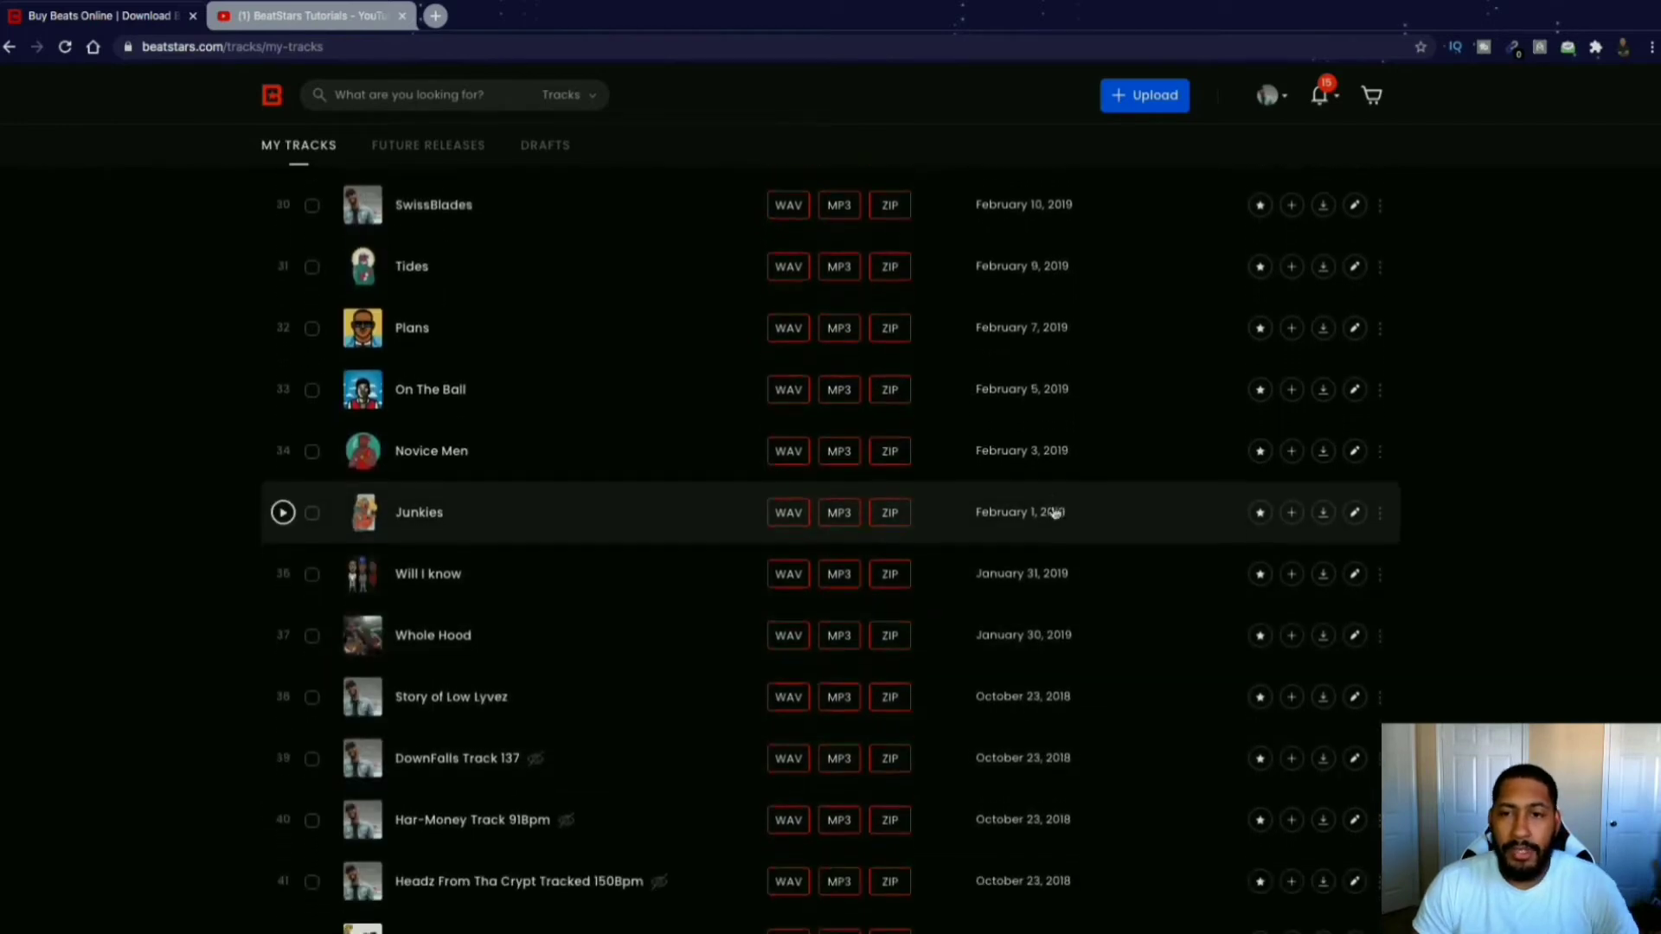
scroll(up, 3)
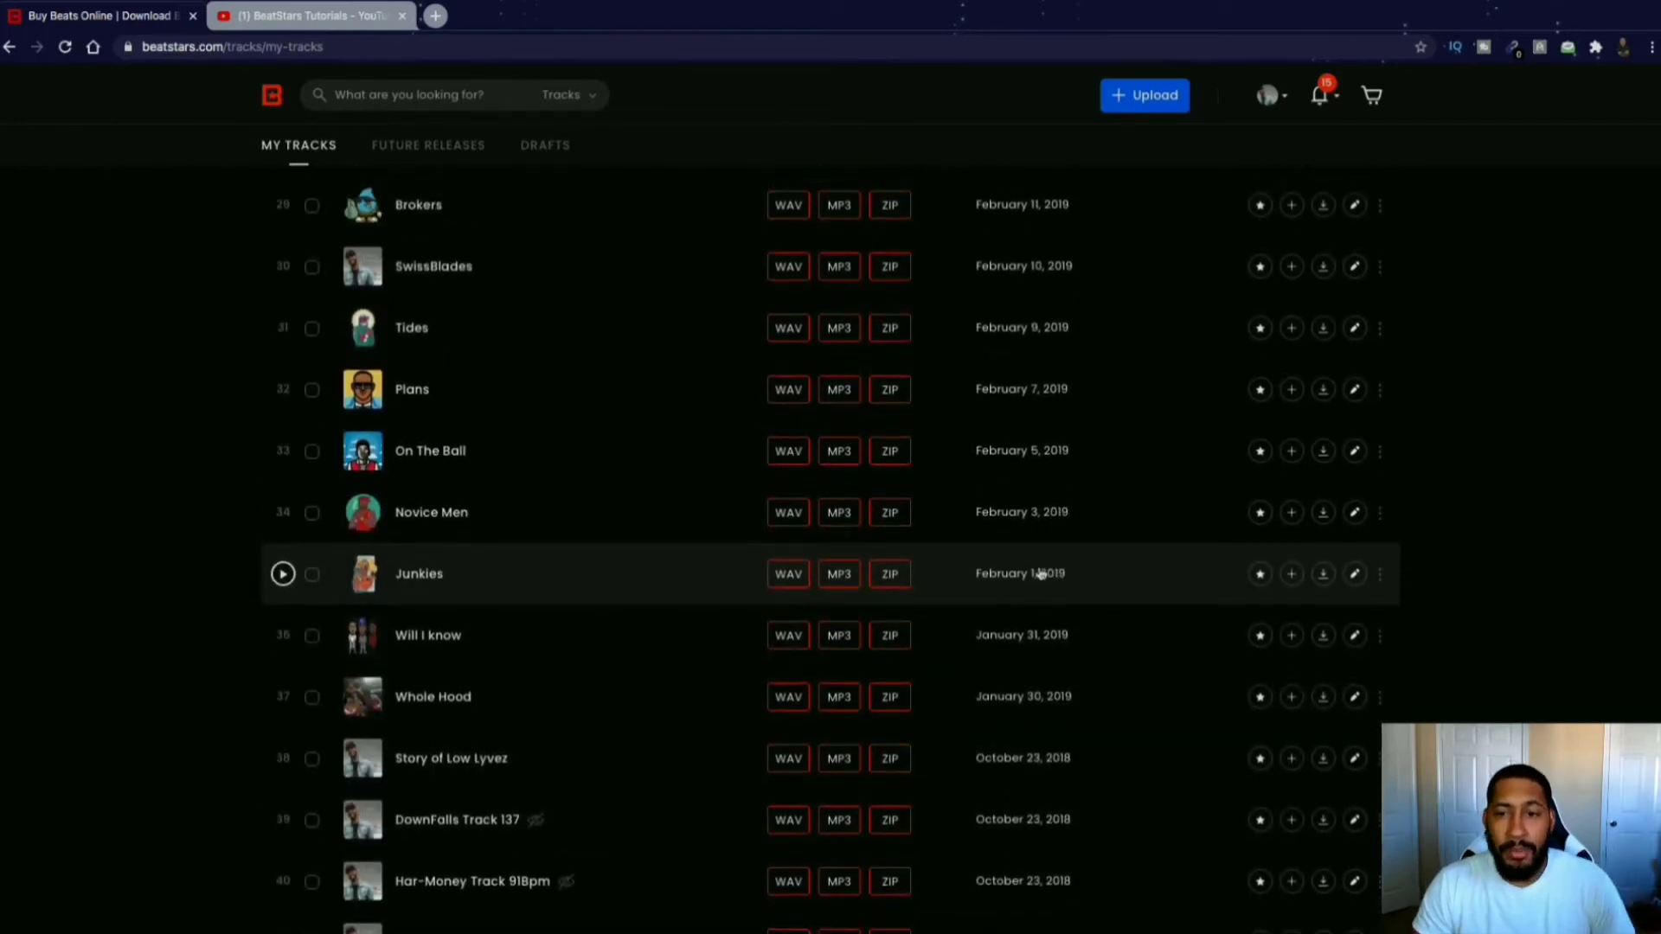
scroll(up, 3)
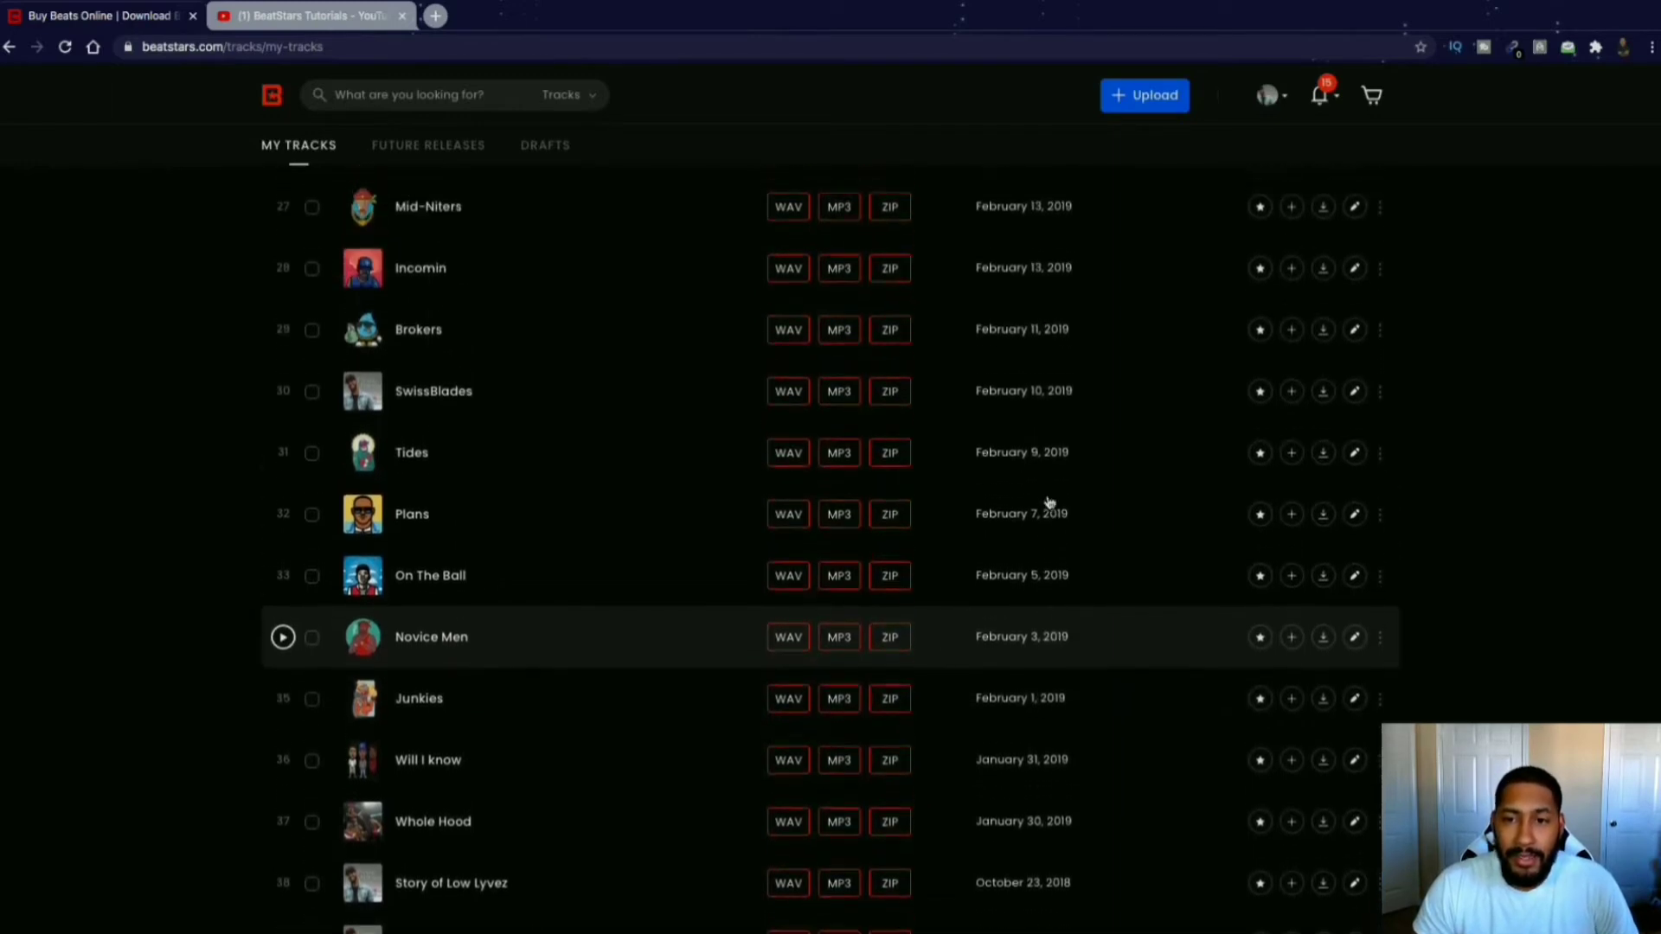
scroll(up, 3)
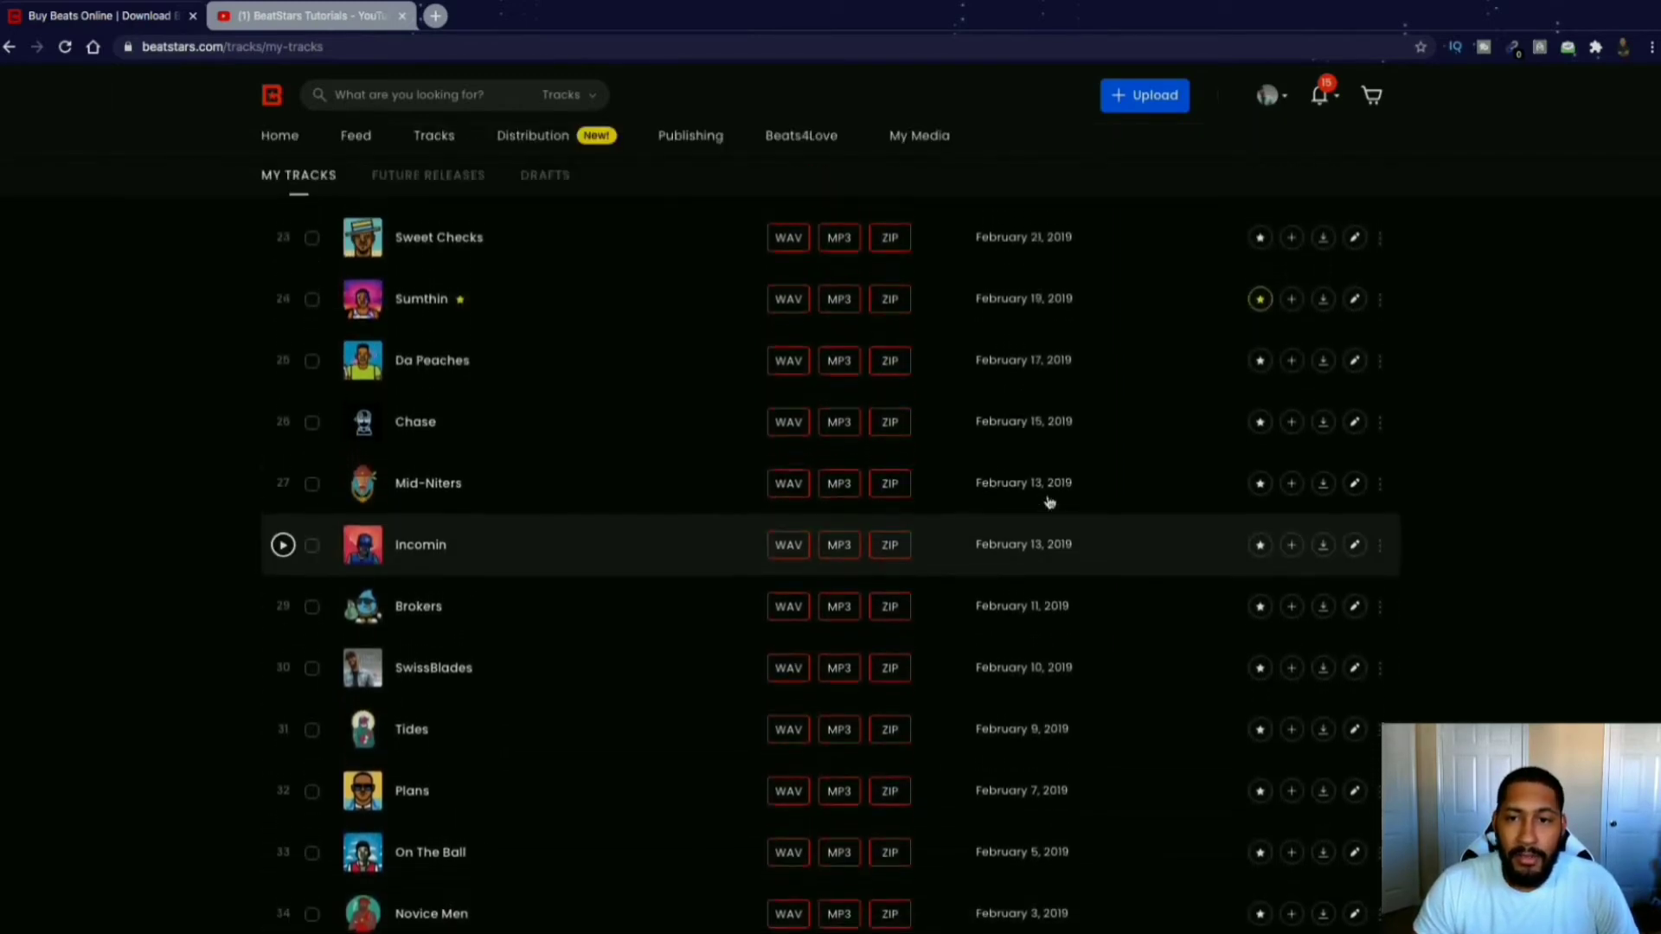
scroll(up, 3)
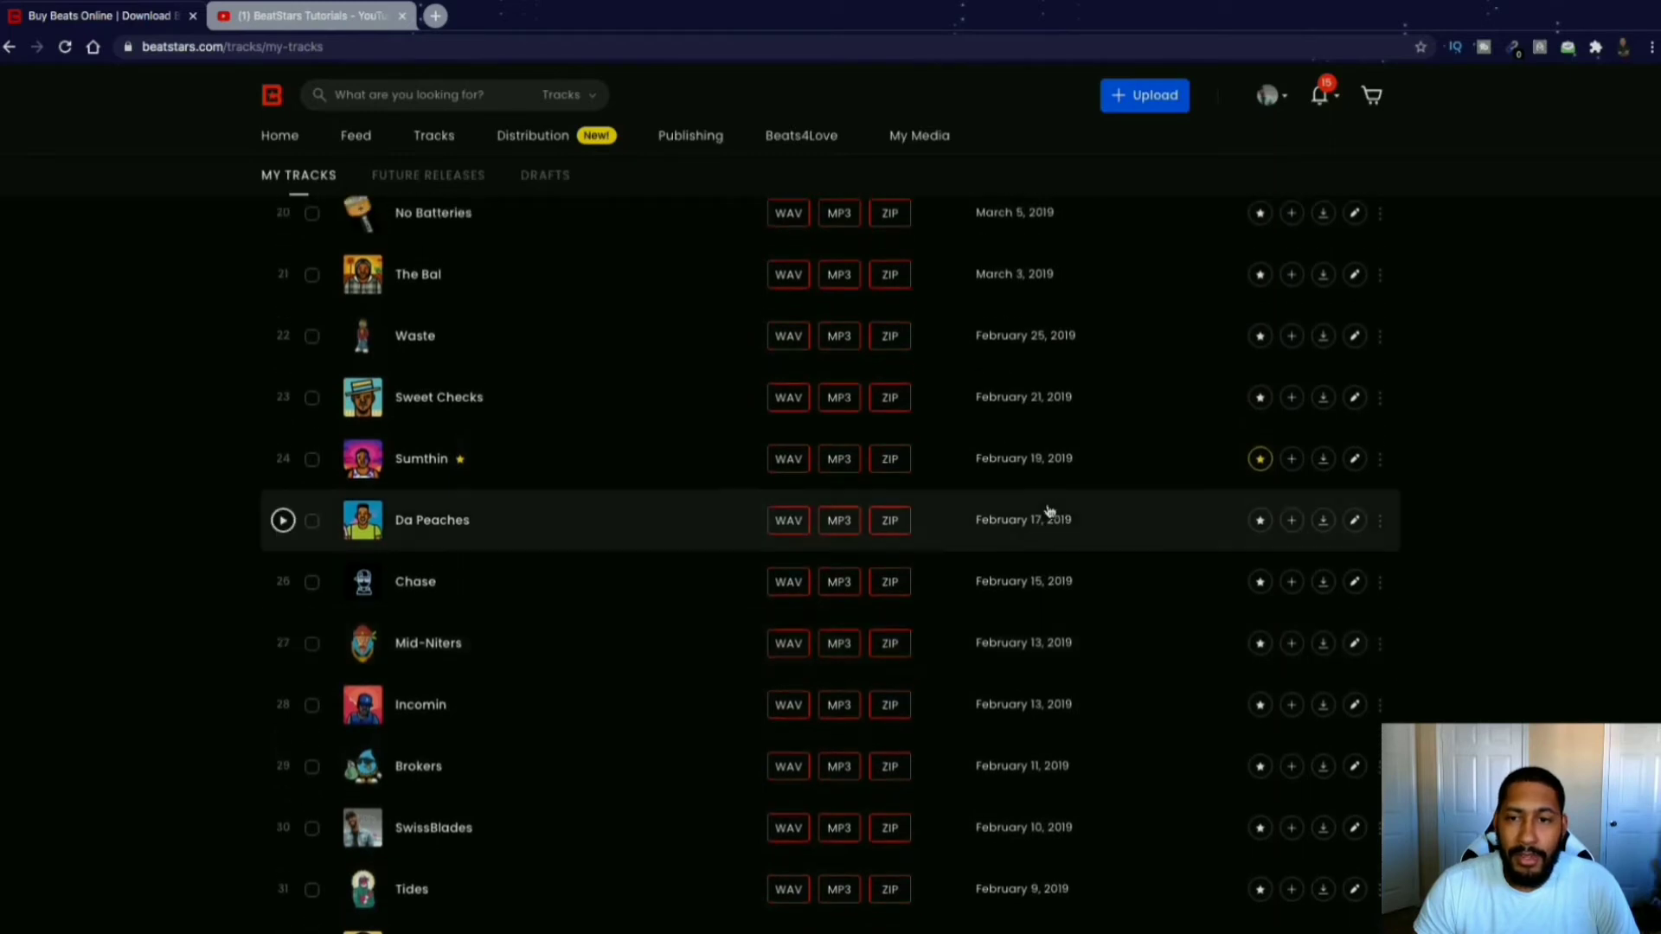
scroll(up, 3)
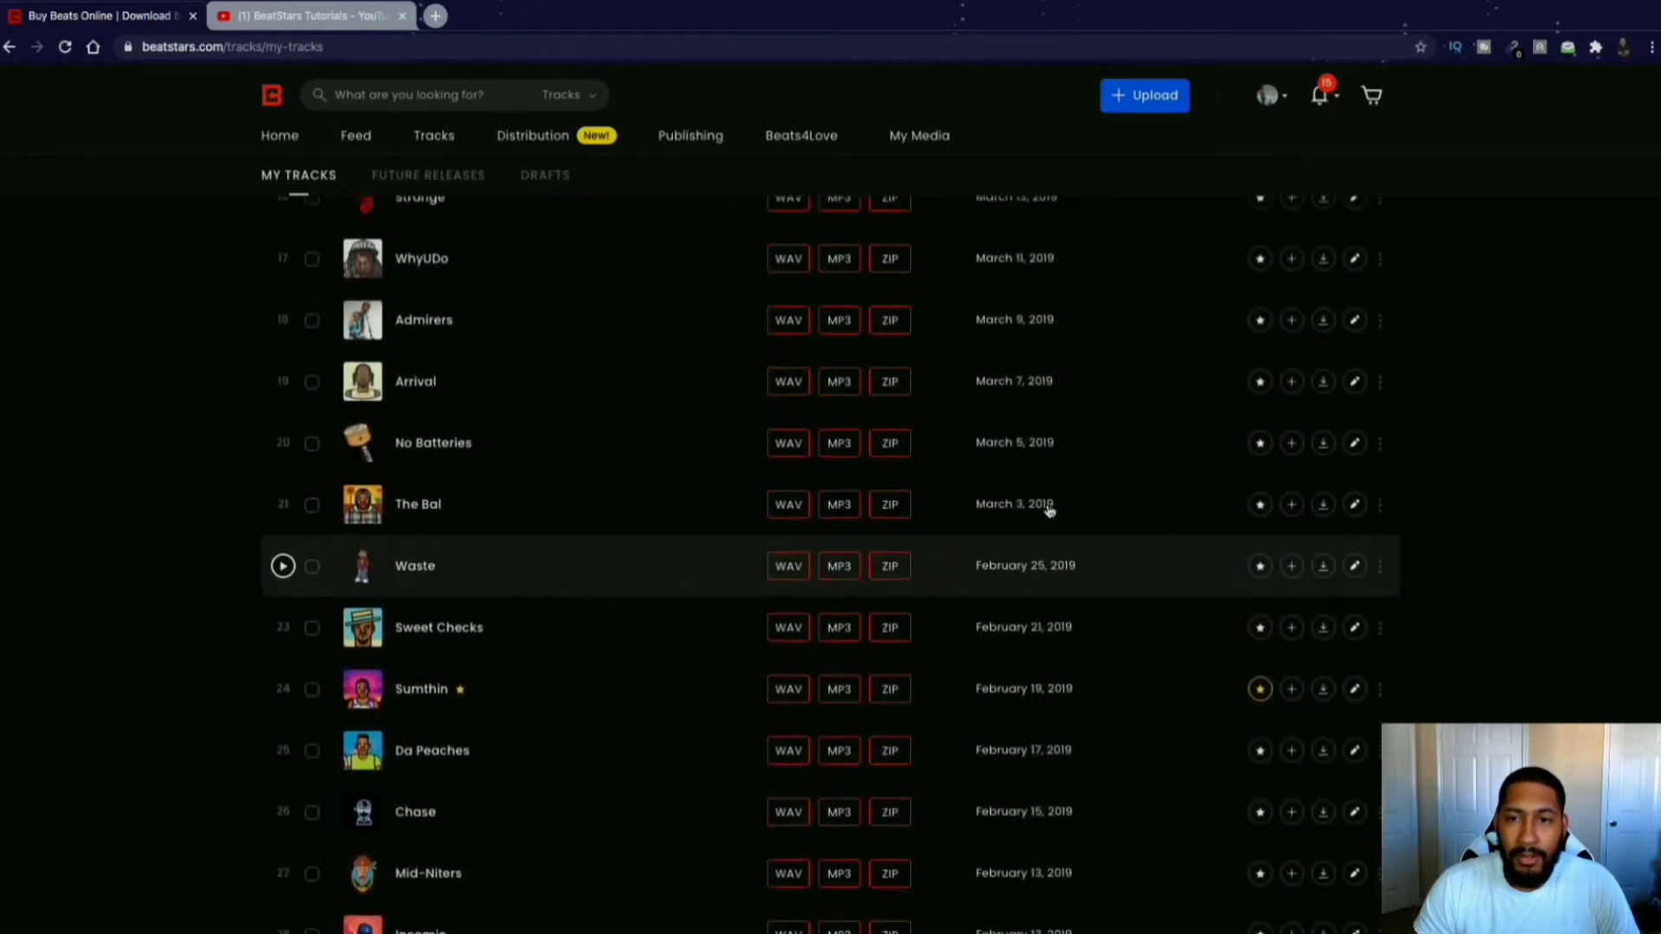
scroll(up, 3)
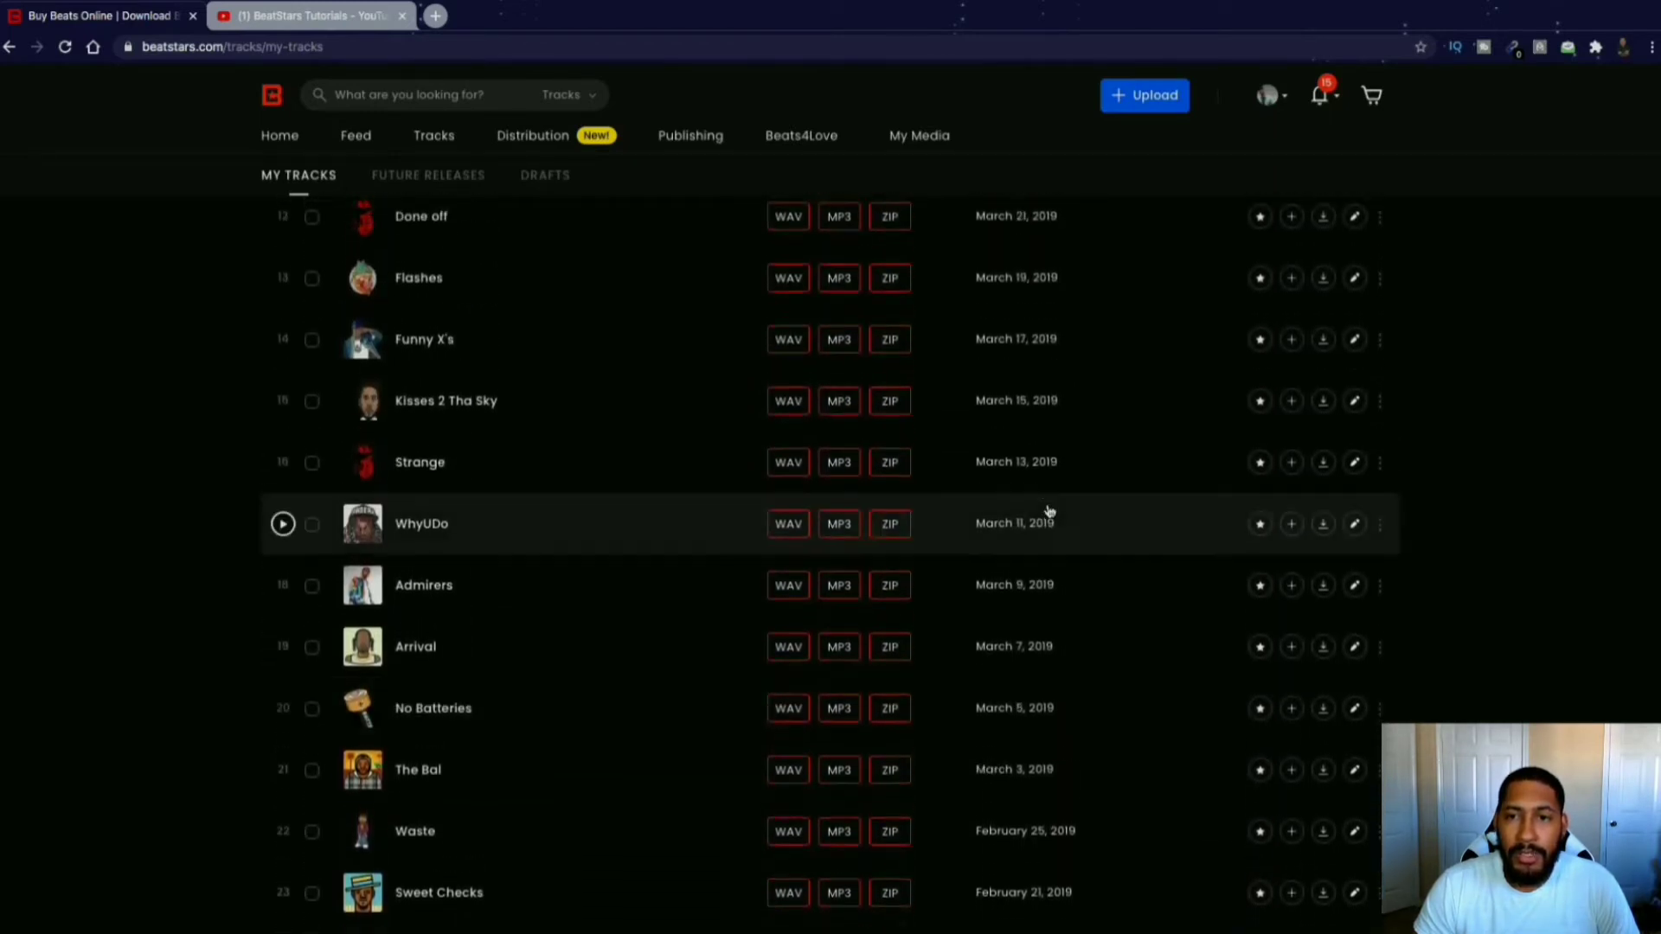
scroll(up, 3)
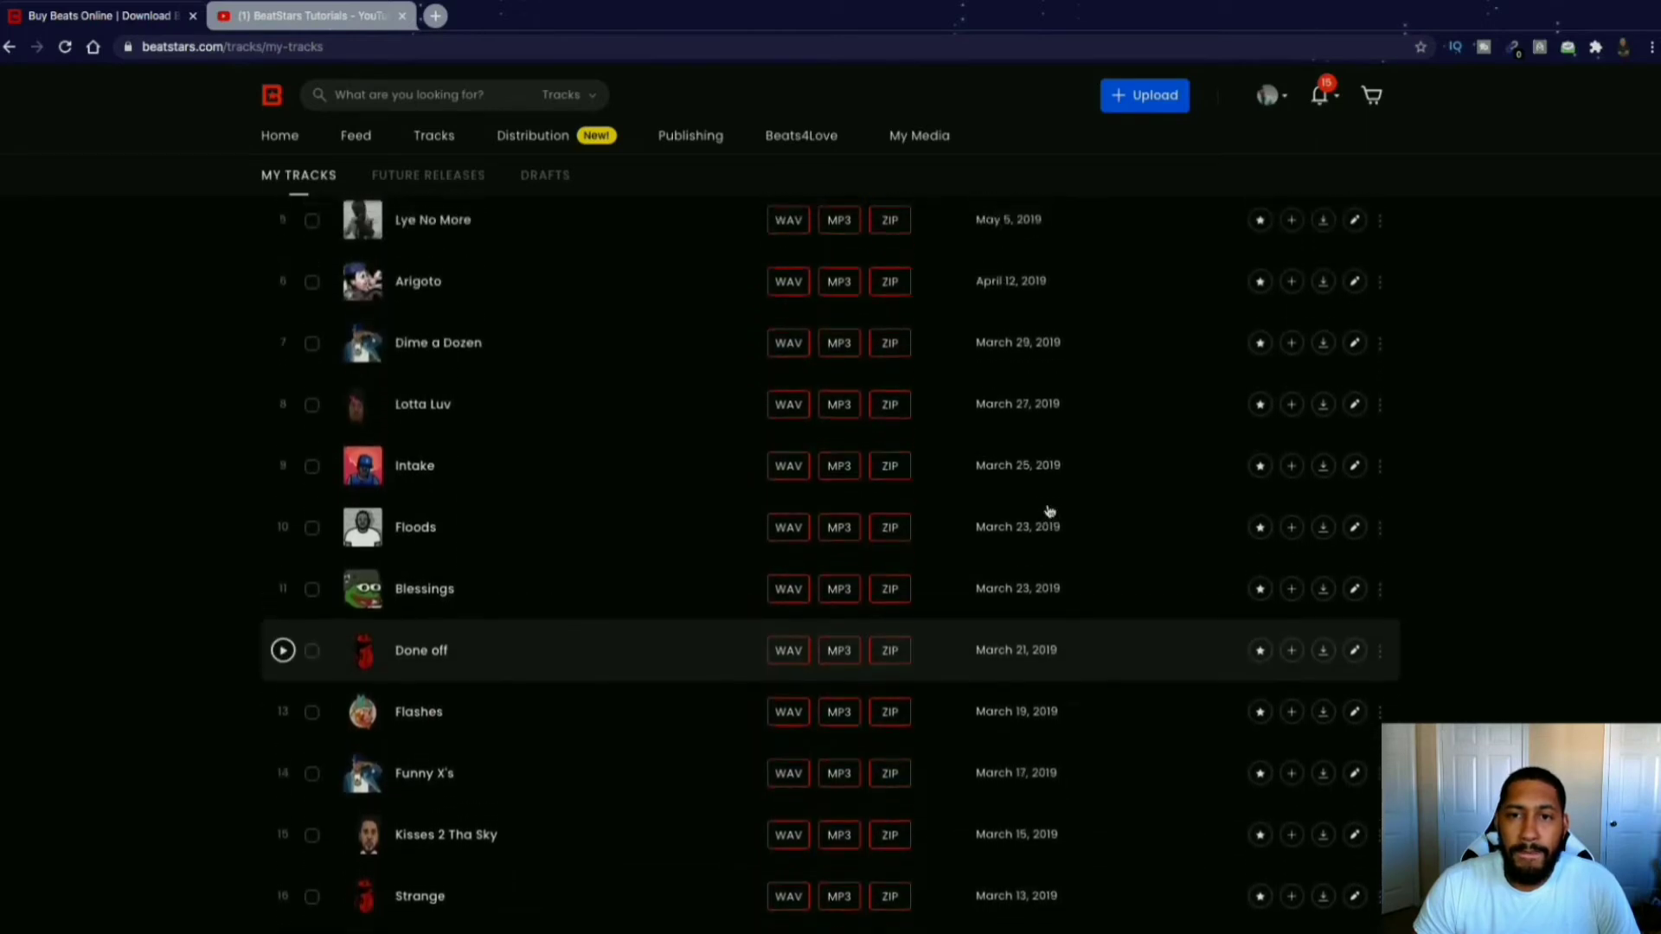
scroll(up, 3)
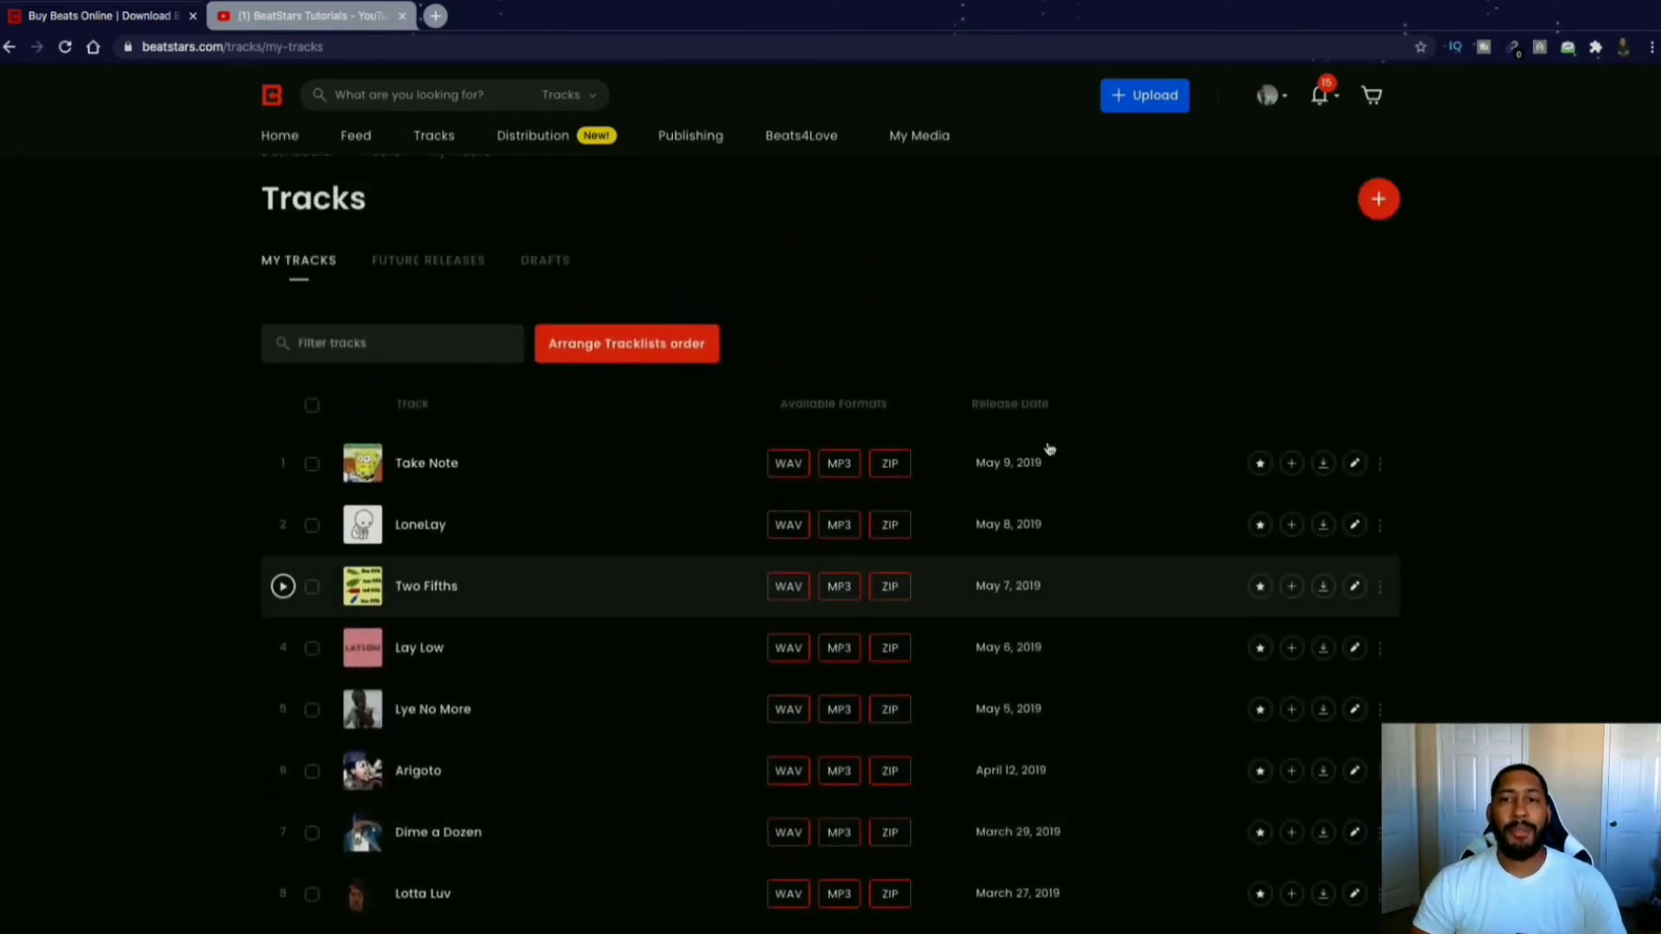
scroll(up, 3)
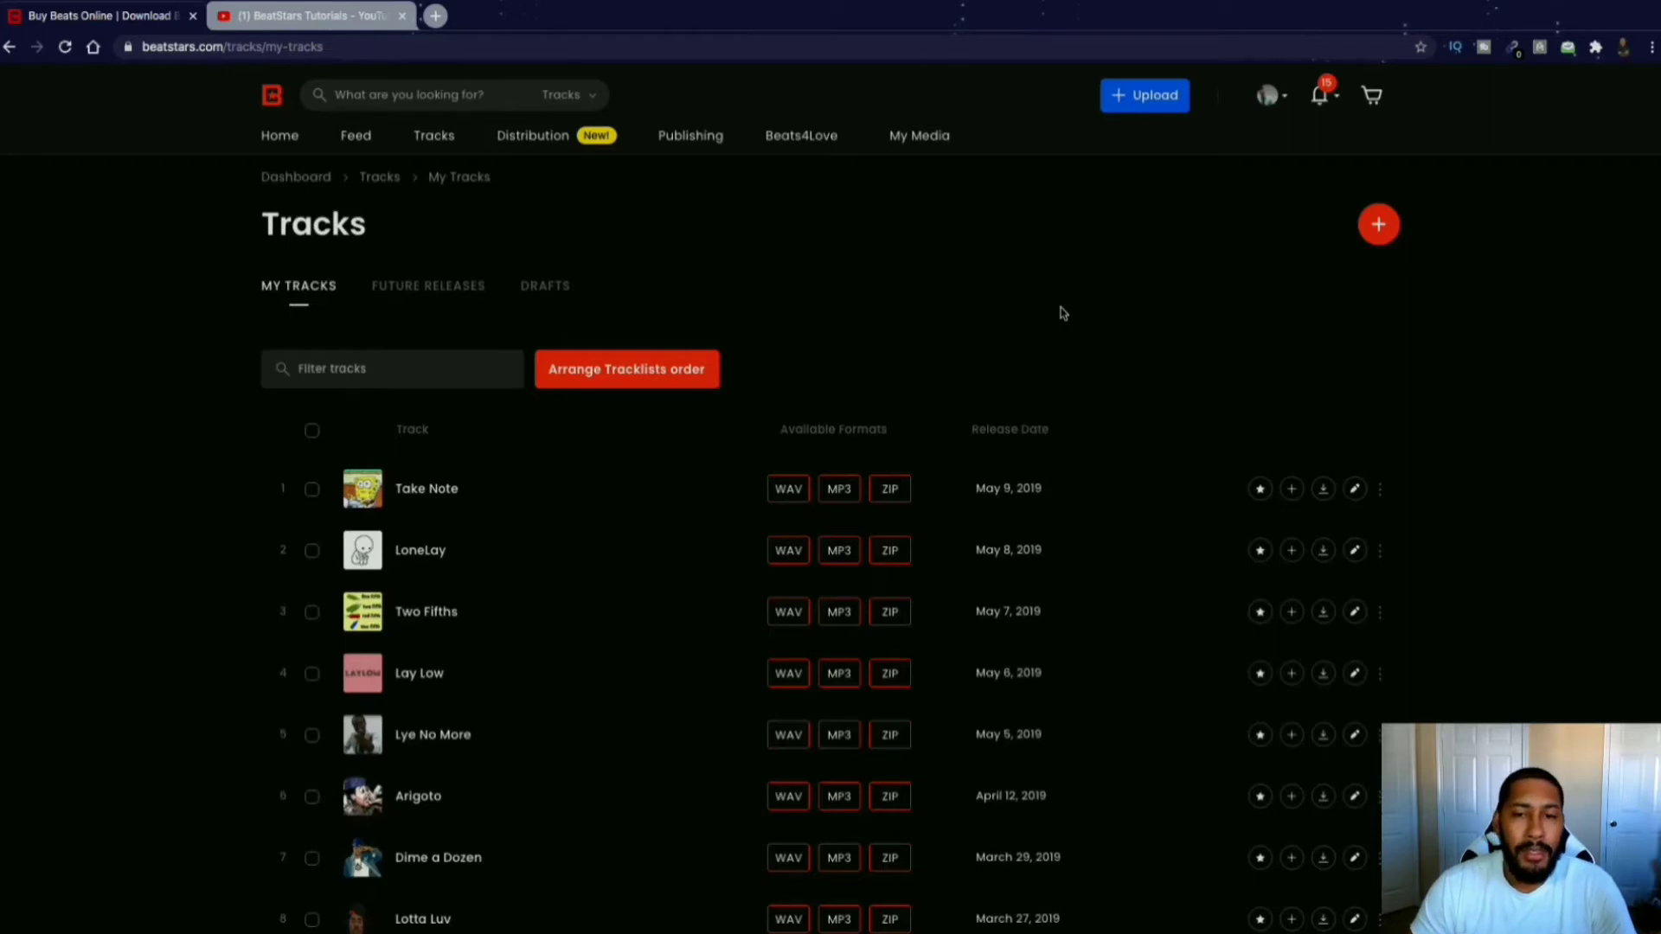
scroll(down, 3)
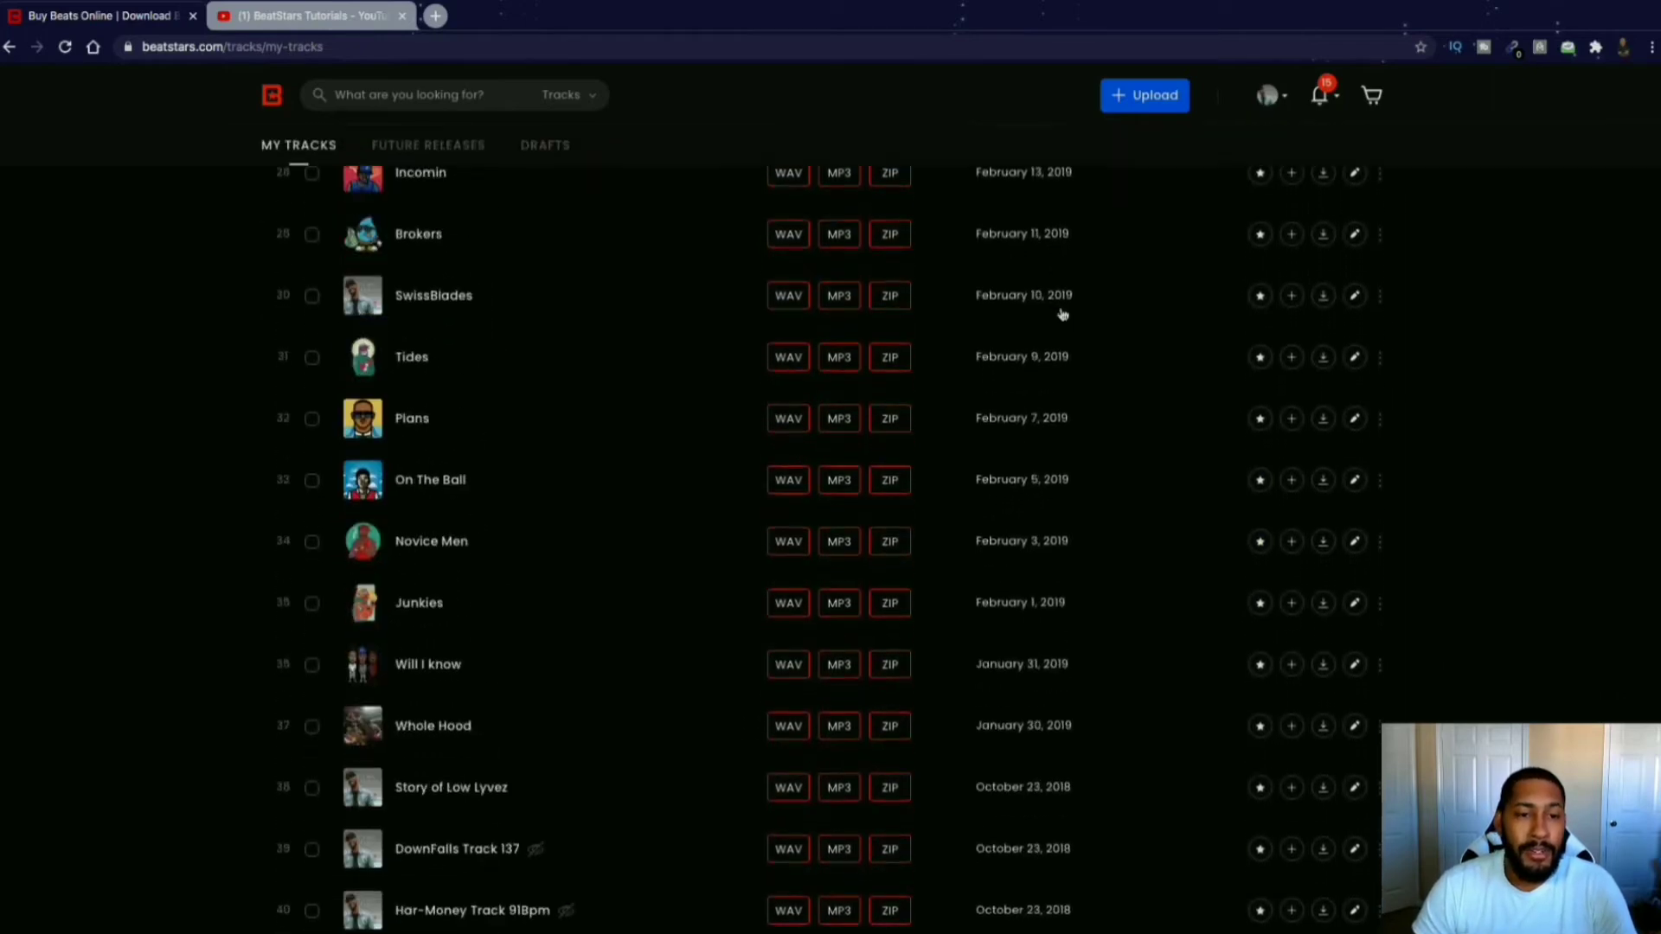
scroll(down, 3)
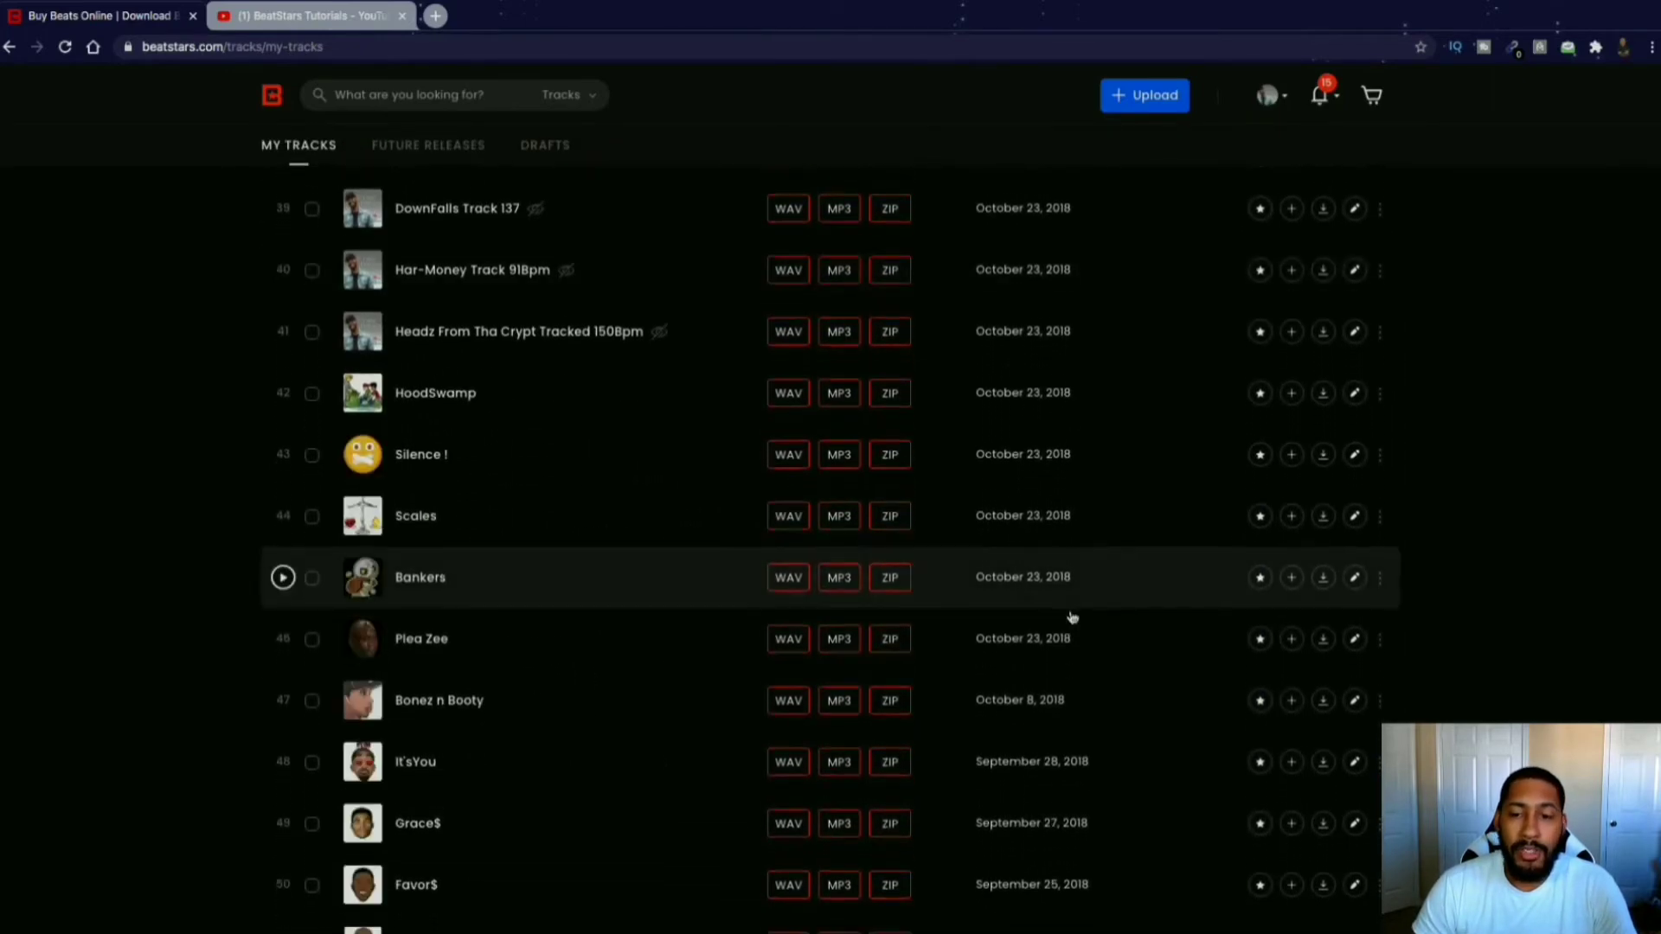
scroll(down, 3)
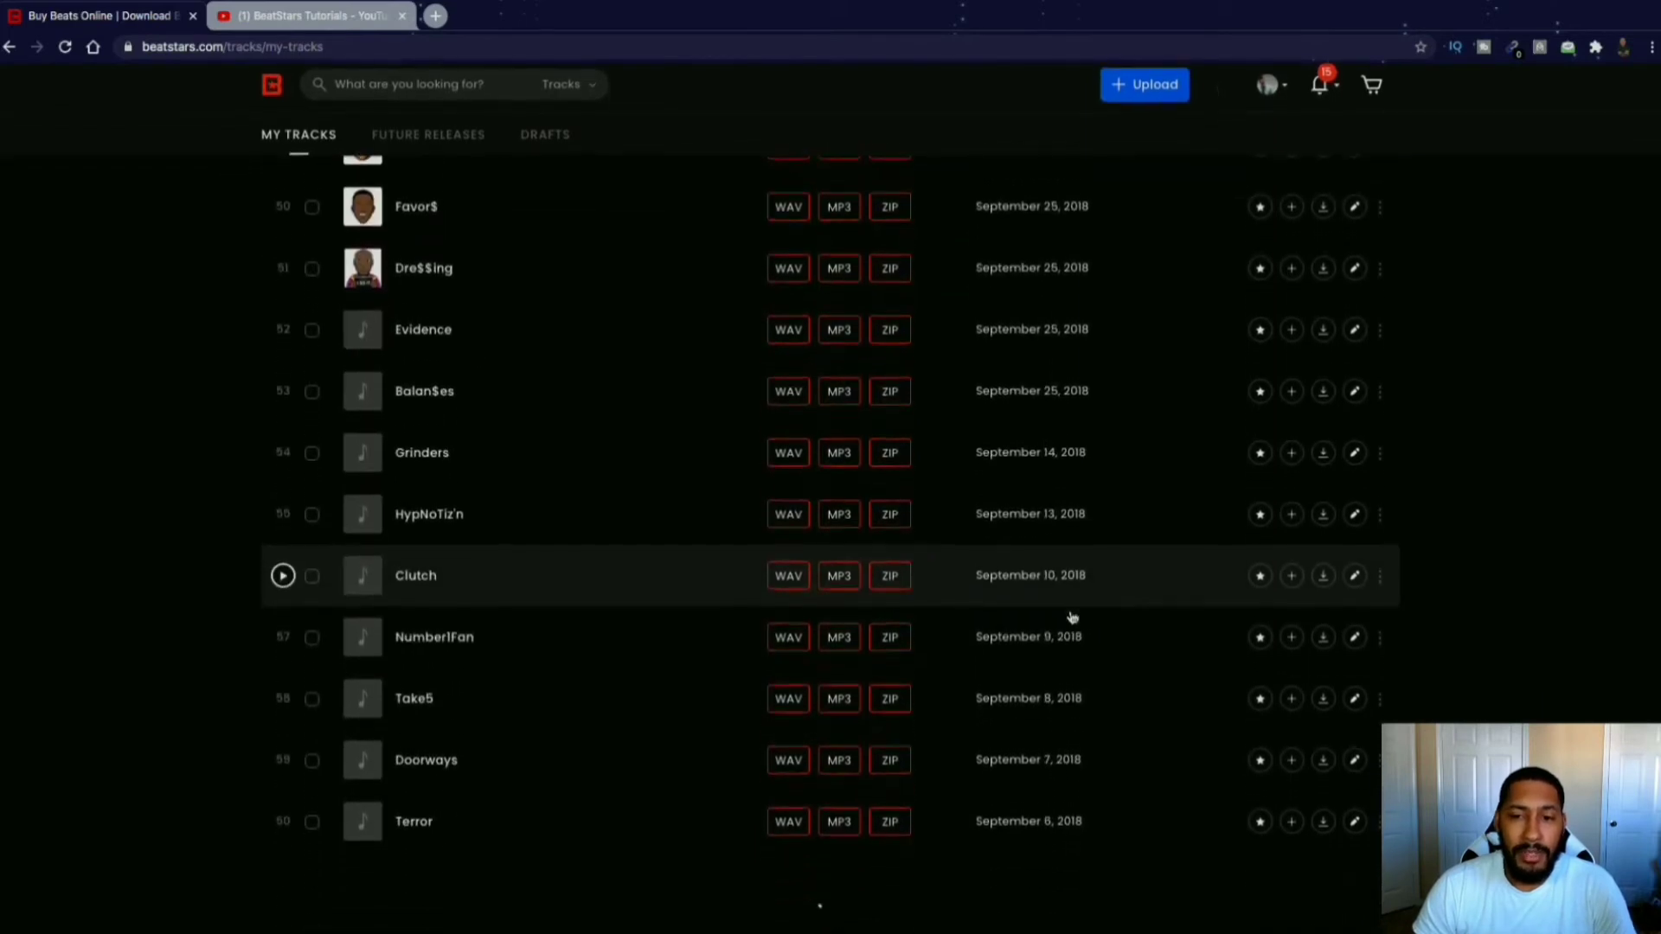
scroll(down, 3)
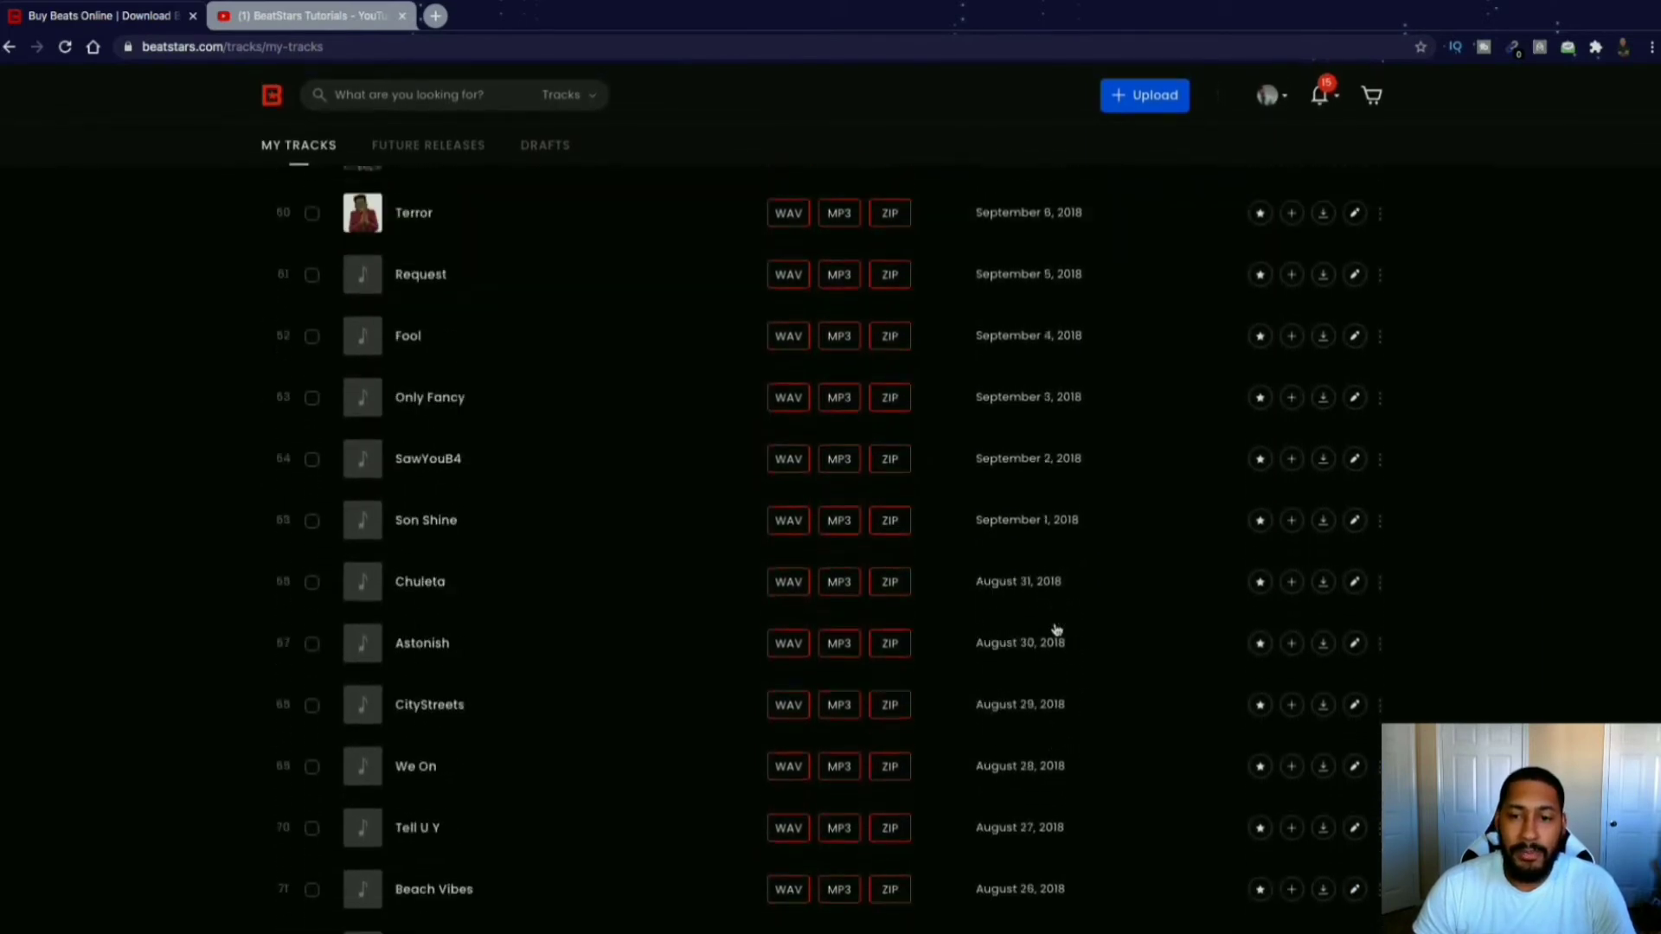
scroll(down, 3)
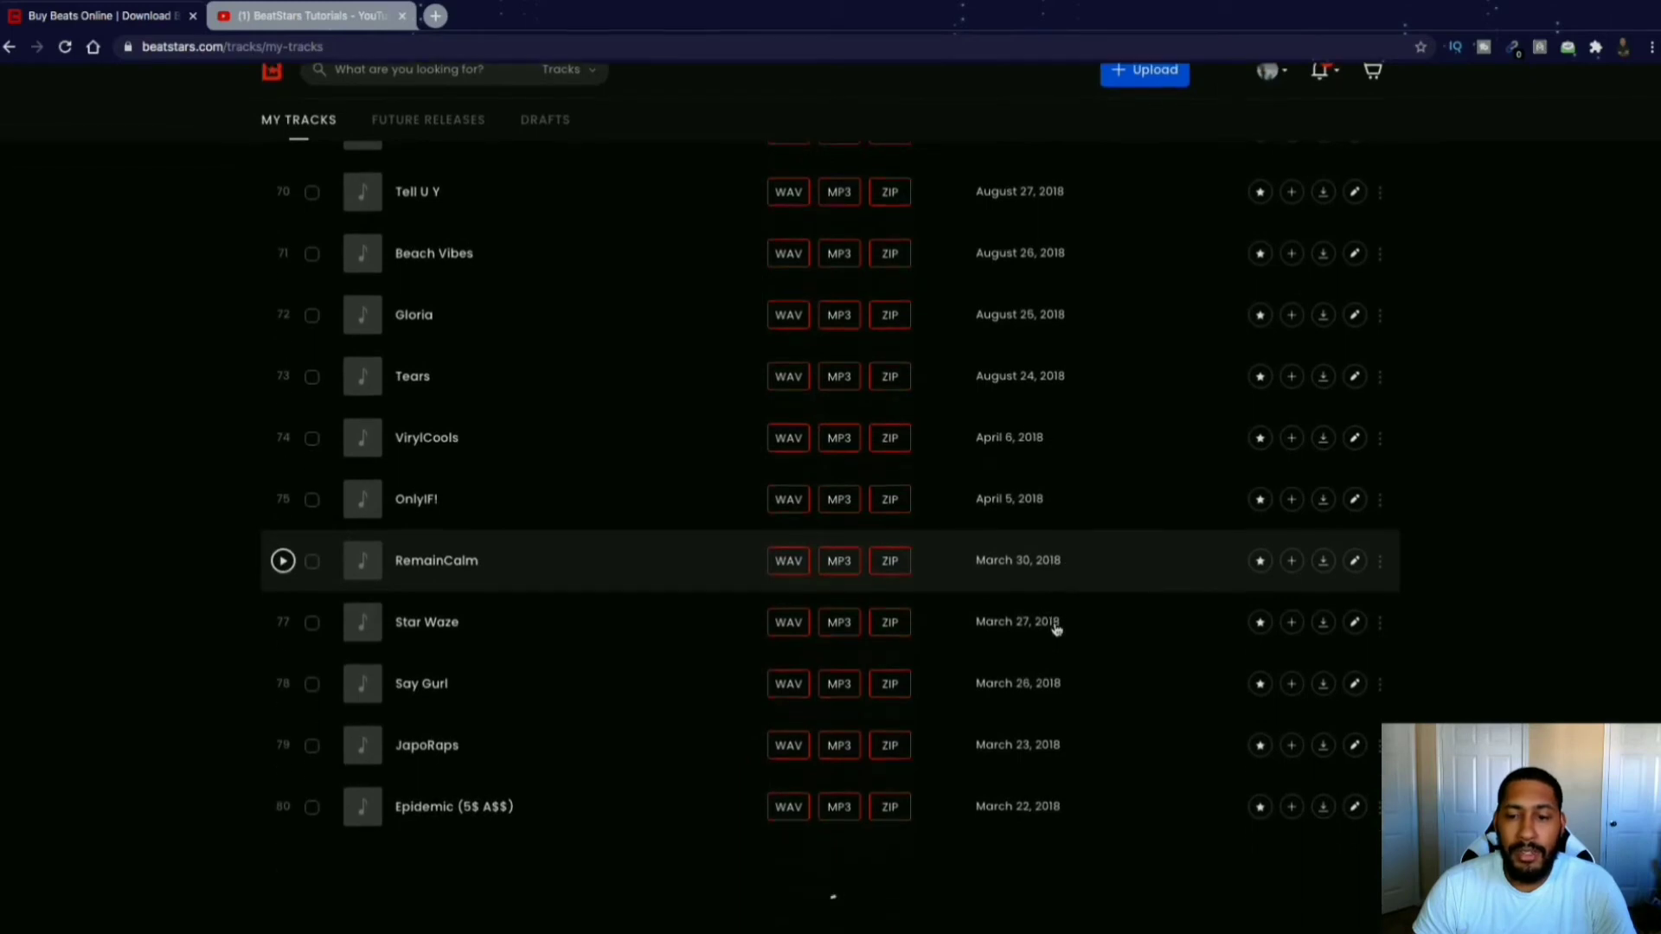
scroll(down, 3)
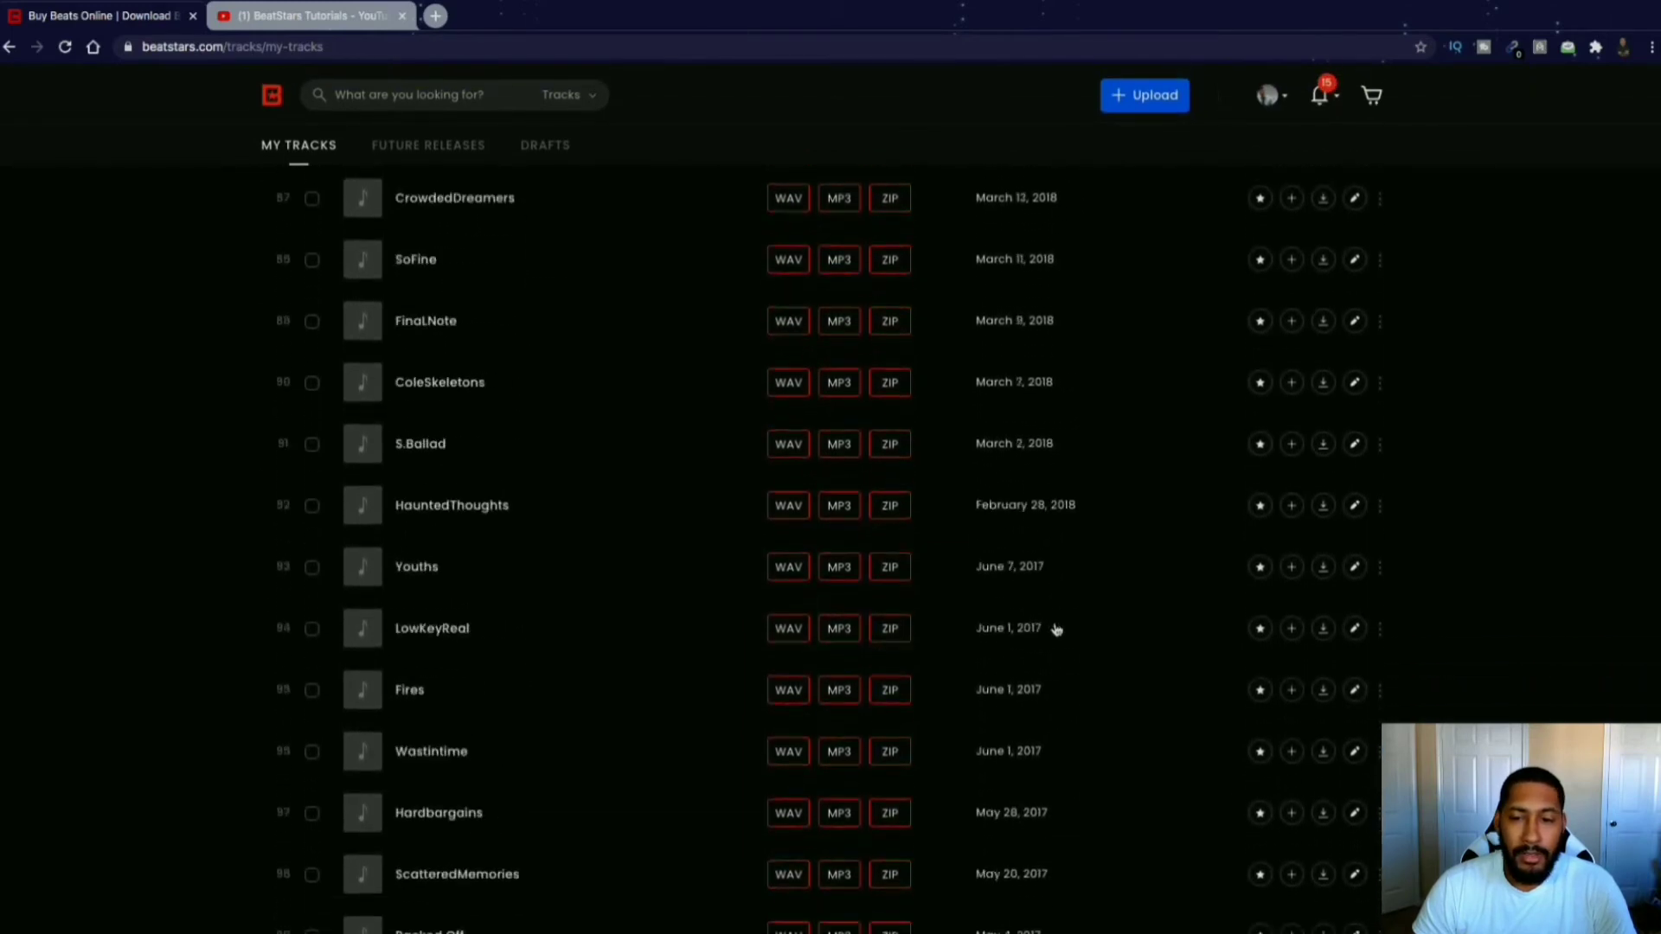
scroll(down, 3)
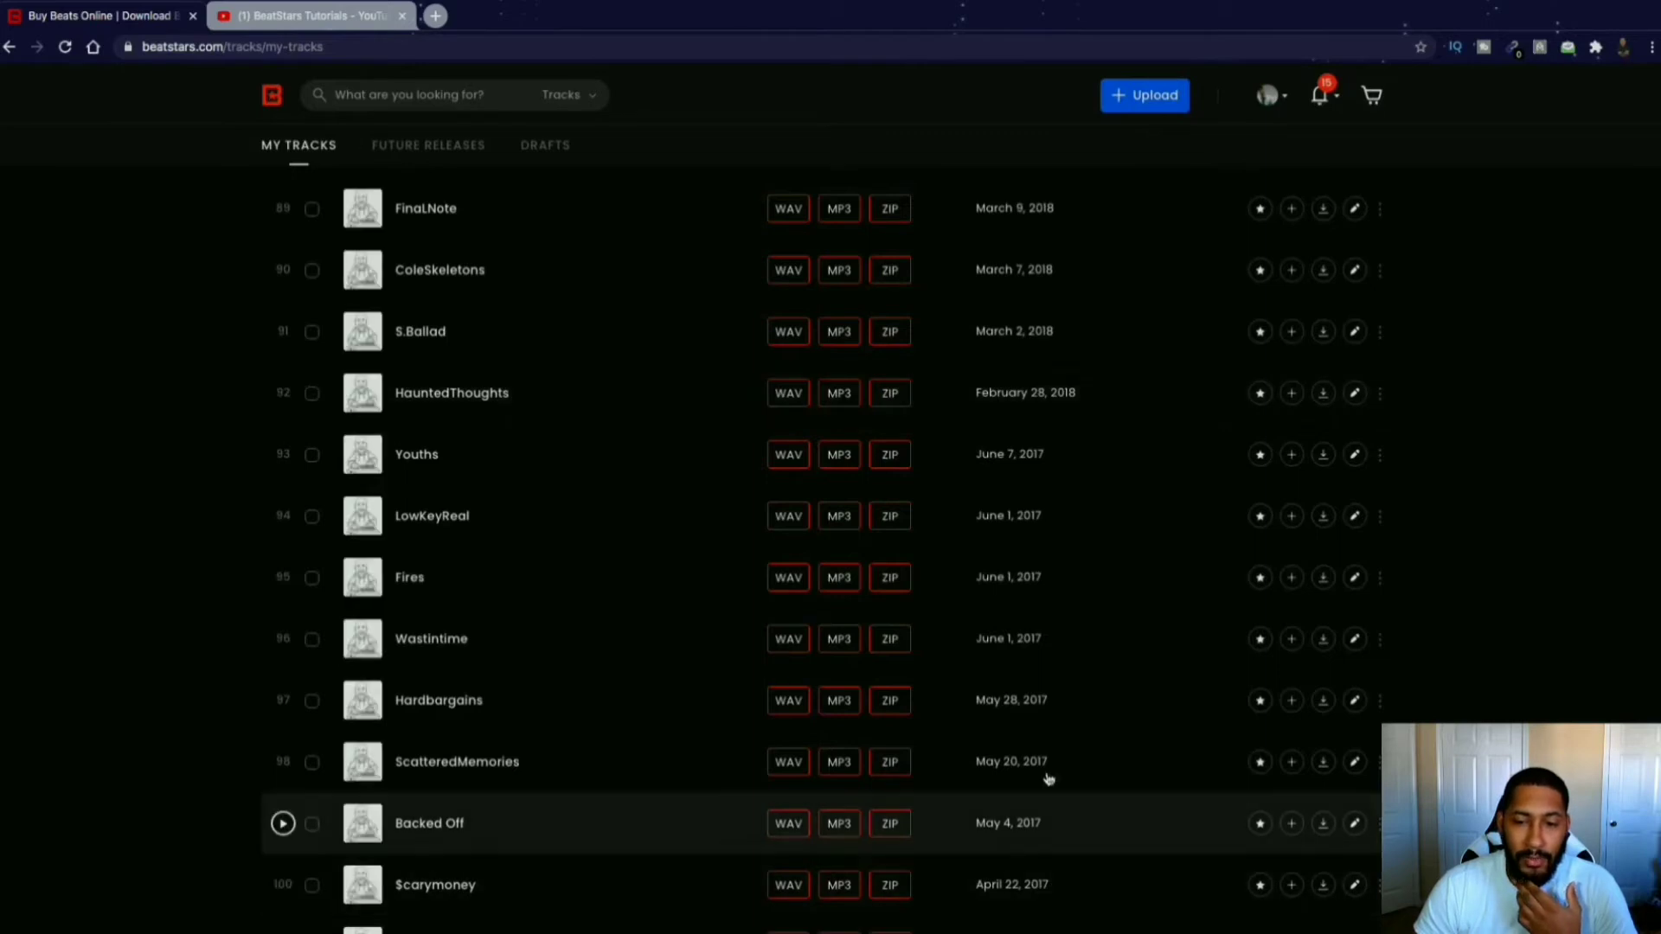
scroll(down, 3)
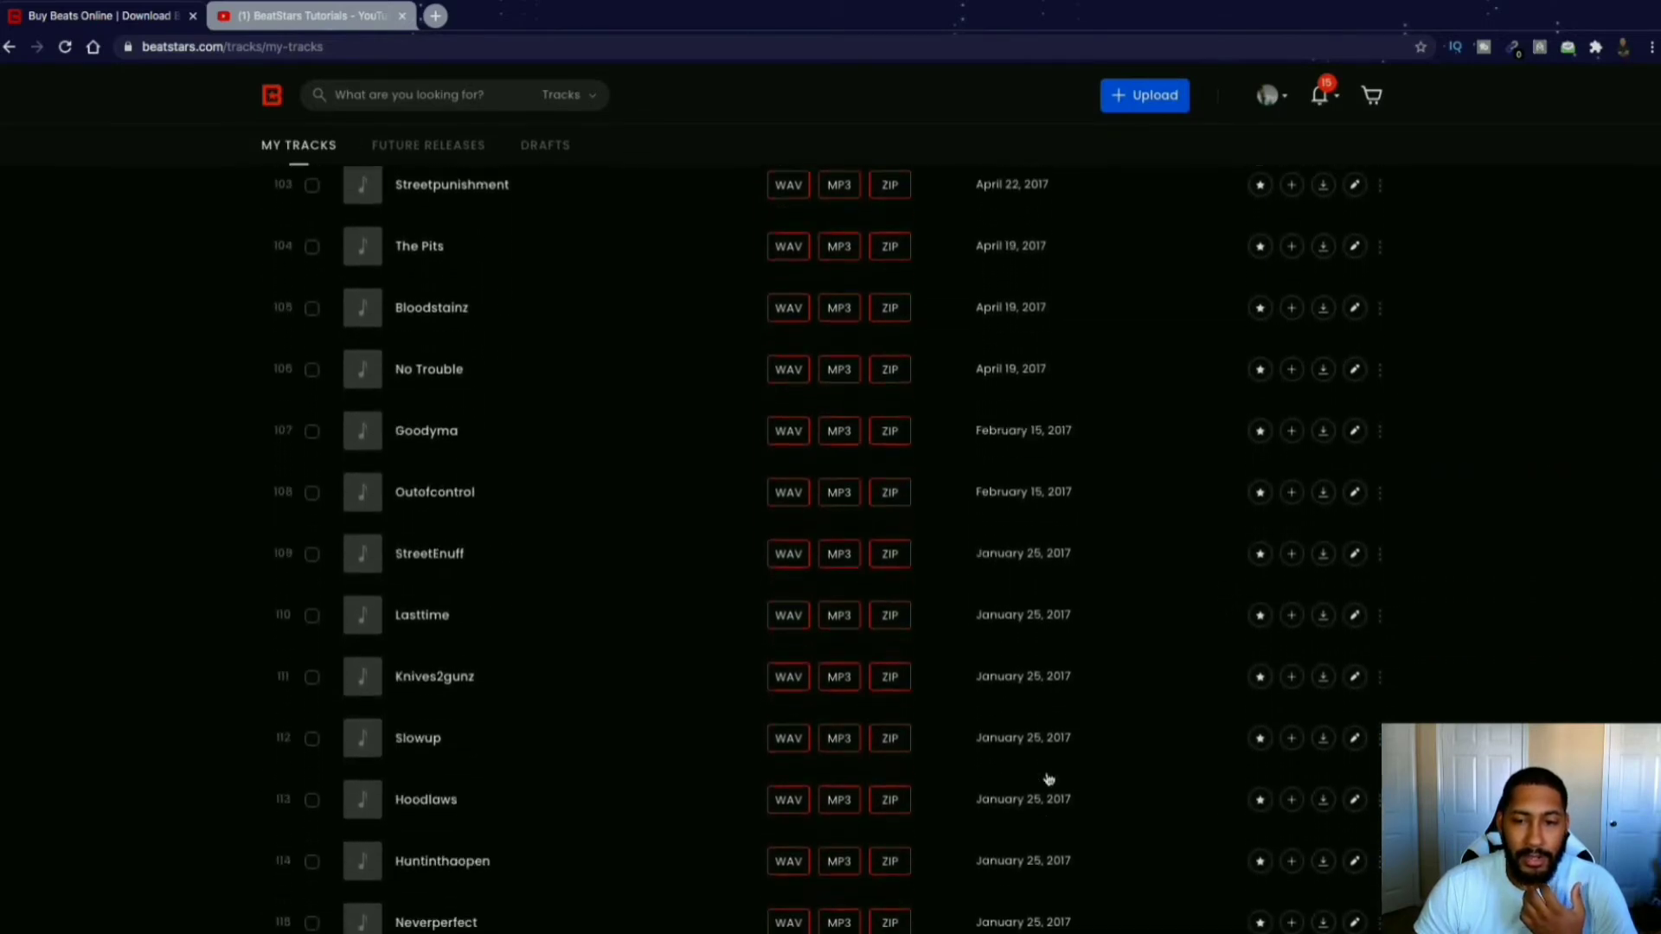
scroll(down, 3)
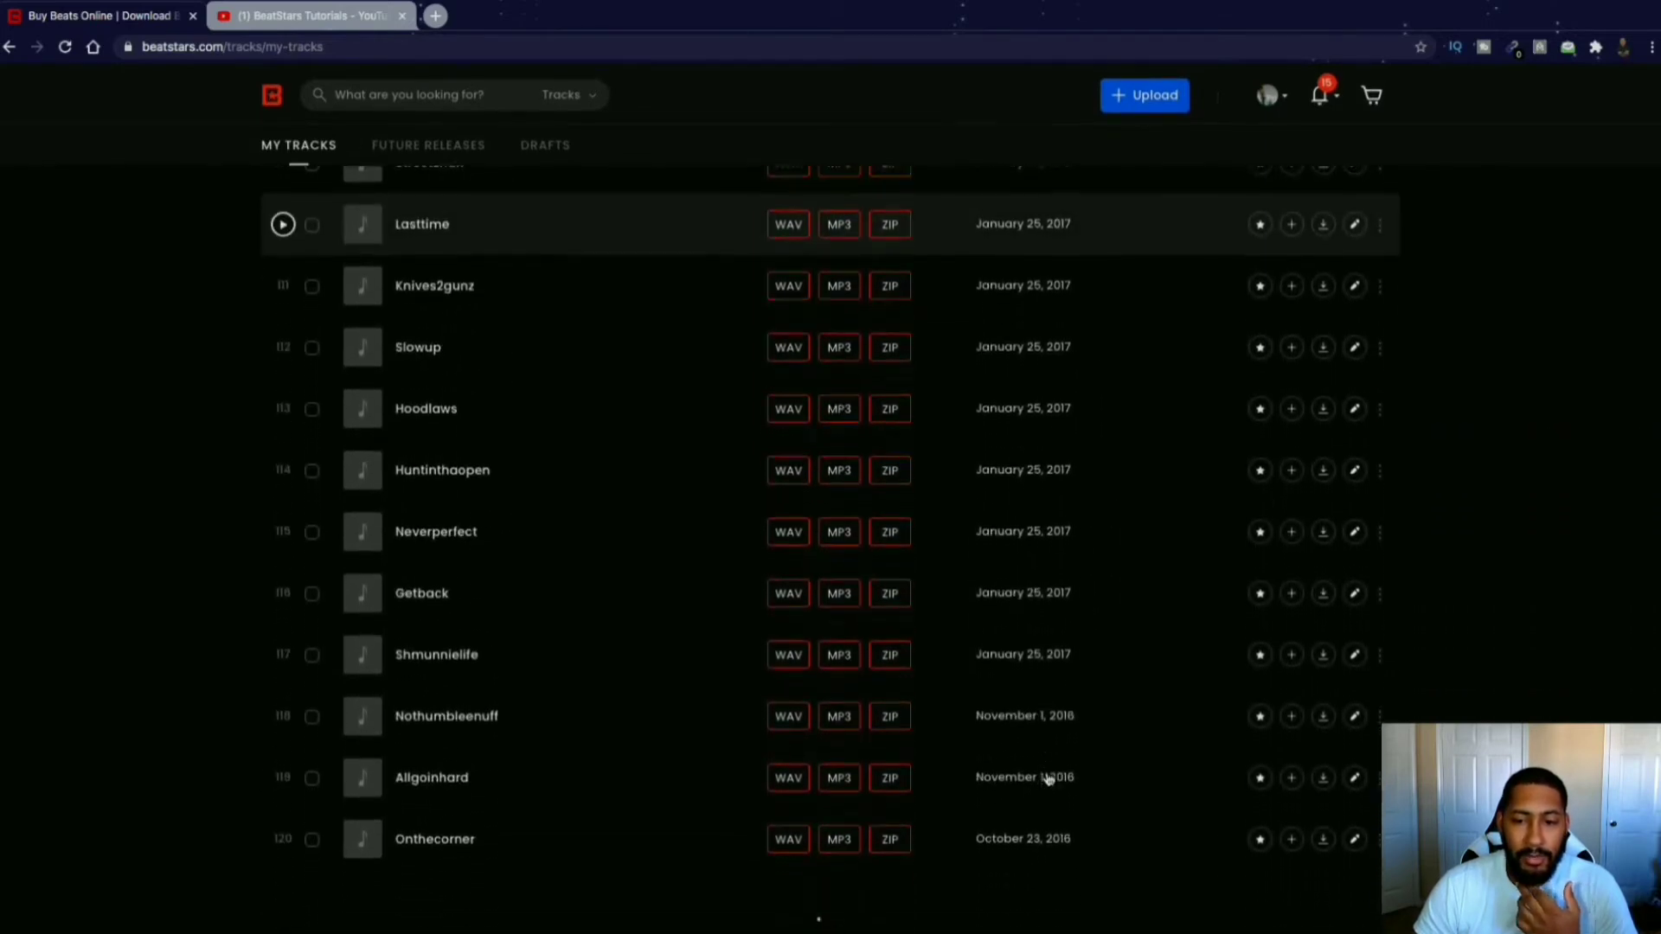
scroll(down, 3)
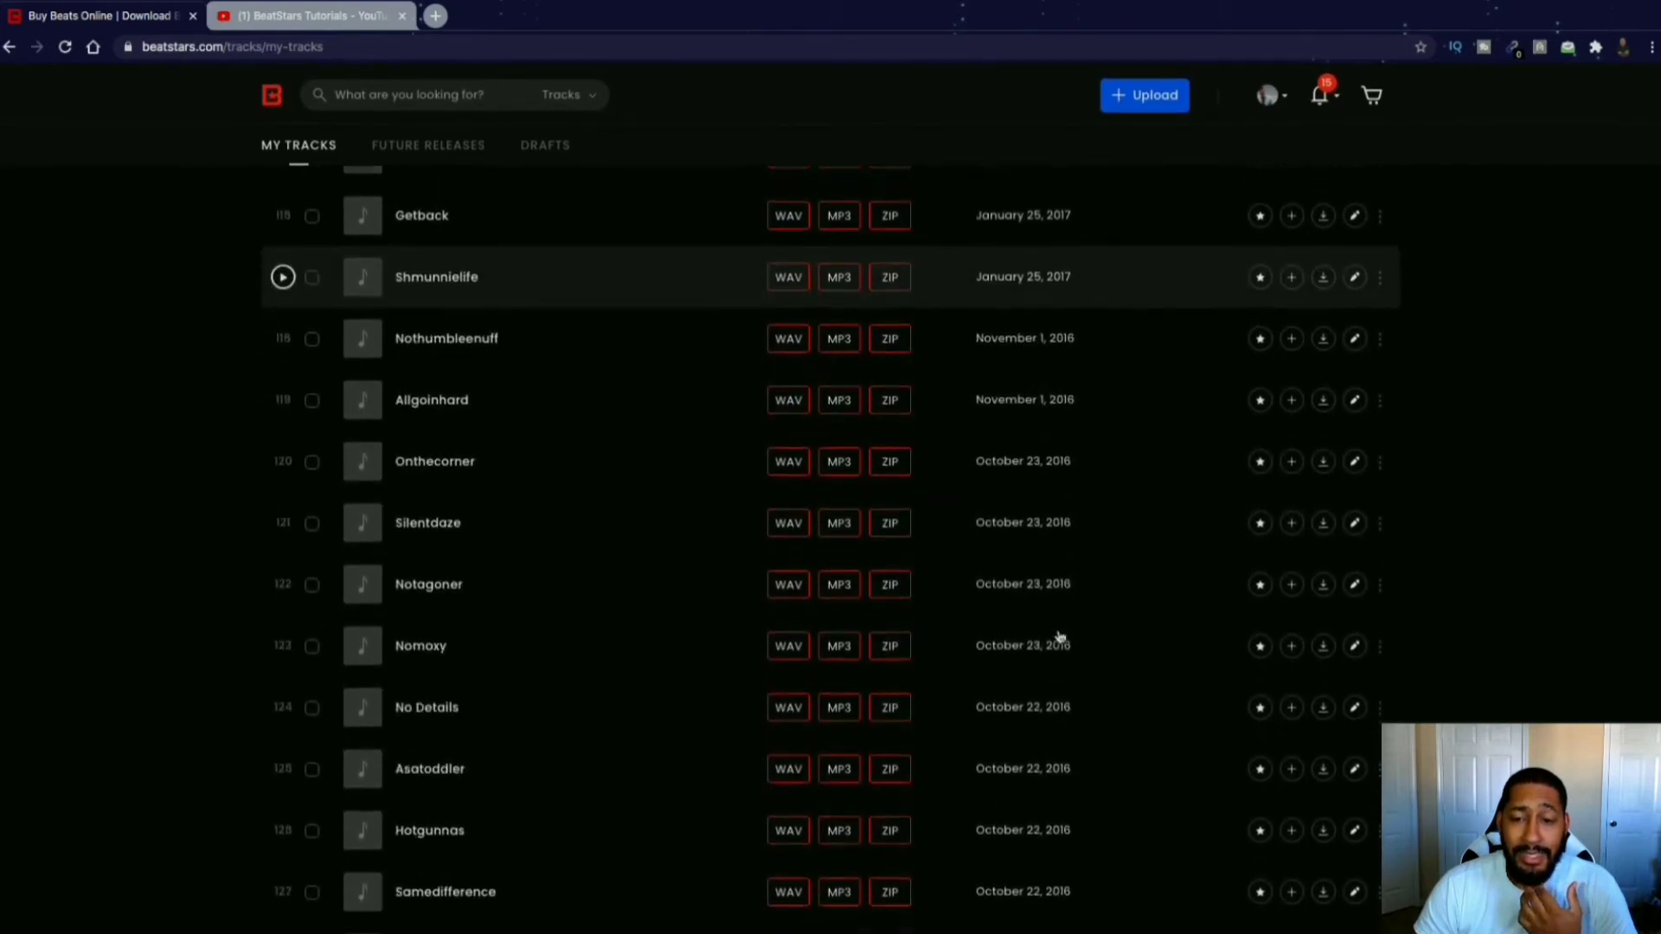
scroll(down, 3)
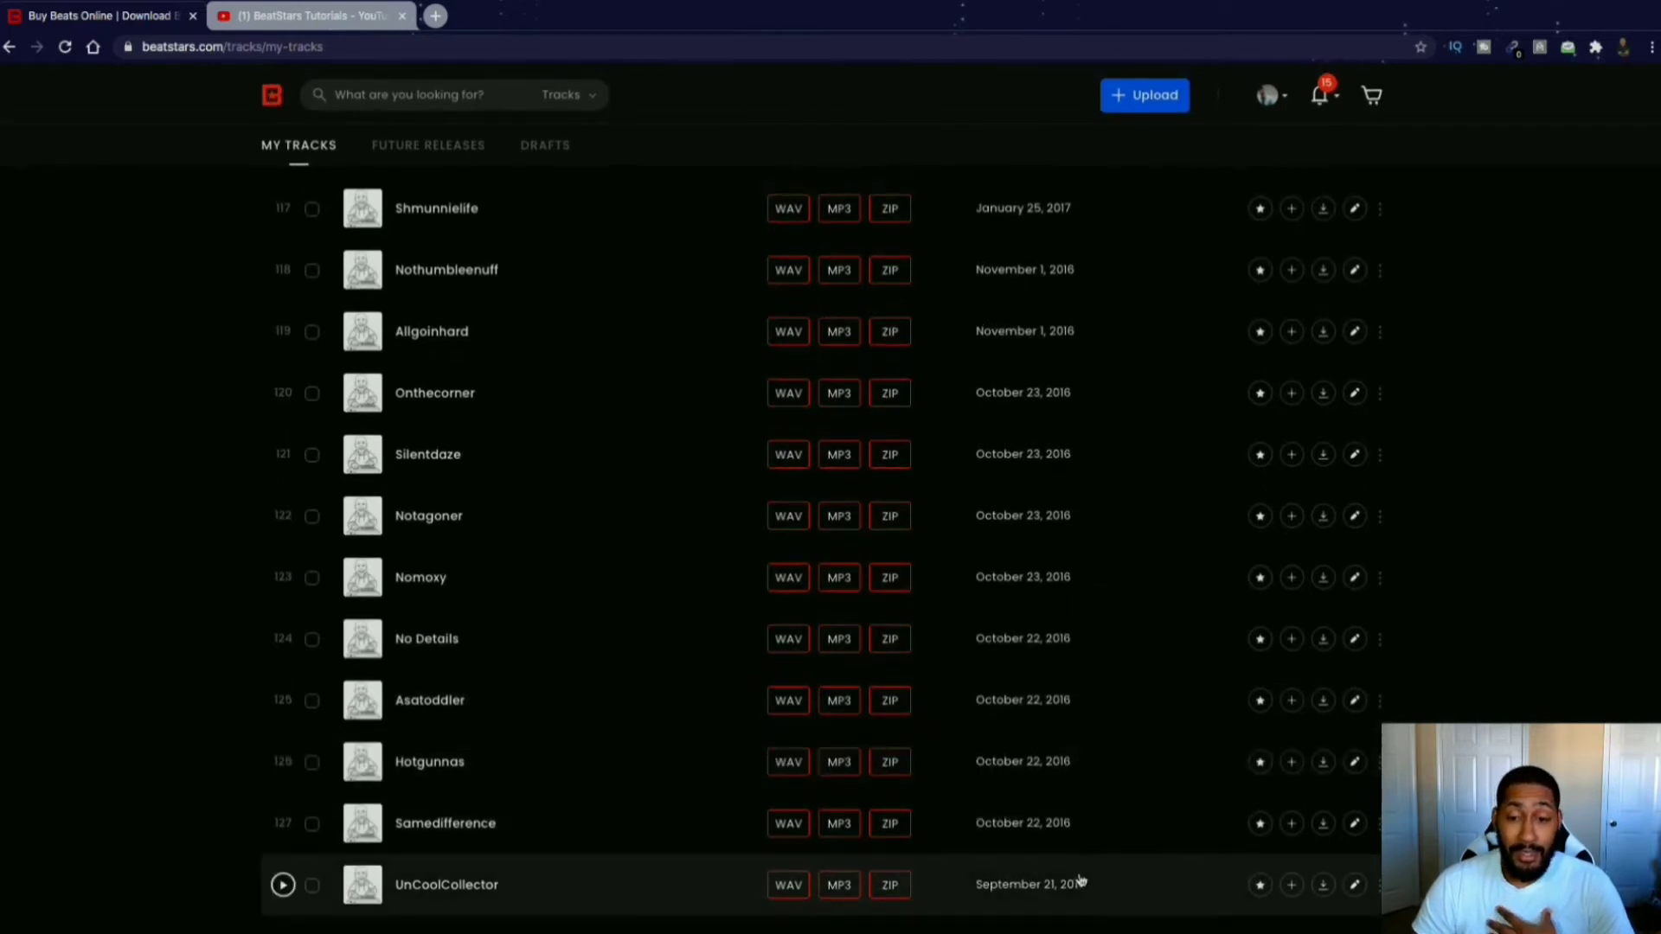
mouse_move(1089, 897)
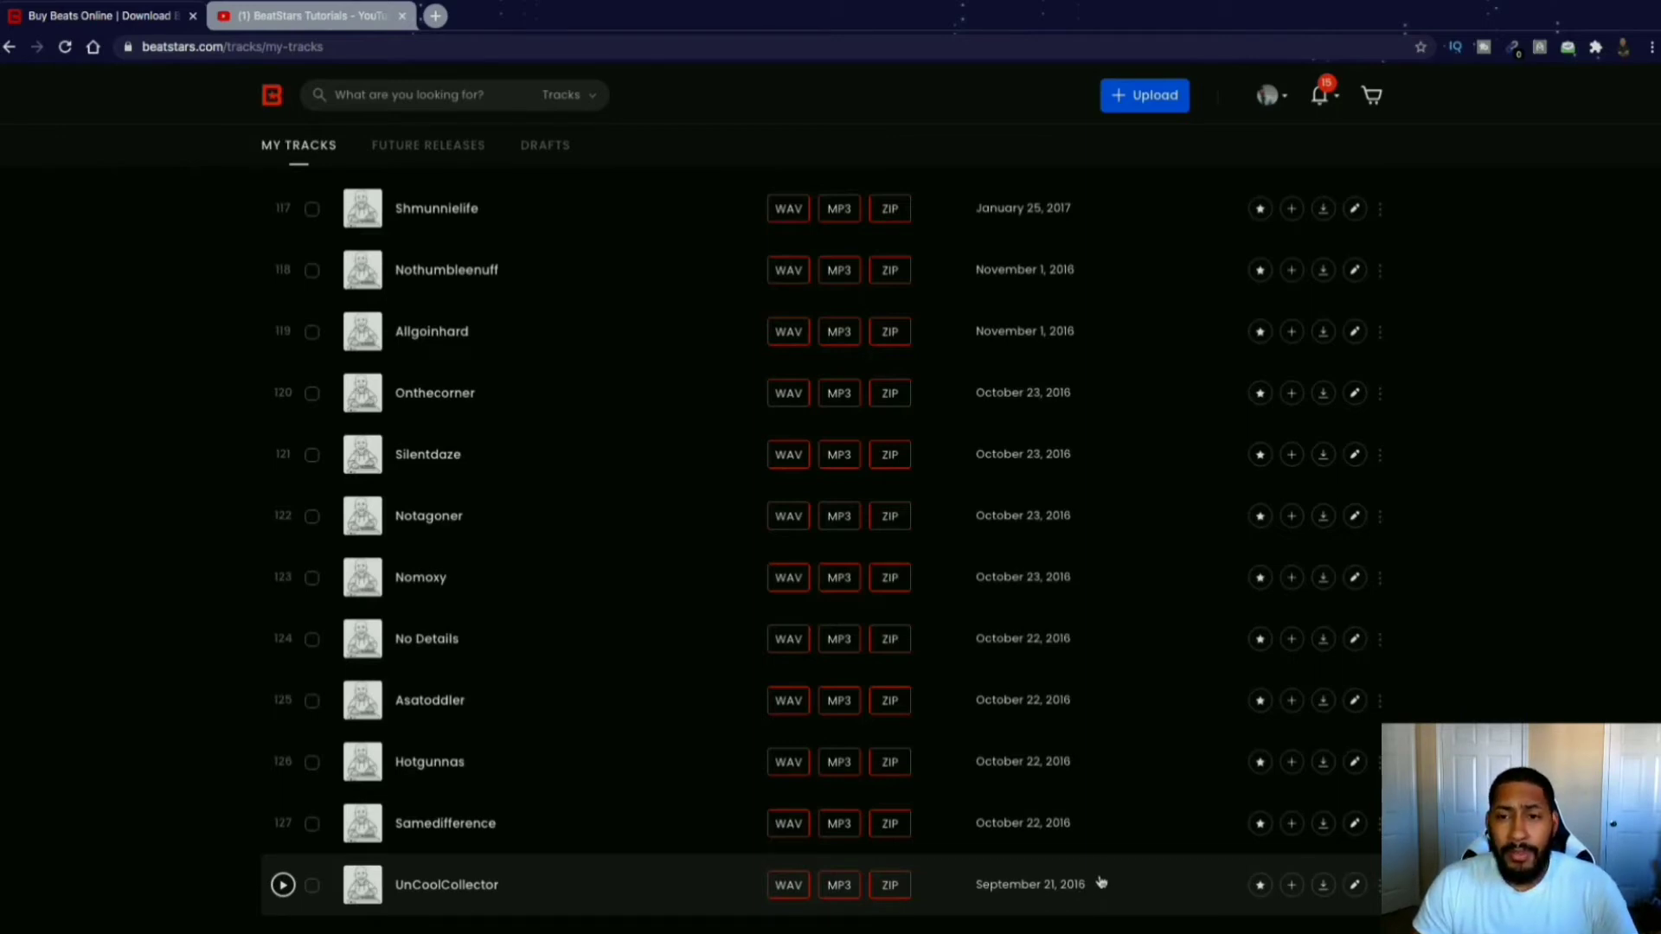
mouse_move(1057, 392)
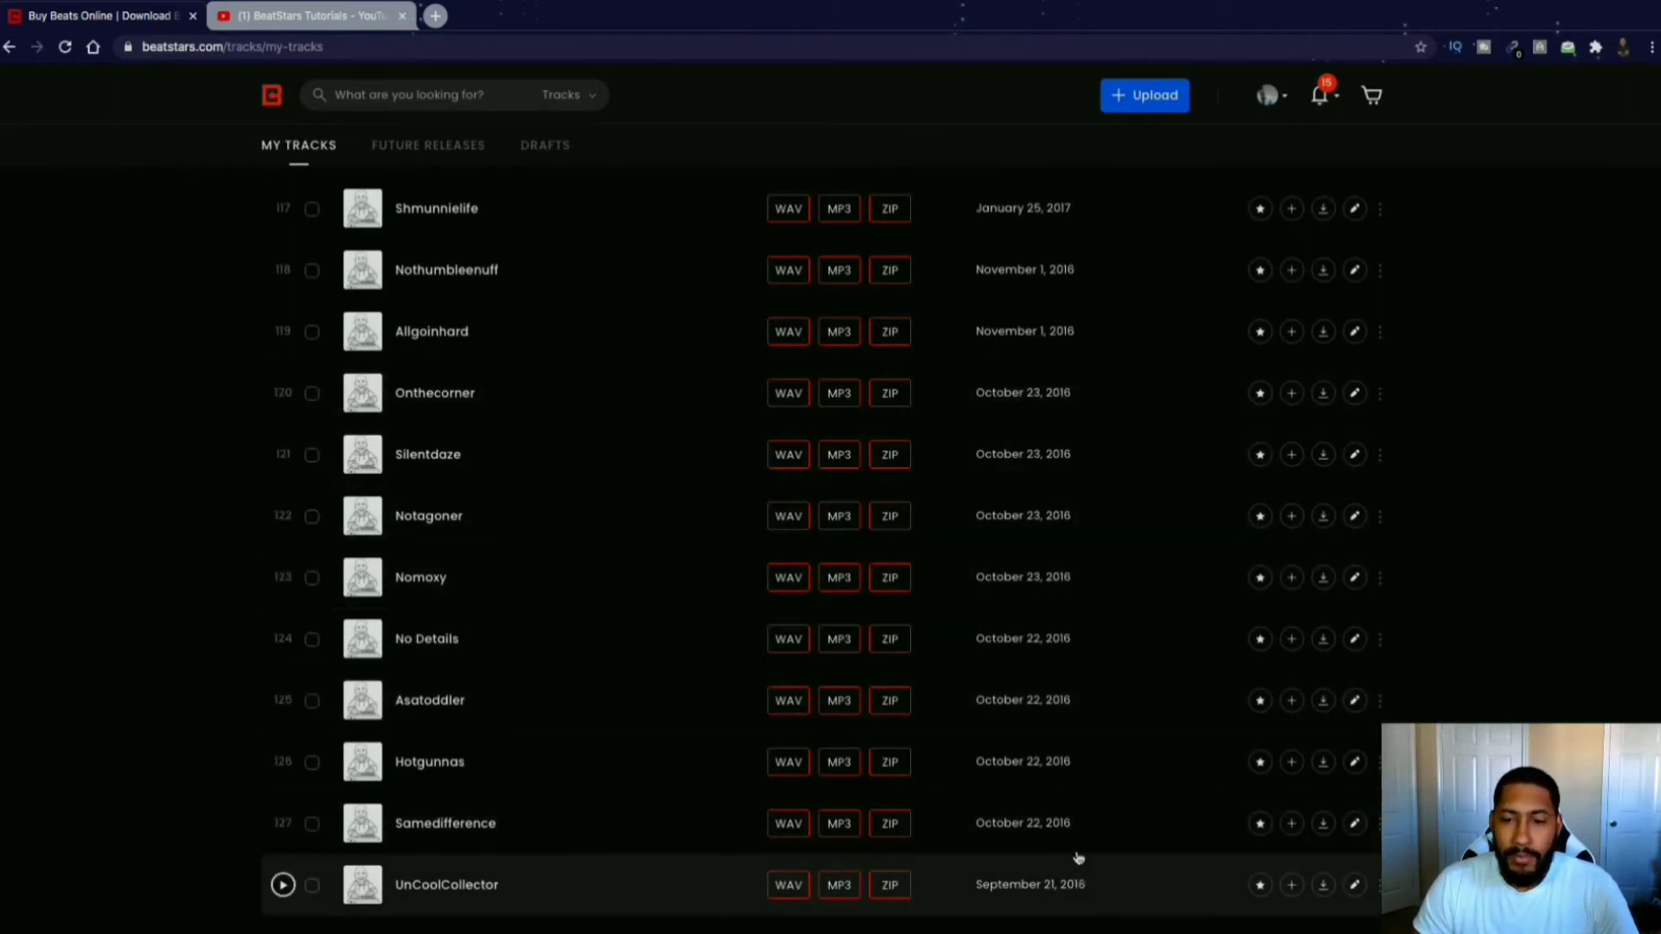
scroll(up, 3)
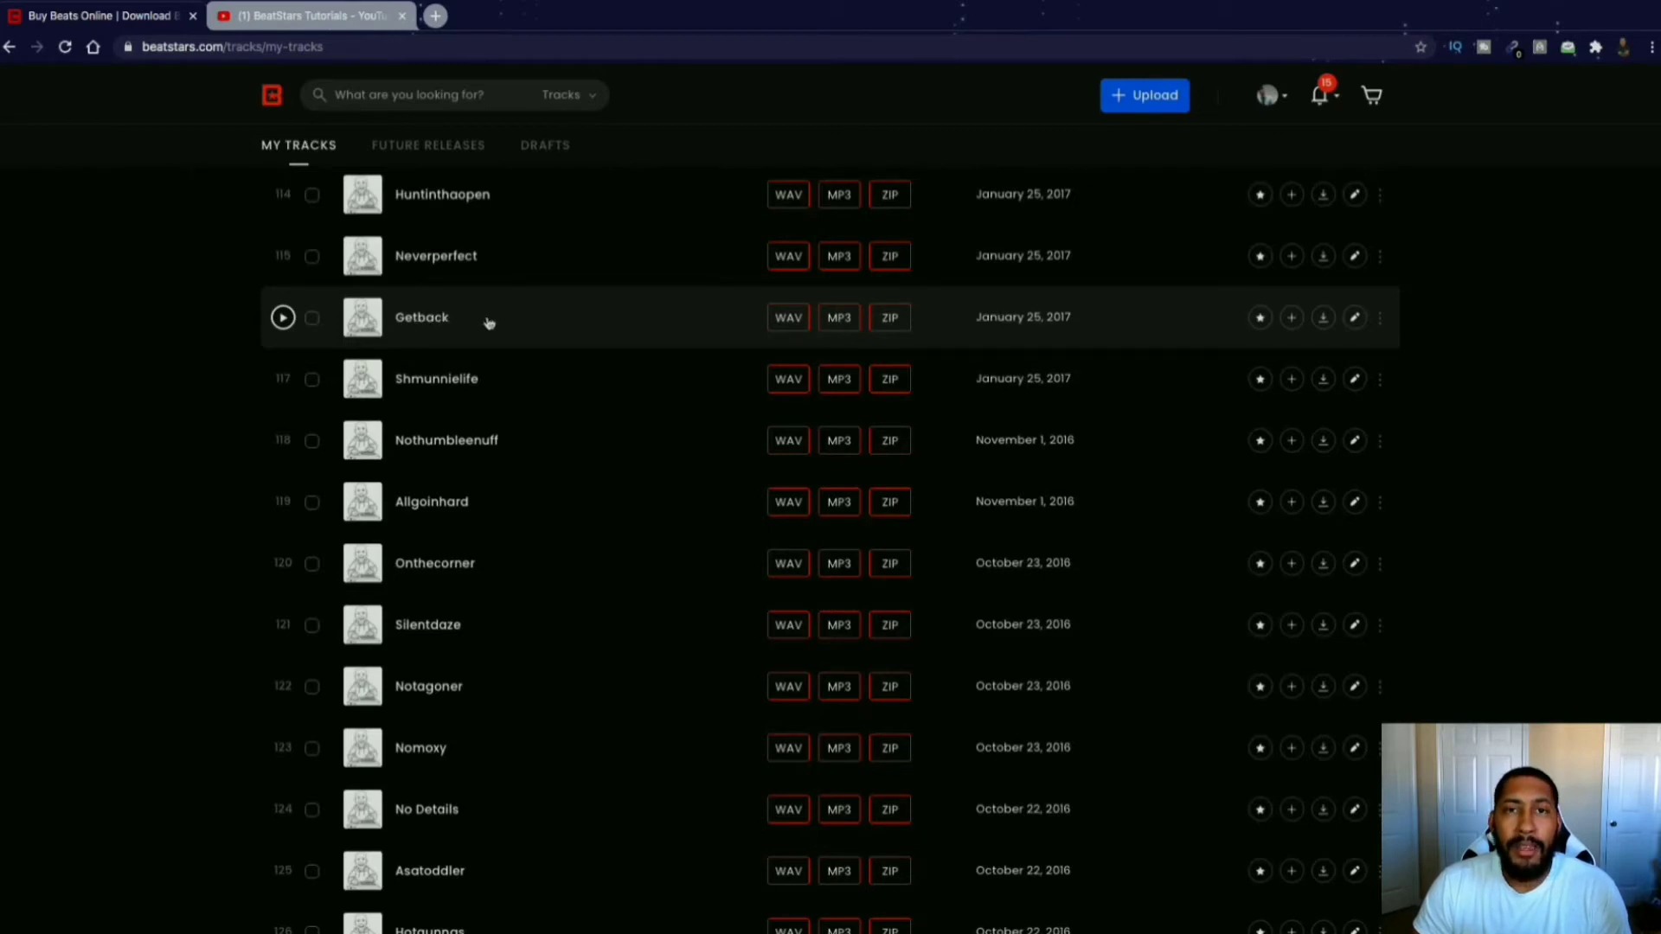
mouse_move(495, 321)
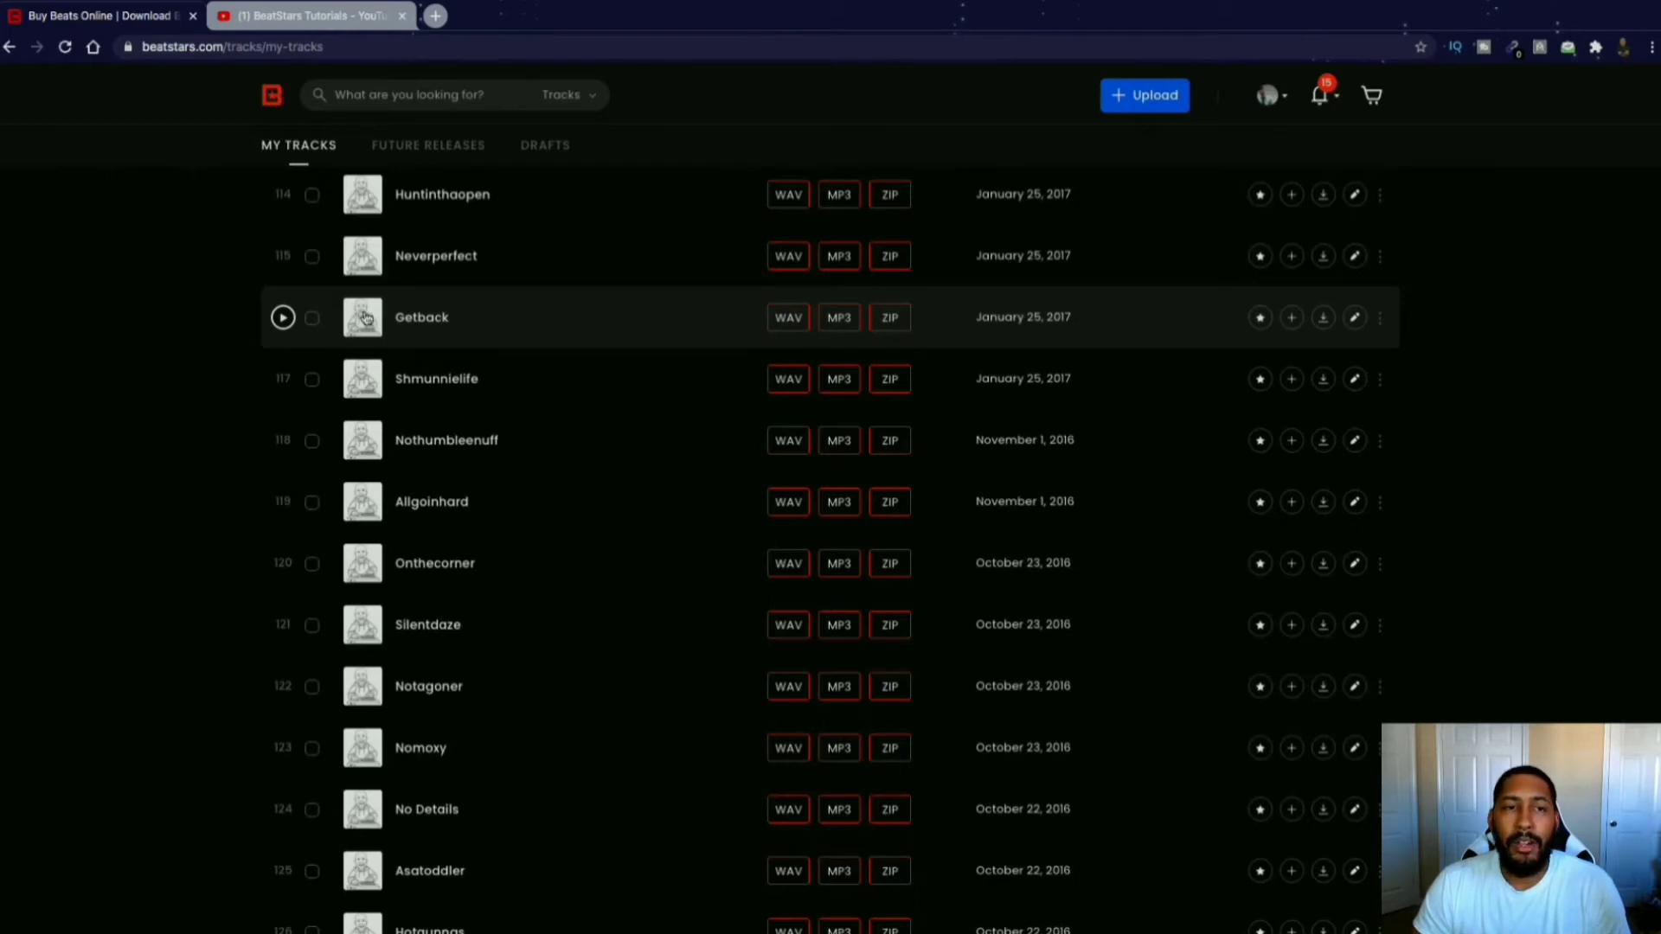
scroll(up, 3)
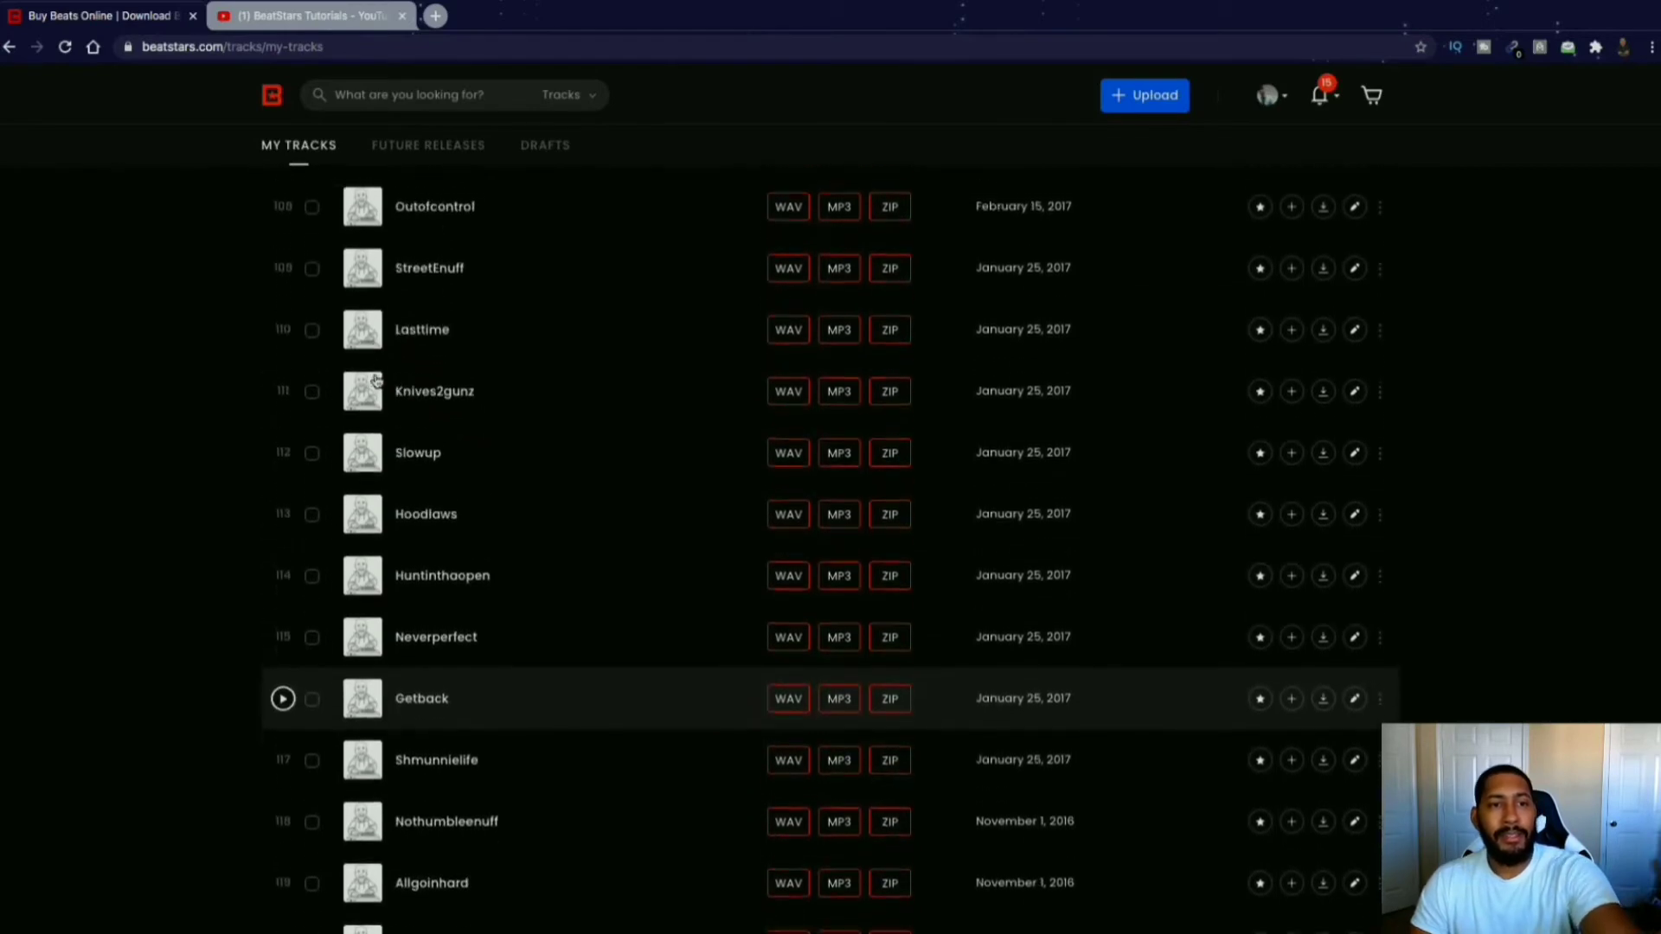
scroll(up, 3)
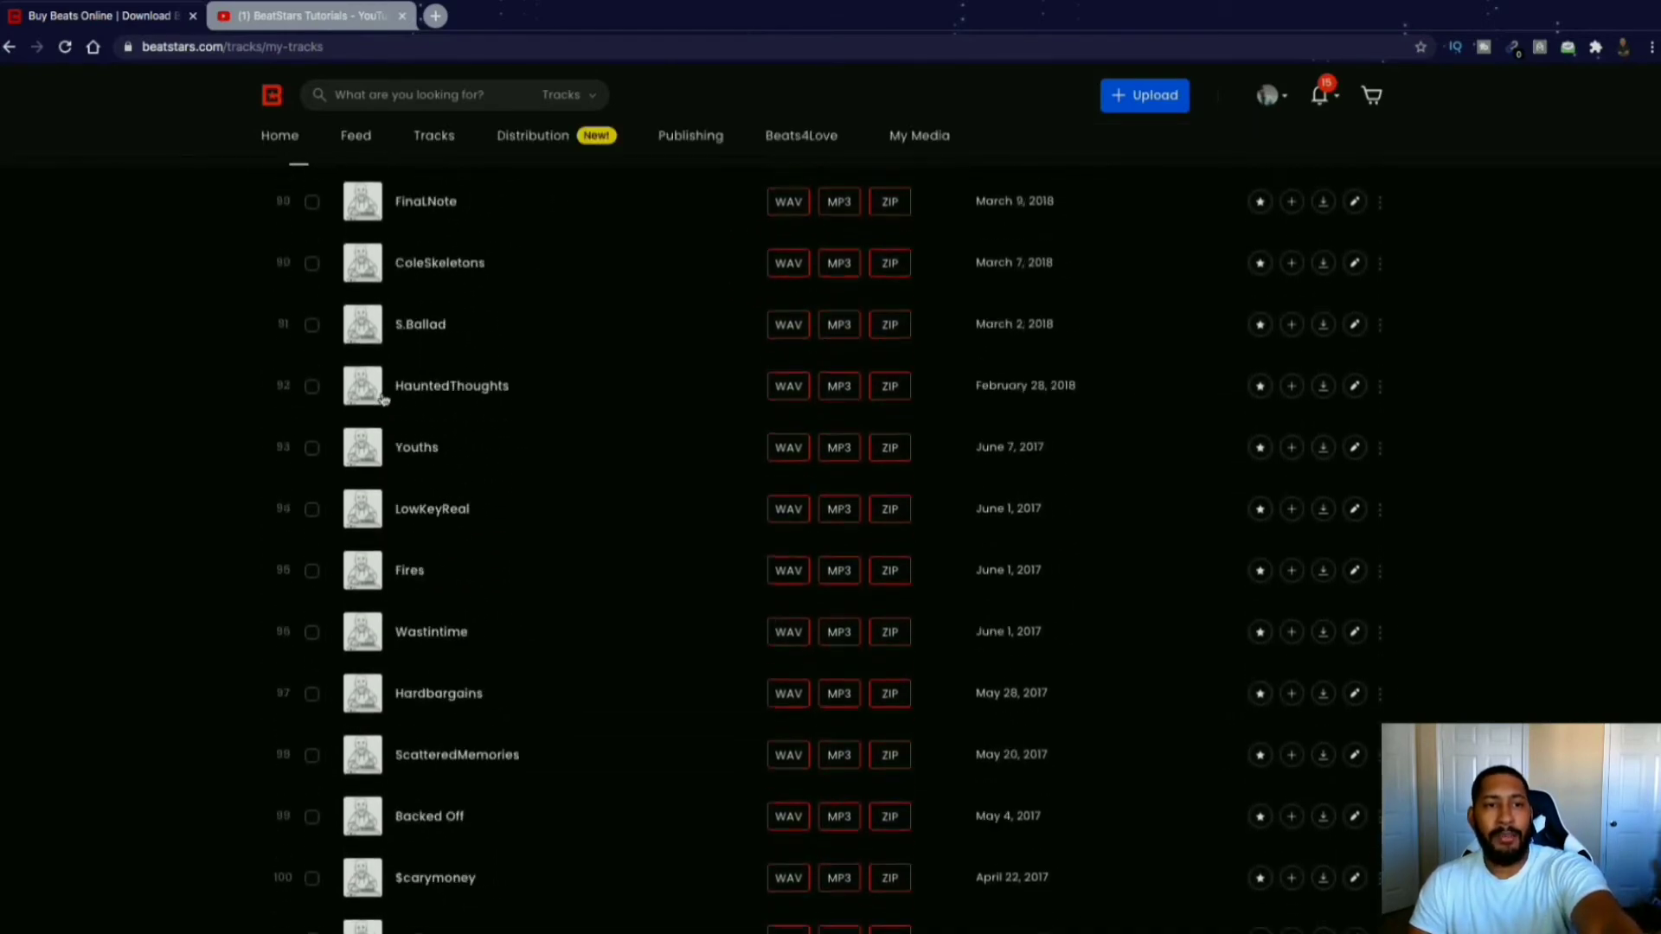
scroll(up, 3)
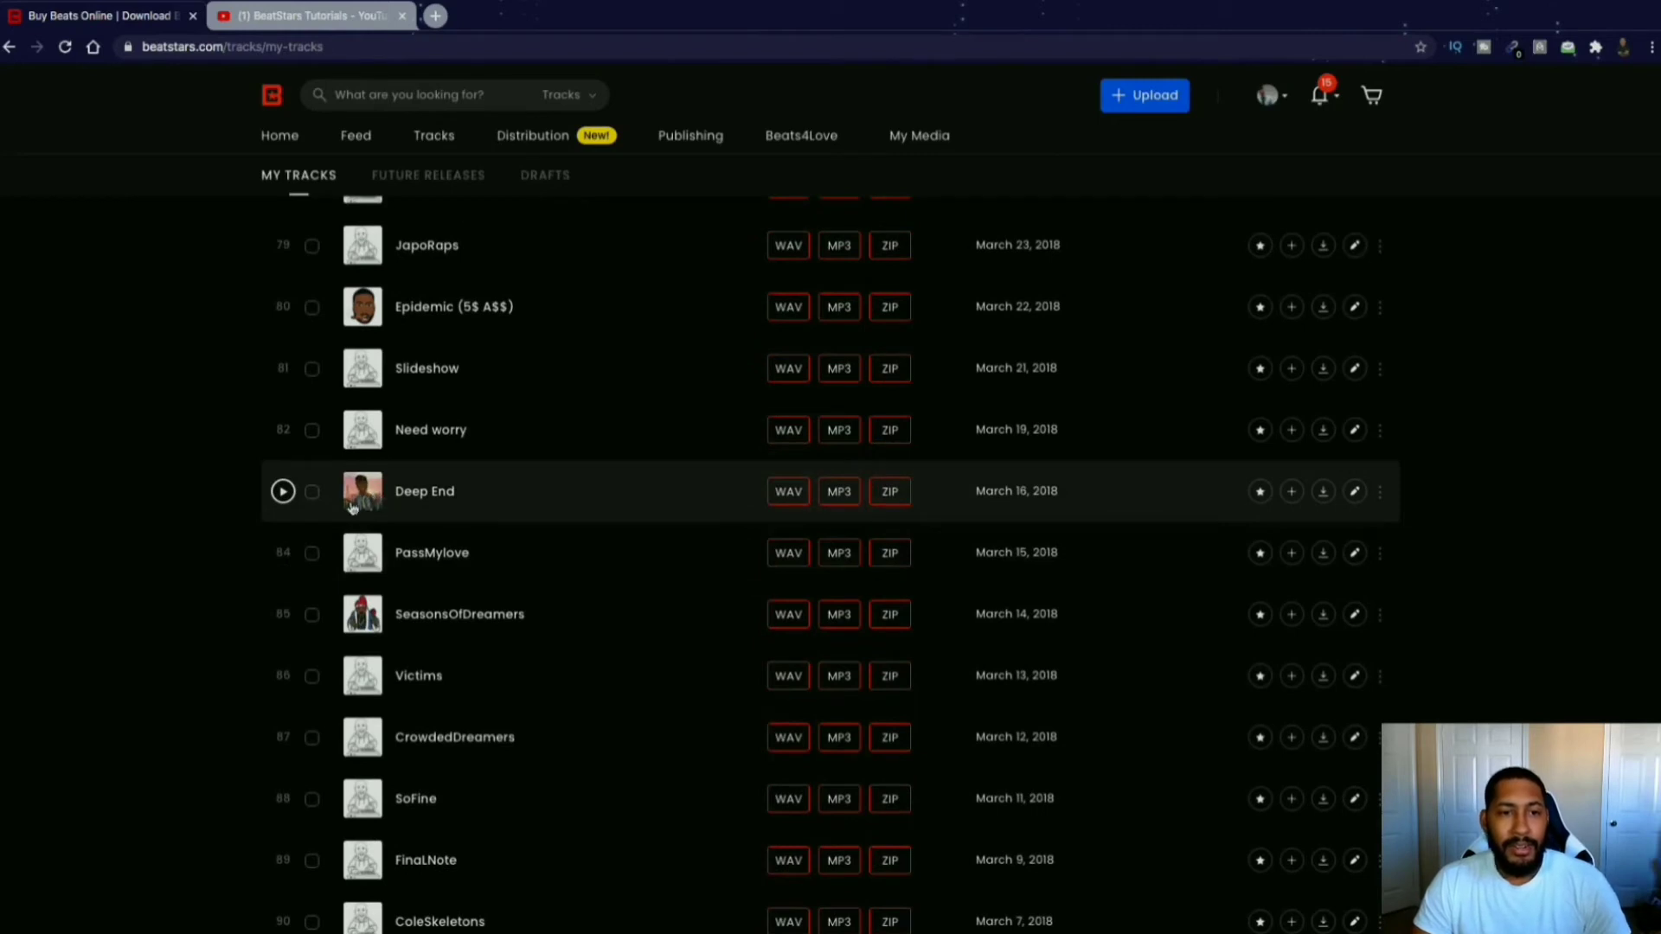
mouse_move(440, 483)
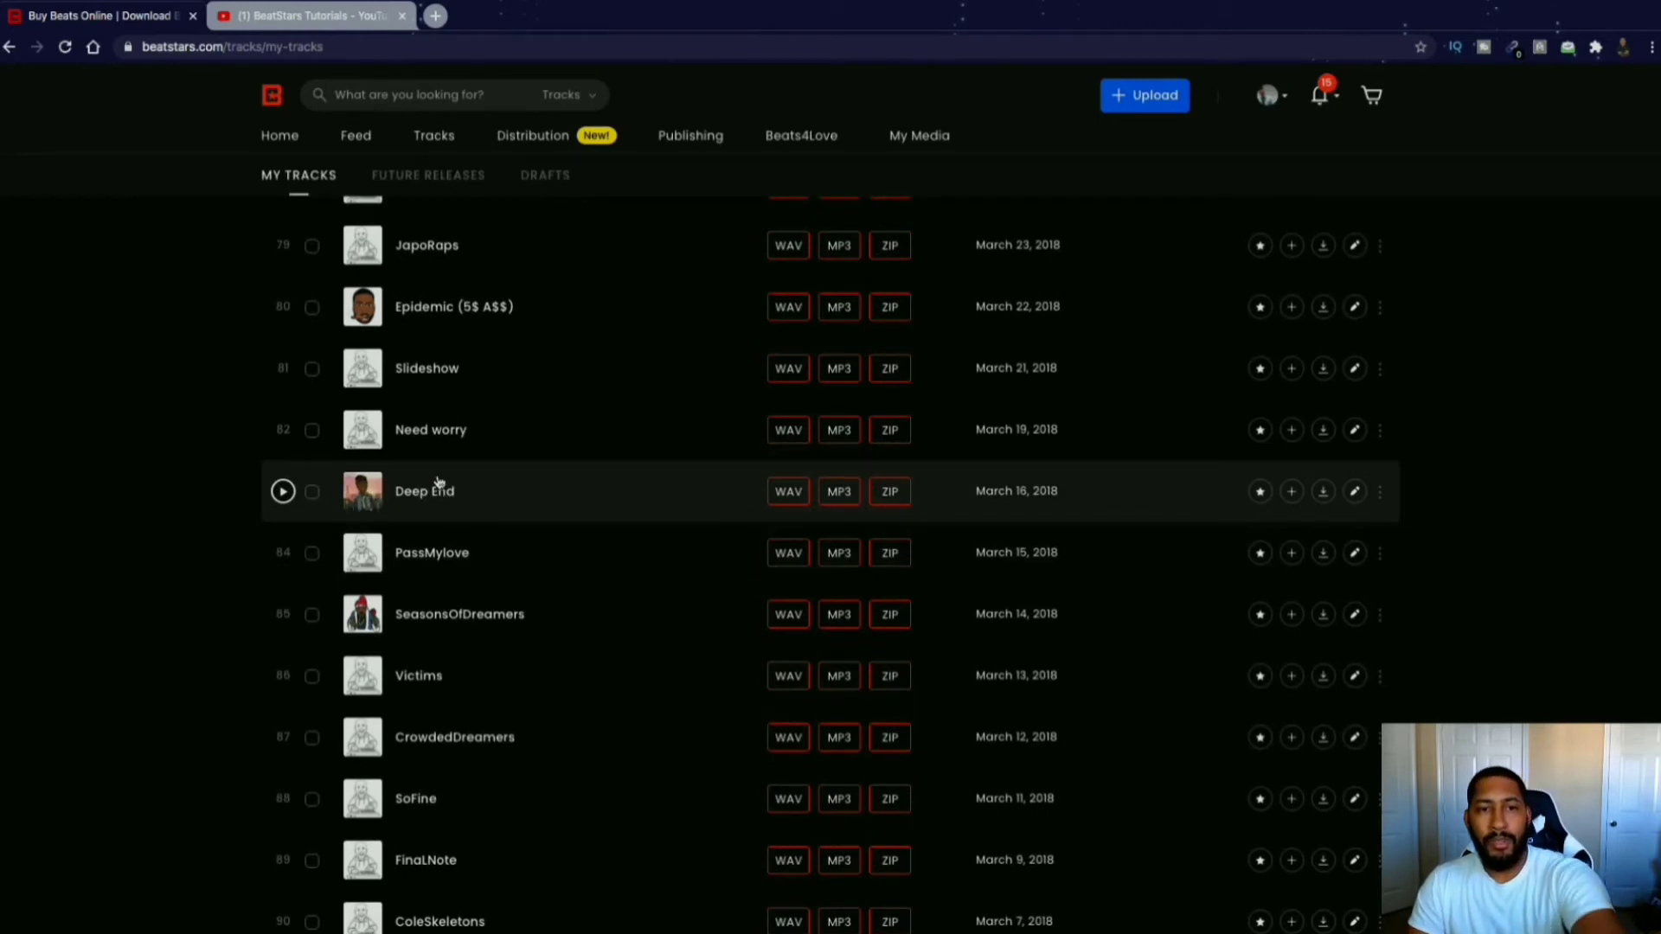
scroll(up, 3)
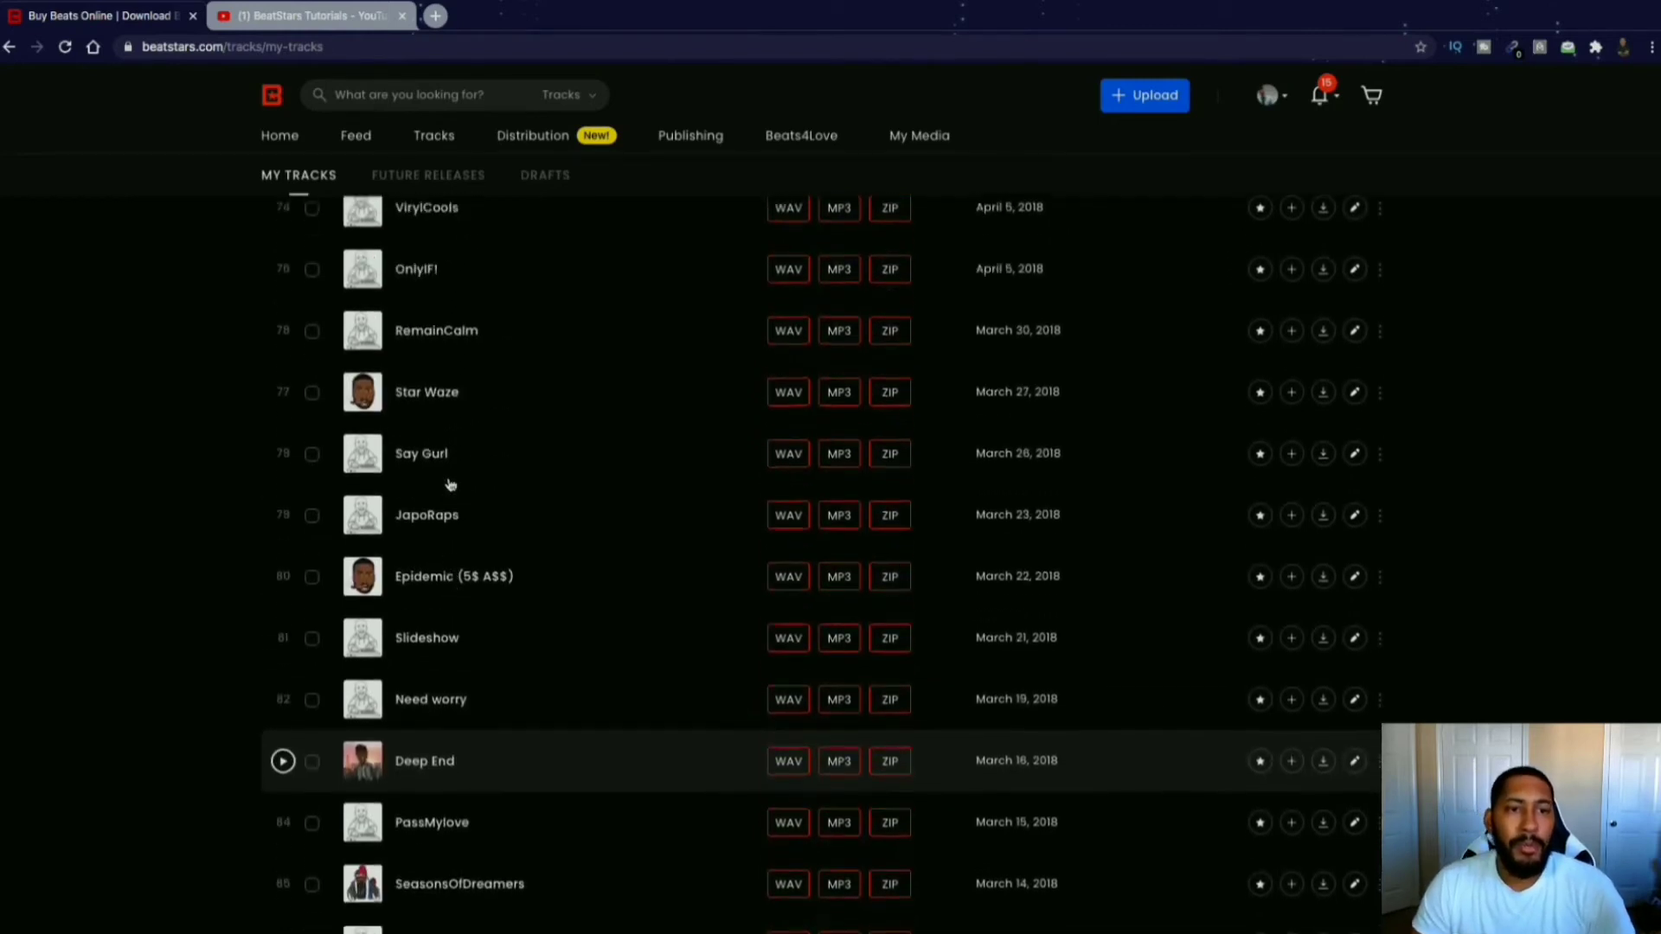
scroll(up, 3)
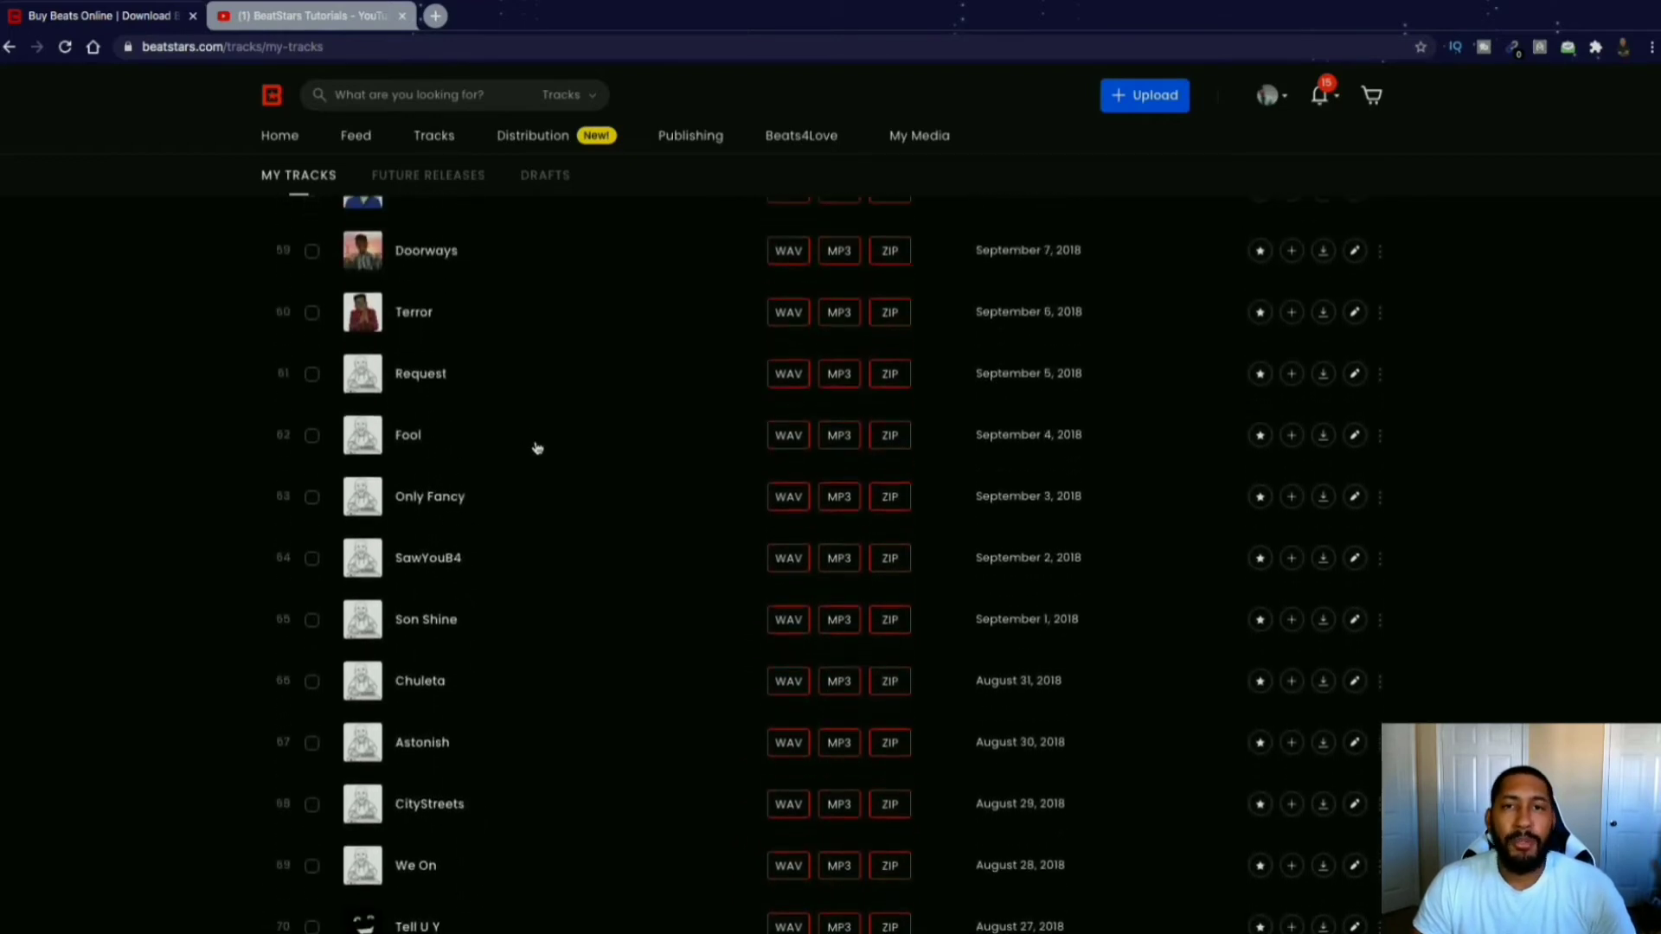
scroll(up, 3)
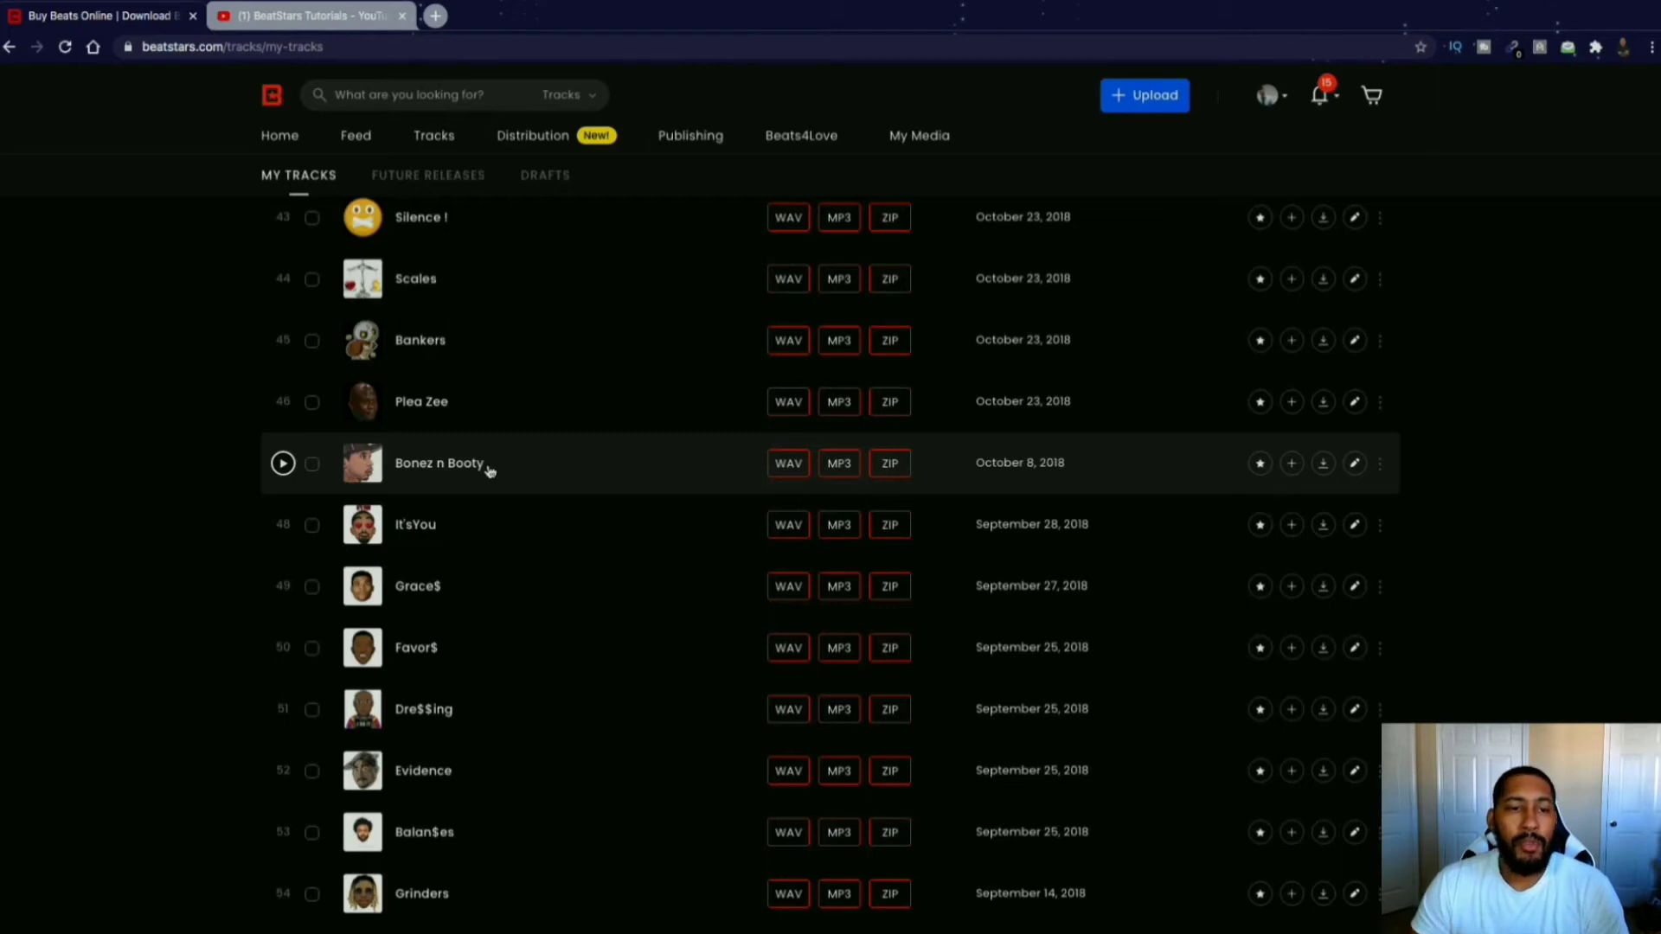
mouse_move(468, 476)
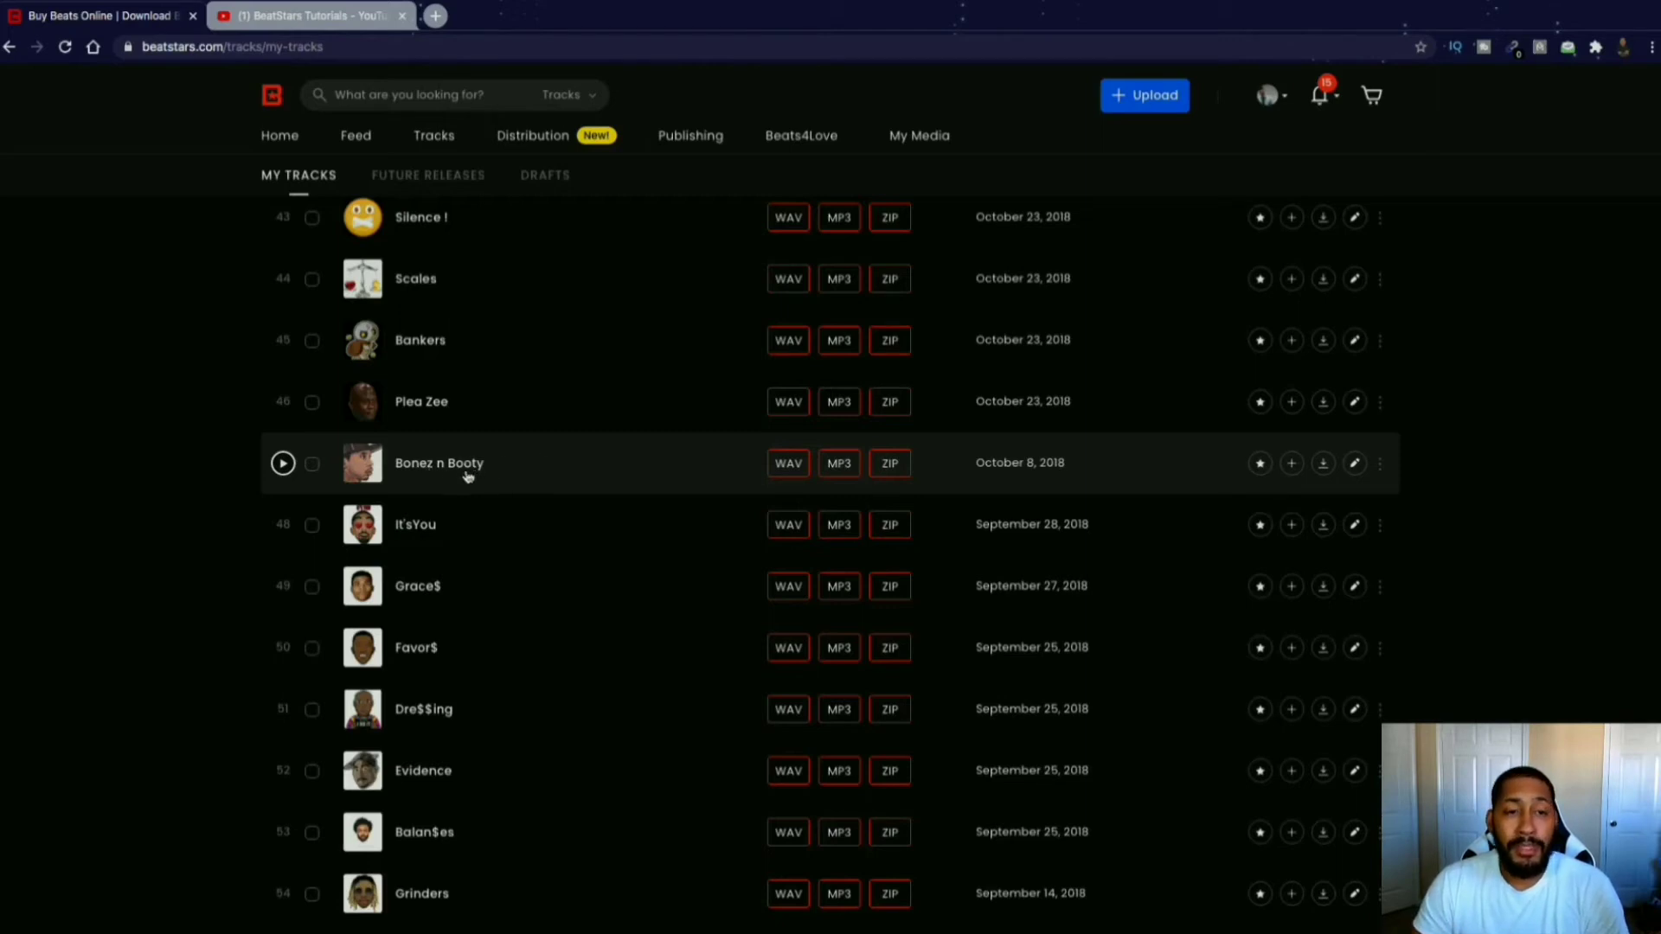
mouse_move(494, 463)
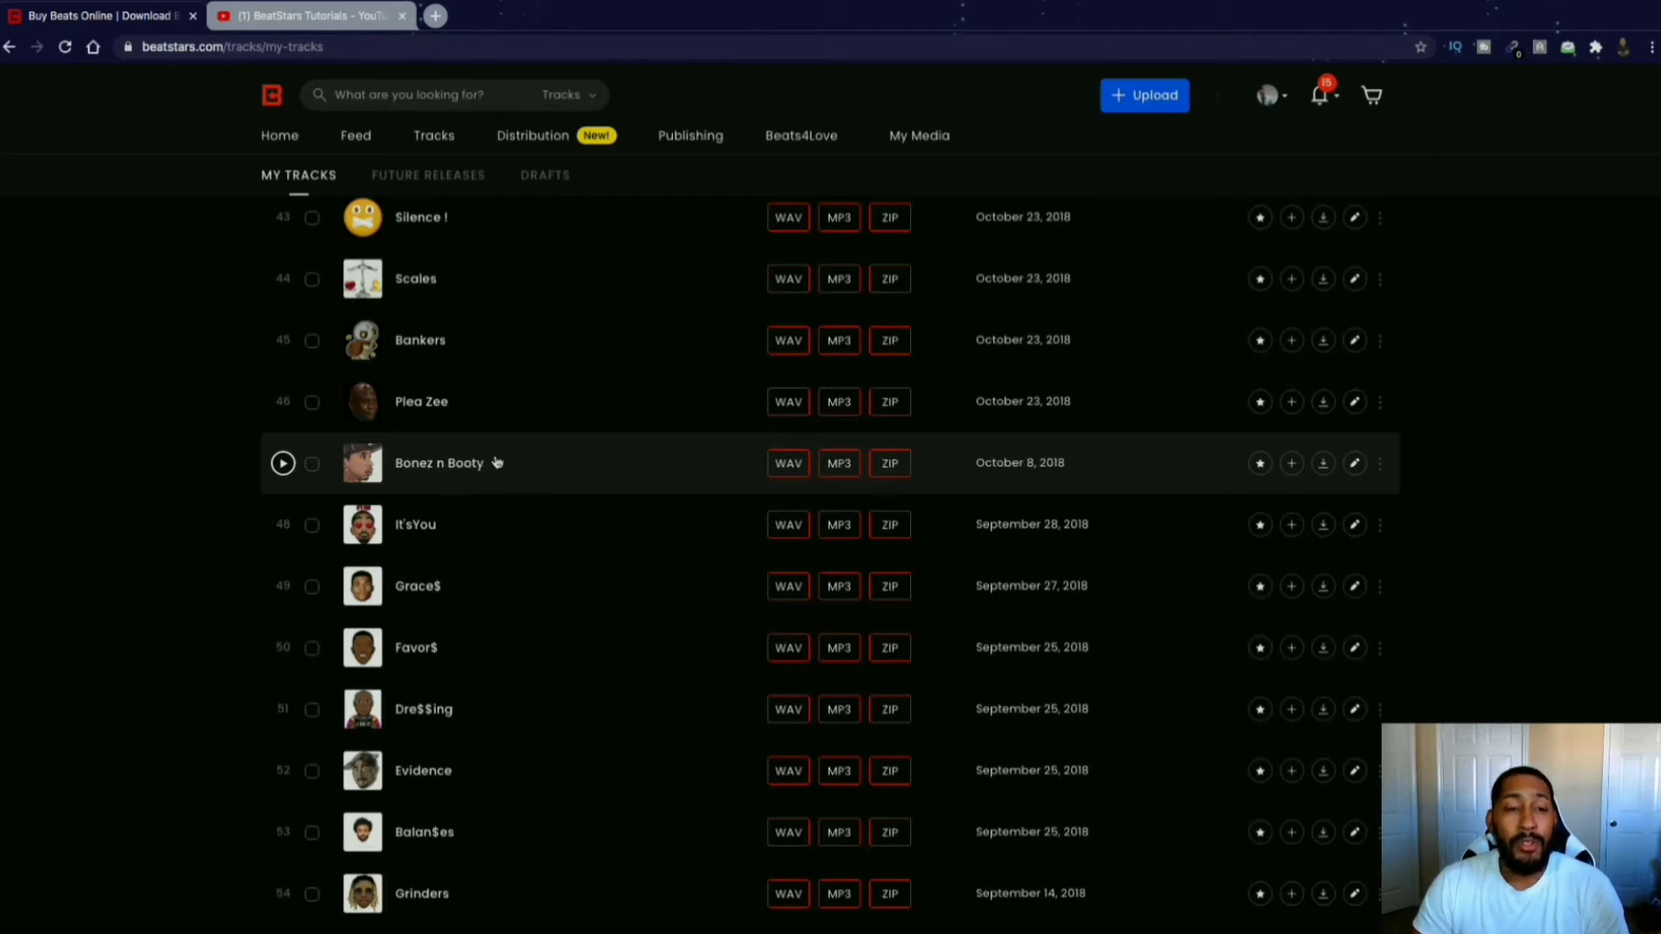
mouse_move(499, 480)
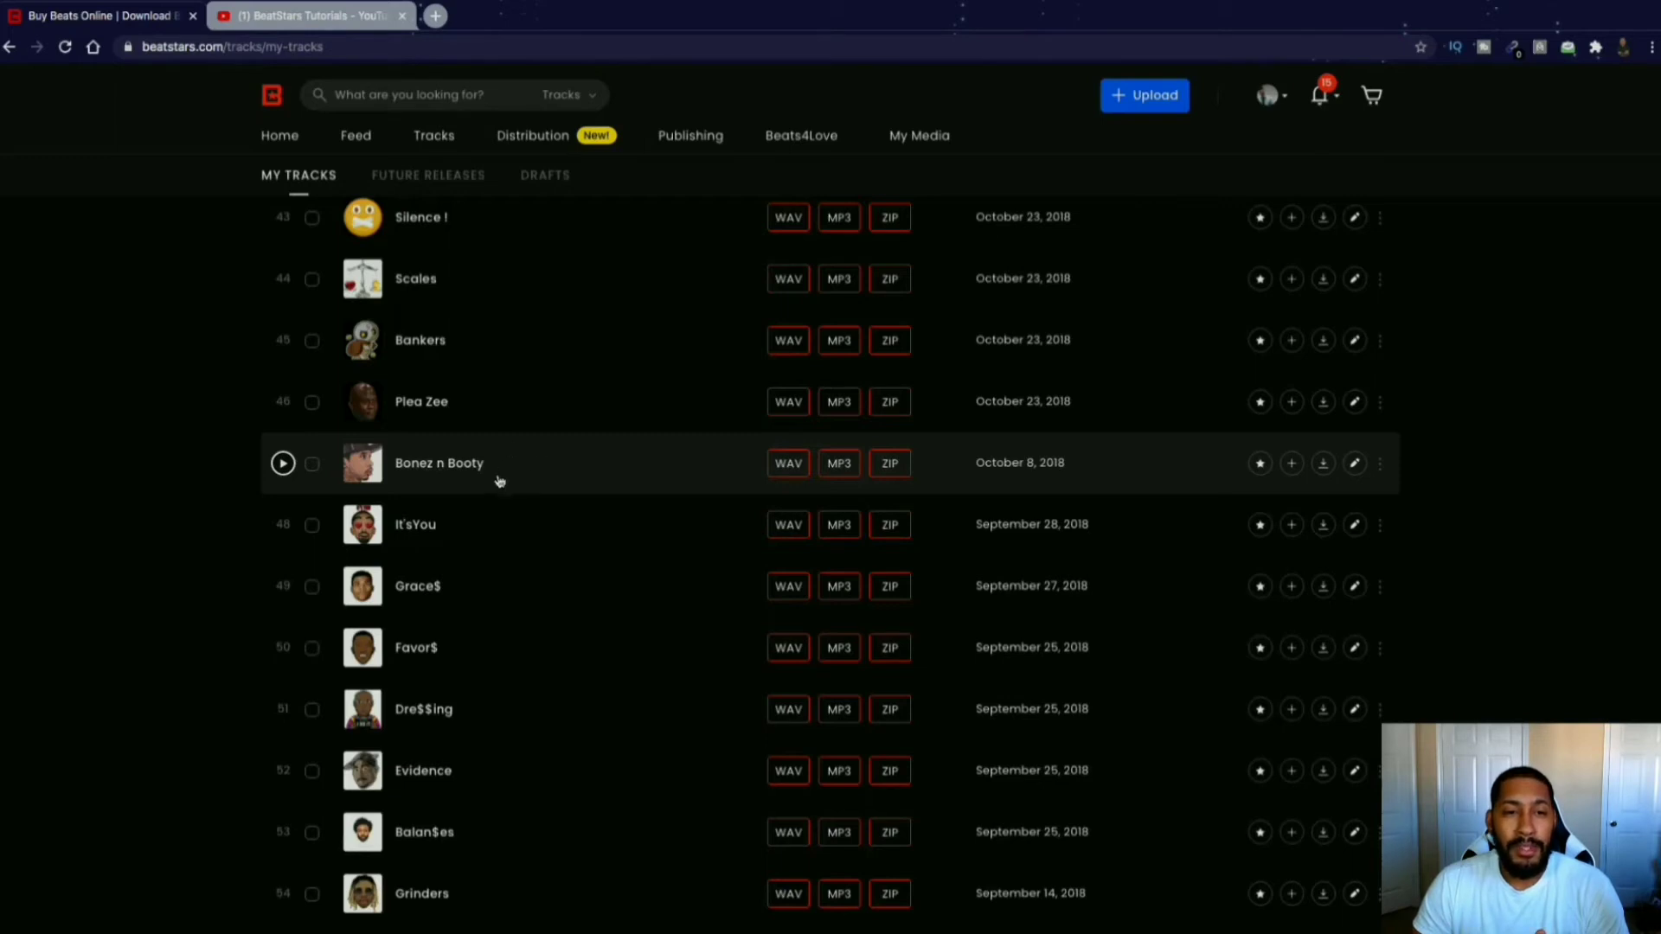
mouse_move(453, 466)
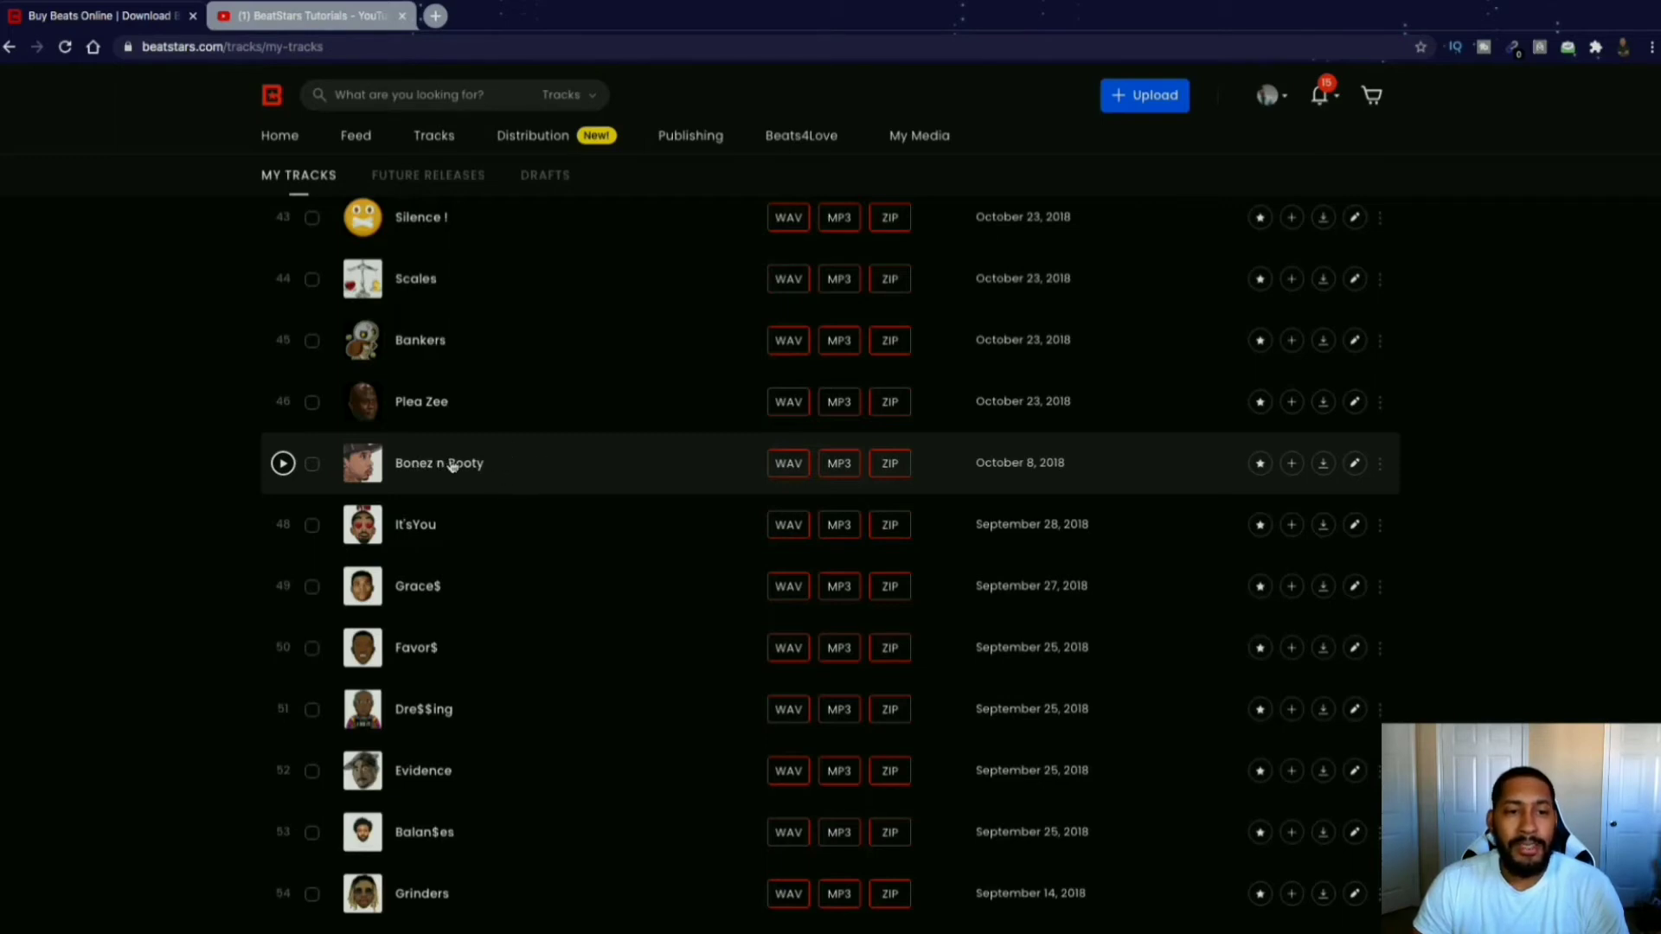
mouse_move(487, 463)
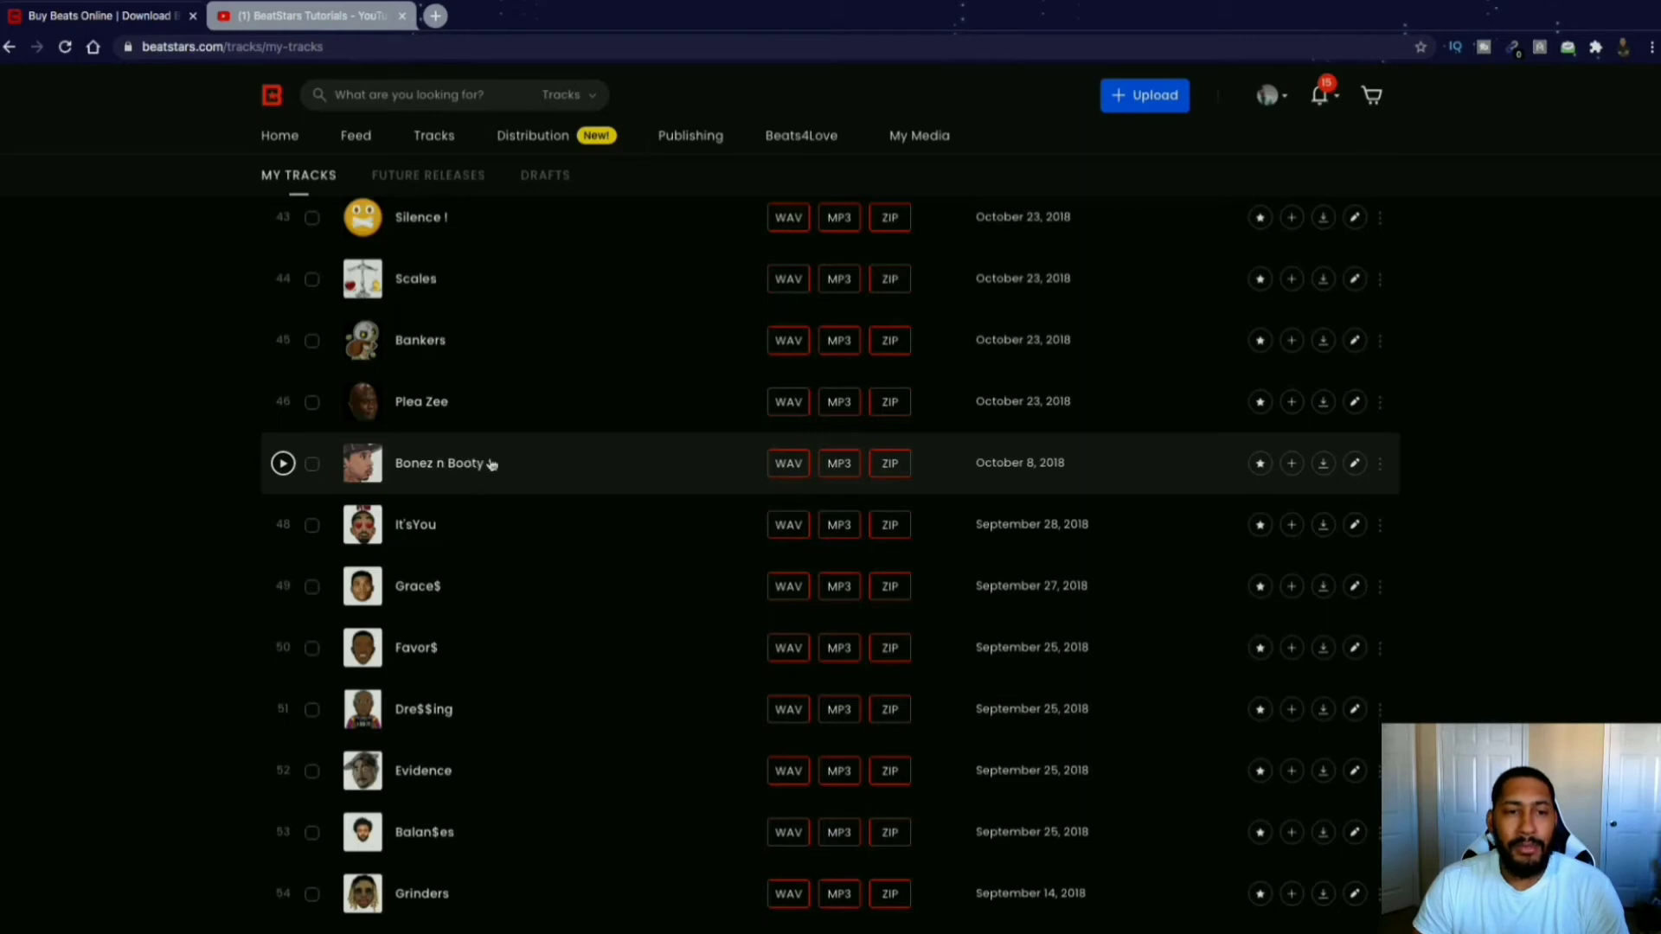
mouse_move(483, 466)
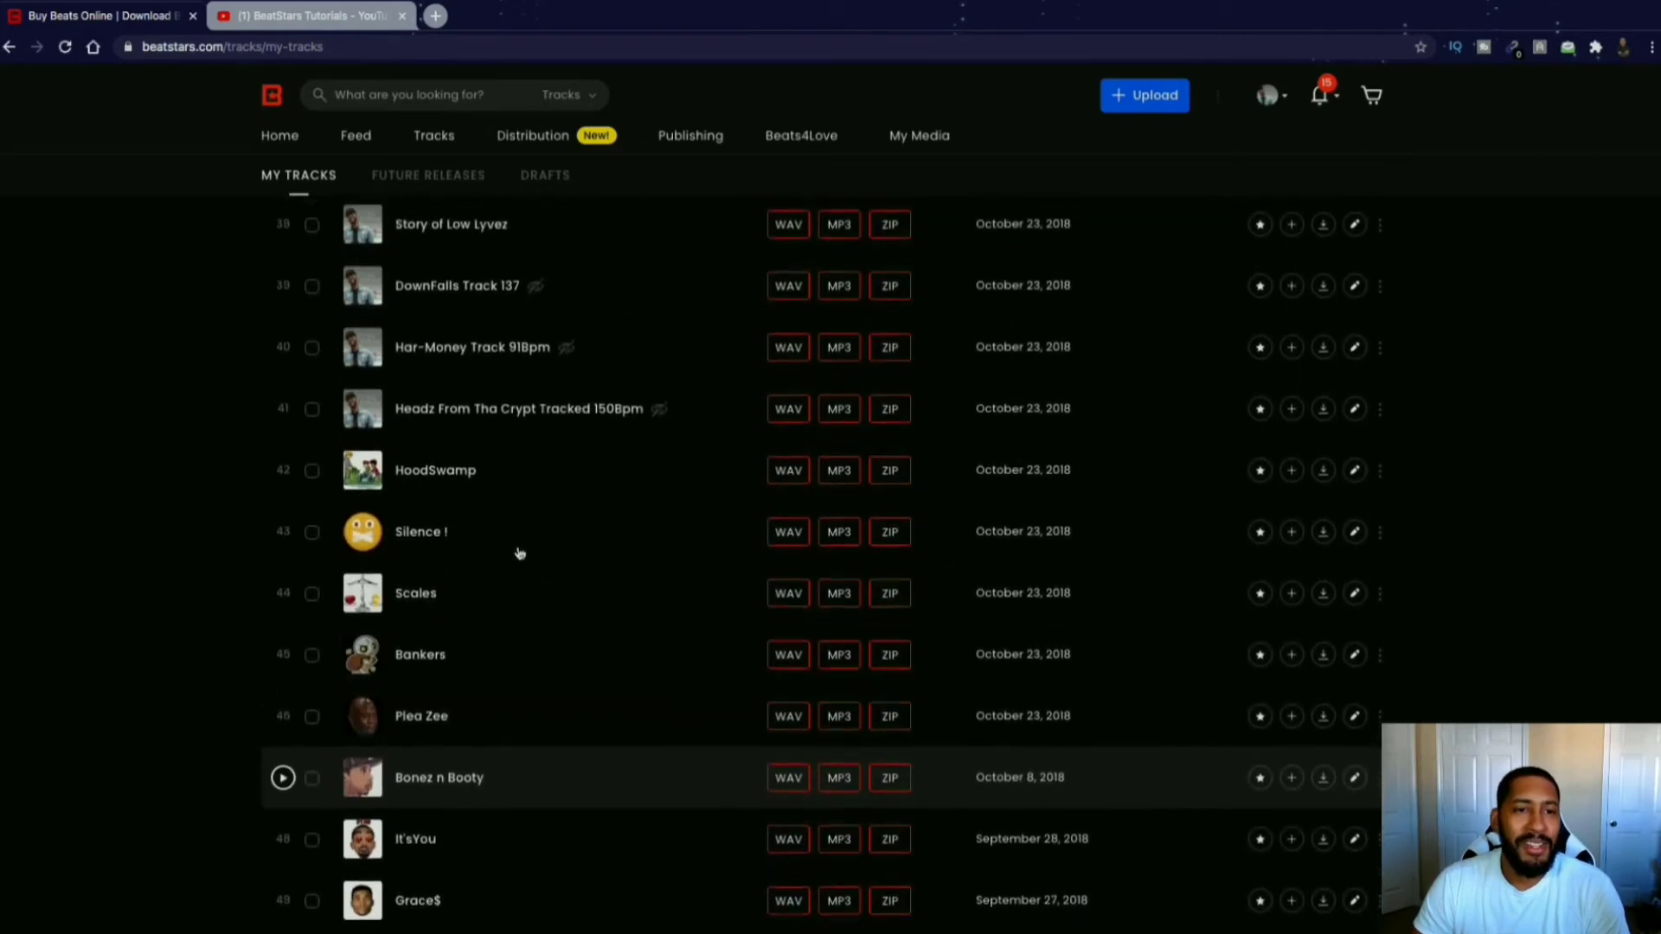
Preview DownFalls Track 137, then scroll My Tracks back up to Take Note.
scroll(up, 3)
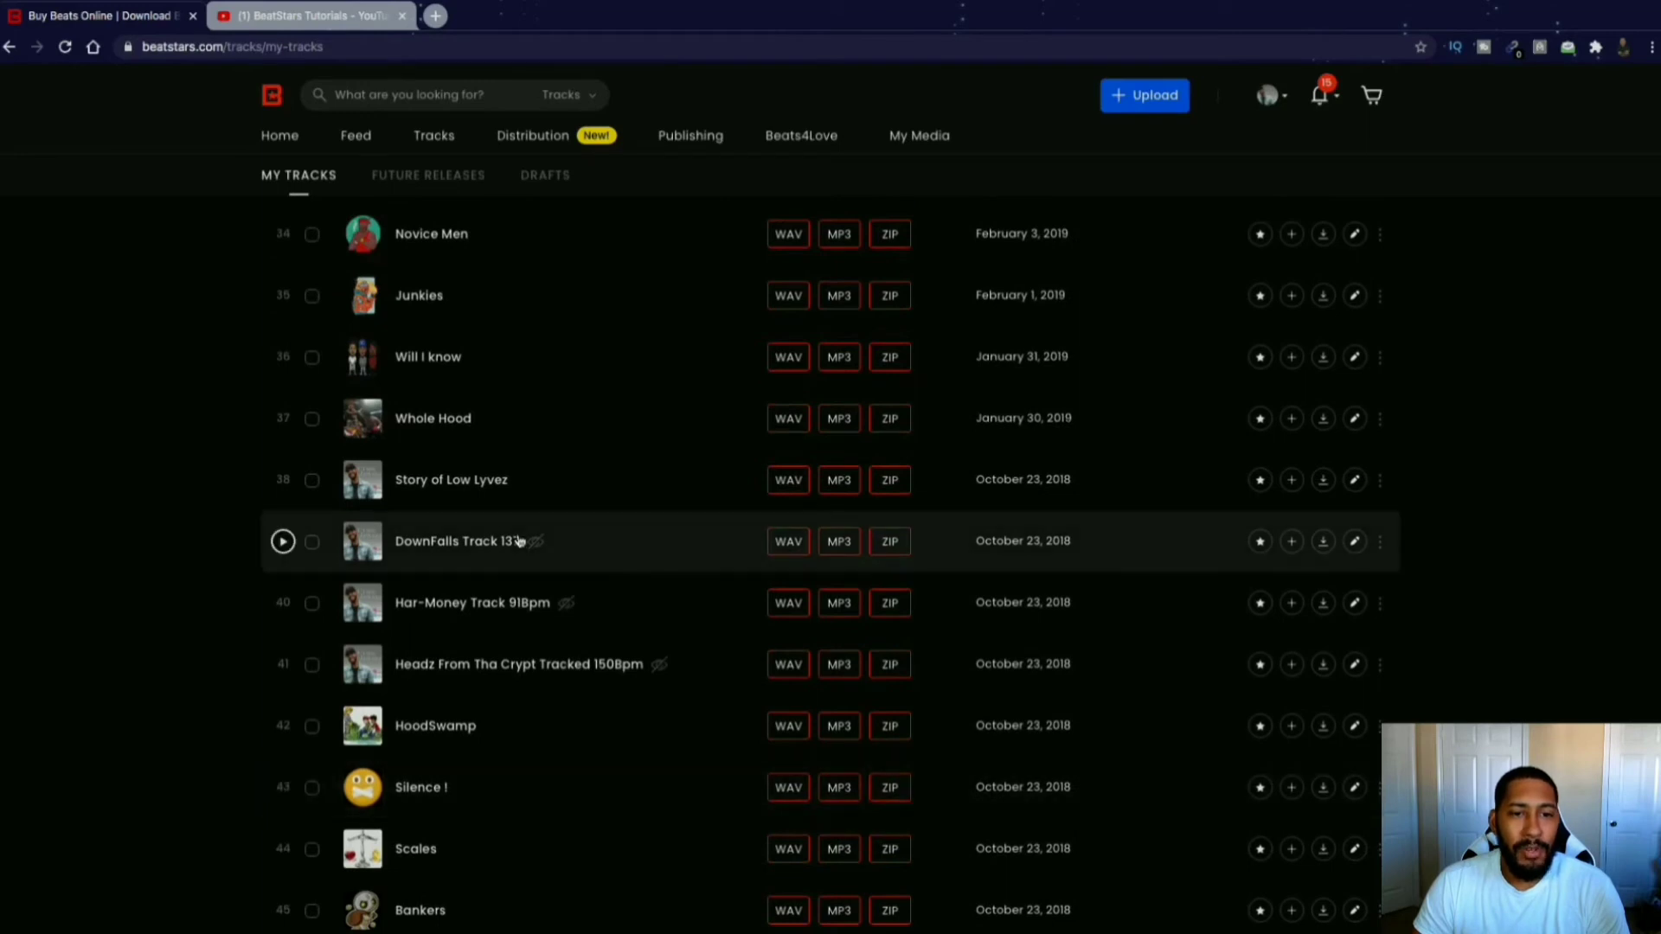
click(282, 542)
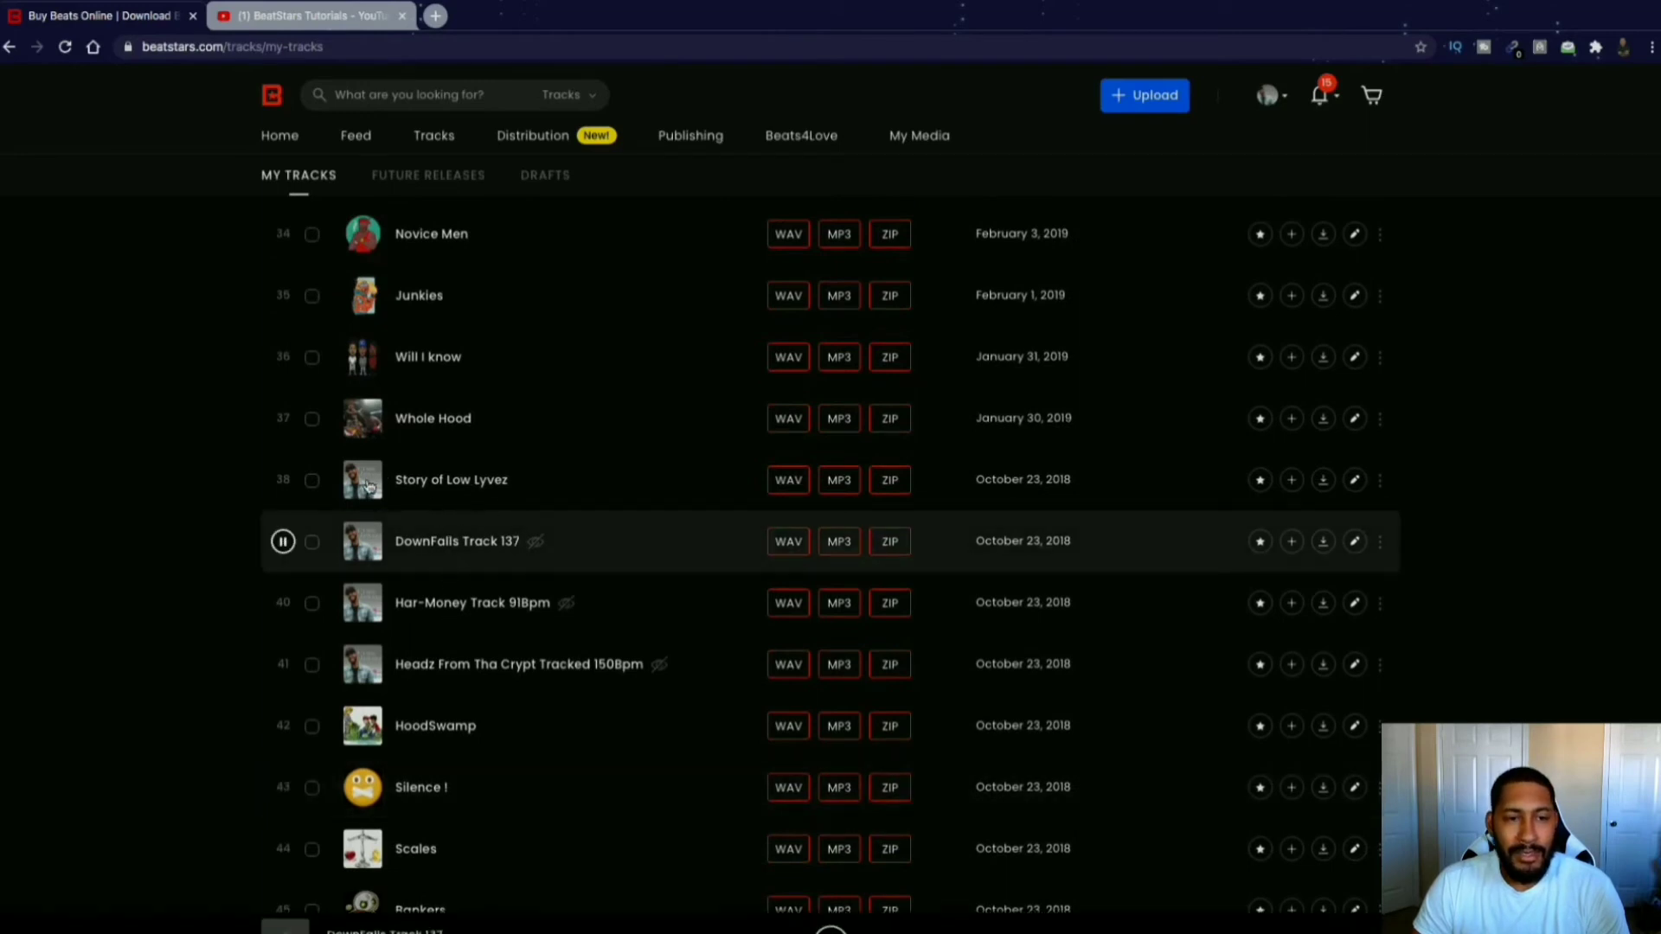
scroll(up, 3)
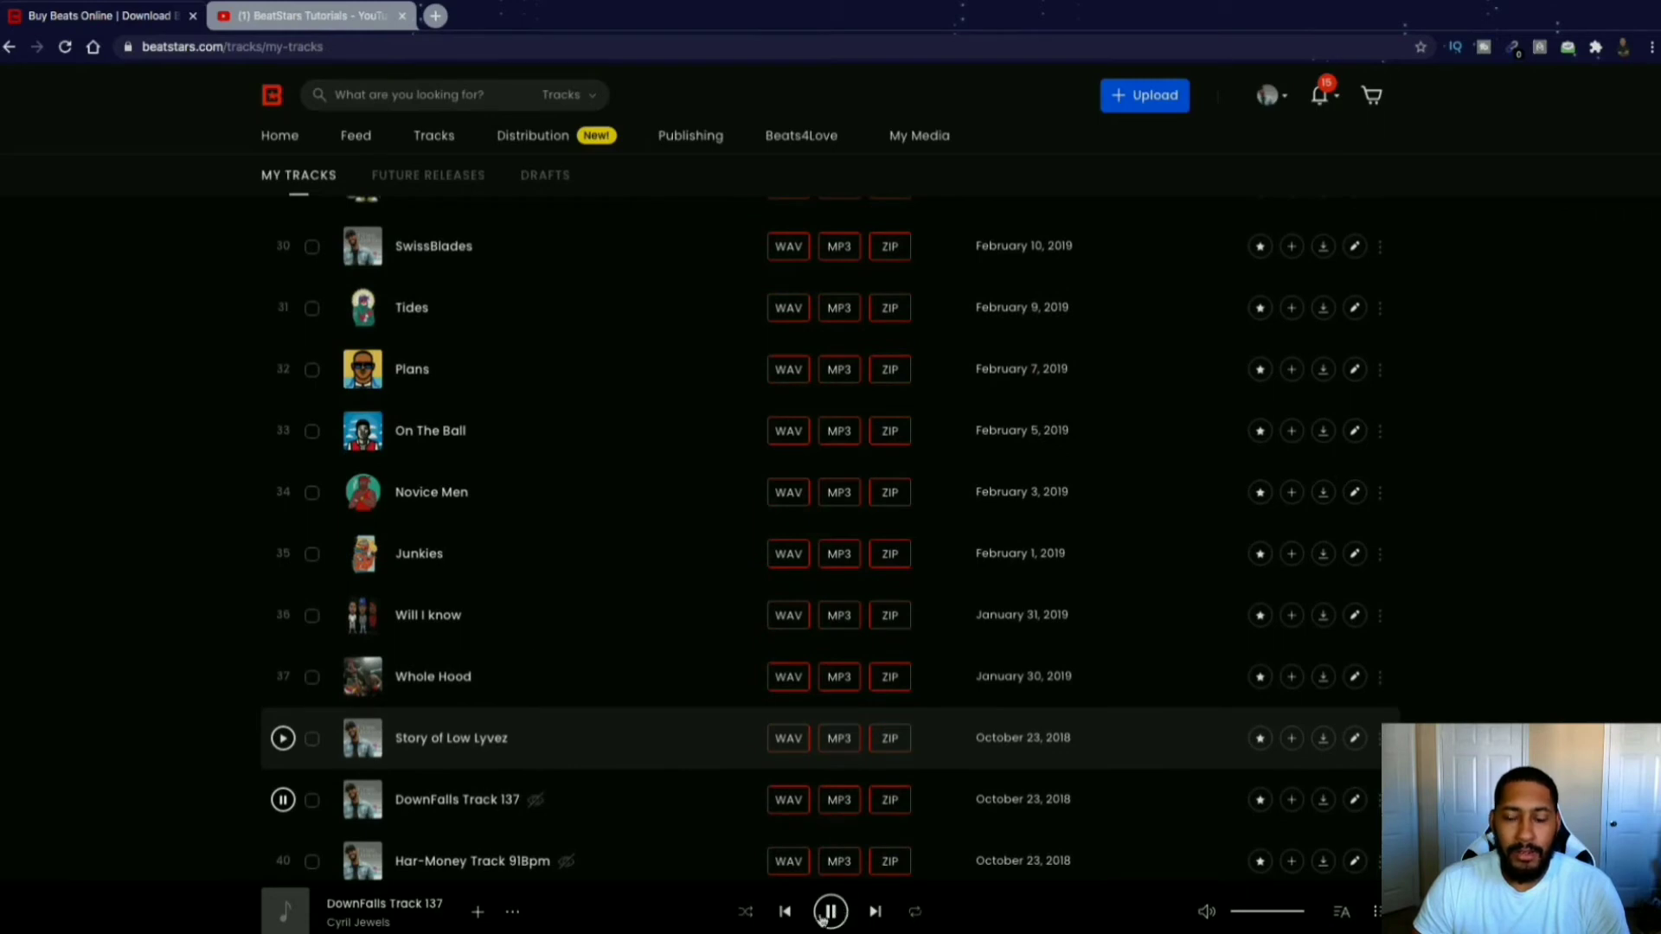
scroll(up, 3)
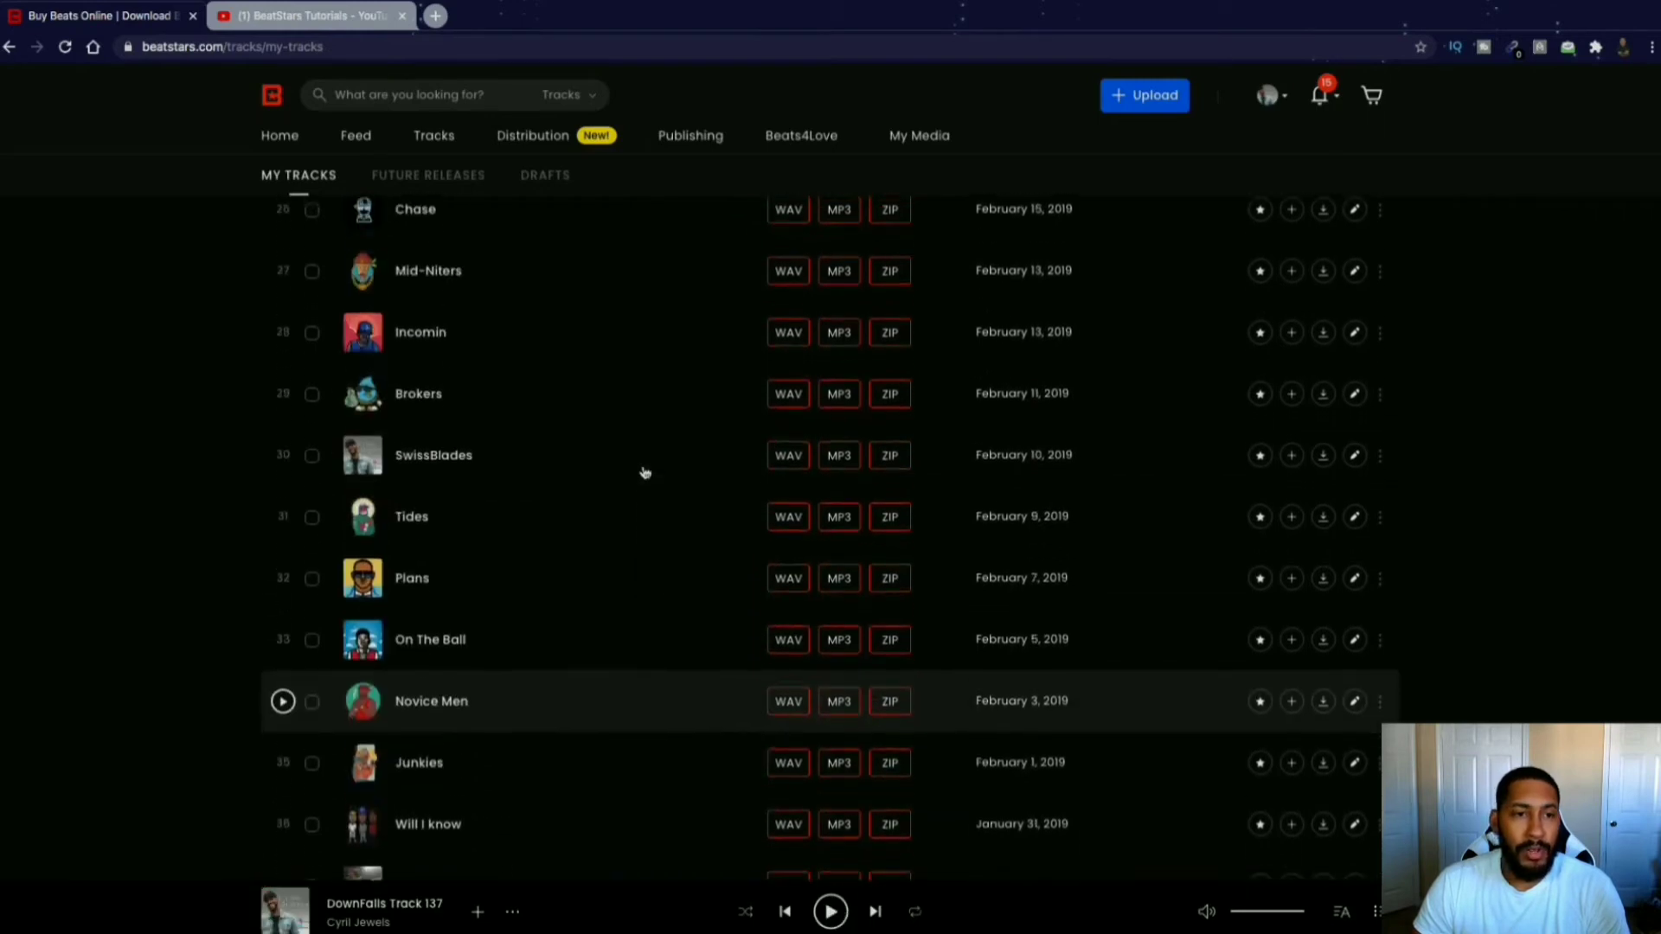
scroll(up, 3)
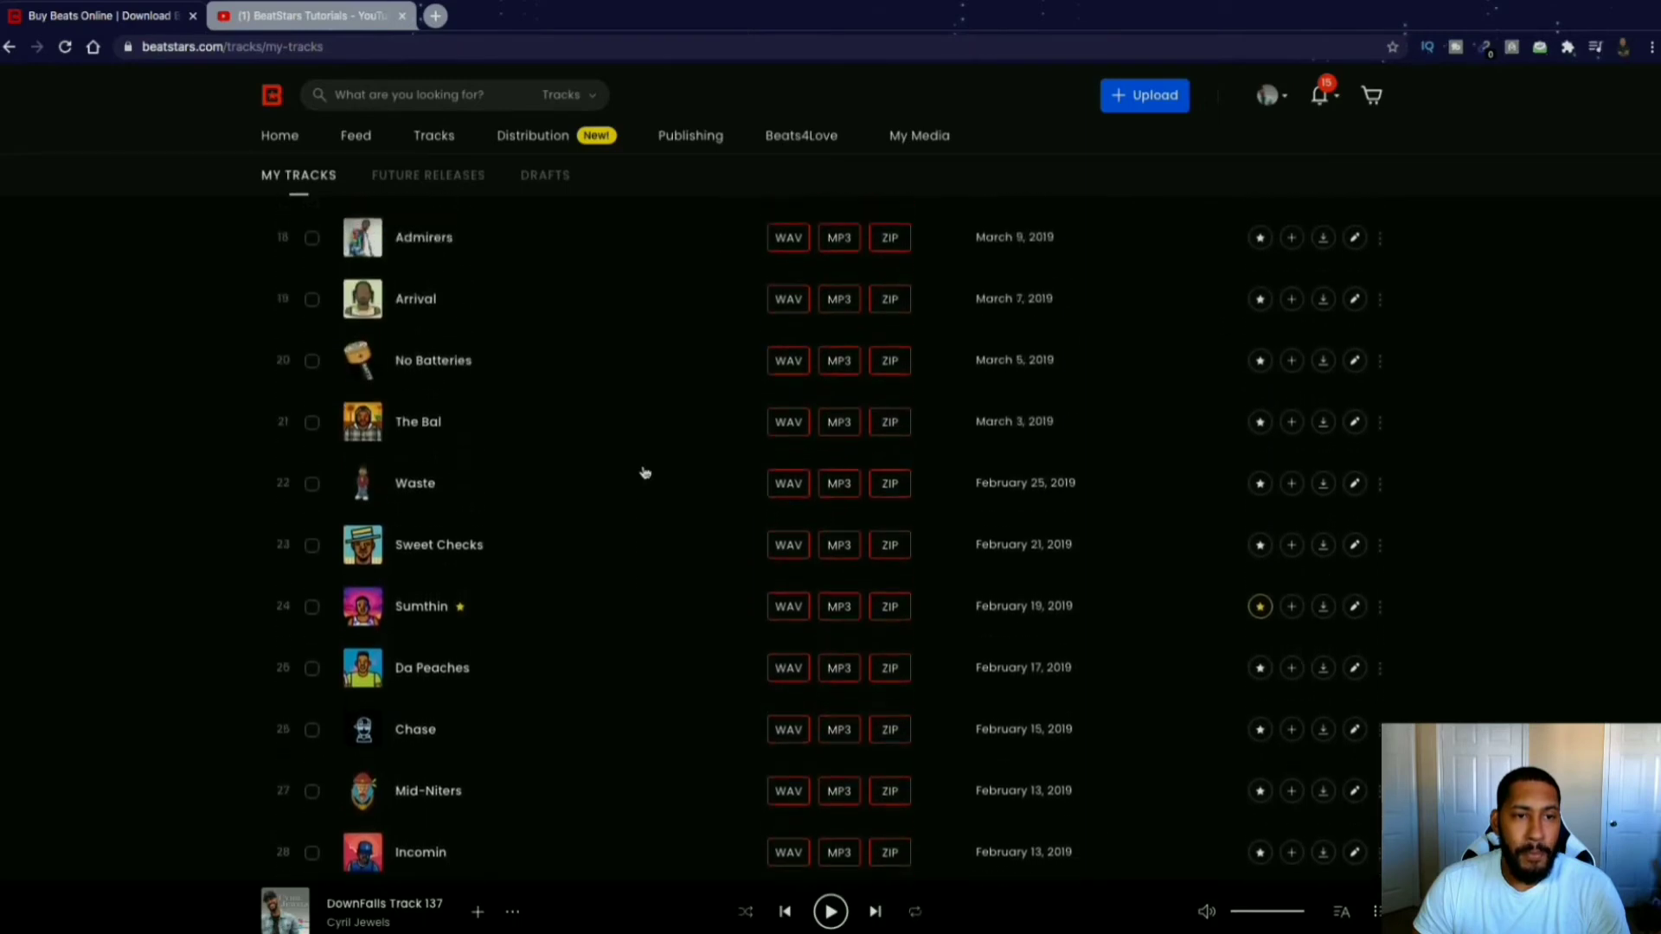
scroll(up, 3)
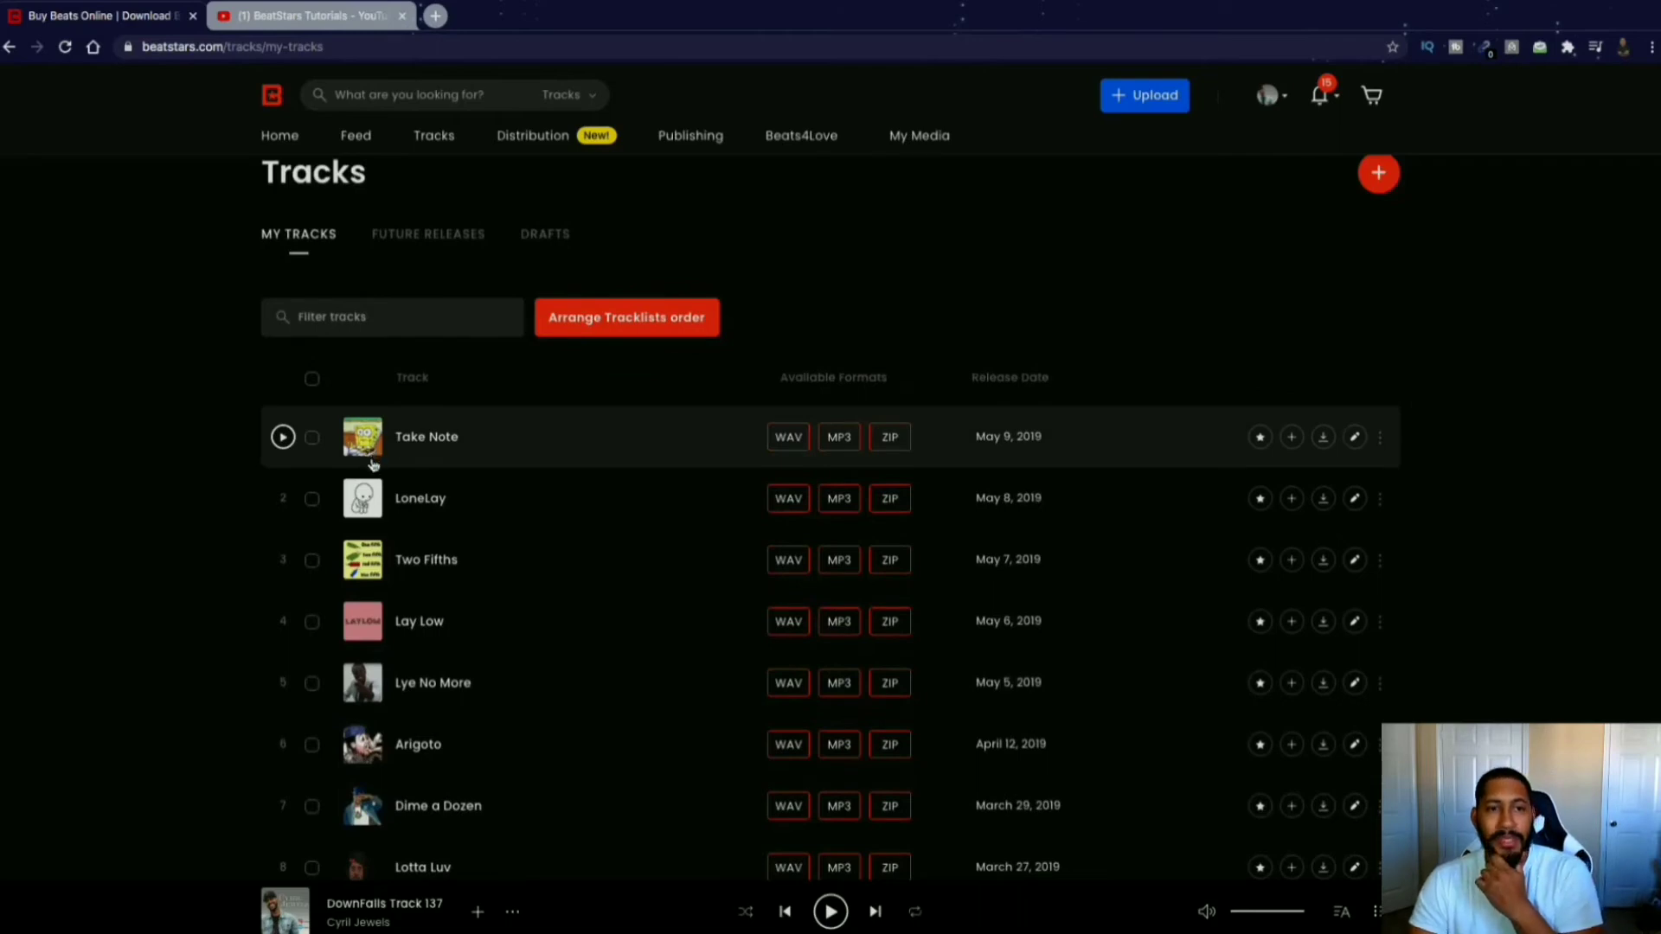
mouse_move(471, 445)
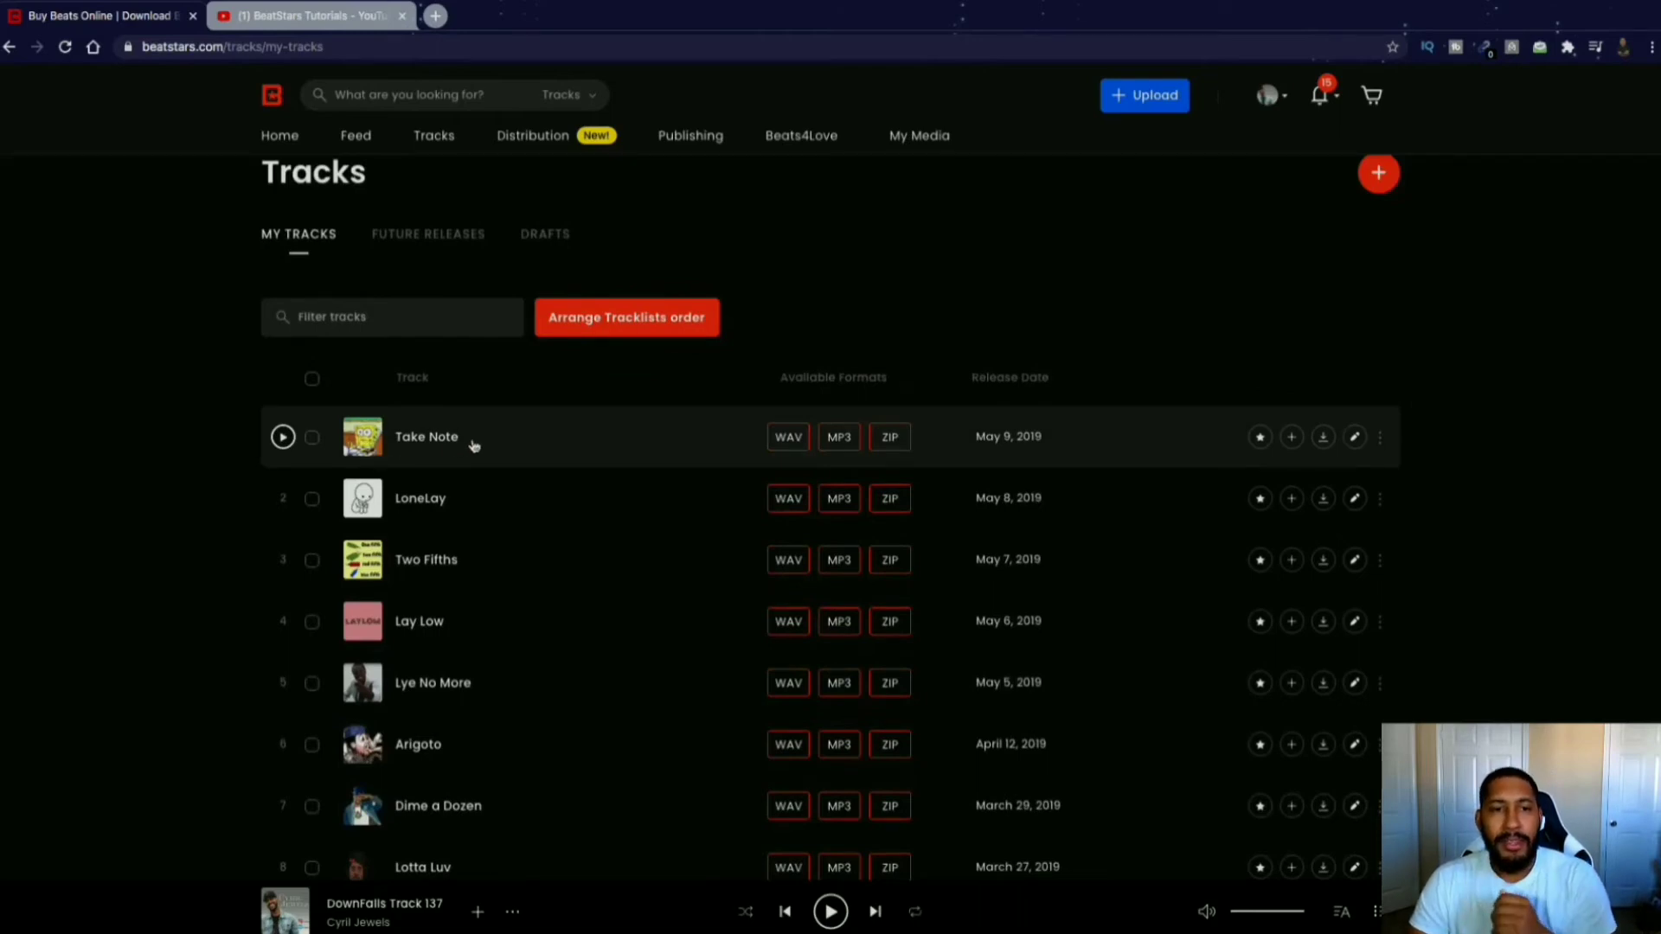
mouse_move(577, 433)
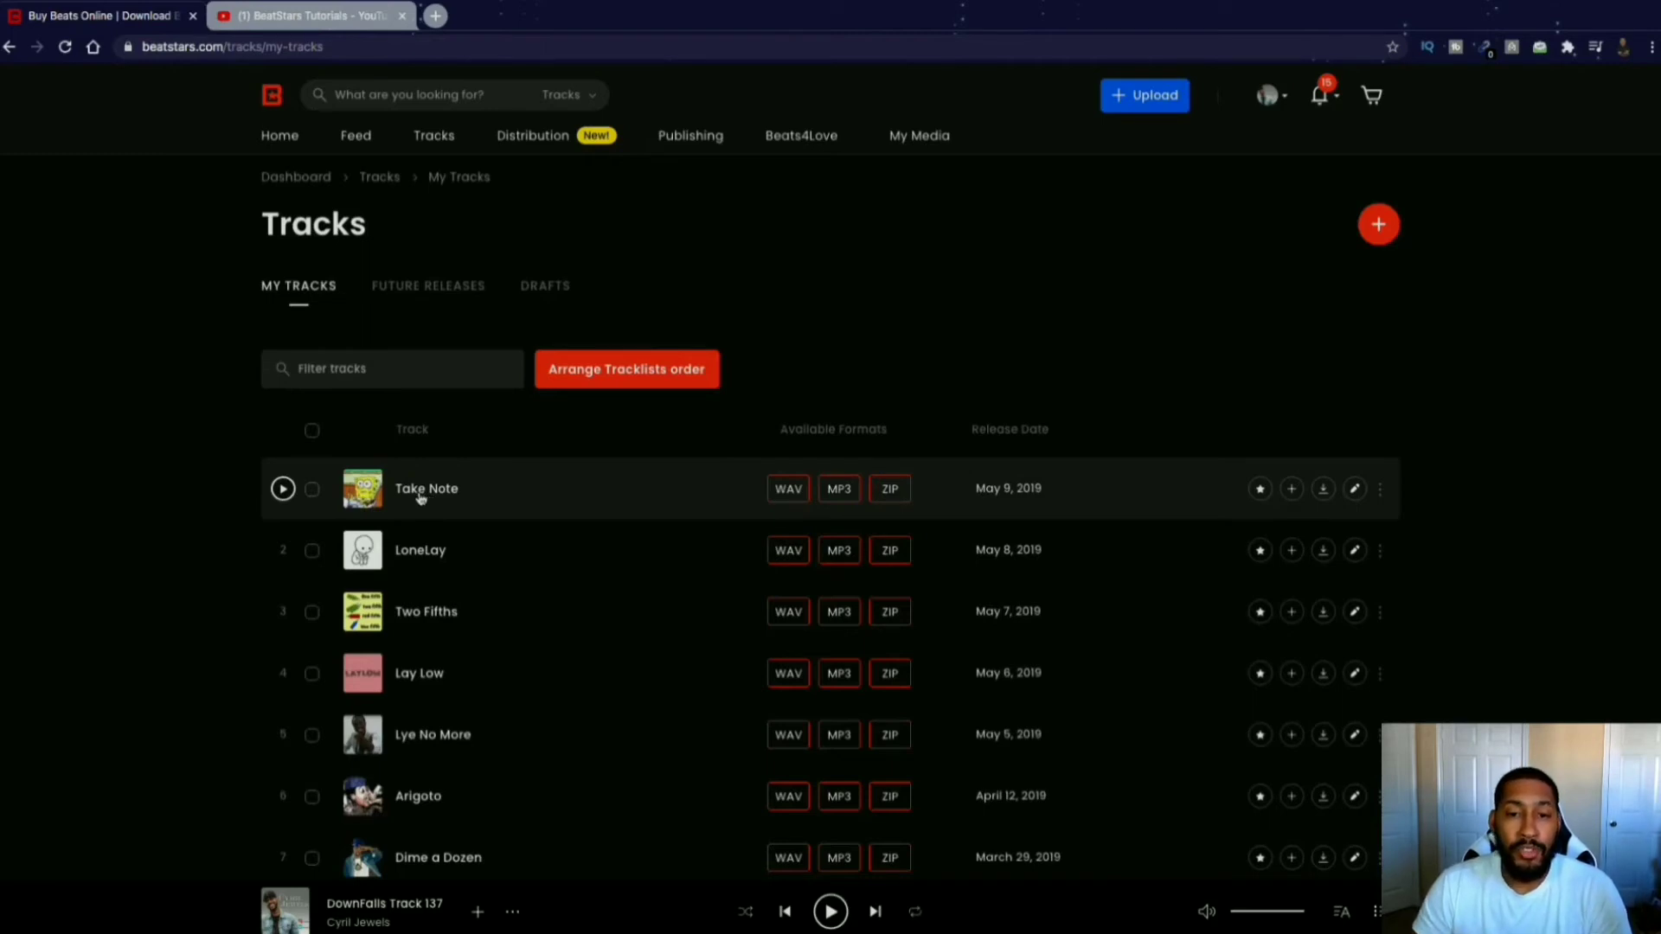
Start a track upload and choose Upgrade Account to reach the seller plans pricing page.
click(1144, 95)
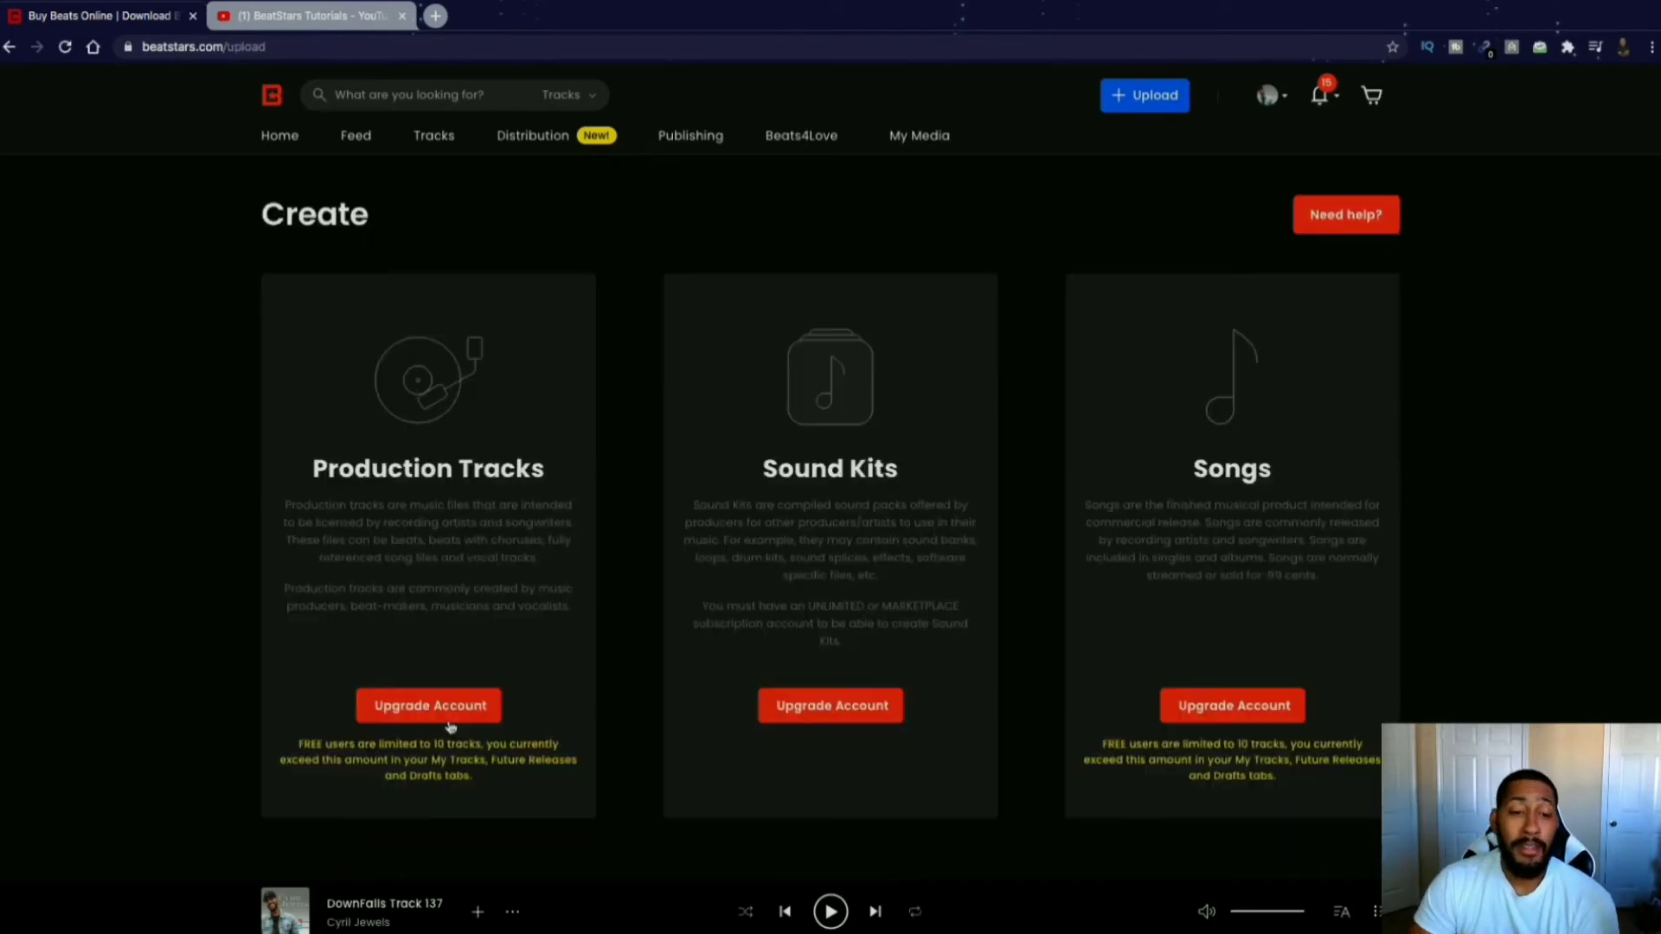
click(428, 706)
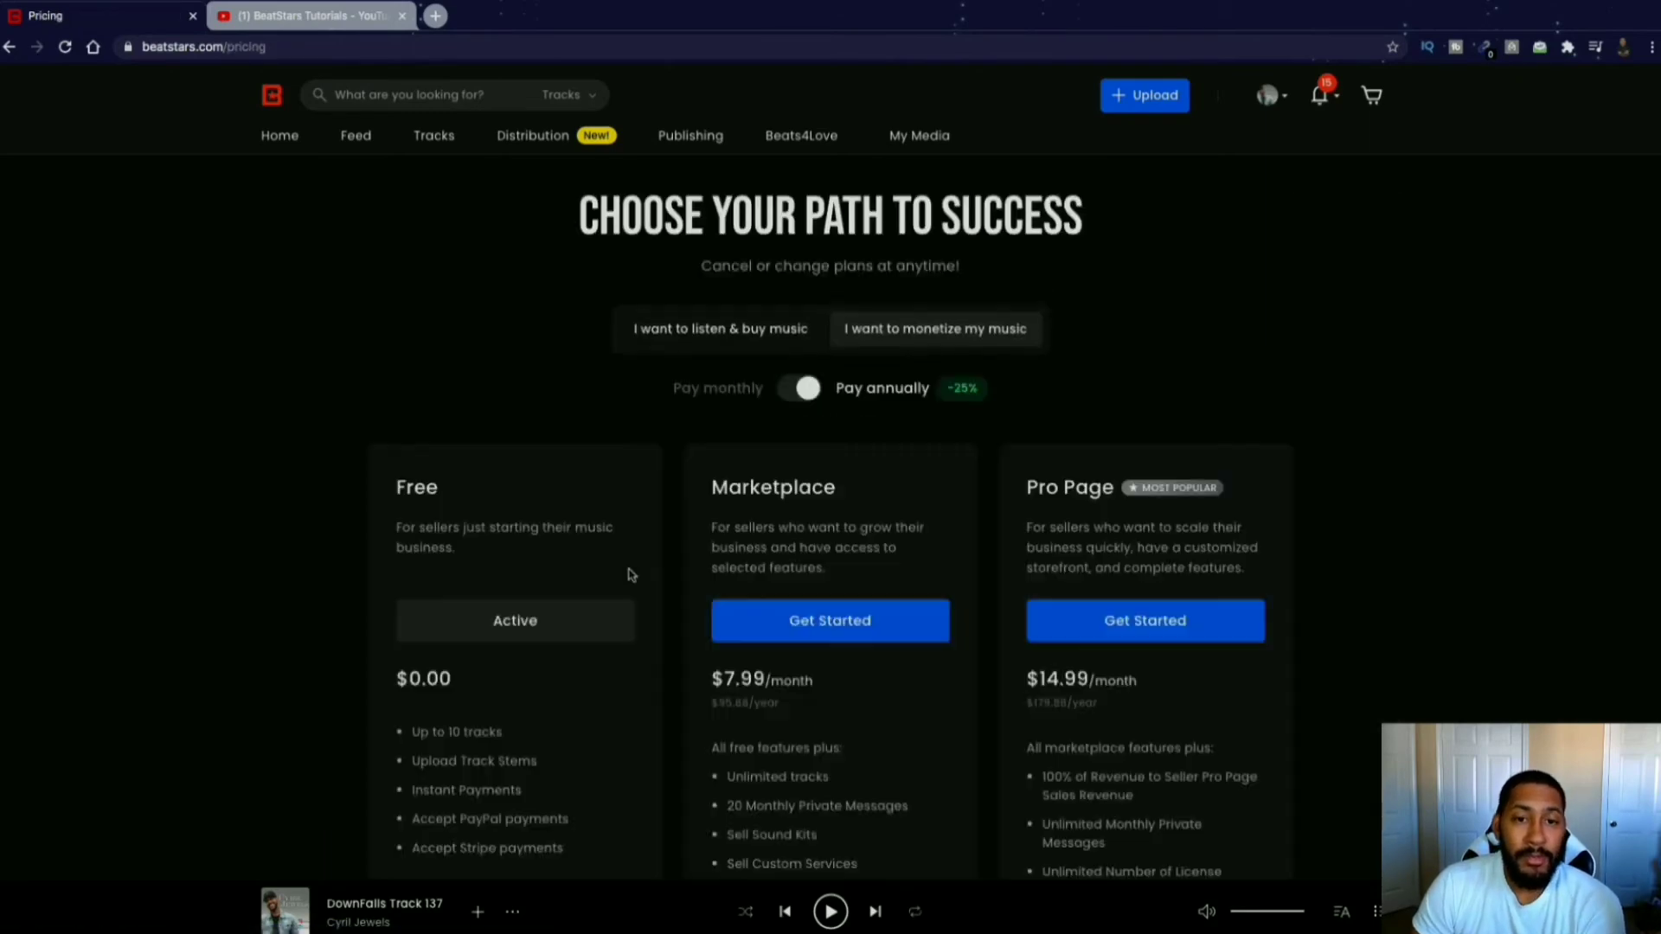
scroll(down, 3)
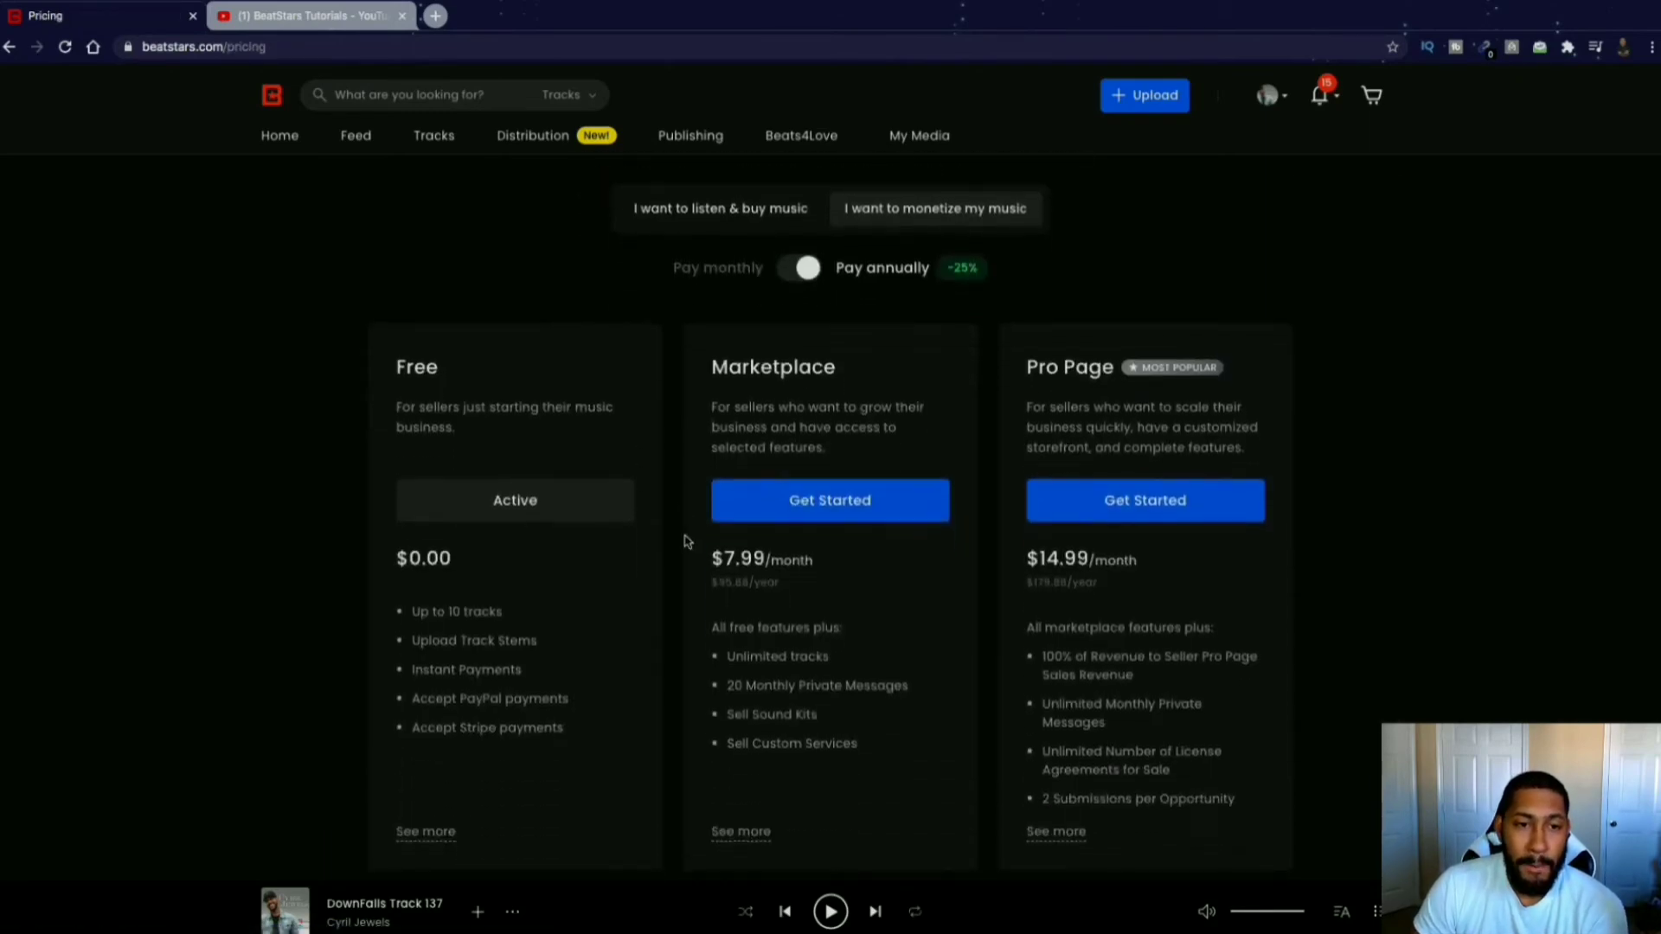
click(1143, 500)
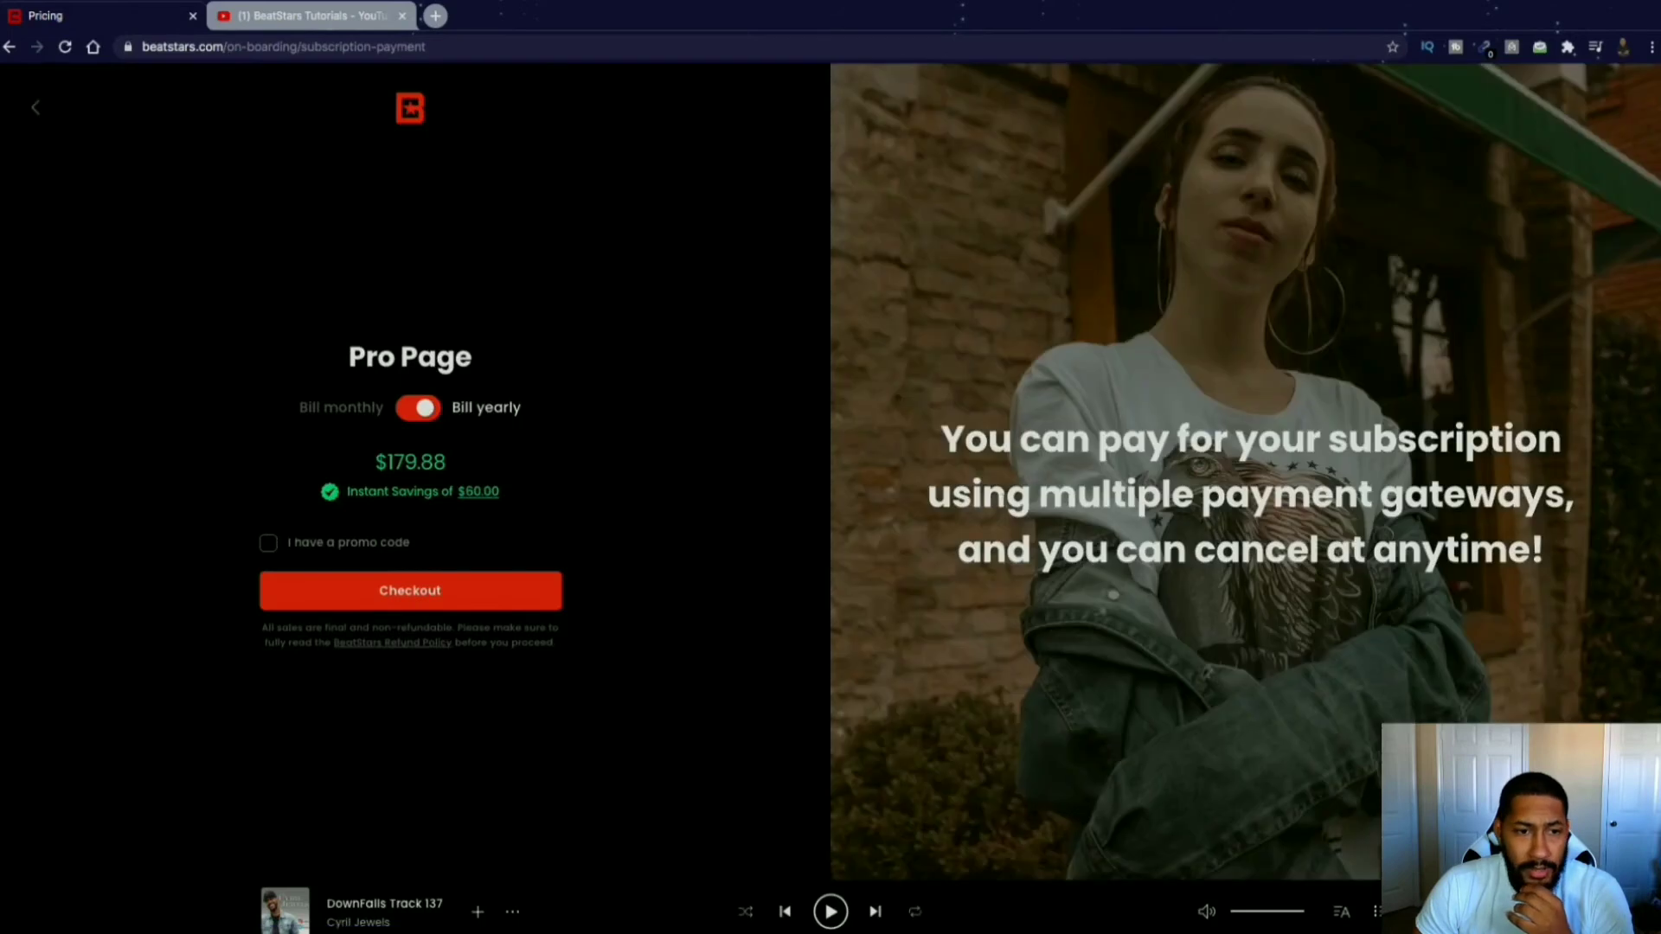
click(416, 408)
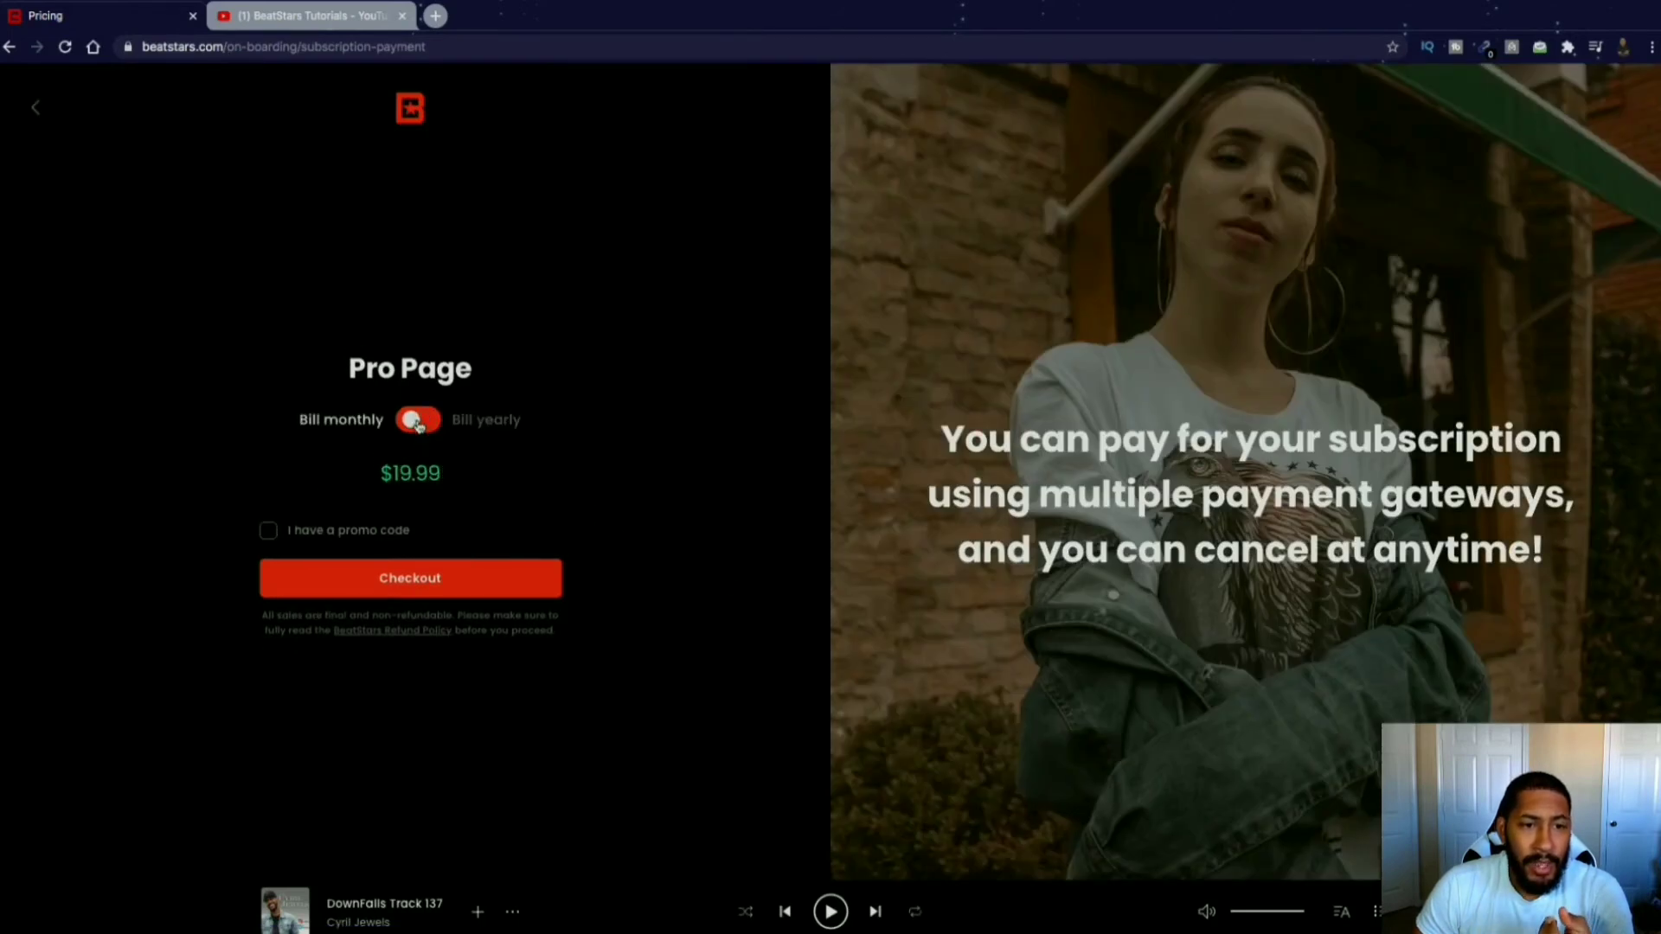
click(416, 419)
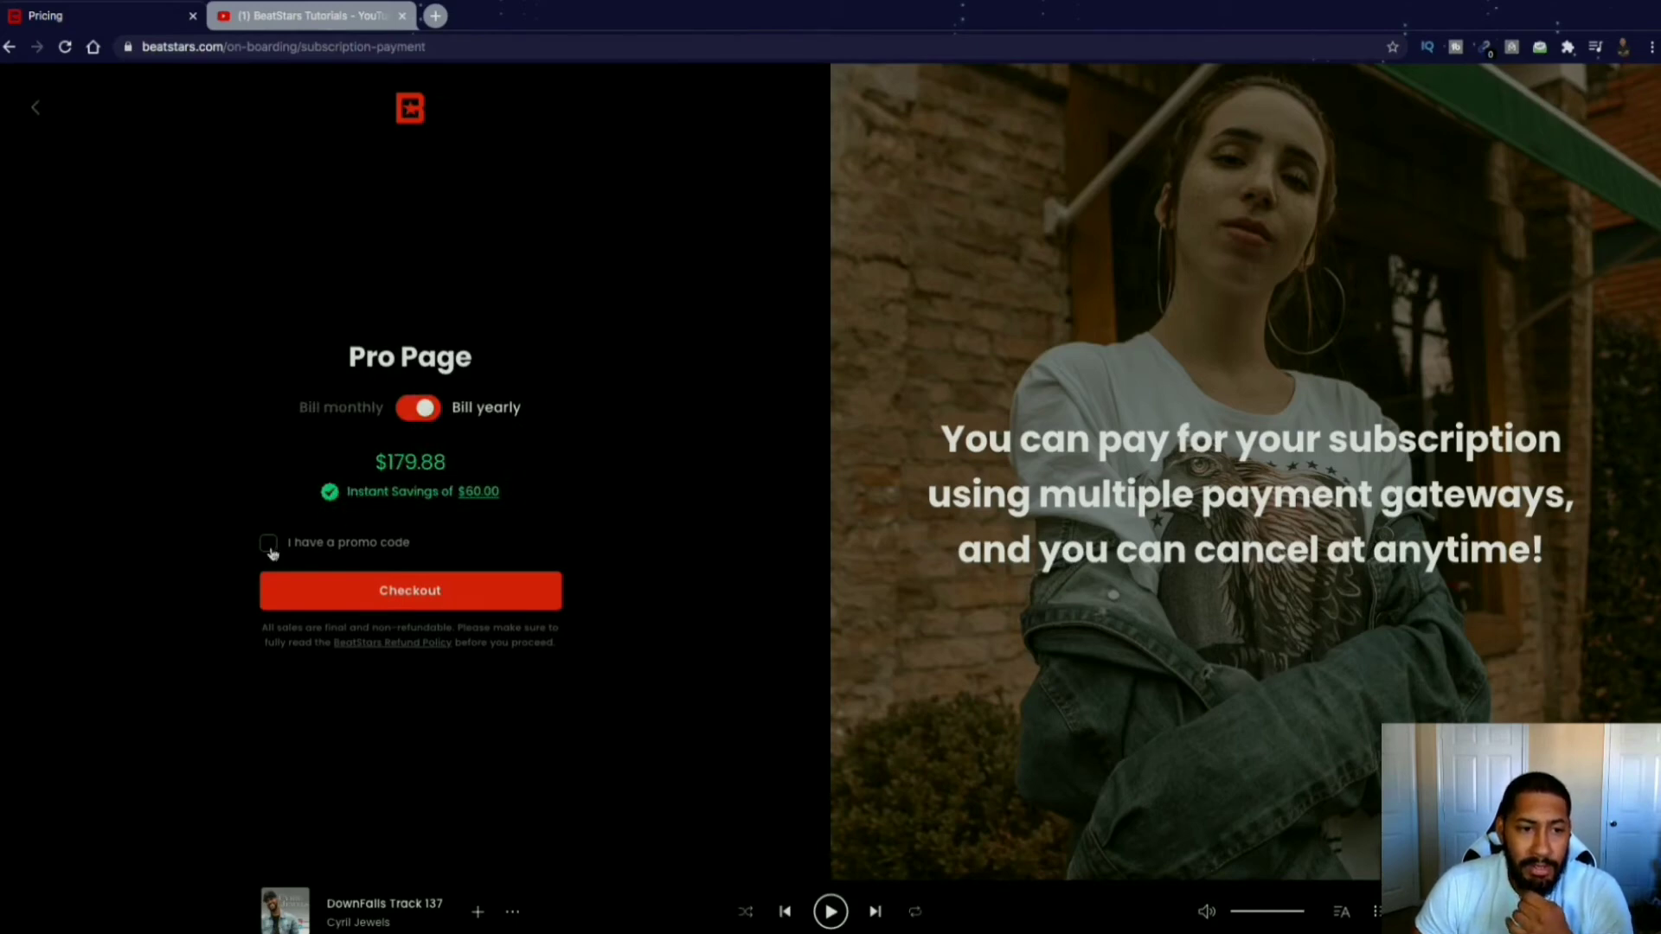
click(267, 542)
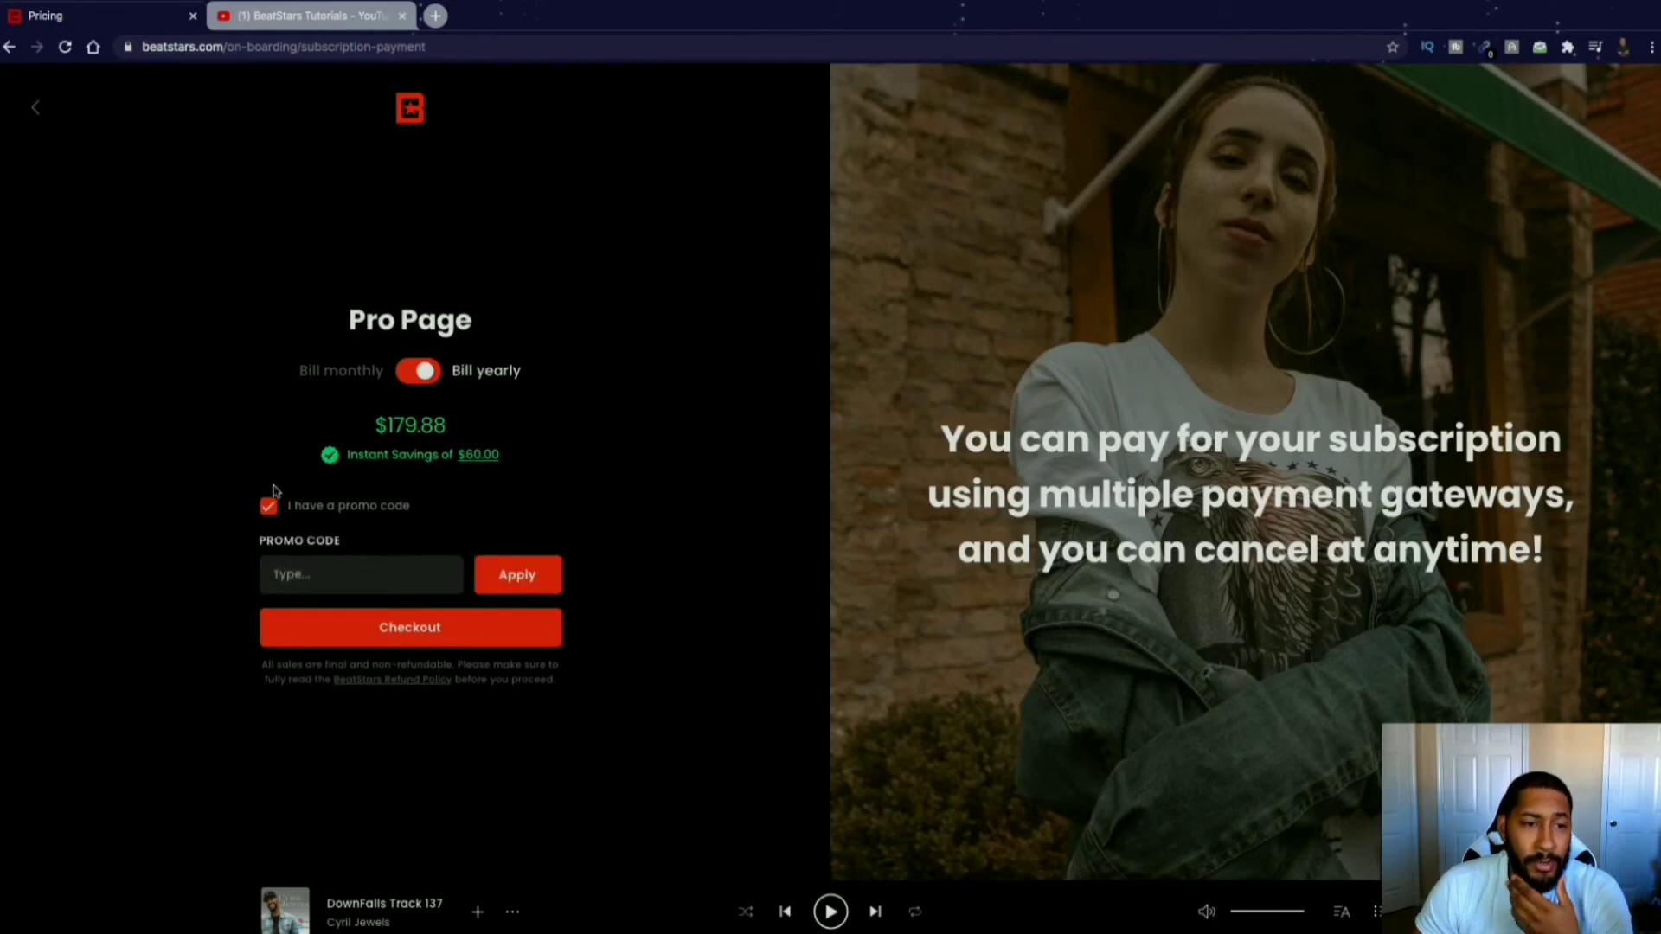
click(268, 505)
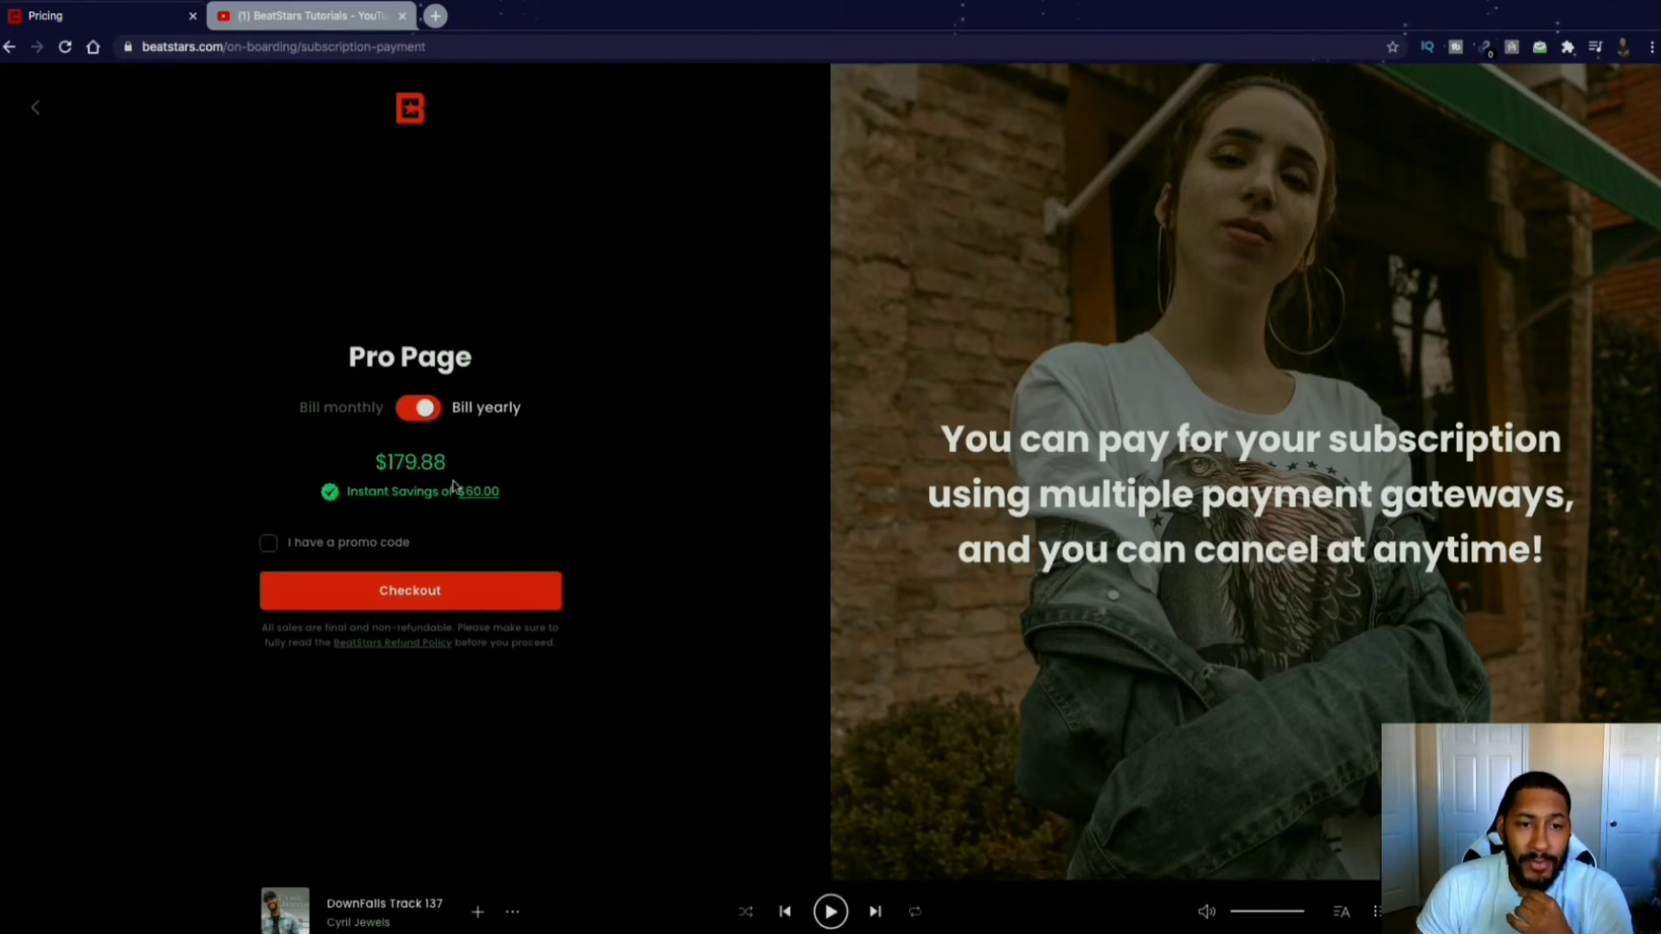
click(417, 407)
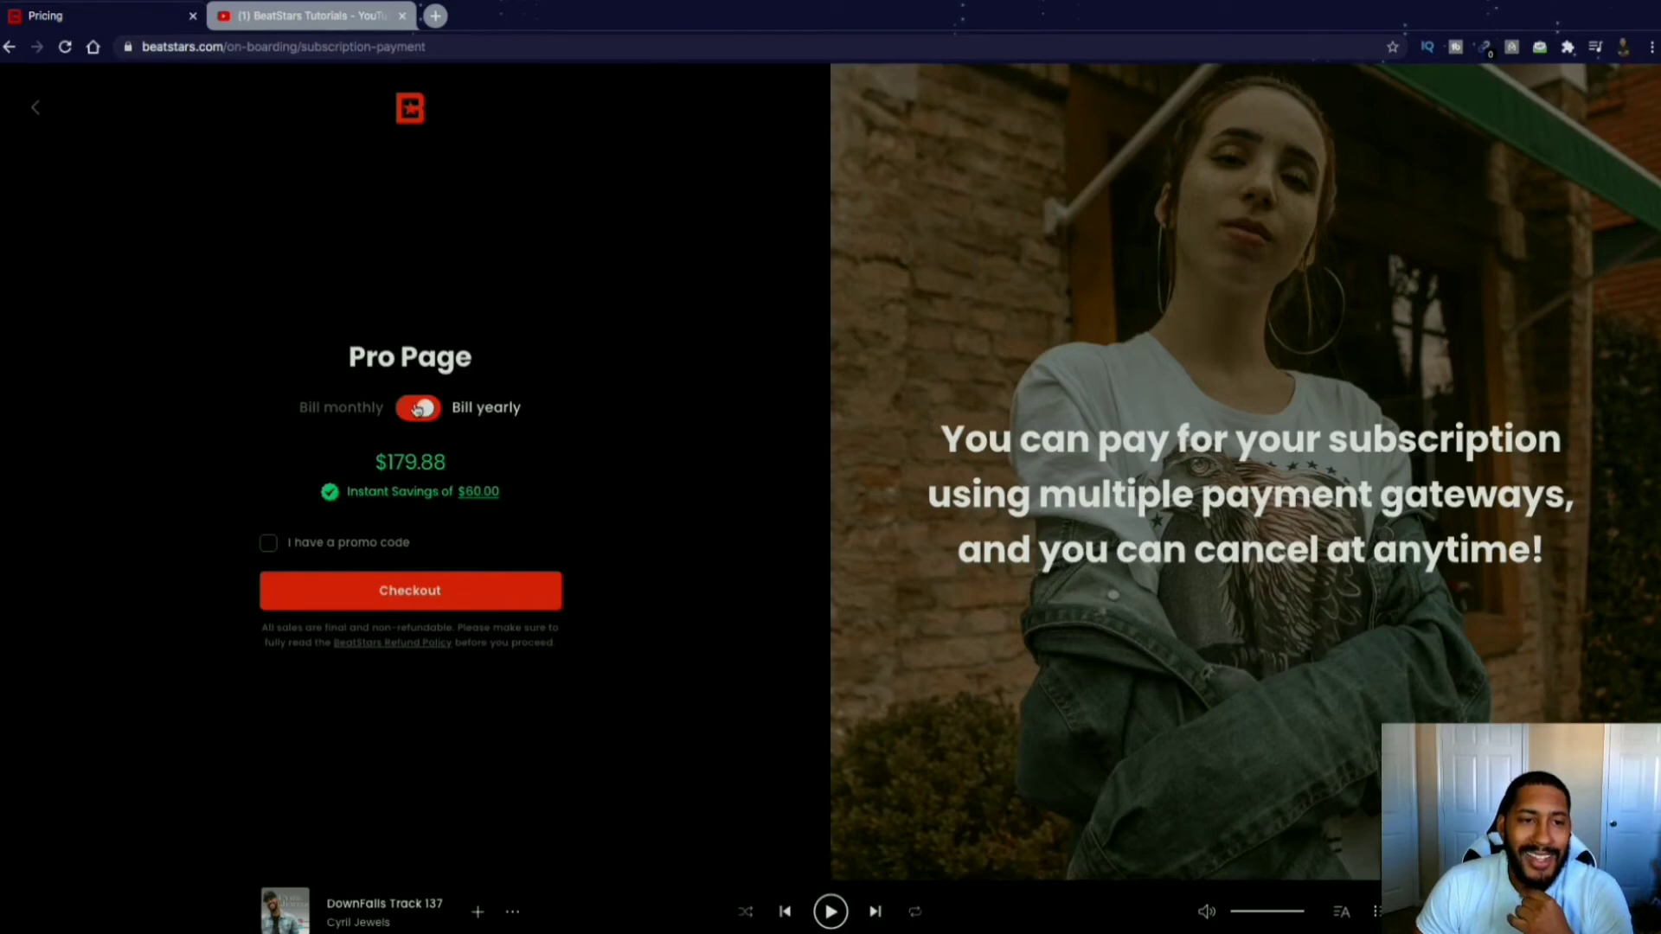
click(416, 409)
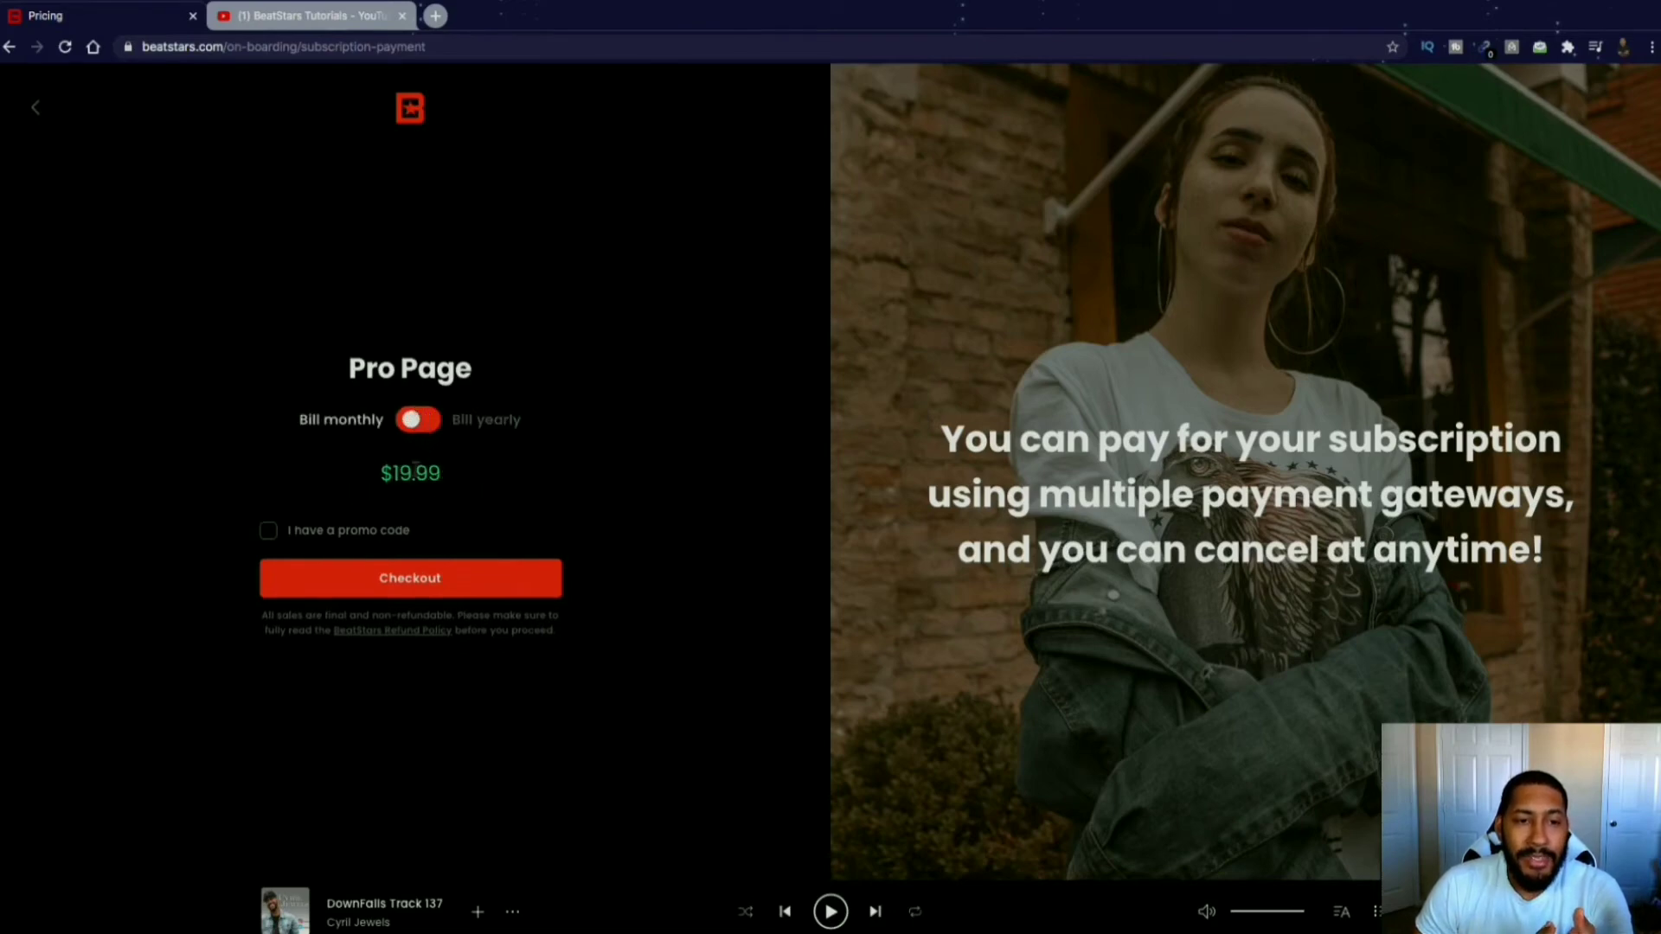
click(417, 418)
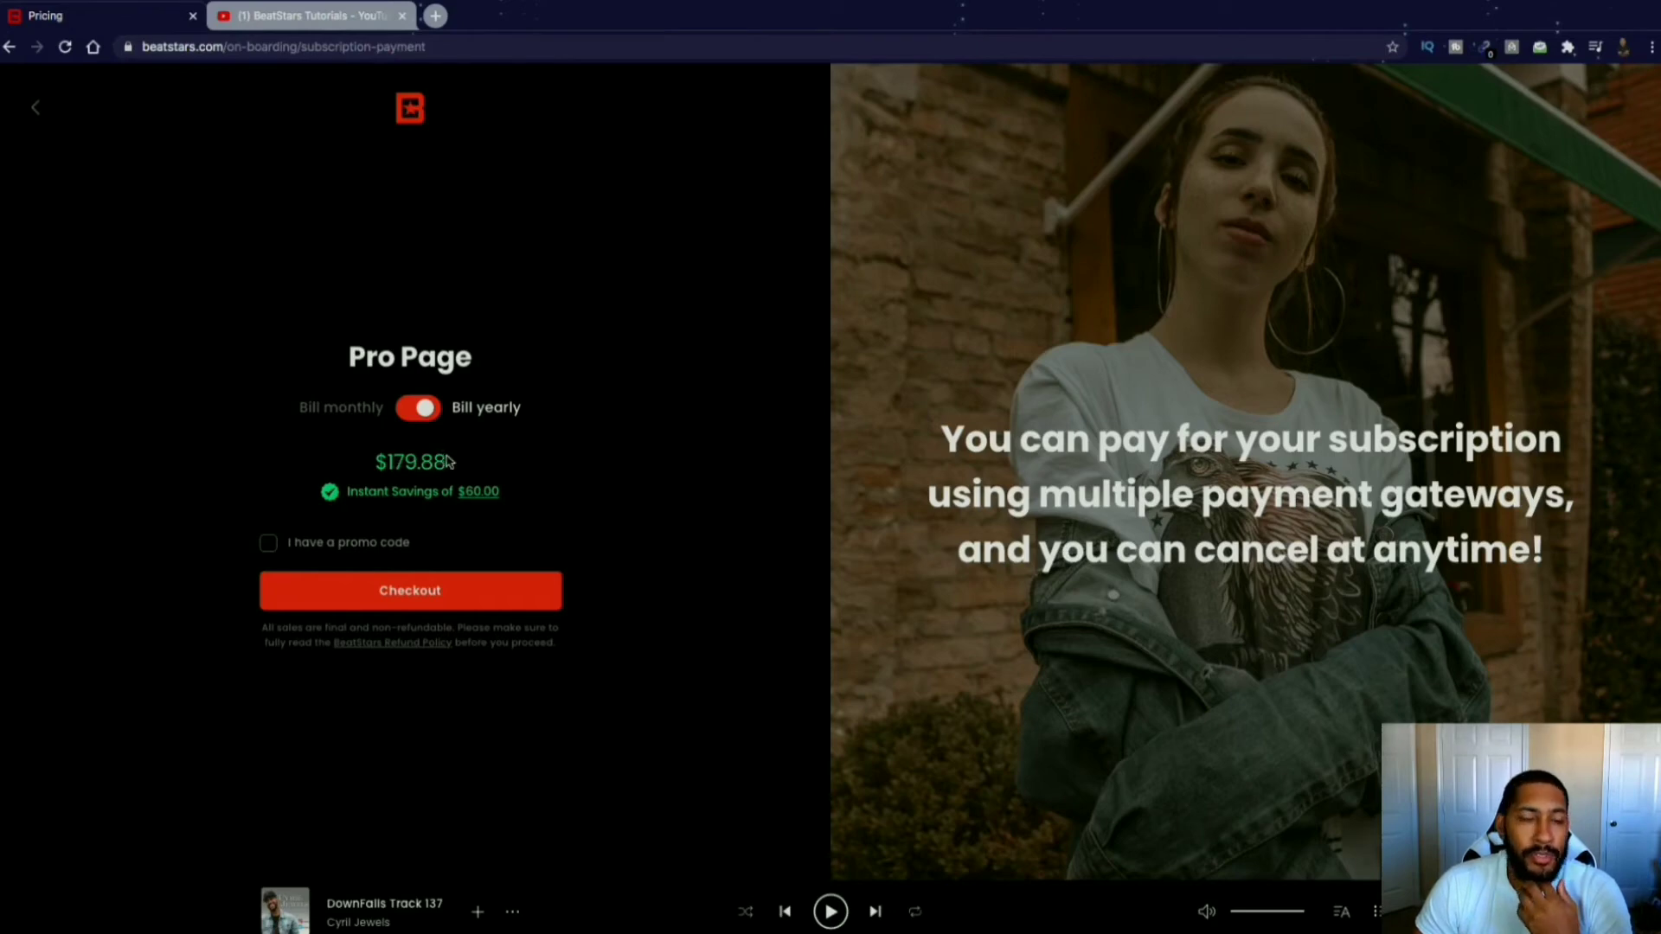
mouse_move(447, 571)
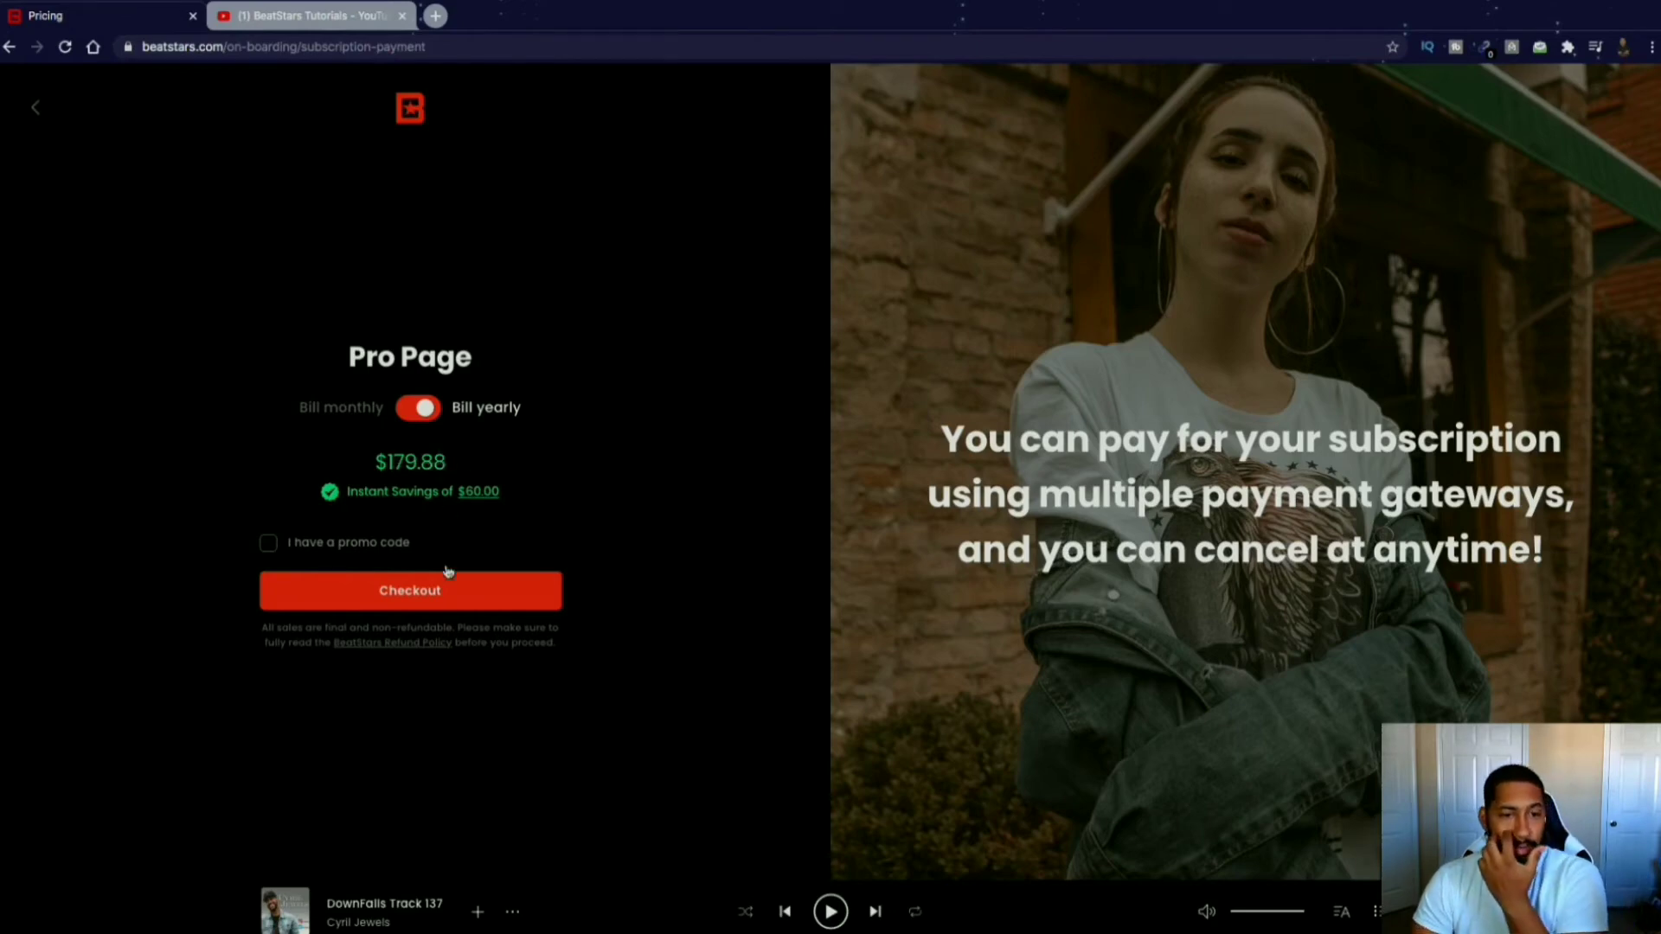
mouse_move(44, 125)
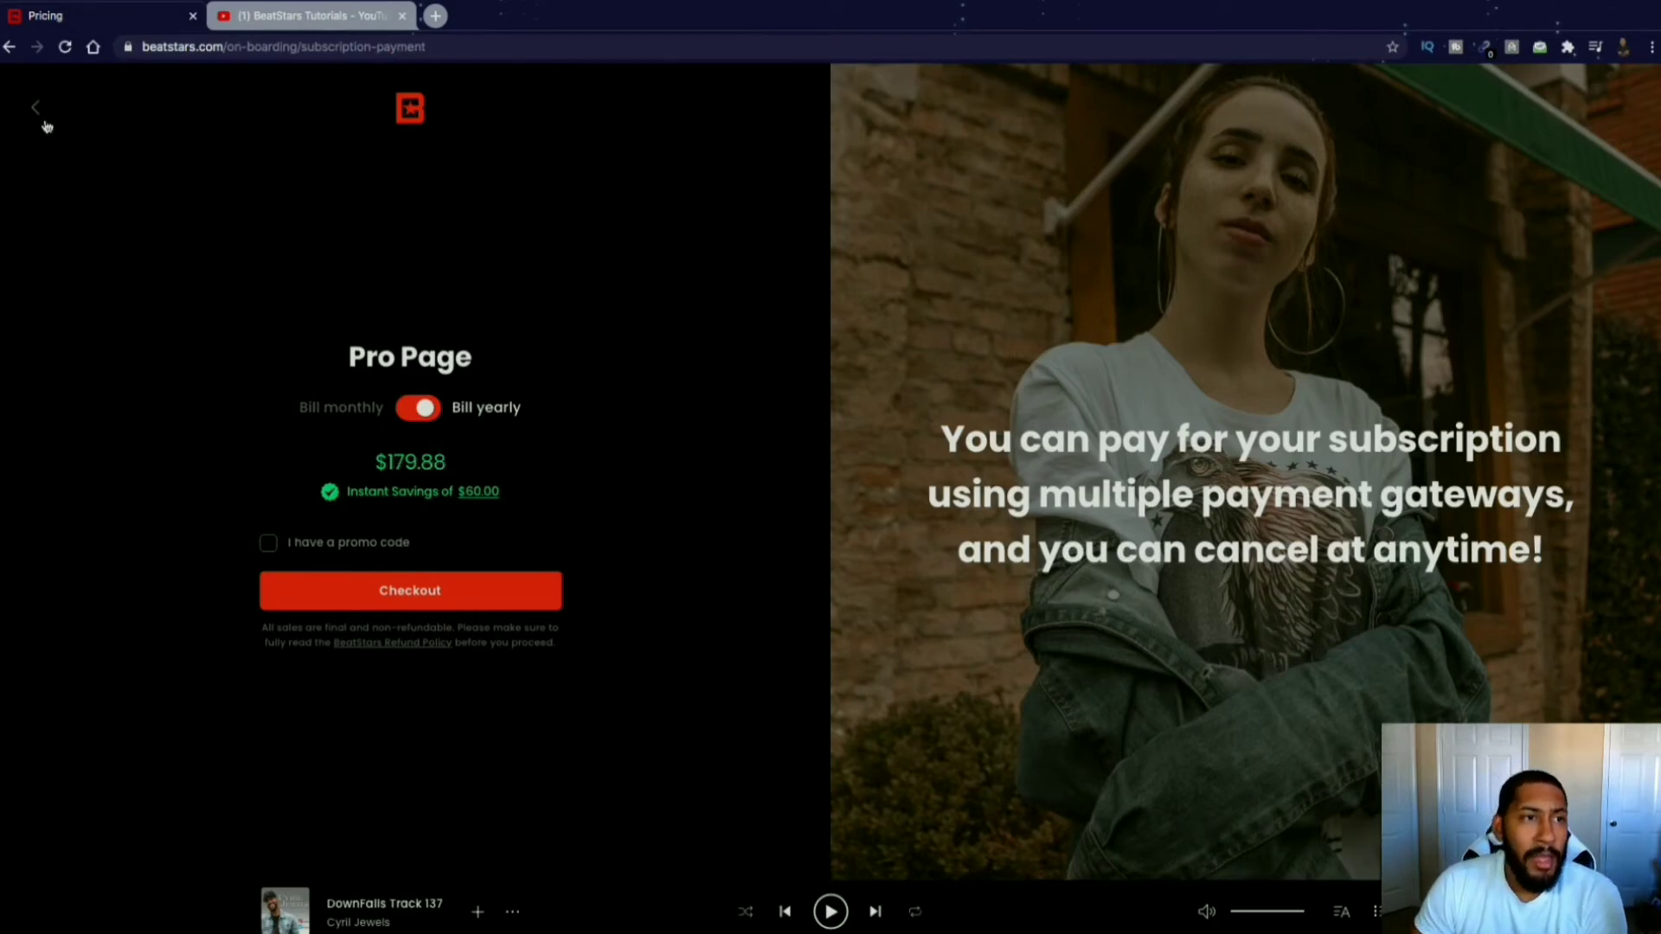
Leave checkout back to the plans ($9.99 Marketplace, $19.99 Pro Page) and close My uploads.
click(34, 105)
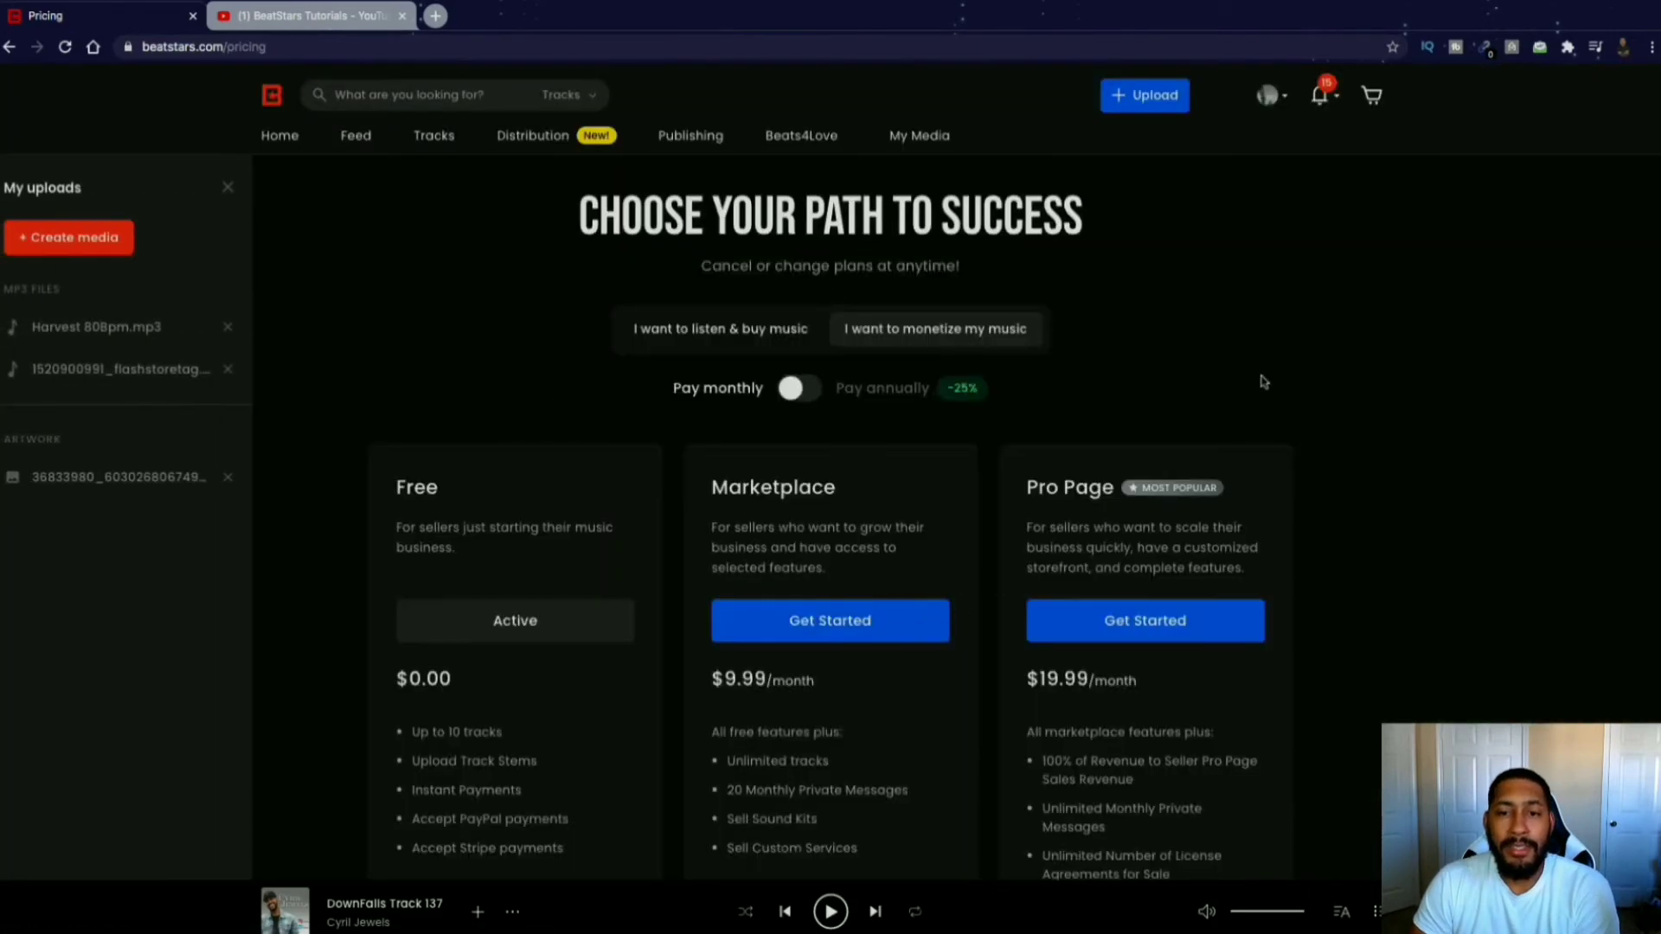
mouse_move(1179, 700)
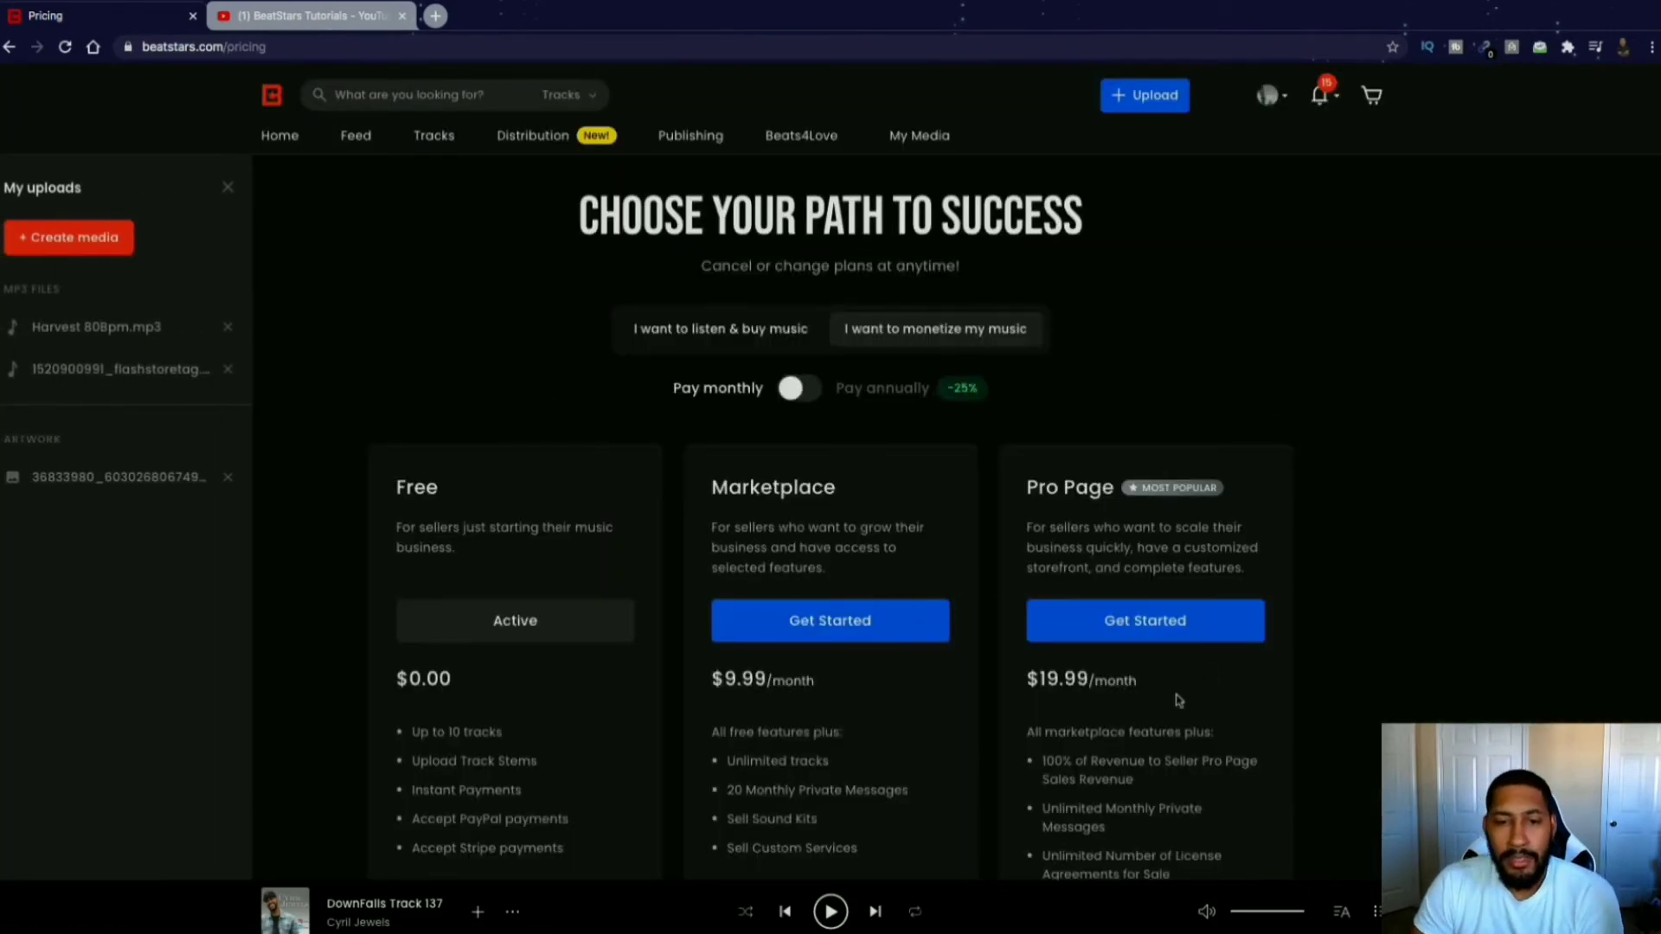
scroll(down, 3)
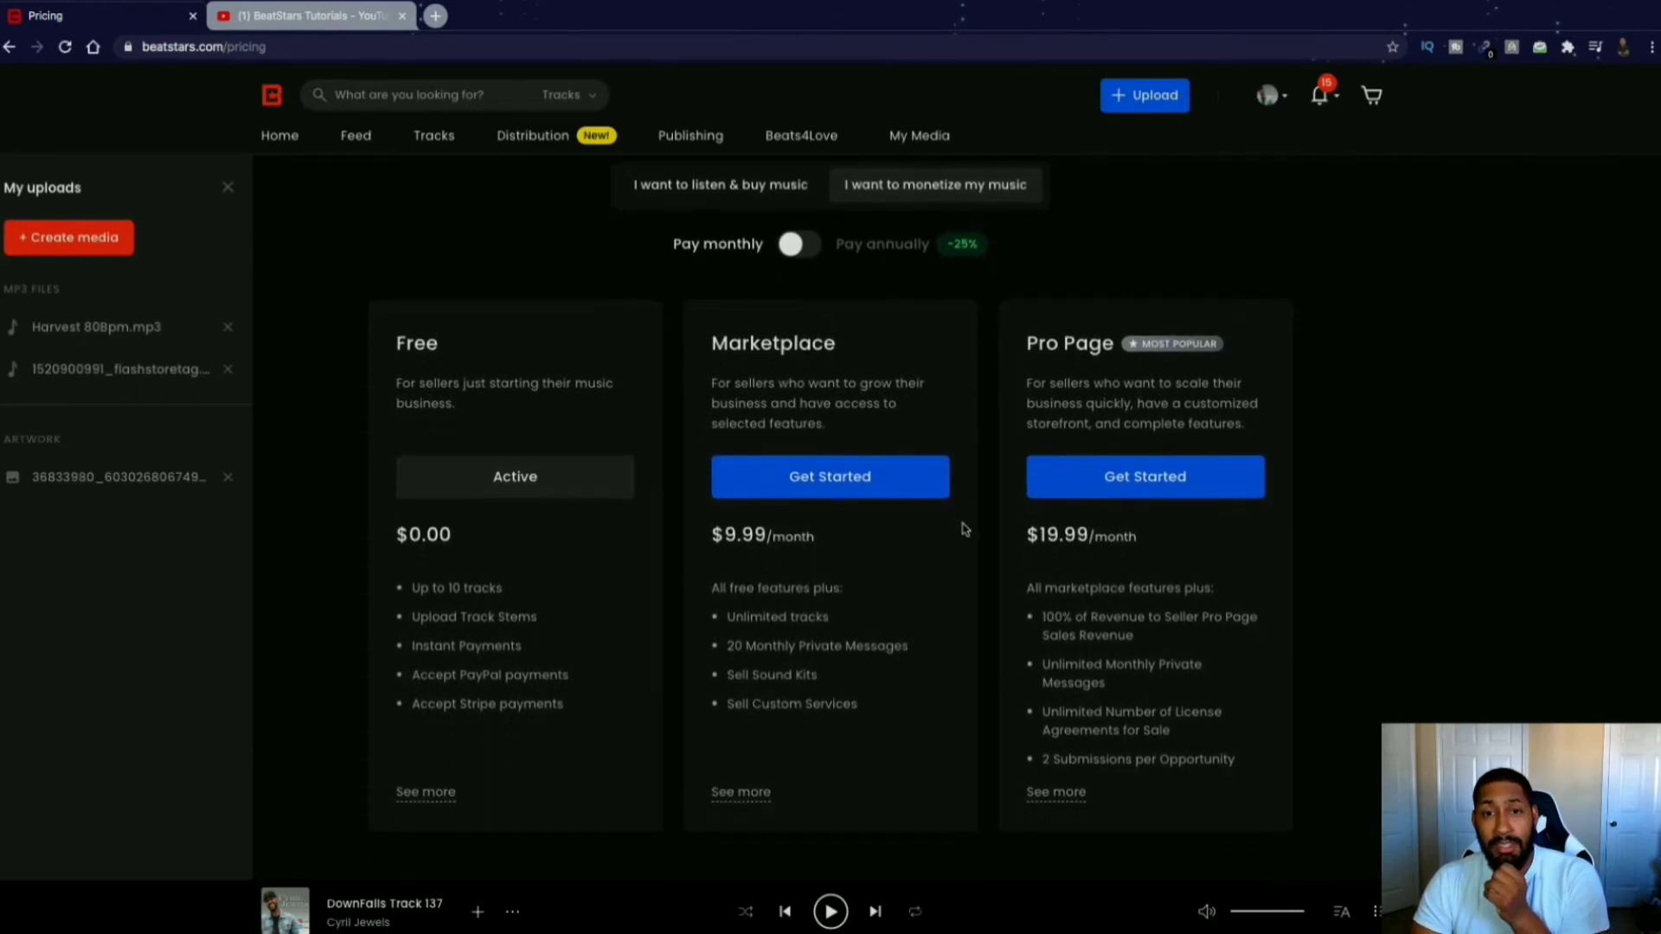
mouse_move(862, 500)
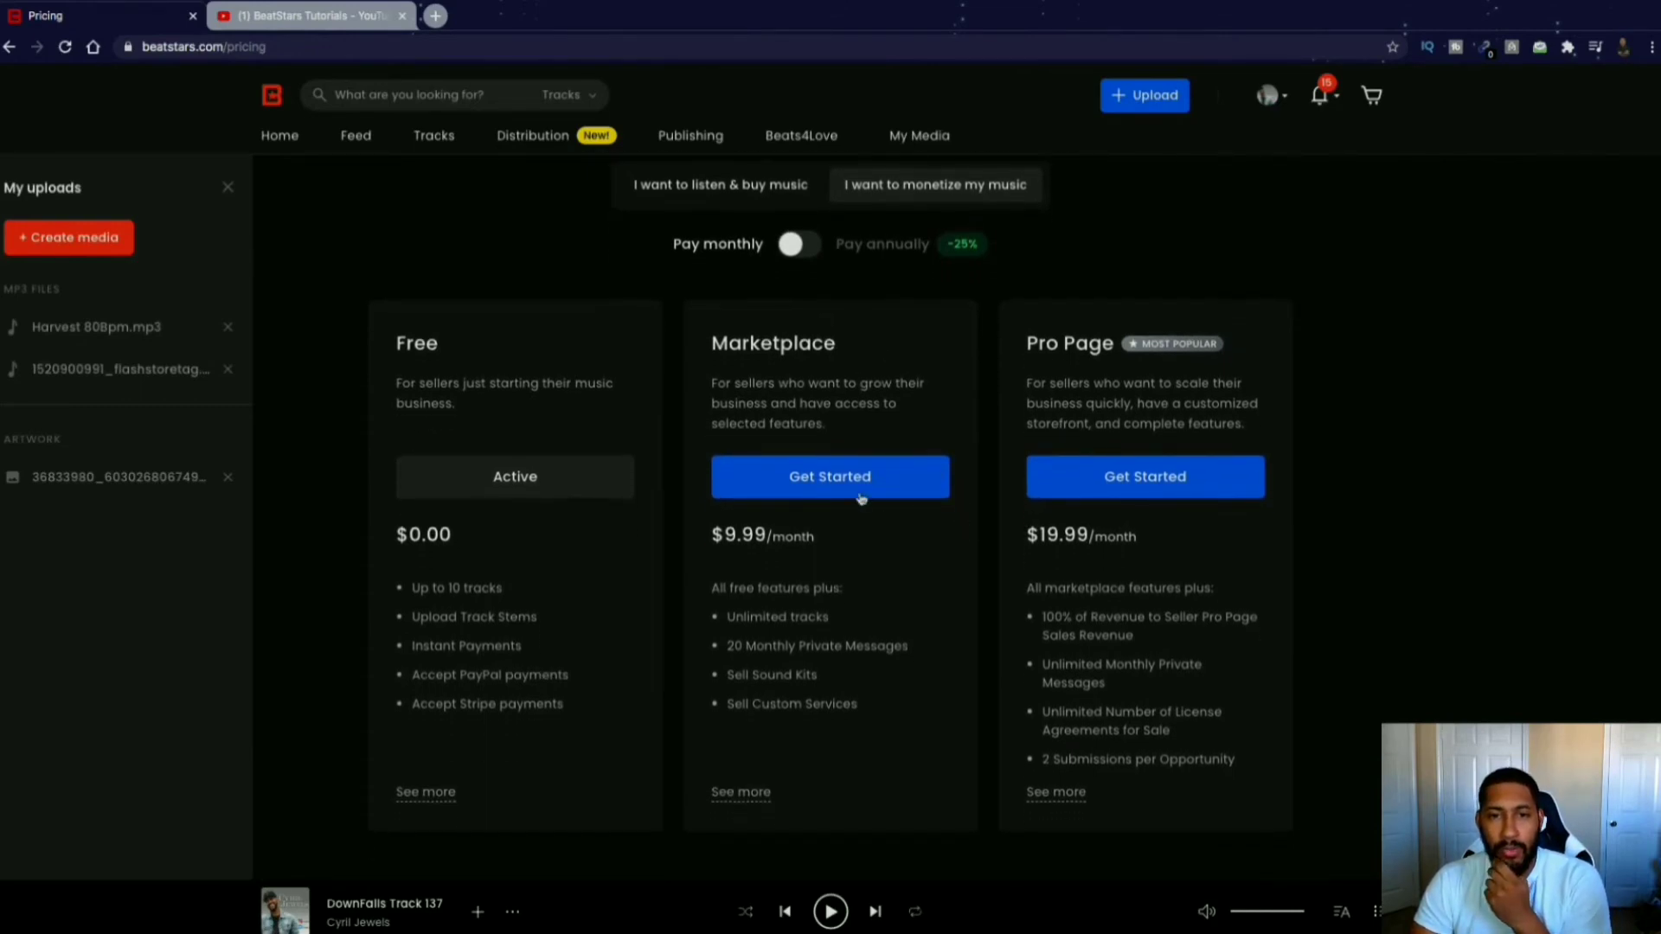
mouse_move(784, 363)
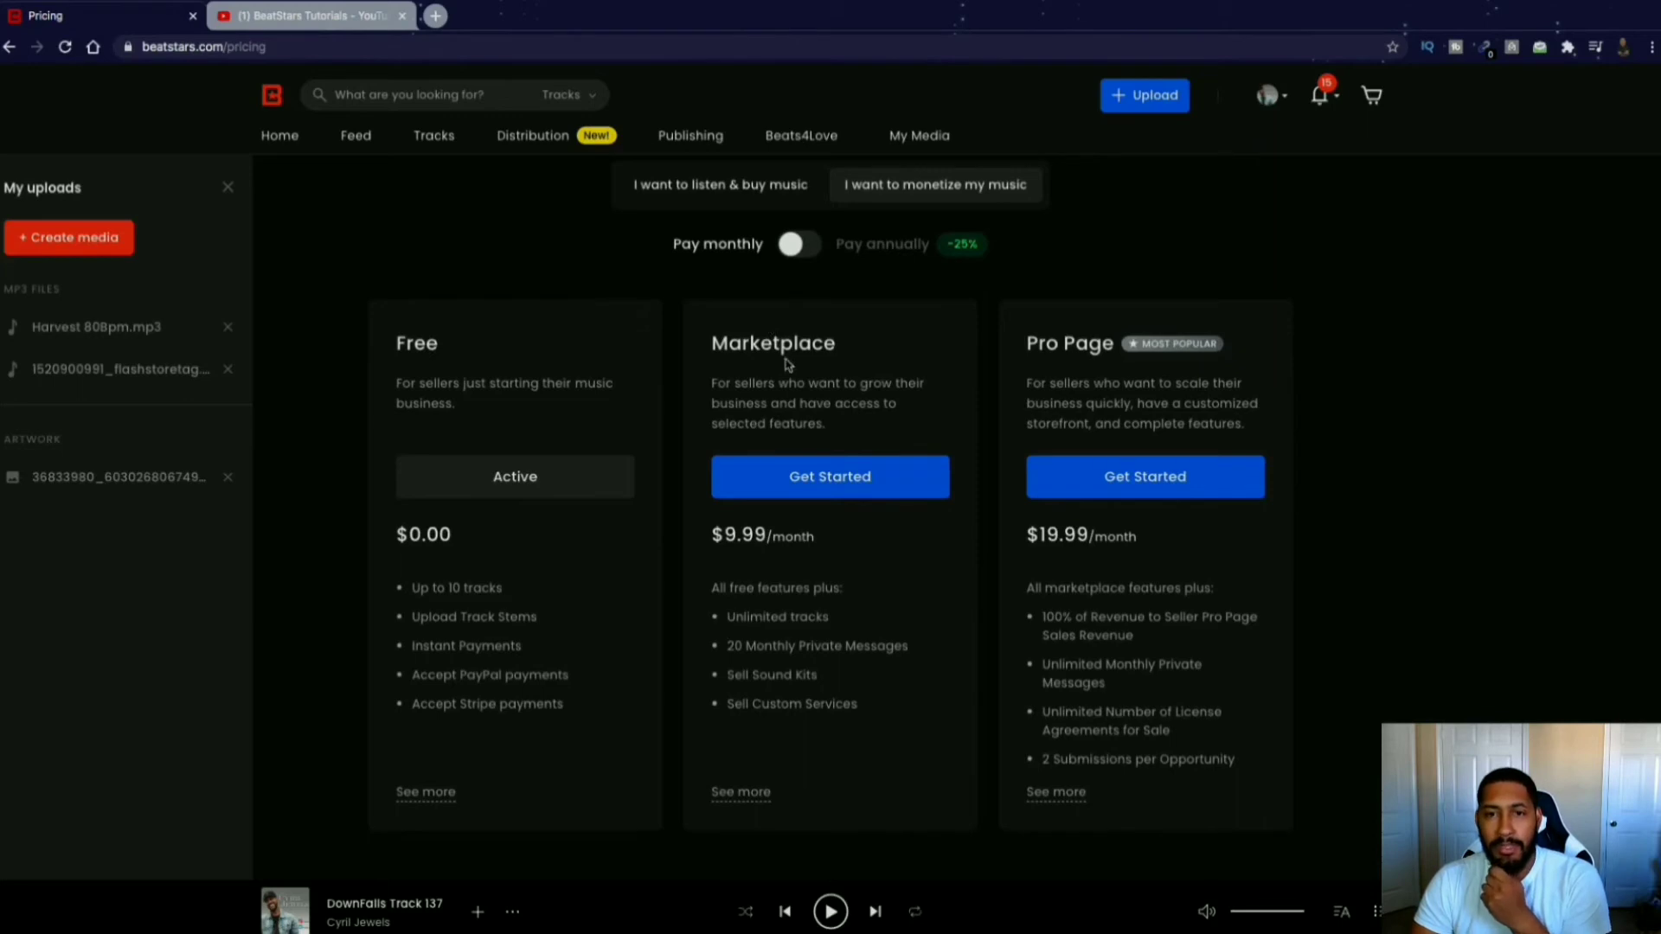
mouse_move(840, 539)
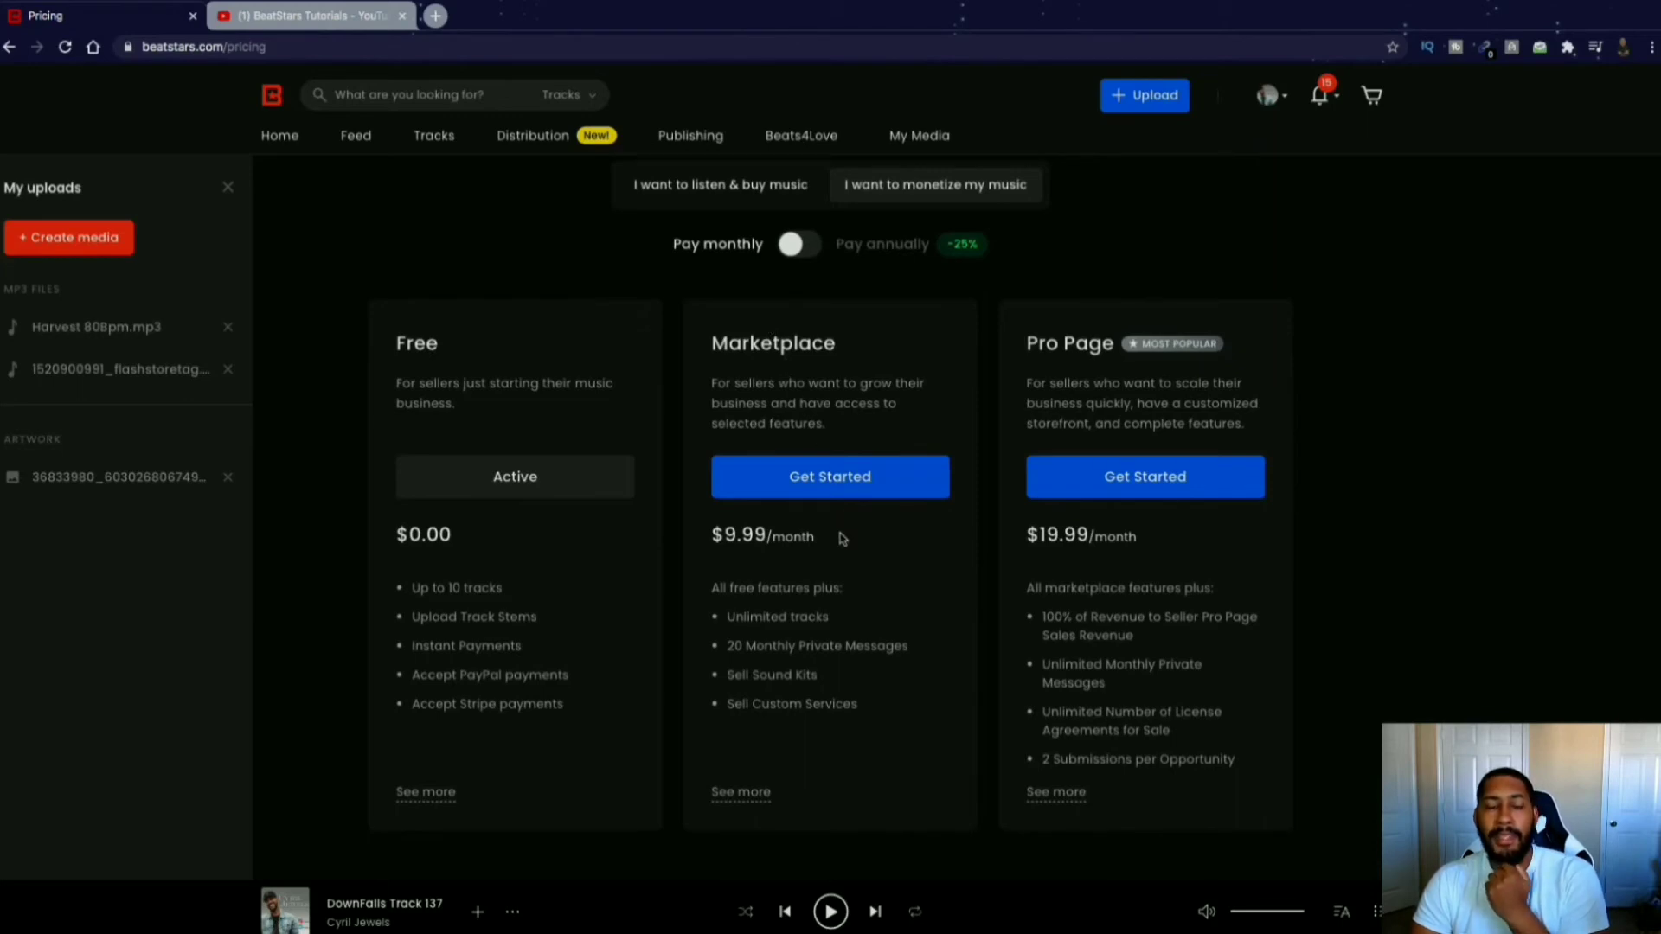
mouse_move(832, 540)
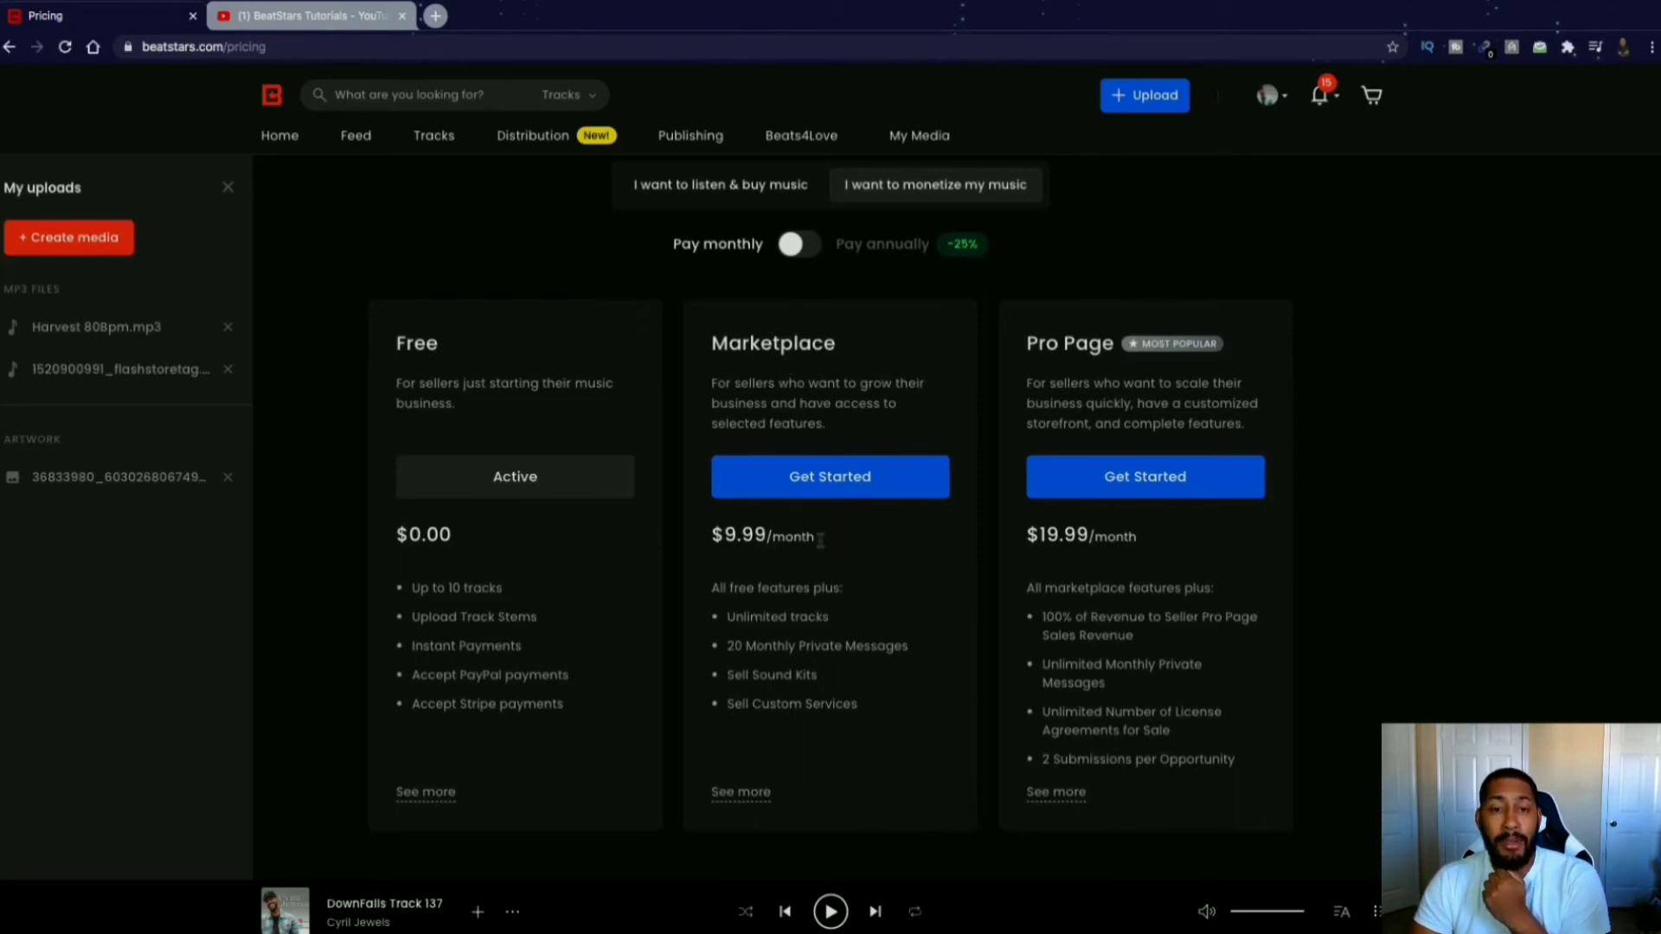
mouse_move(863, 547)
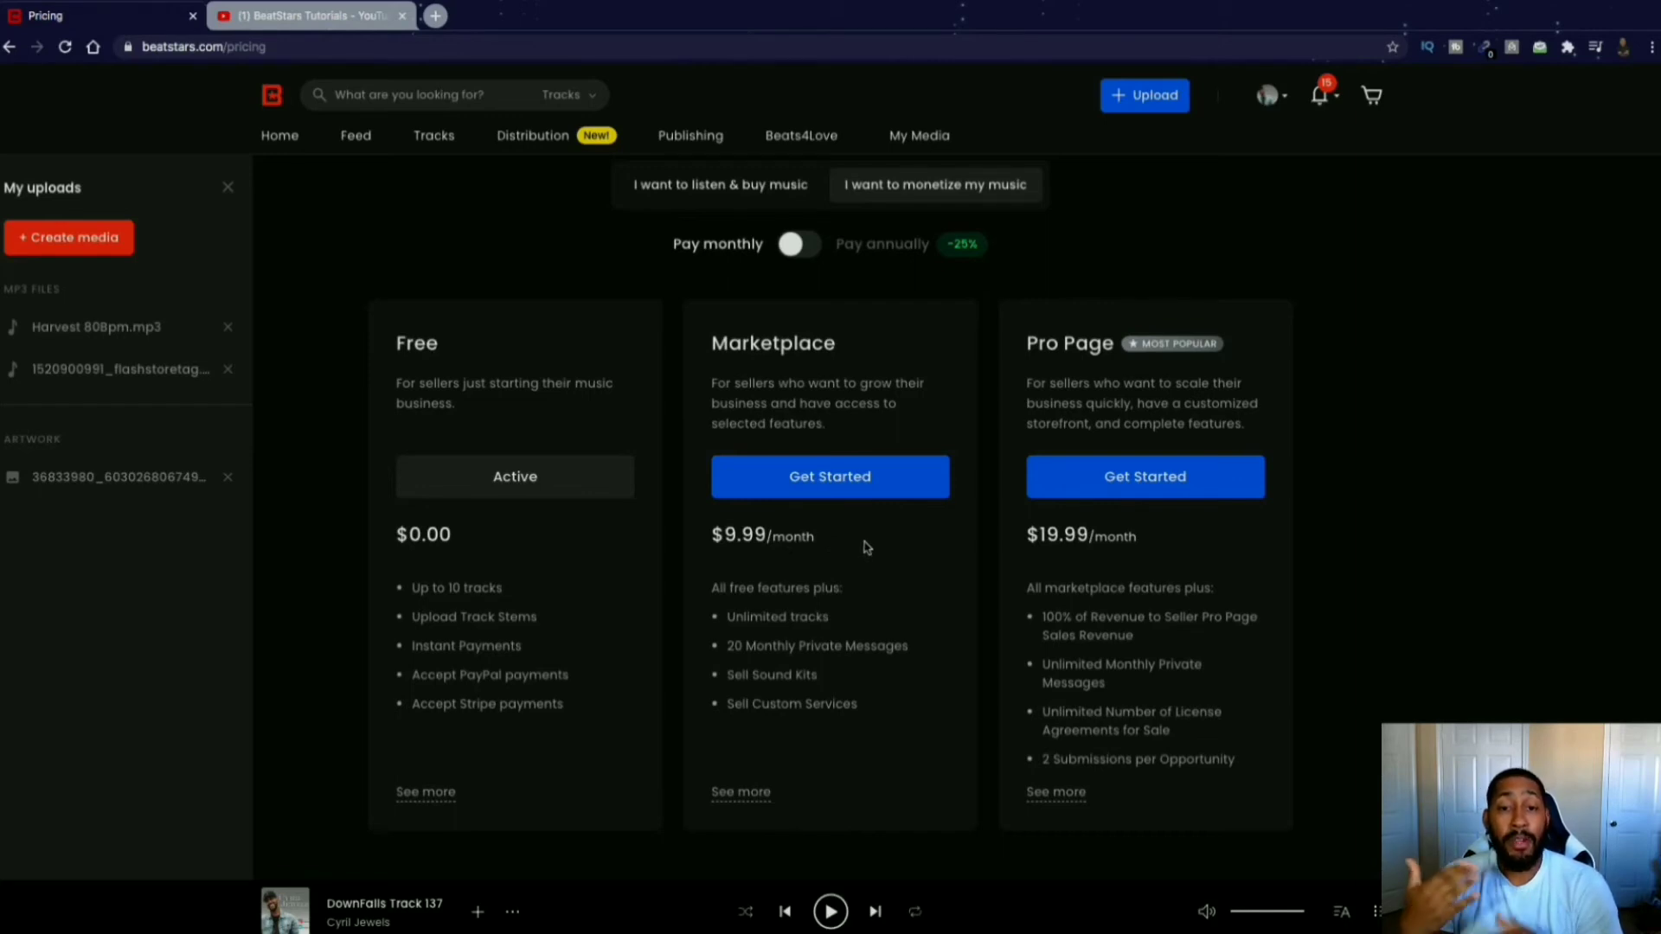
mouse_move(861, 602)
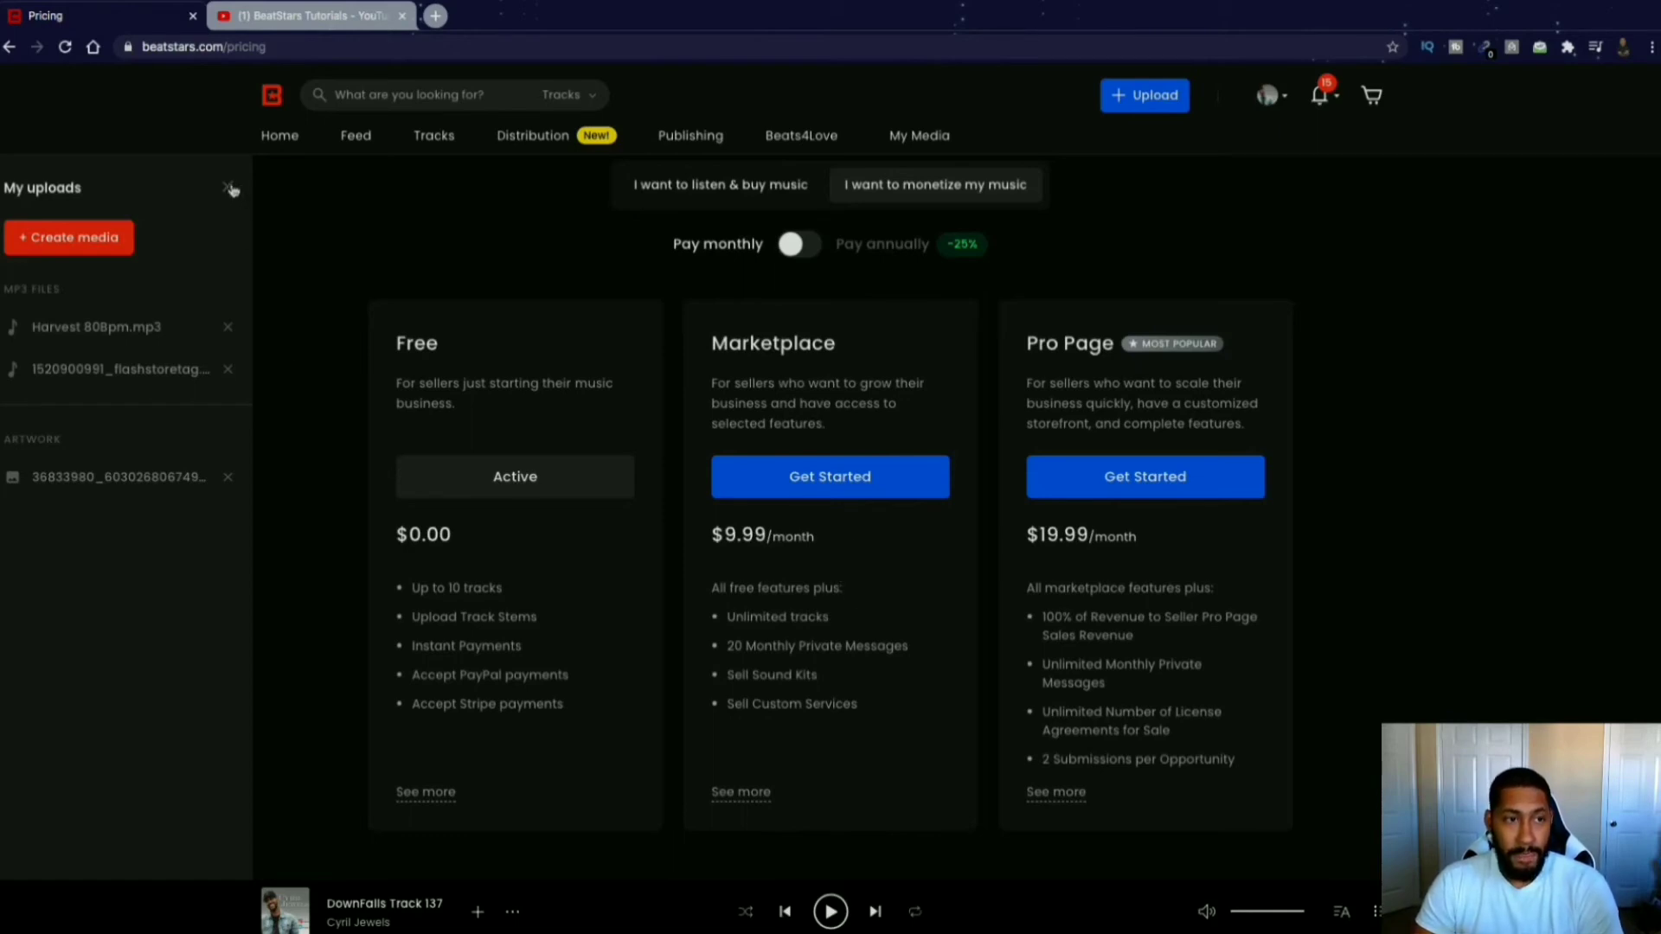
click(231, 188)
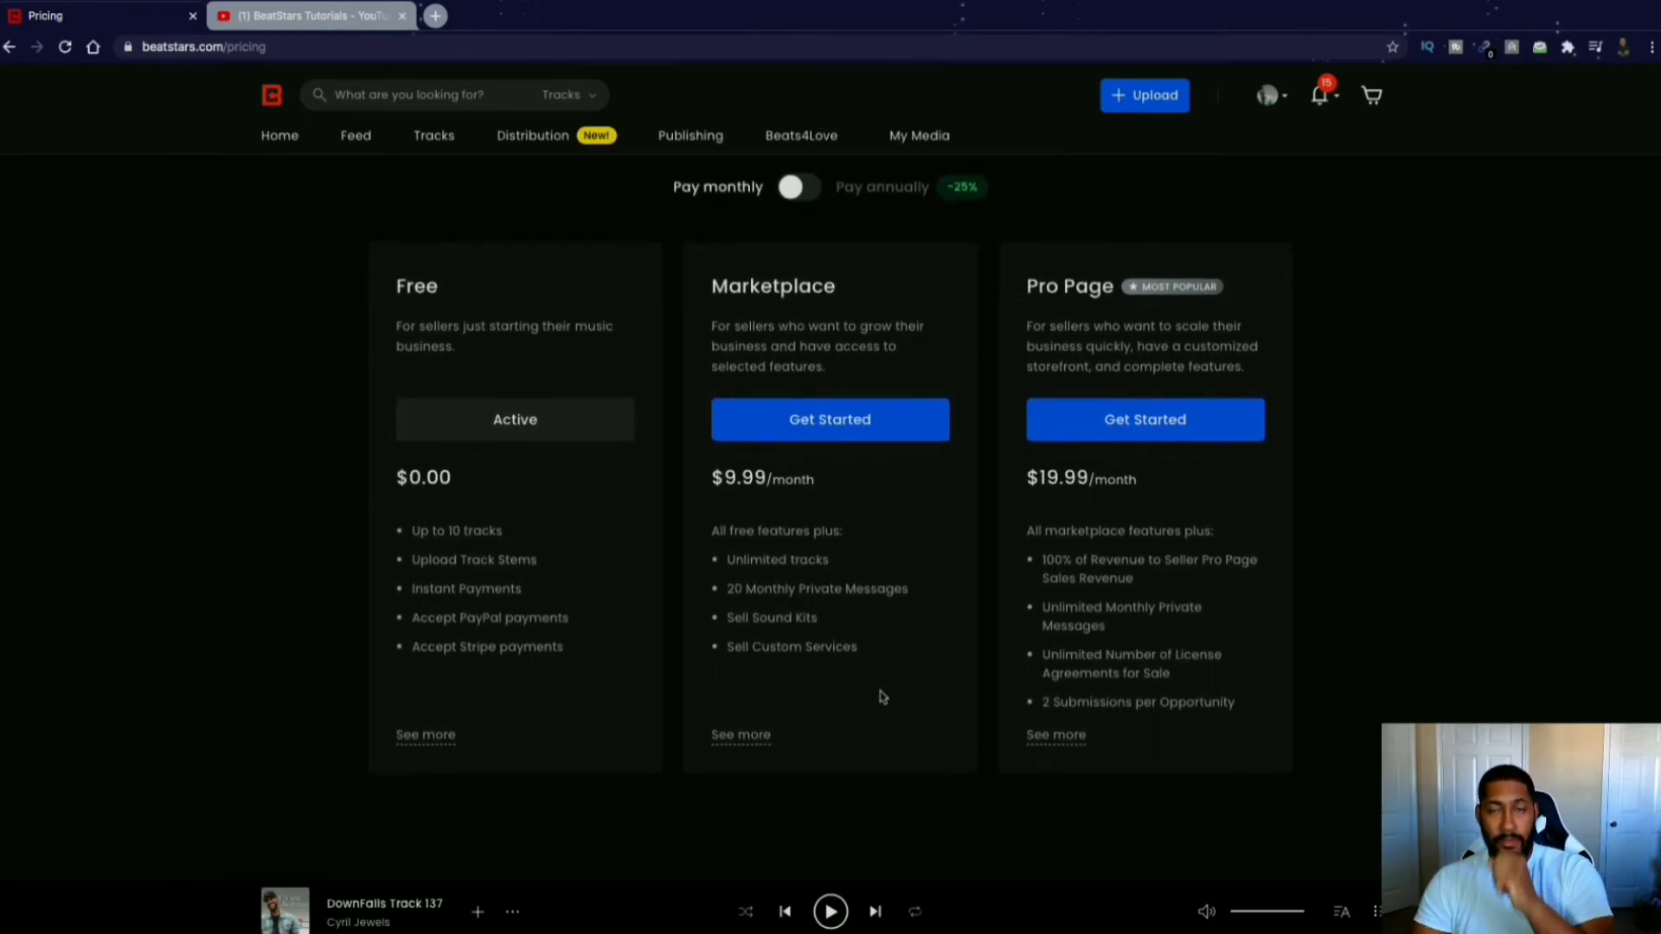
mouse_move(925, 648)
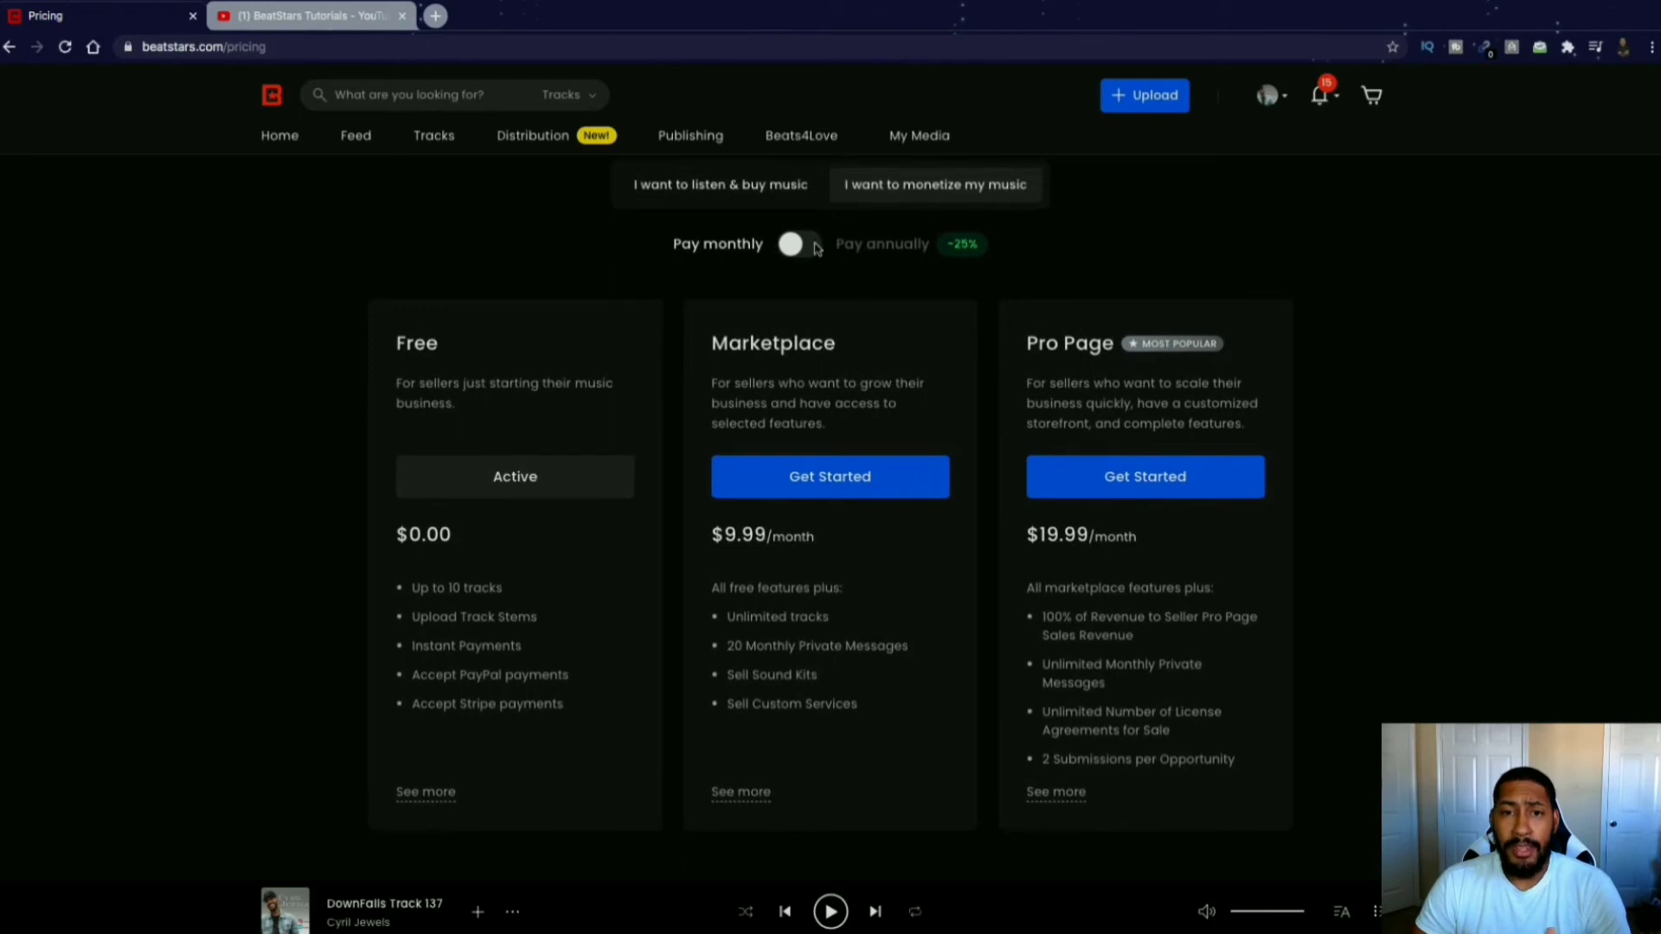
Switch to annual billing, showing Marketplace at $7.99 and Pro Page at $14.99, and review features.
click(799, 245)
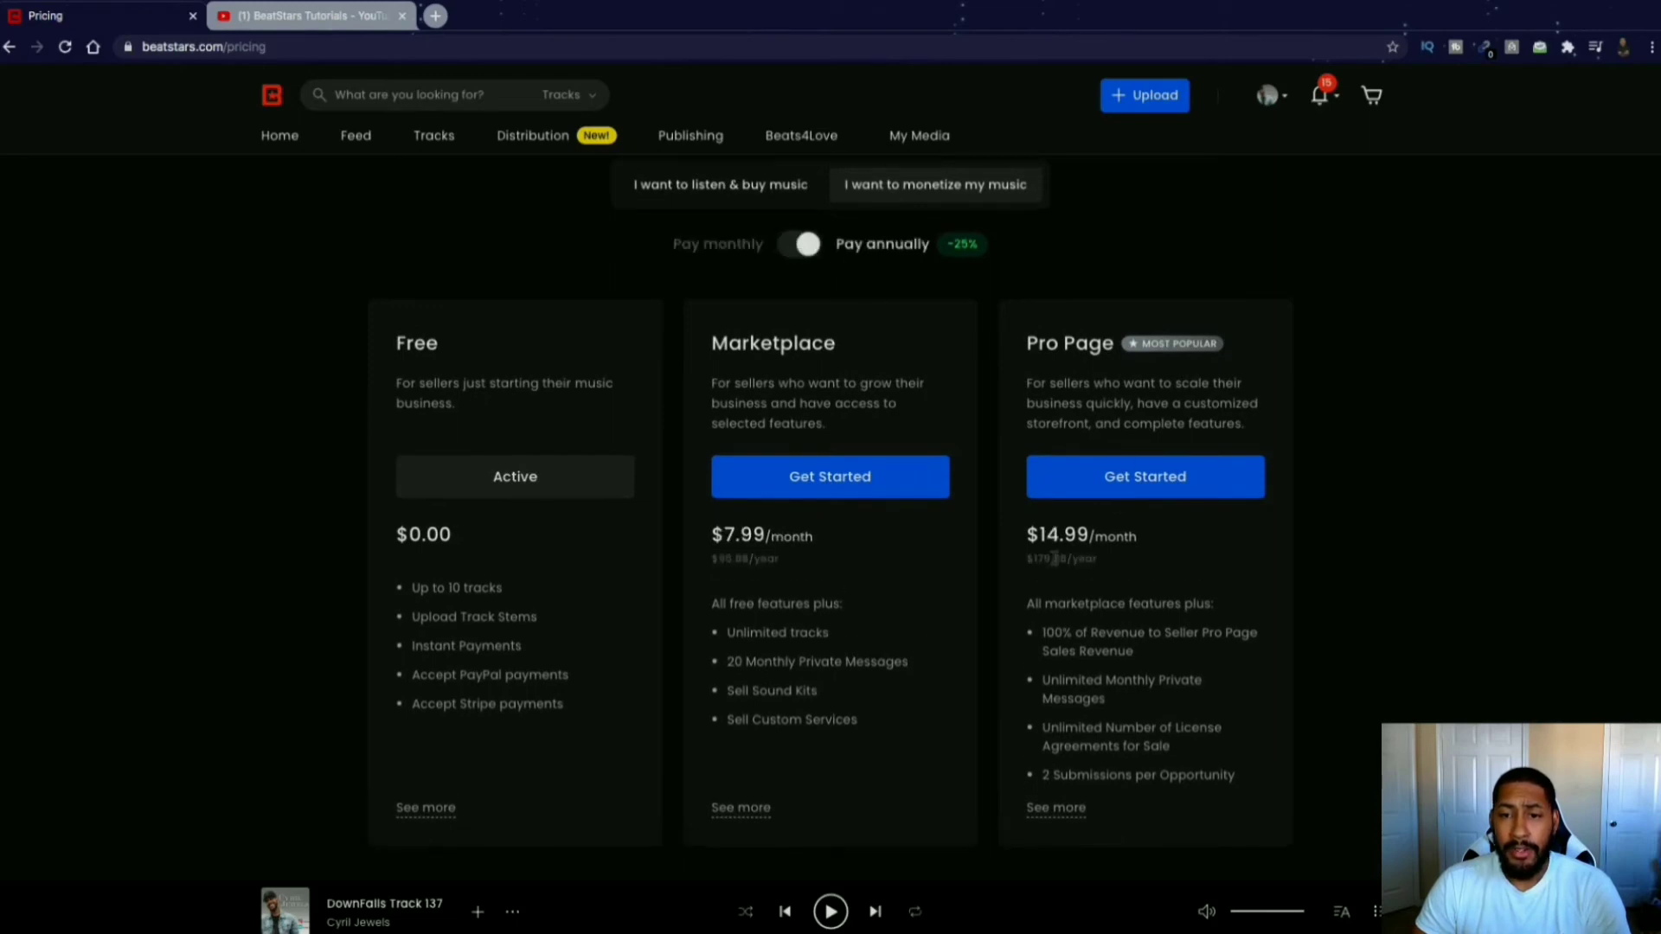
double_click(1059, 558)
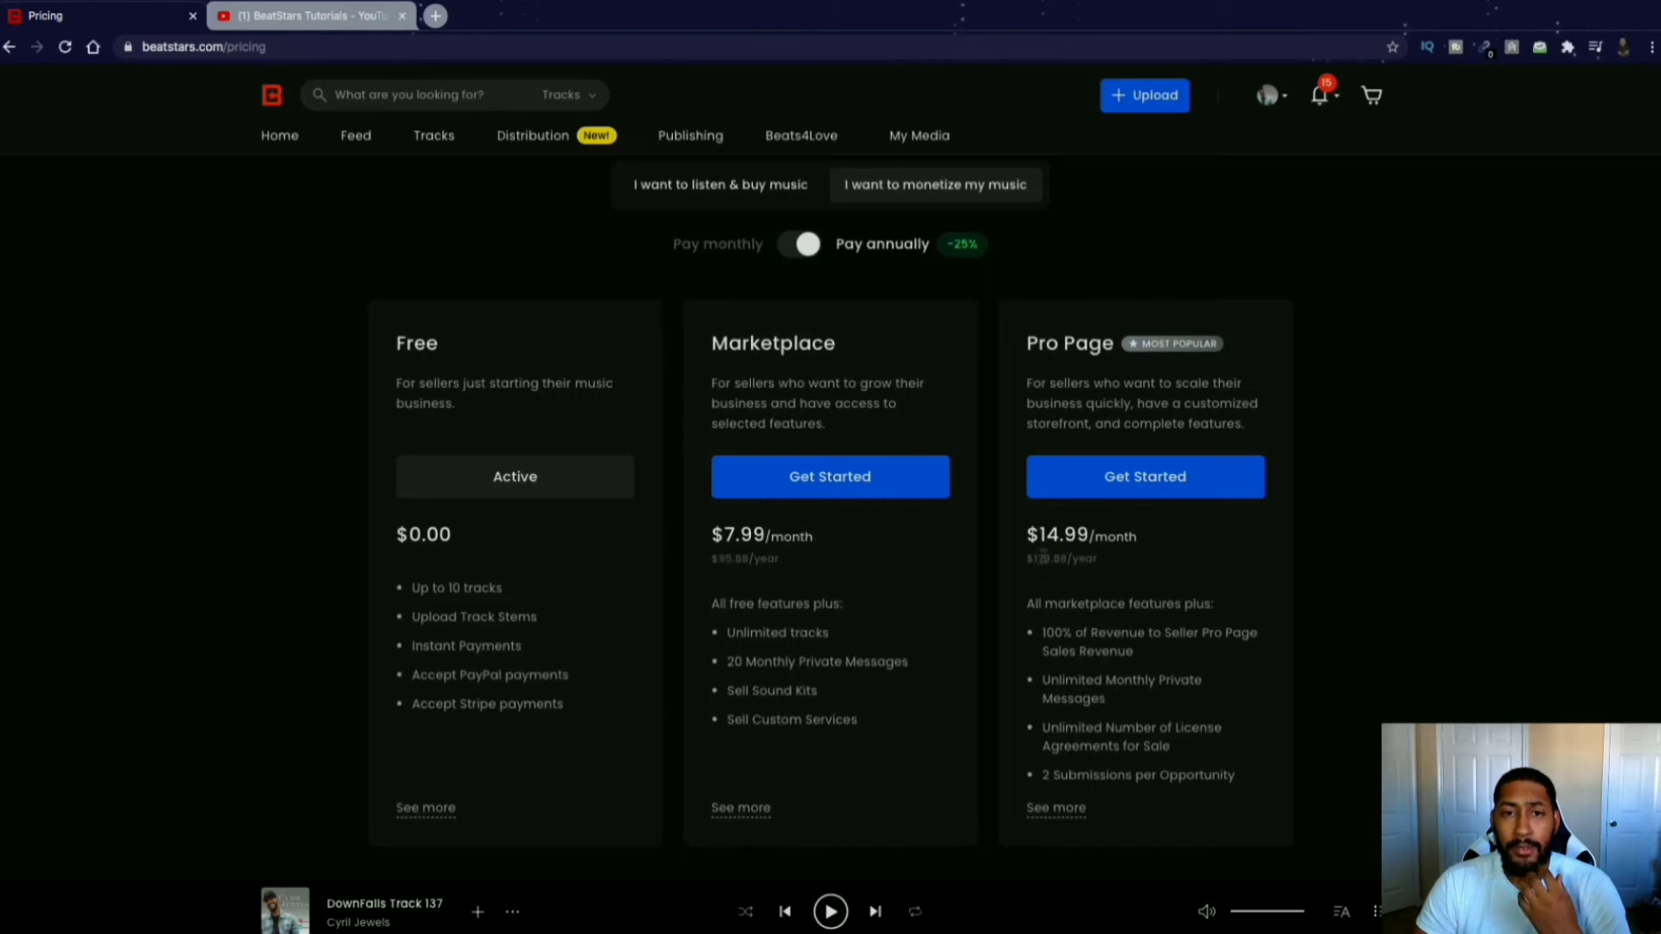
mouse_move(975, 311)
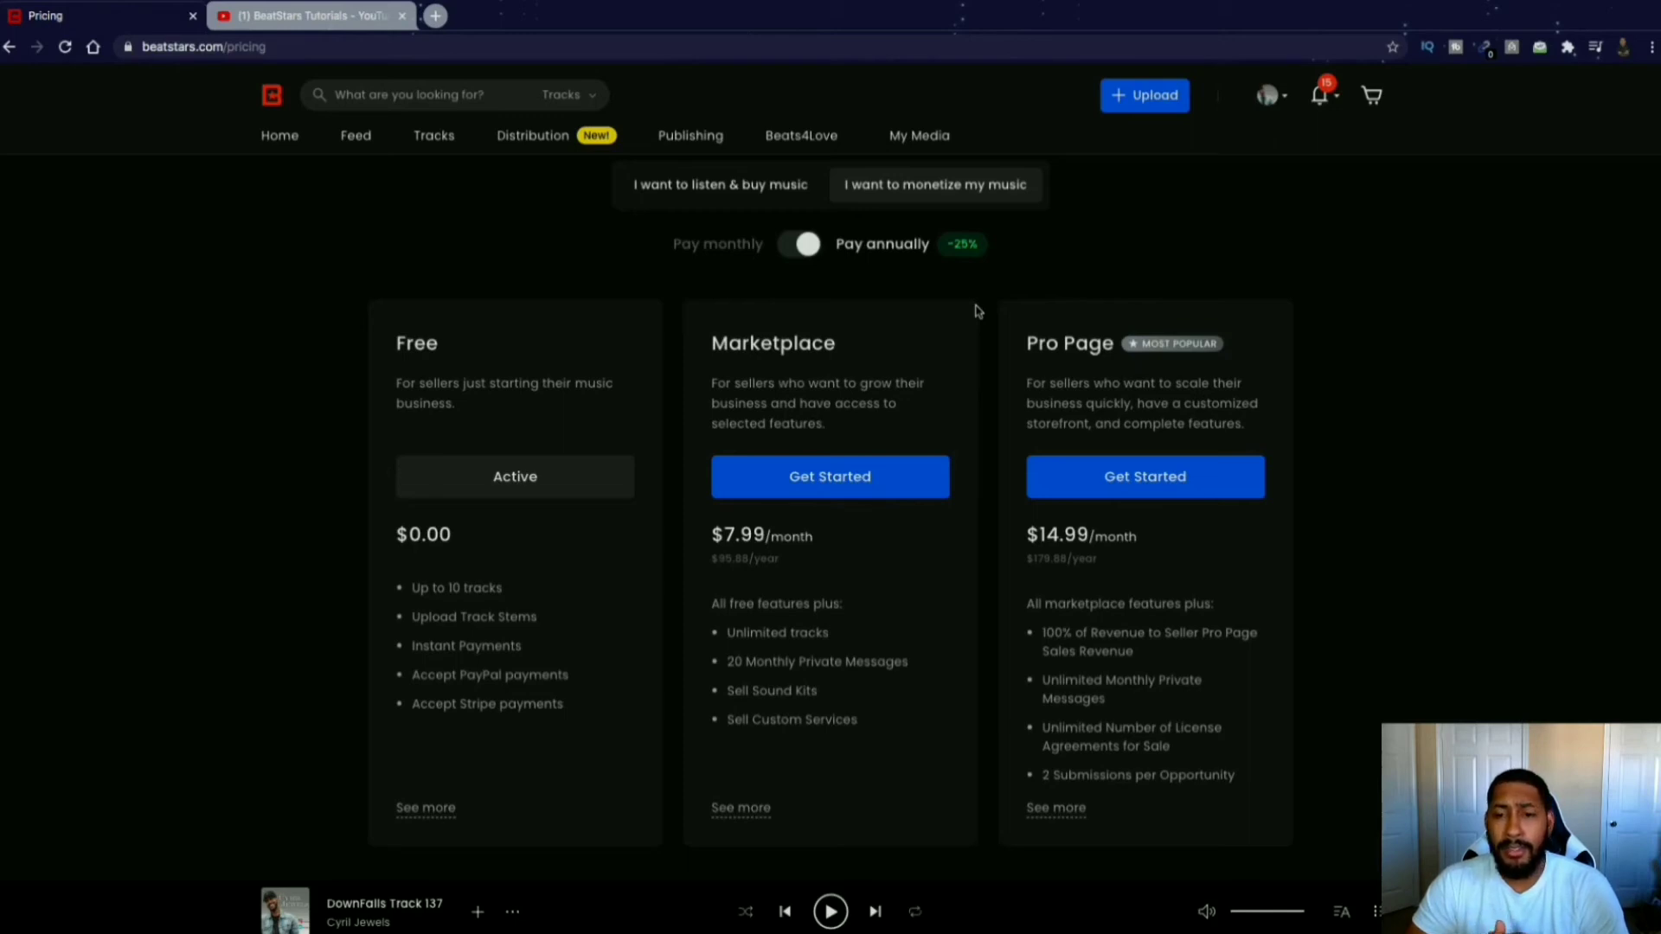
mouse_move(1098, 576)
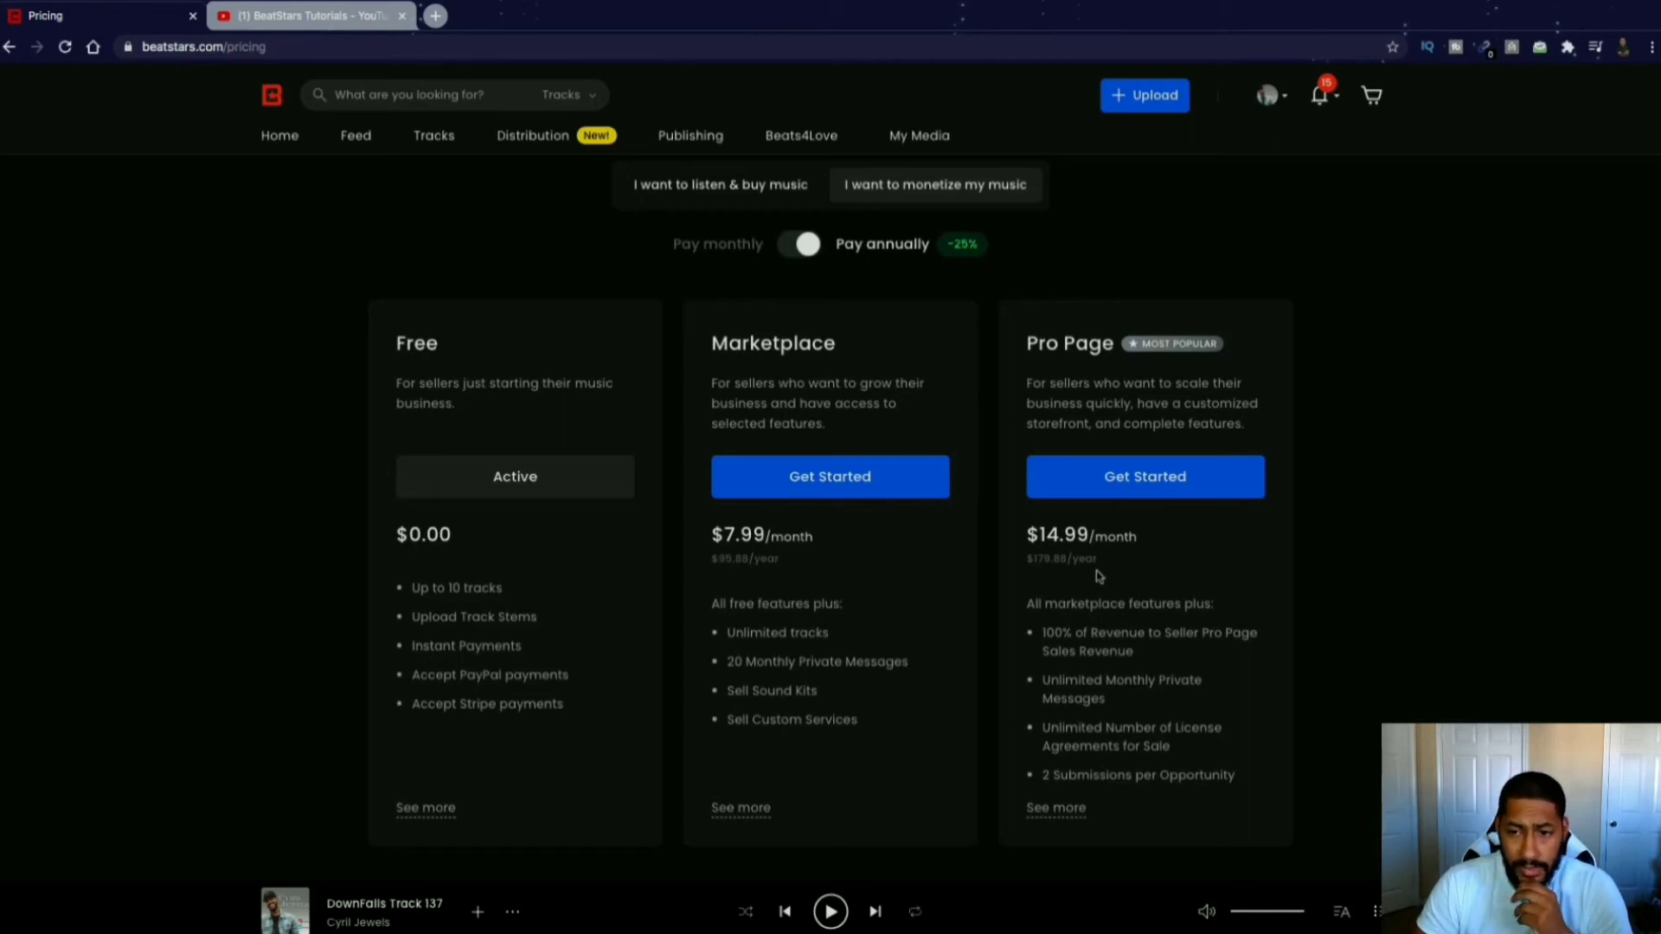
mouse_move(1122, 567)
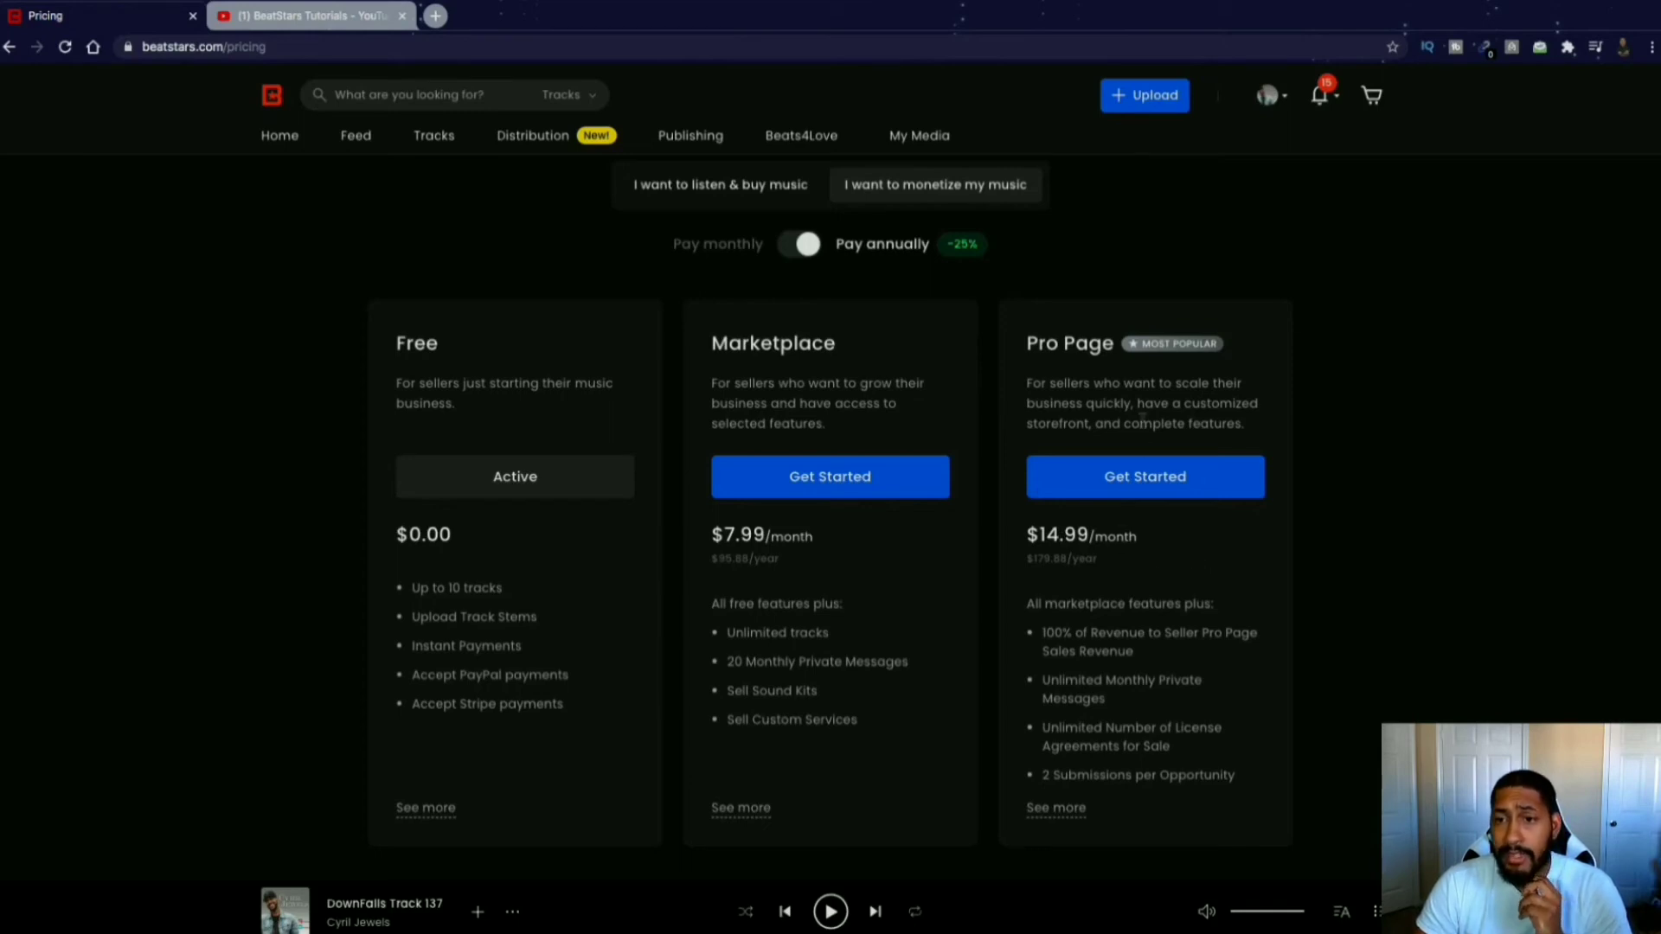
mouse_move(1162, 550)
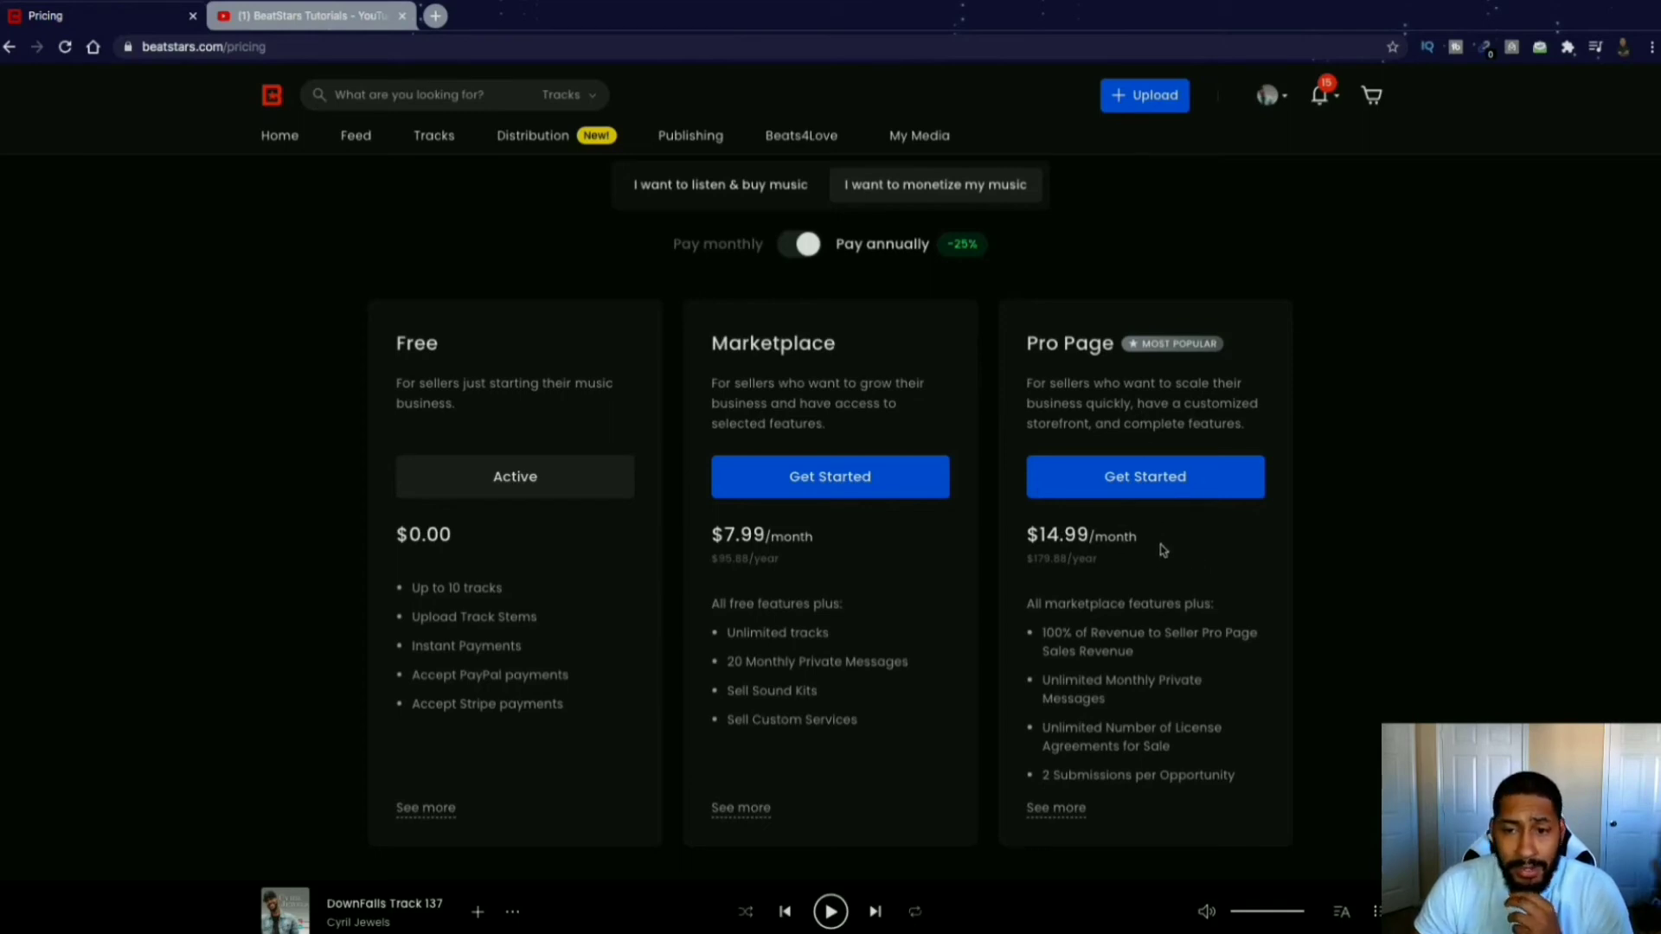
mouse_move(1170, 569)
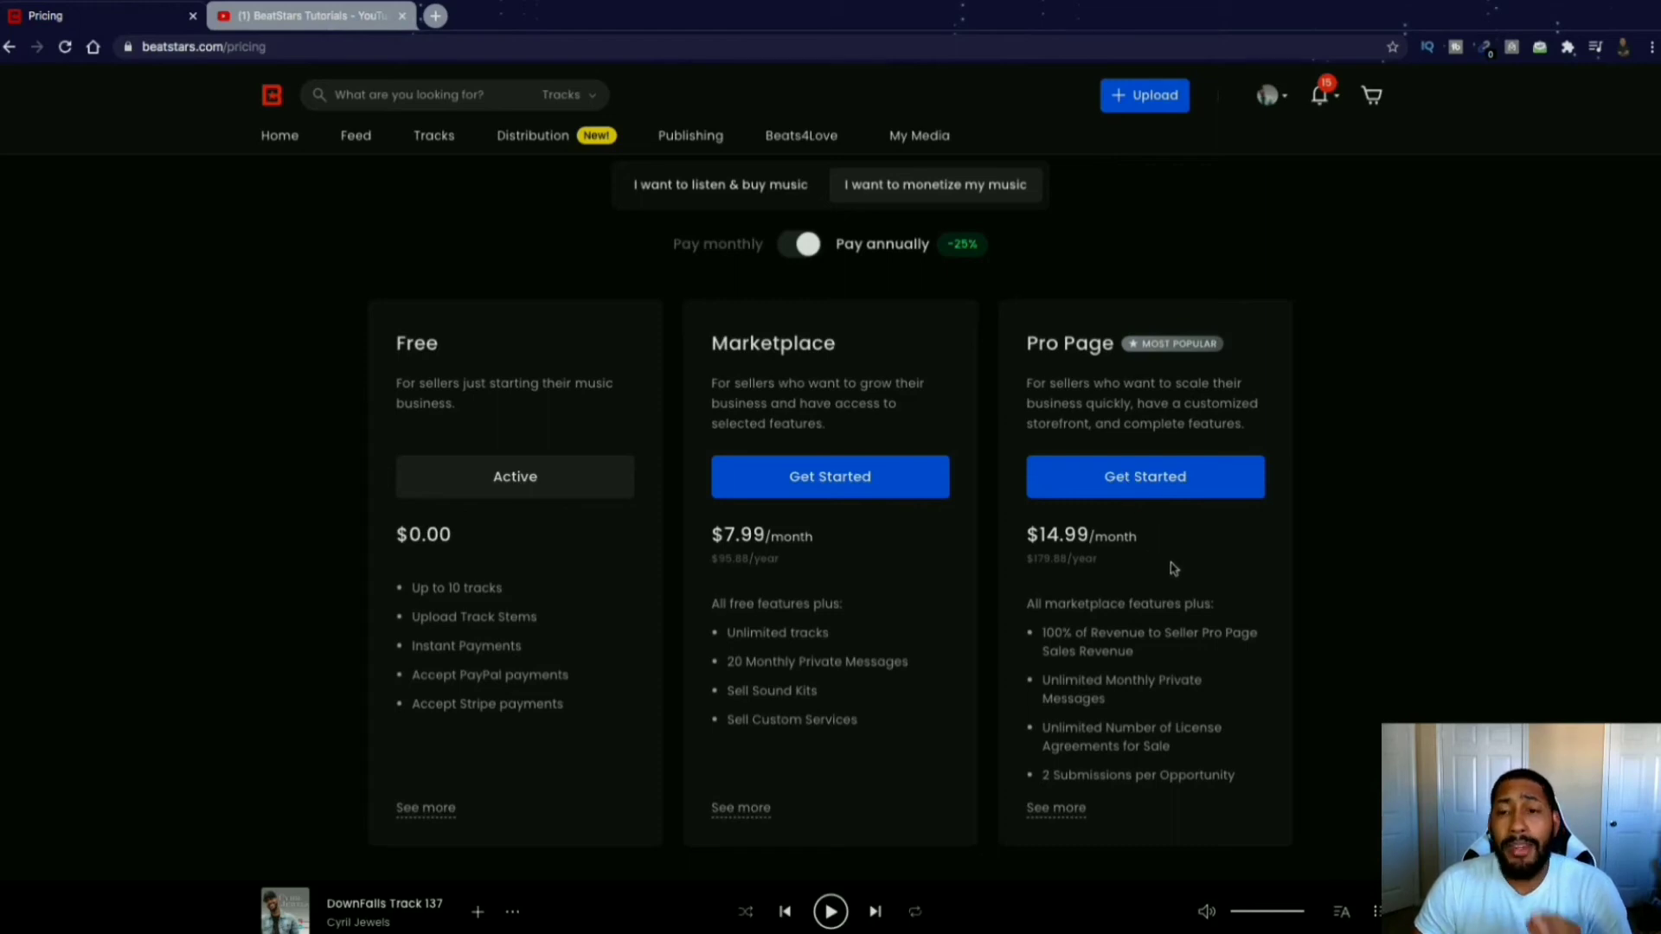
scroll(up, 3)
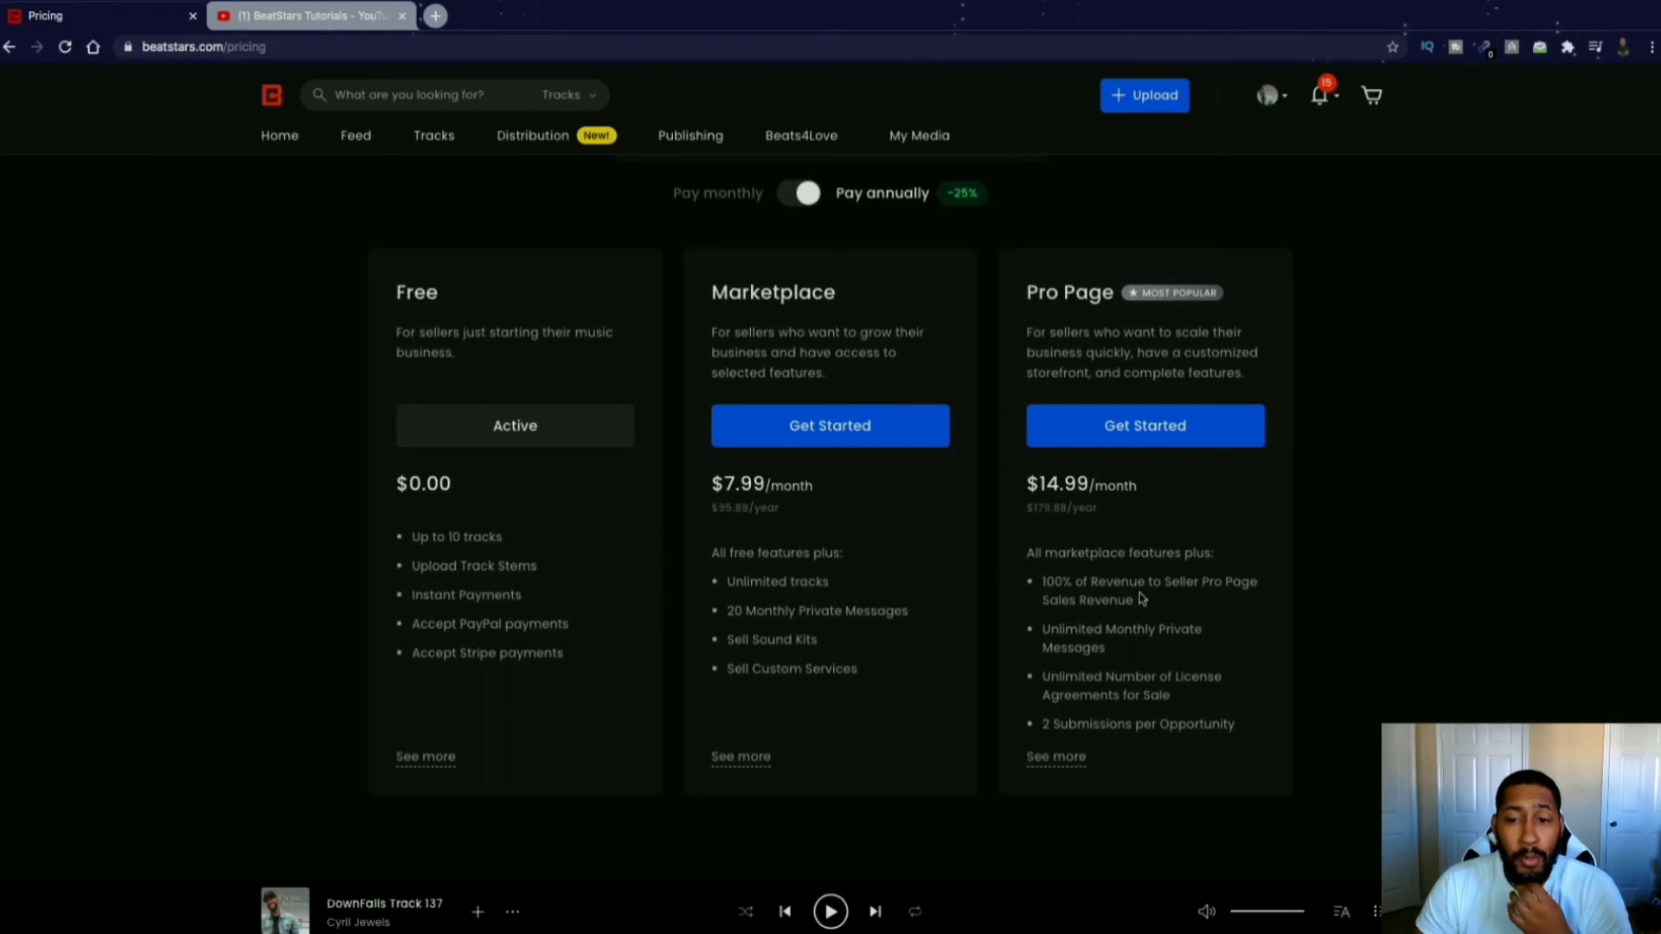
mouse_move(1142, 599)
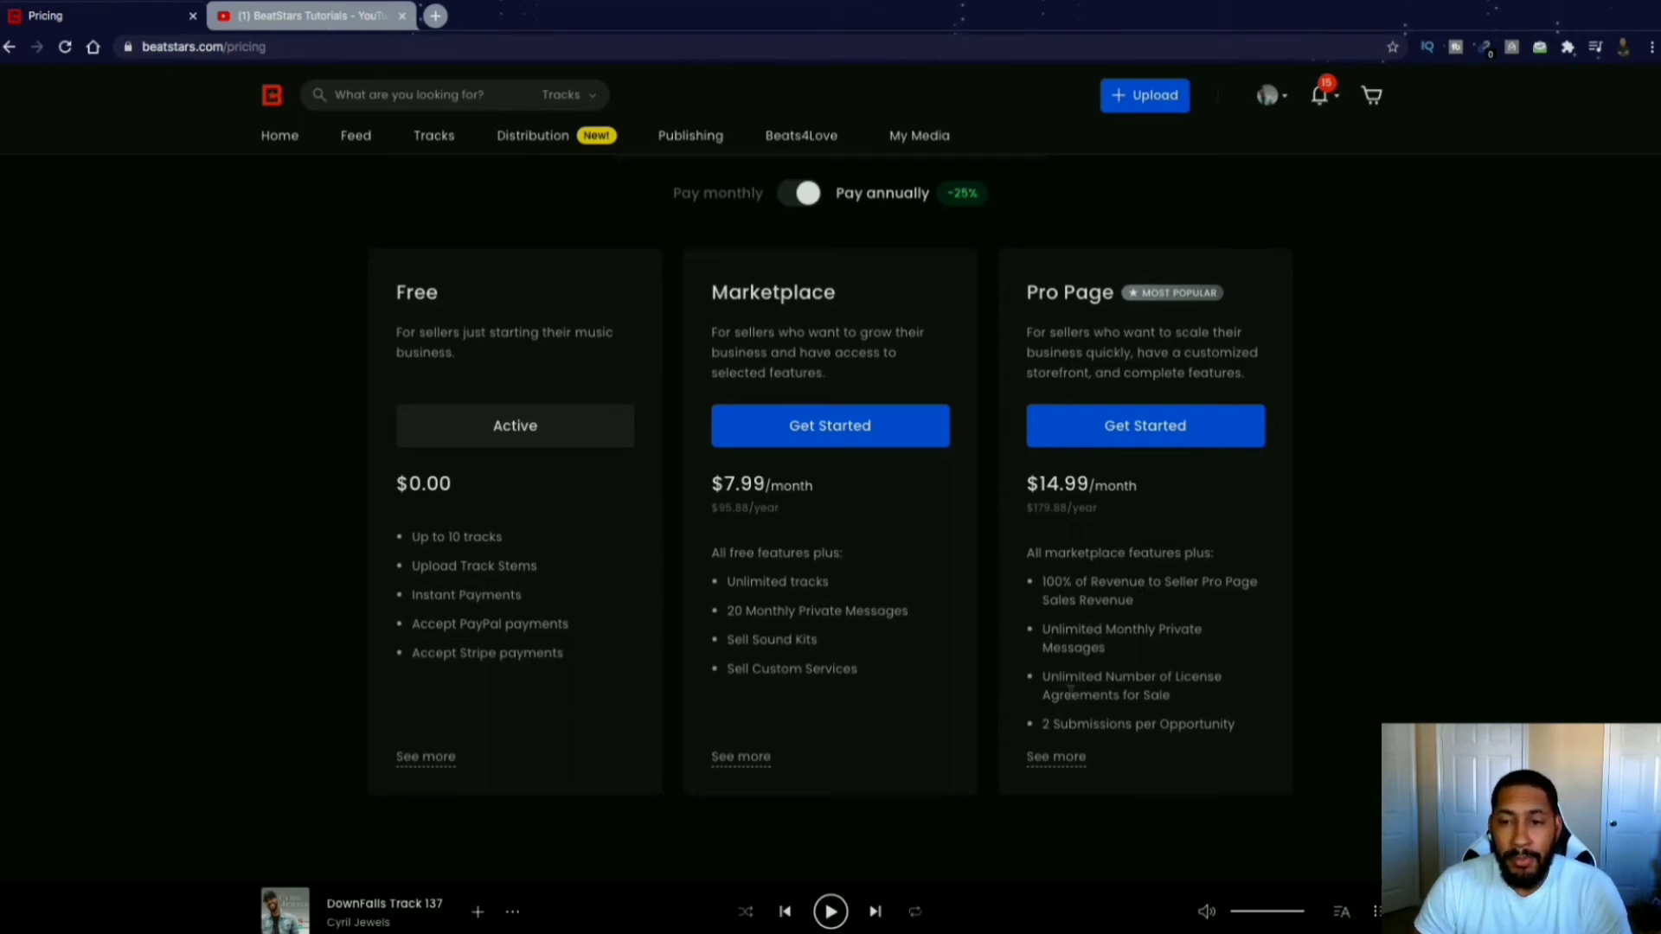
scroll(down, 3)
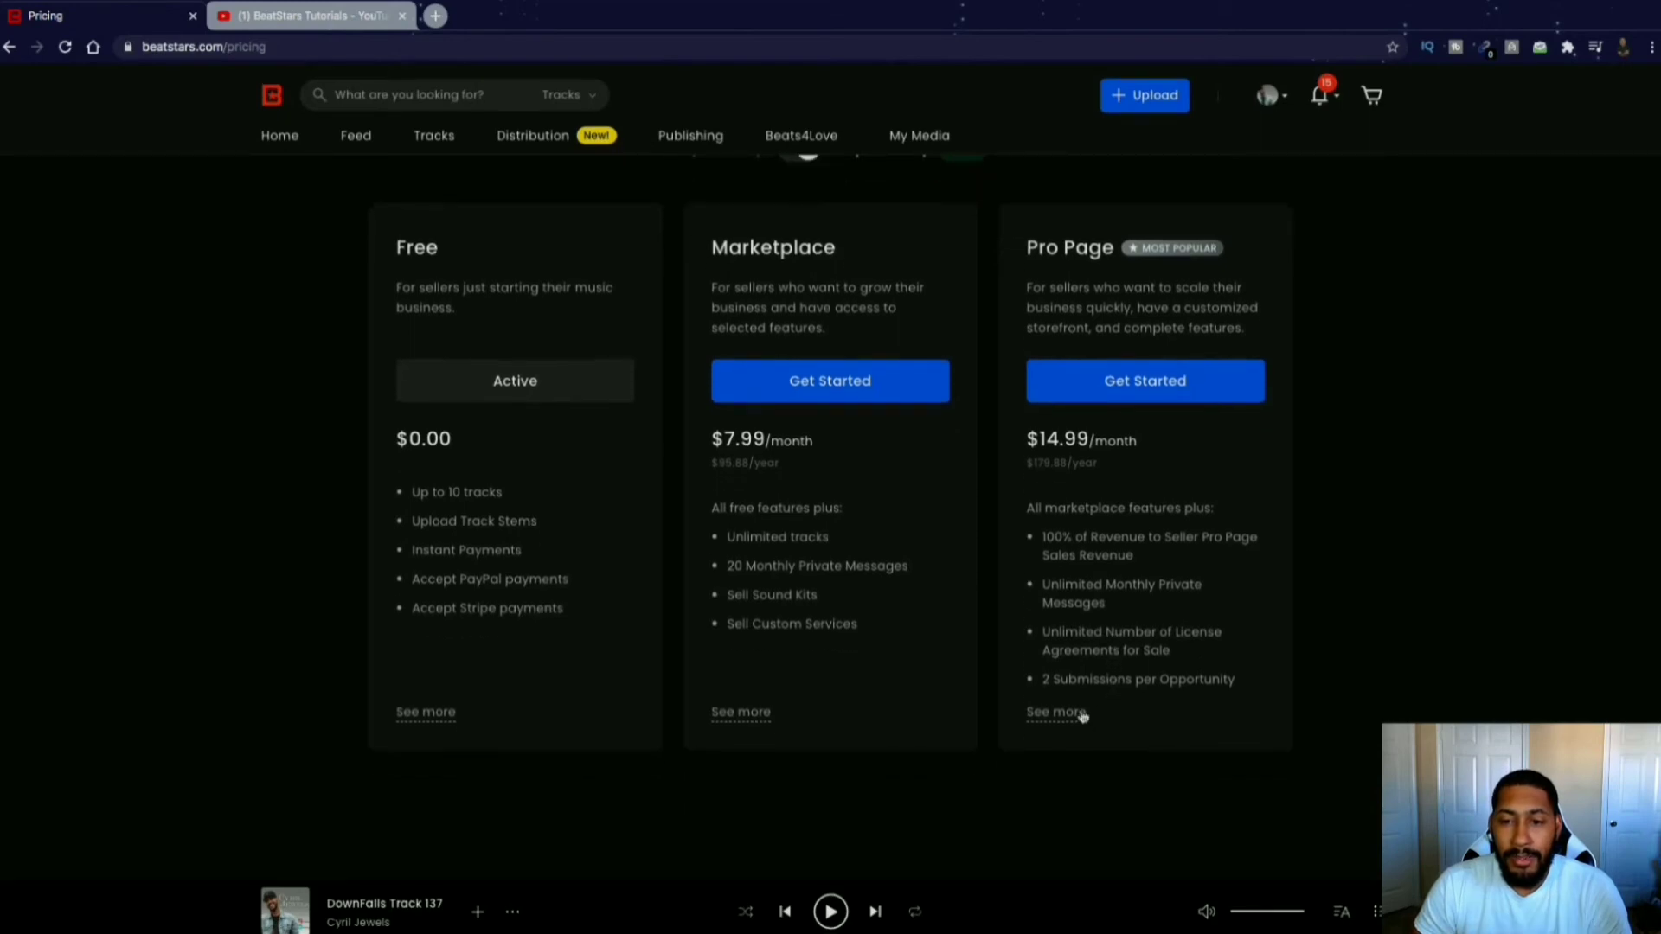
click(1056, 712)
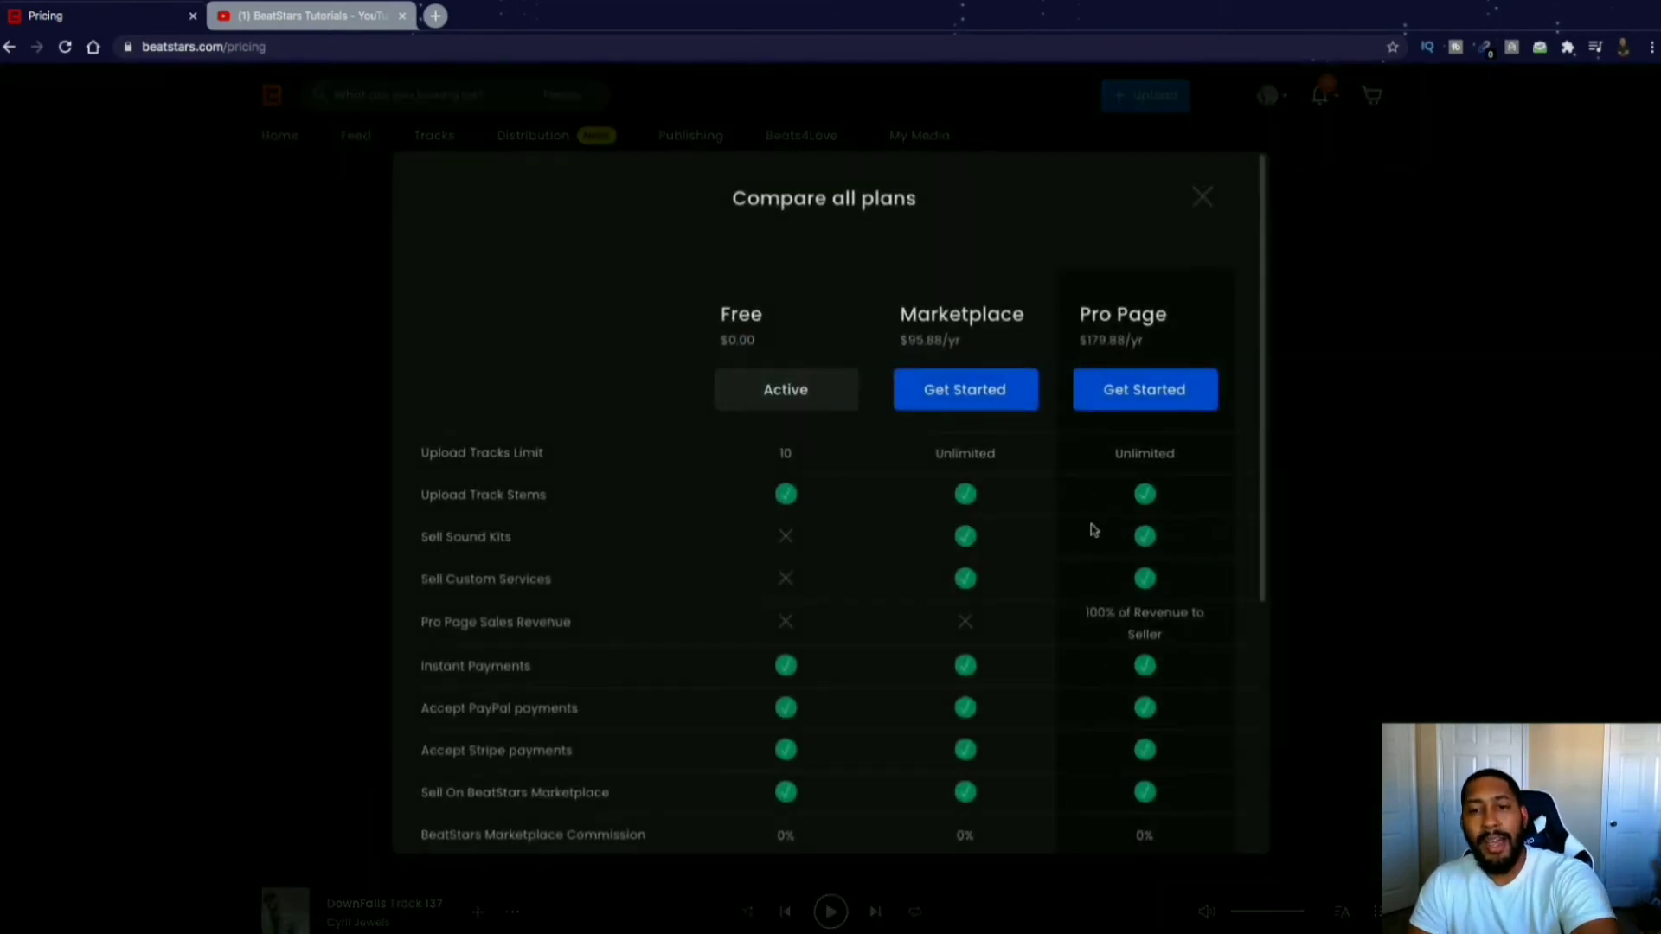
scroll(down, 3)
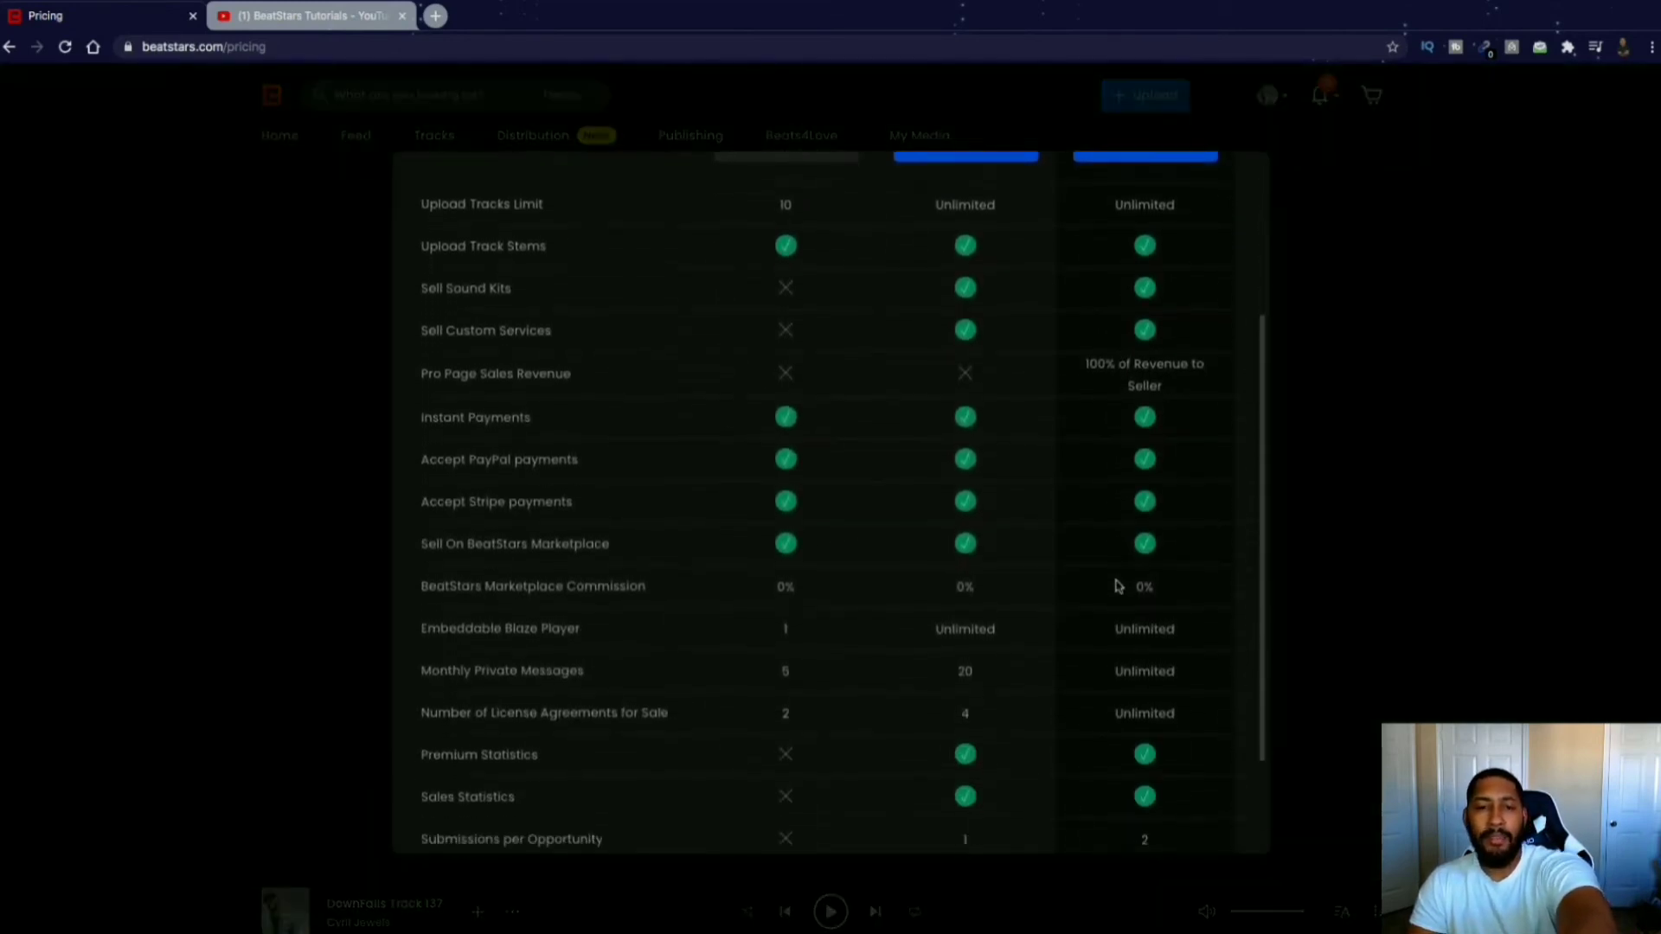
scroll(down, 3)
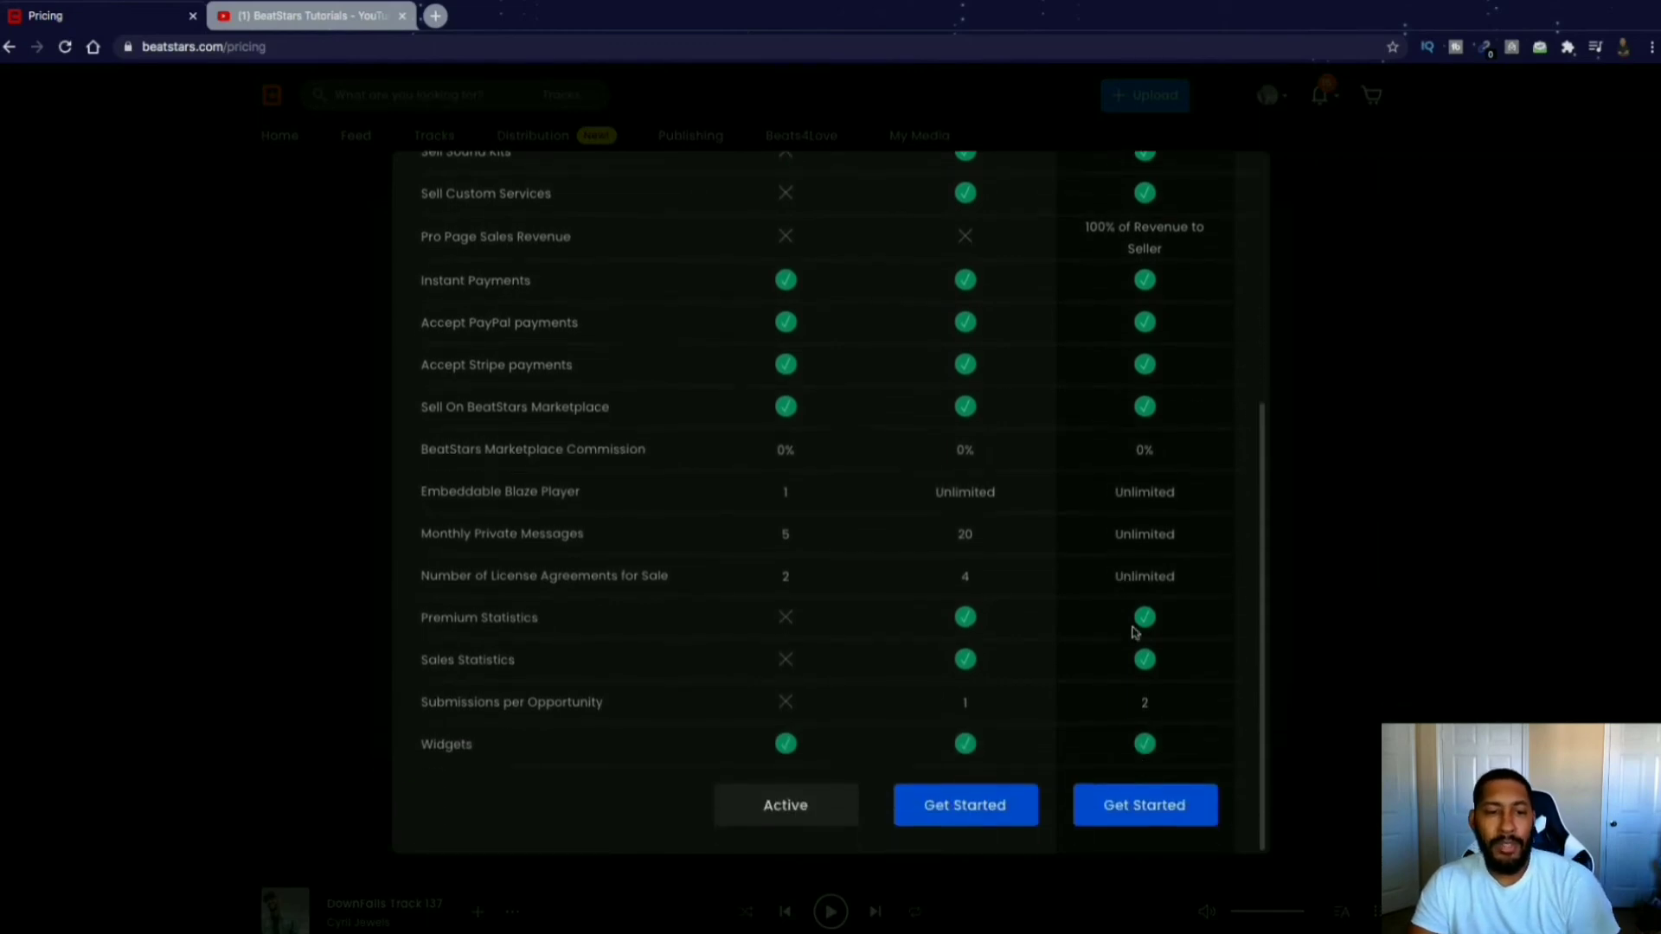
scroll(up, 3)
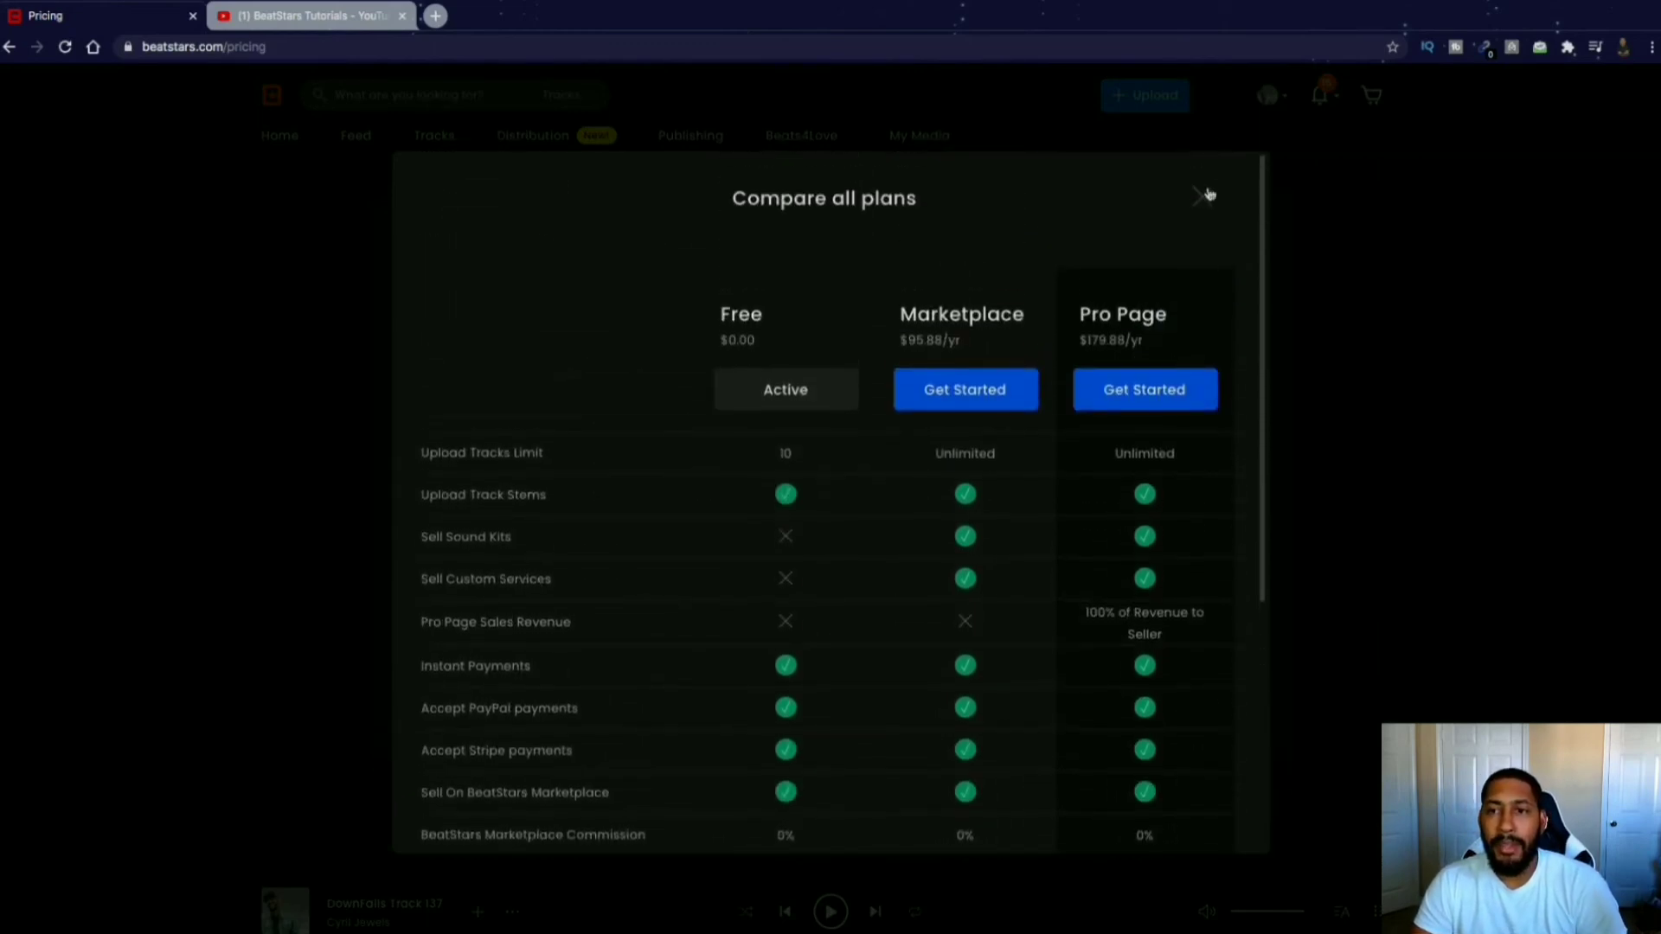
click(1205, 197)
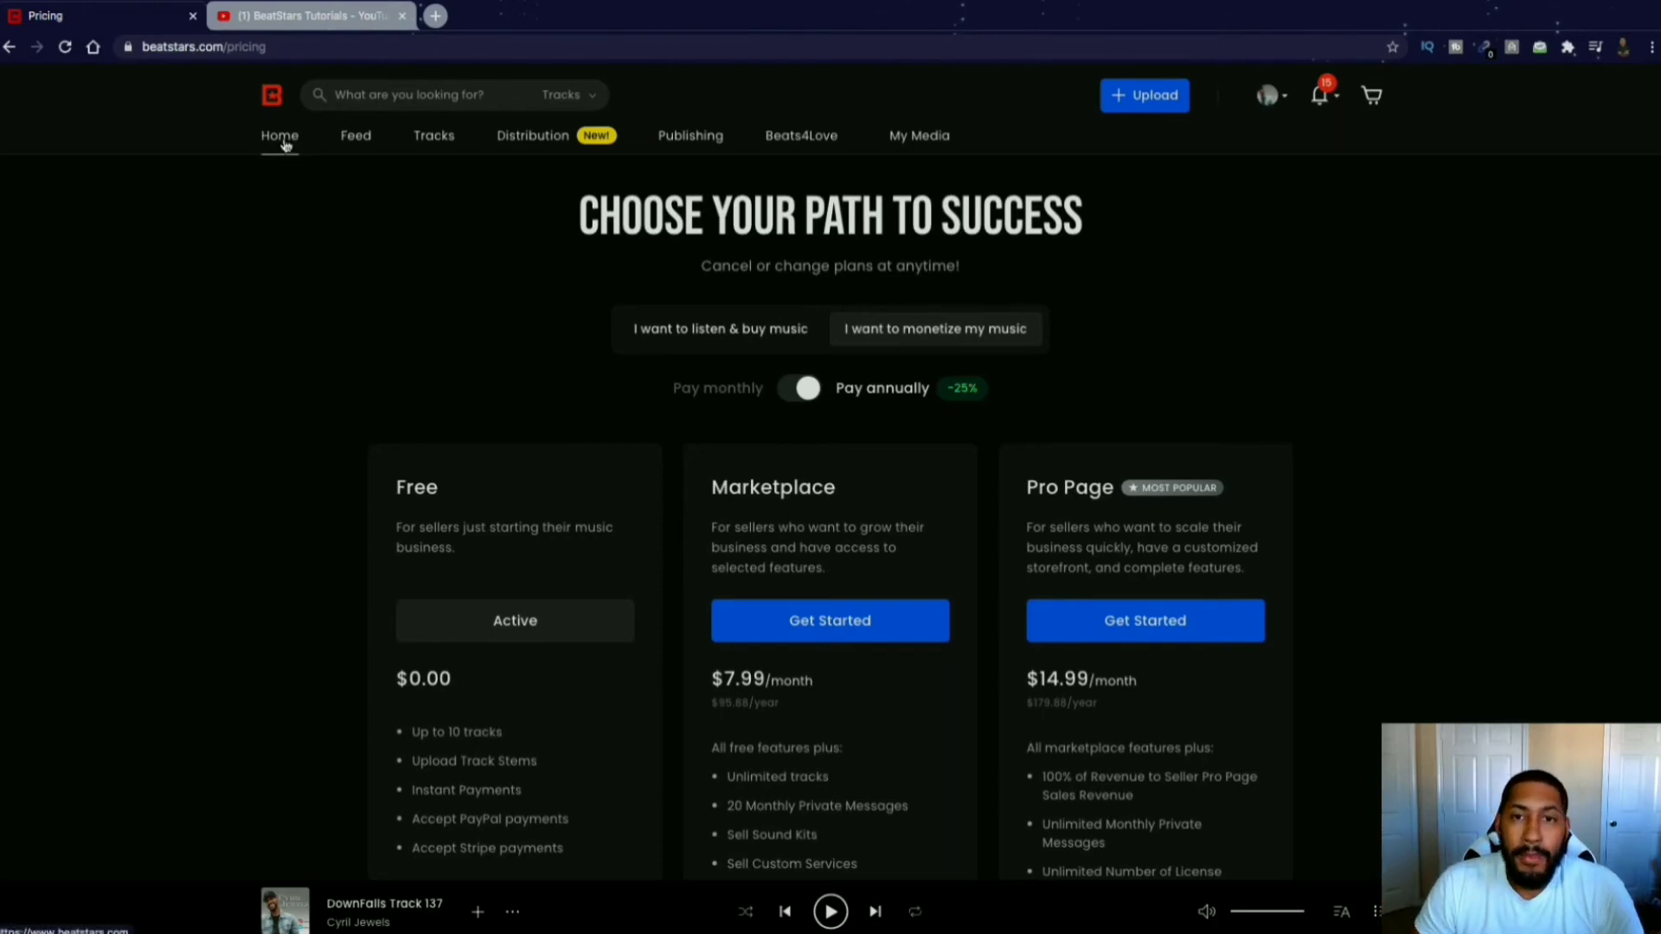
Visit the home page and skim the likes, comments and new-follower notifications.
click(279, 136)
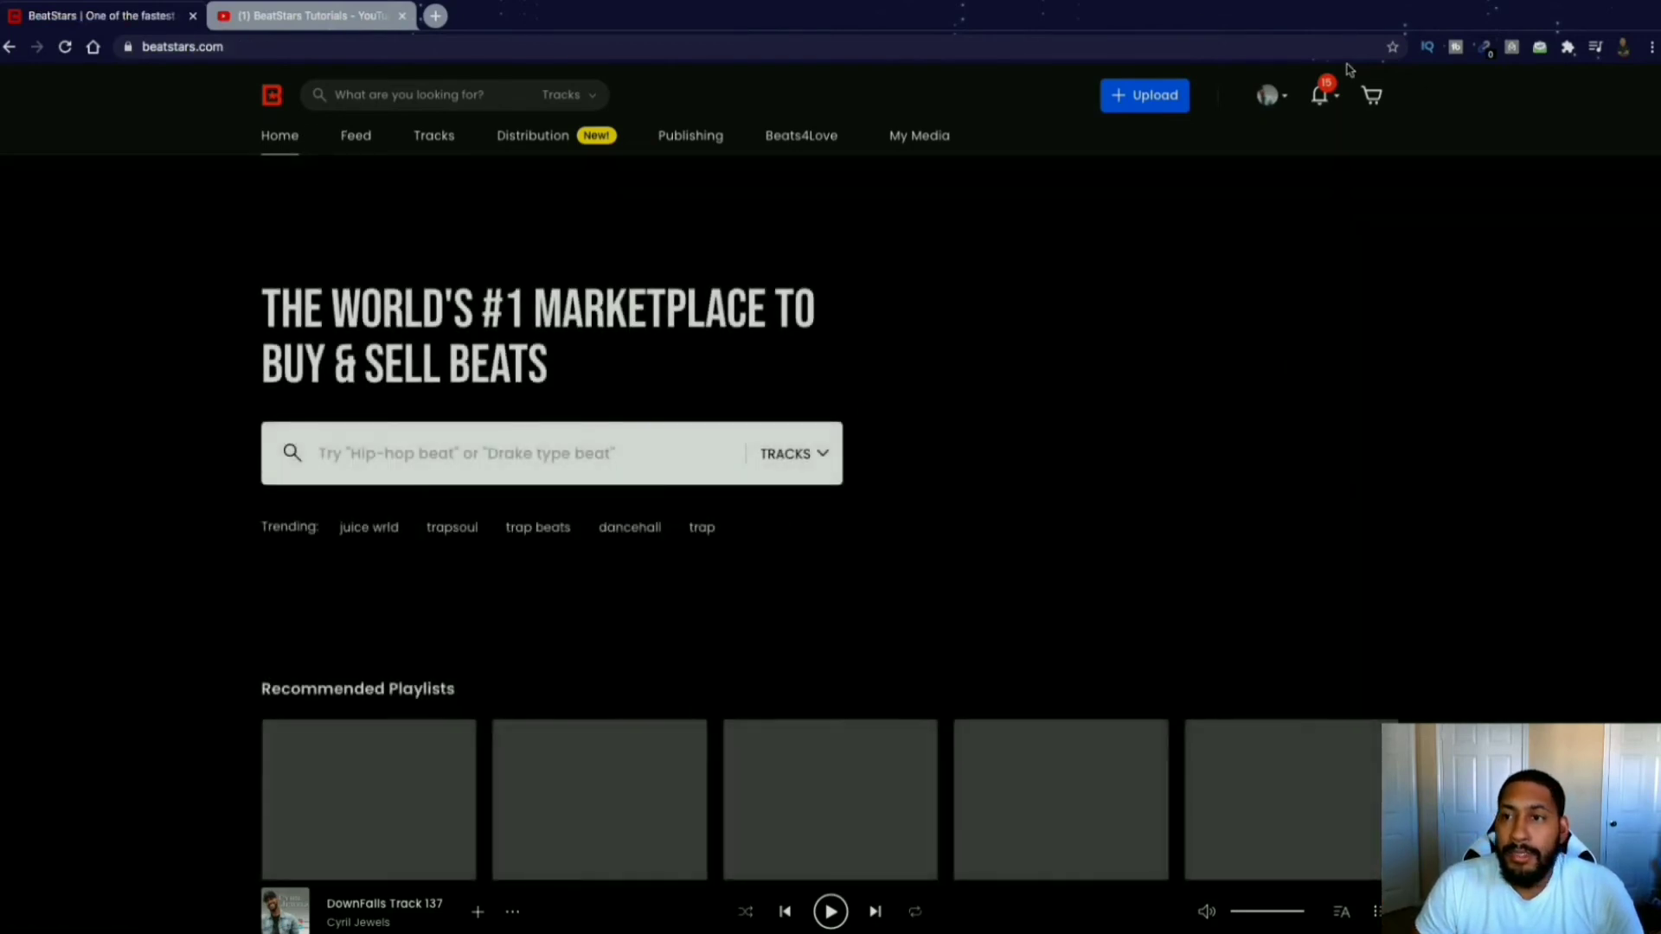
click(1320, 94)
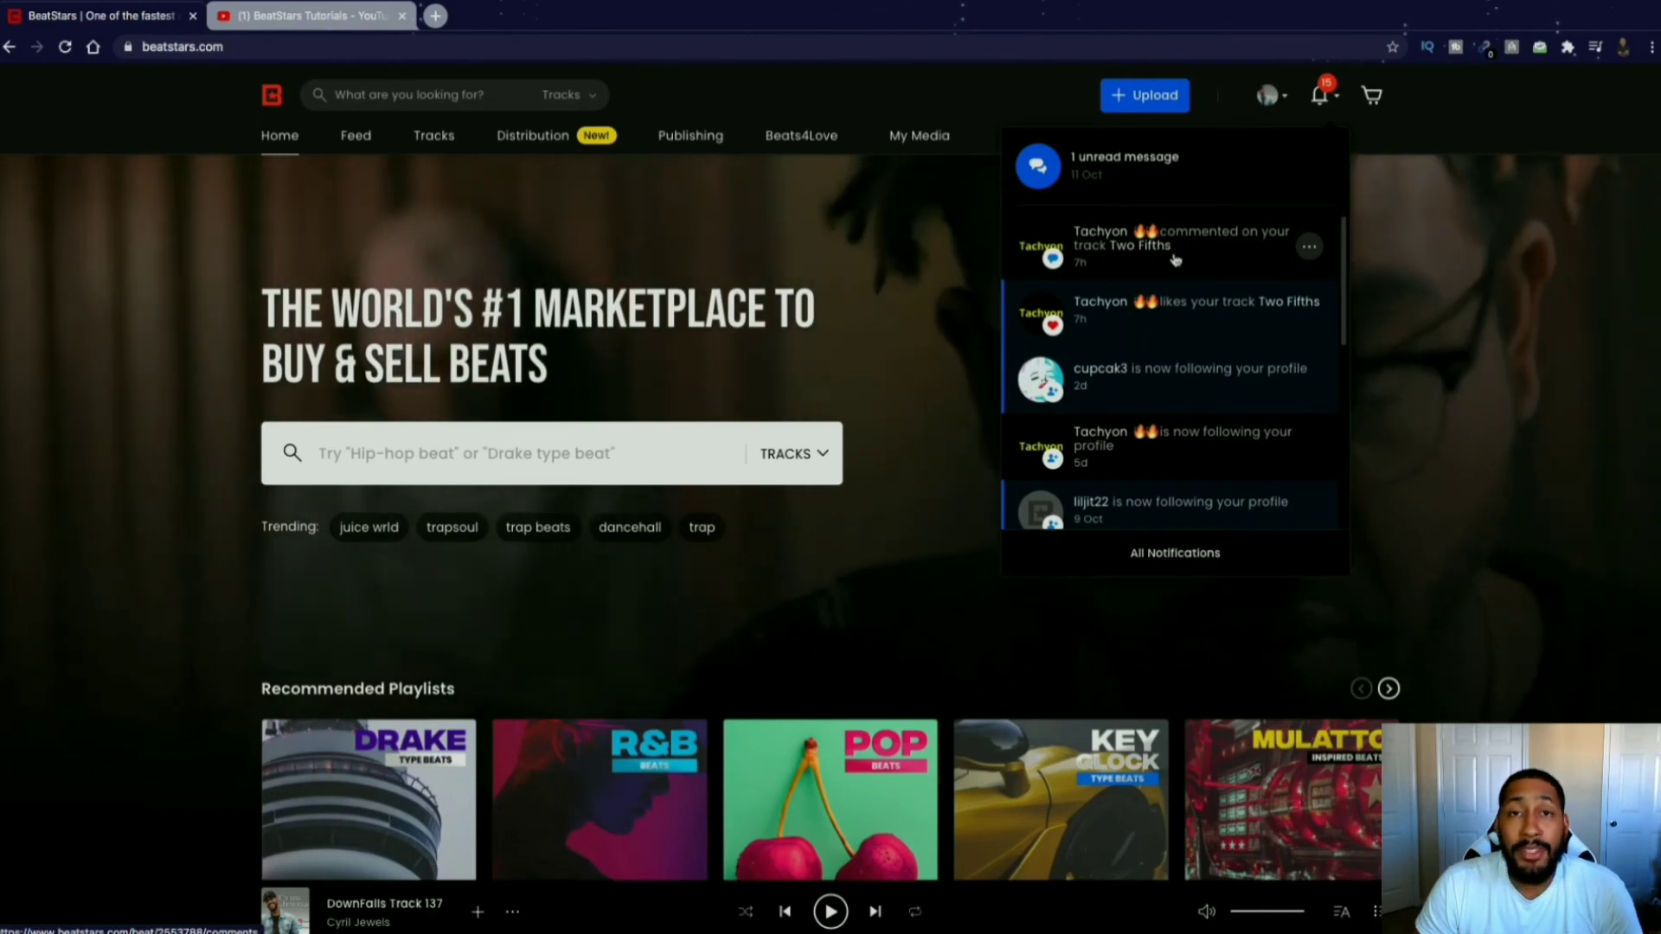
mouse_move(1179, 411)
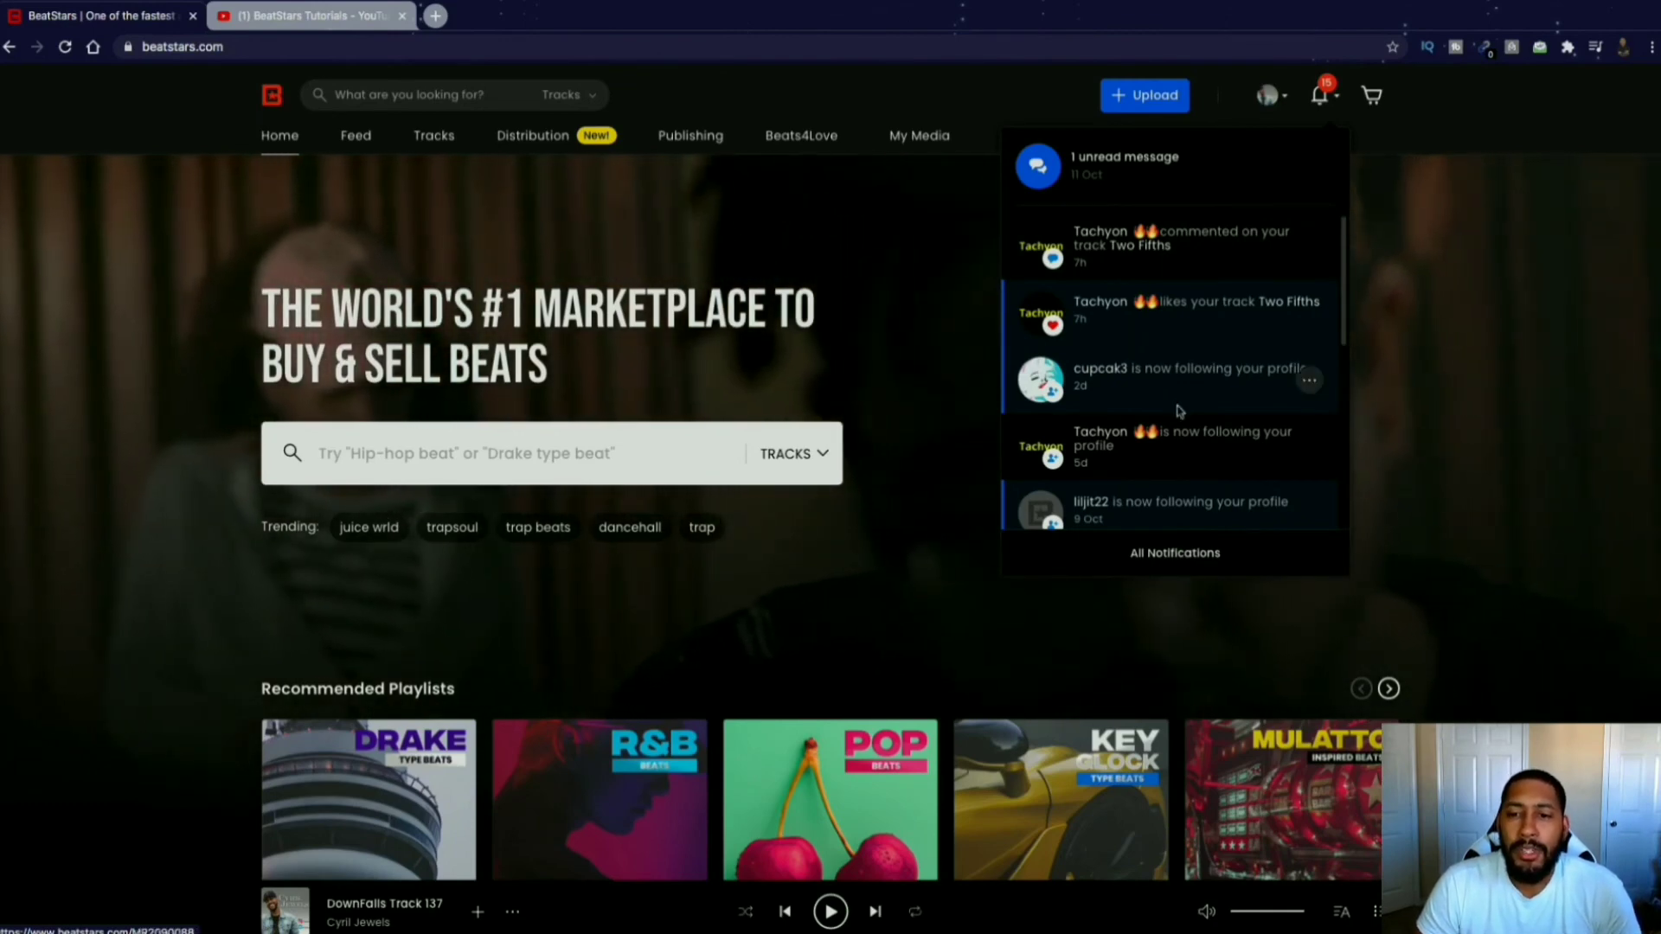
scroll(down, 3)
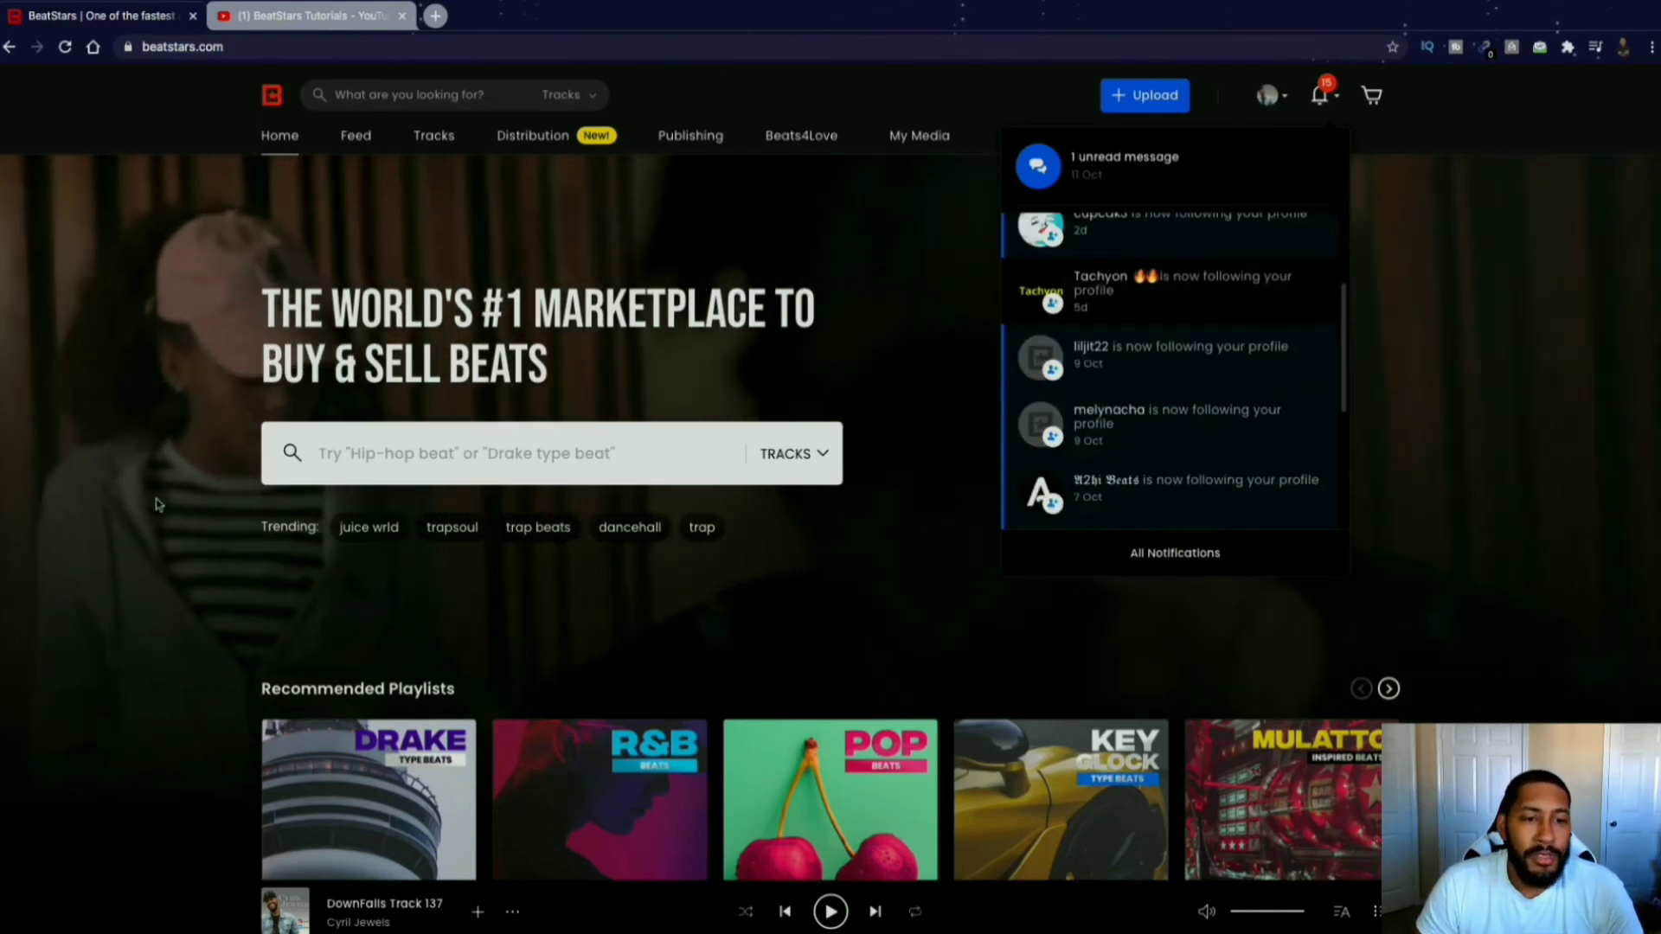
click(443, 124)
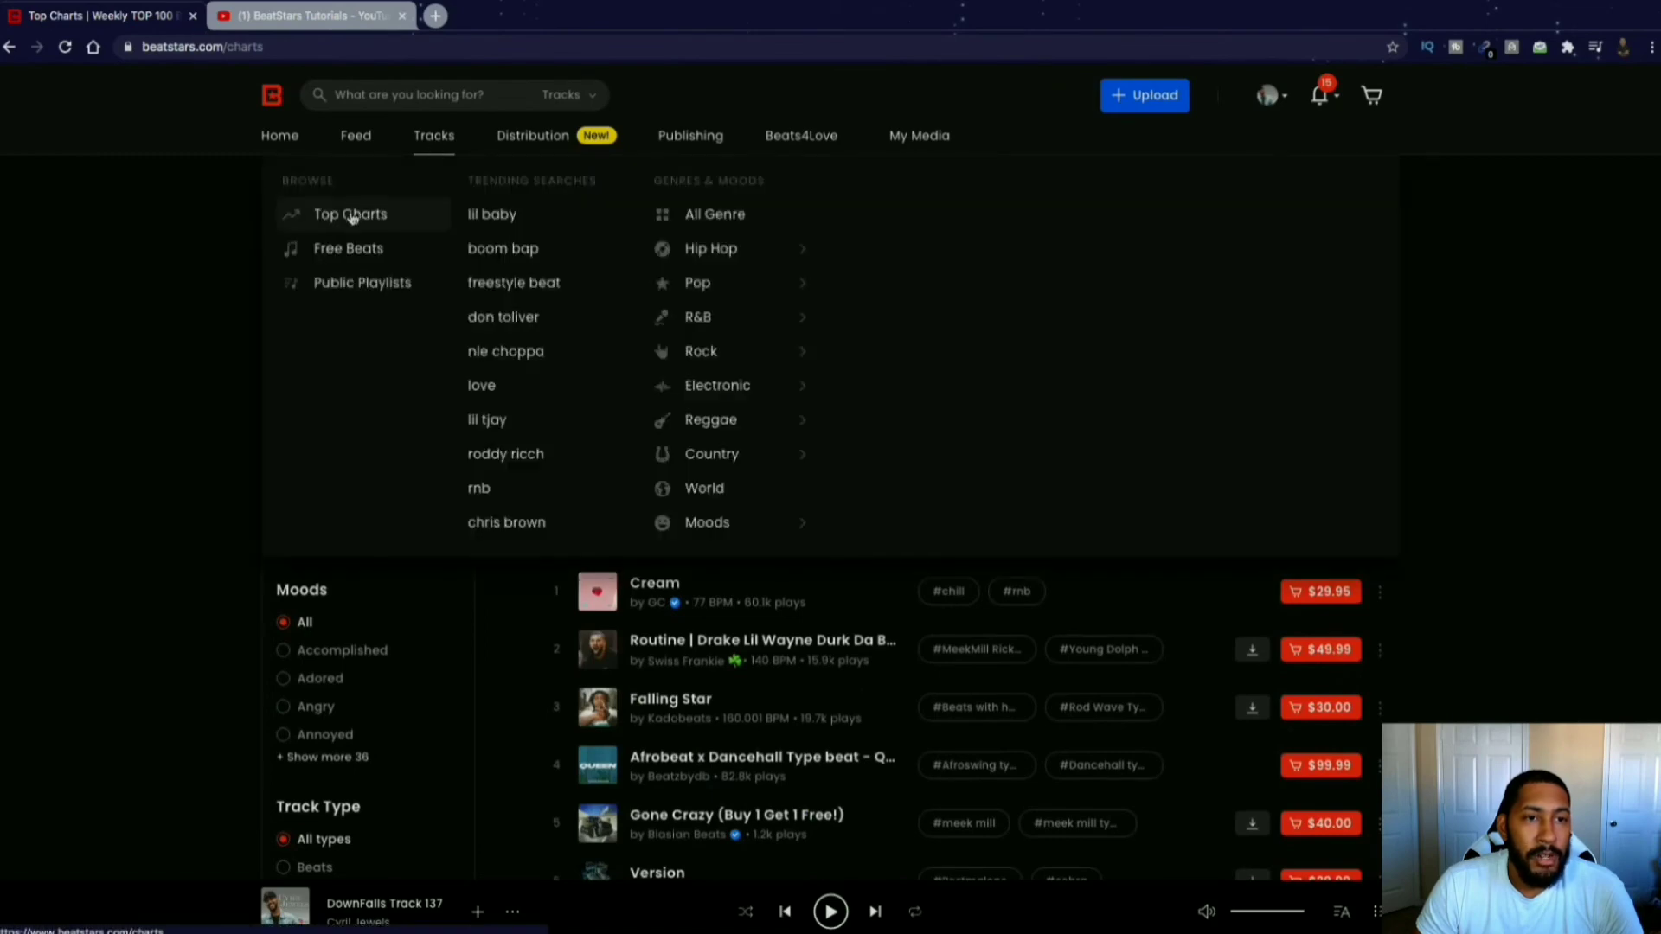
Browse the Top Charts track list past track 18, starting from Cream, Routine and Falling Star.
click(348, 213)
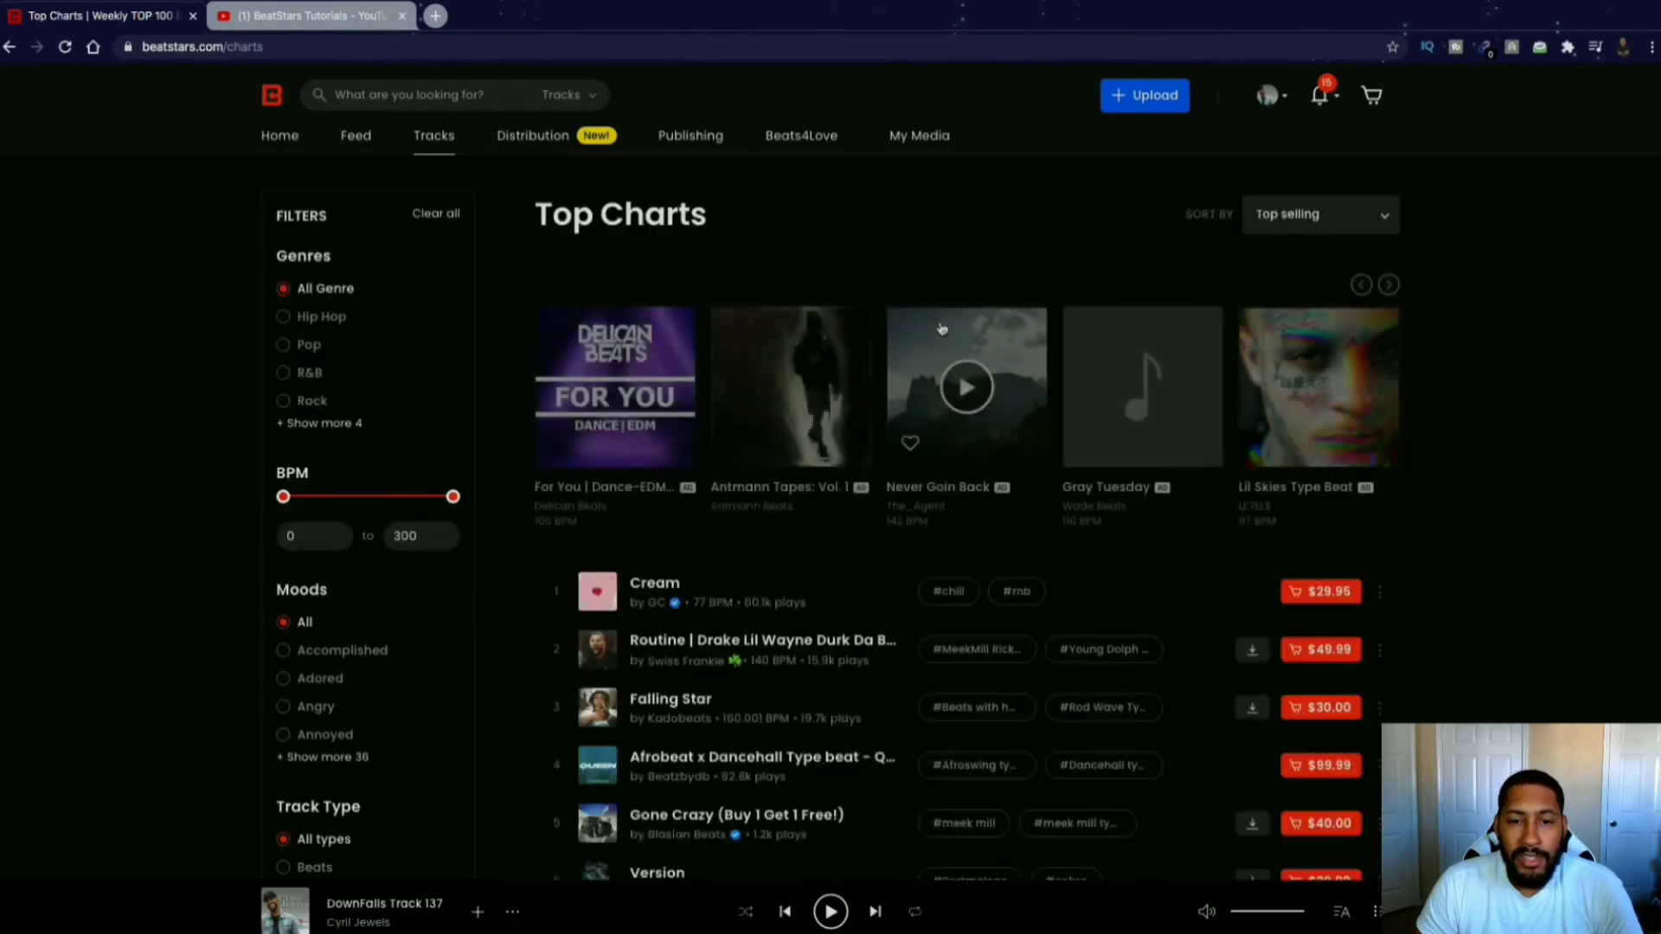
scroll(down, 3)
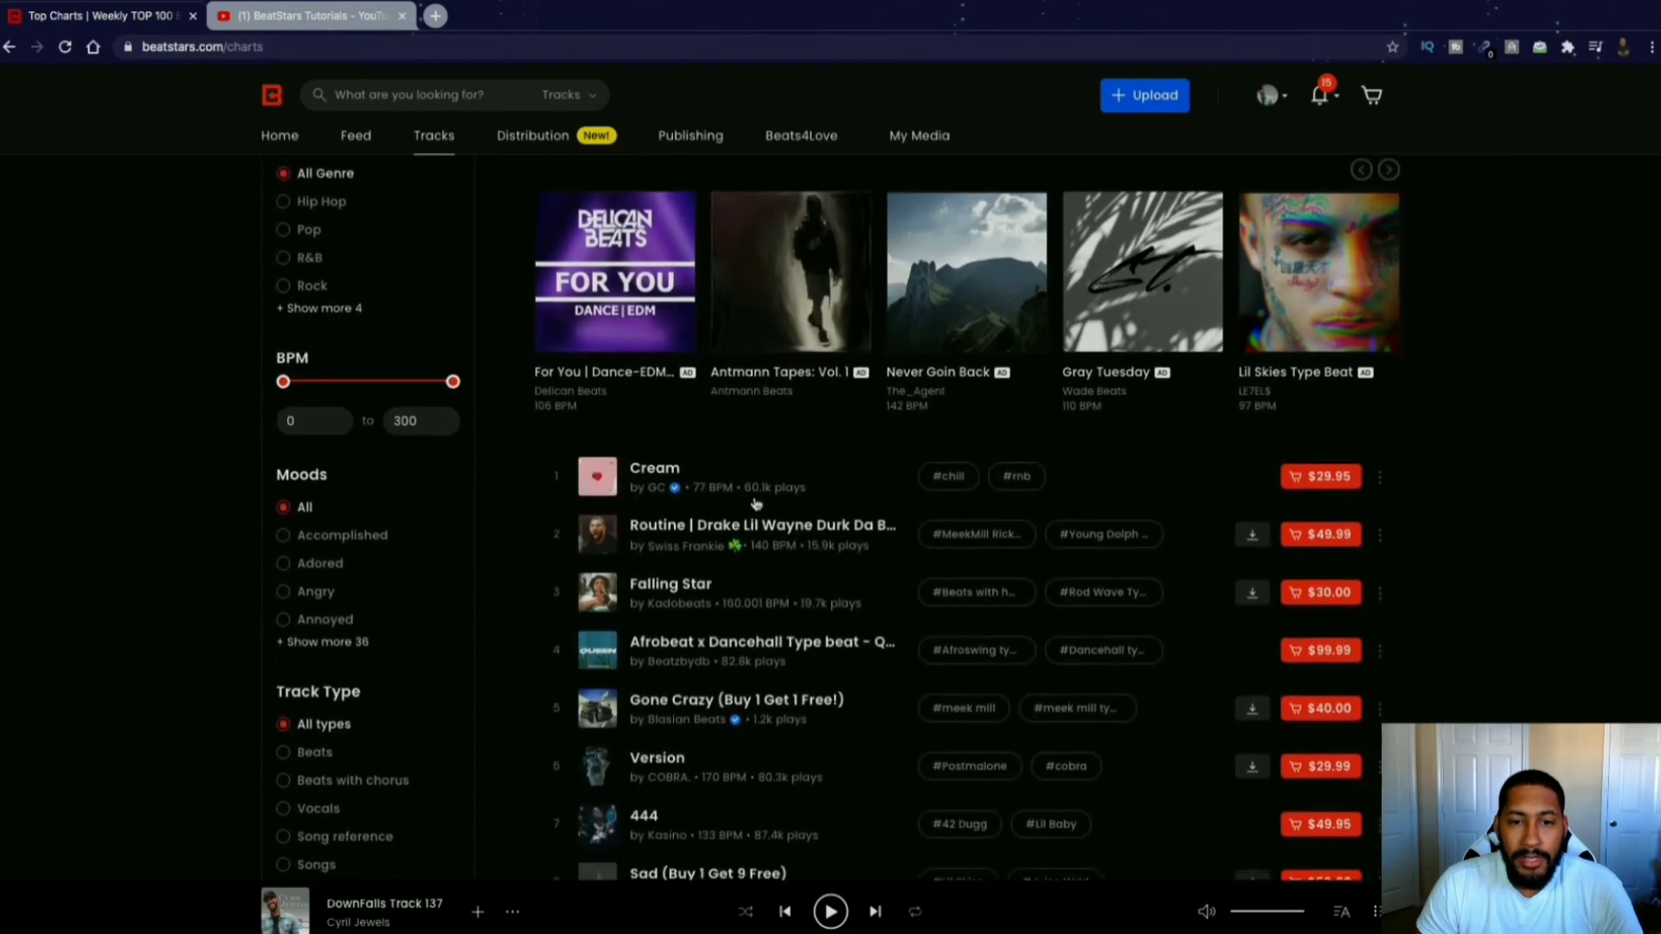
mouse_move(600, 407)
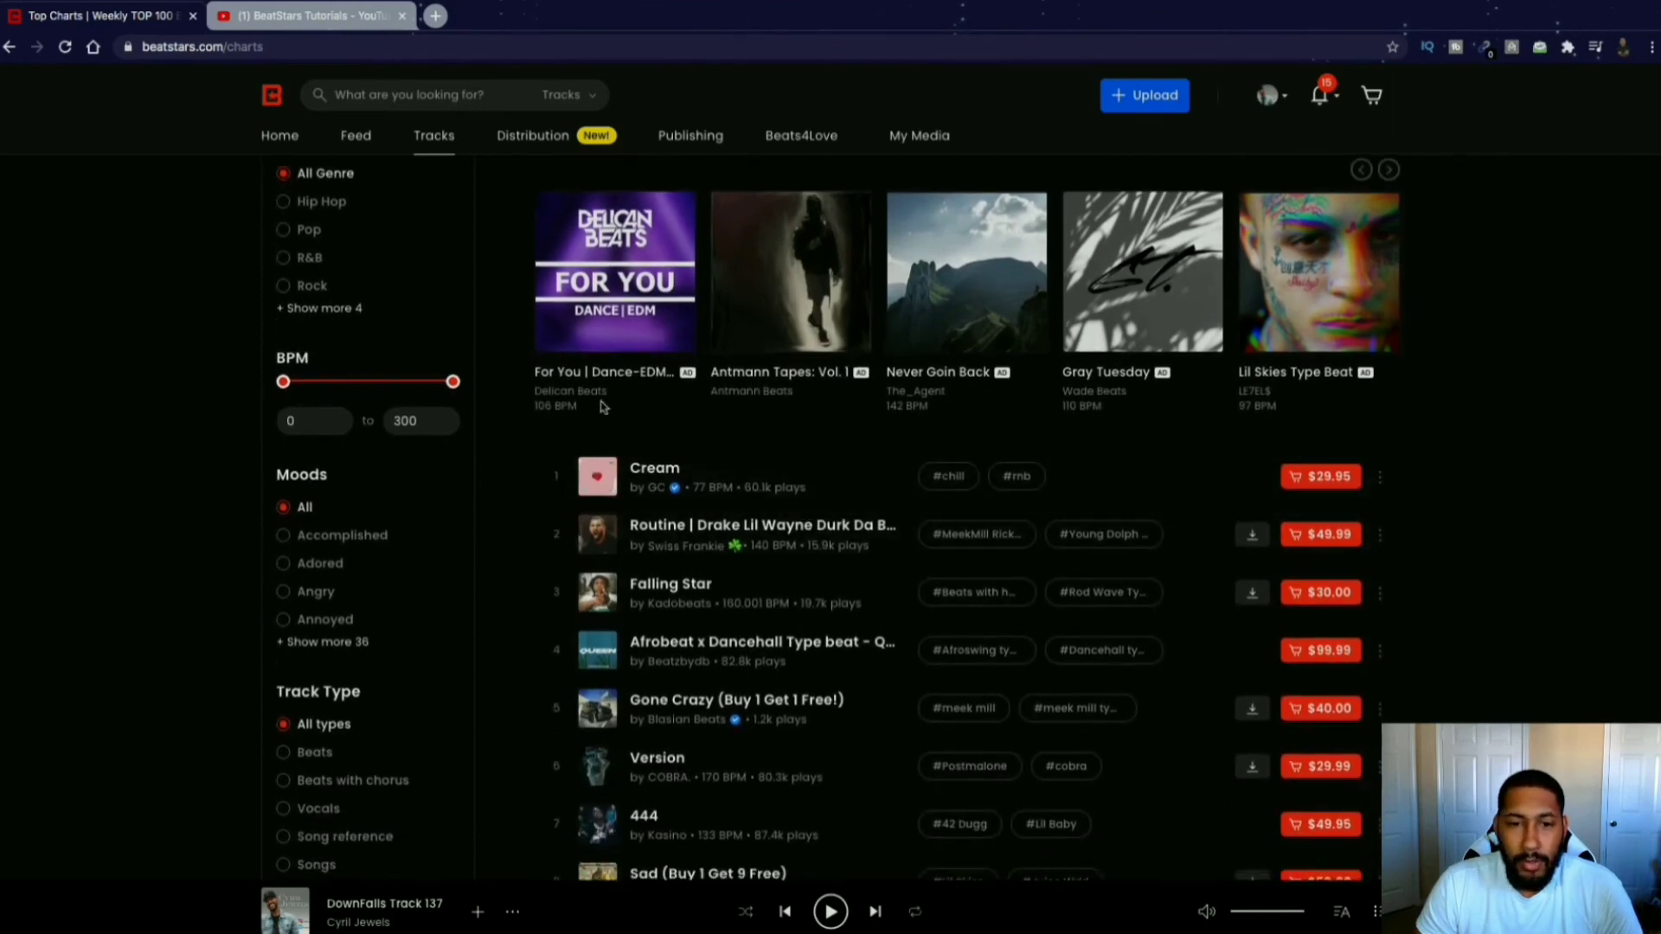
scroll(down, 3)
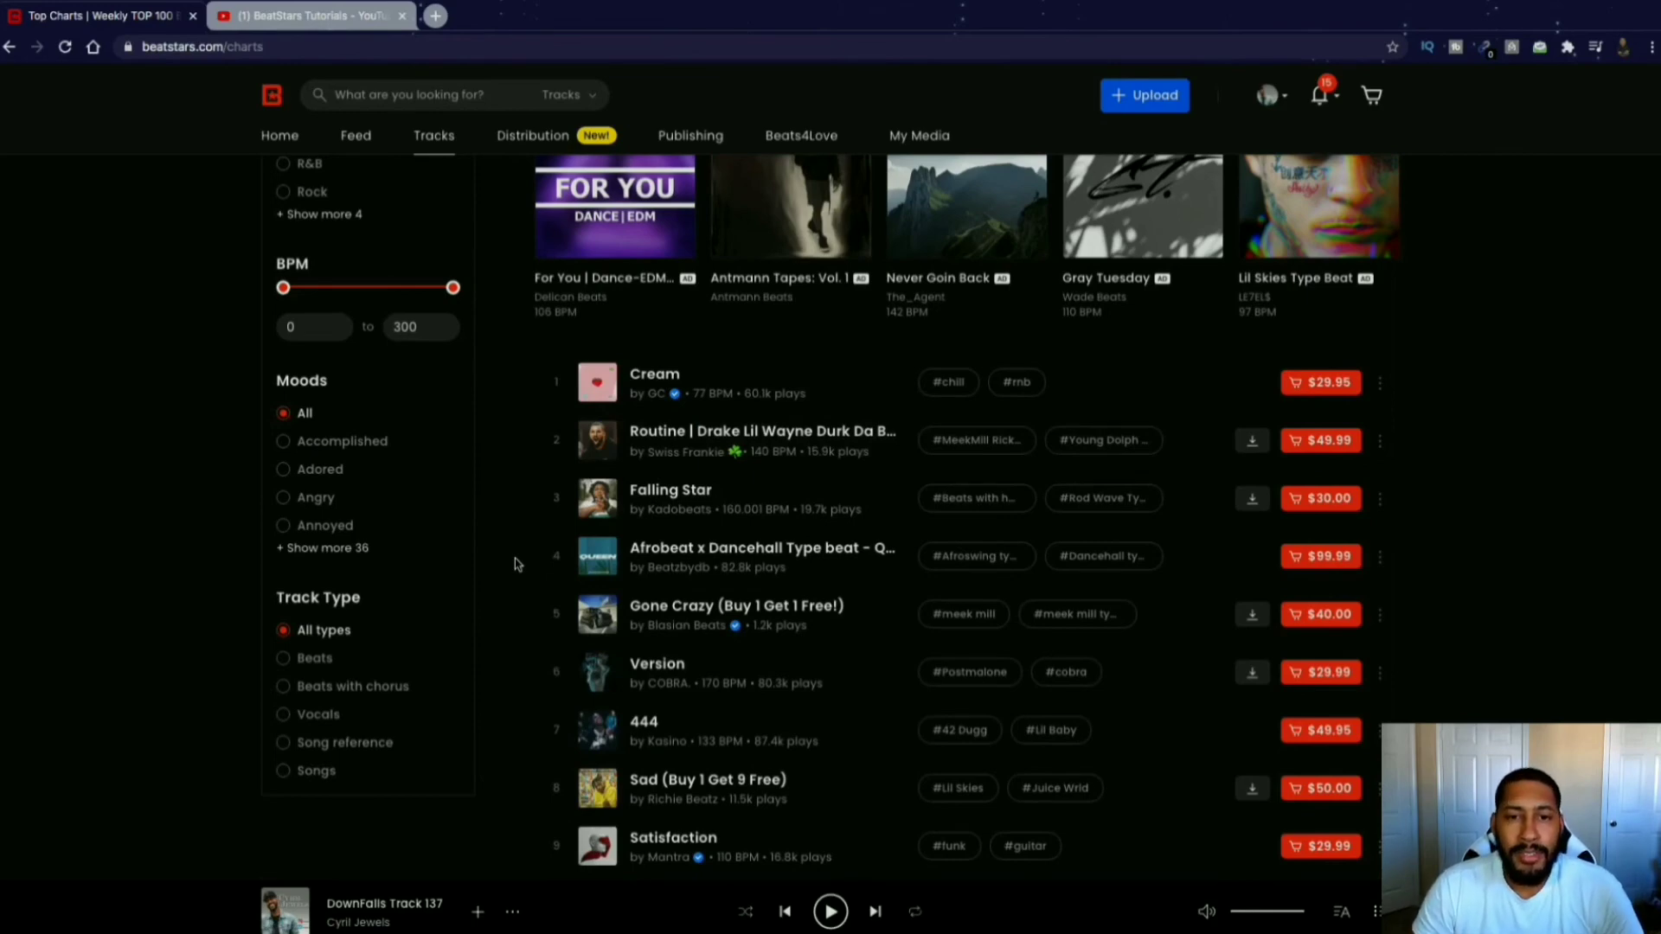
scroll(down, 3)
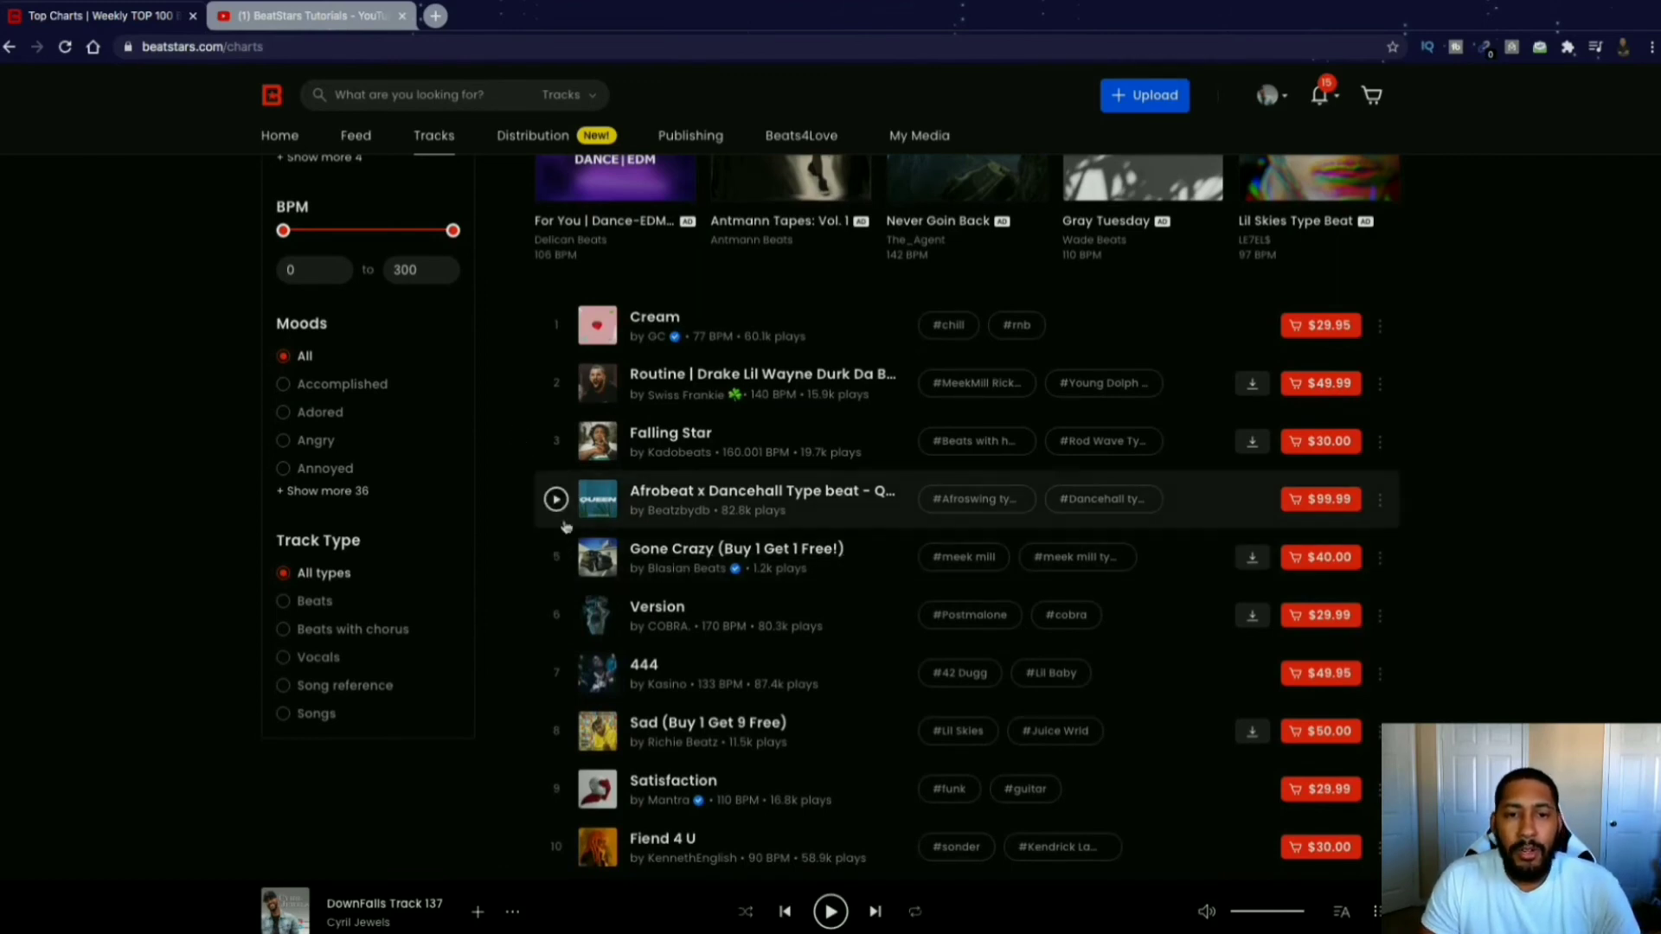
scroll(down, 3)
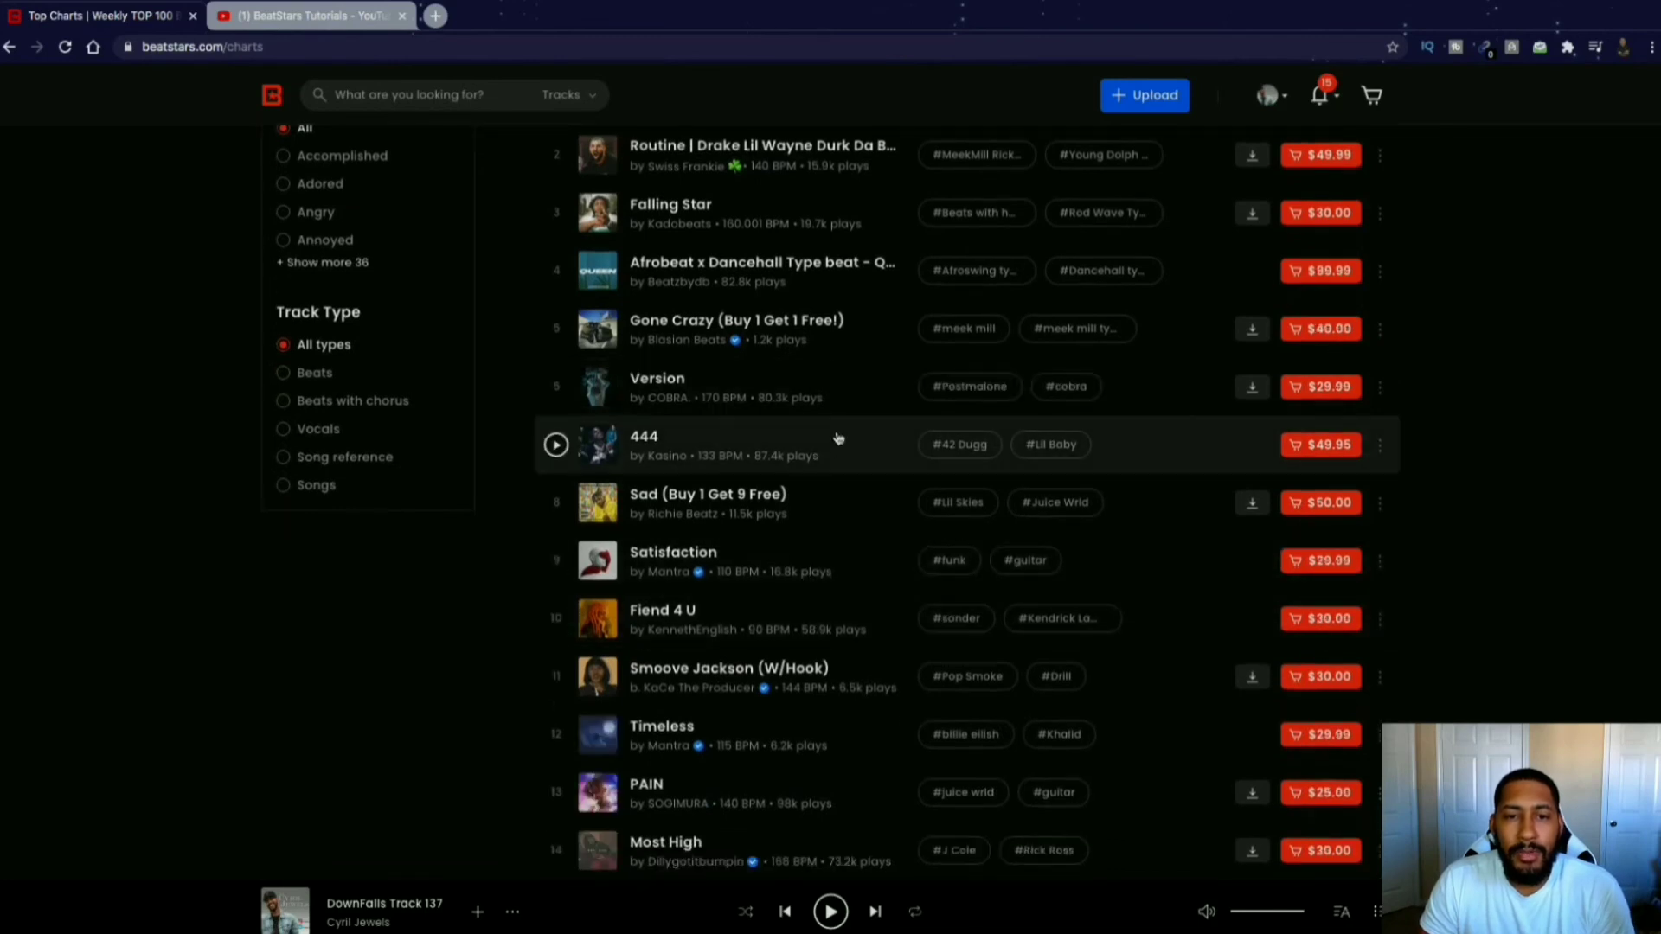
mouse_move(840, 656)
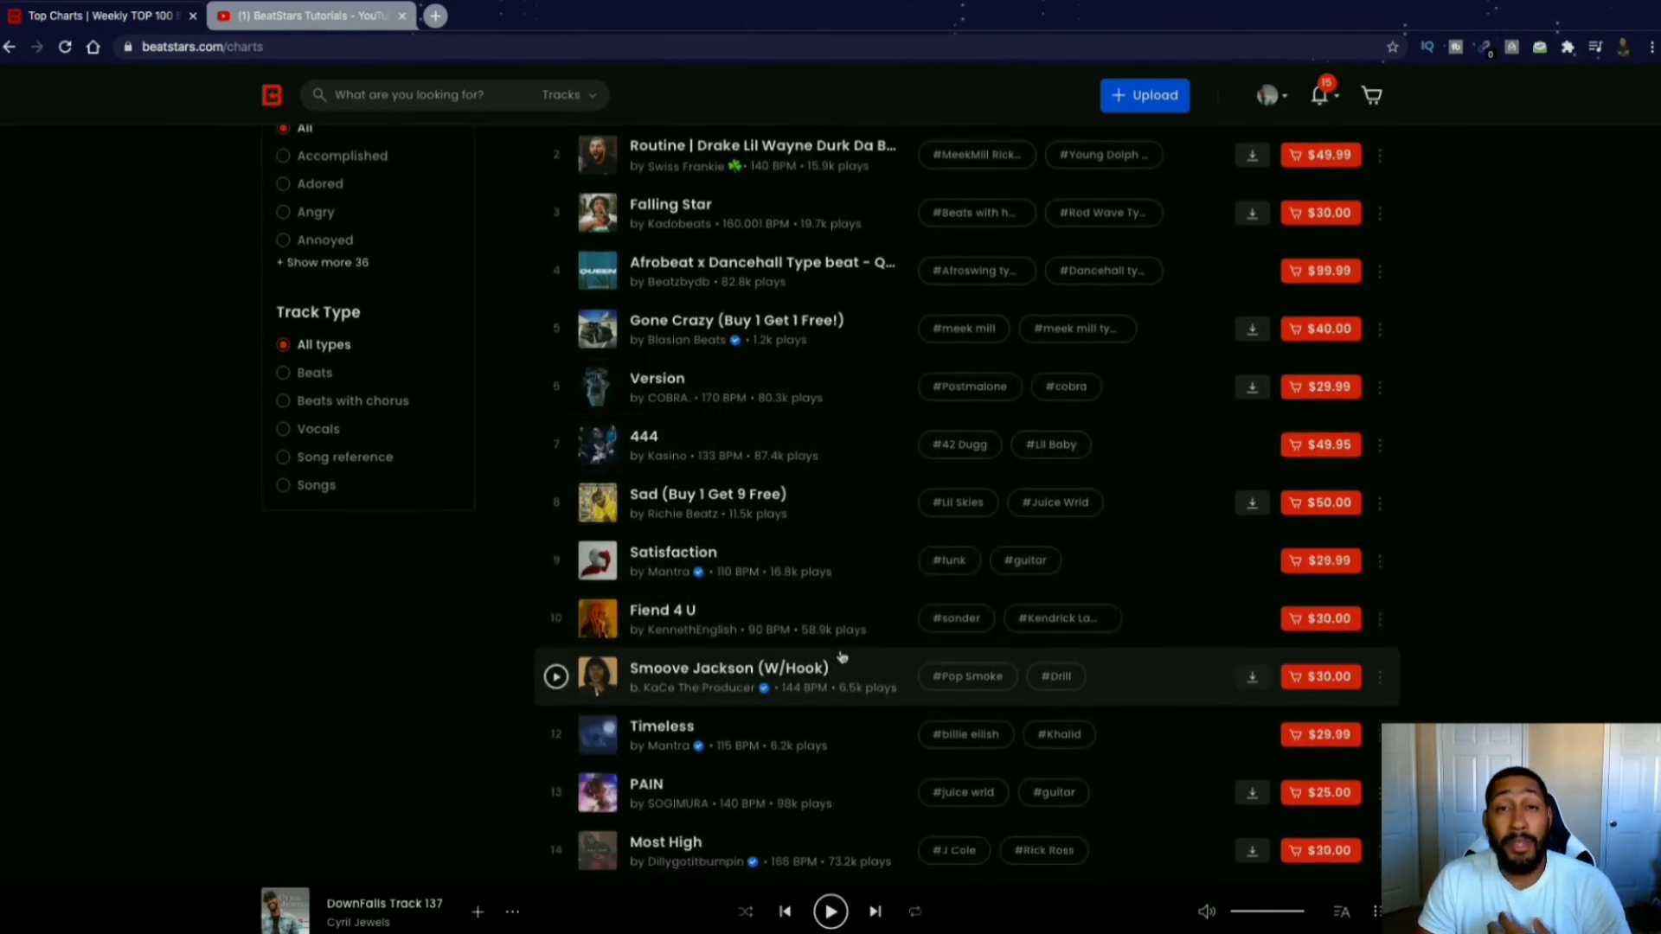
mouse_move(1525, 426)
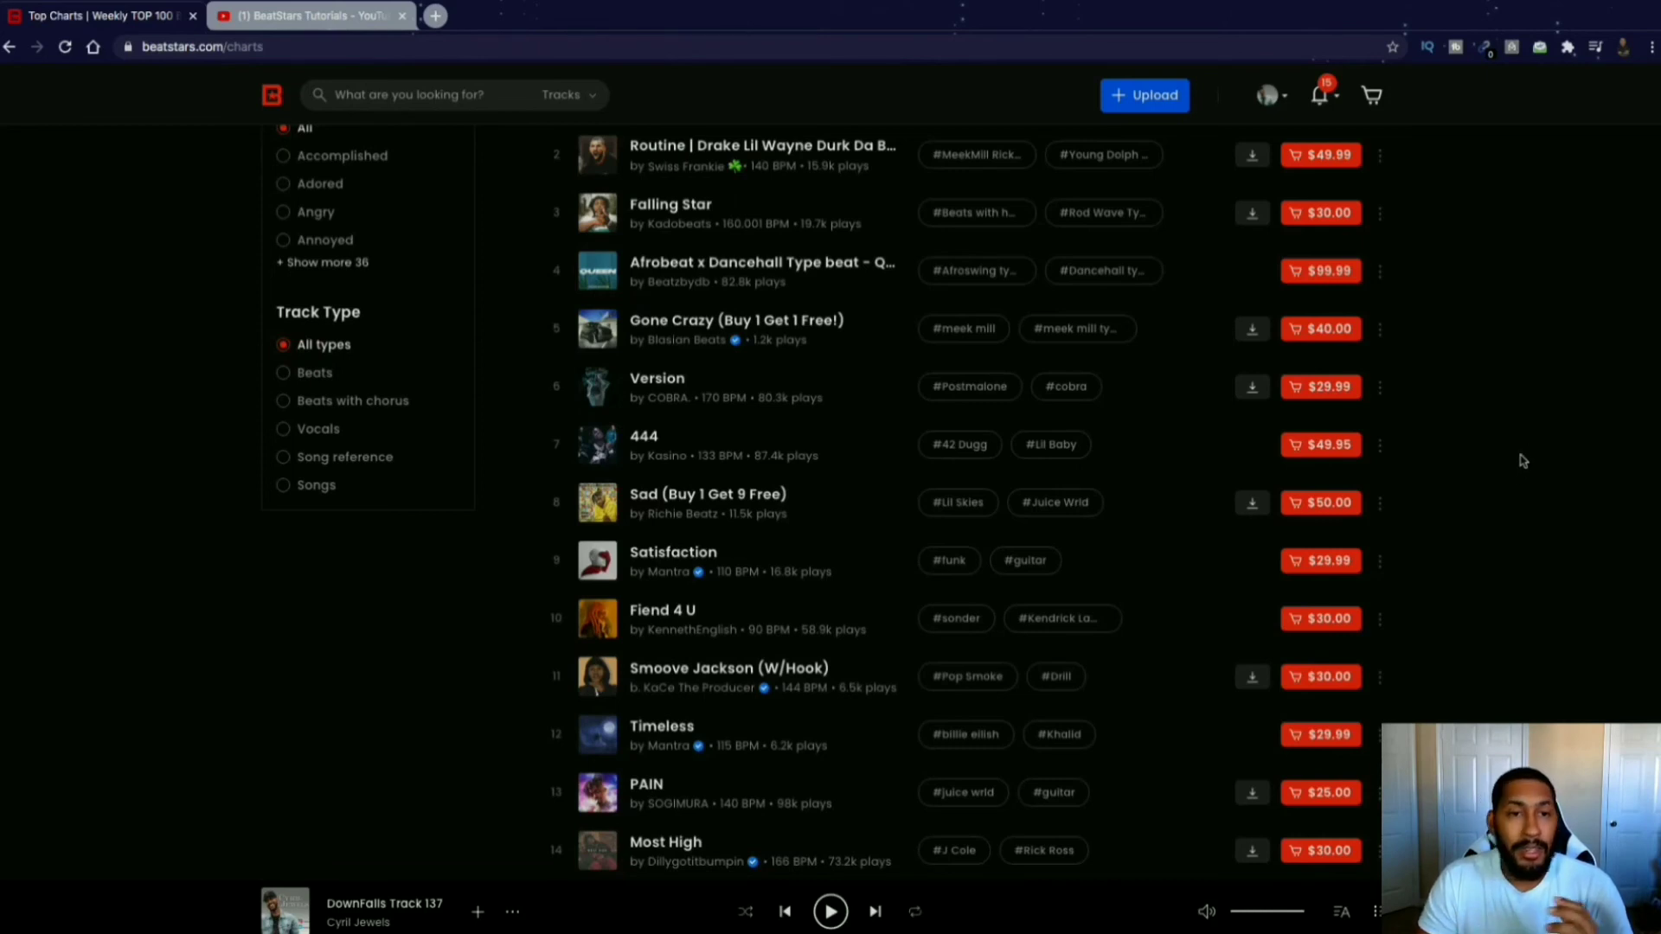
scroll(down, 3)
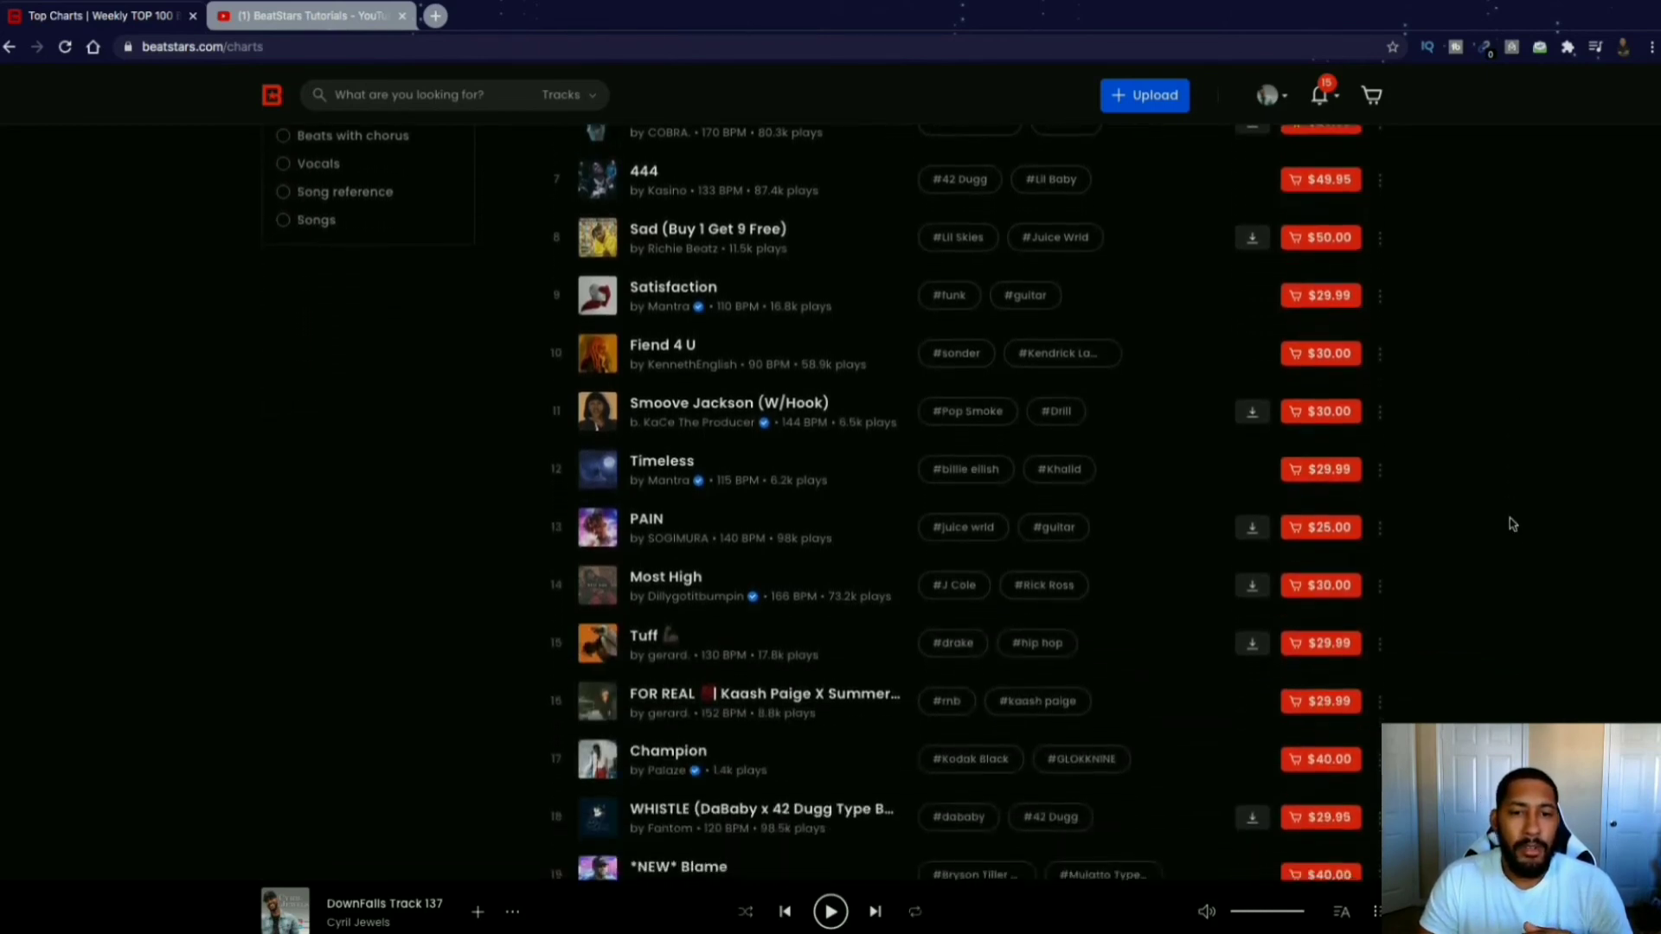
scroll(up, 3)
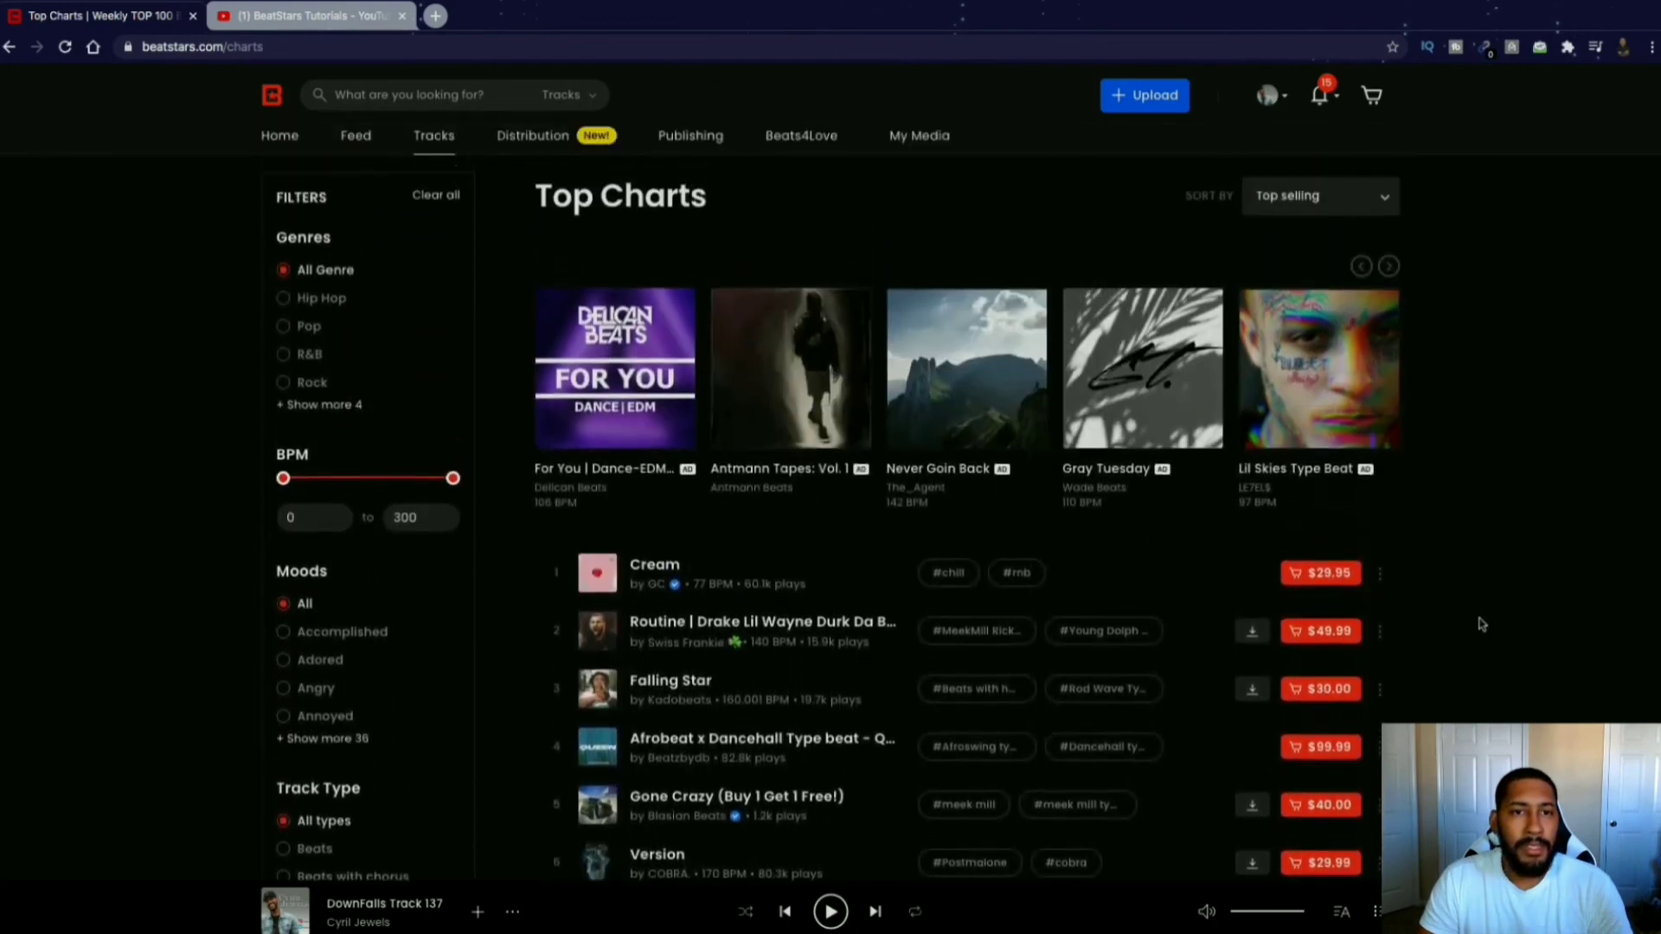
scroll(down, 3)
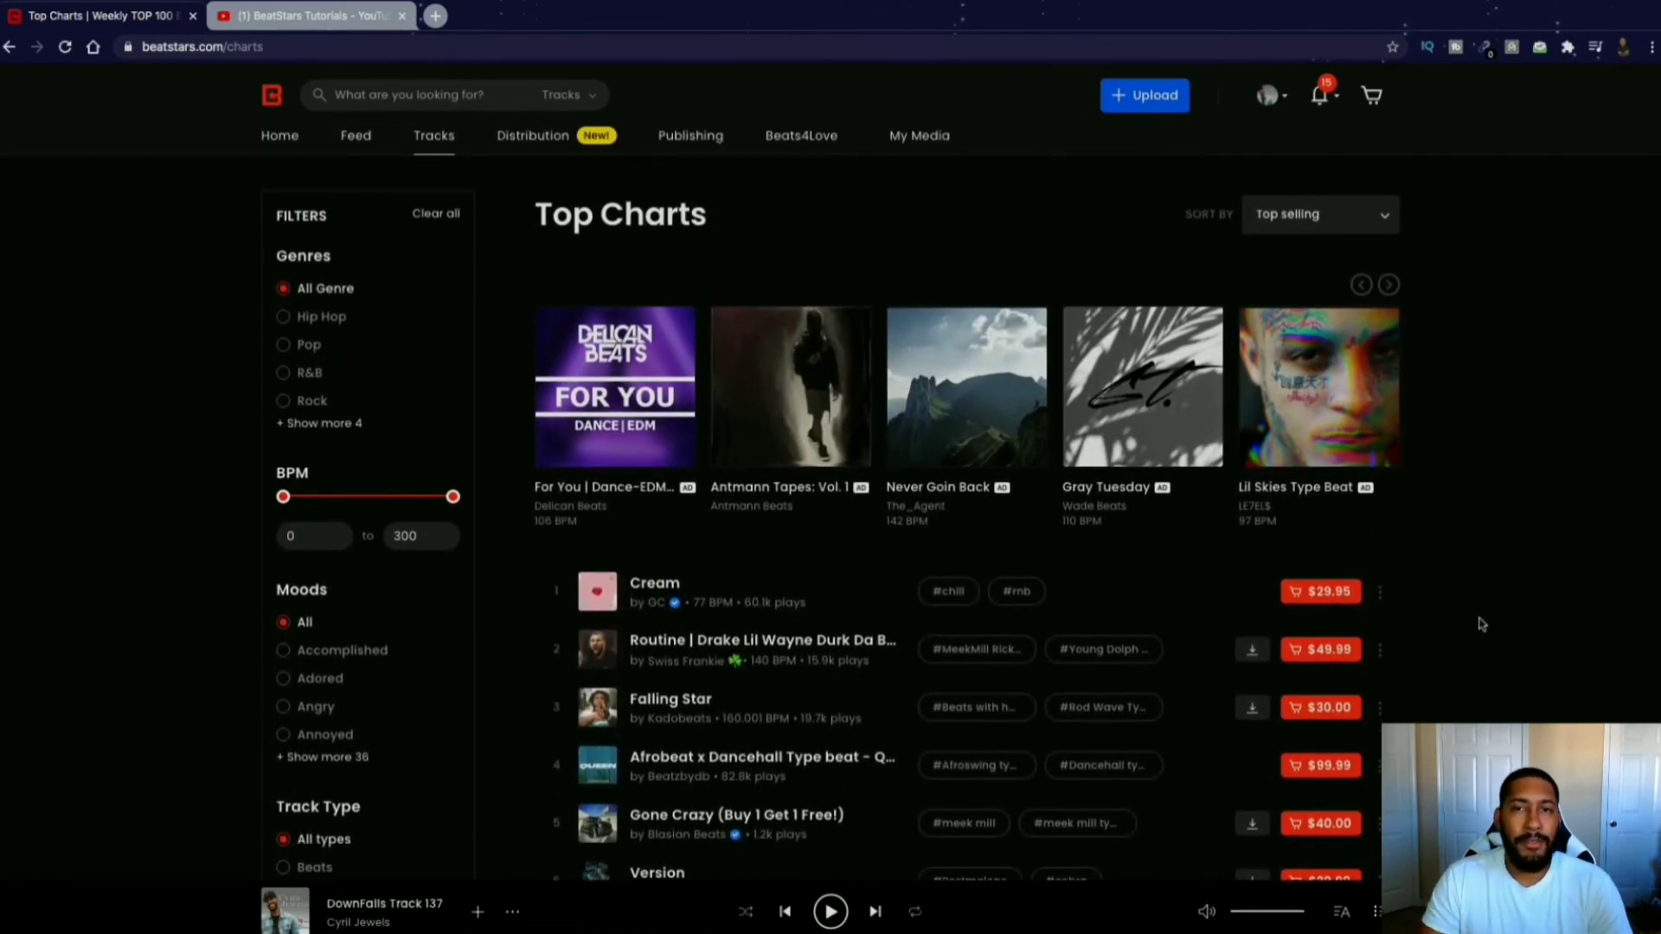
mouse_move(1528, 507)
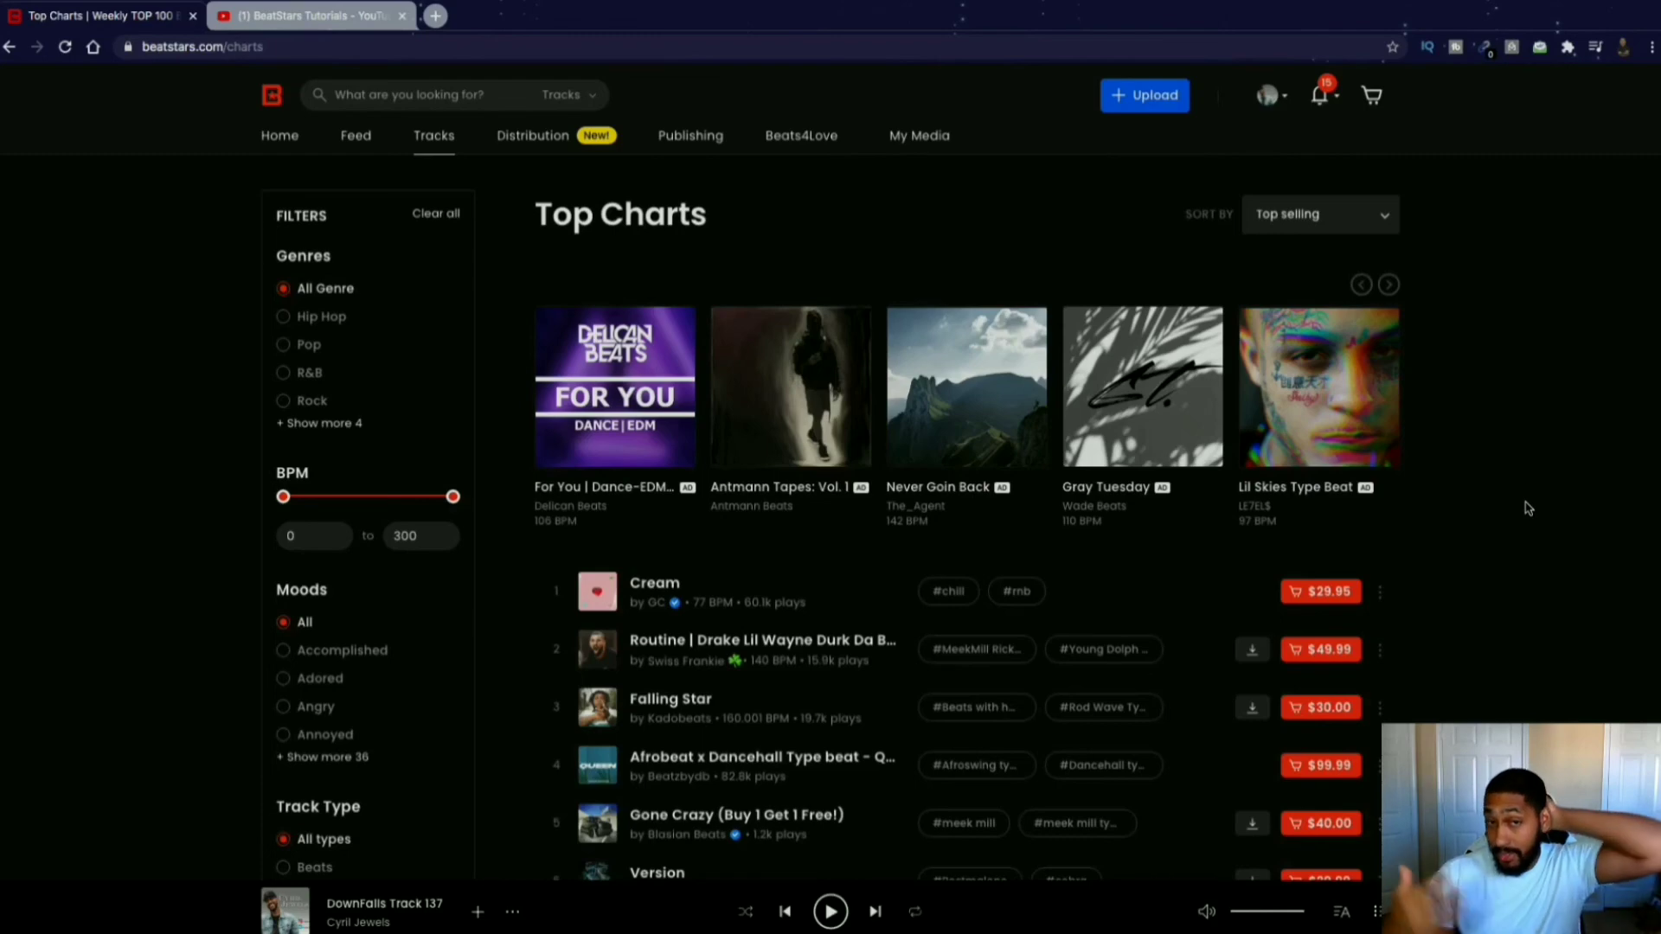